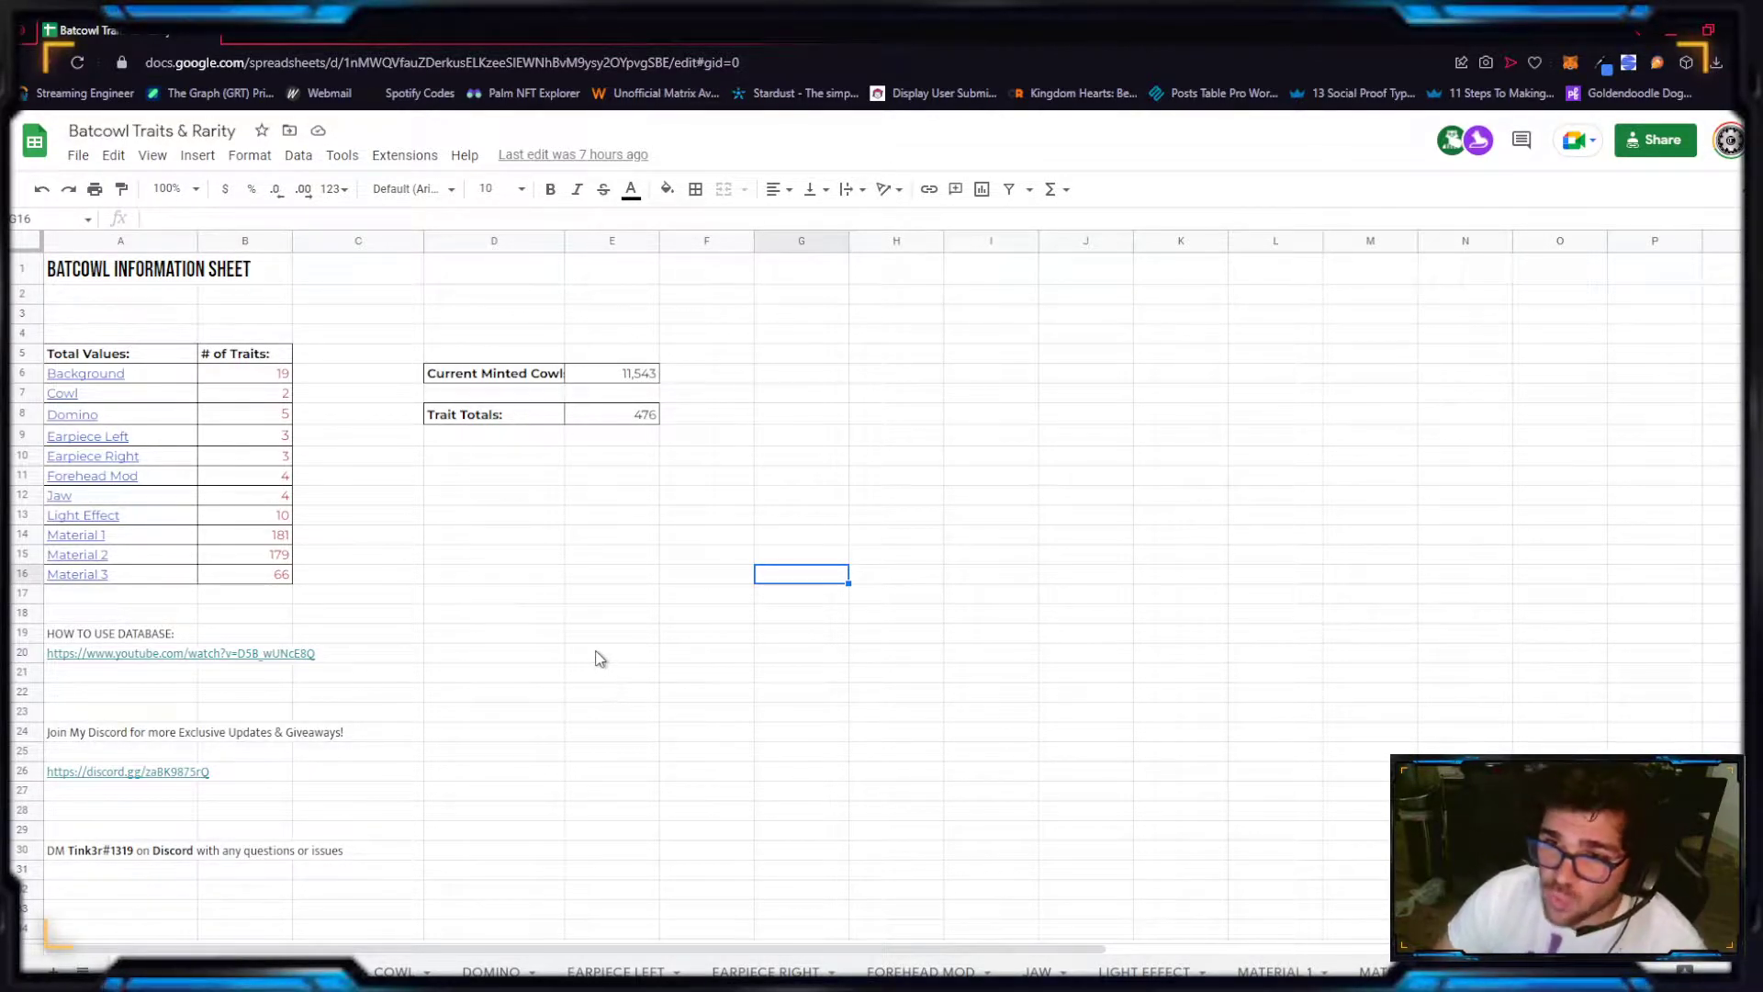
mouse_move(276, 353)
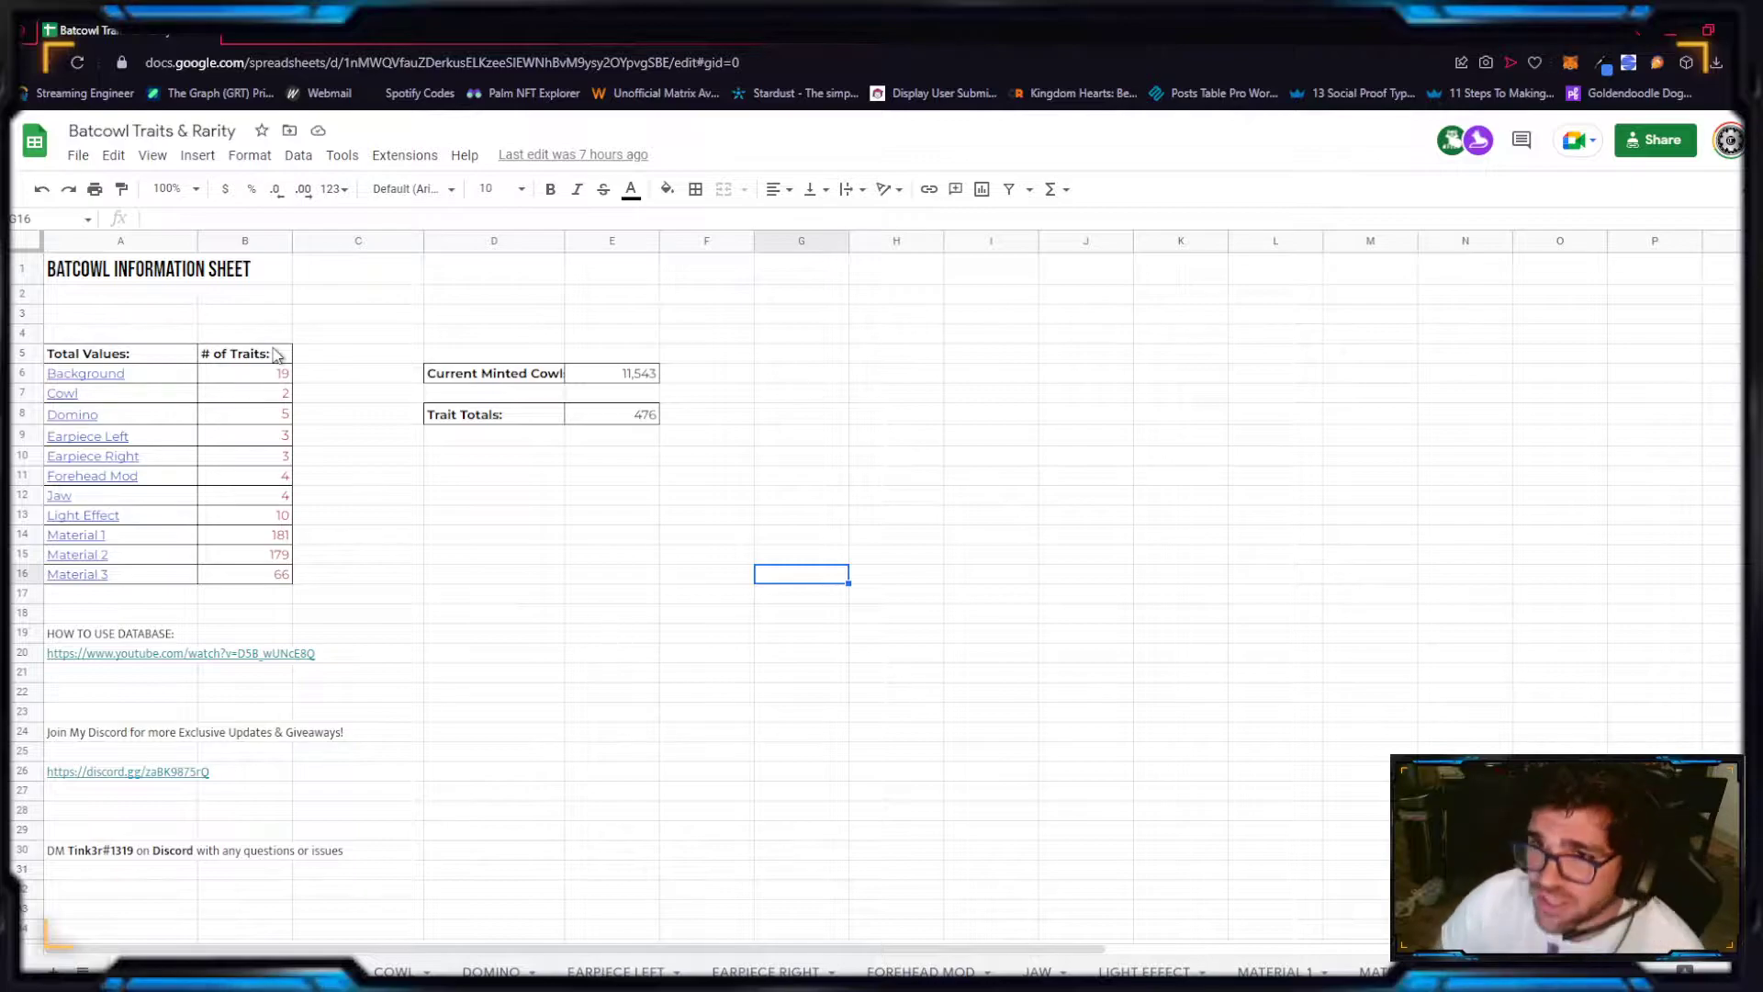
mouse_move(138, 290)
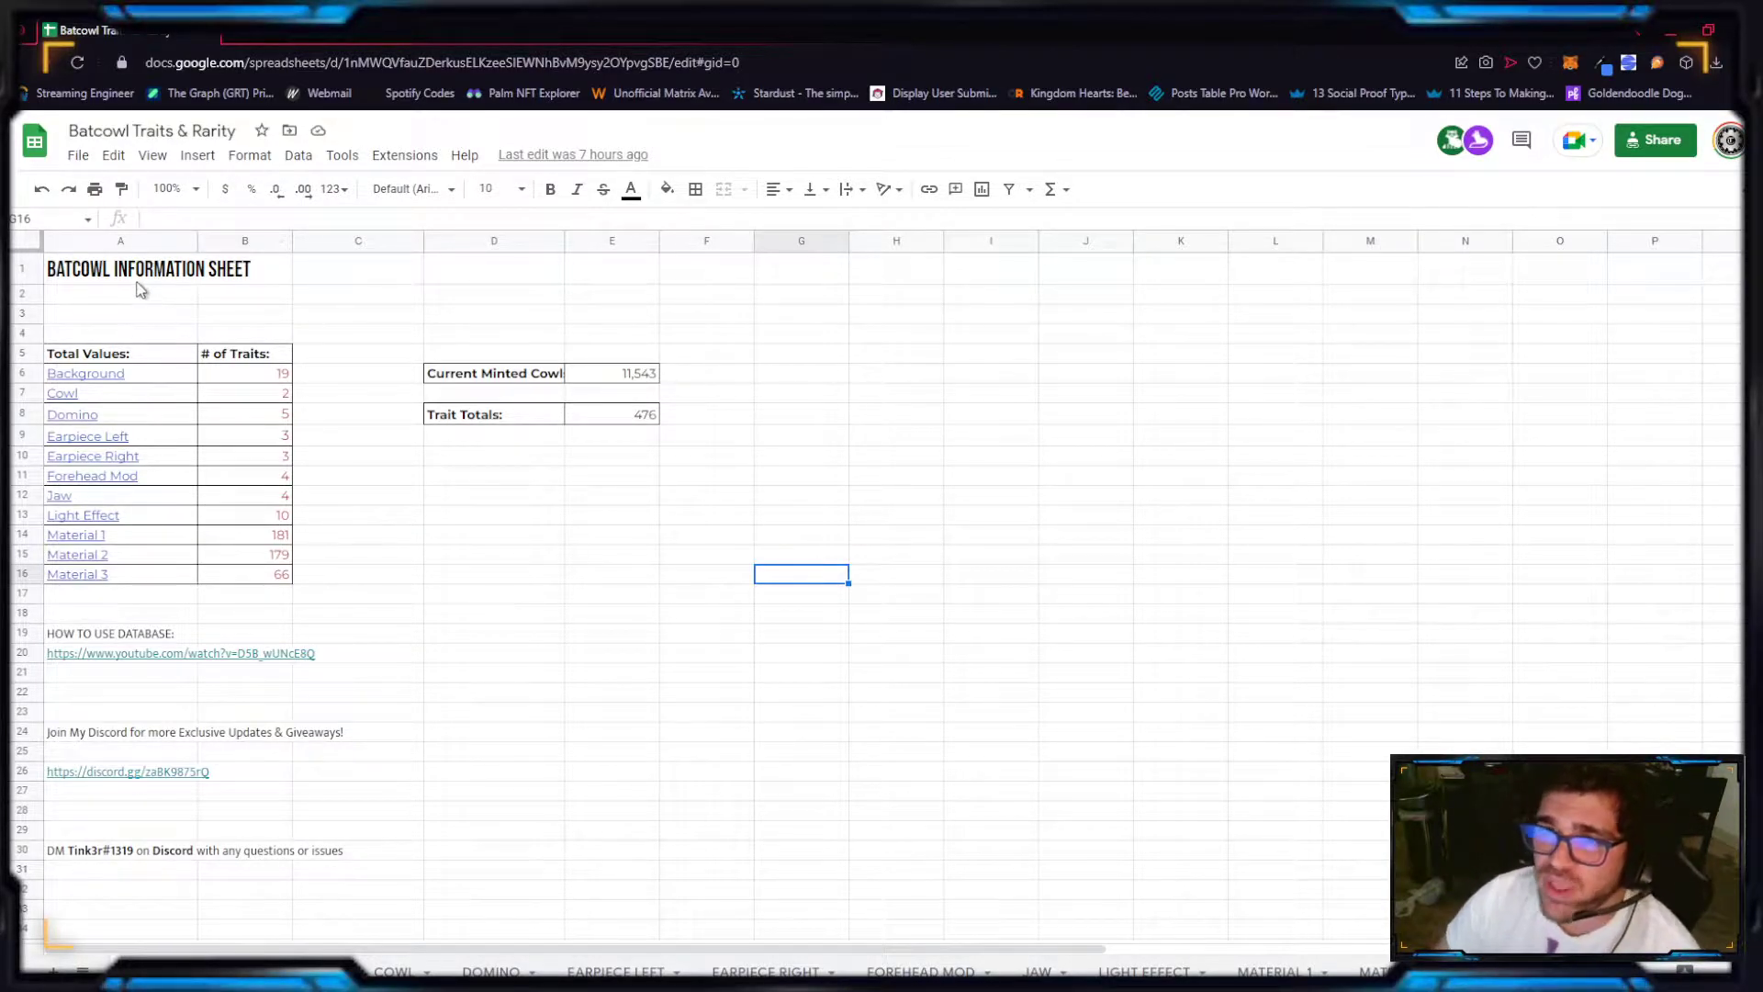
mouse_move(83, 373)
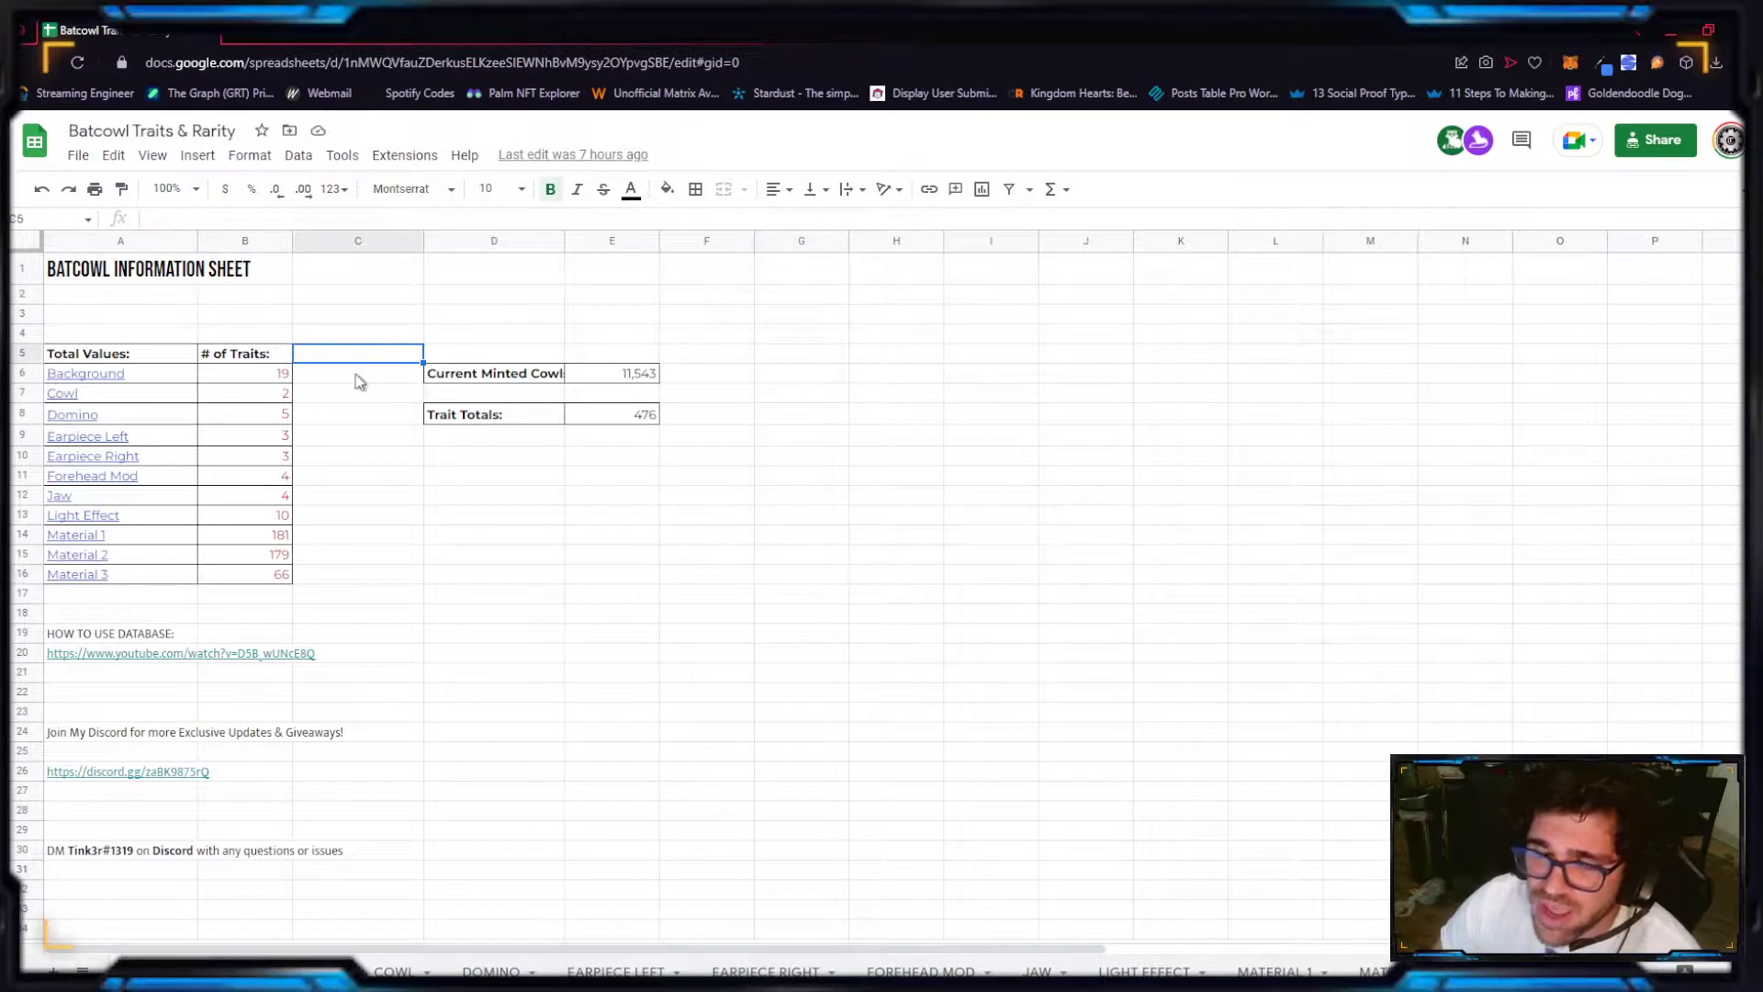
mouse_move(255, 46)
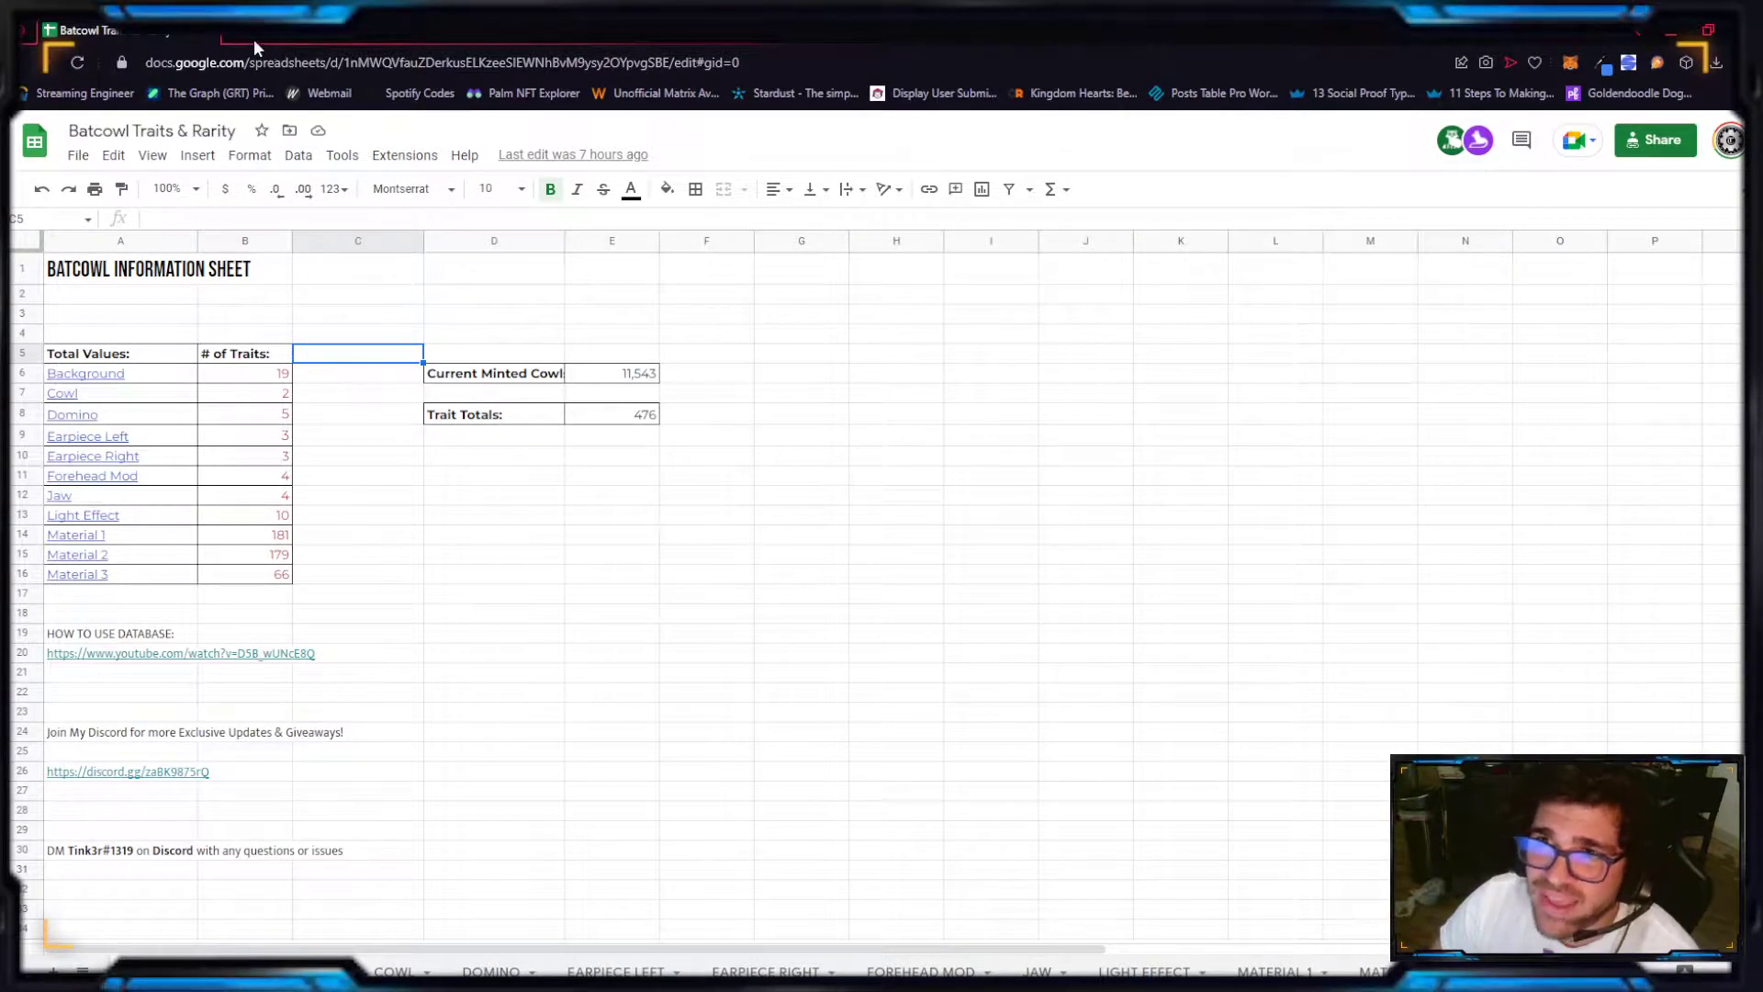
Step: Open the owned Batcowl from My Collection on DC NFT and view its $310.80 purchase price
left_click(607, 30)
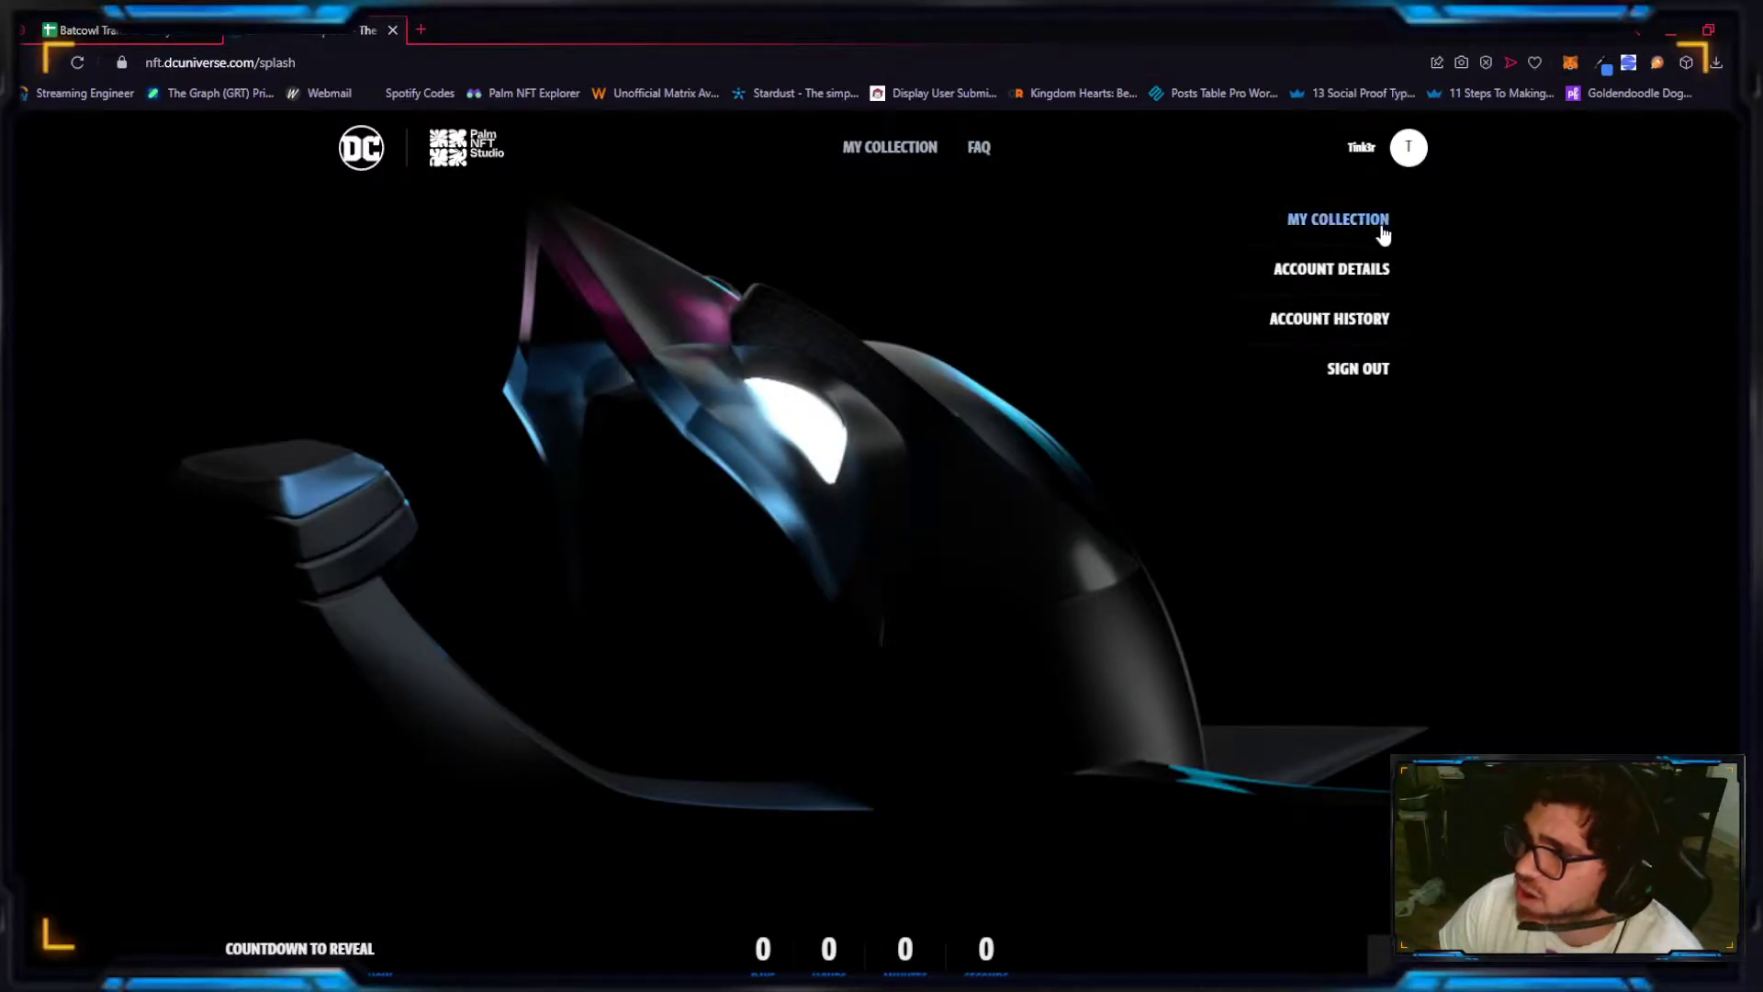
left_click(1338, 219)
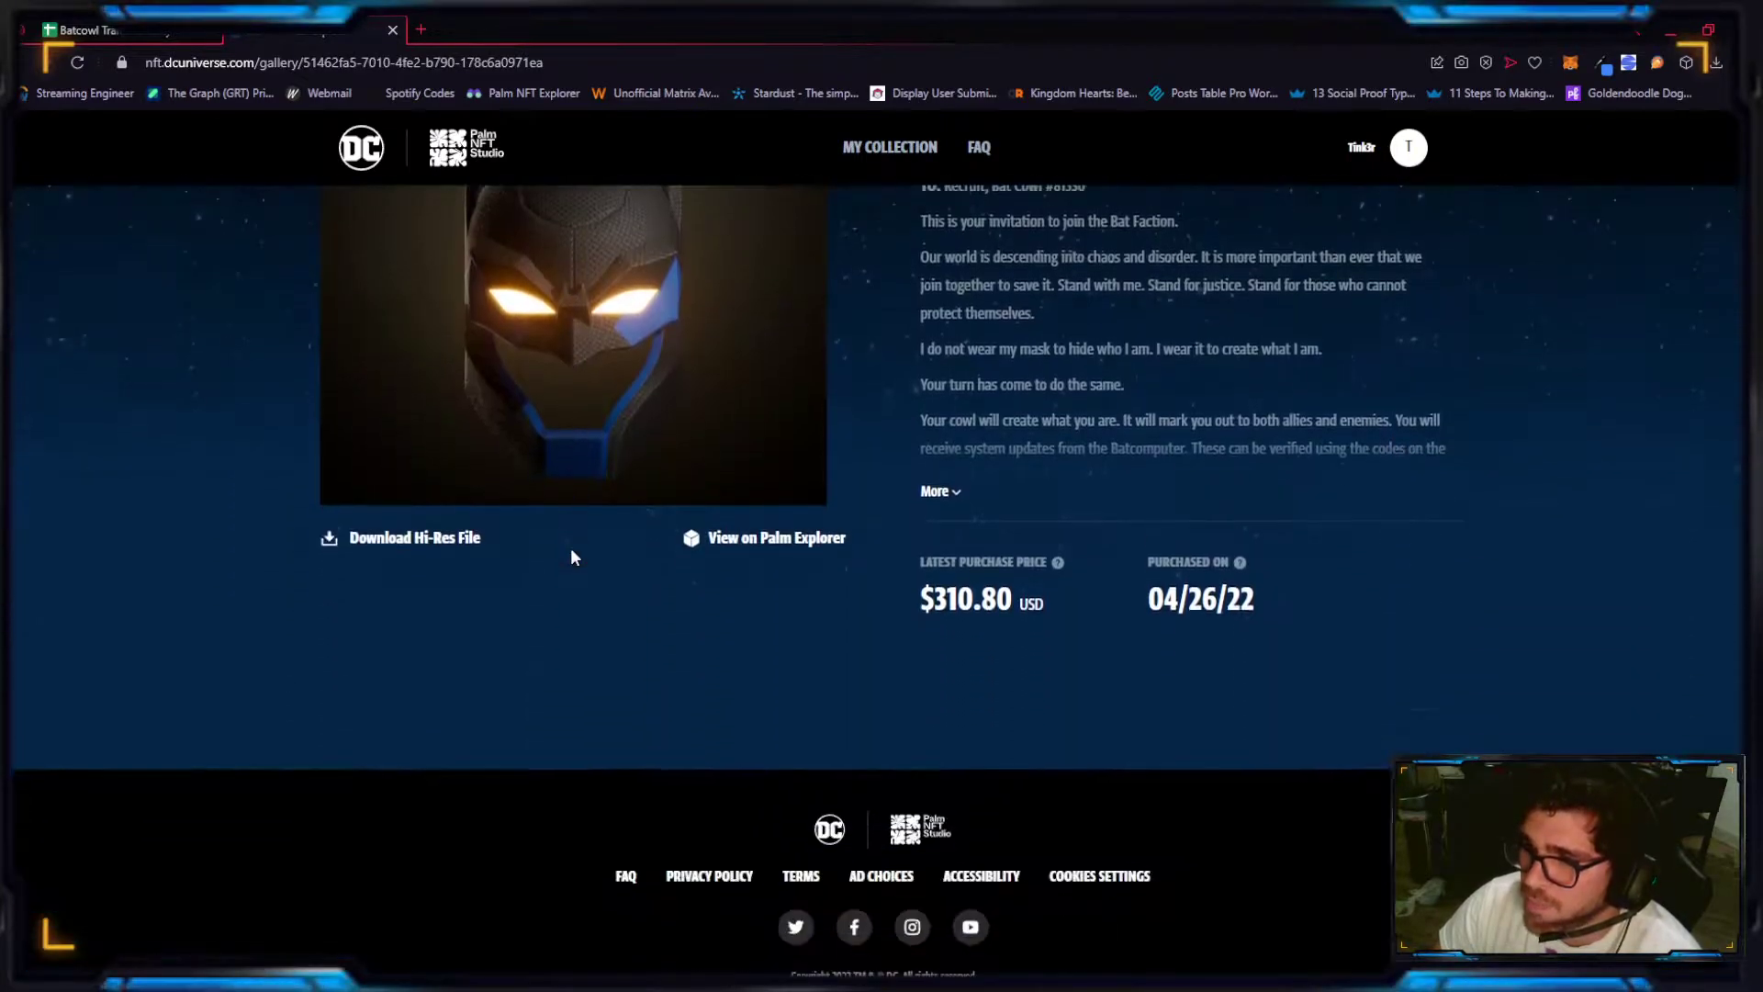
scroll("down", 3)
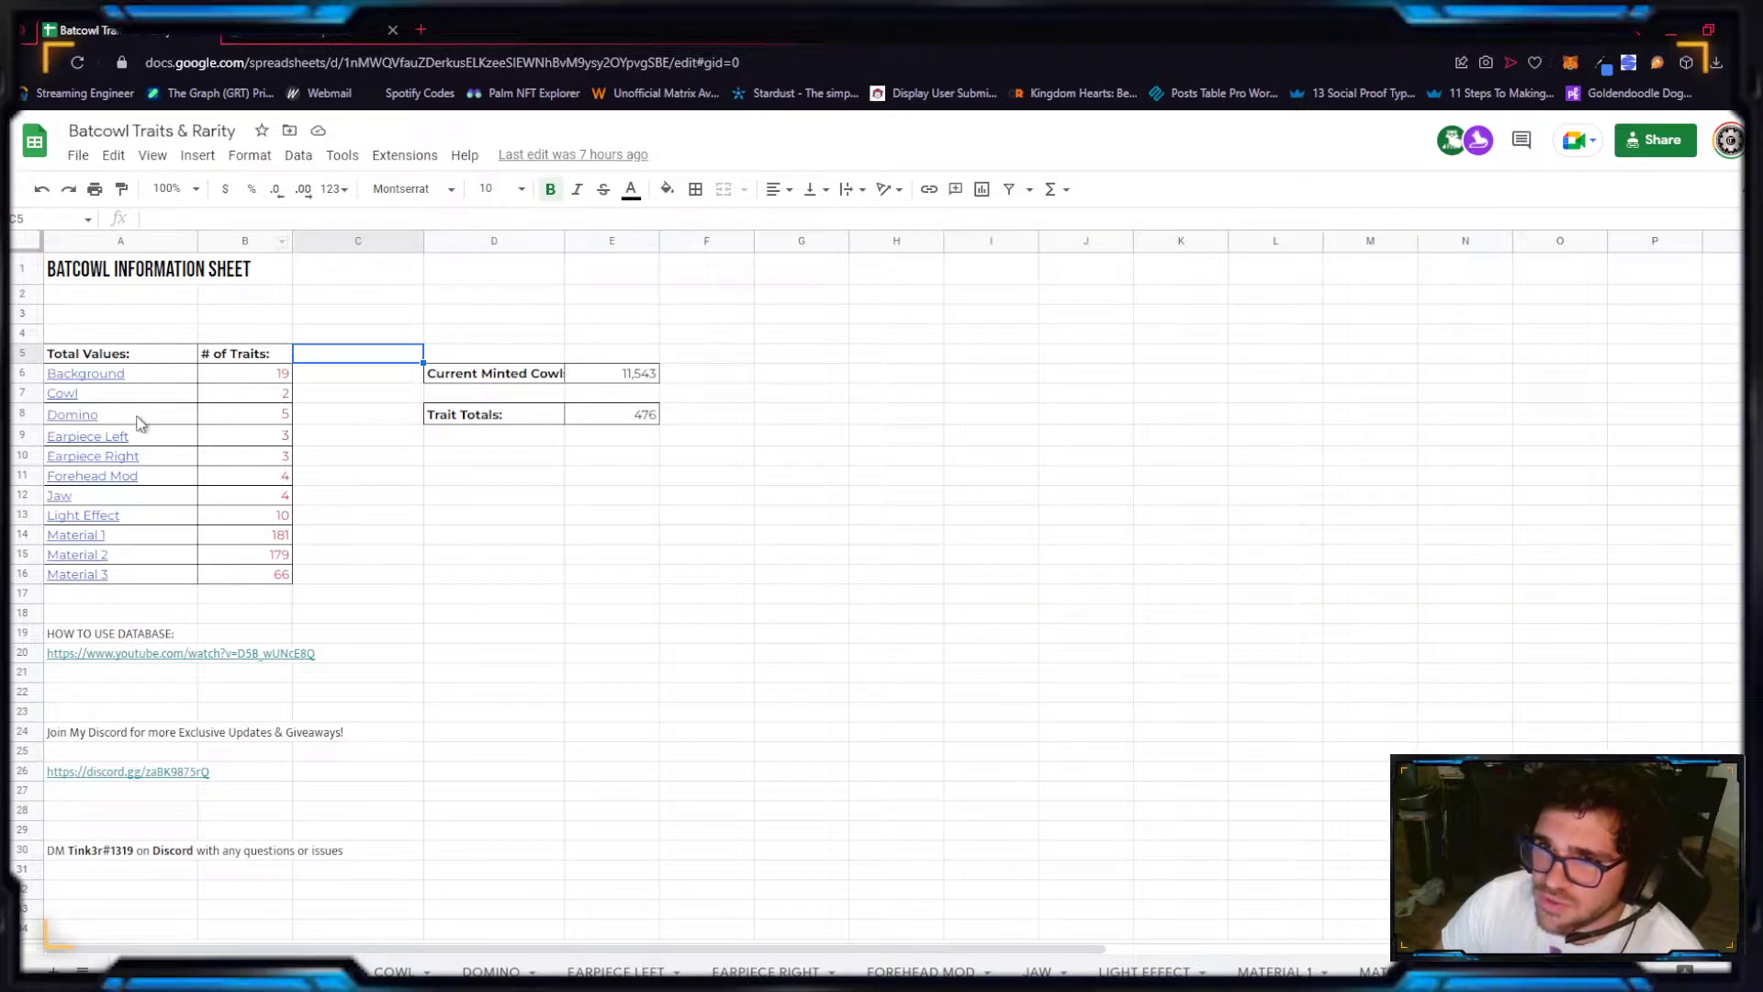
mouse_move(133, 541)
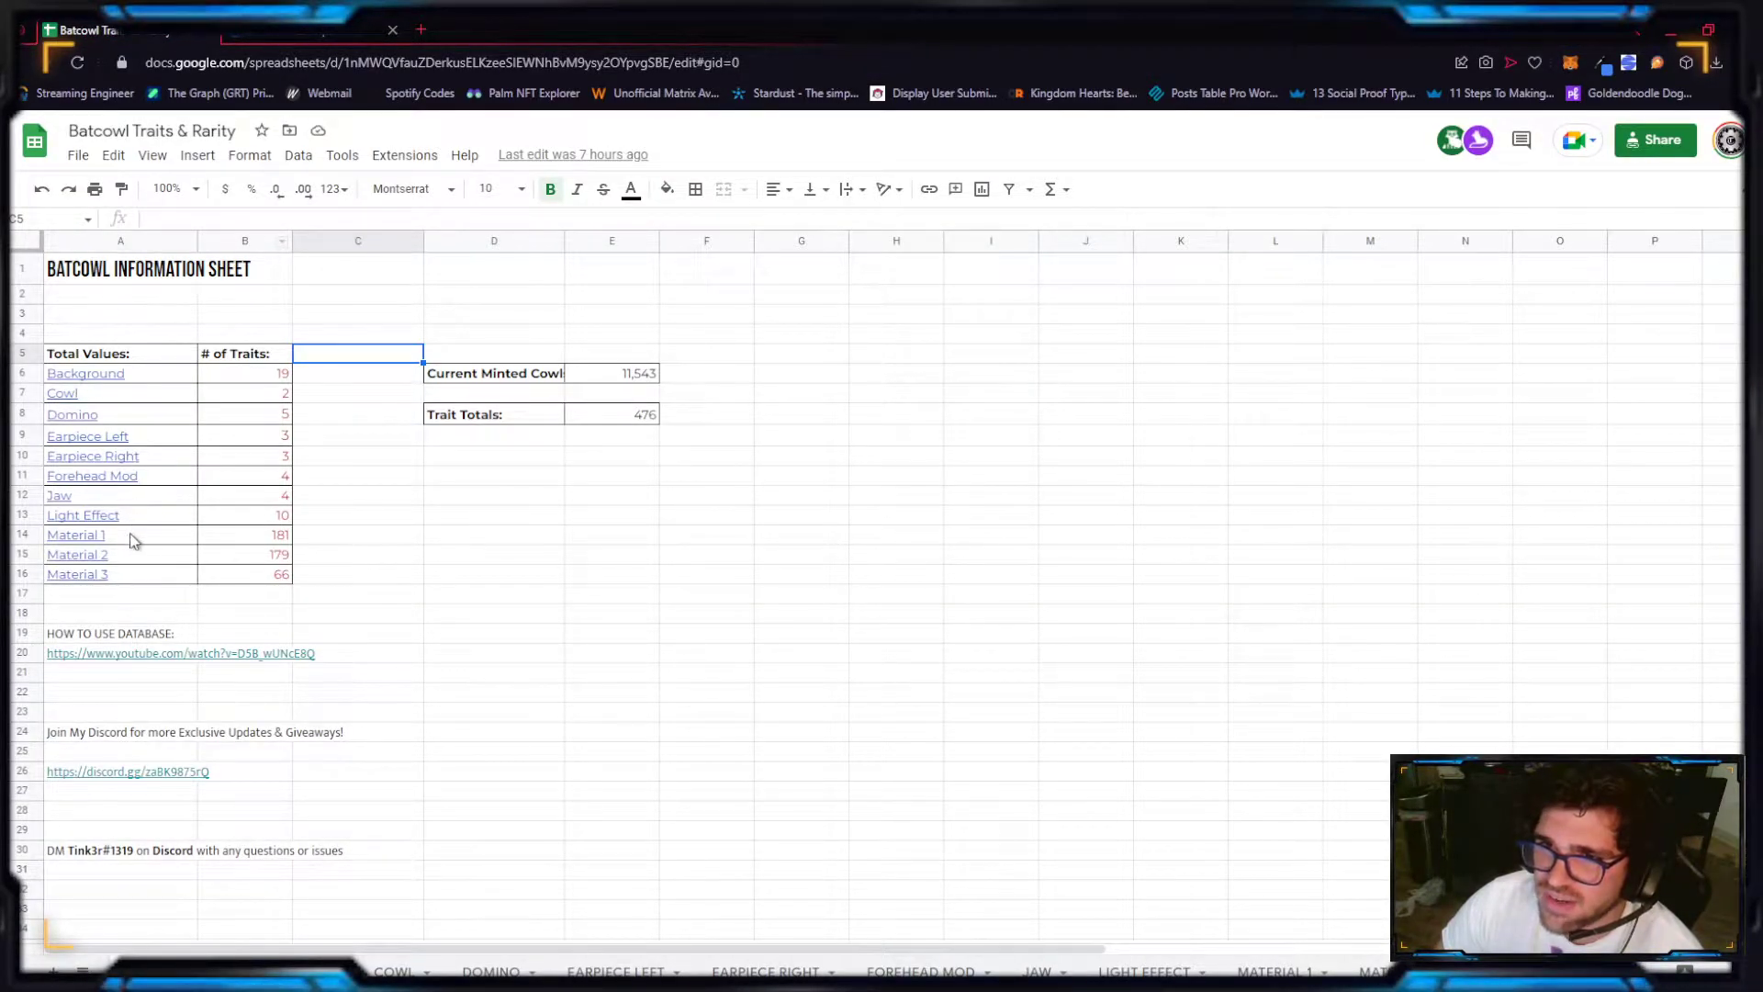
mouse_move(678, 524)
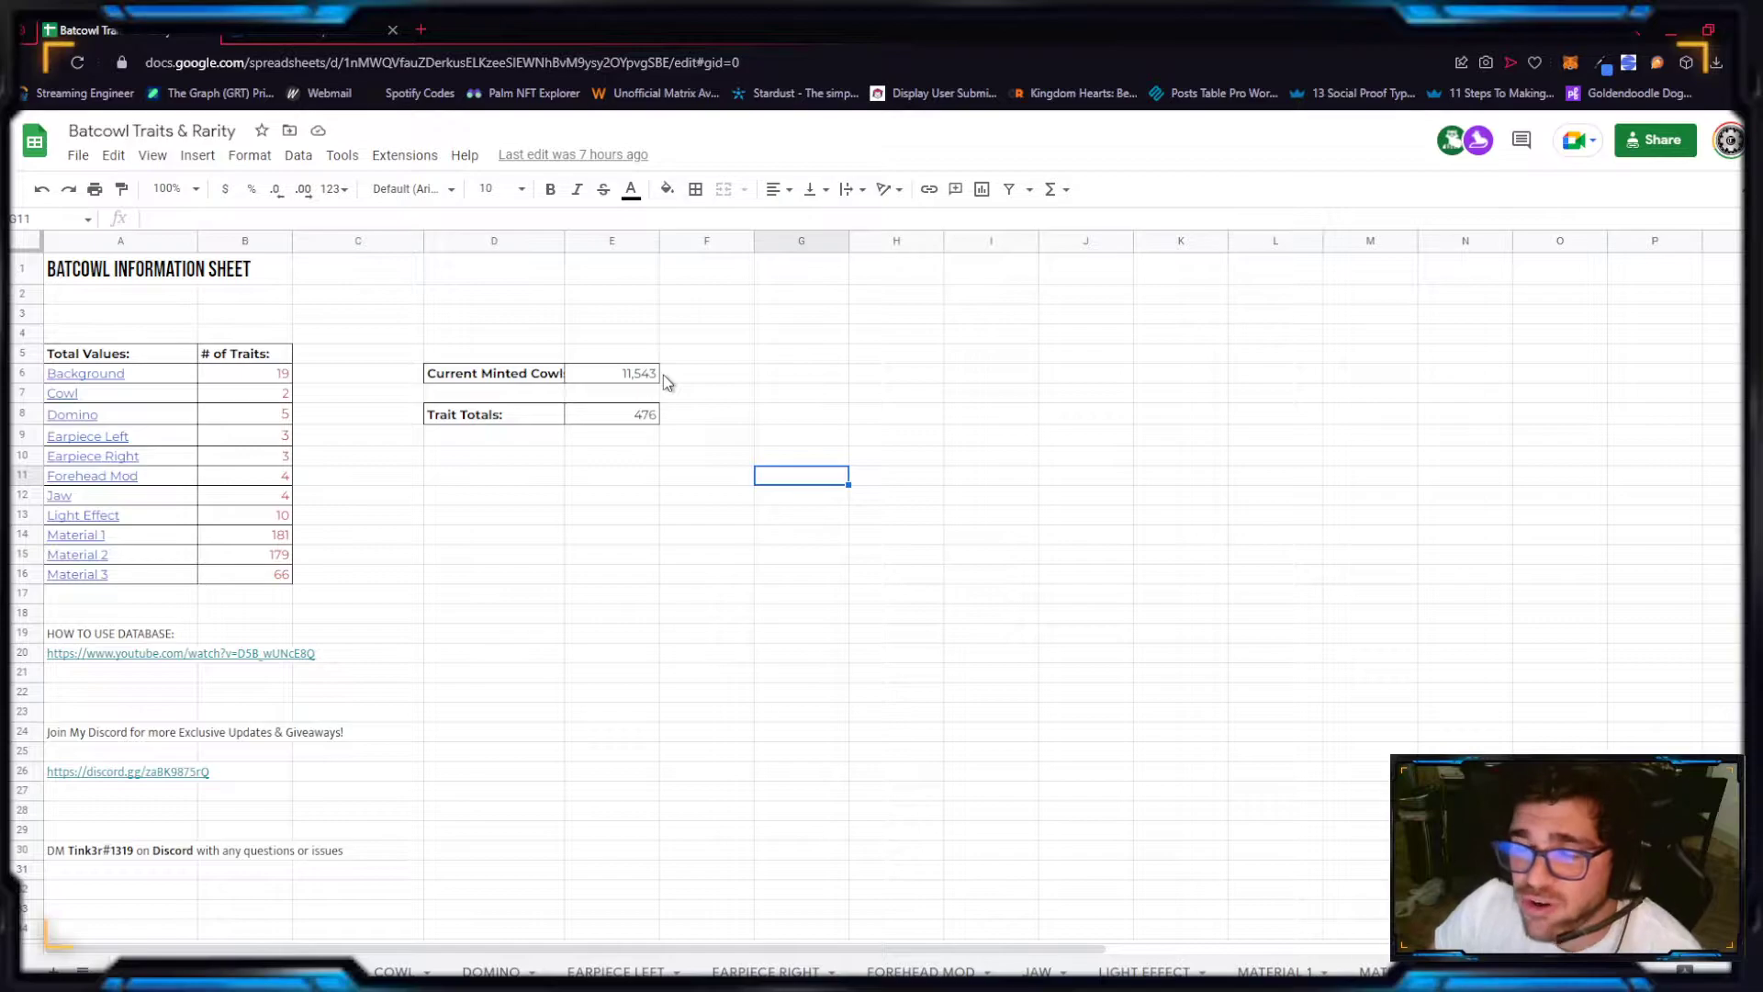
left_click(706, 372)
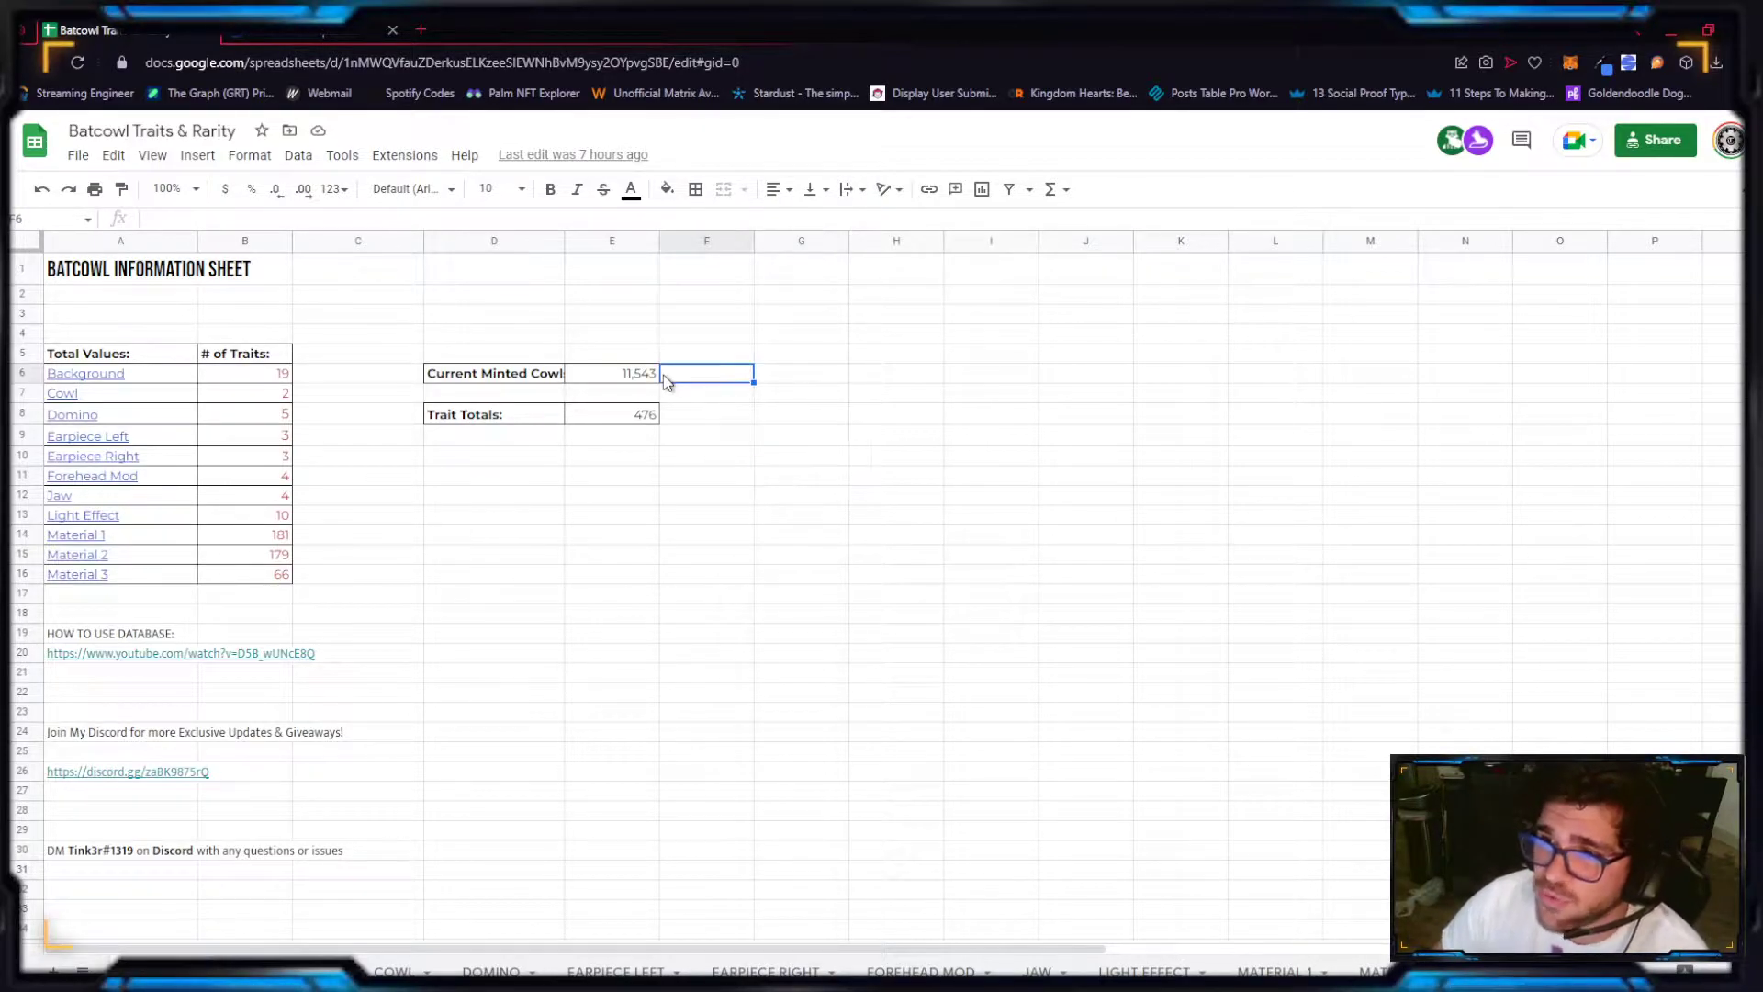
Step: Change the label in D6 beside 11,543 to 'Cowl Mint Amount:'
left_click(493, 373)
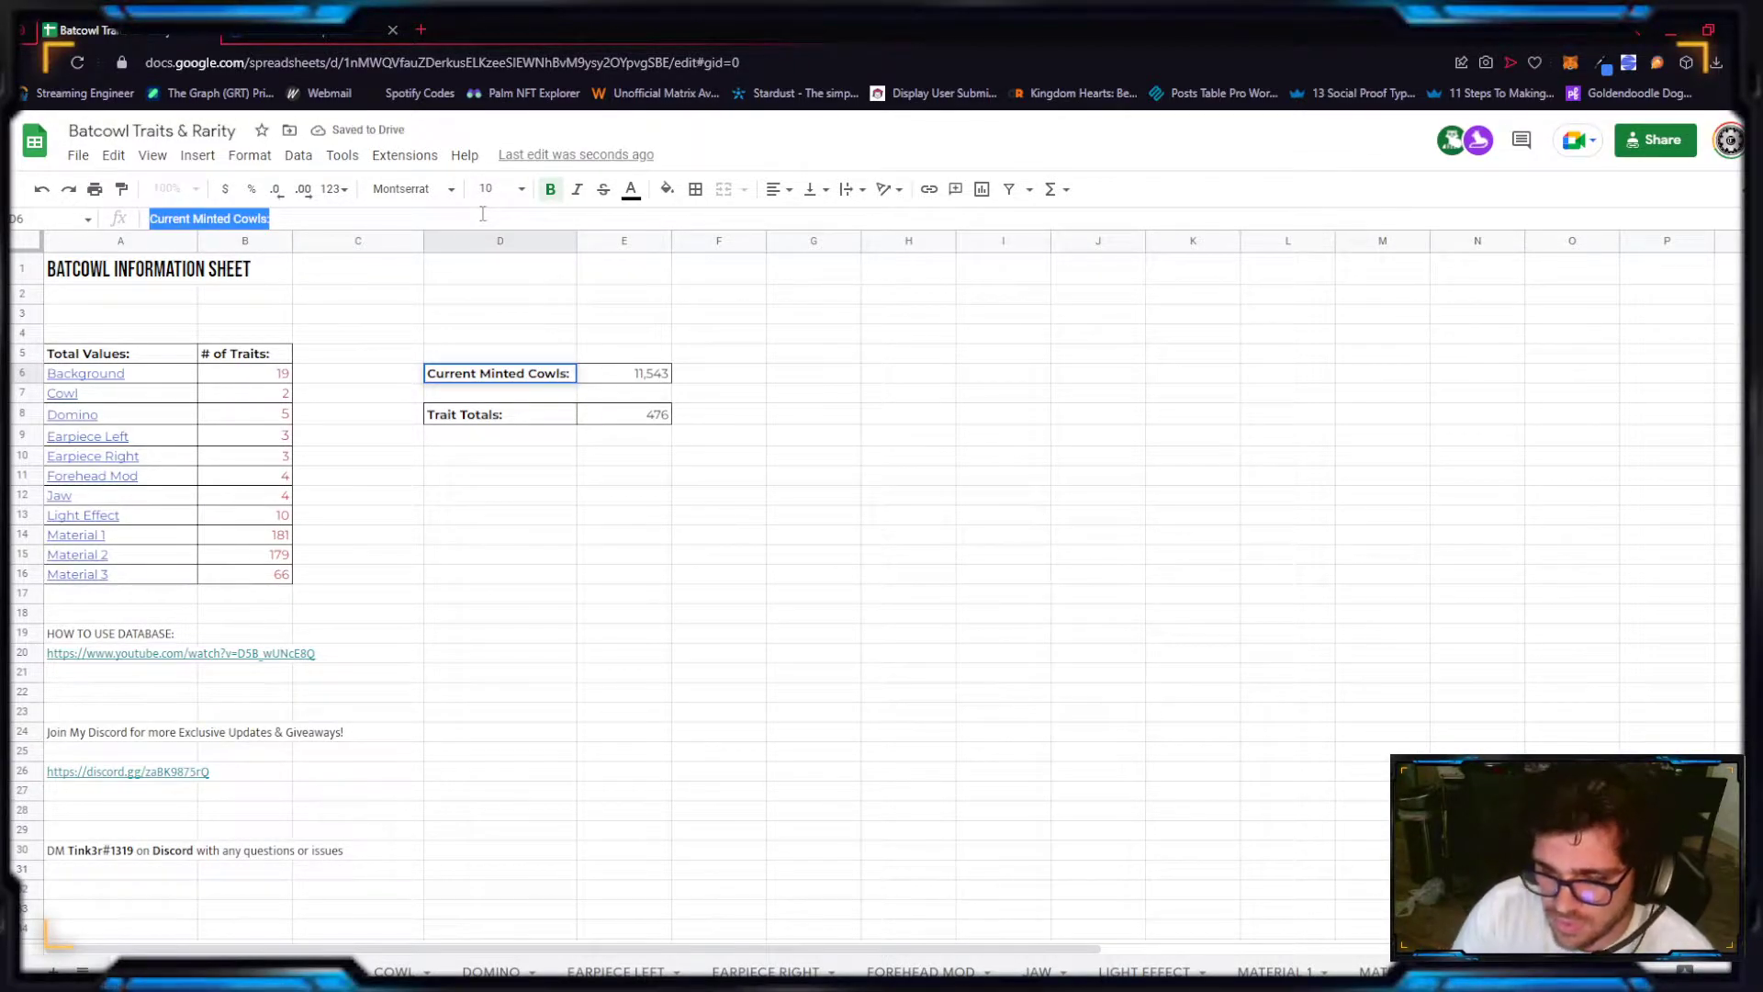
type("Cowl Mint A")
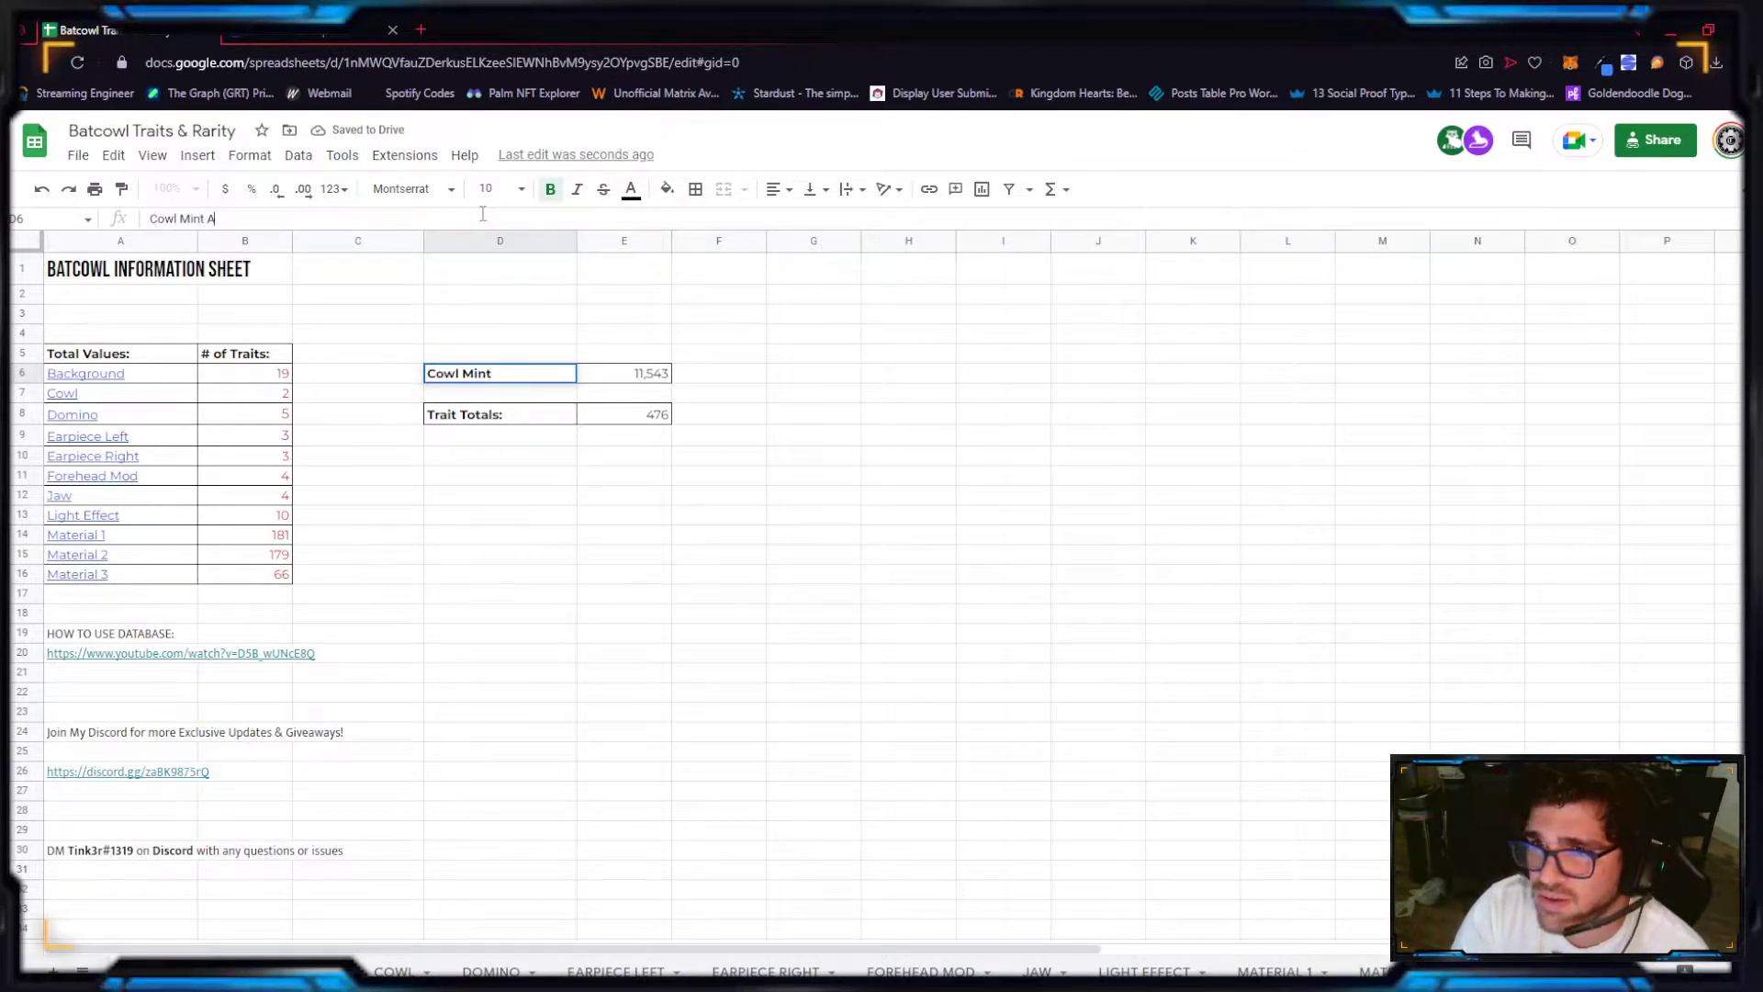
type("mount")
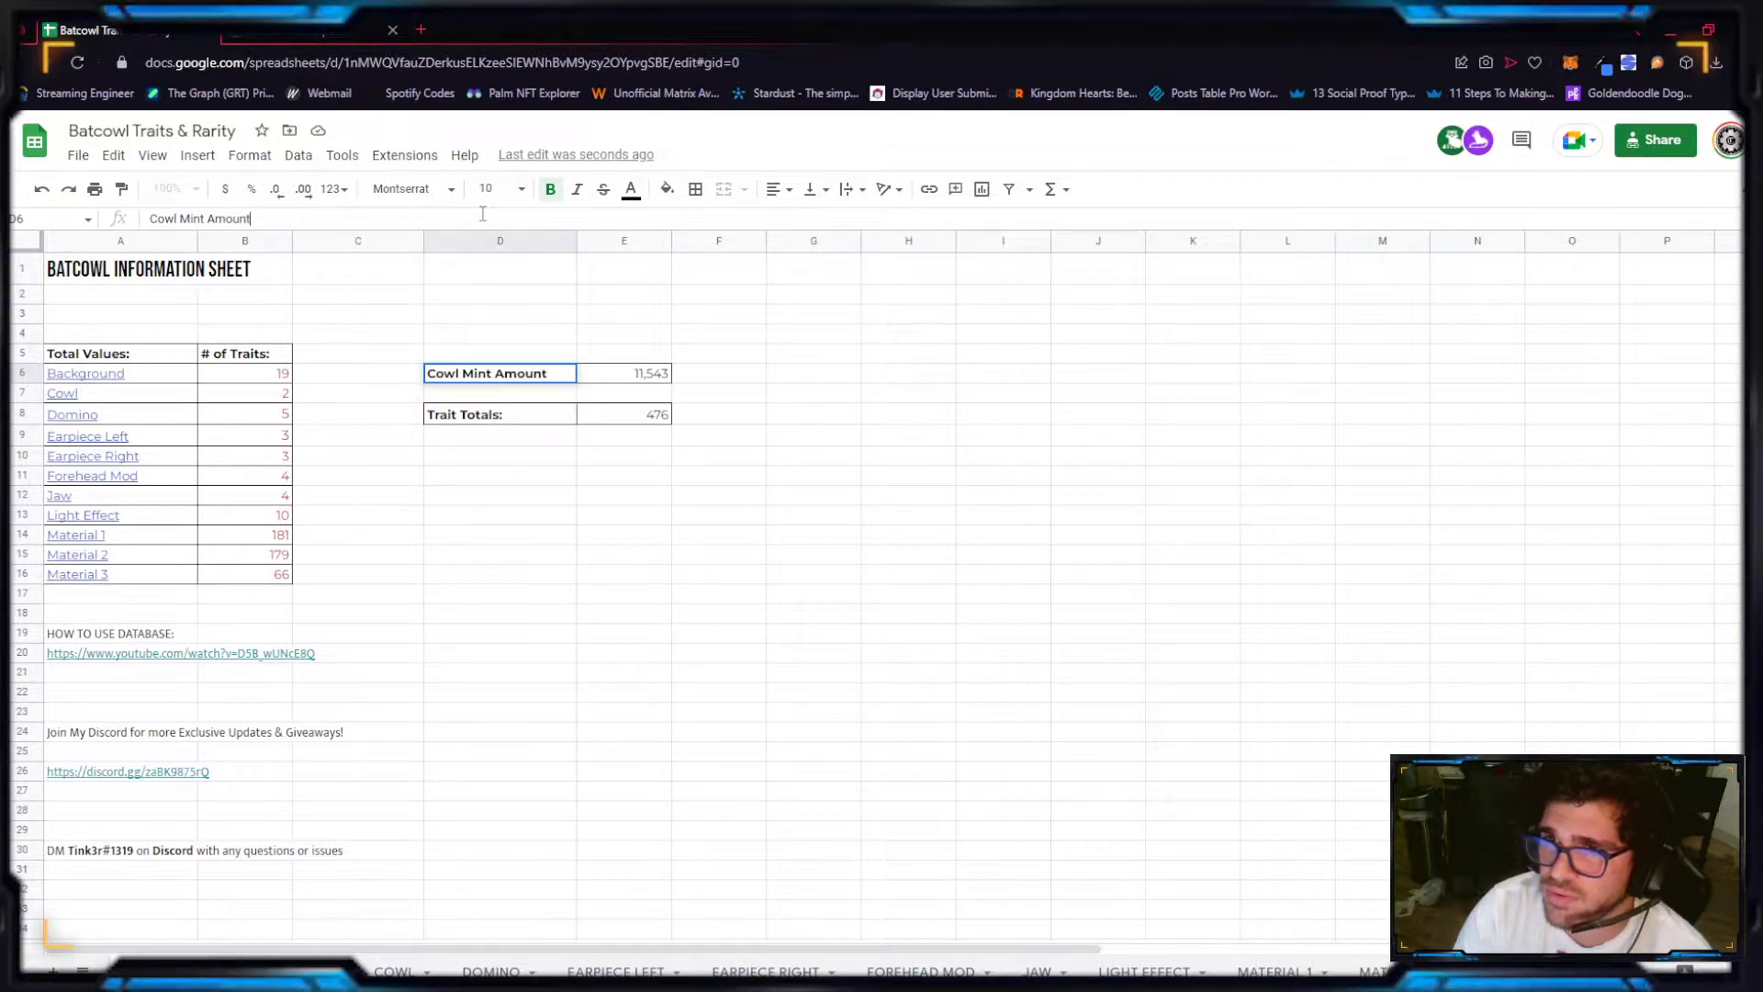
key("Enter")
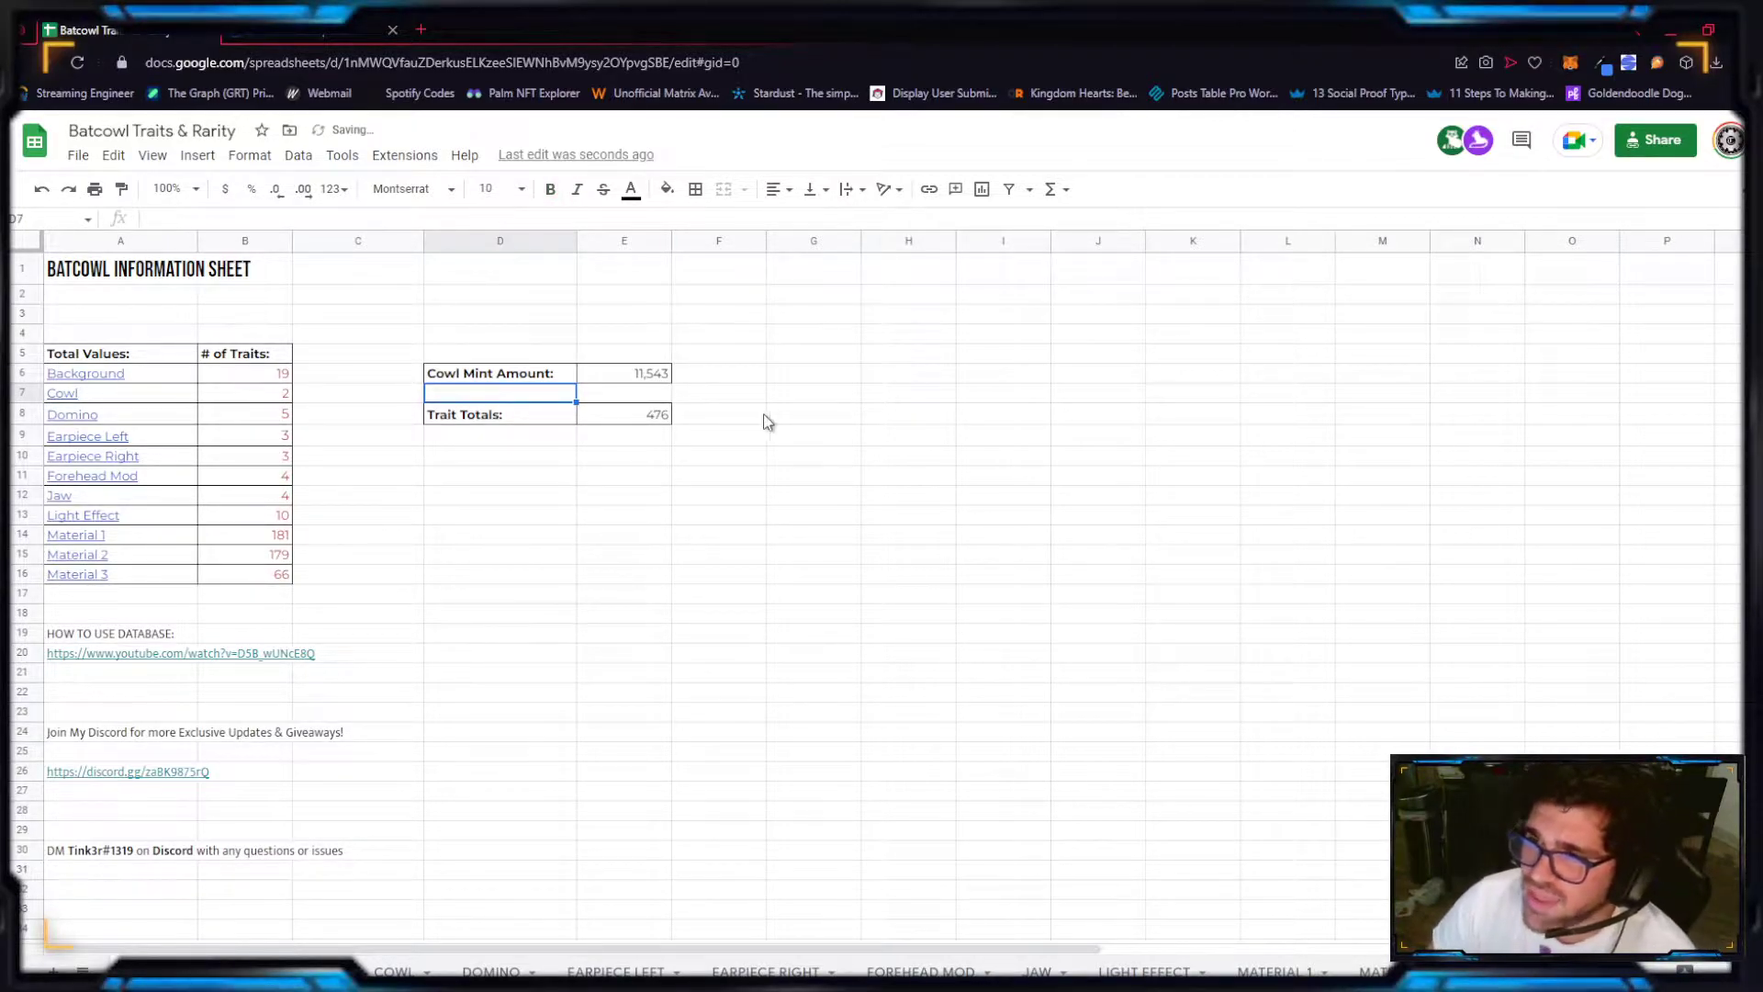
left_click(908, 434)
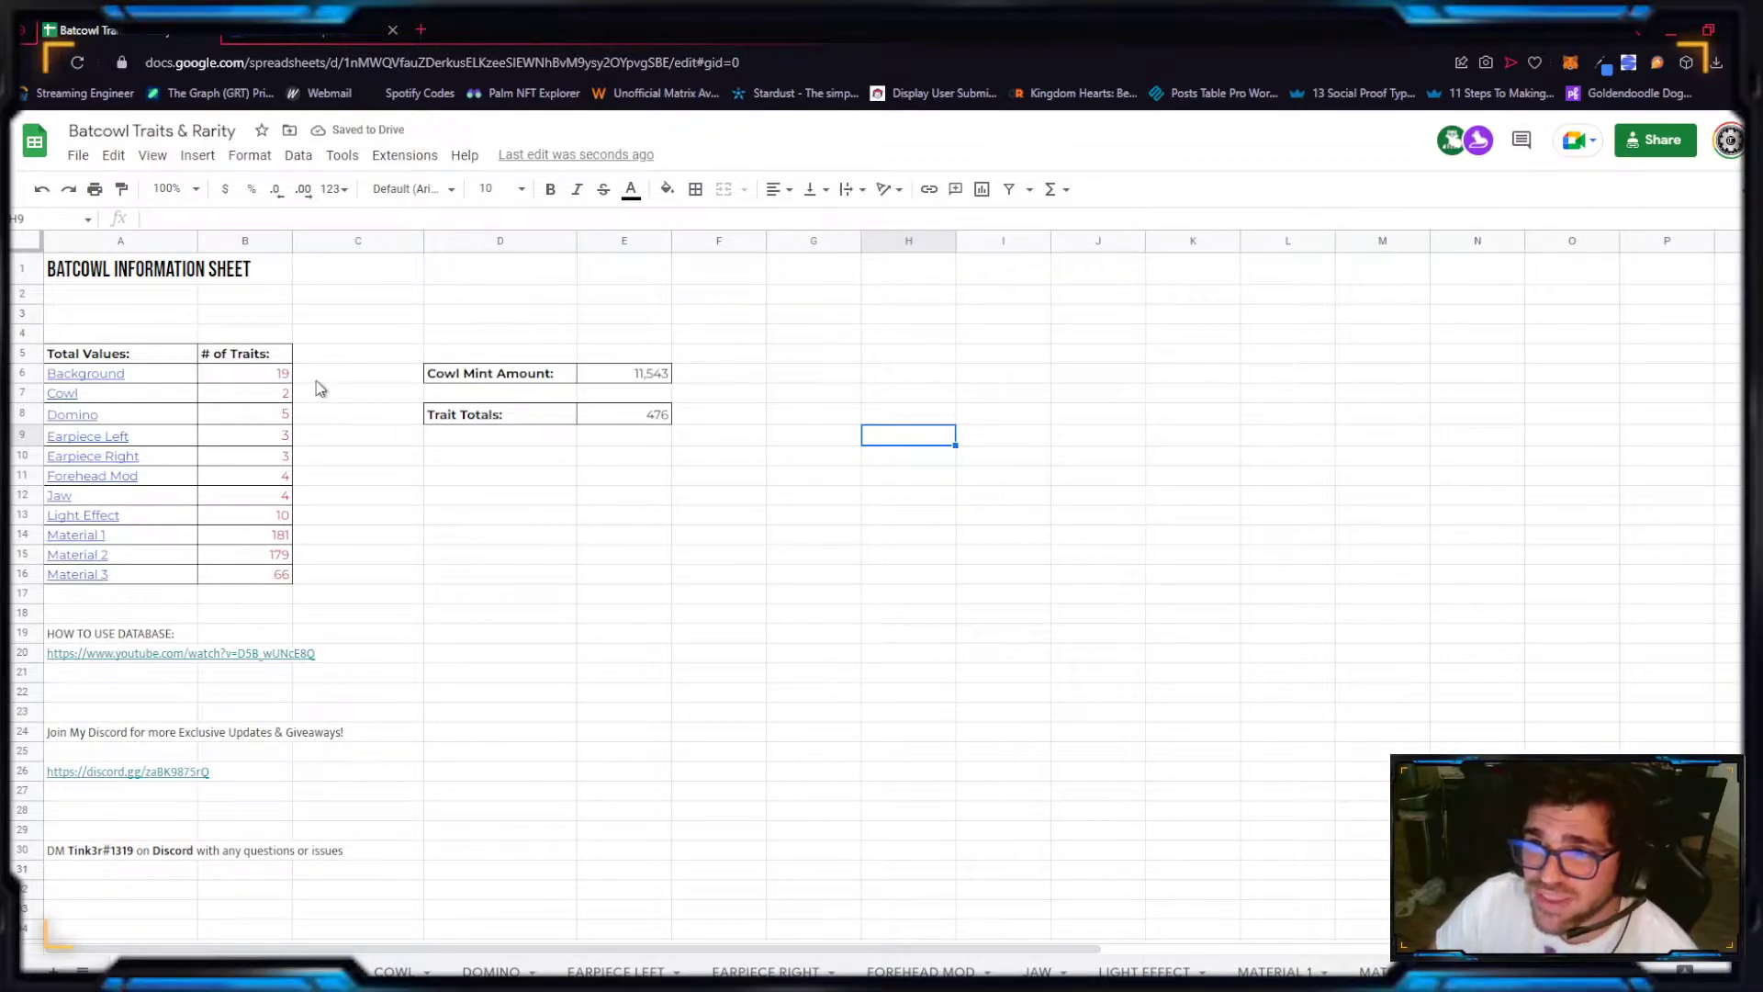
mouse_move(271, 388)
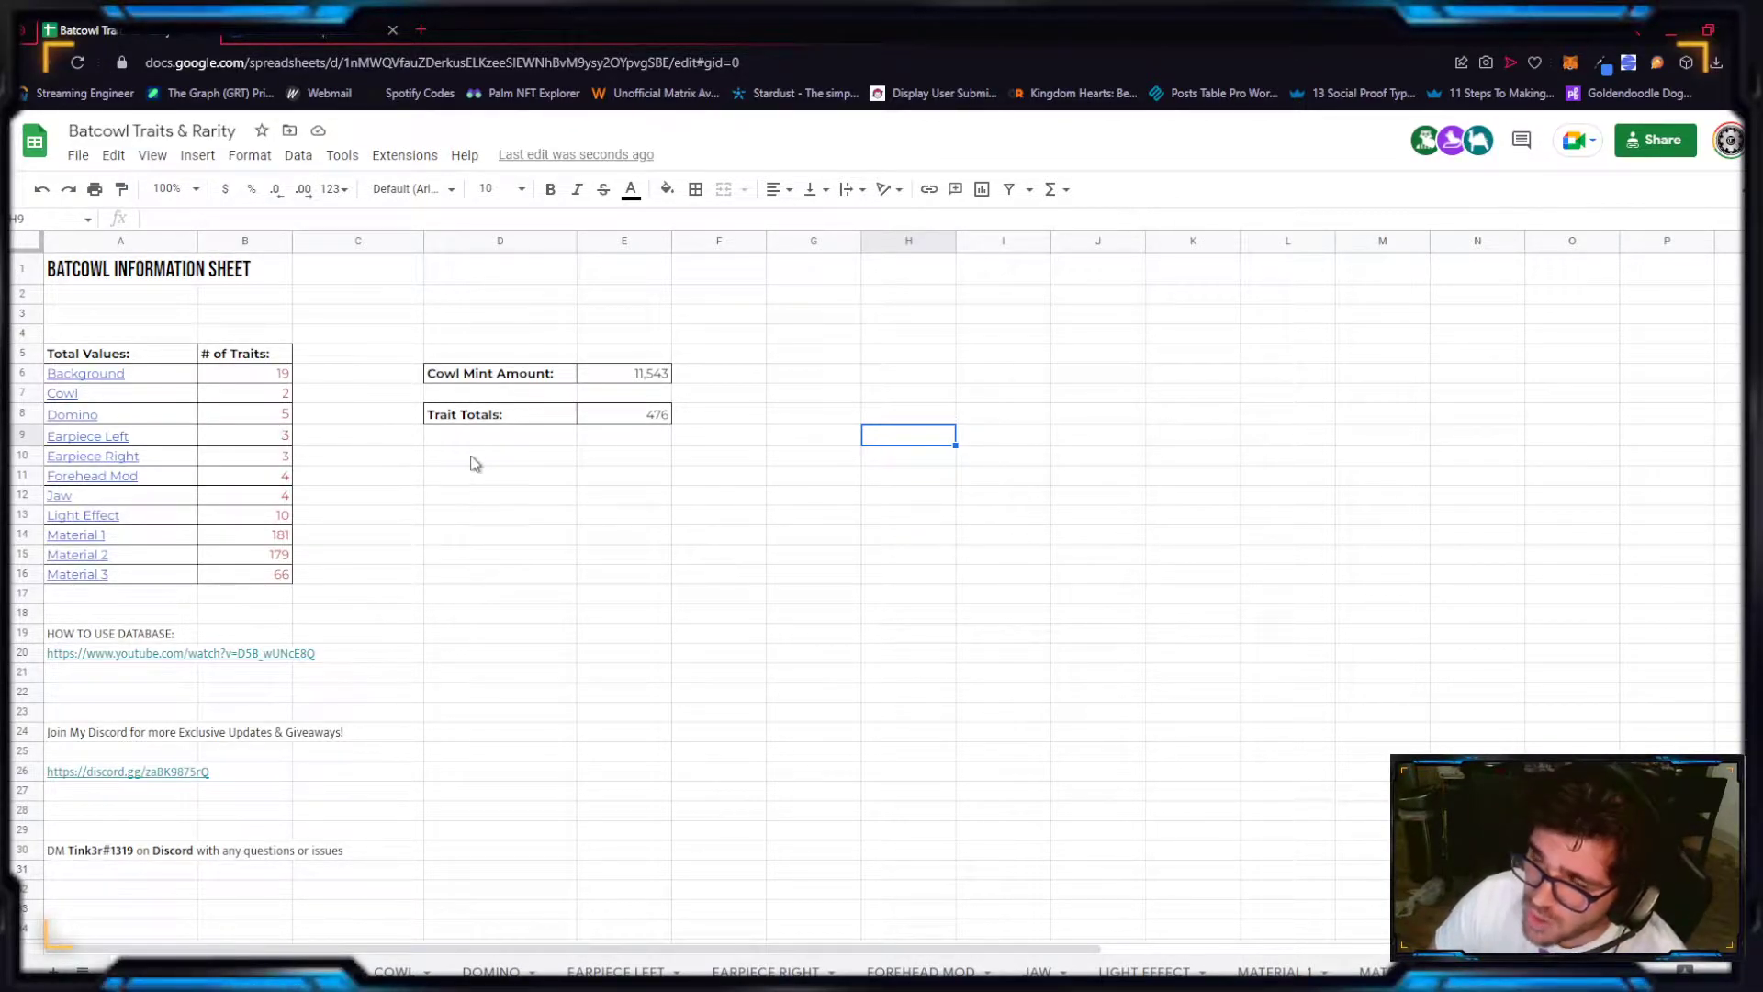
left_click(718, 436)
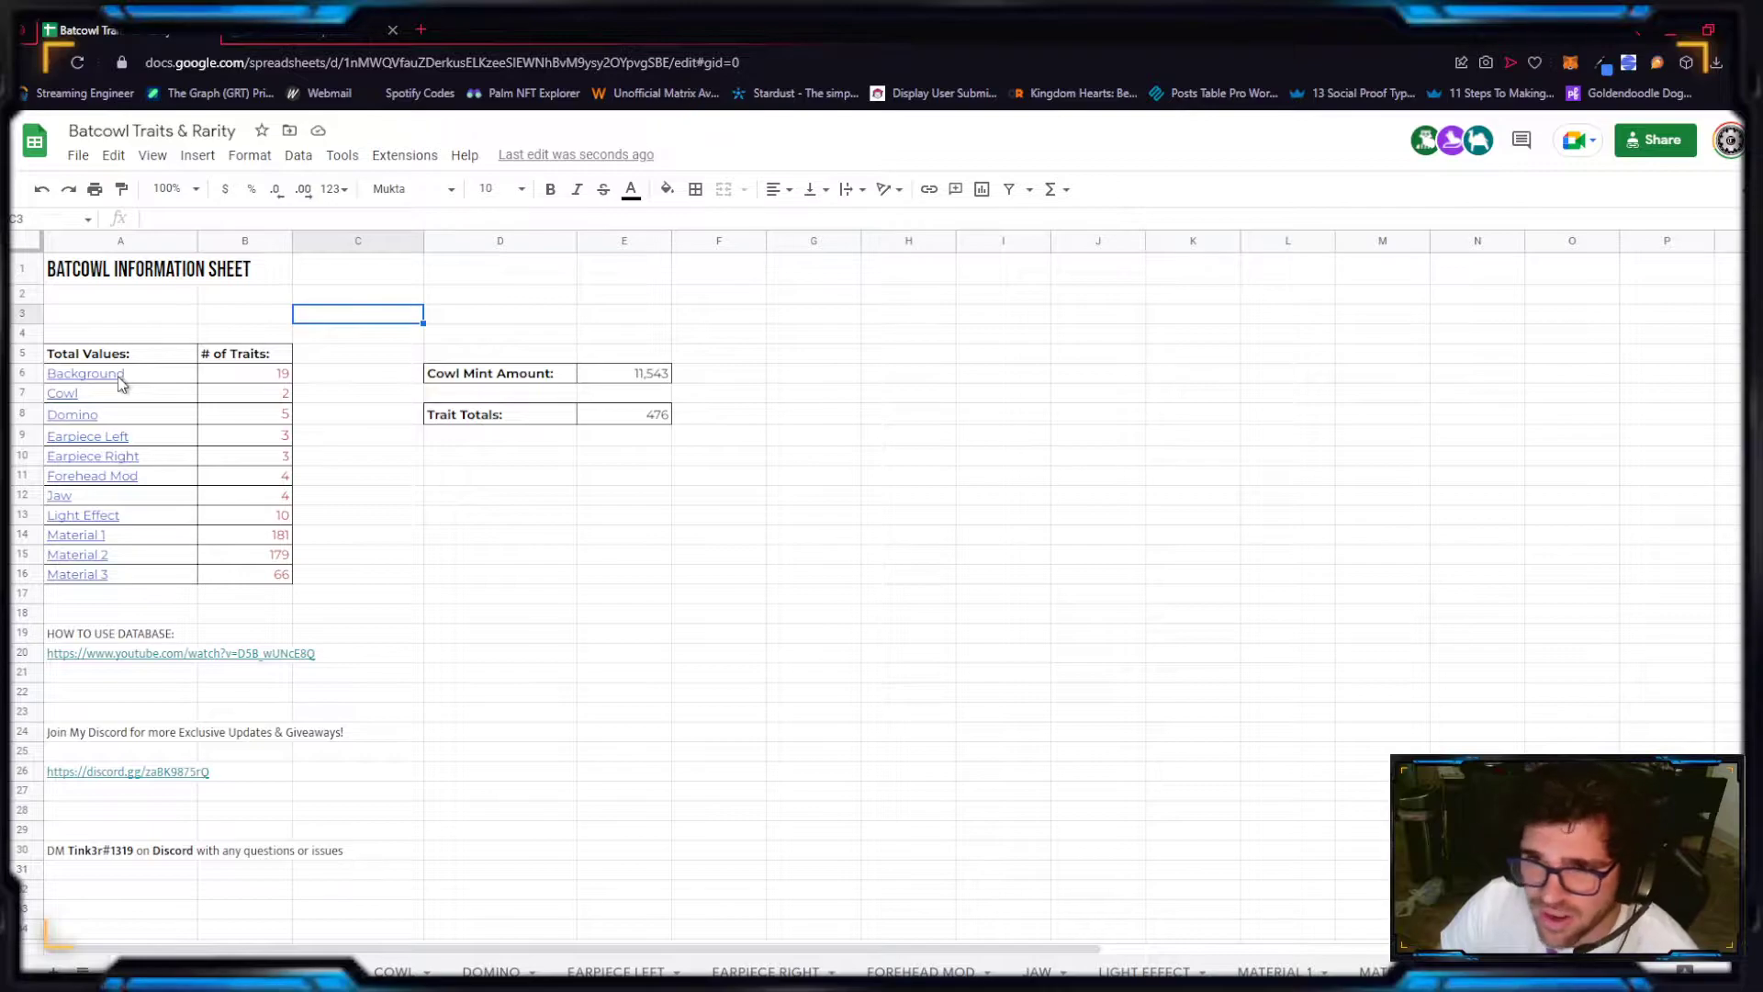
Step: Browse the Background, DOMINO and FOREHEAD MOD sheets, ending on the BACKGROUND rarity table
left_click(84, 374)
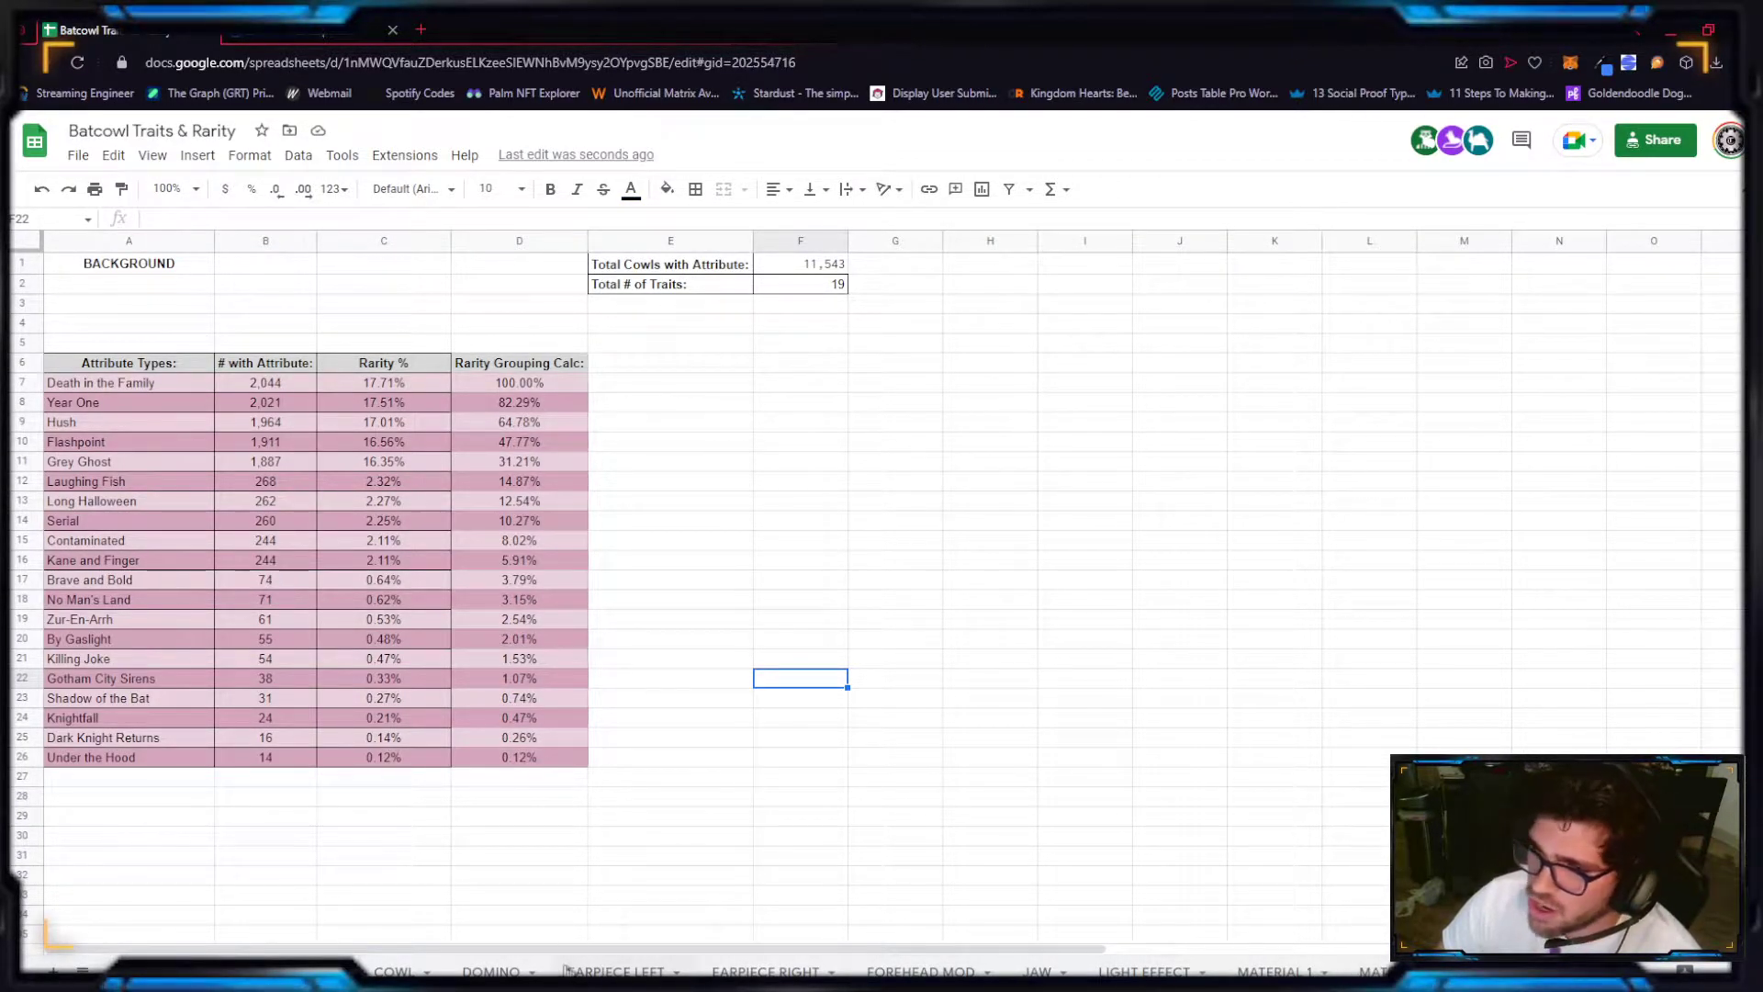
left_click(496, 972)
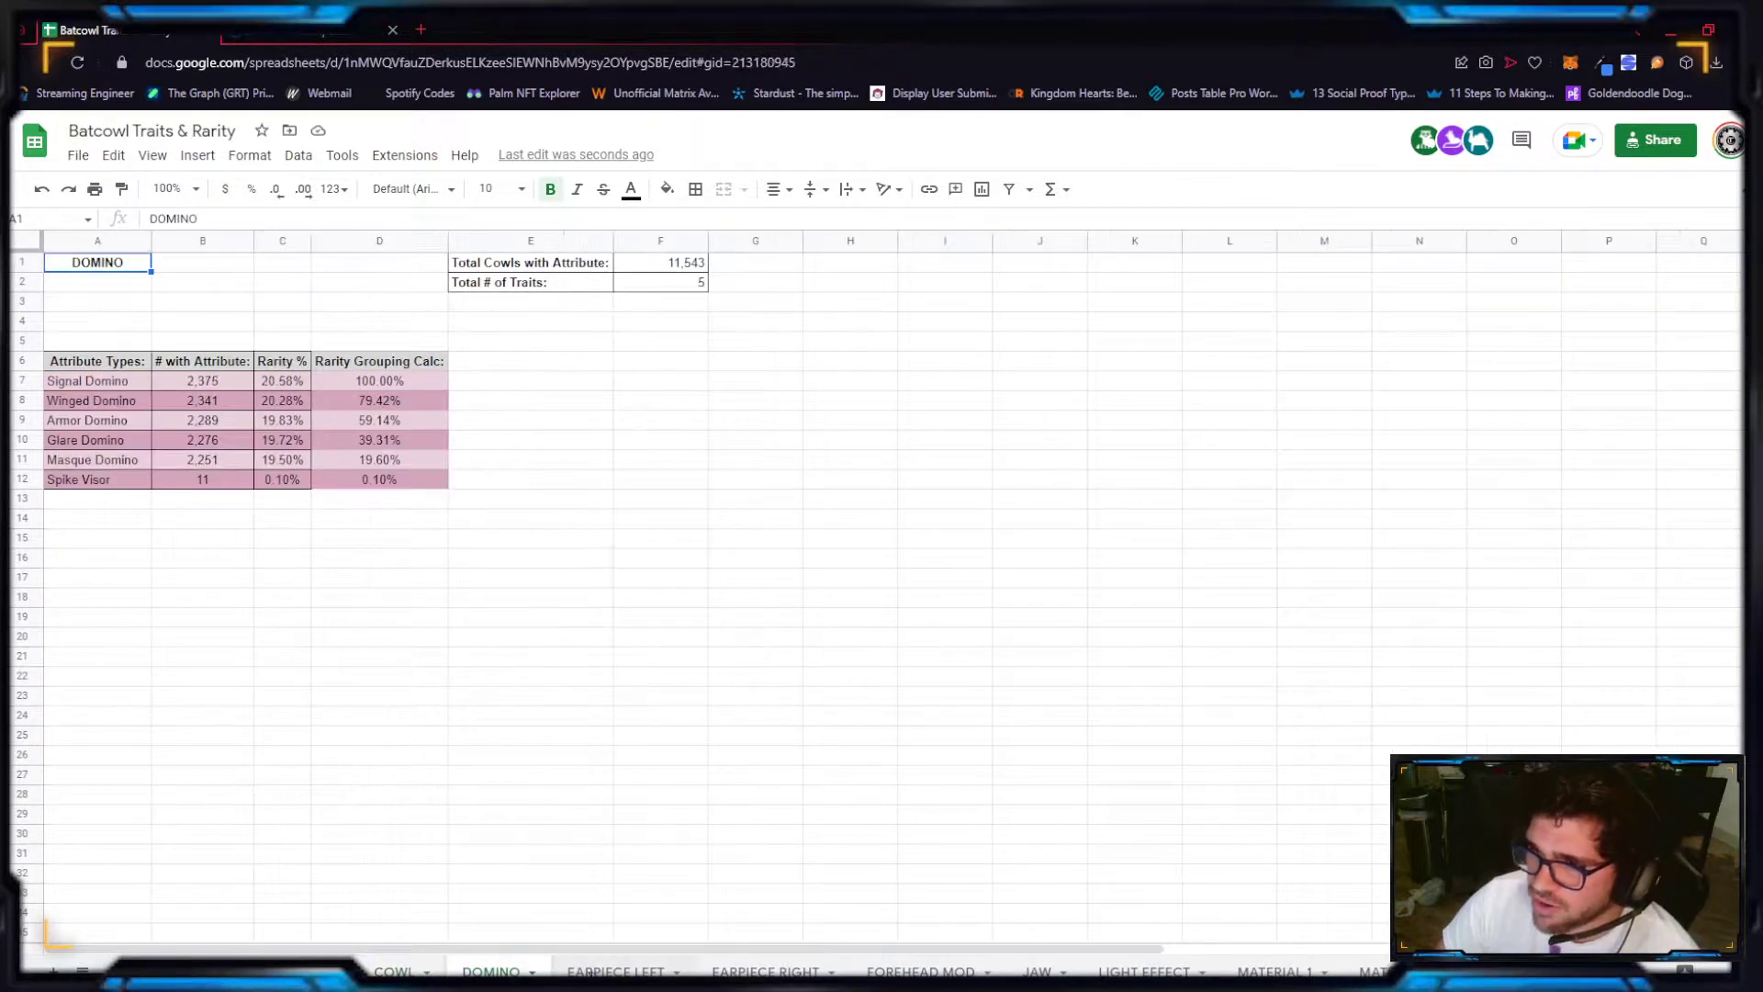
left_click(925, 971)
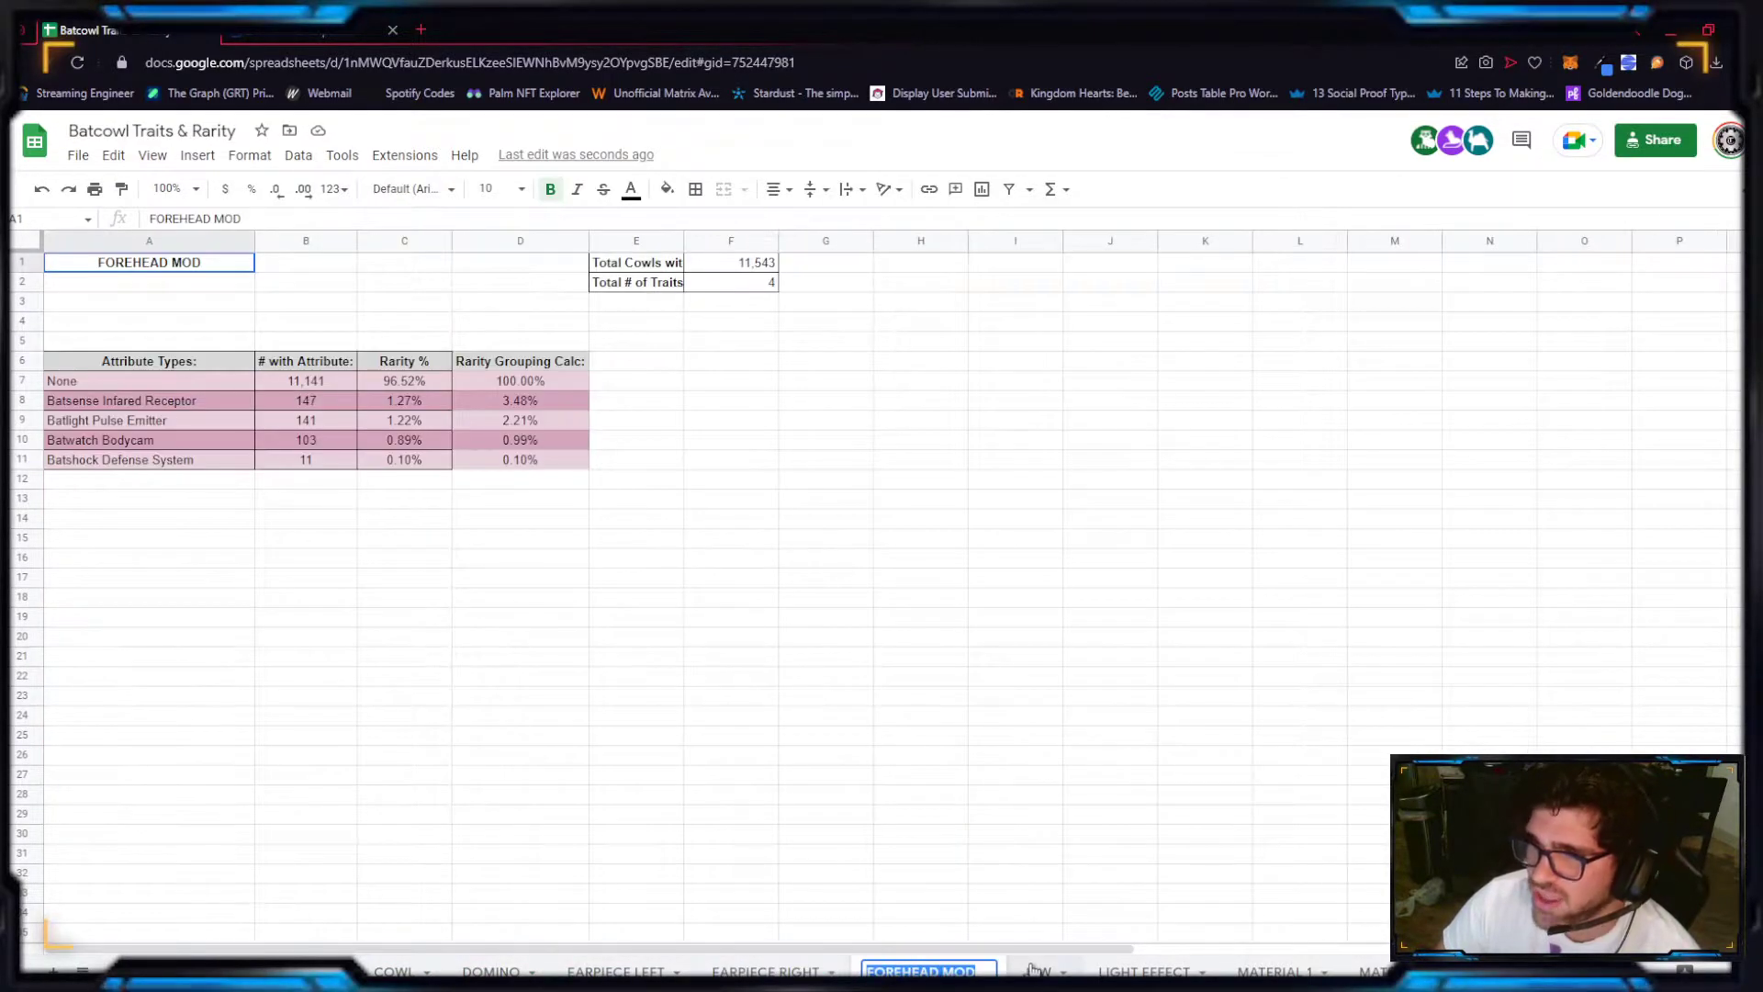
left_click(1040, 971)
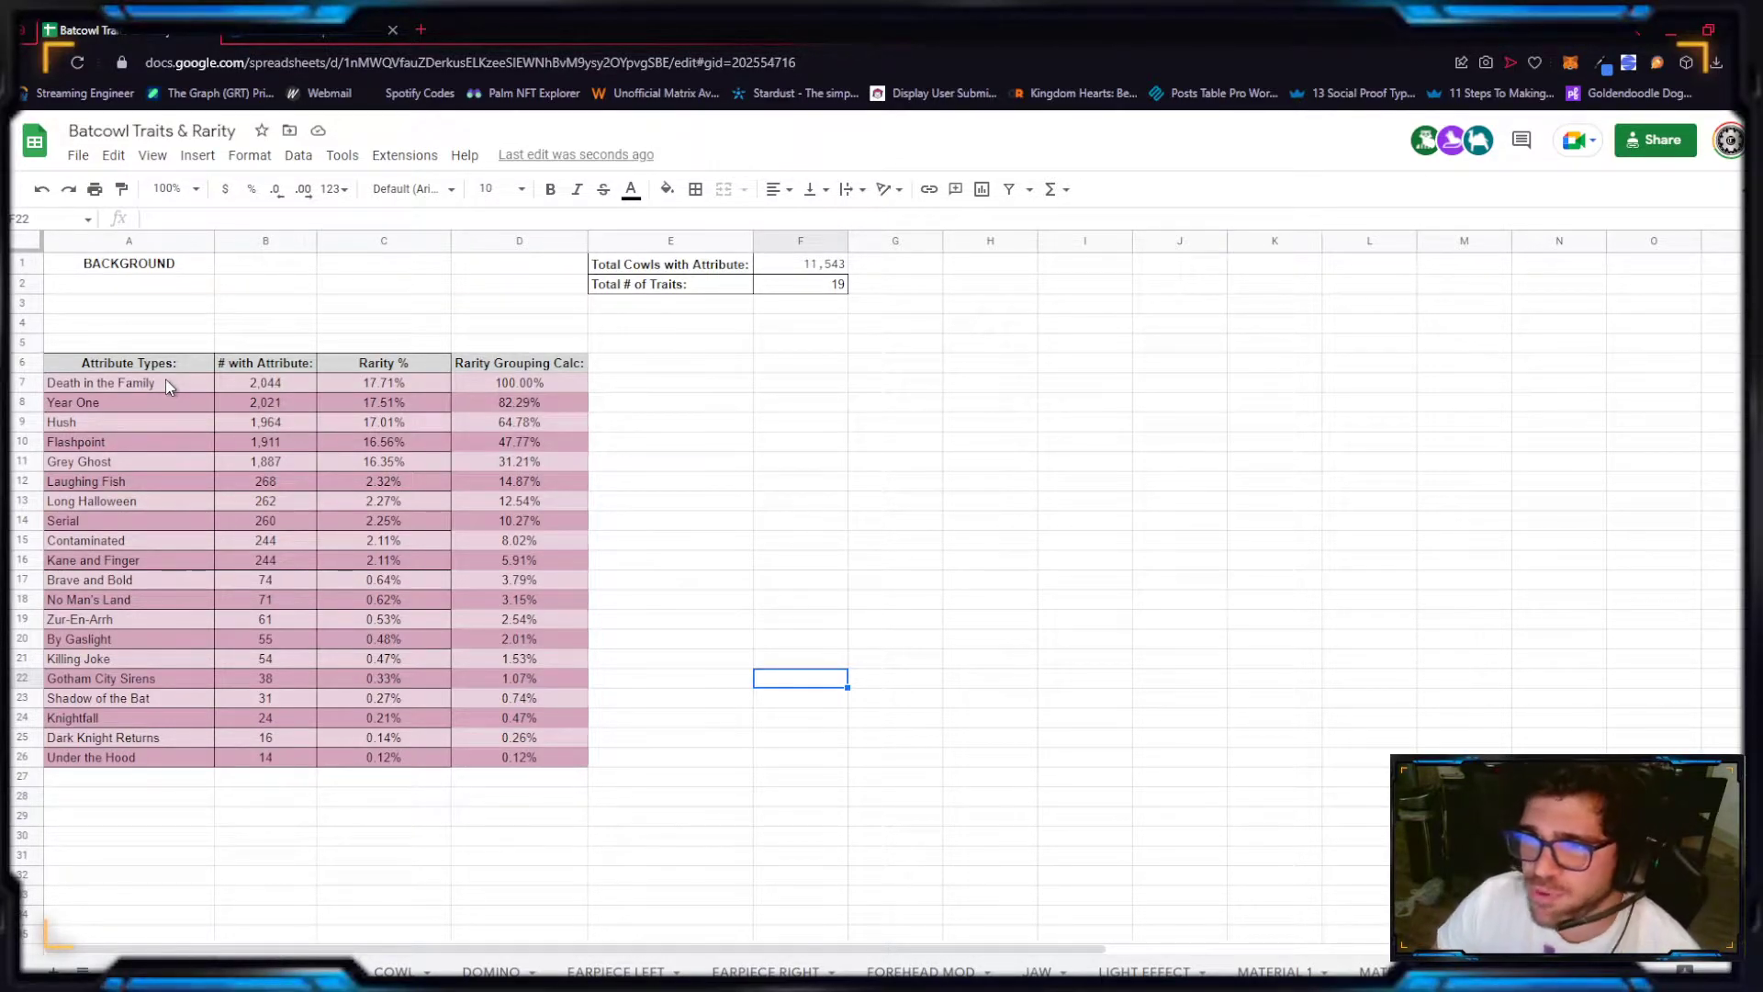
mouse_move(271, 771)
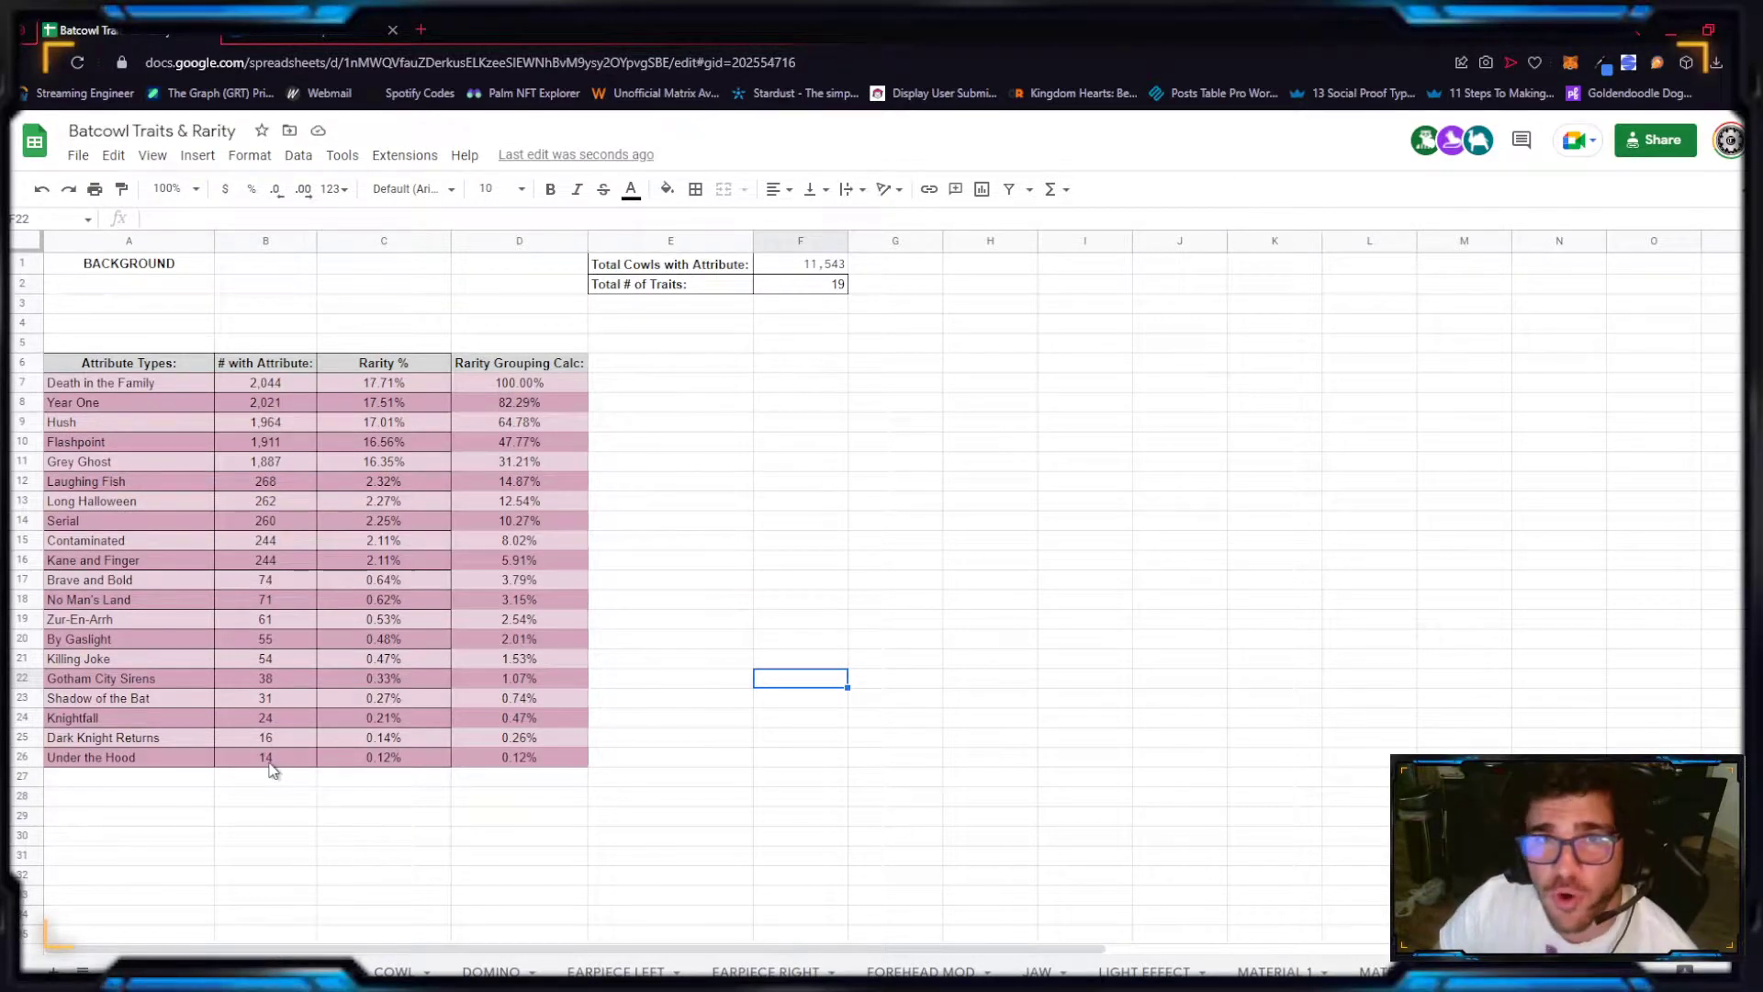
left_click(383, 383)
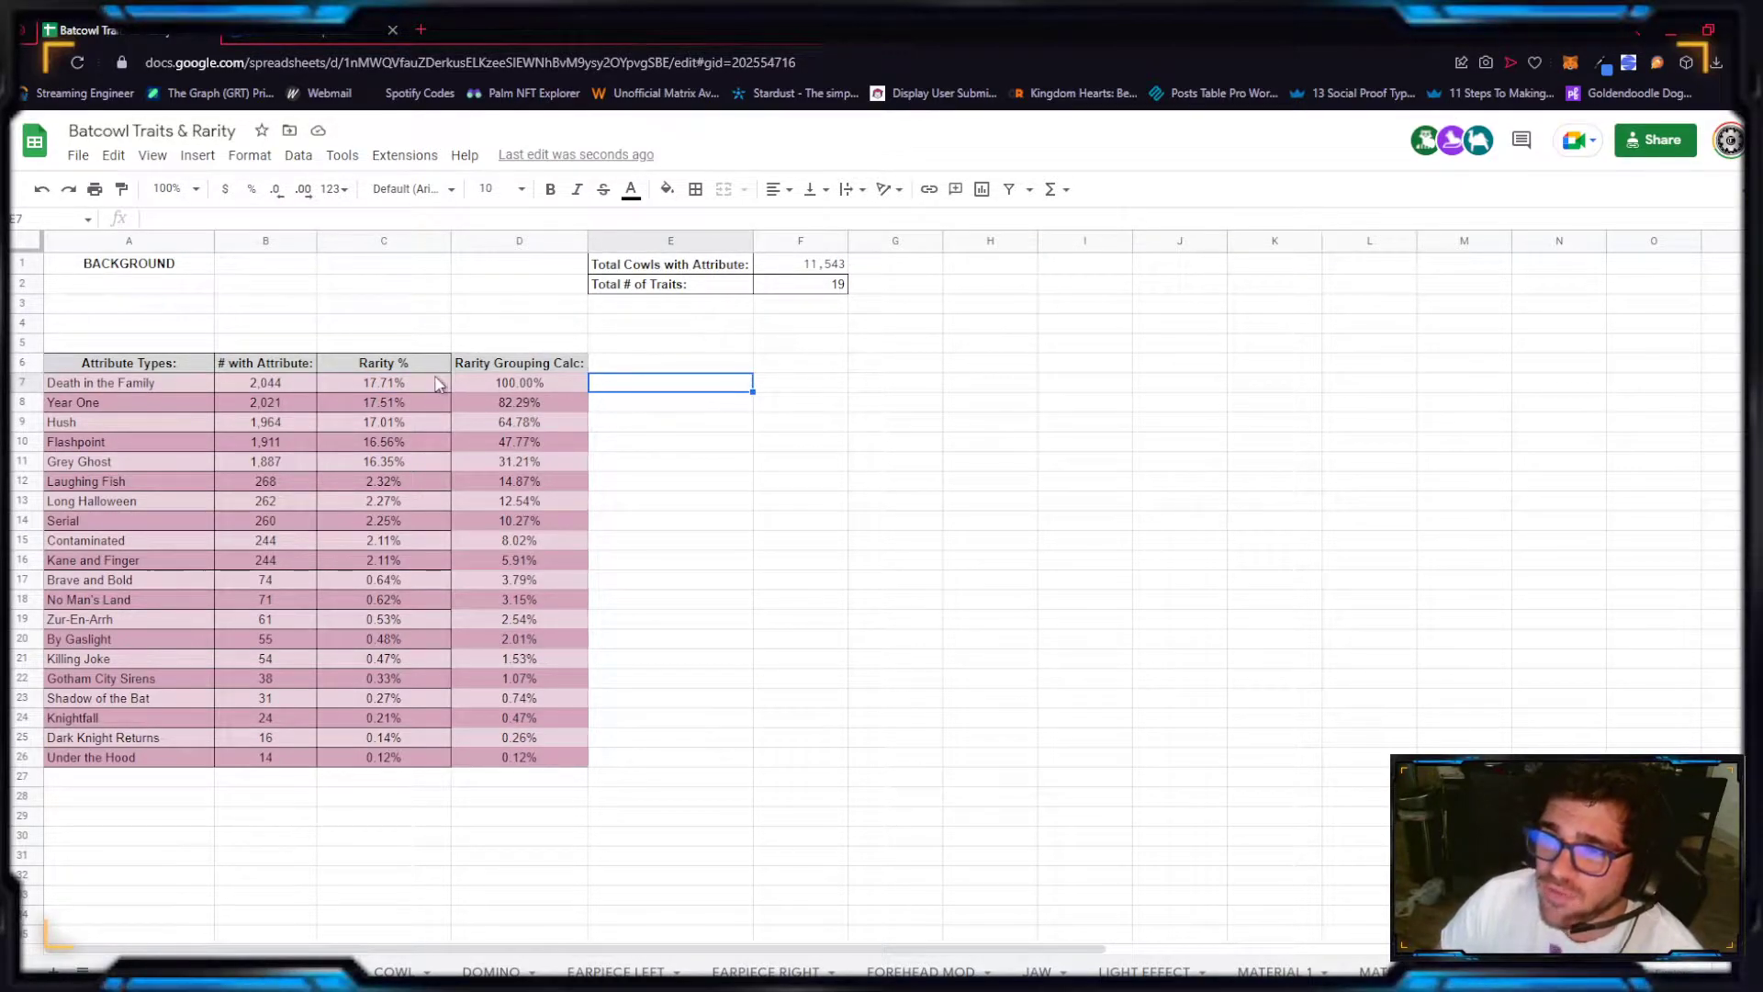
left_click(383, 382)
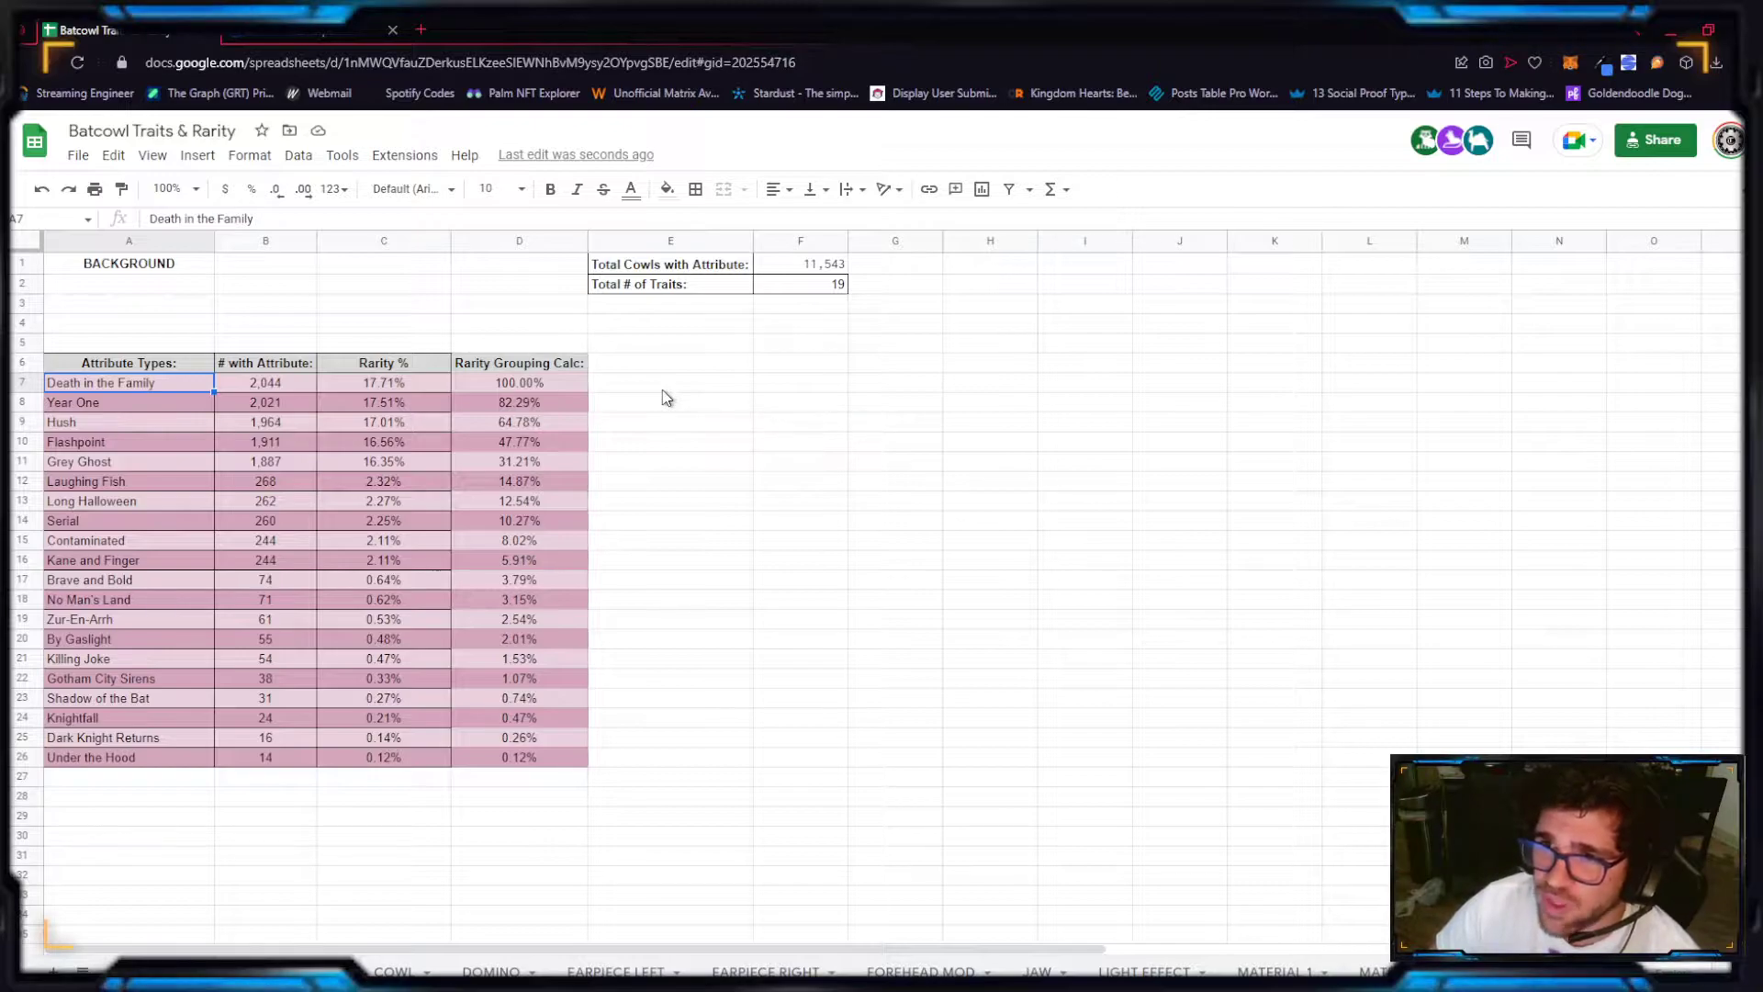
left_click(266, 383)
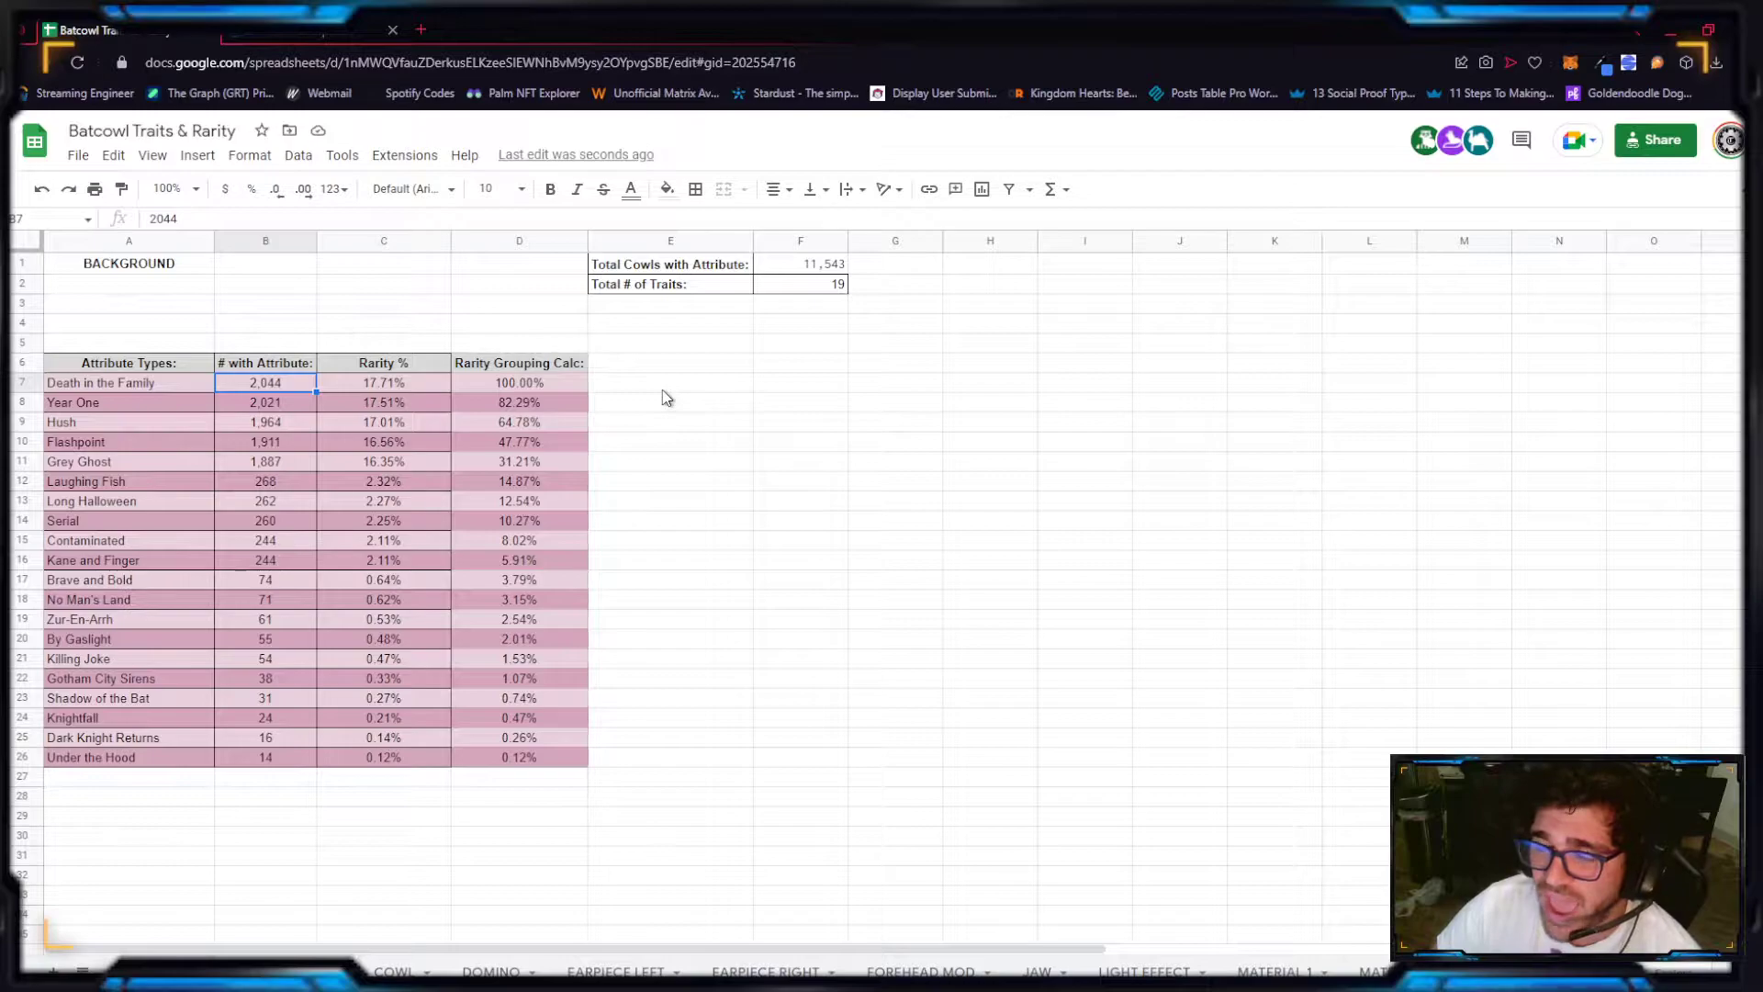
left_click(383, 383)
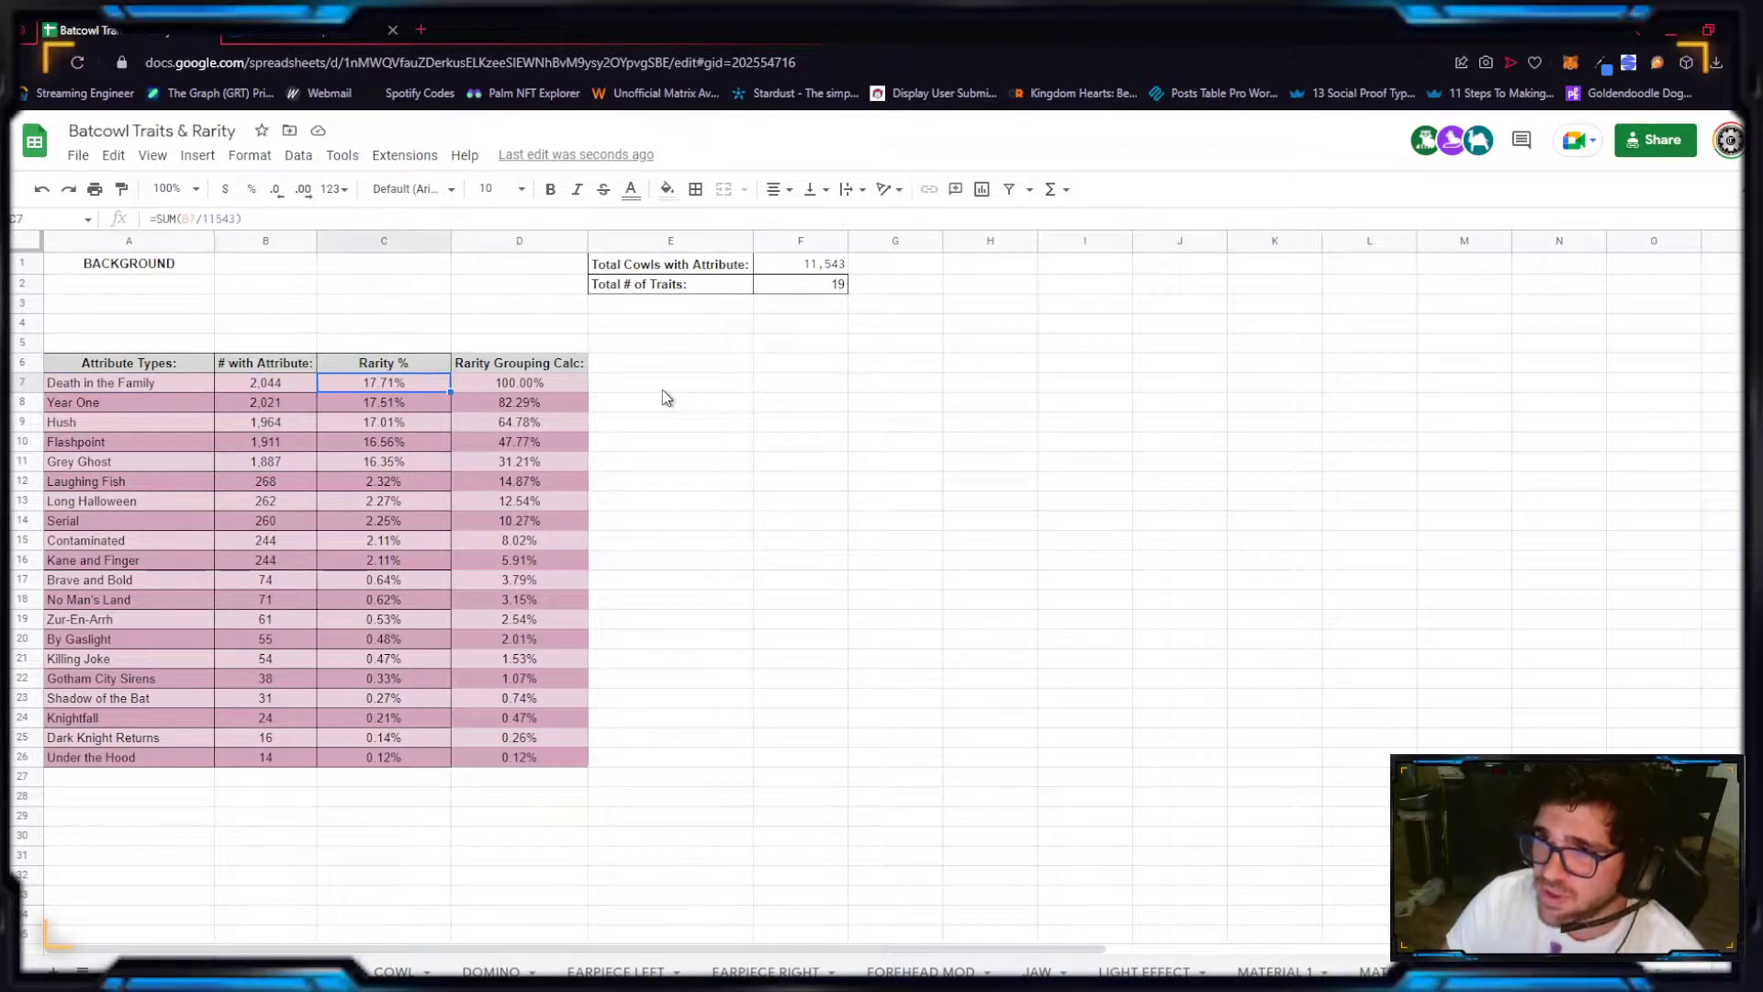
left_click(519, 383)
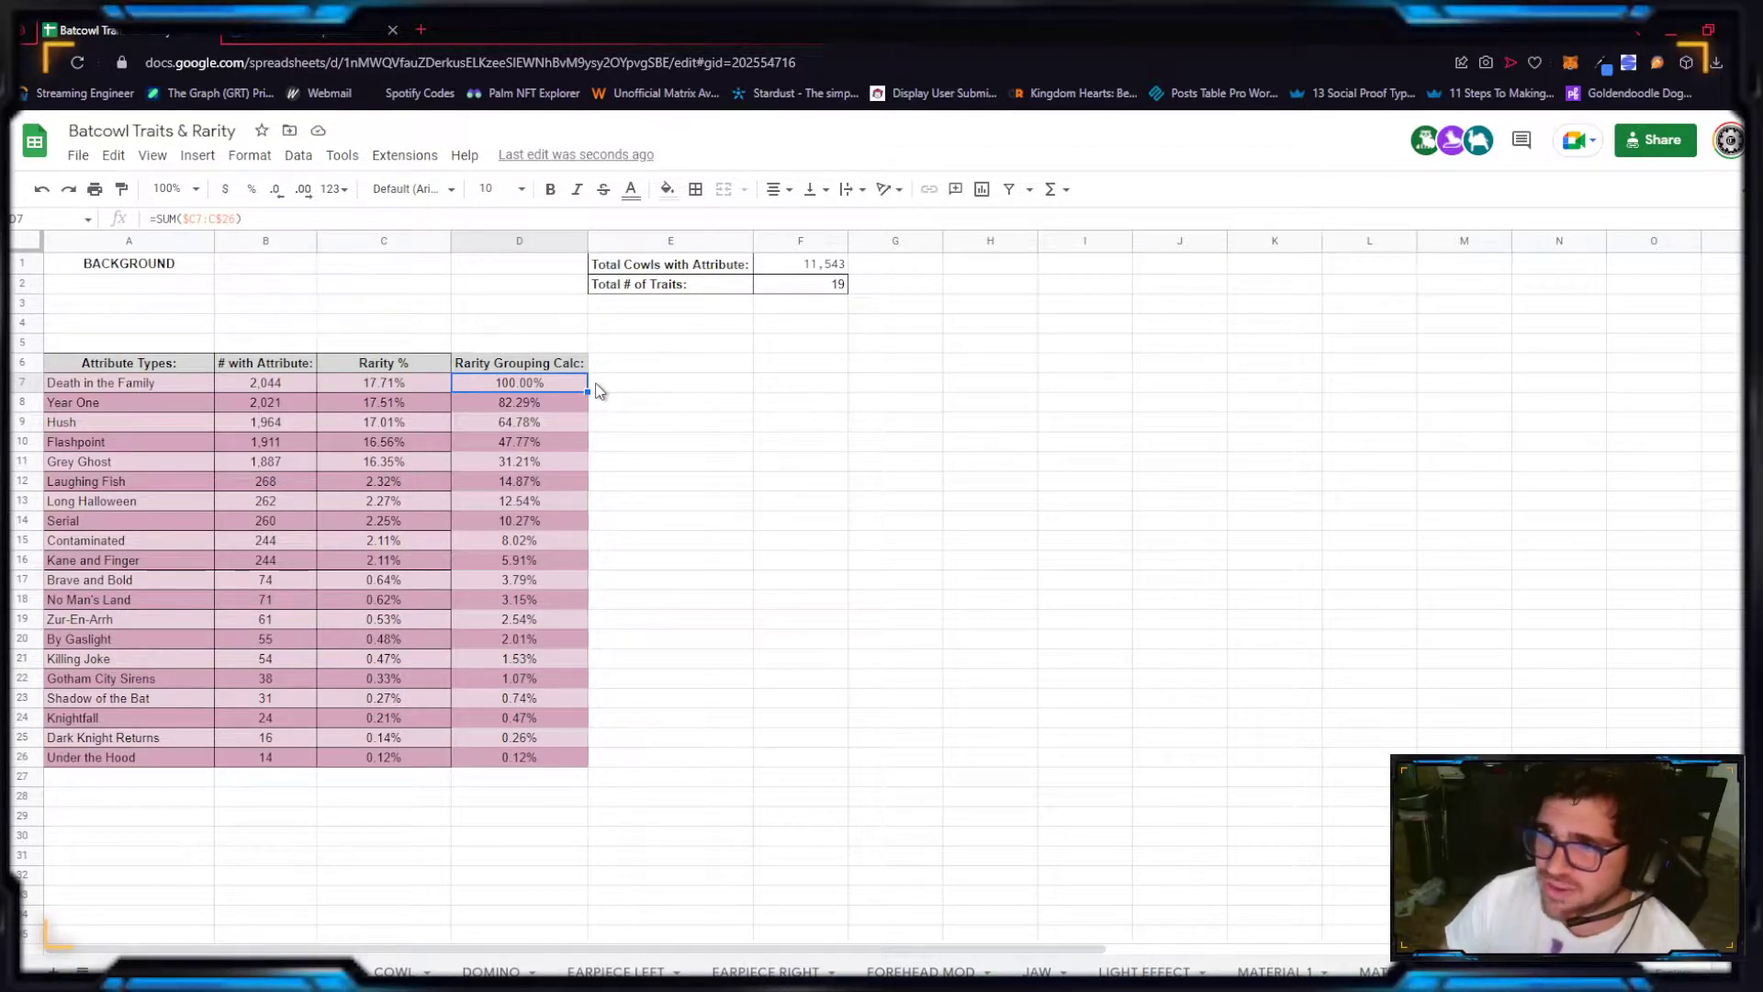
left_click(670, 402)
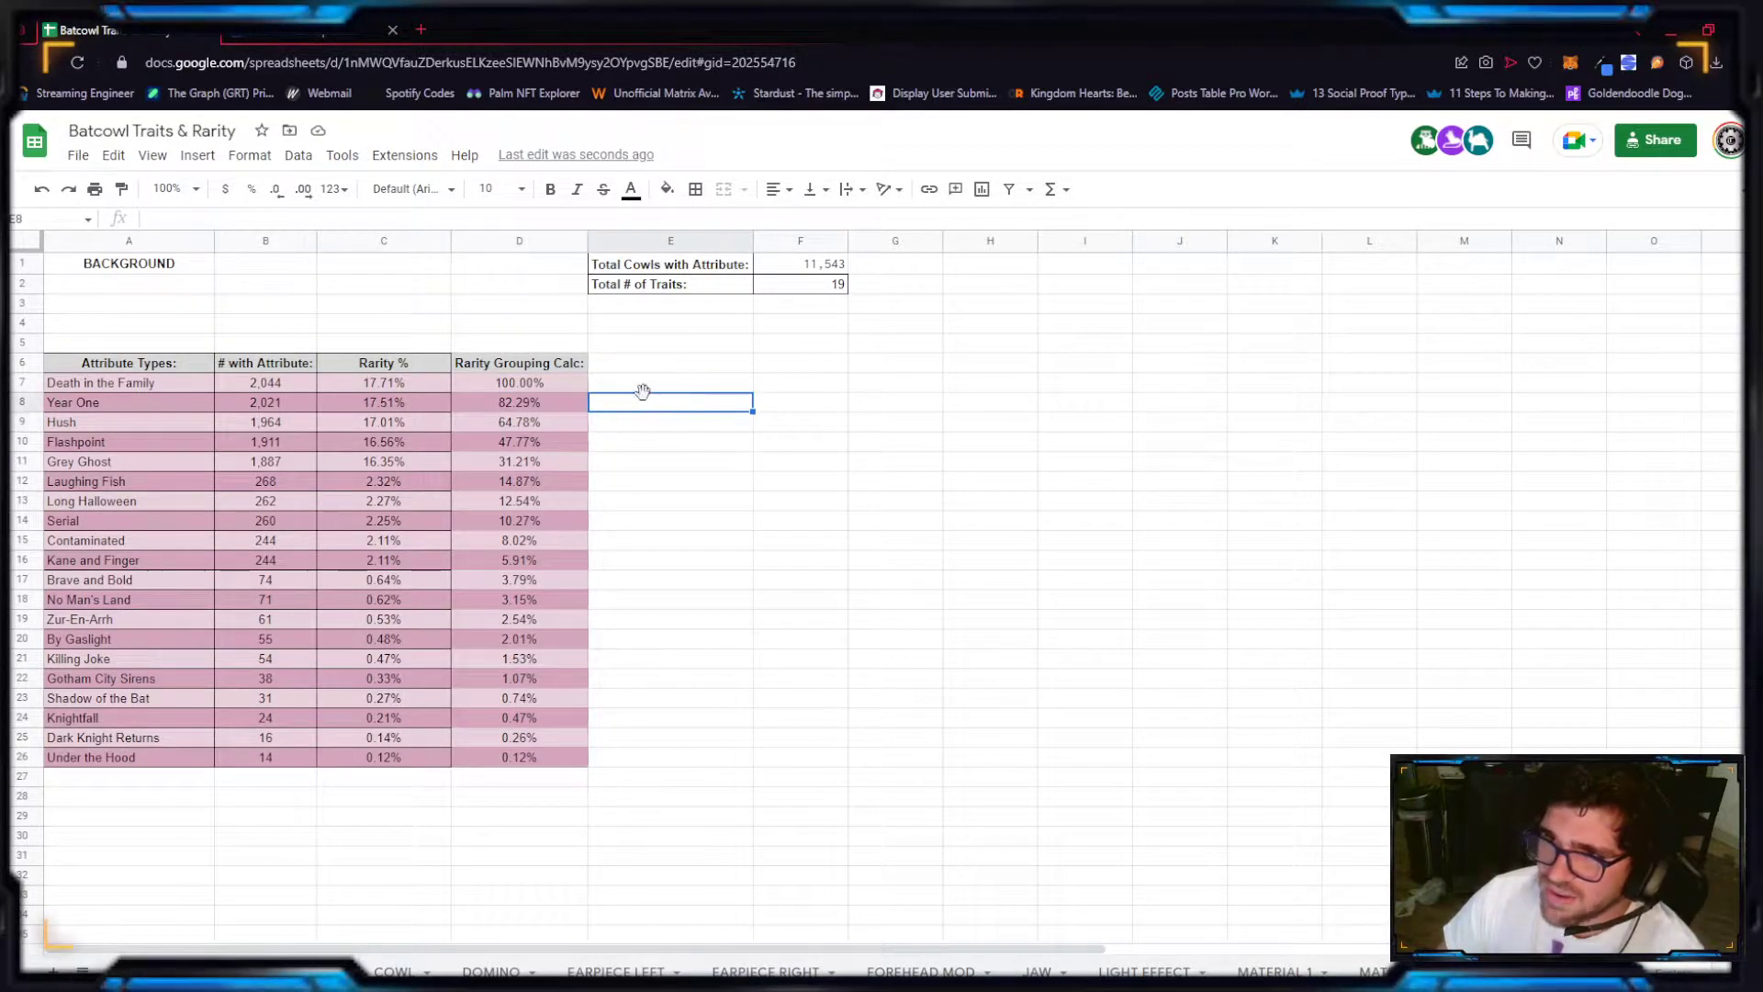
left_click(669, 382)
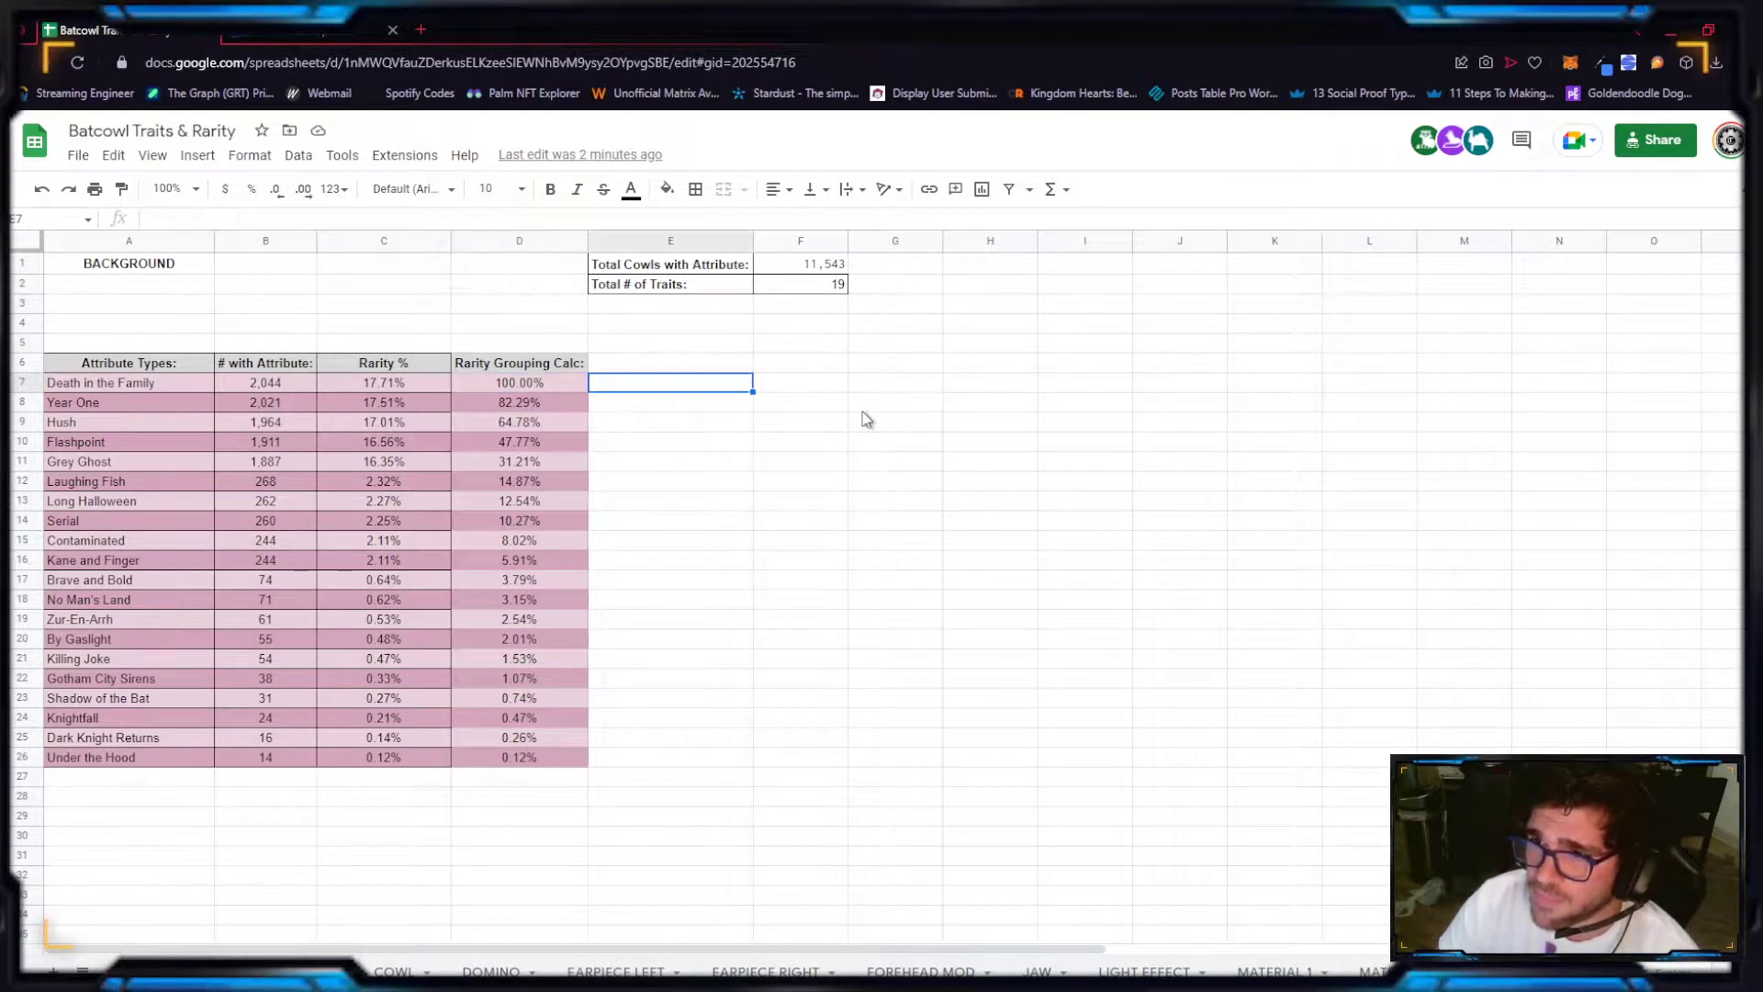
left_click(670, 619)
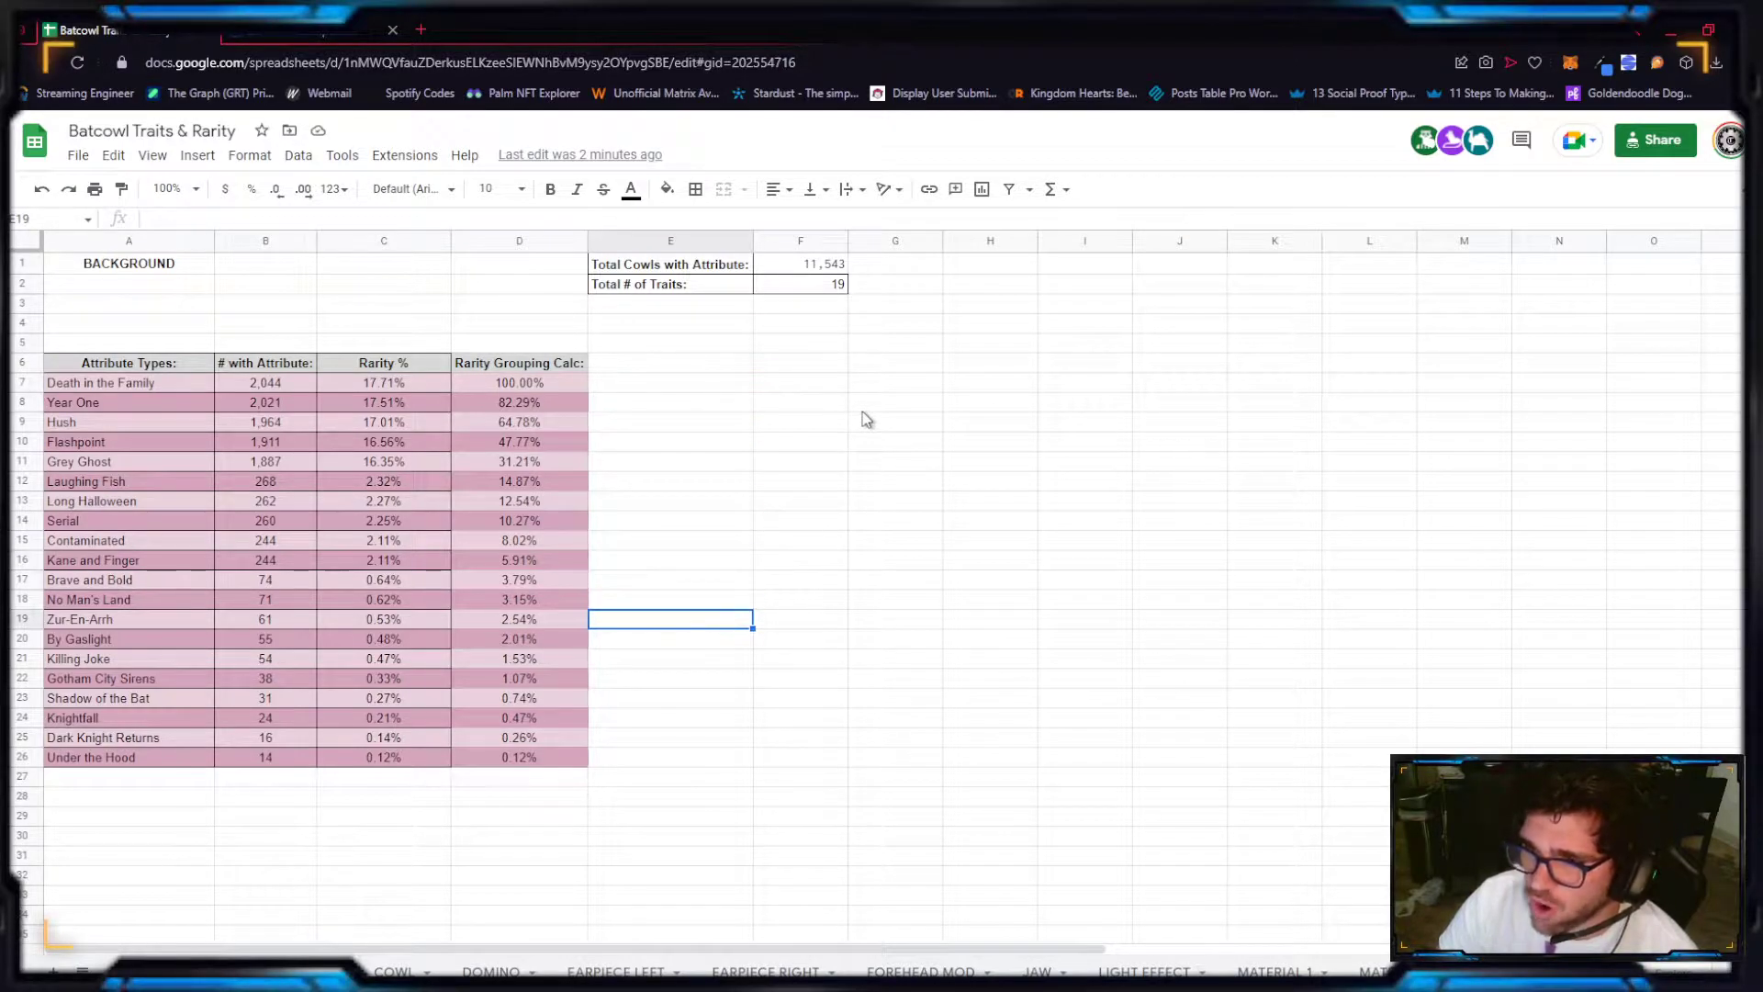
left_click(264, 757)
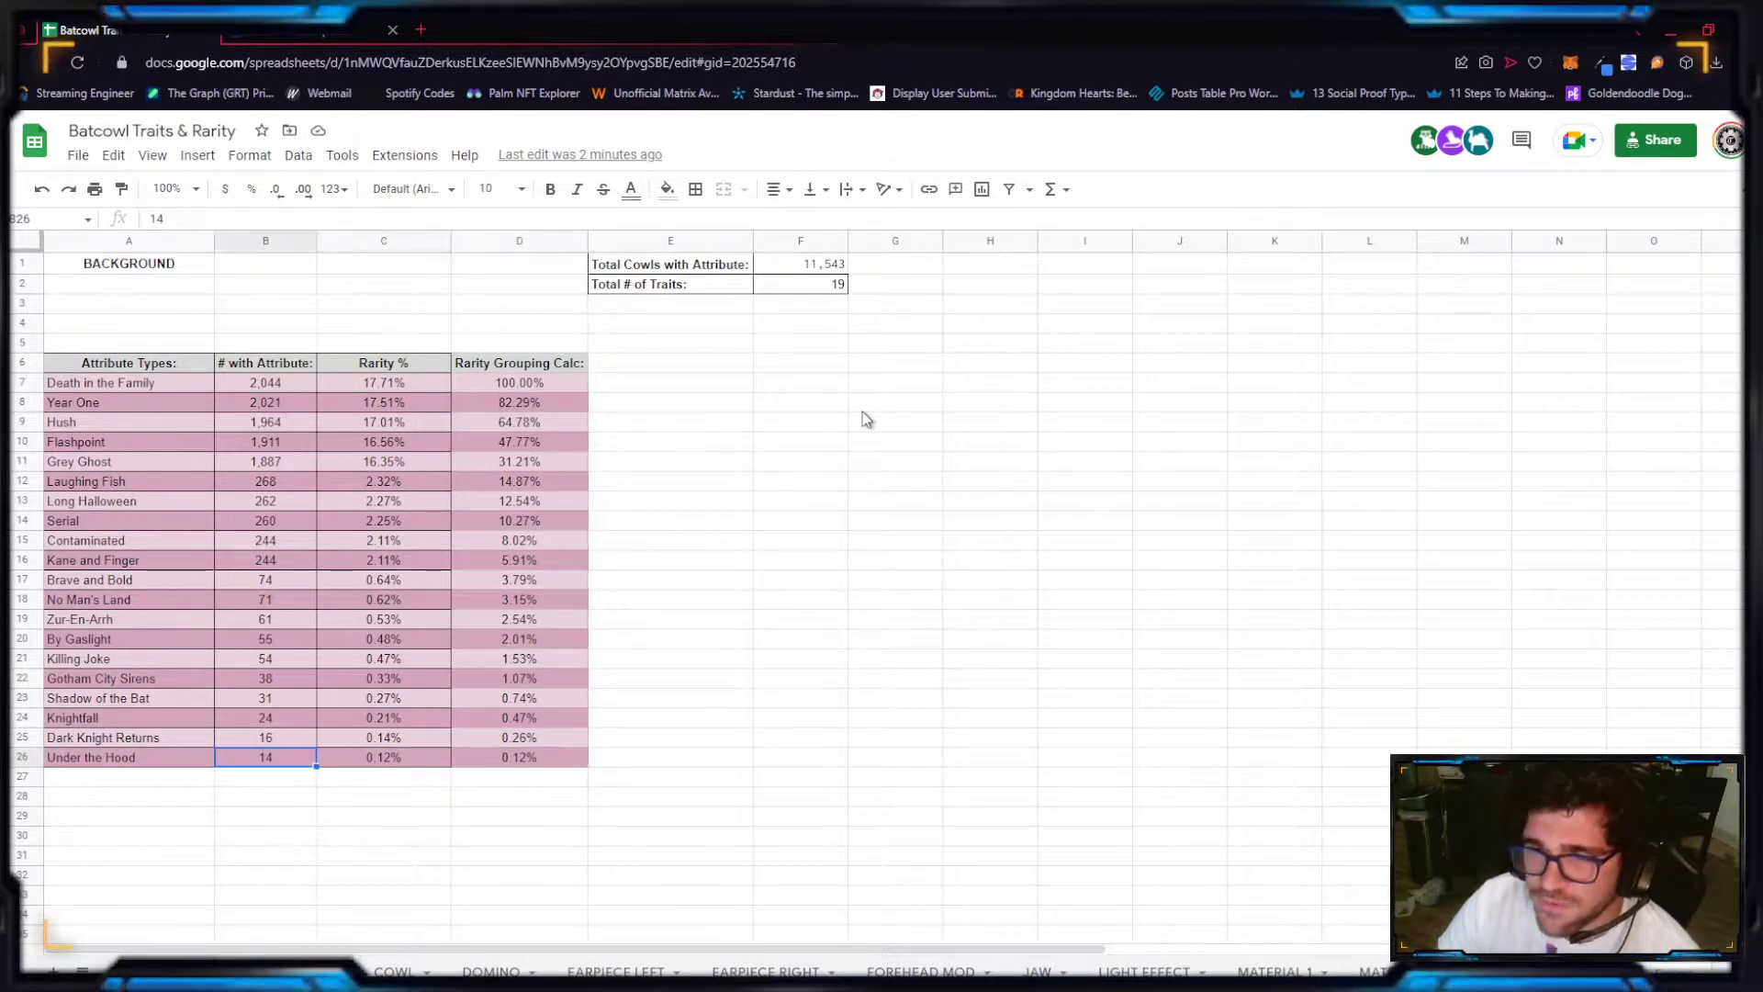
left_click(90, 757)
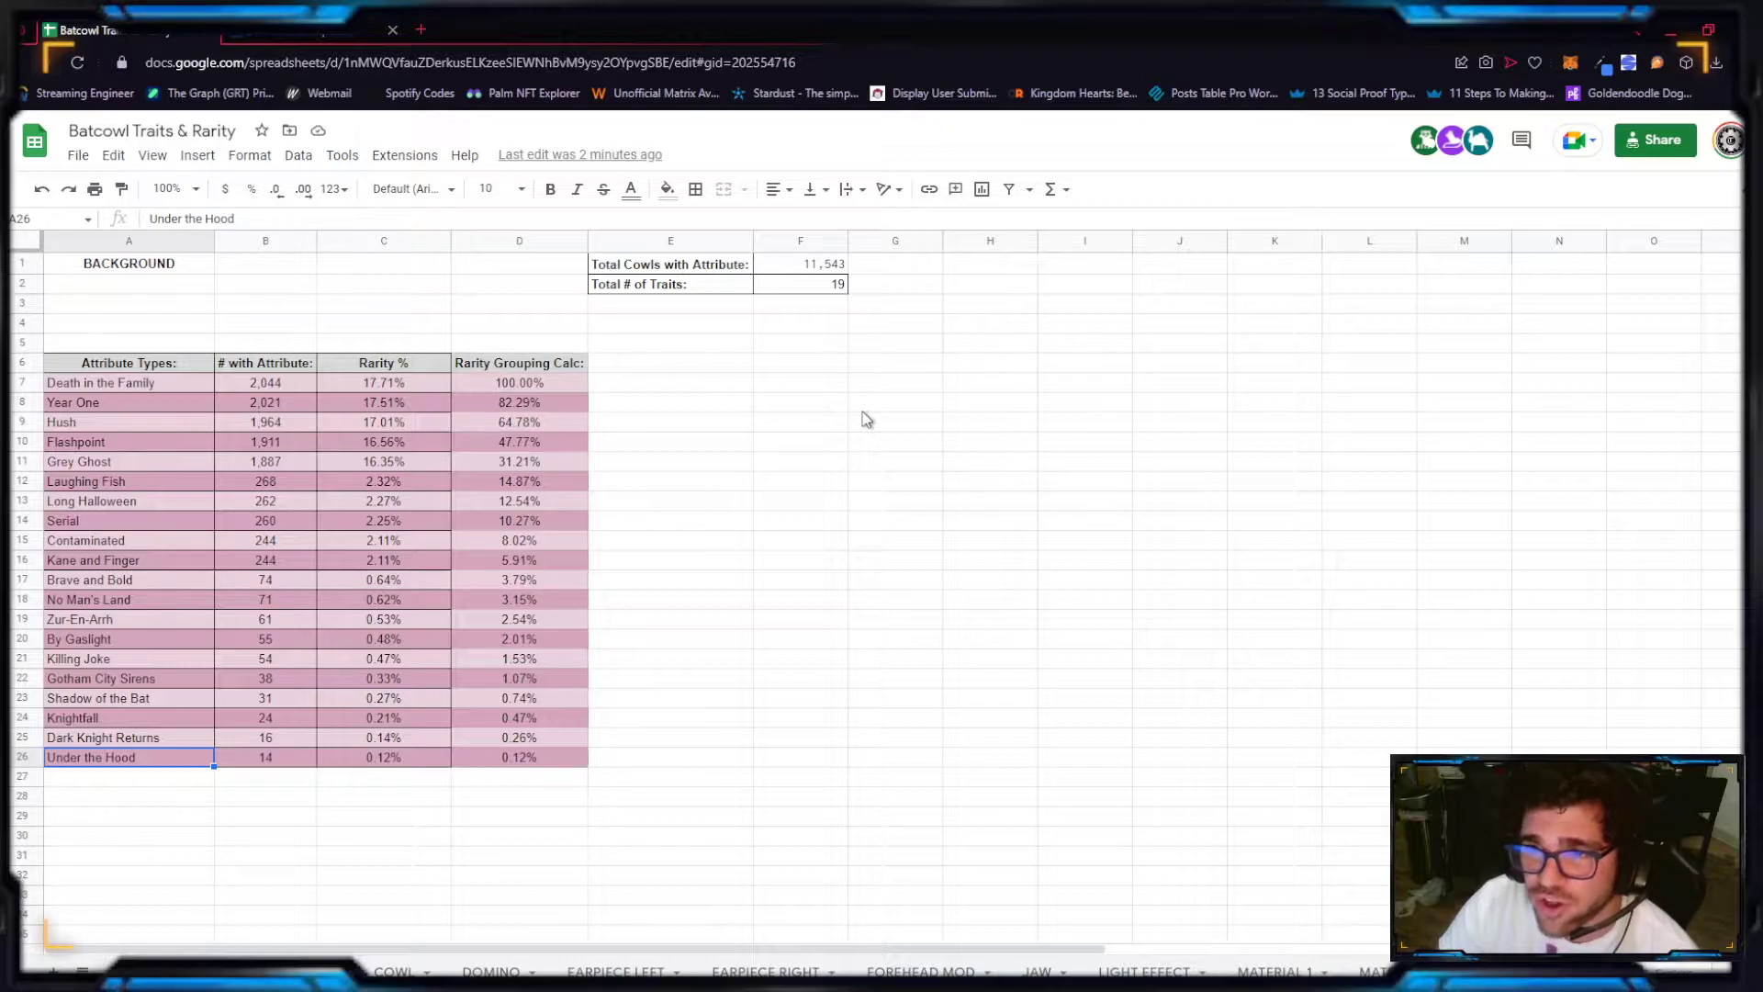
left_click(264, 757)
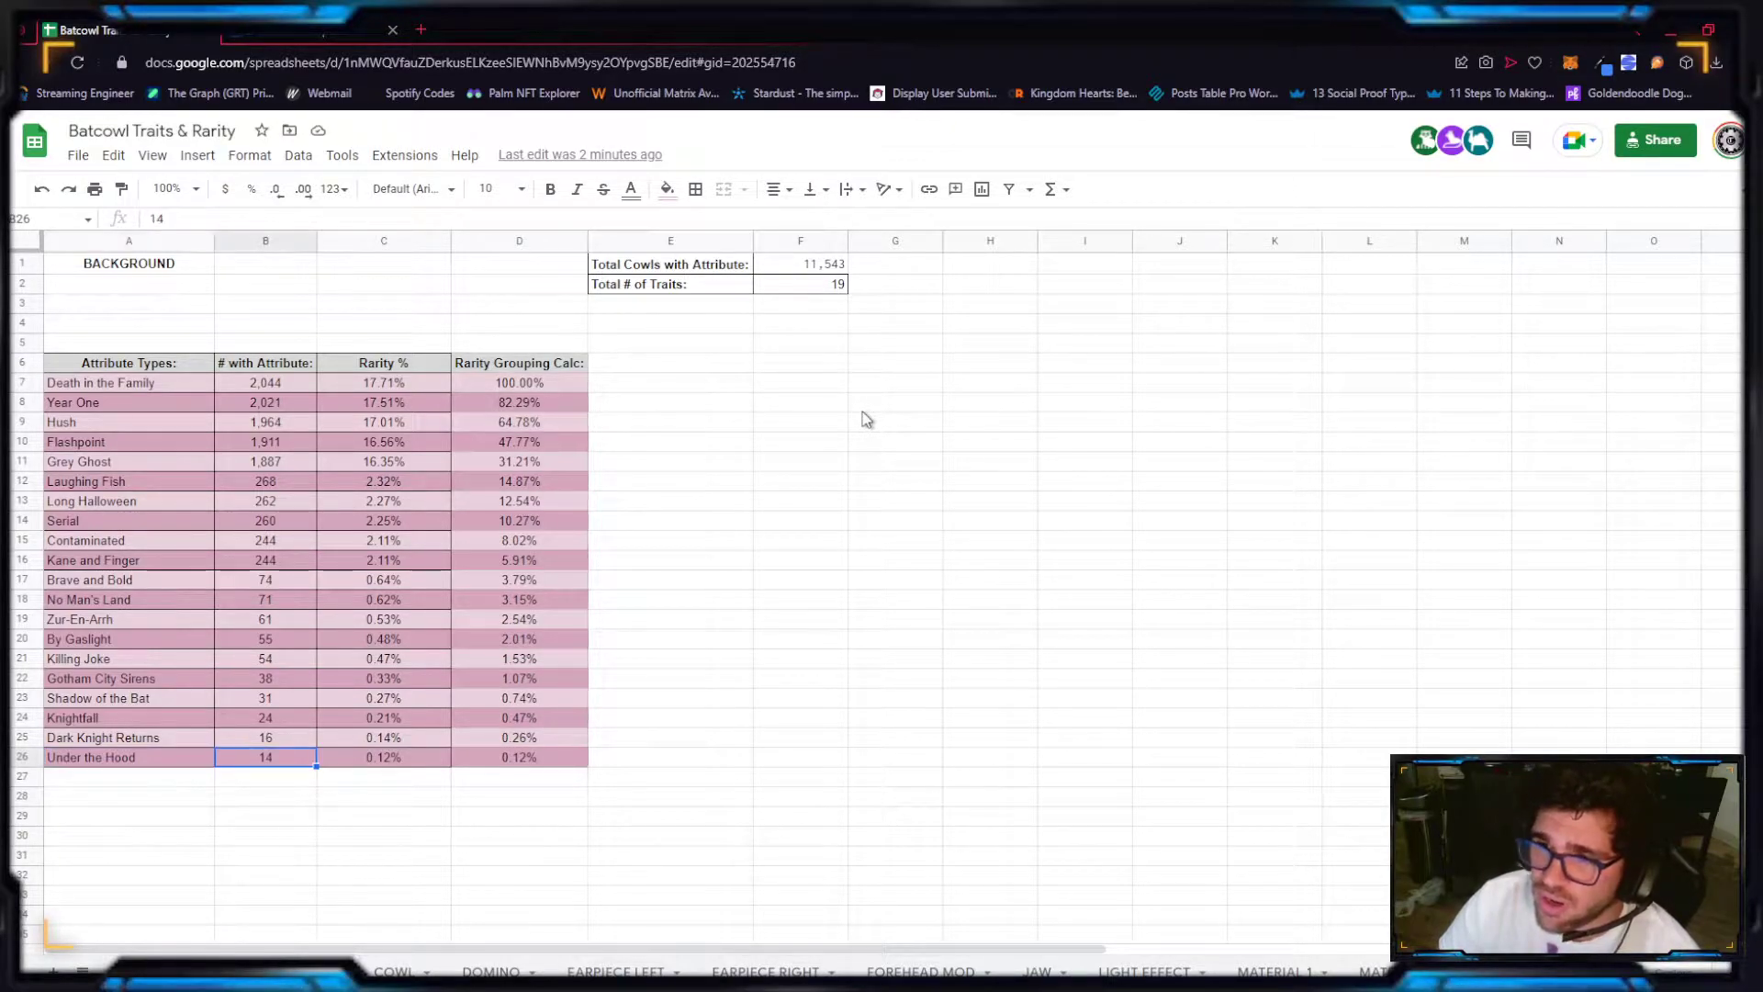
left_click(383, 758)
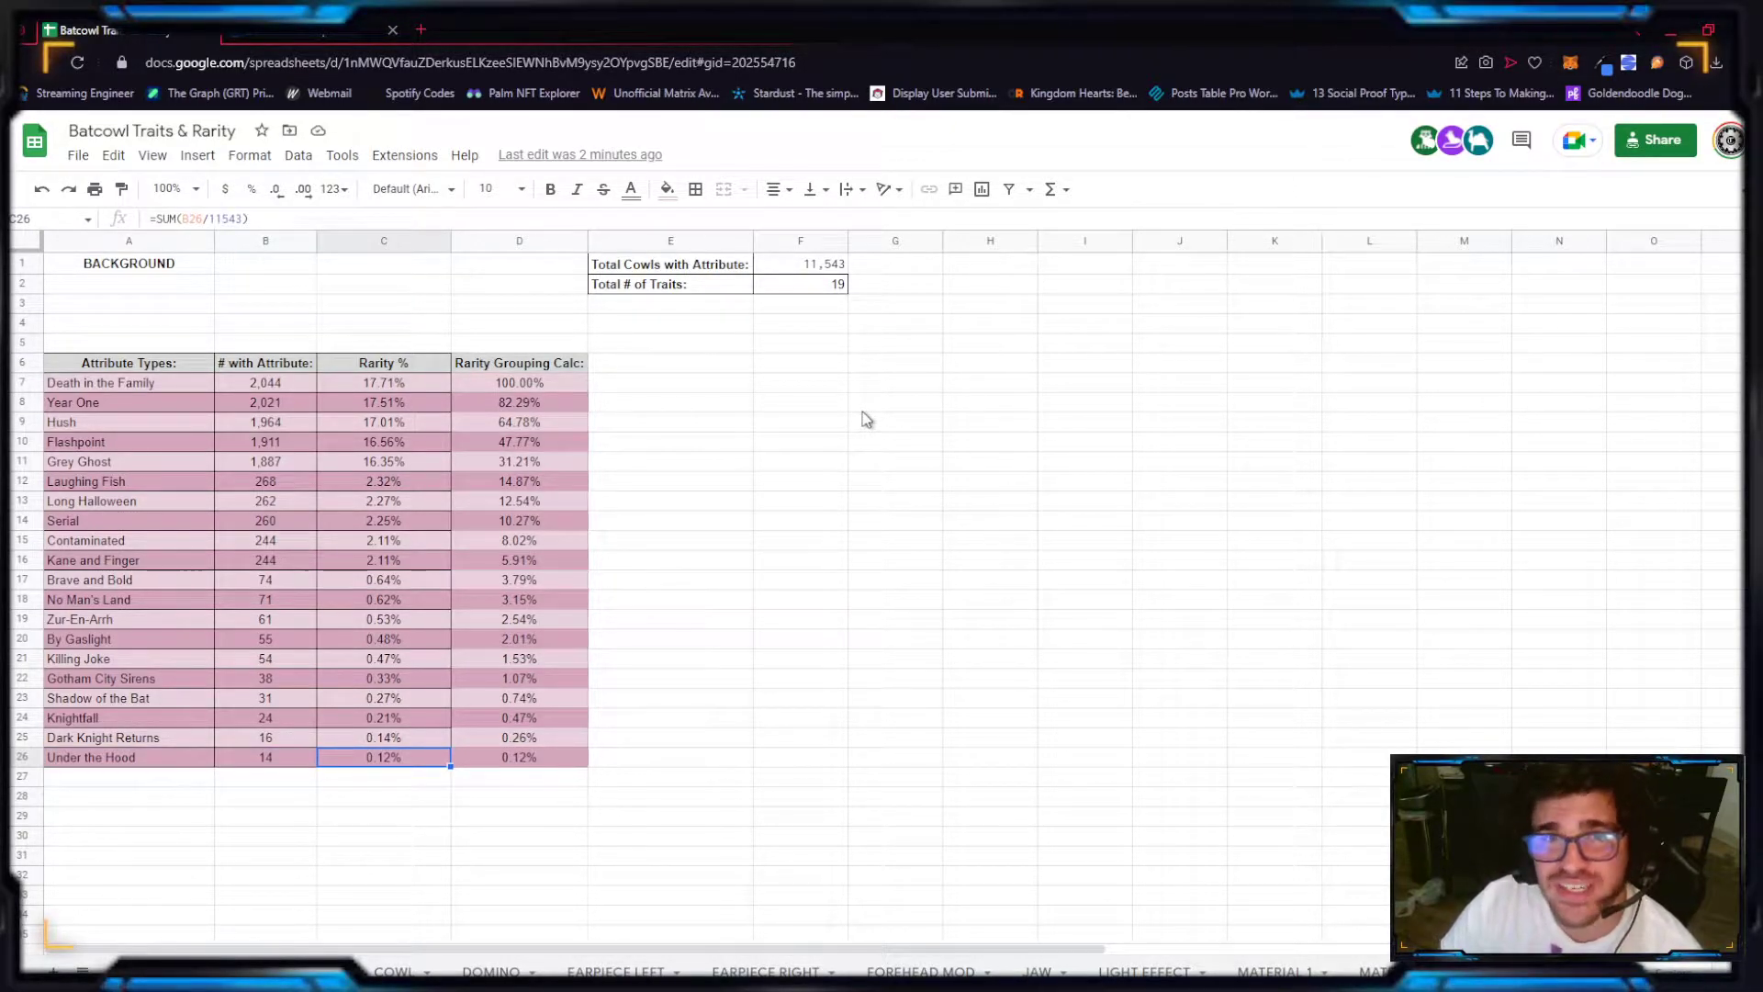
left_click(518, 756)
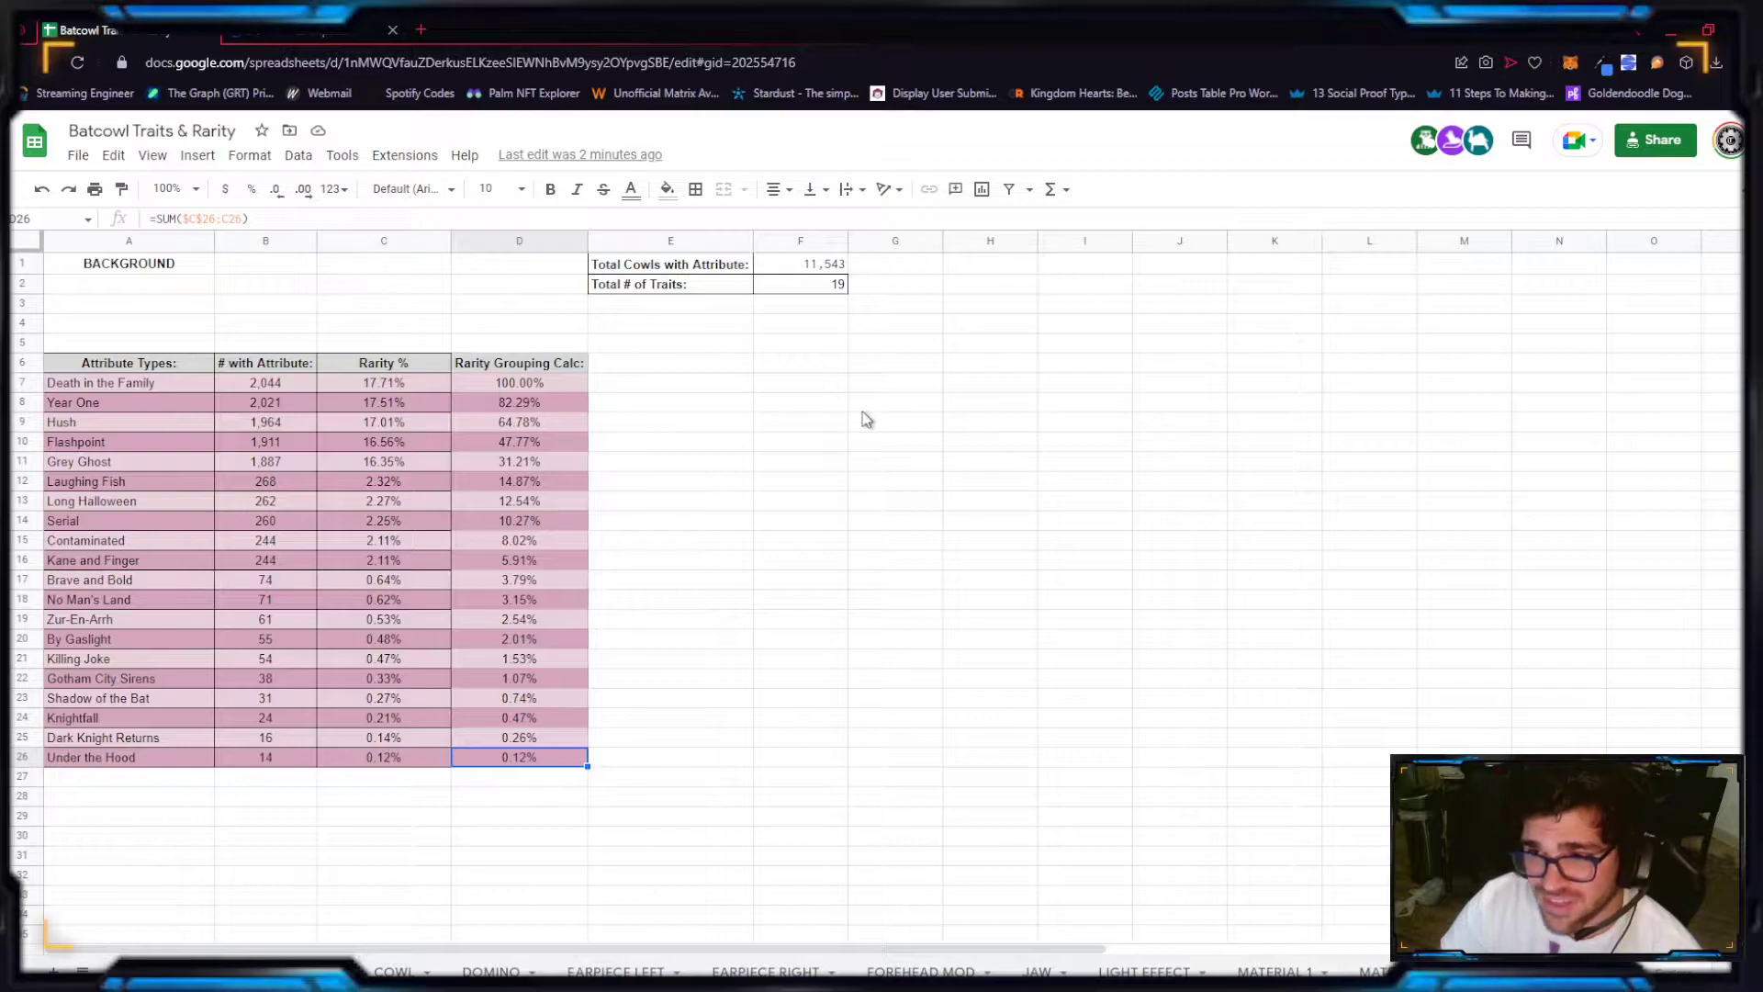
left_click(894, 402)
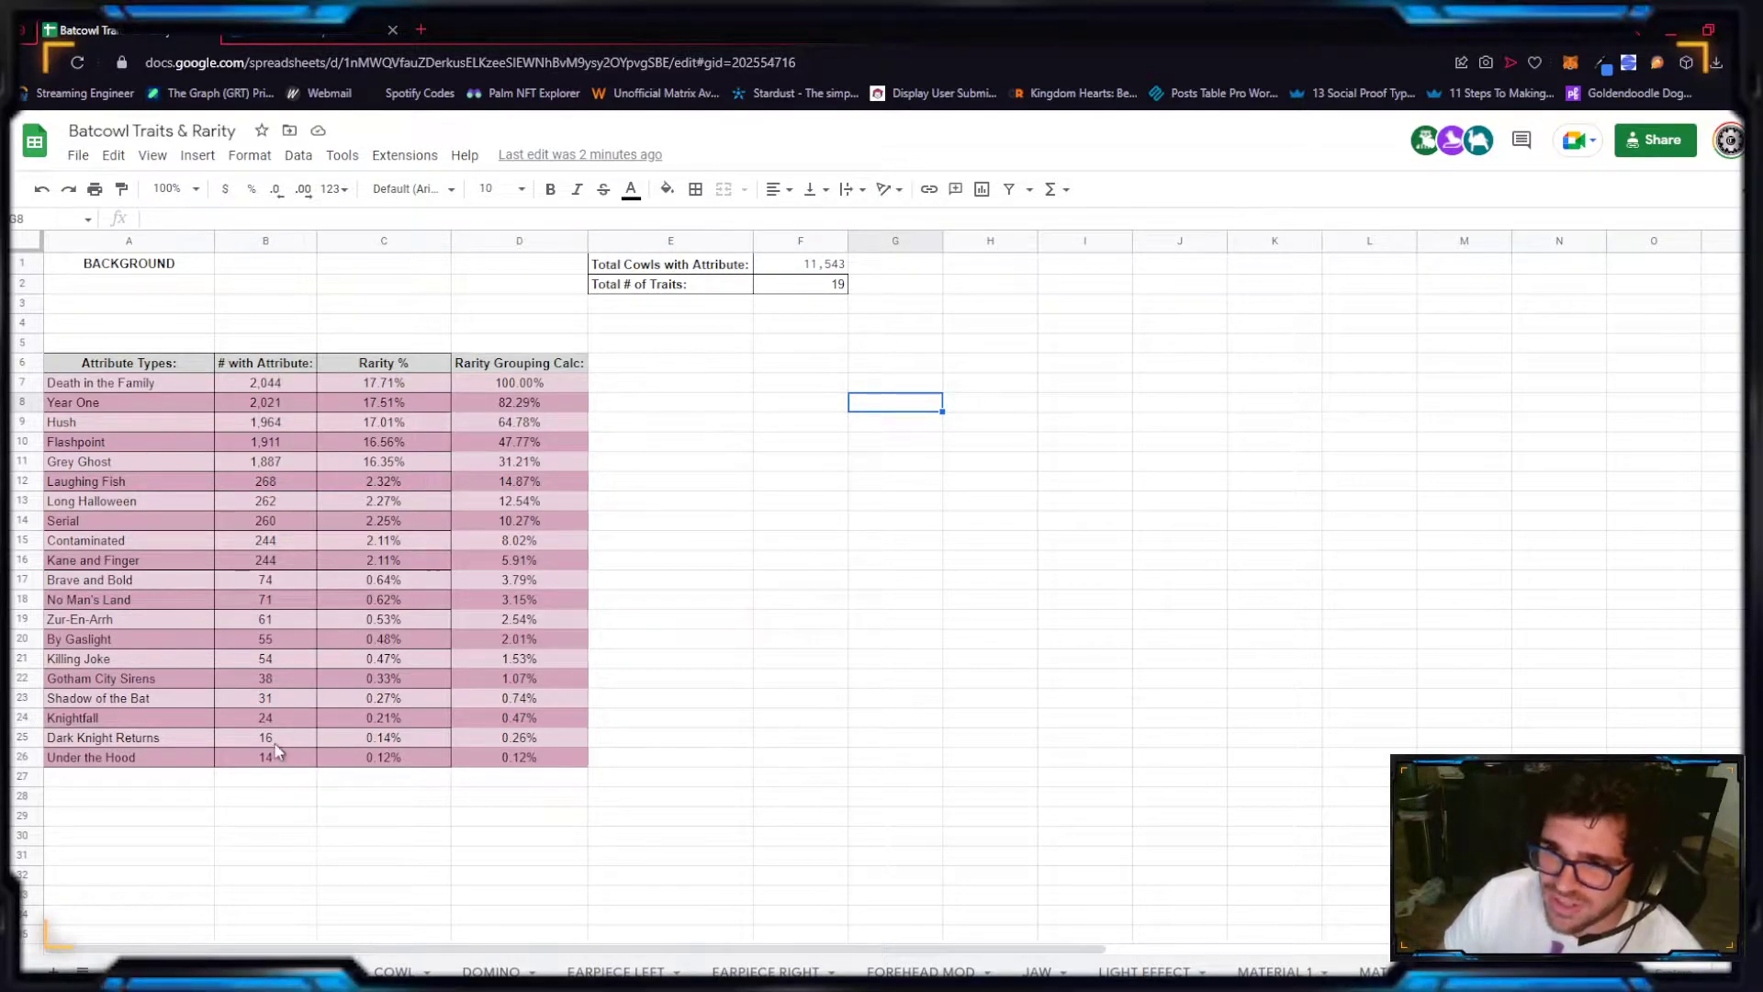
left_click(801, 264)
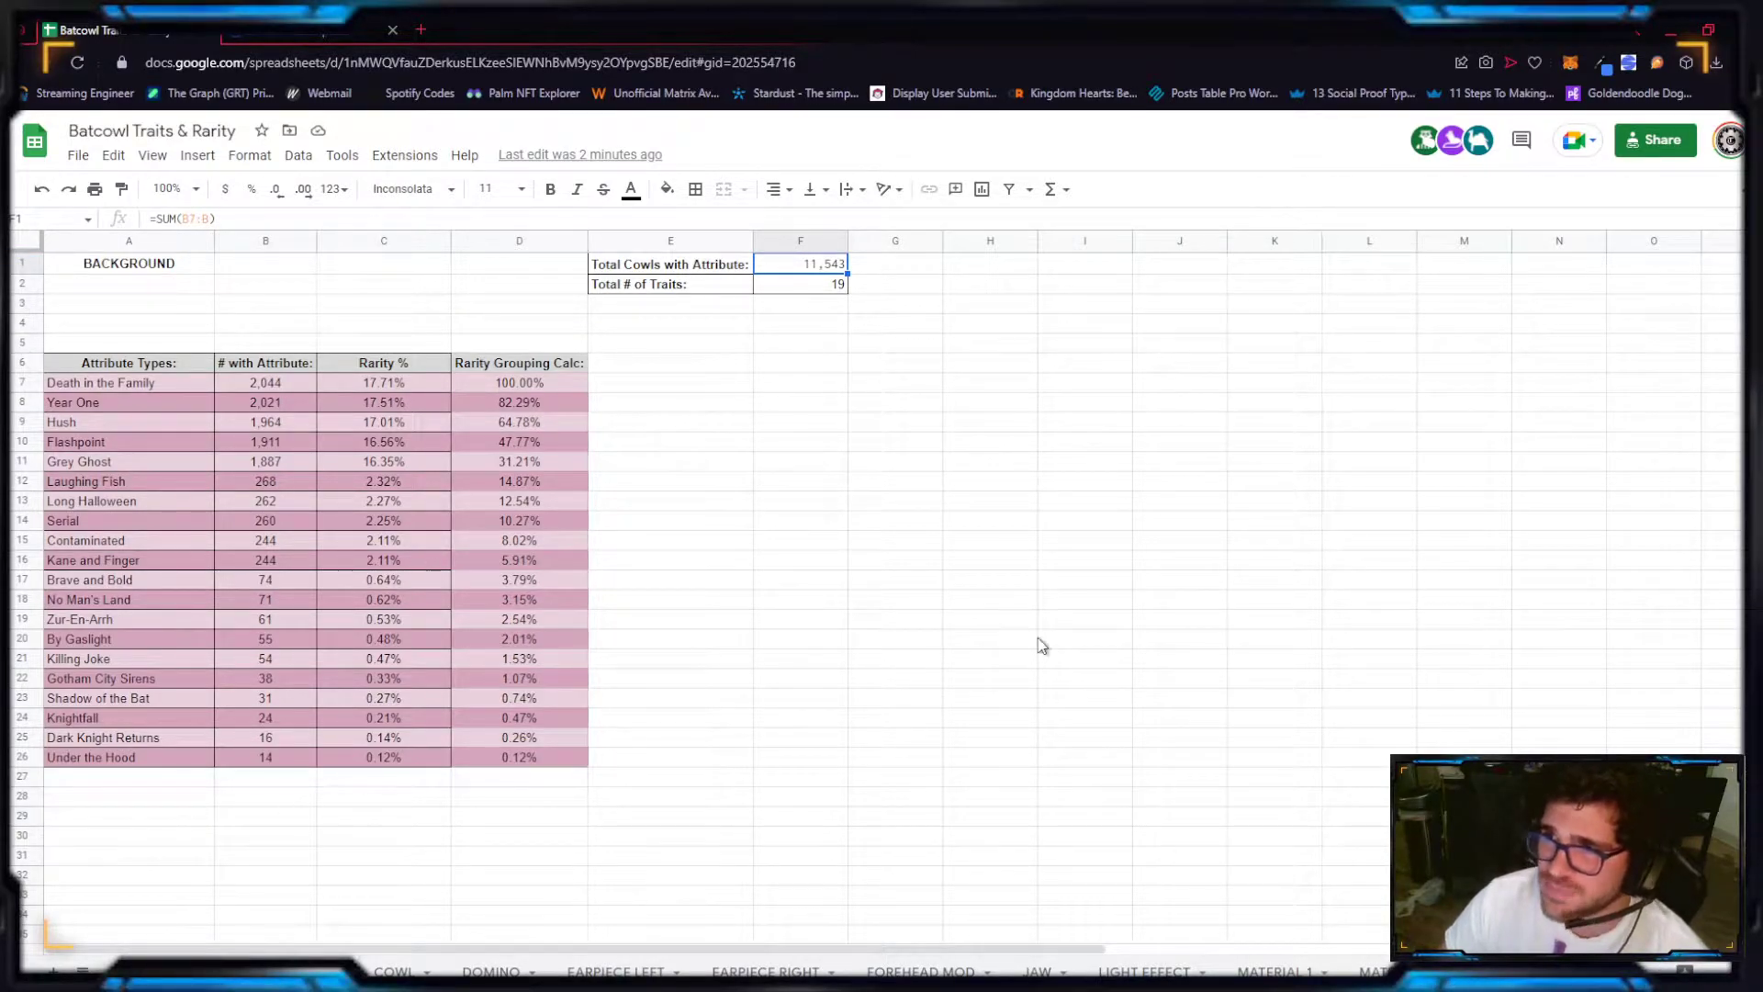
mouse_move(294, 422)
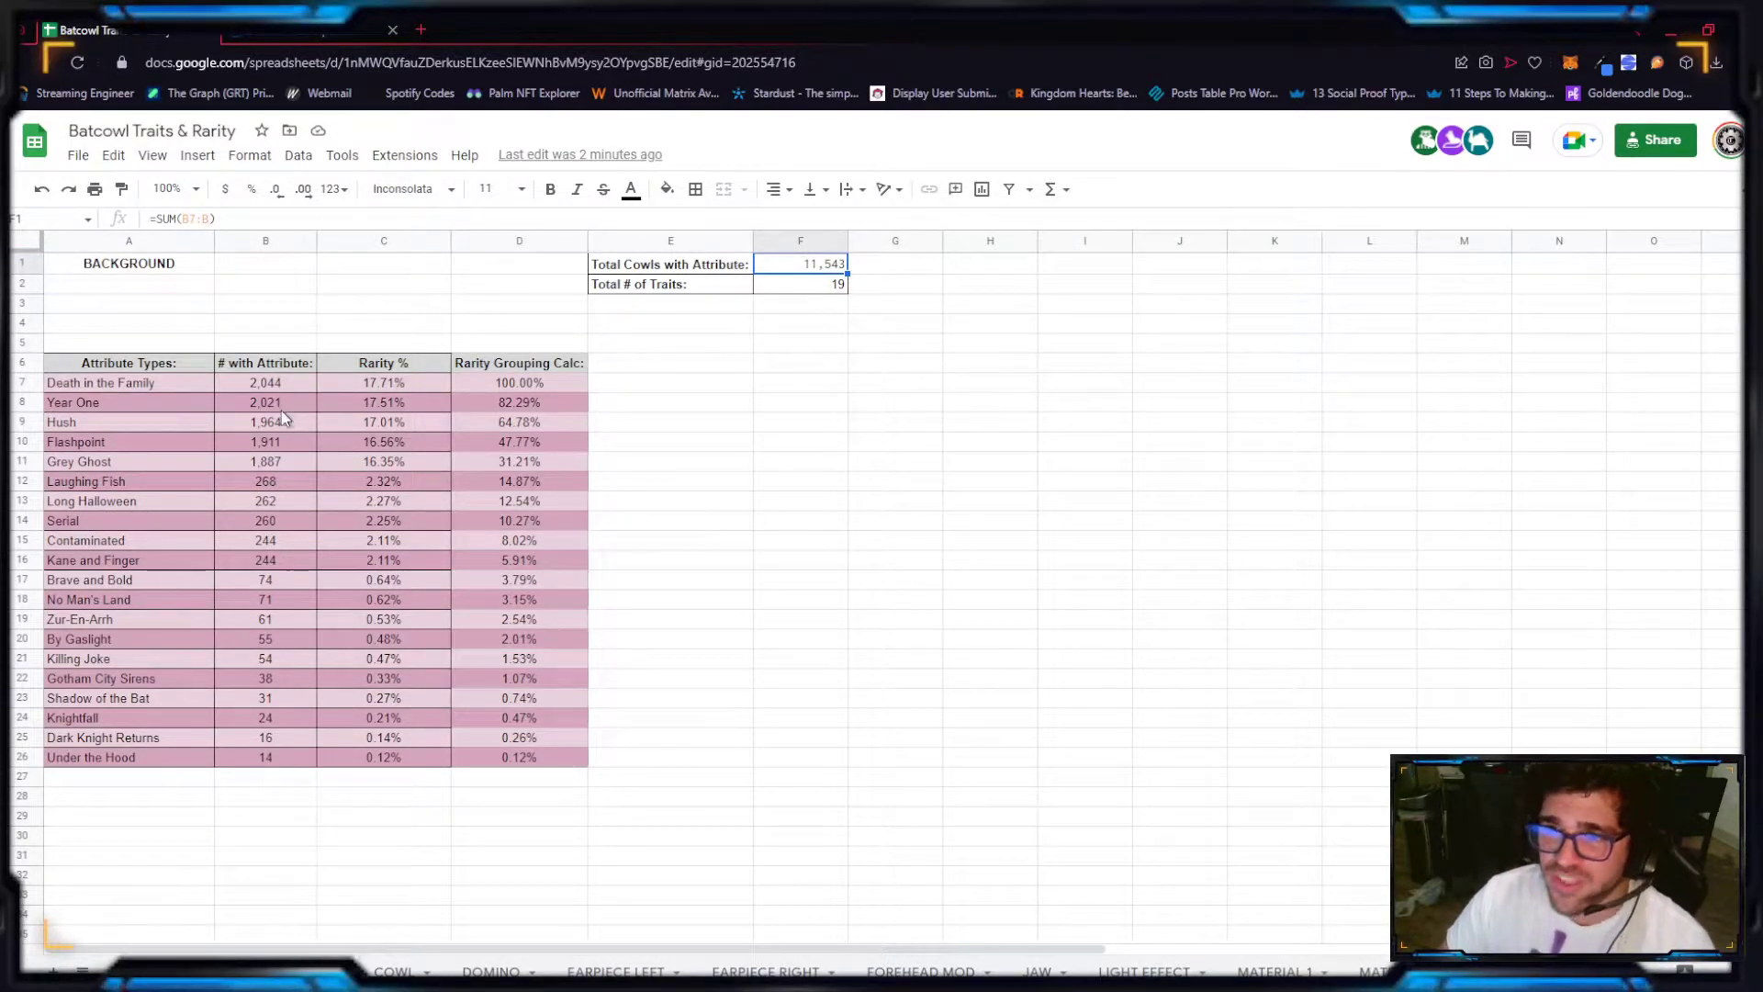
left_click(991, 717)
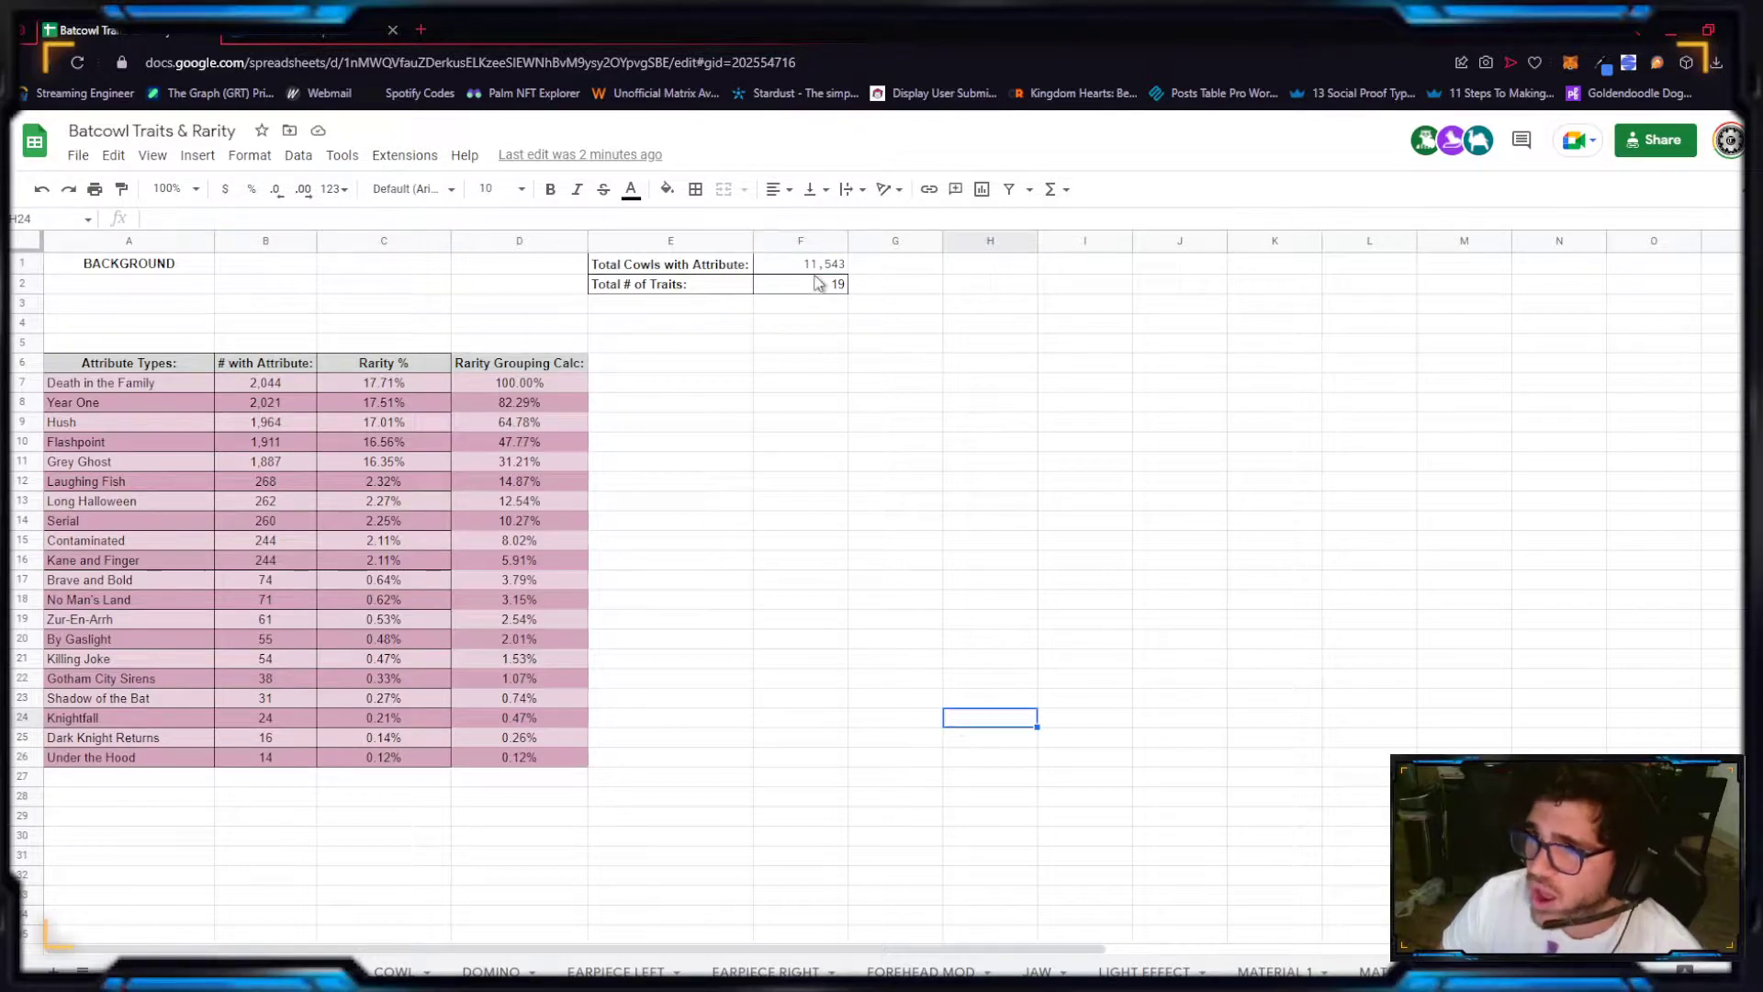
mouse_move(660, 393)
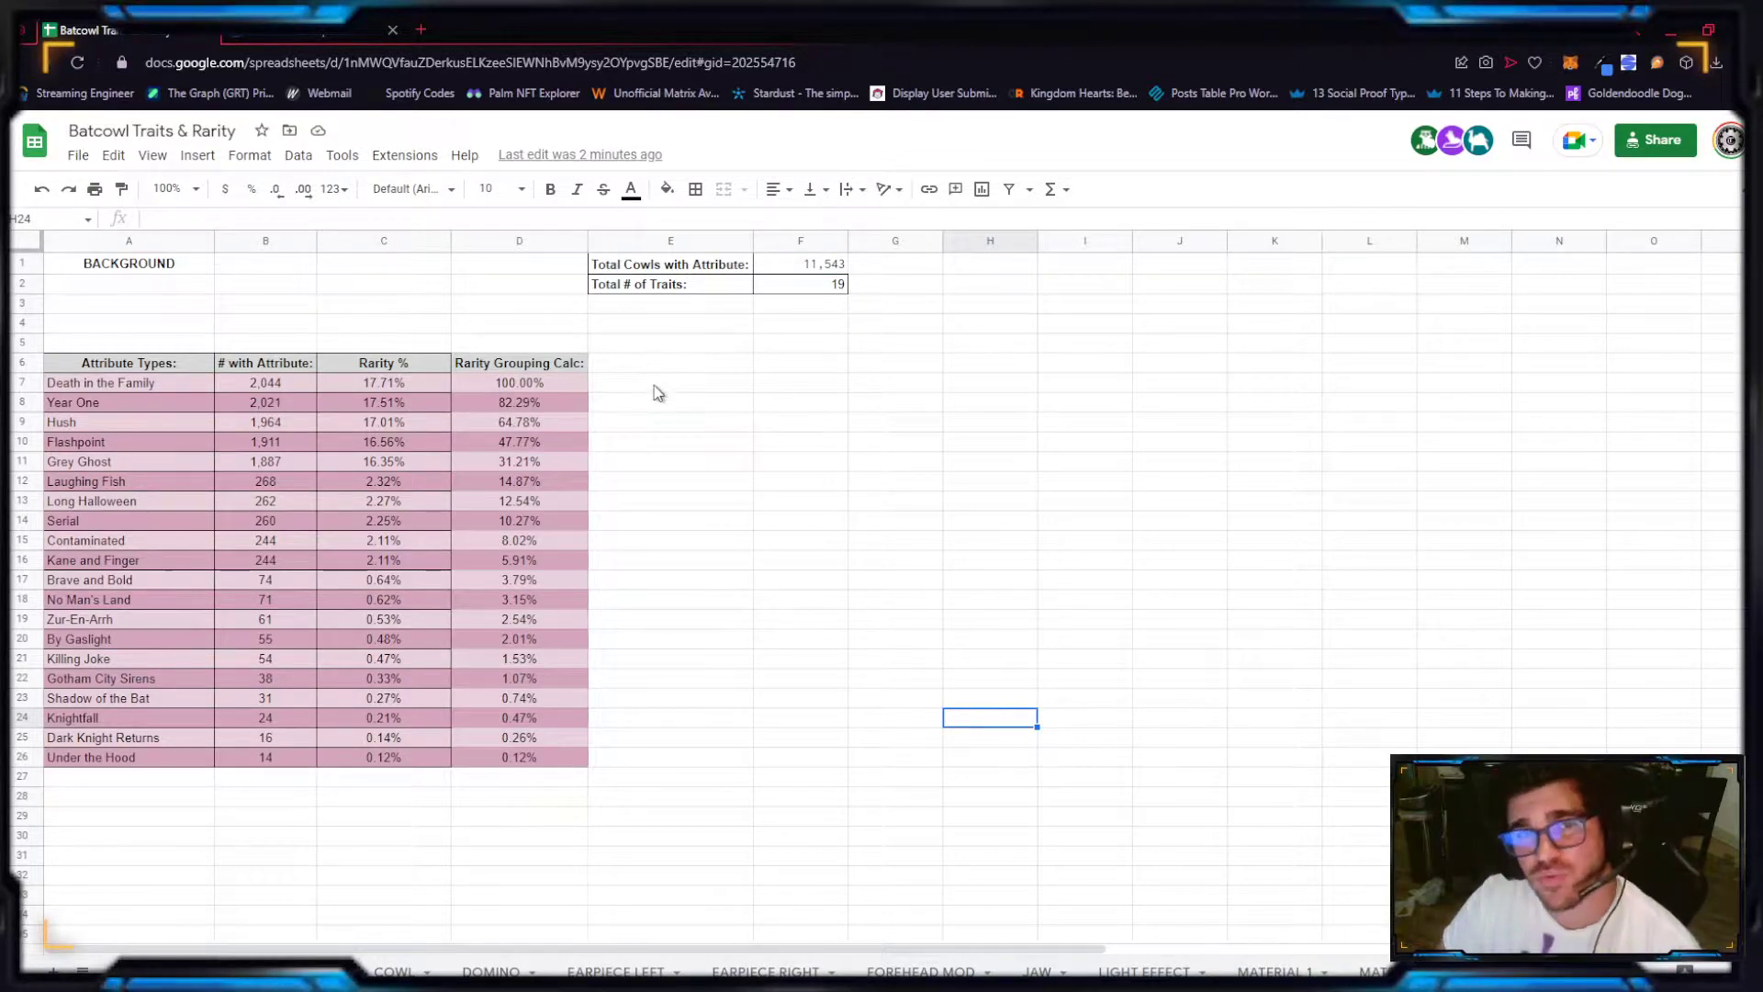
left_click(670, 382)
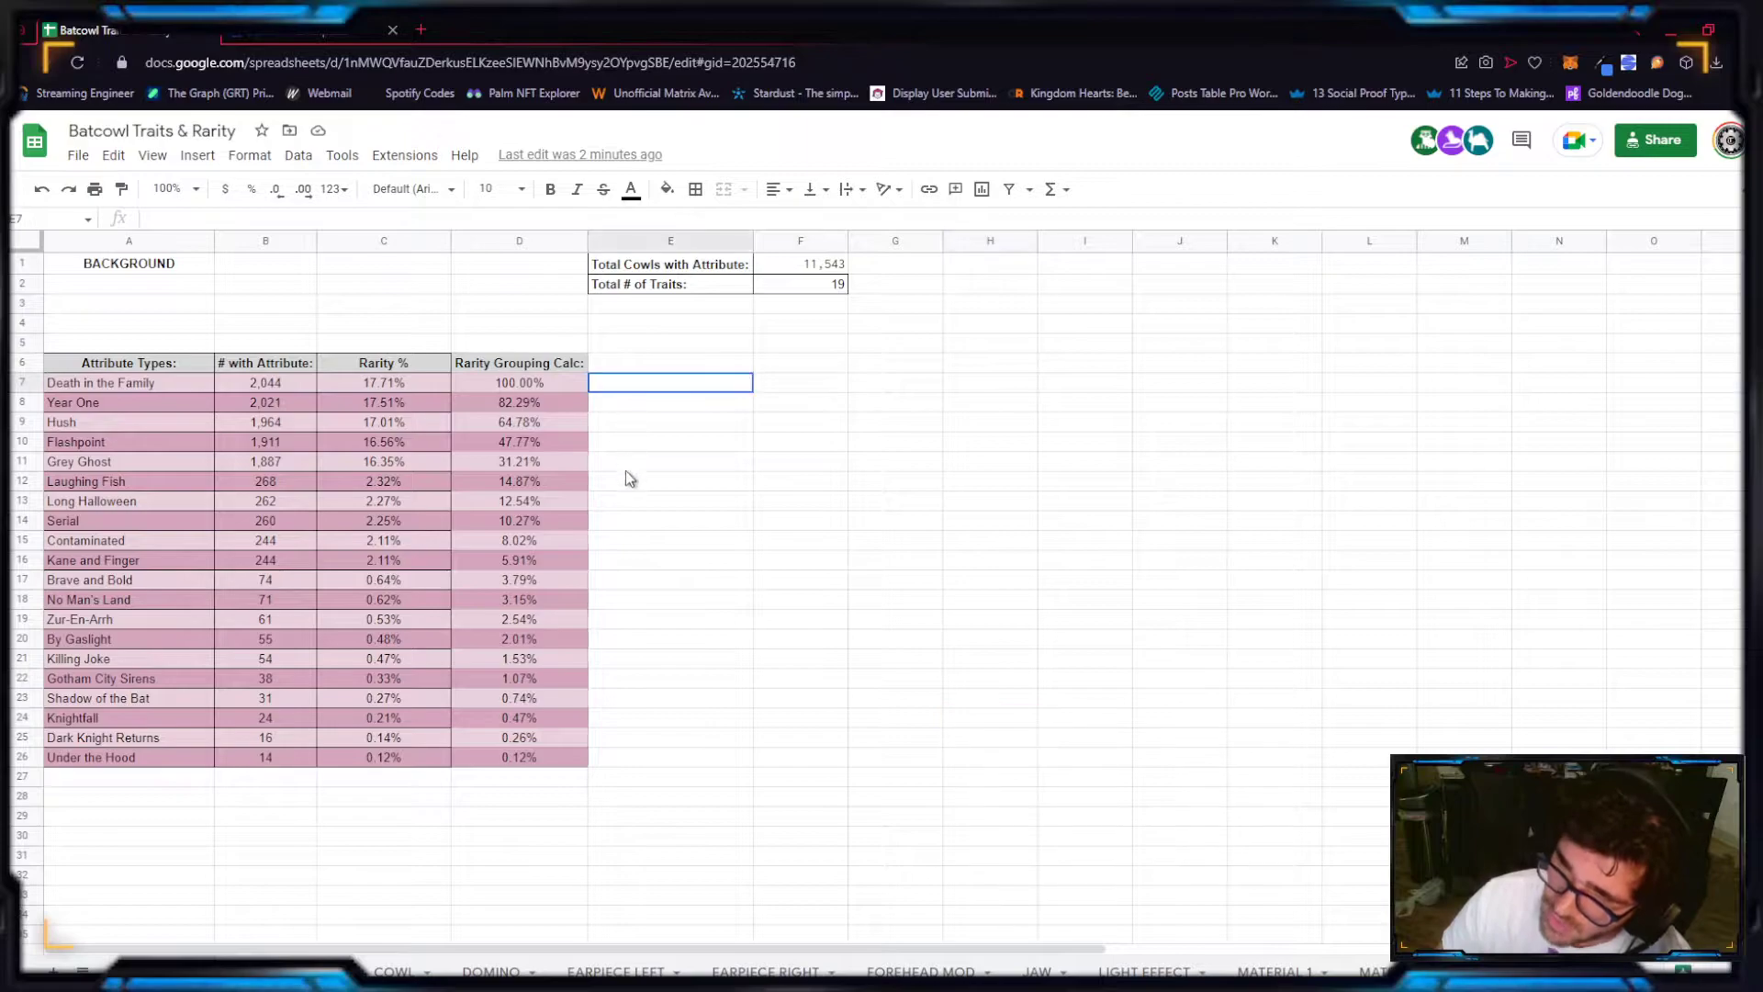
left_click_drag(670, 382, 670, 757)
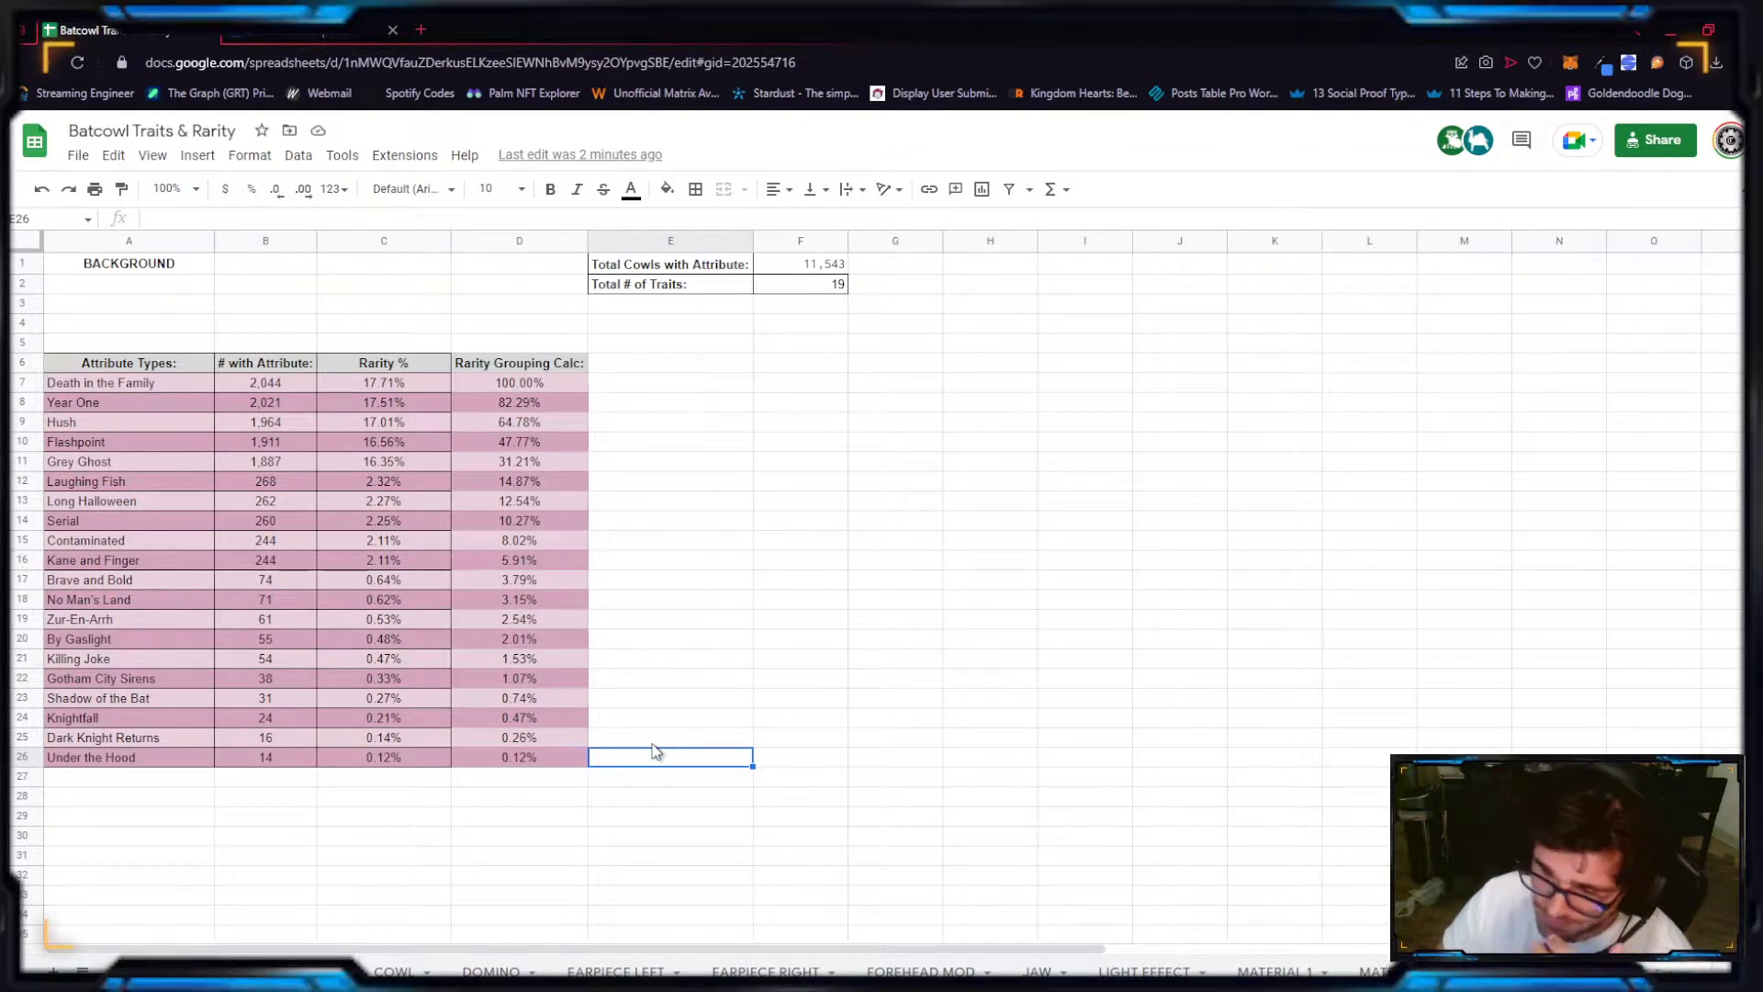
mouse_move(664, 731)
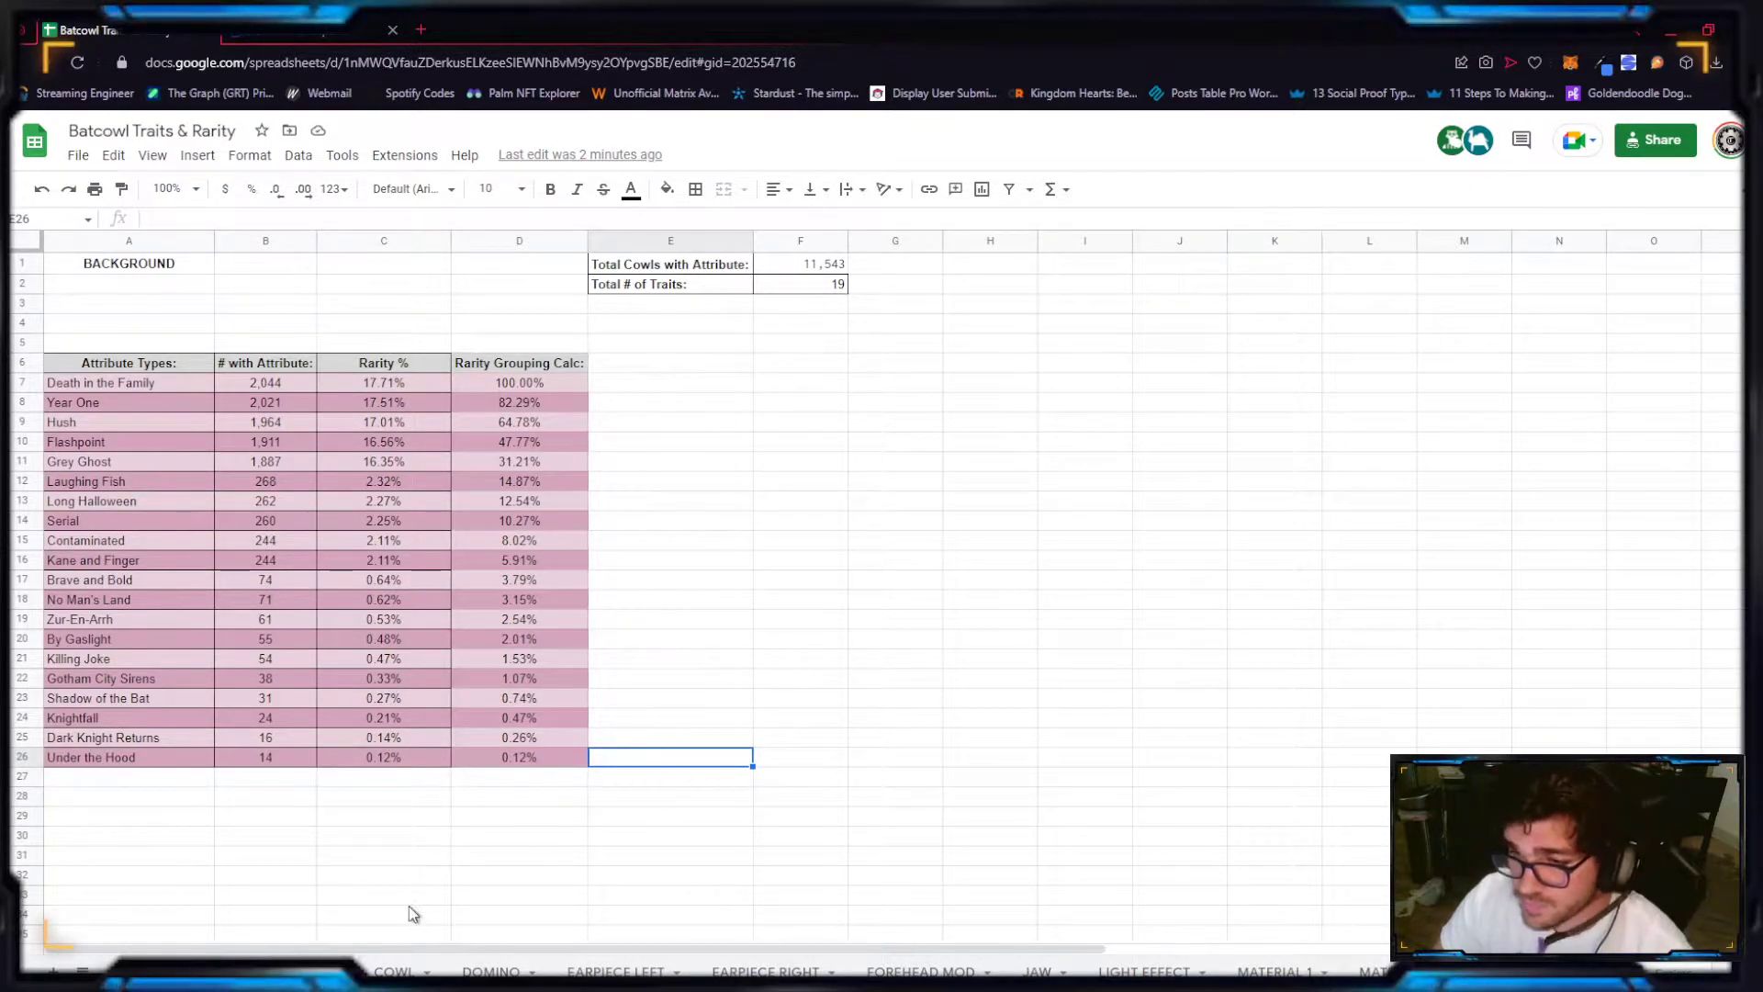
left_click(392, 970)
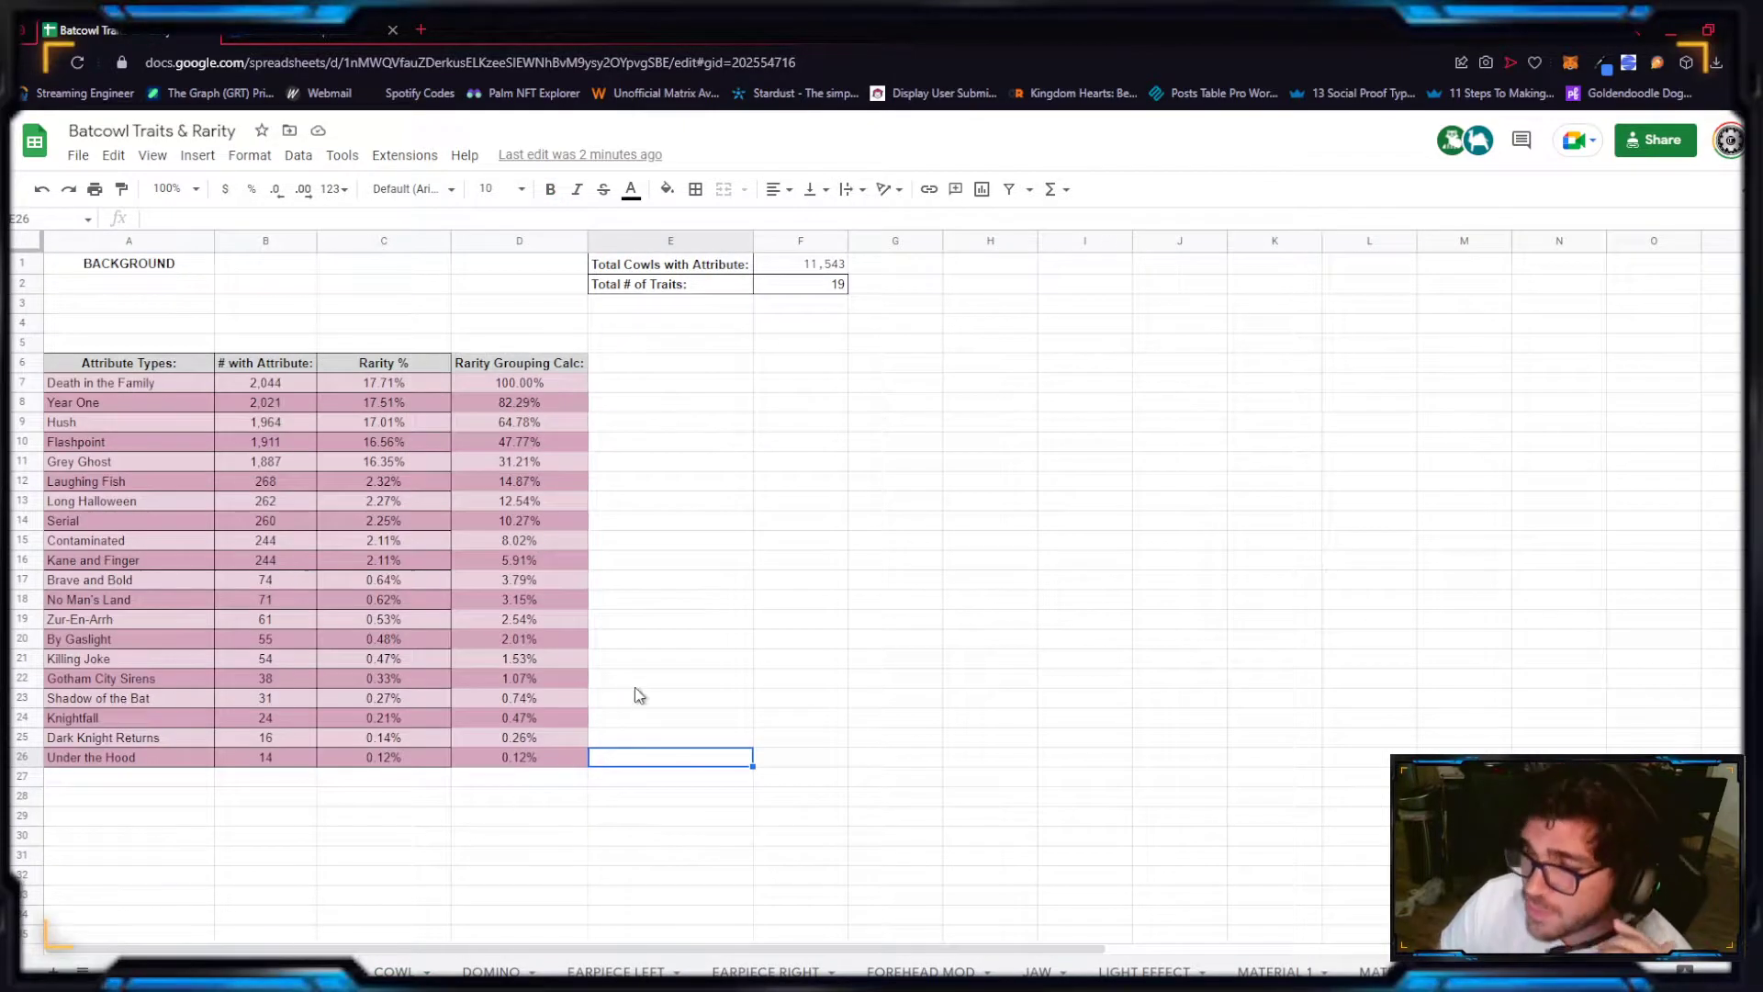
left_click(799, 643)
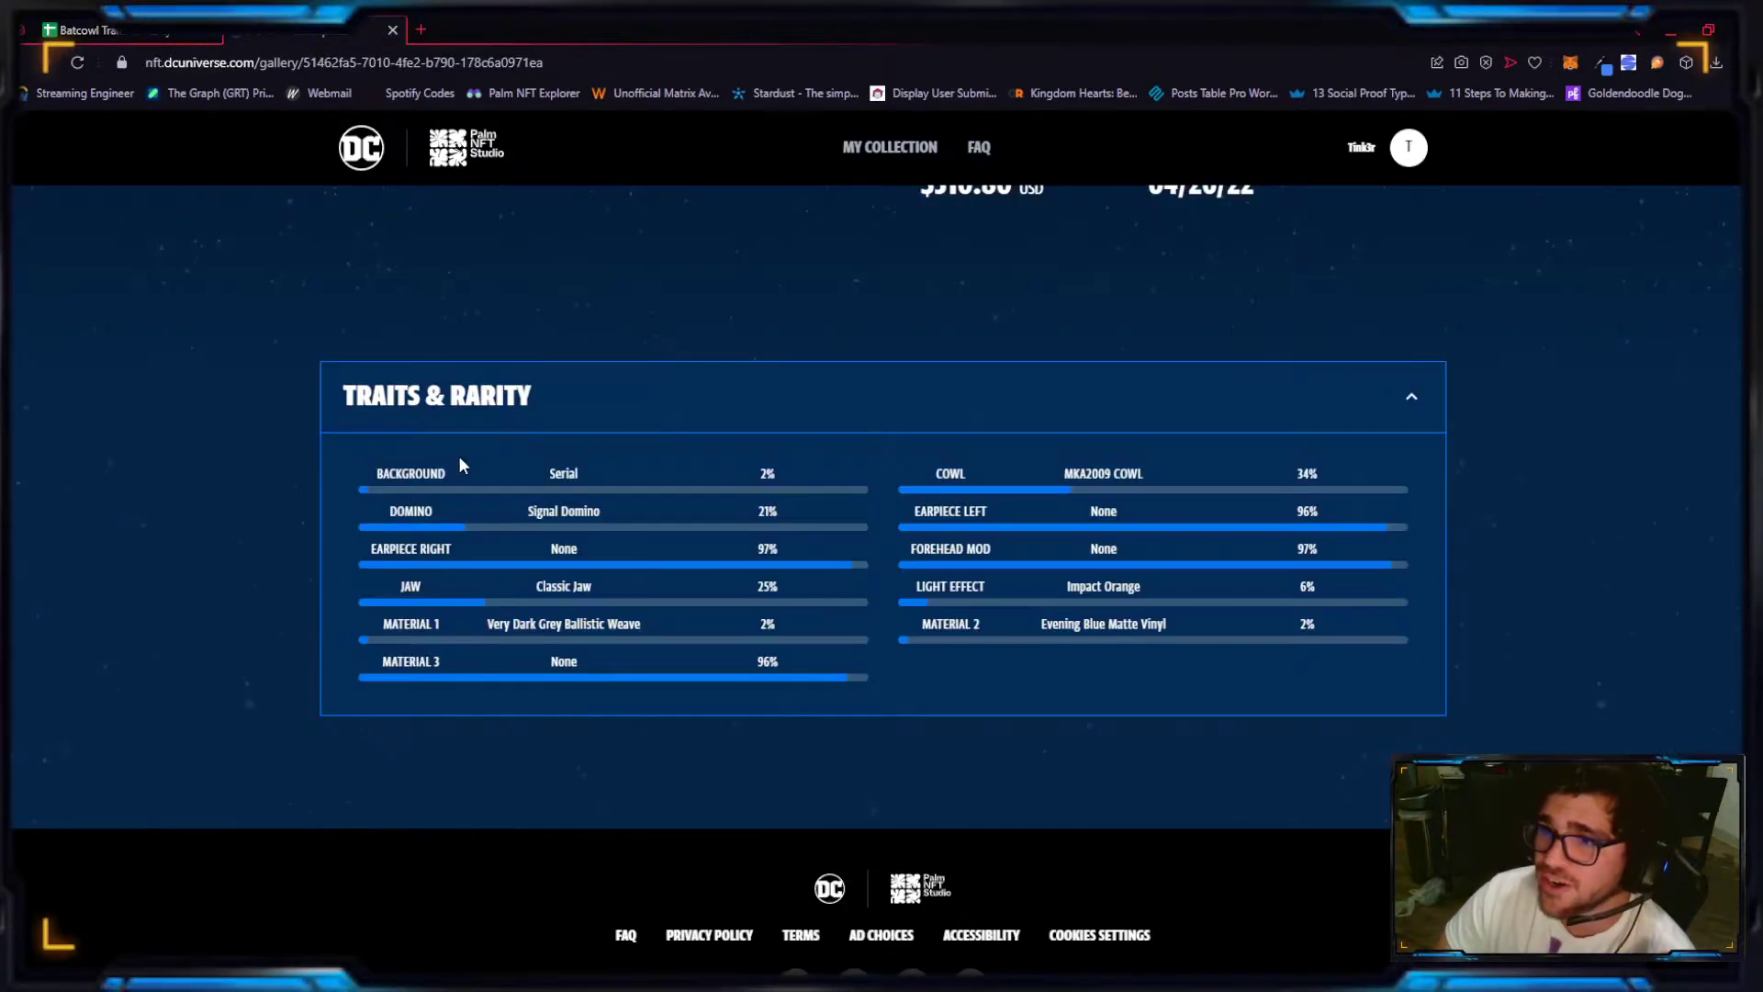
mouse_move(1092, 467)
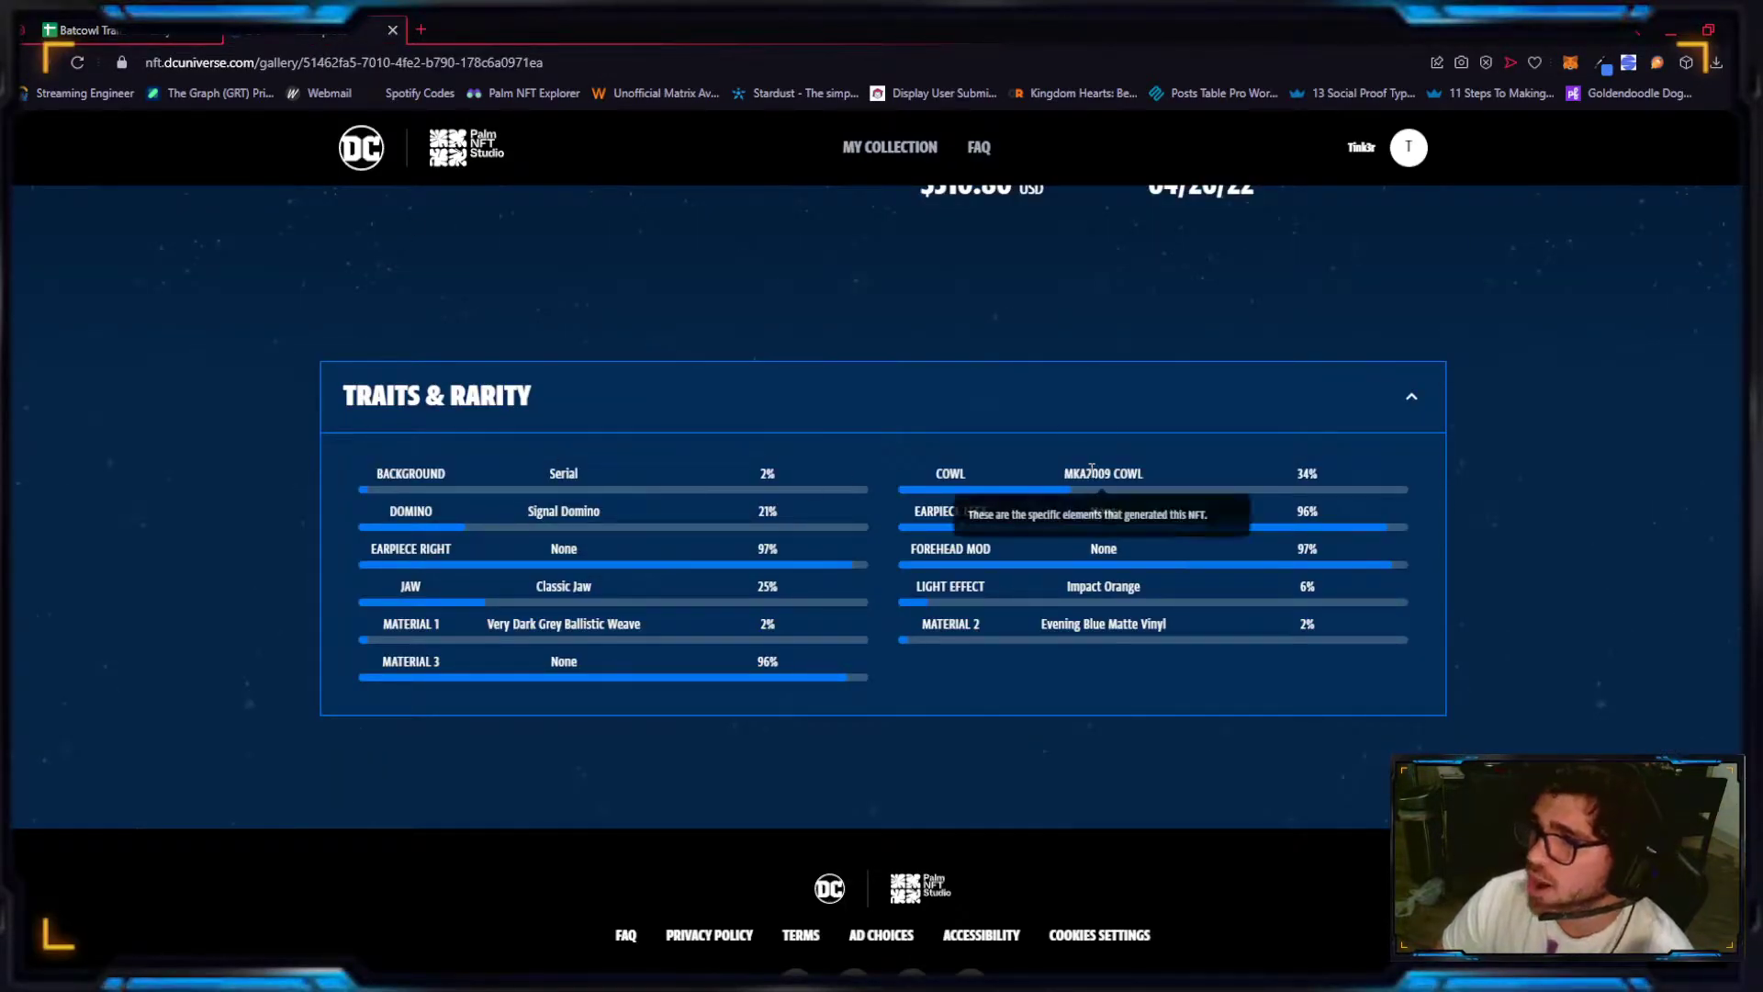
mouse_move(1213, 464)
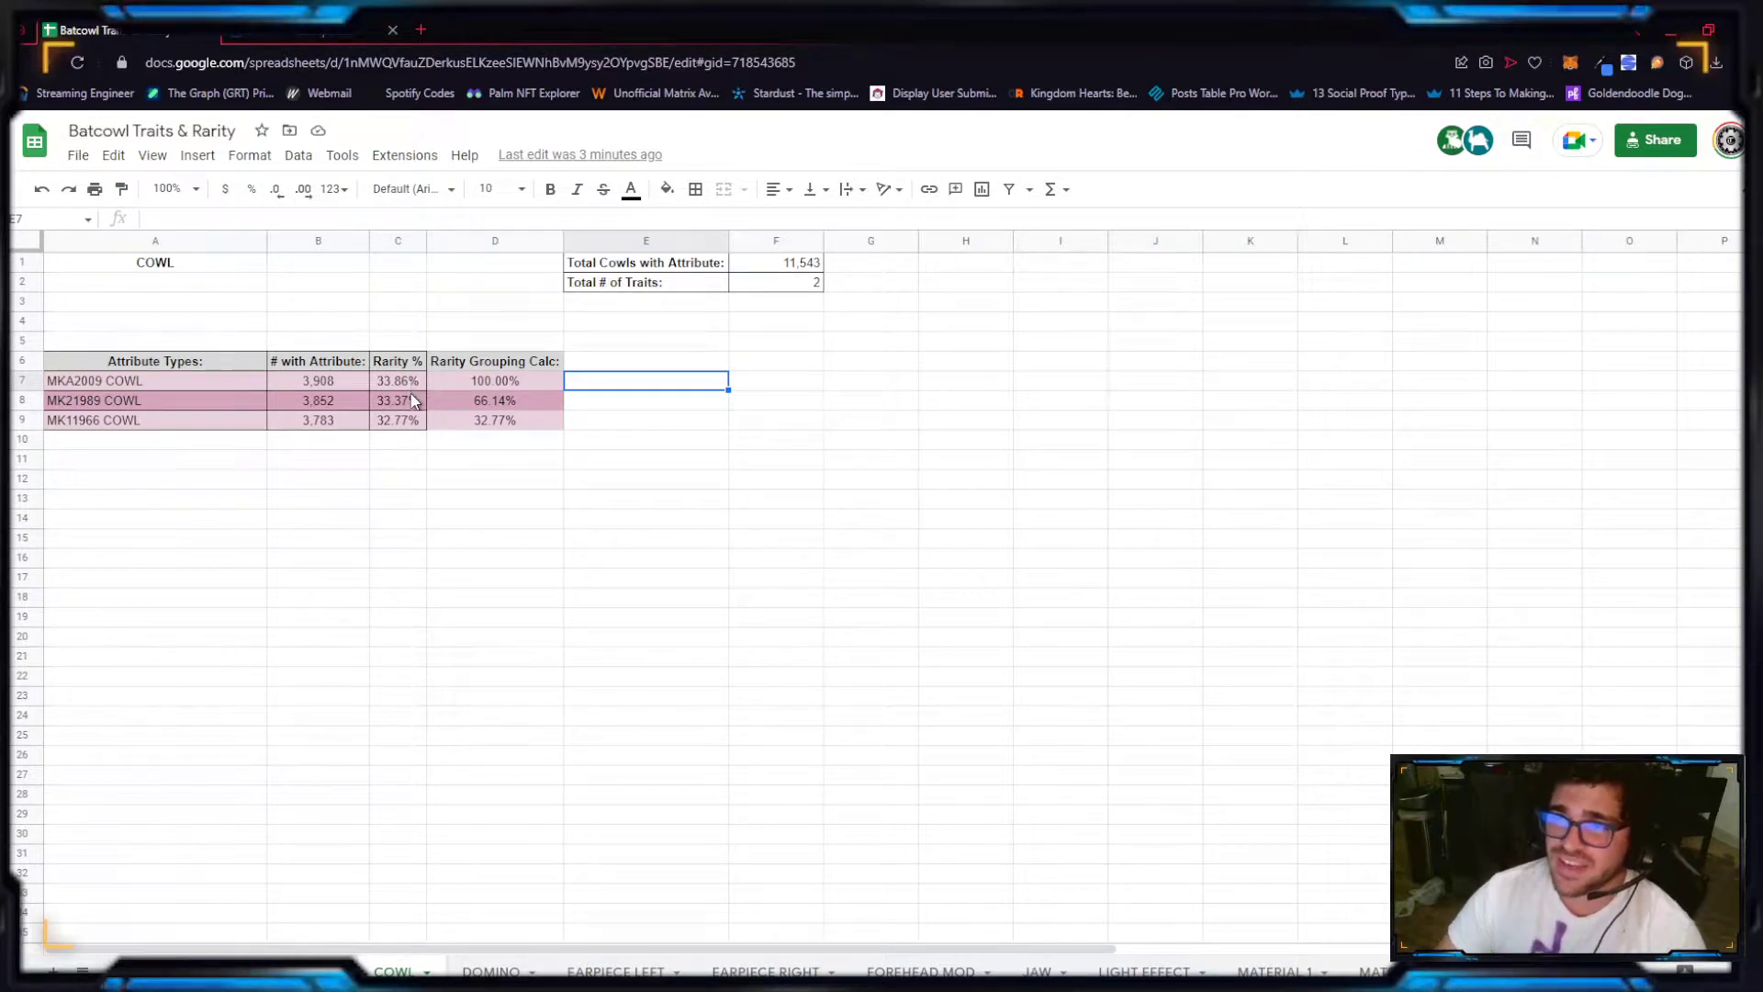
mouse_move(411, 479)
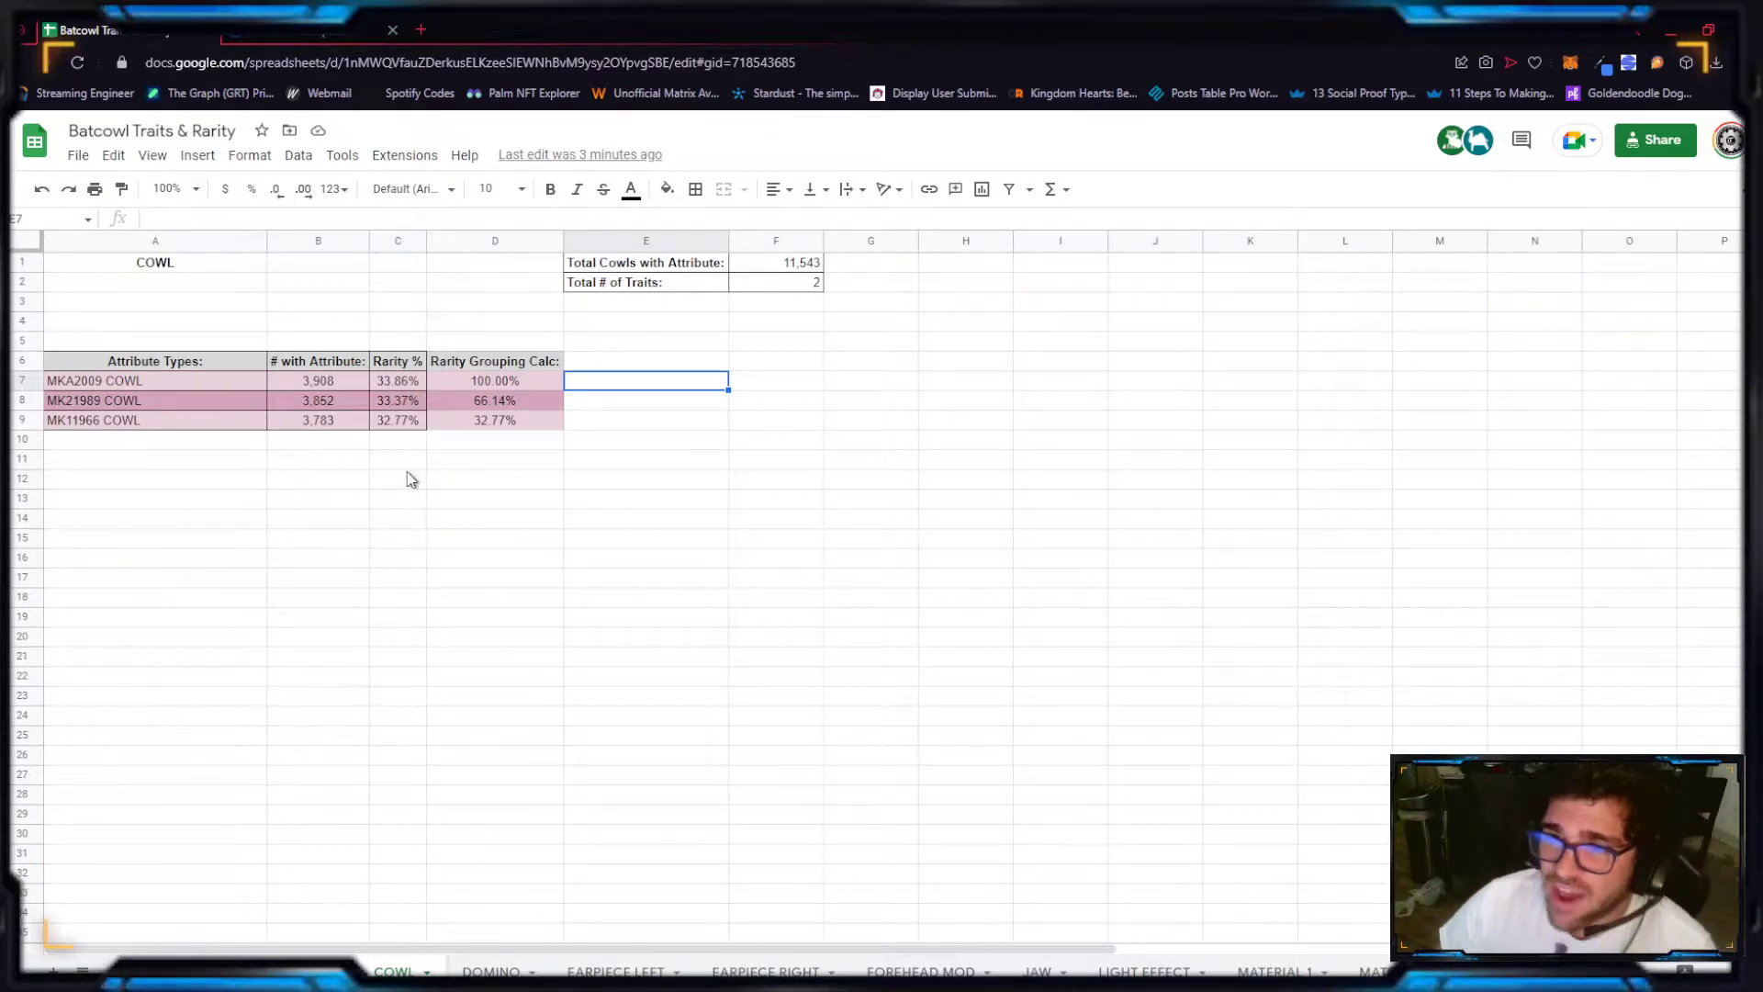
mouse_move(420, 485)
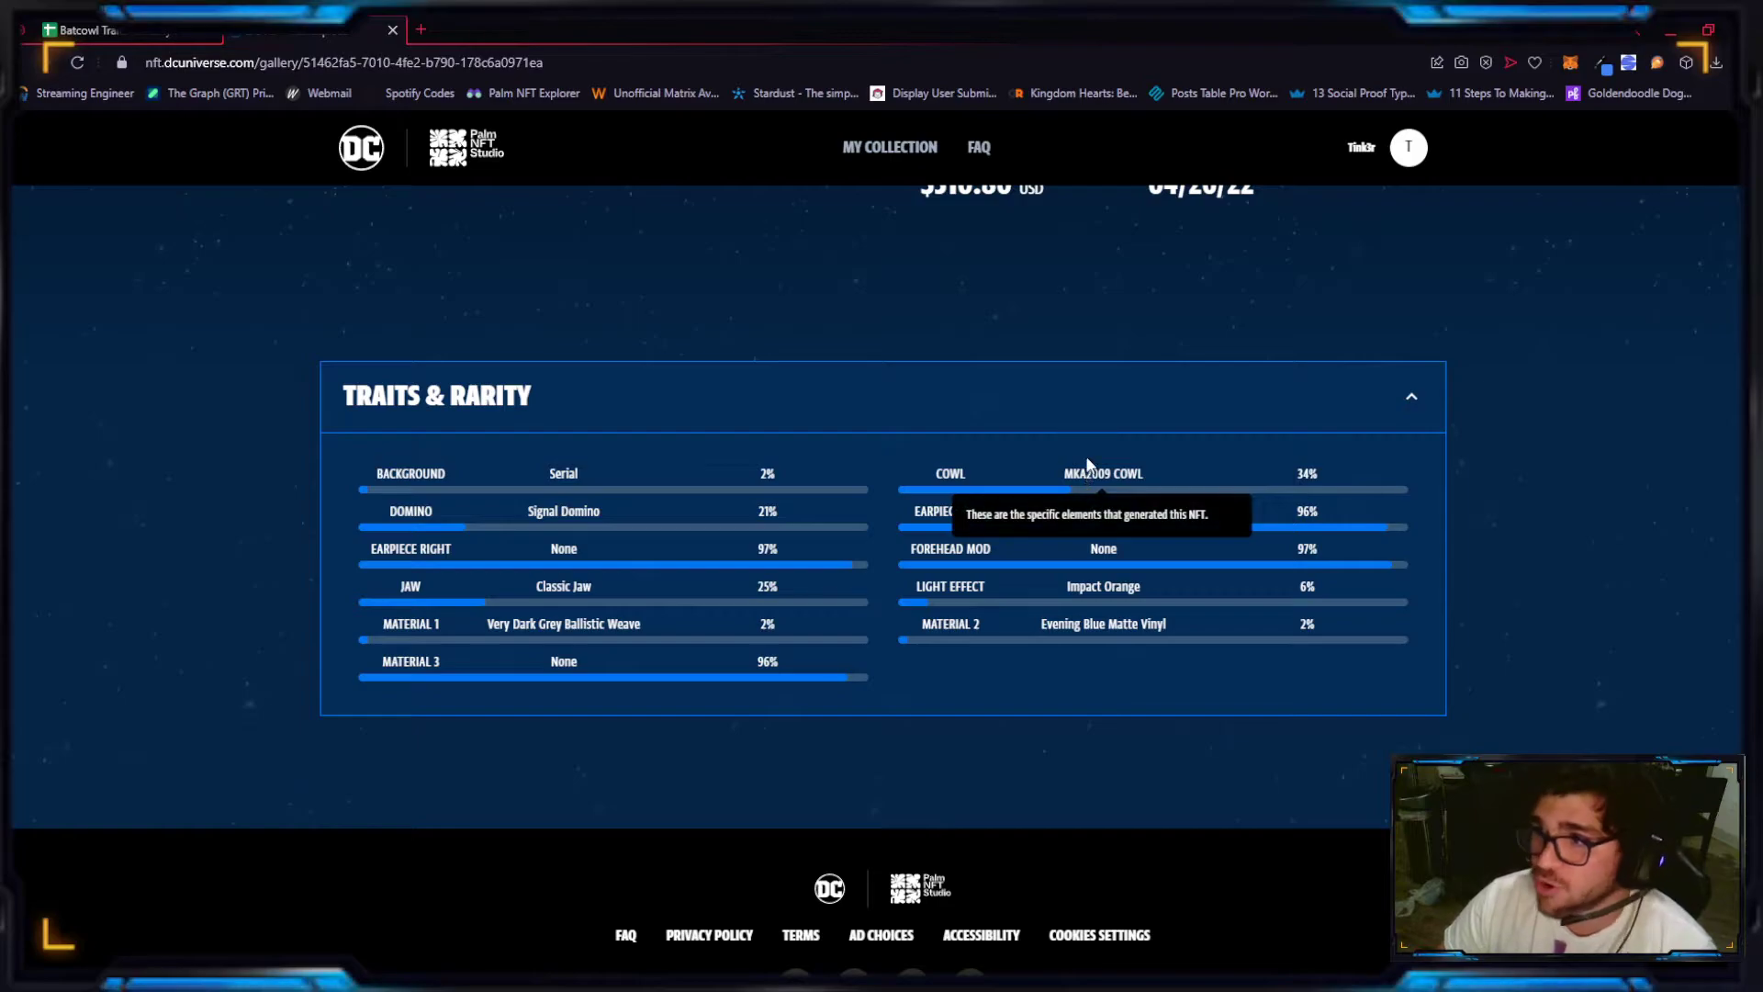
Step: Return to the Batcowl Traits & Rarity tab and view the COWL sheet's three cowl types
left_click(87, 30)
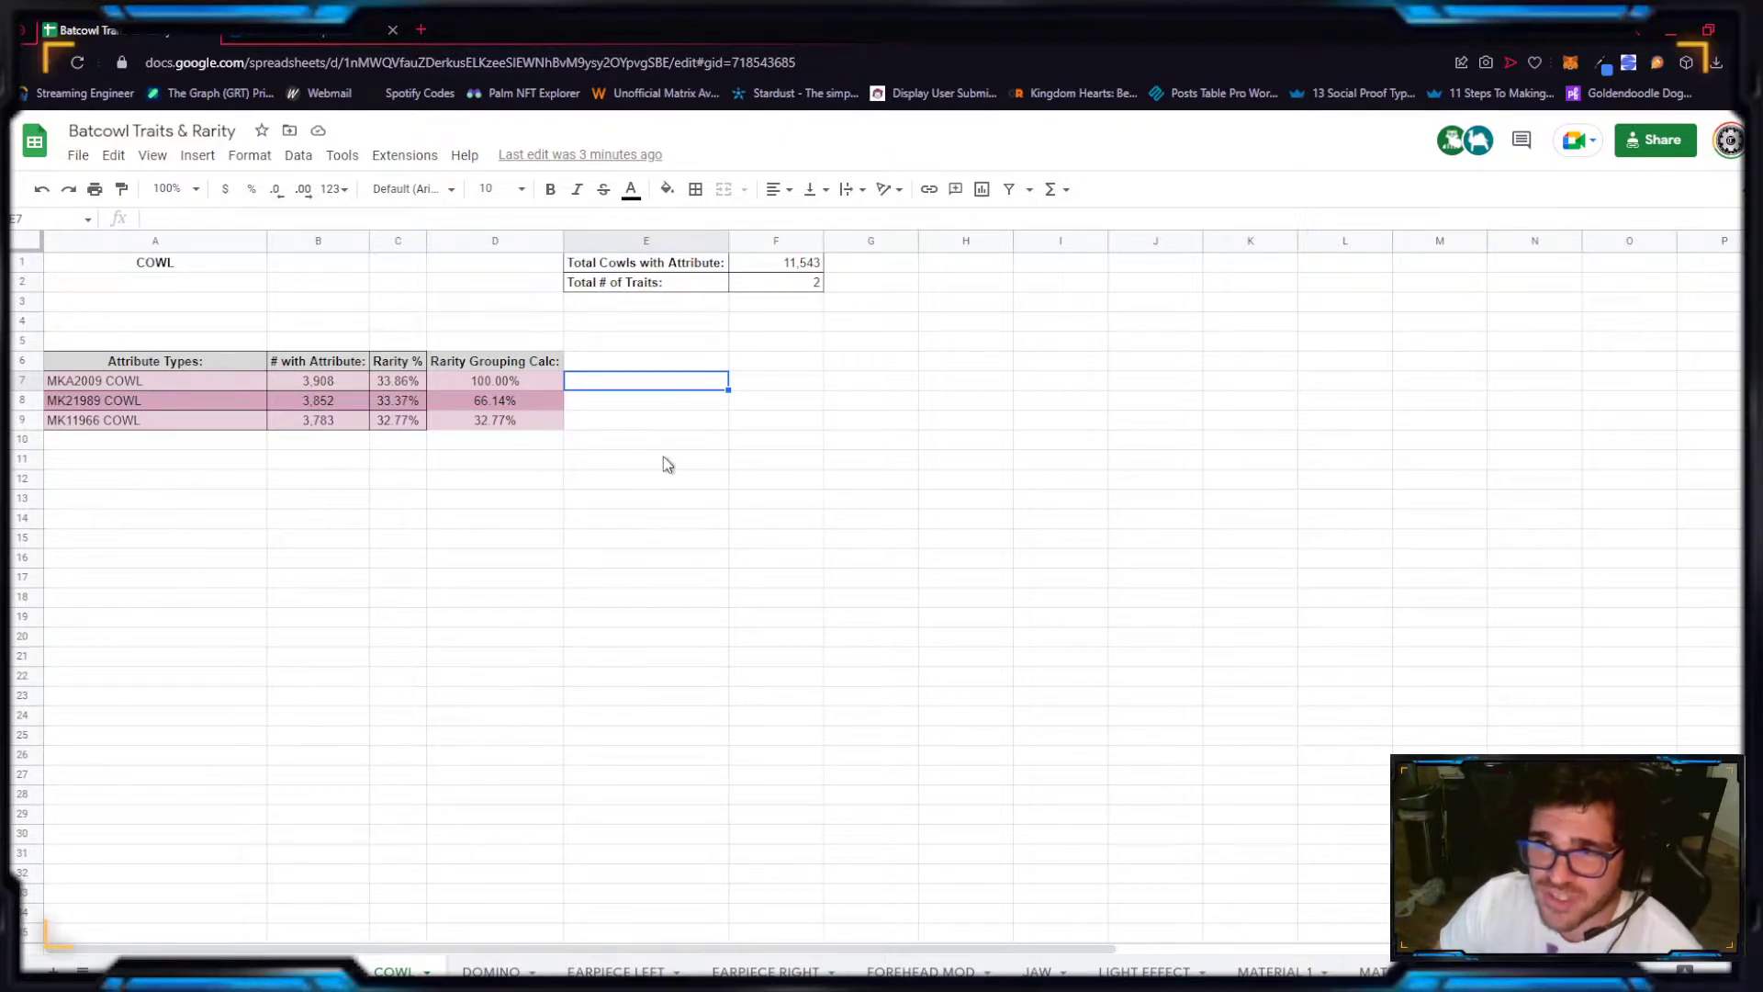
left_click(644, 459)
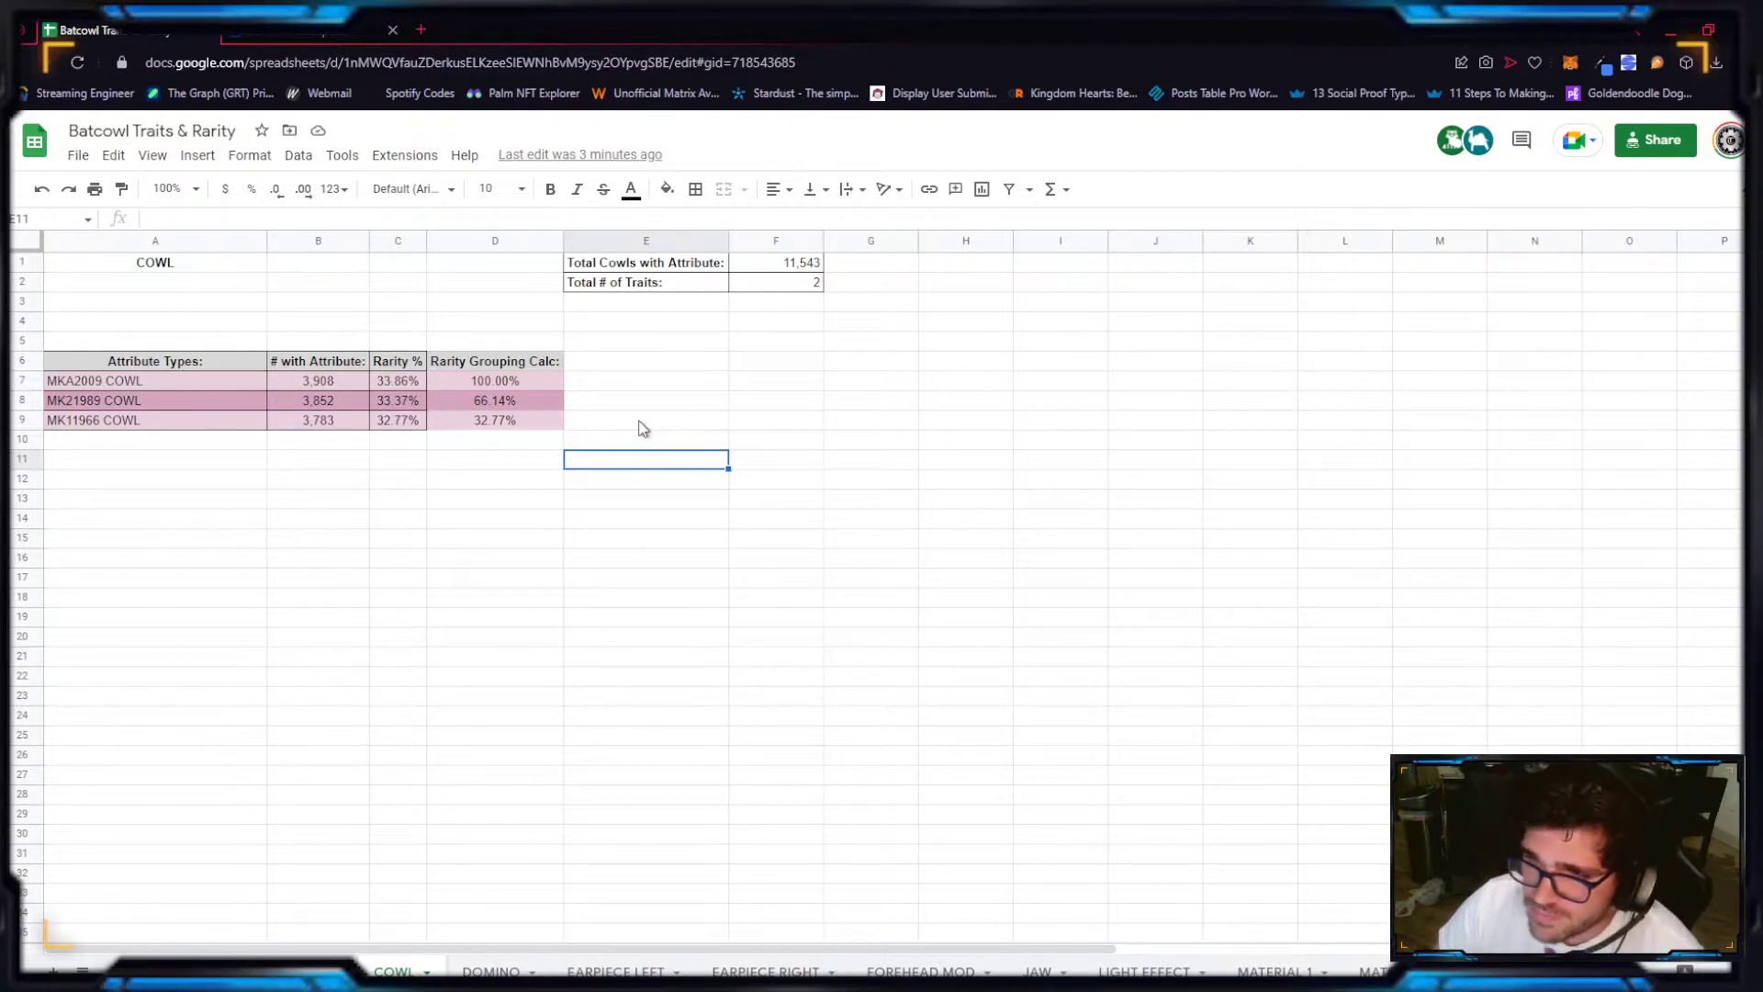
left_click(646, 419)
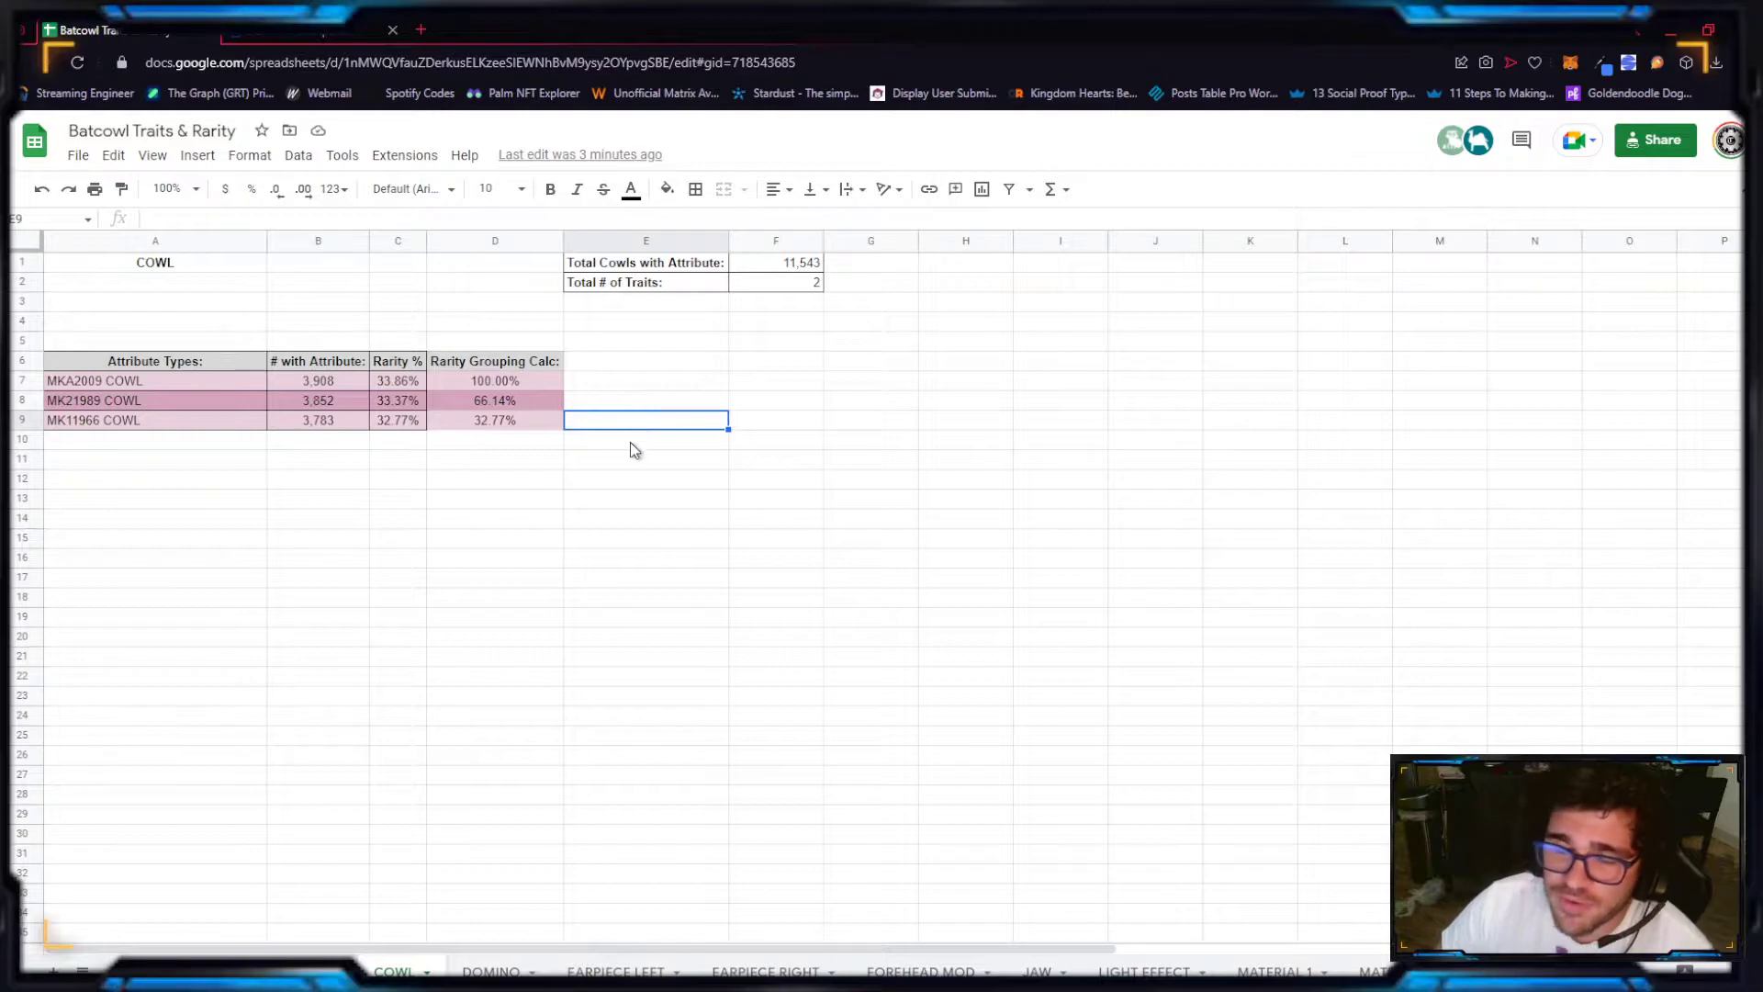
mouse_move(597, 407)
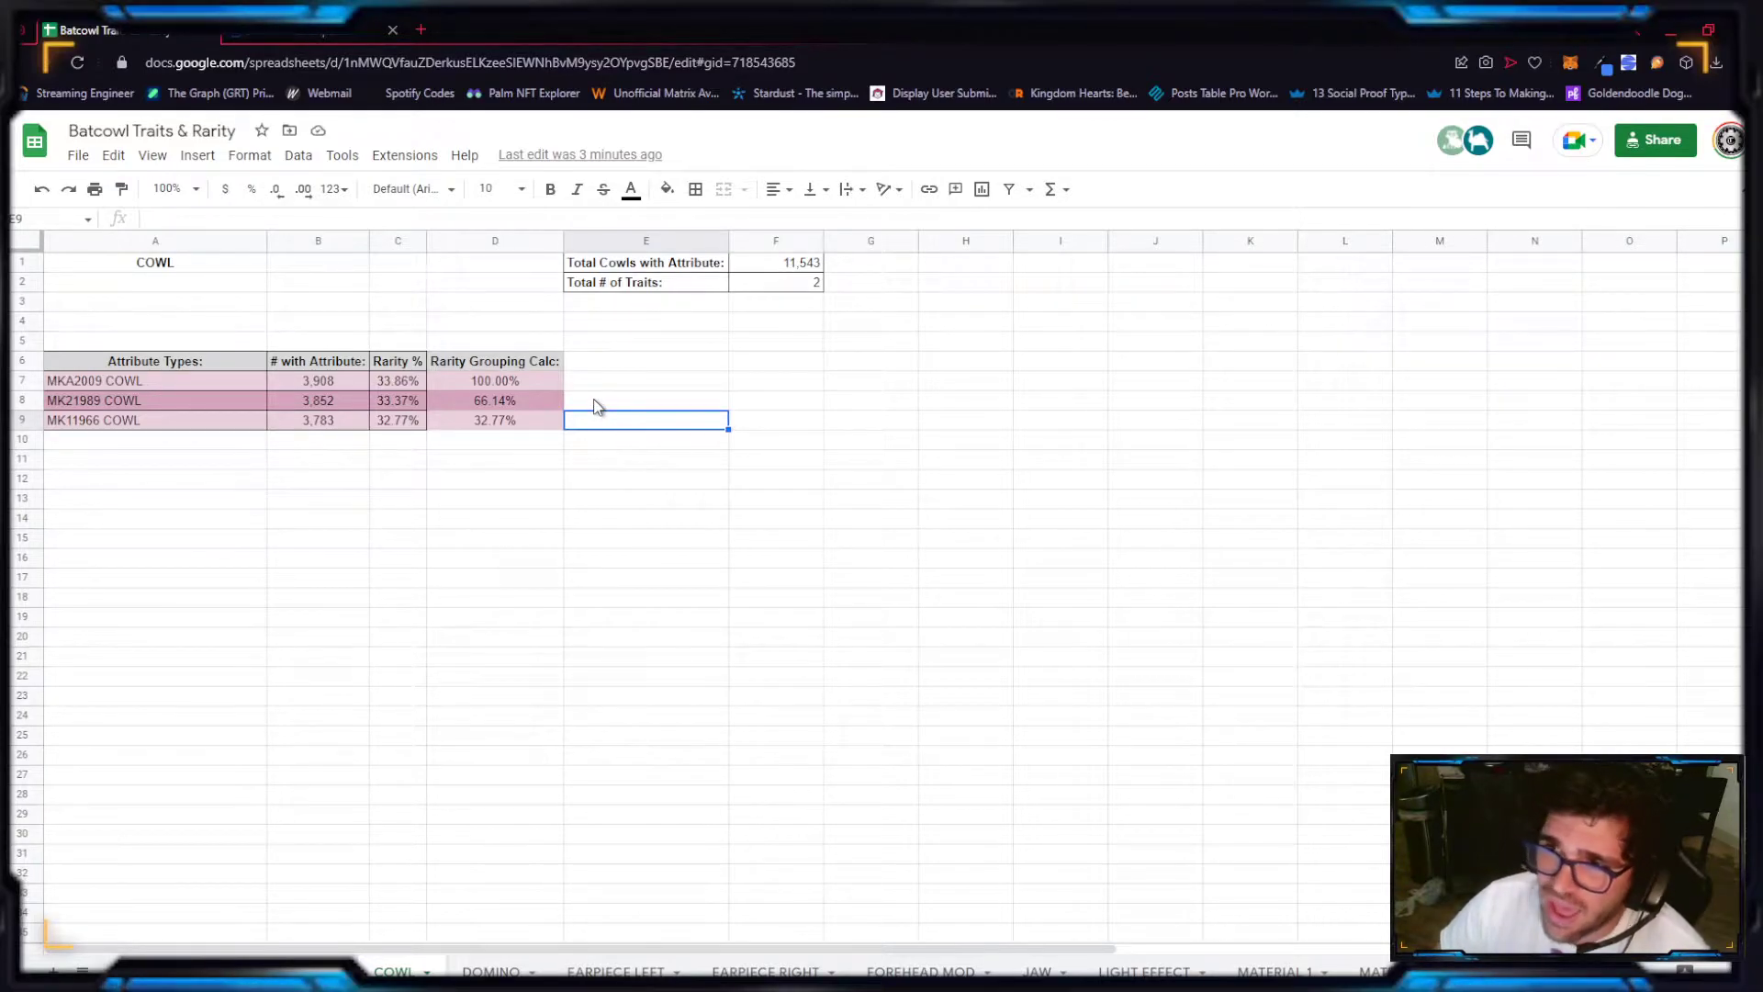
left_click(646, 381)
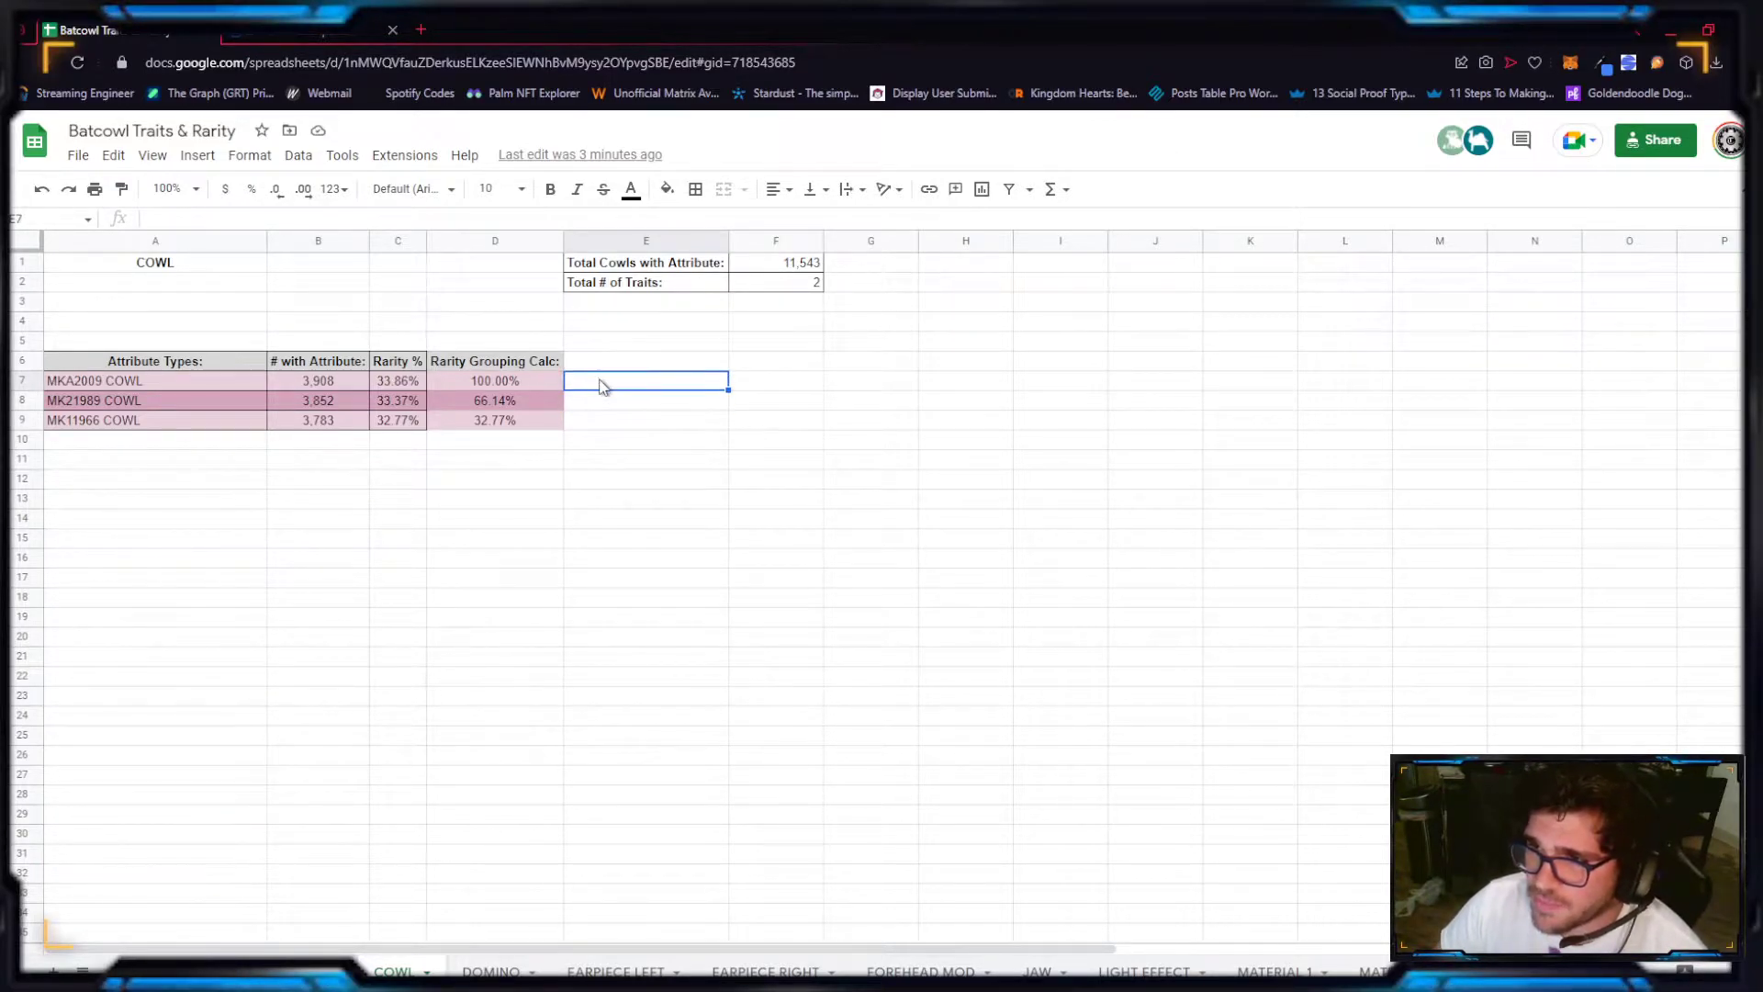
left_click(646, 400)
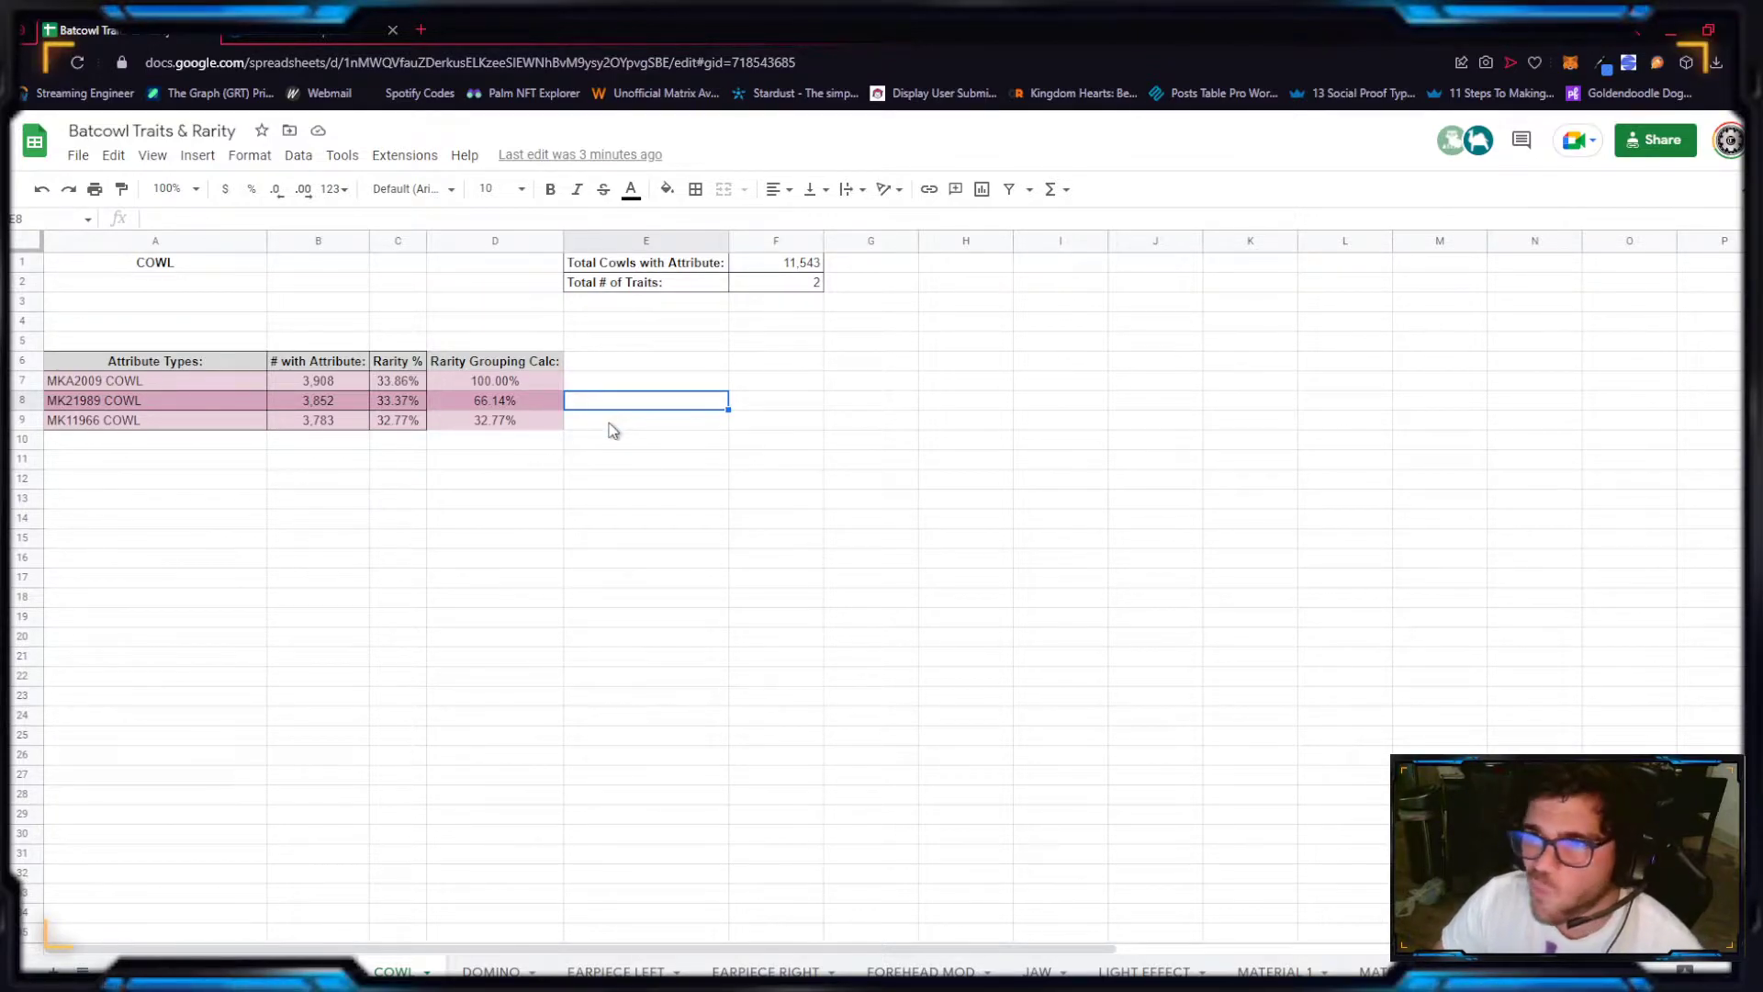
mouse_move(701, 409)
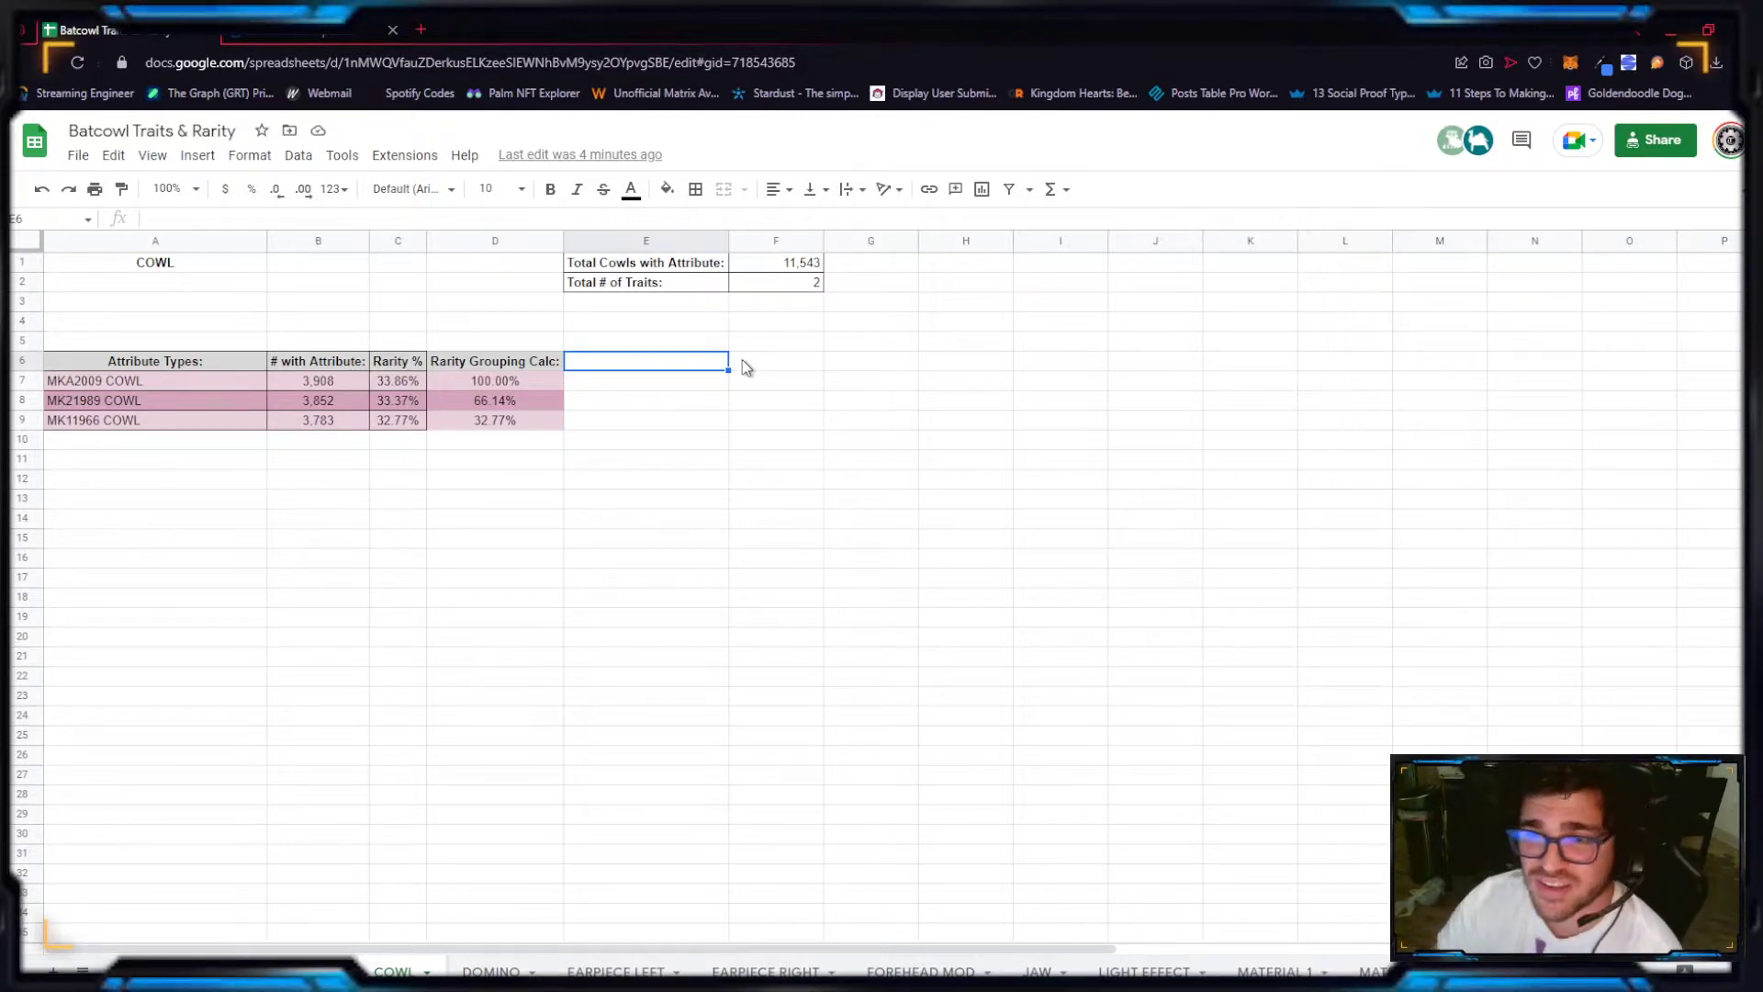
Step: On the DOMINO sheet, enter 11 as Spike Visor's count in B12, giving 0.10% rarity
left_click(492, 972)
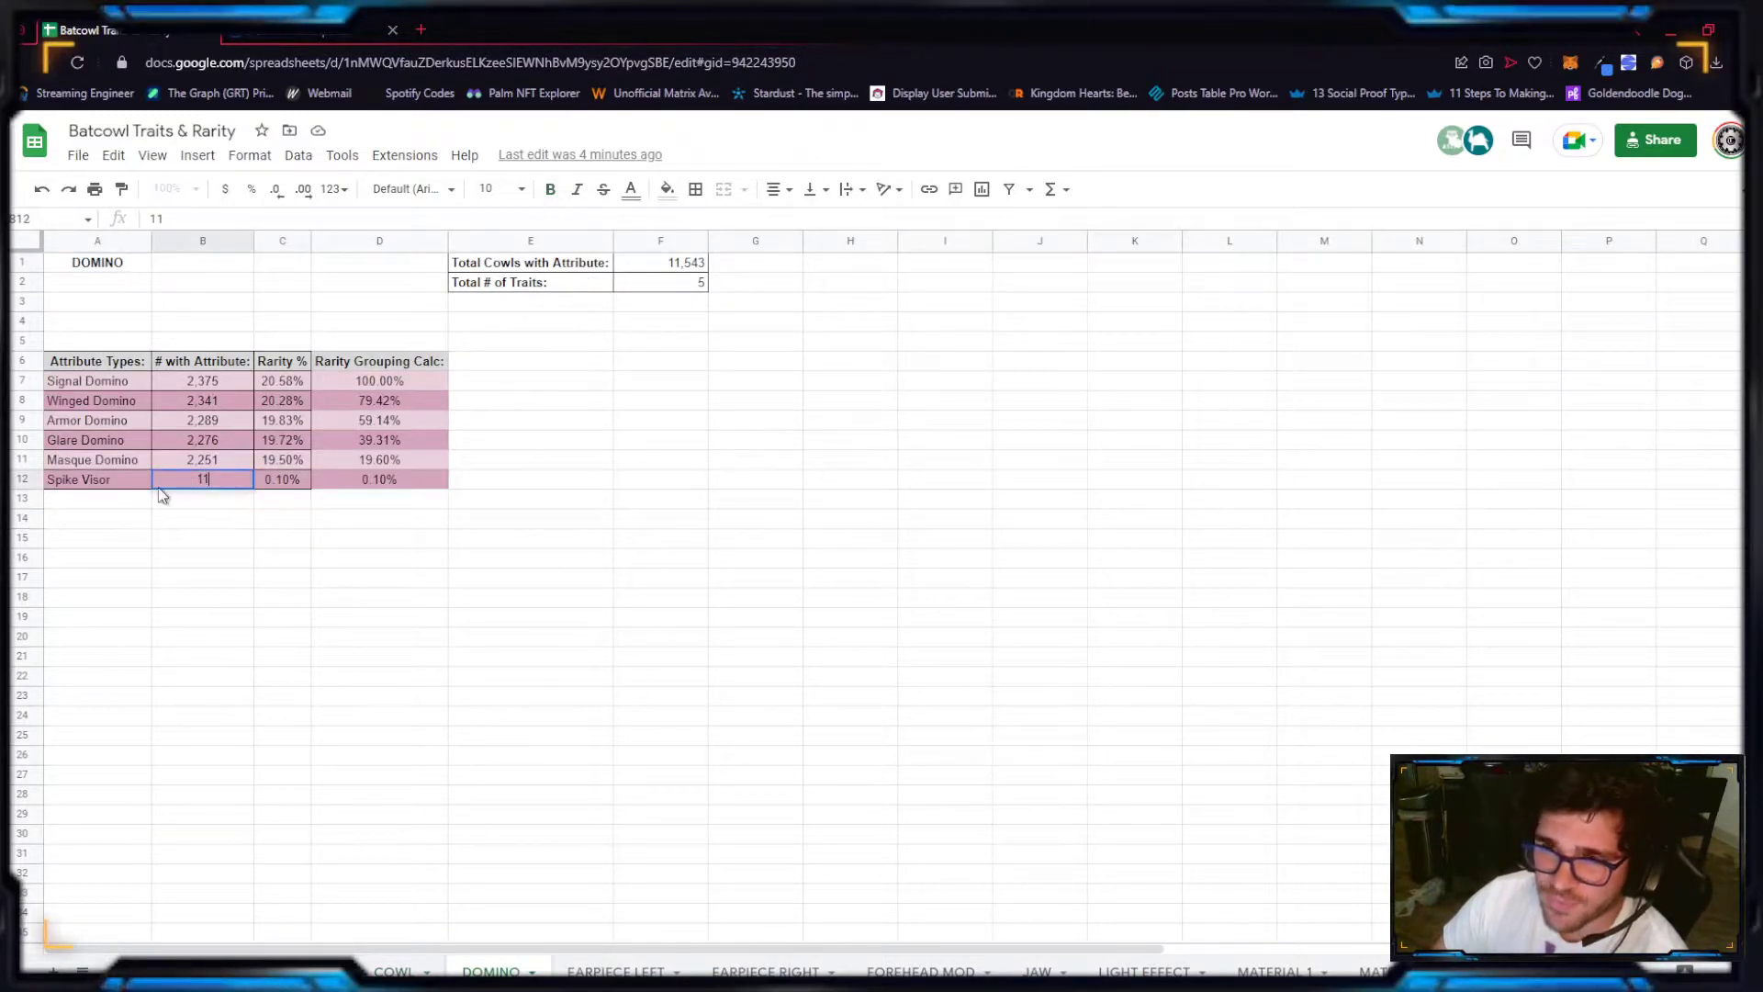
key("Enter")
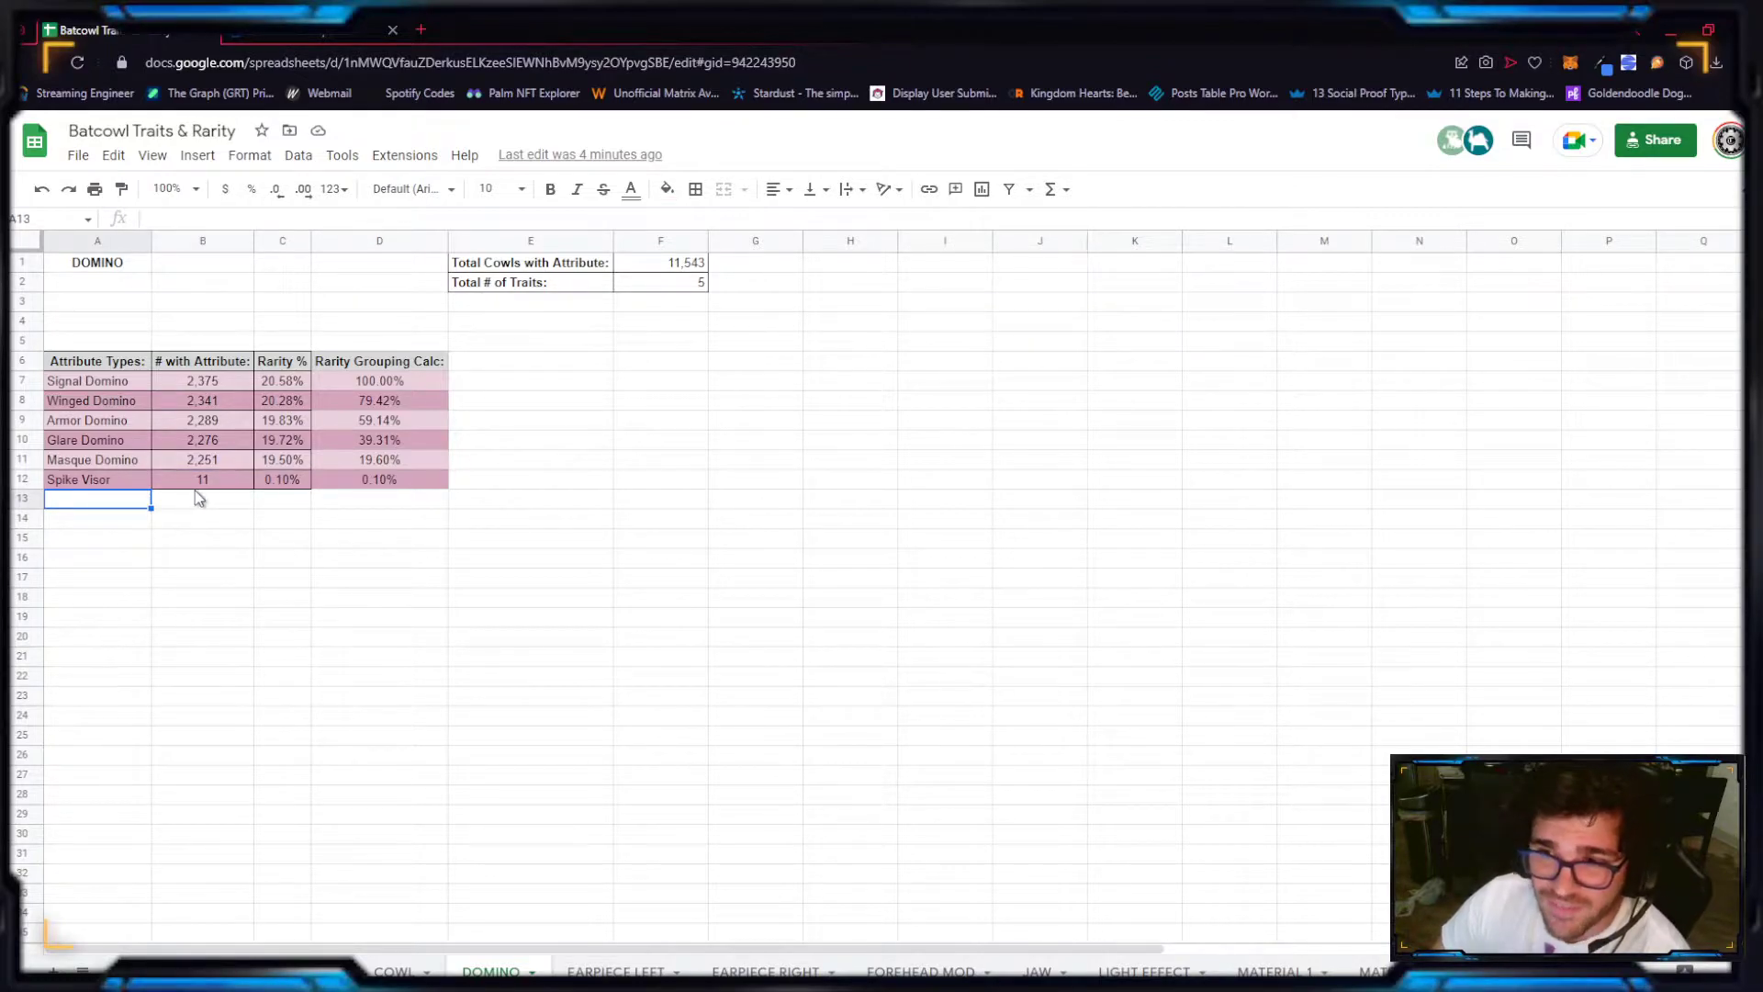
left_click(282, 499)
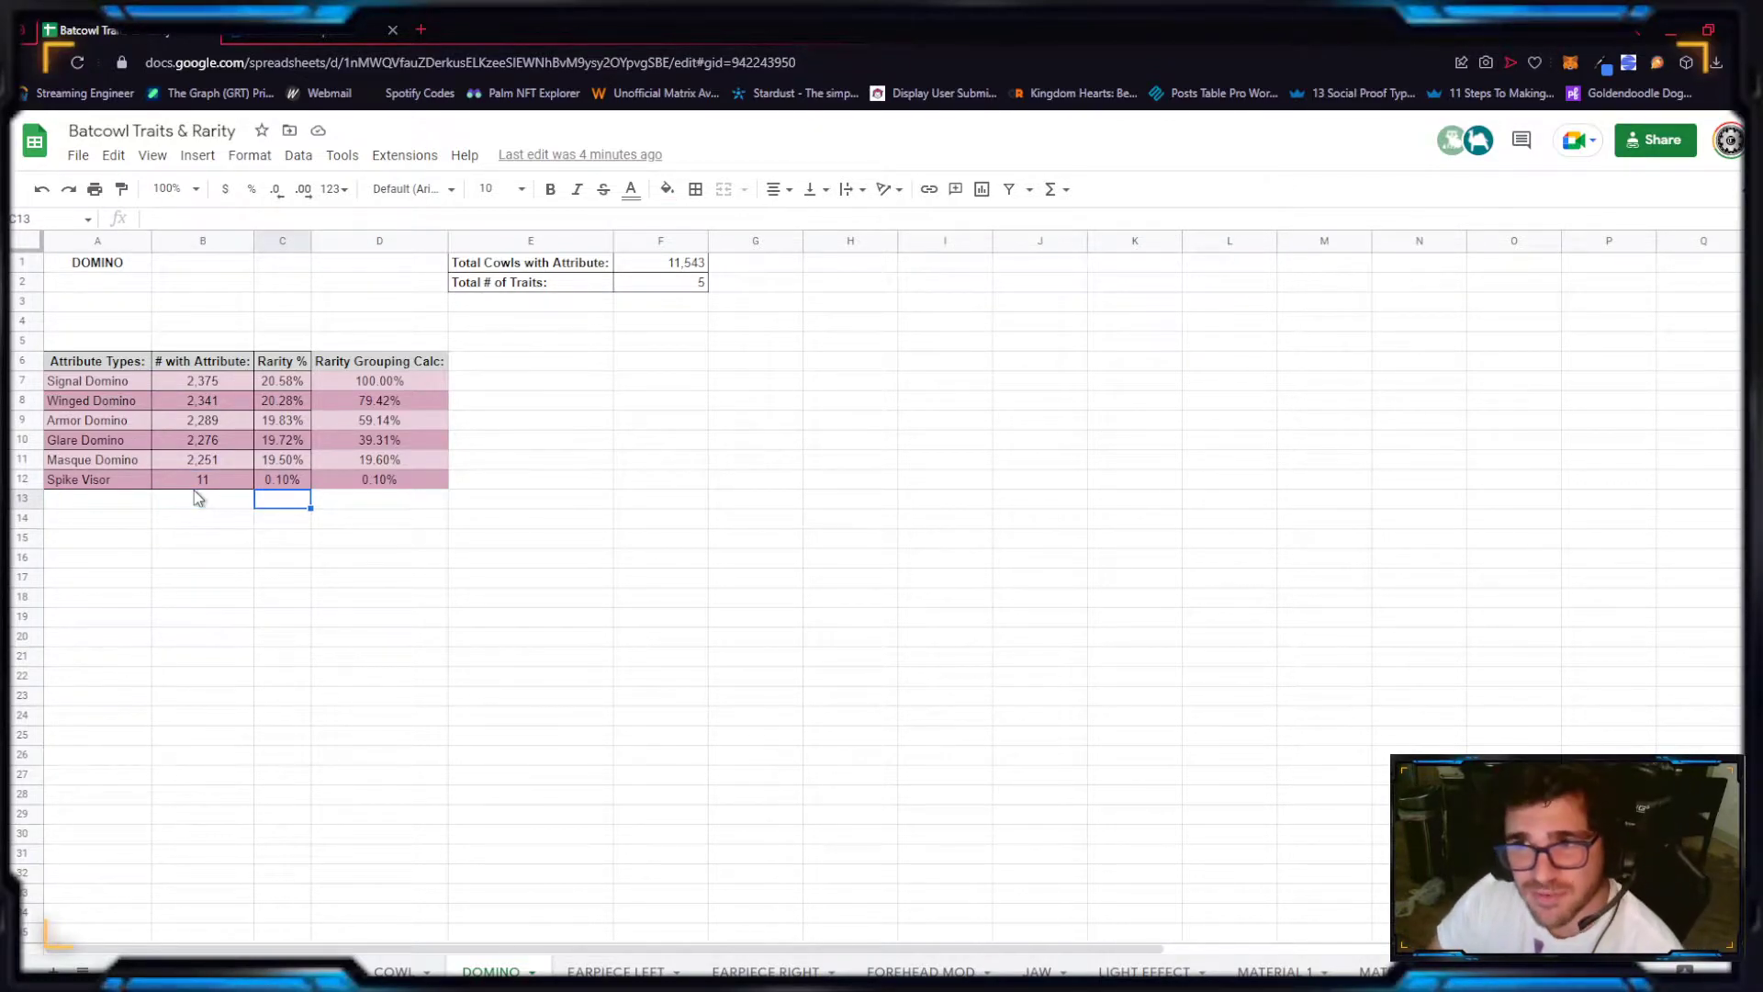
left_click(378, 501)
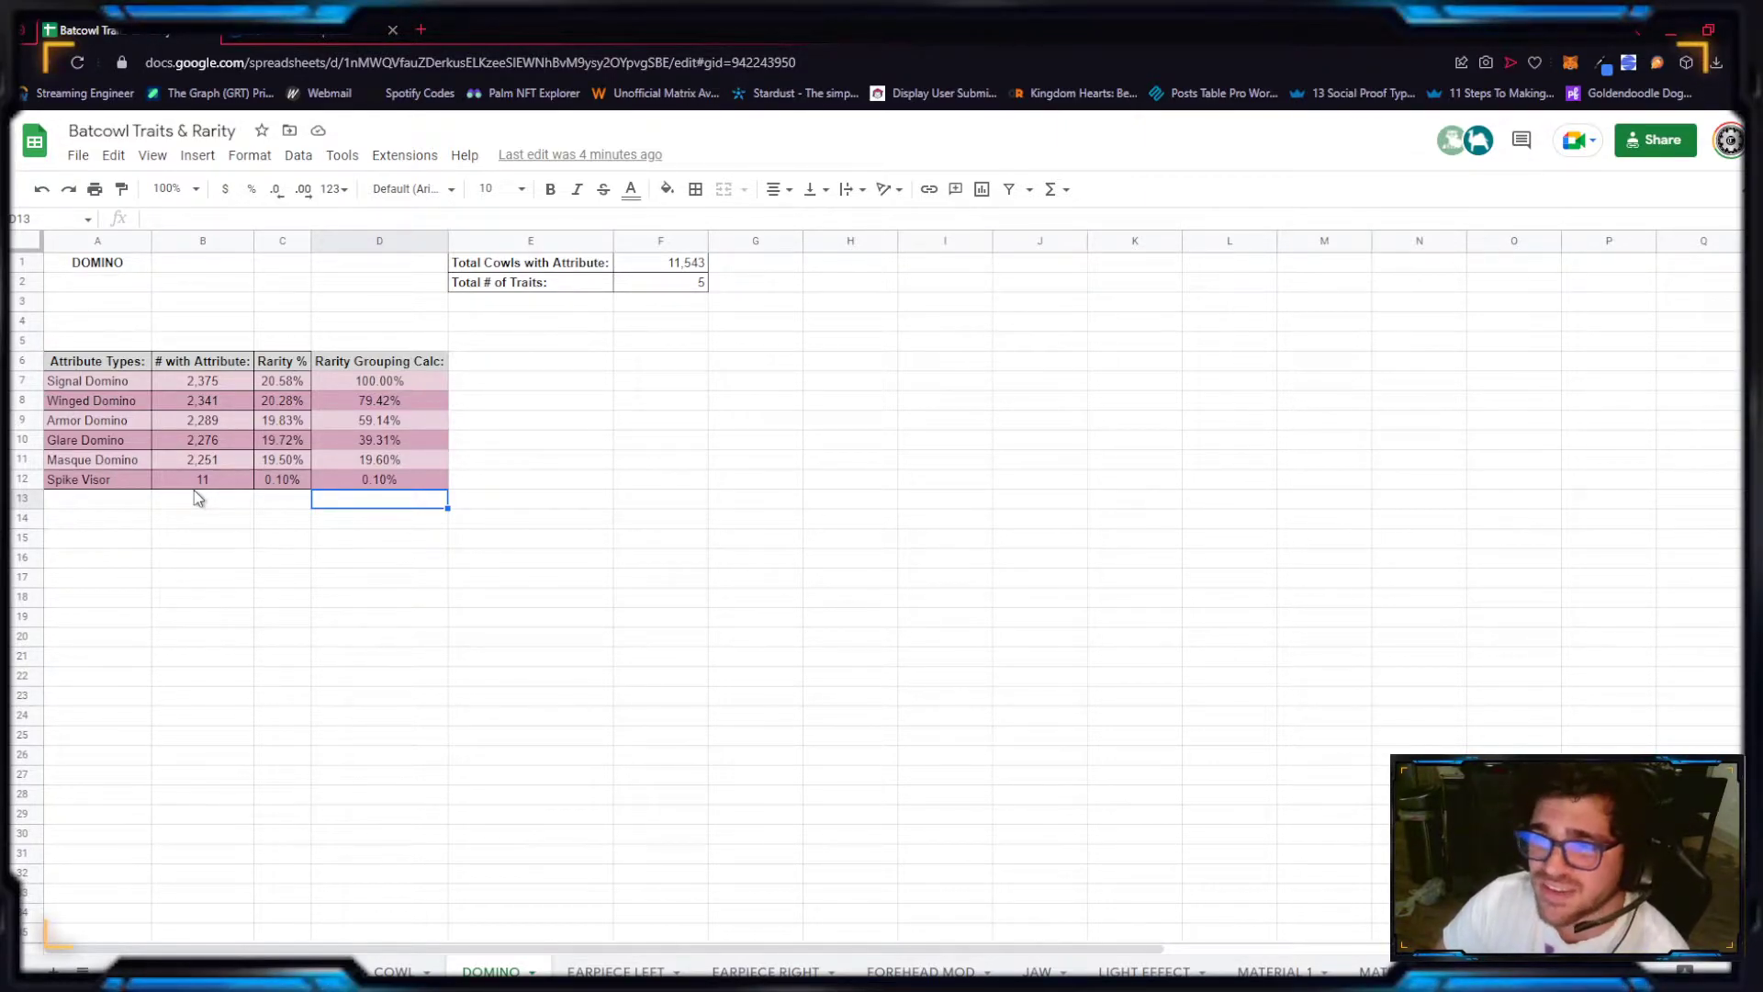
mouse_move(1268, 944)
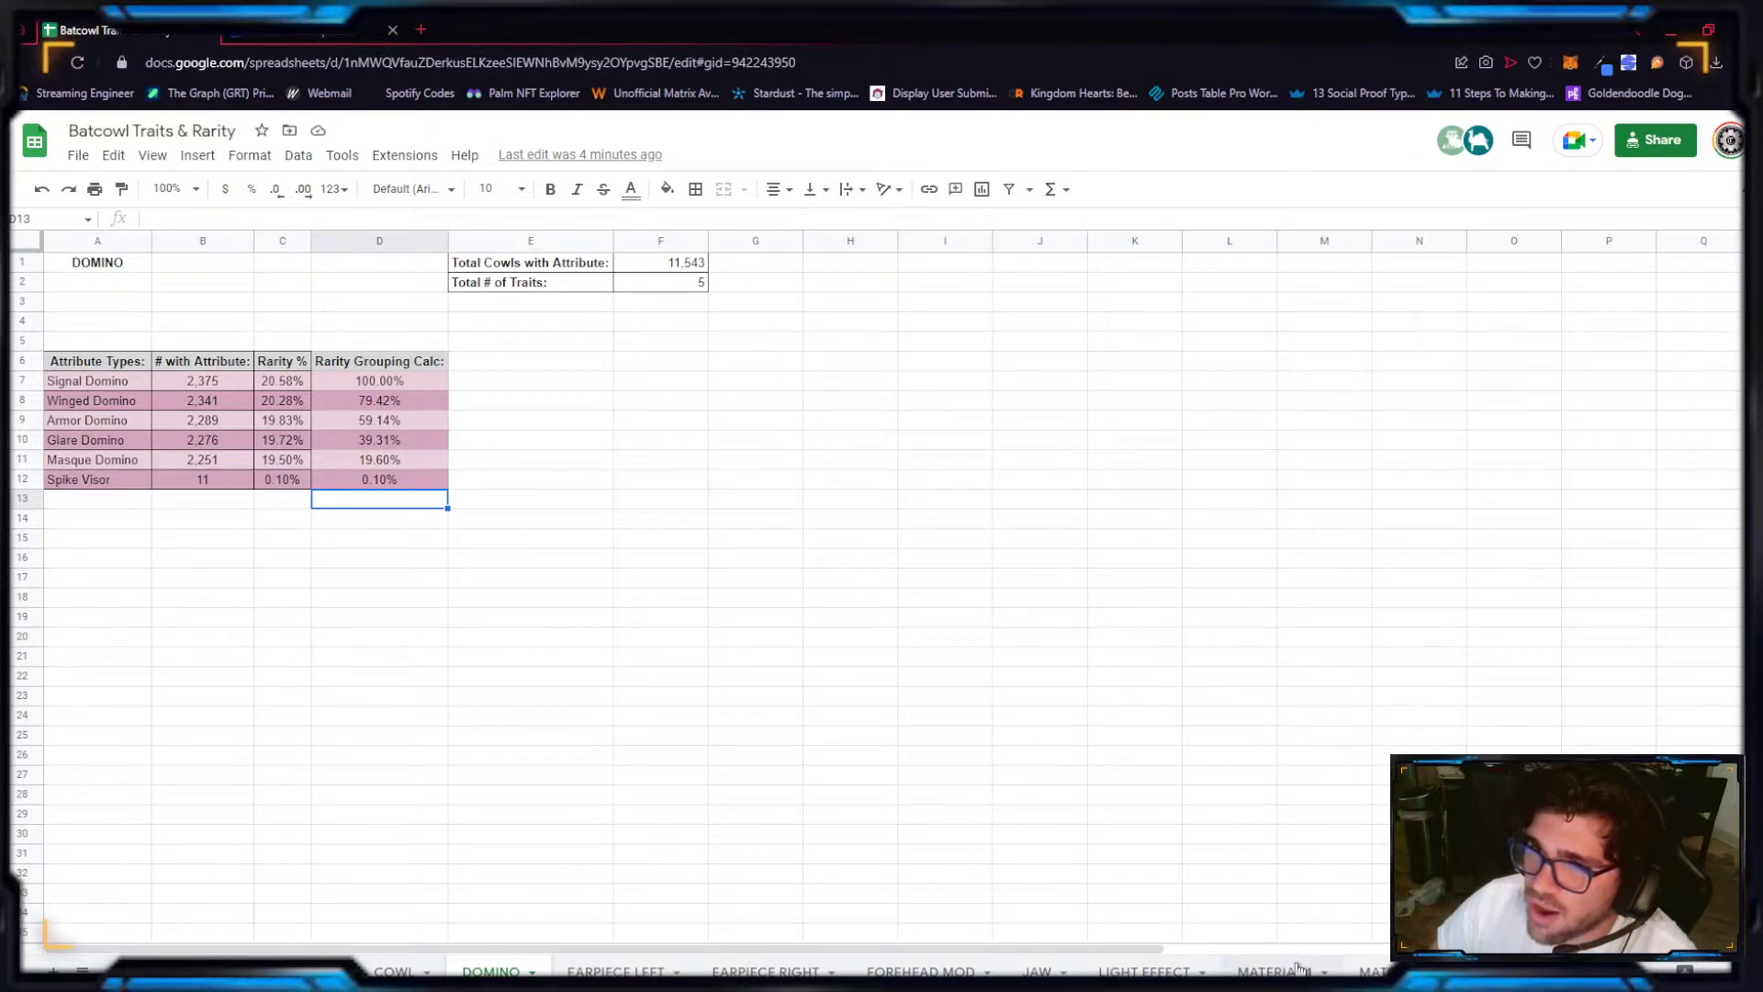
Step: Scroll through the MATERIAL 1 attribute list with its counts and rarity percentages
left_click(1285, 969)
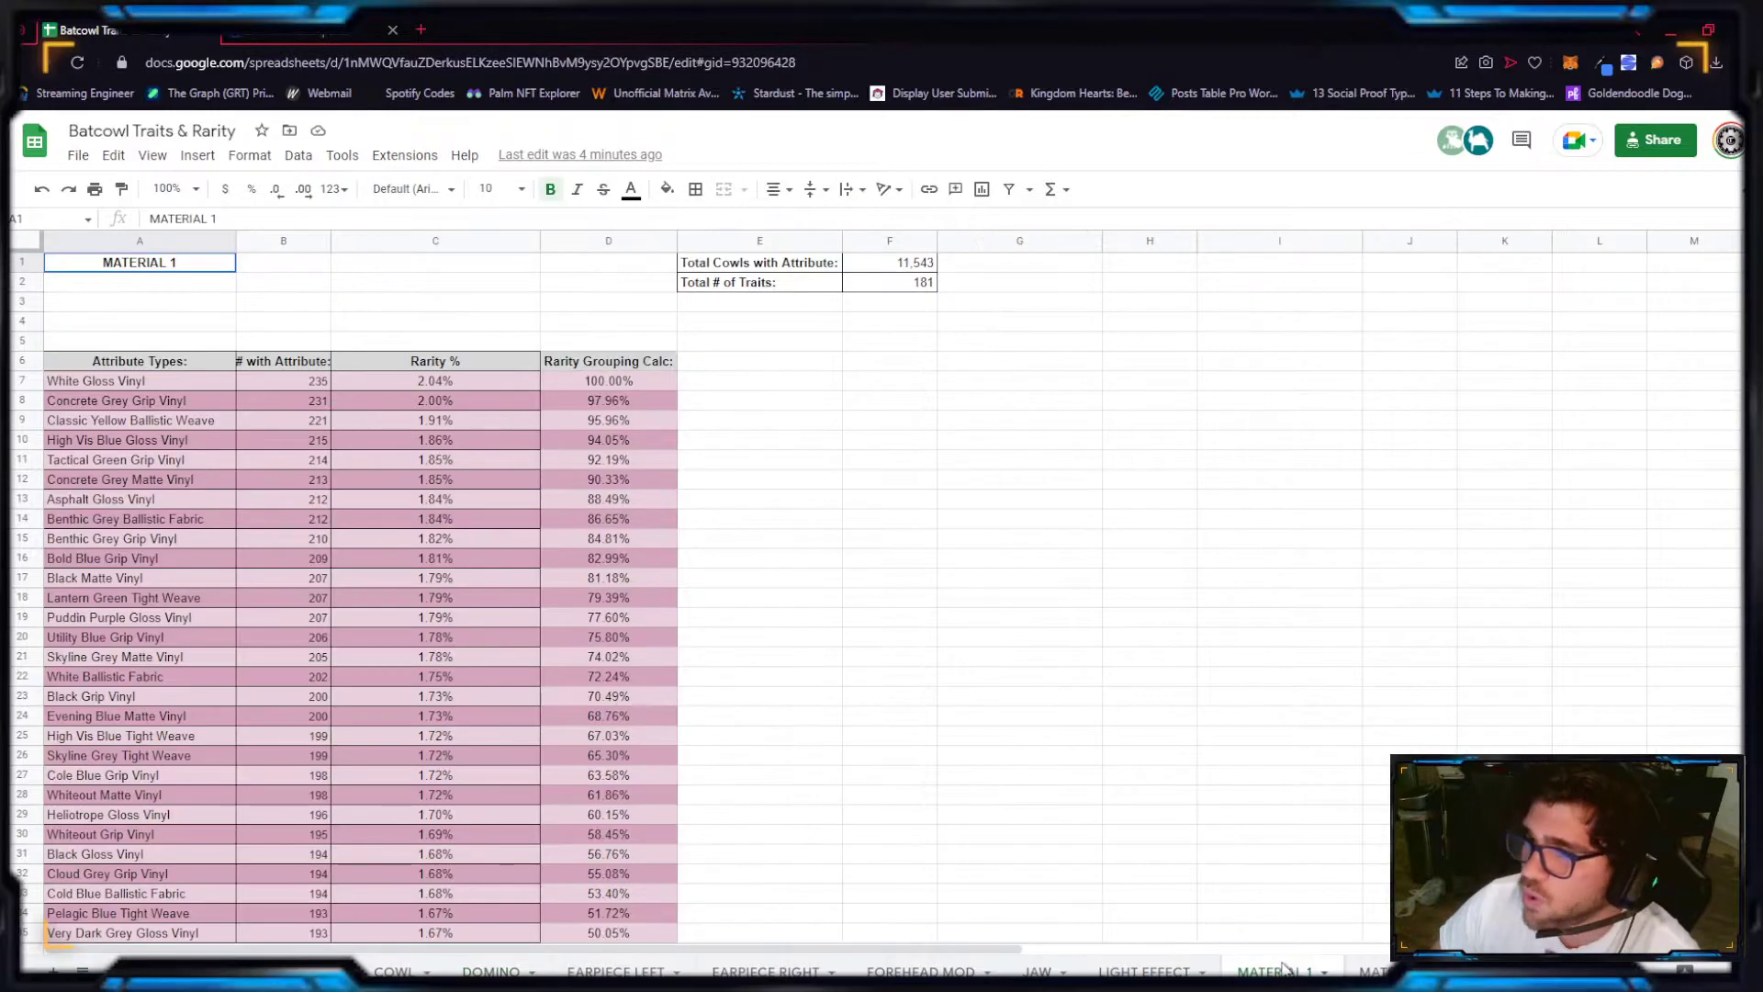
scroll("down", 3)
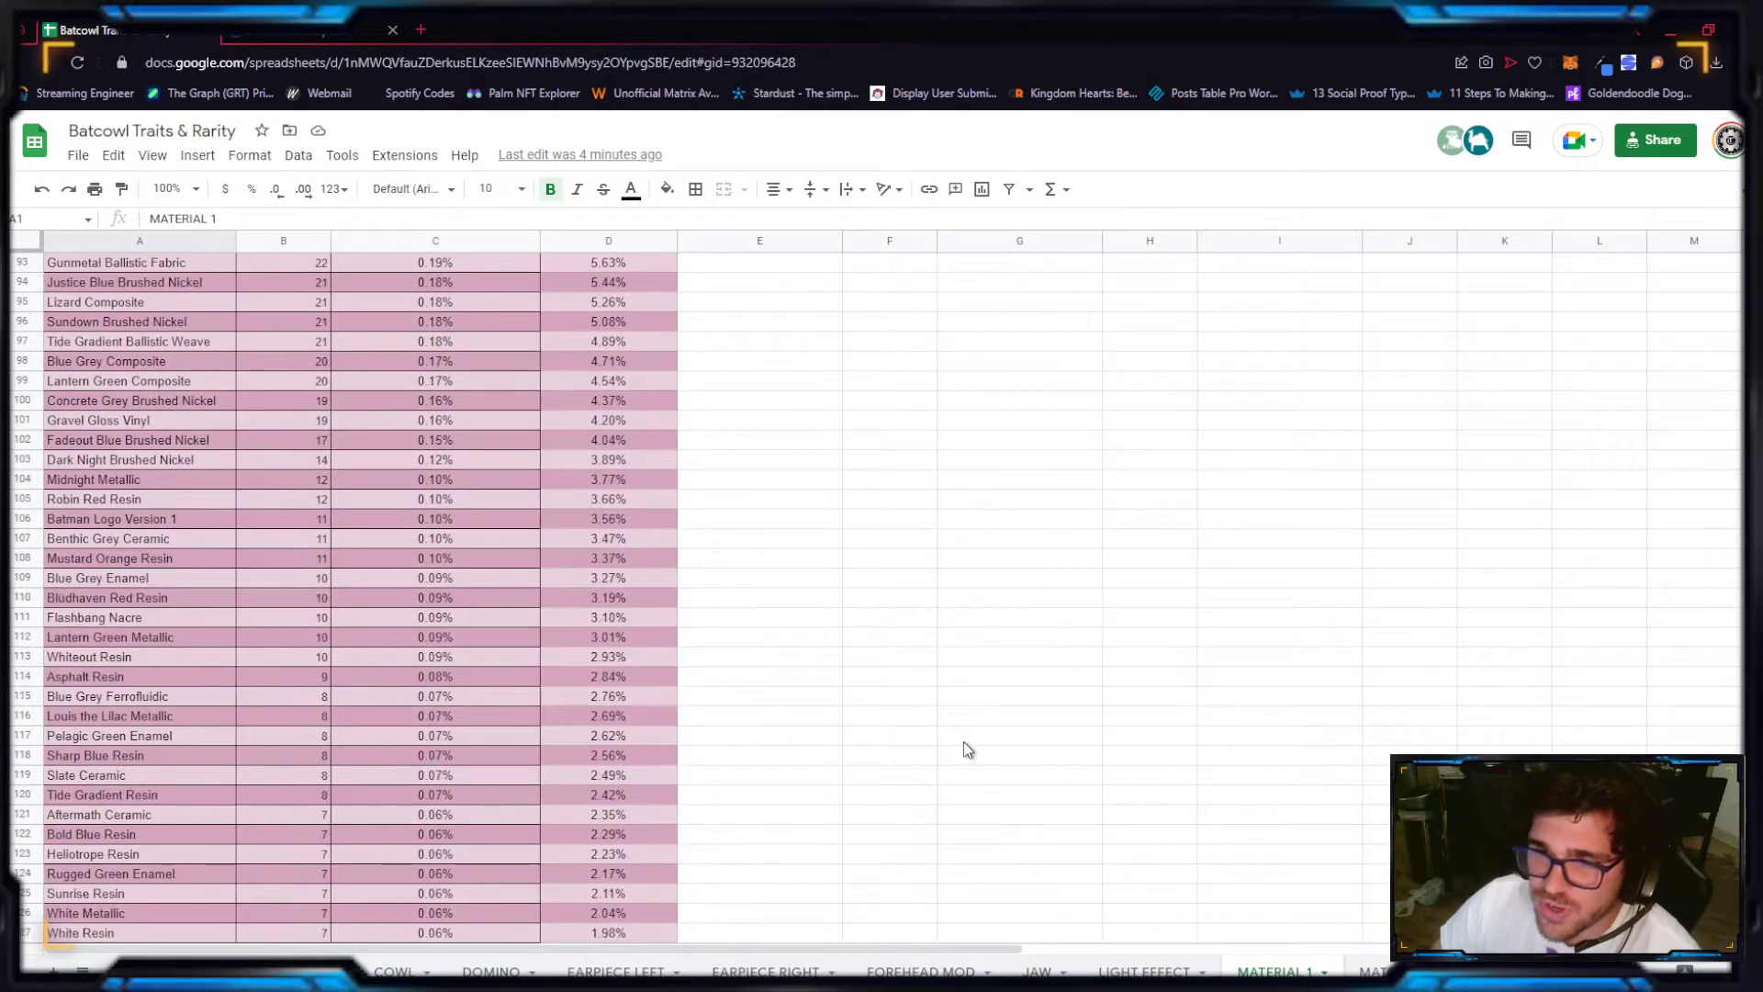
scroll("down", 3)
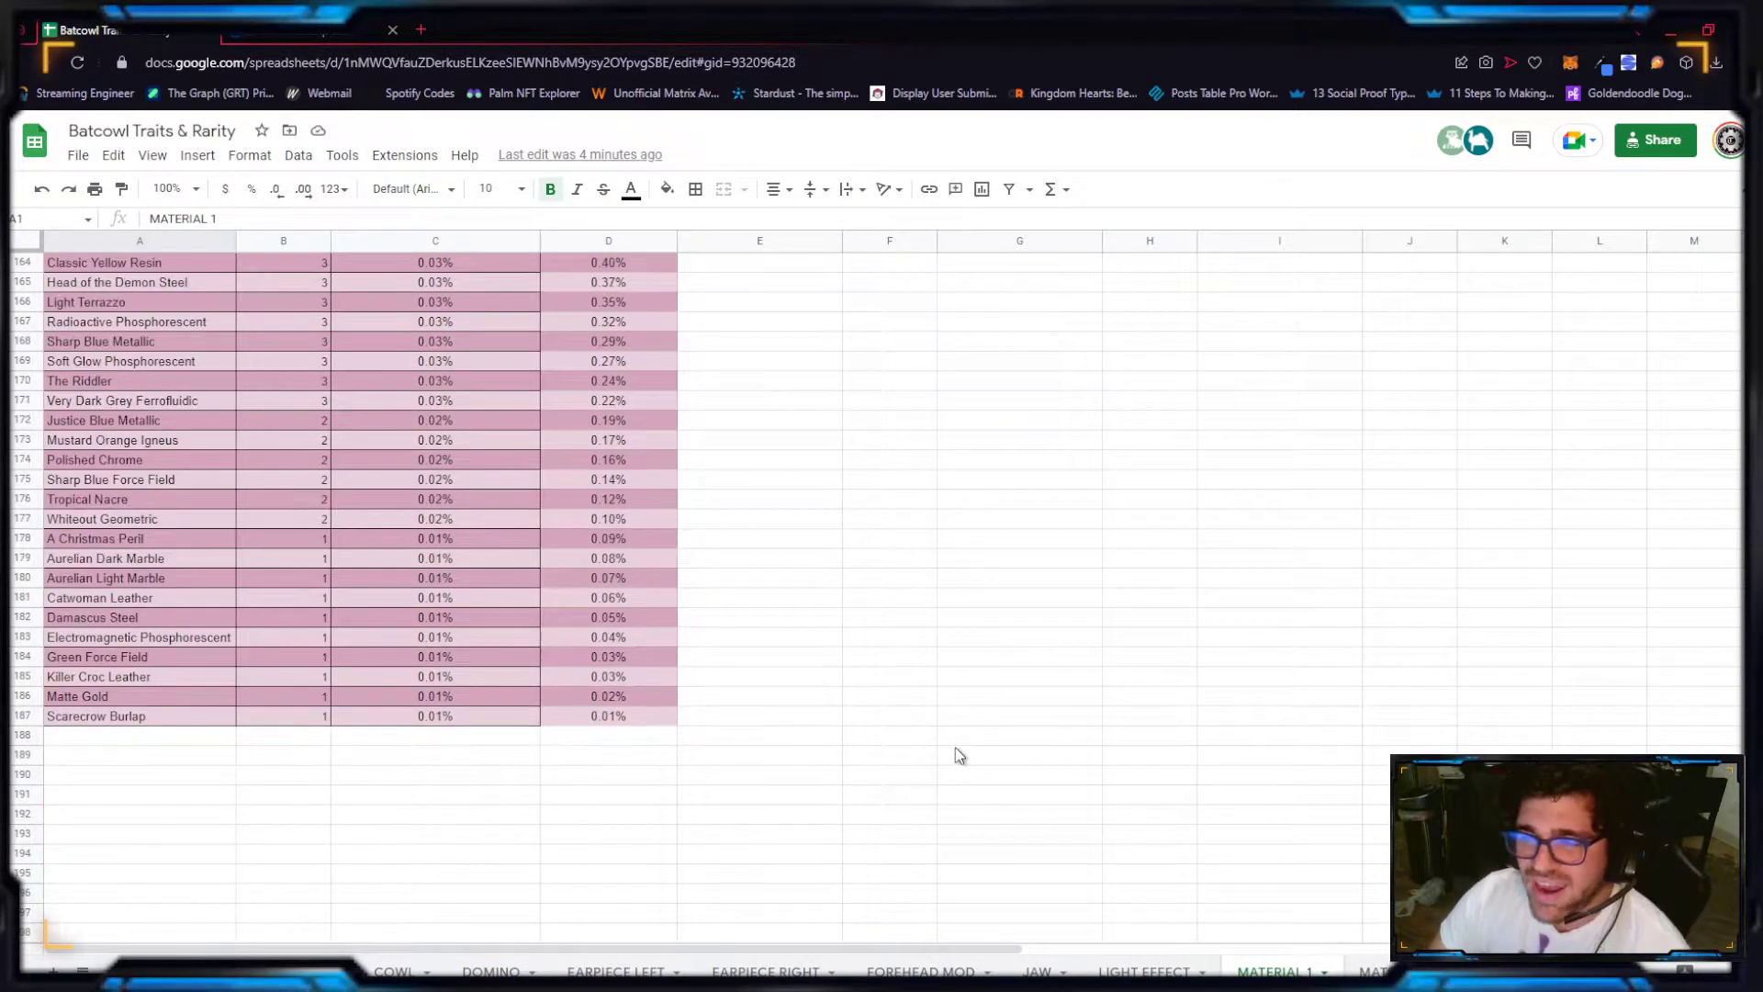
scroll("up", 3)
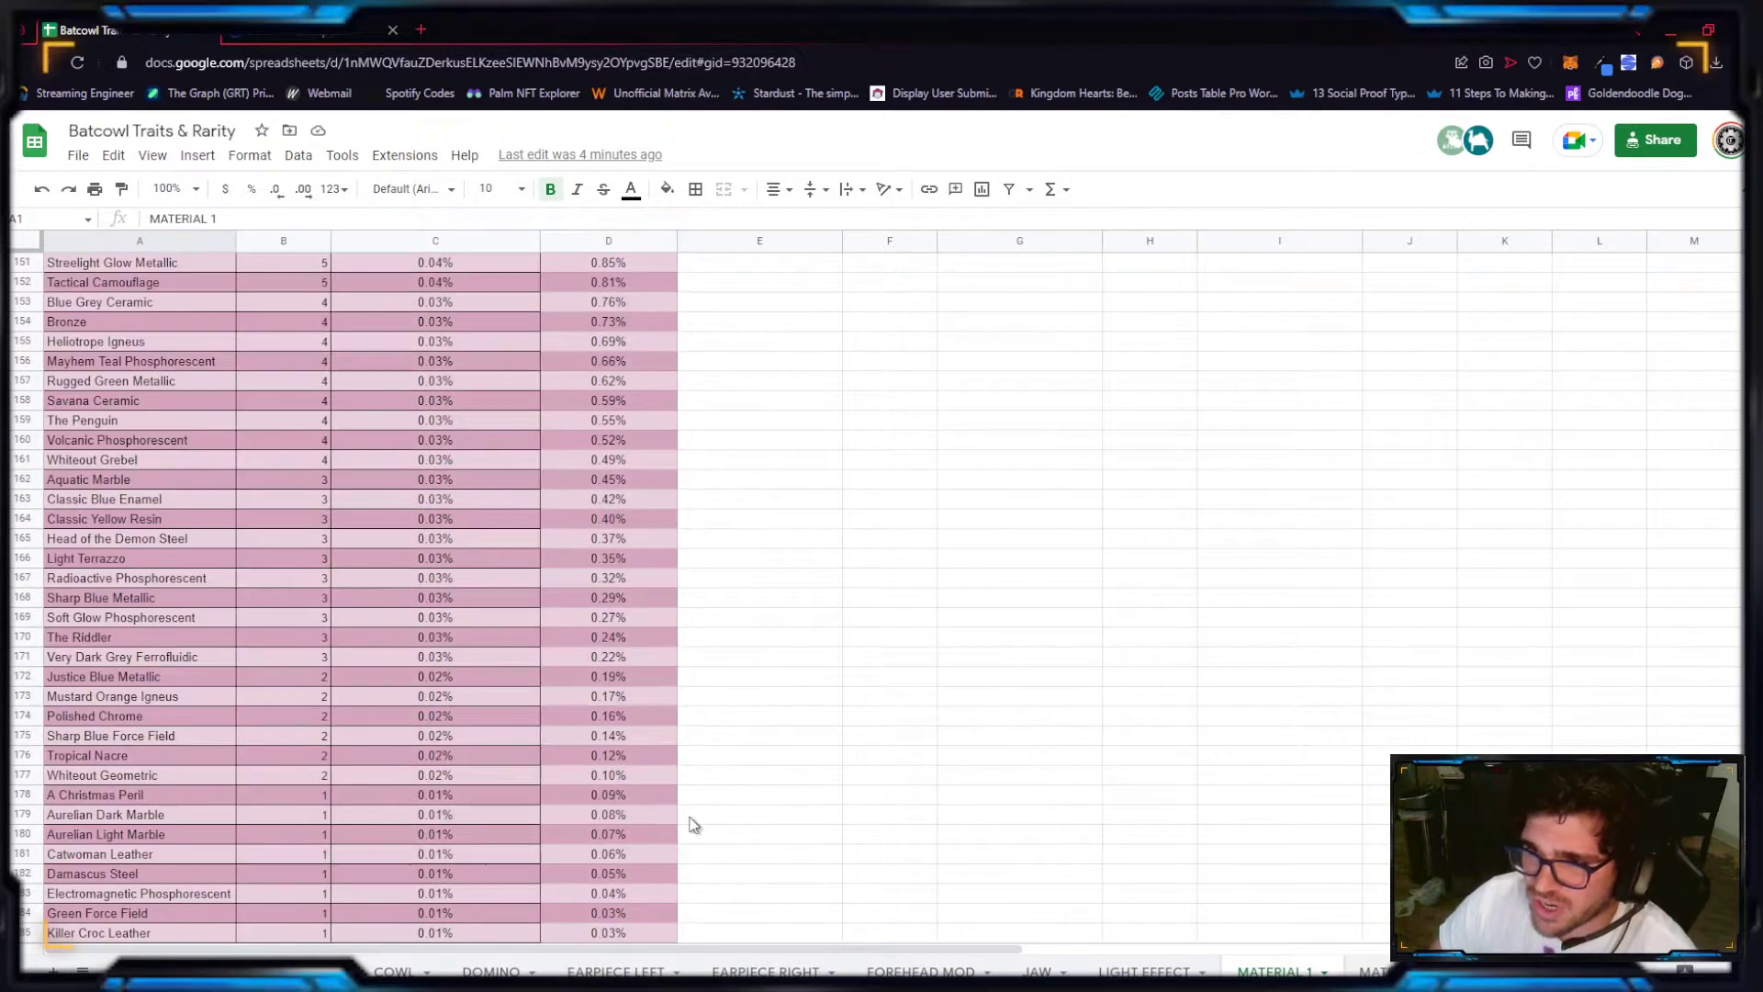
scroll("up", 3)
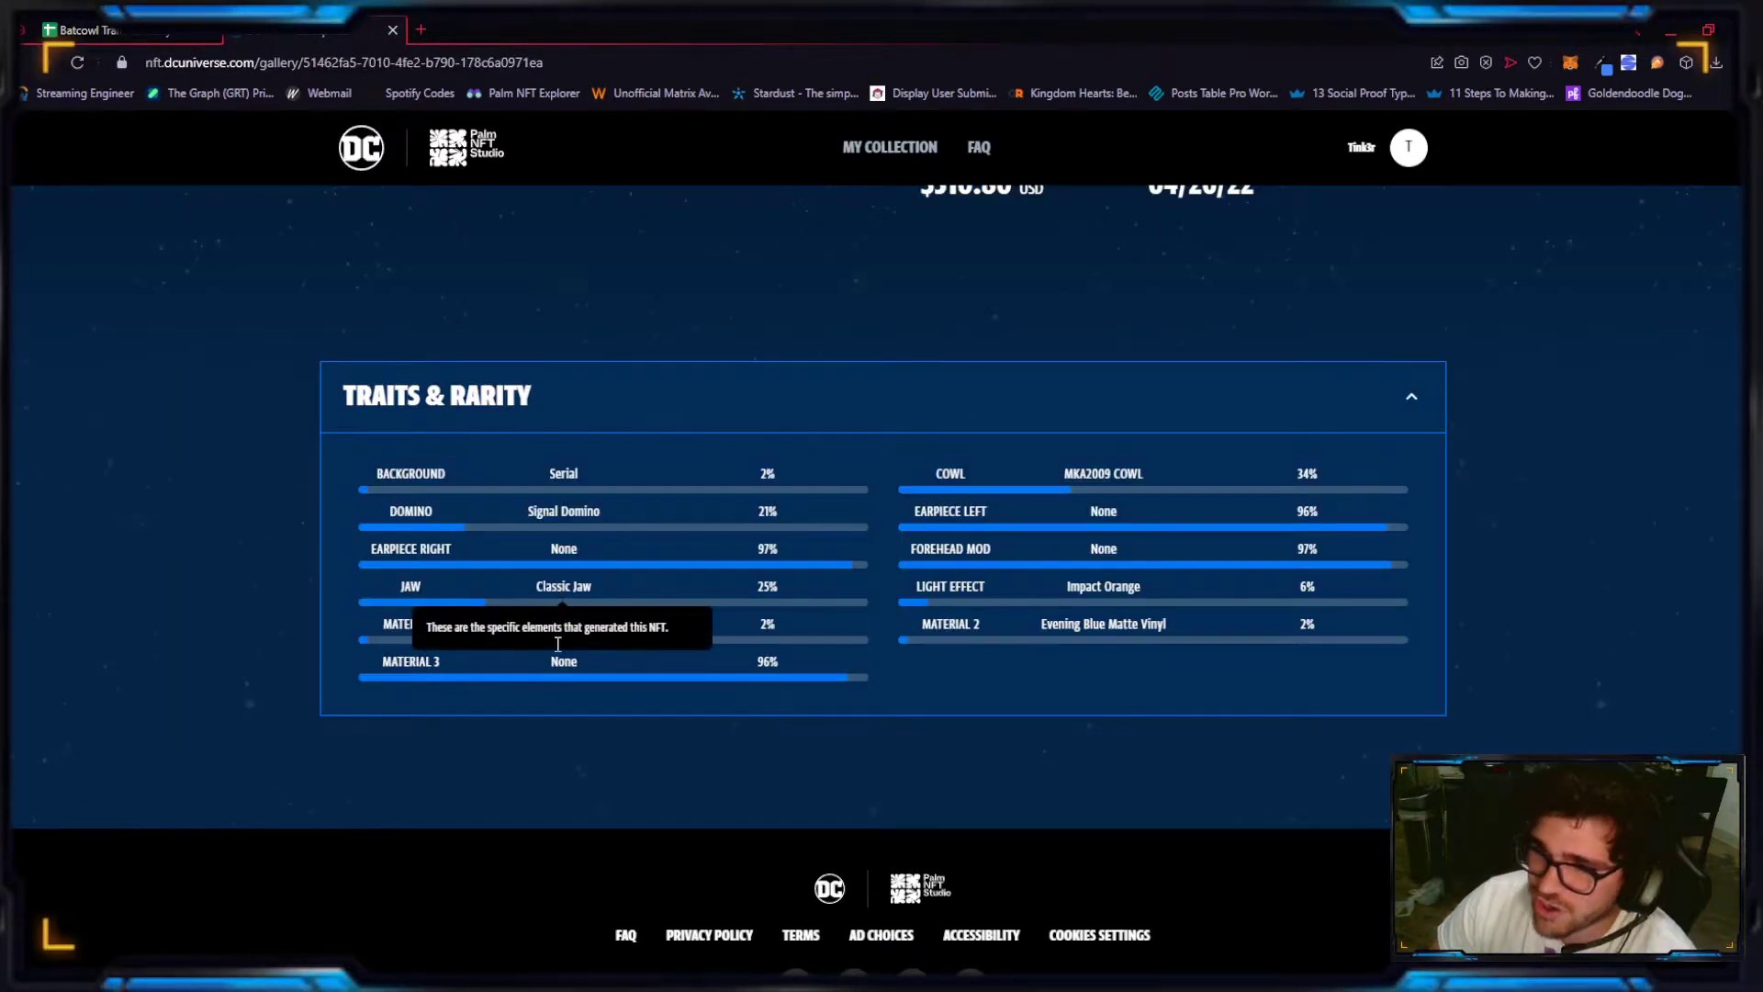
mouse_move(960, 663)
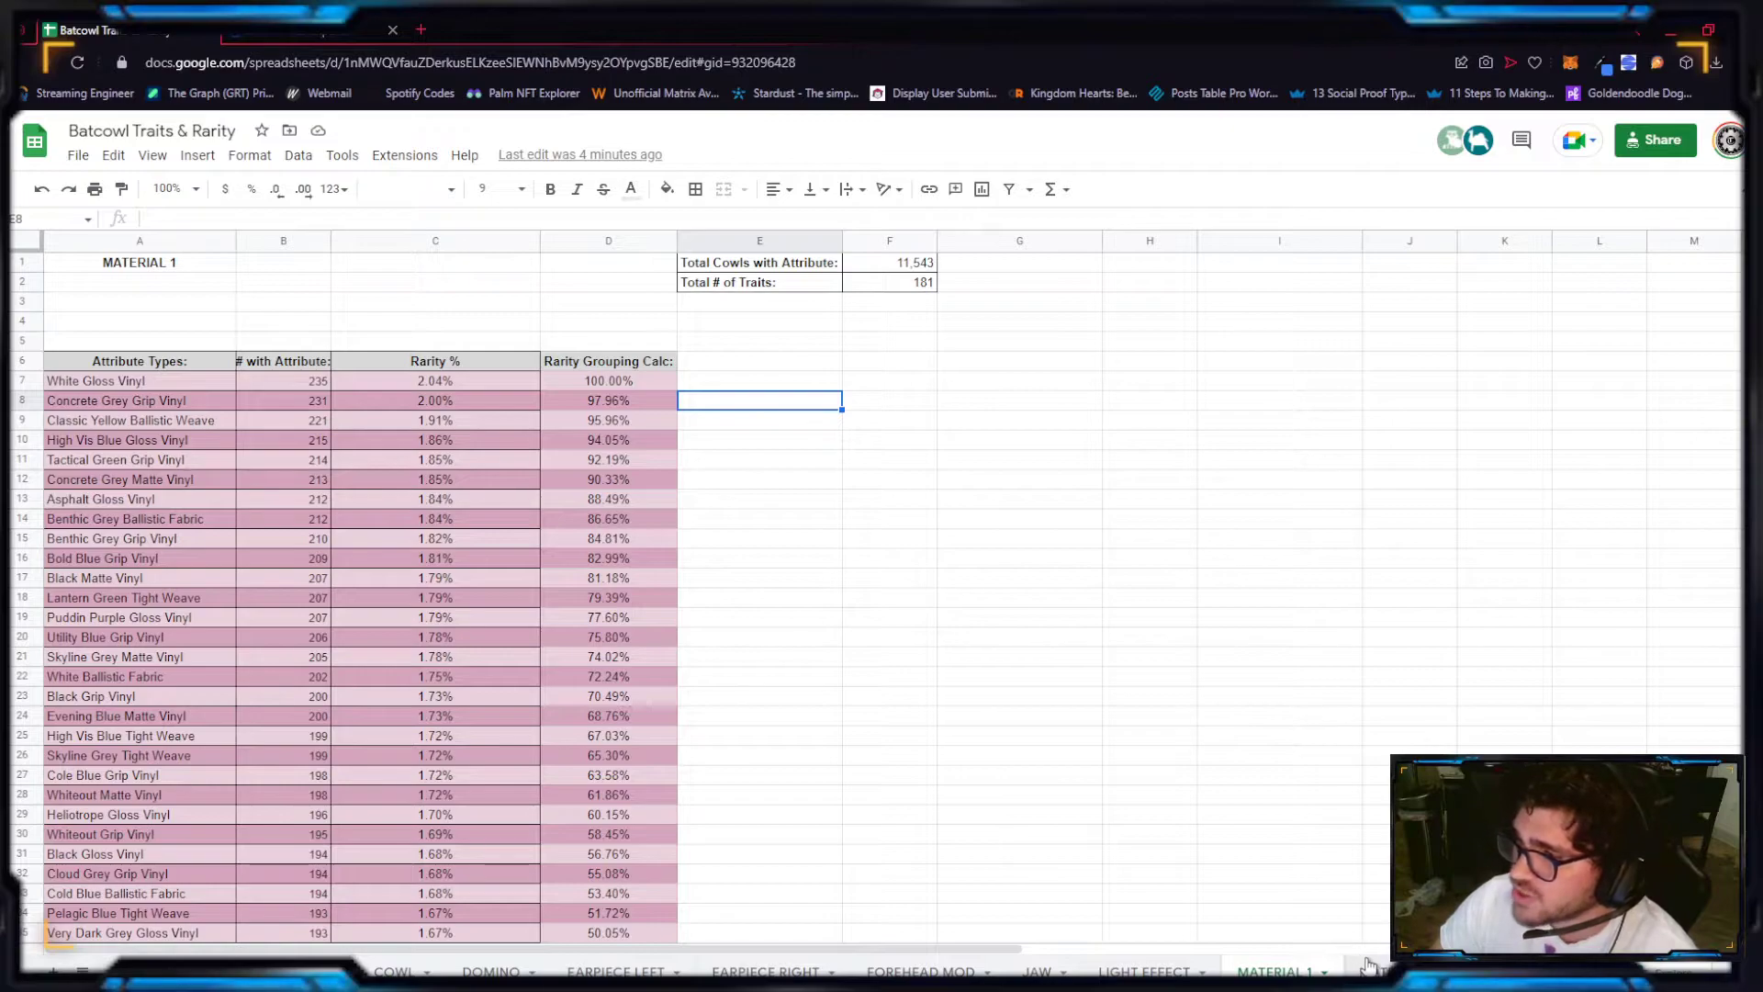
left_click(1302, 972)
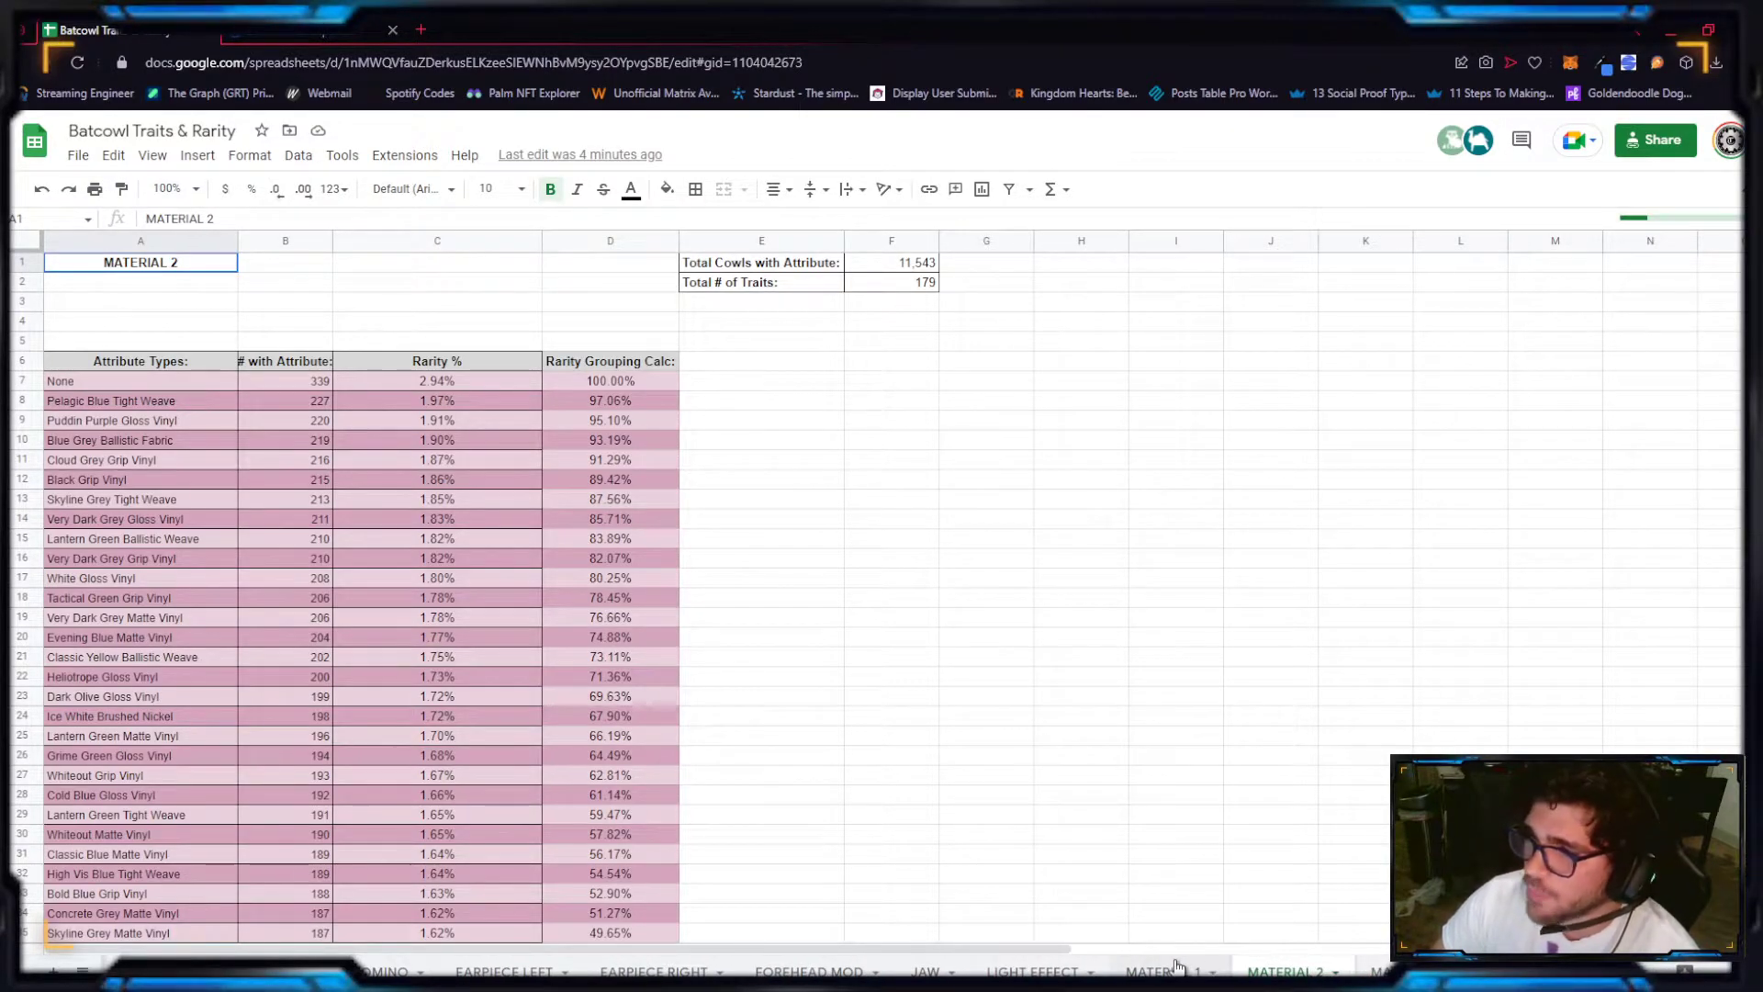
left_click(1168, 970)
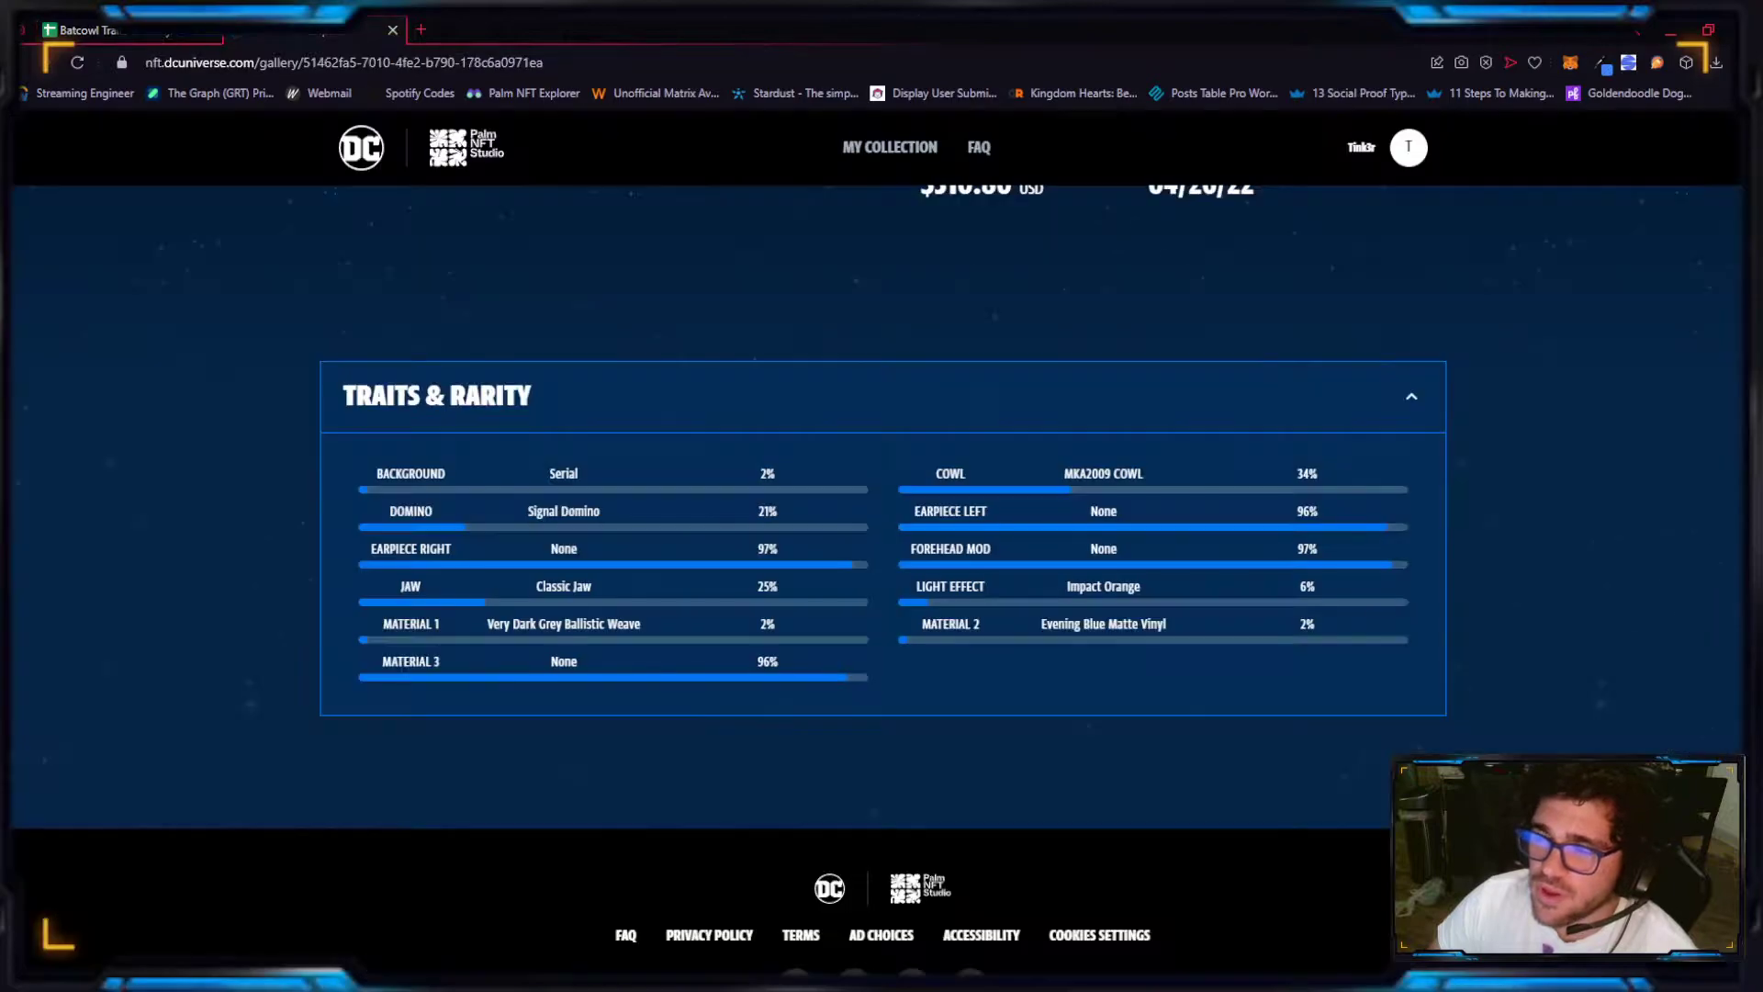
mouse_move(561, 623)
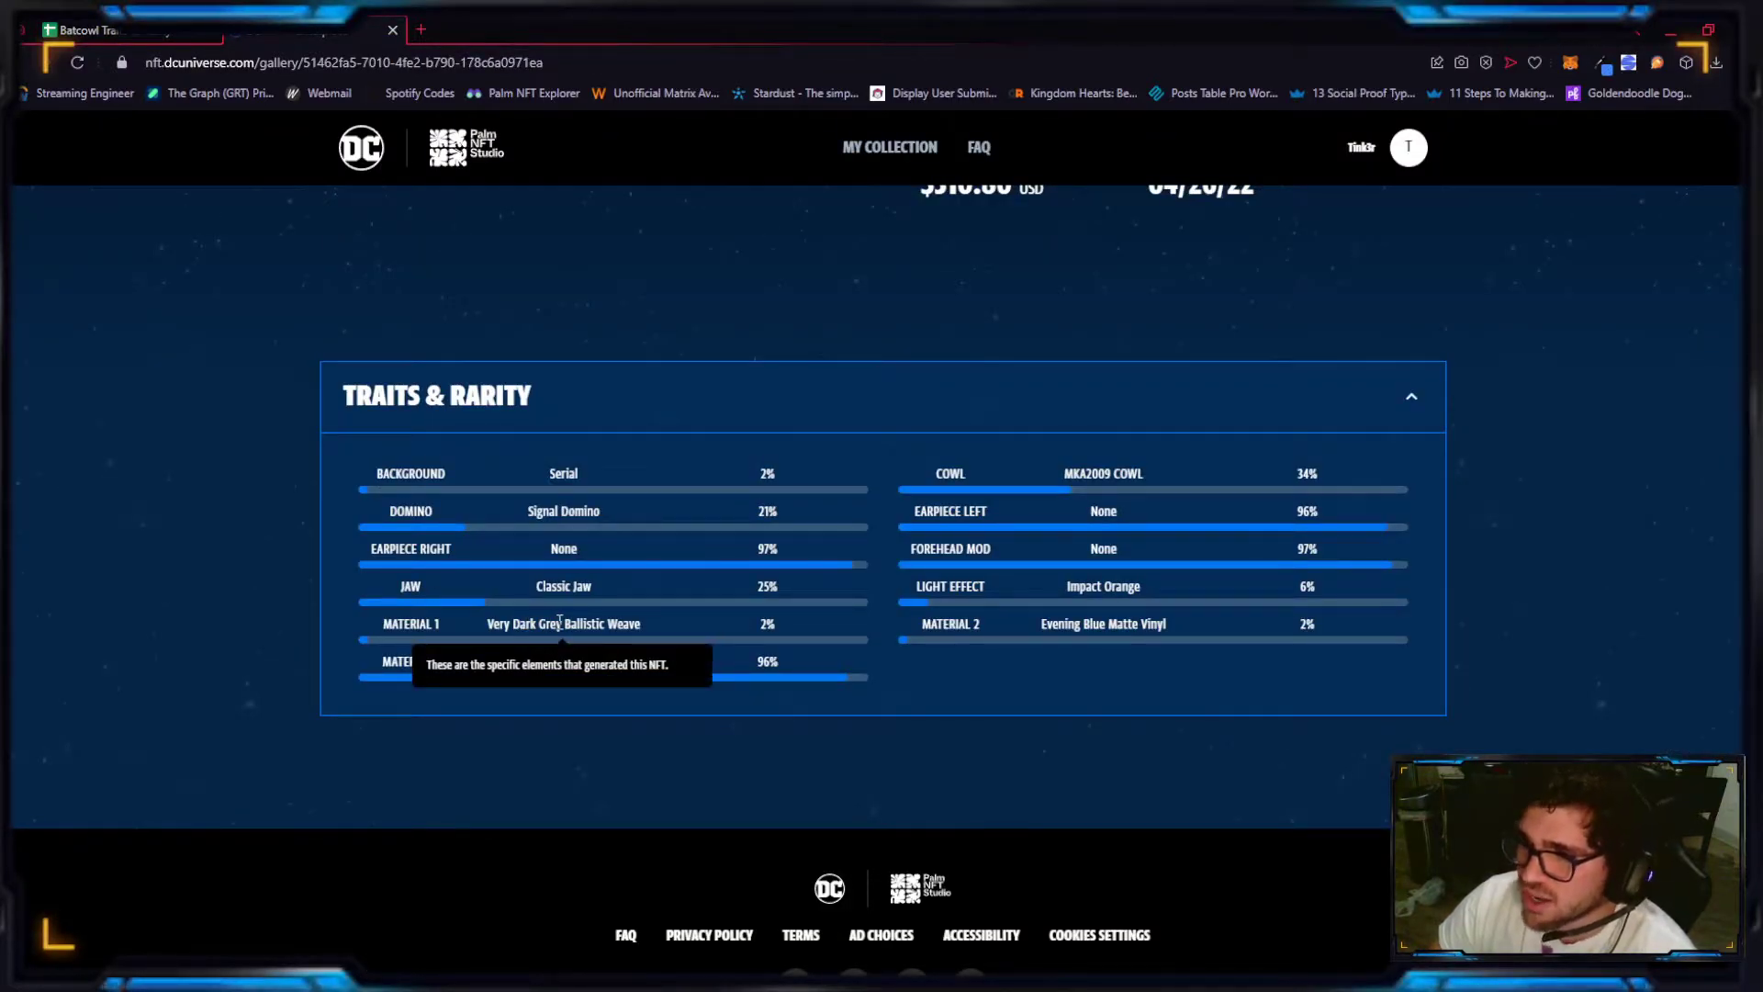
mouse_move(289, 101)
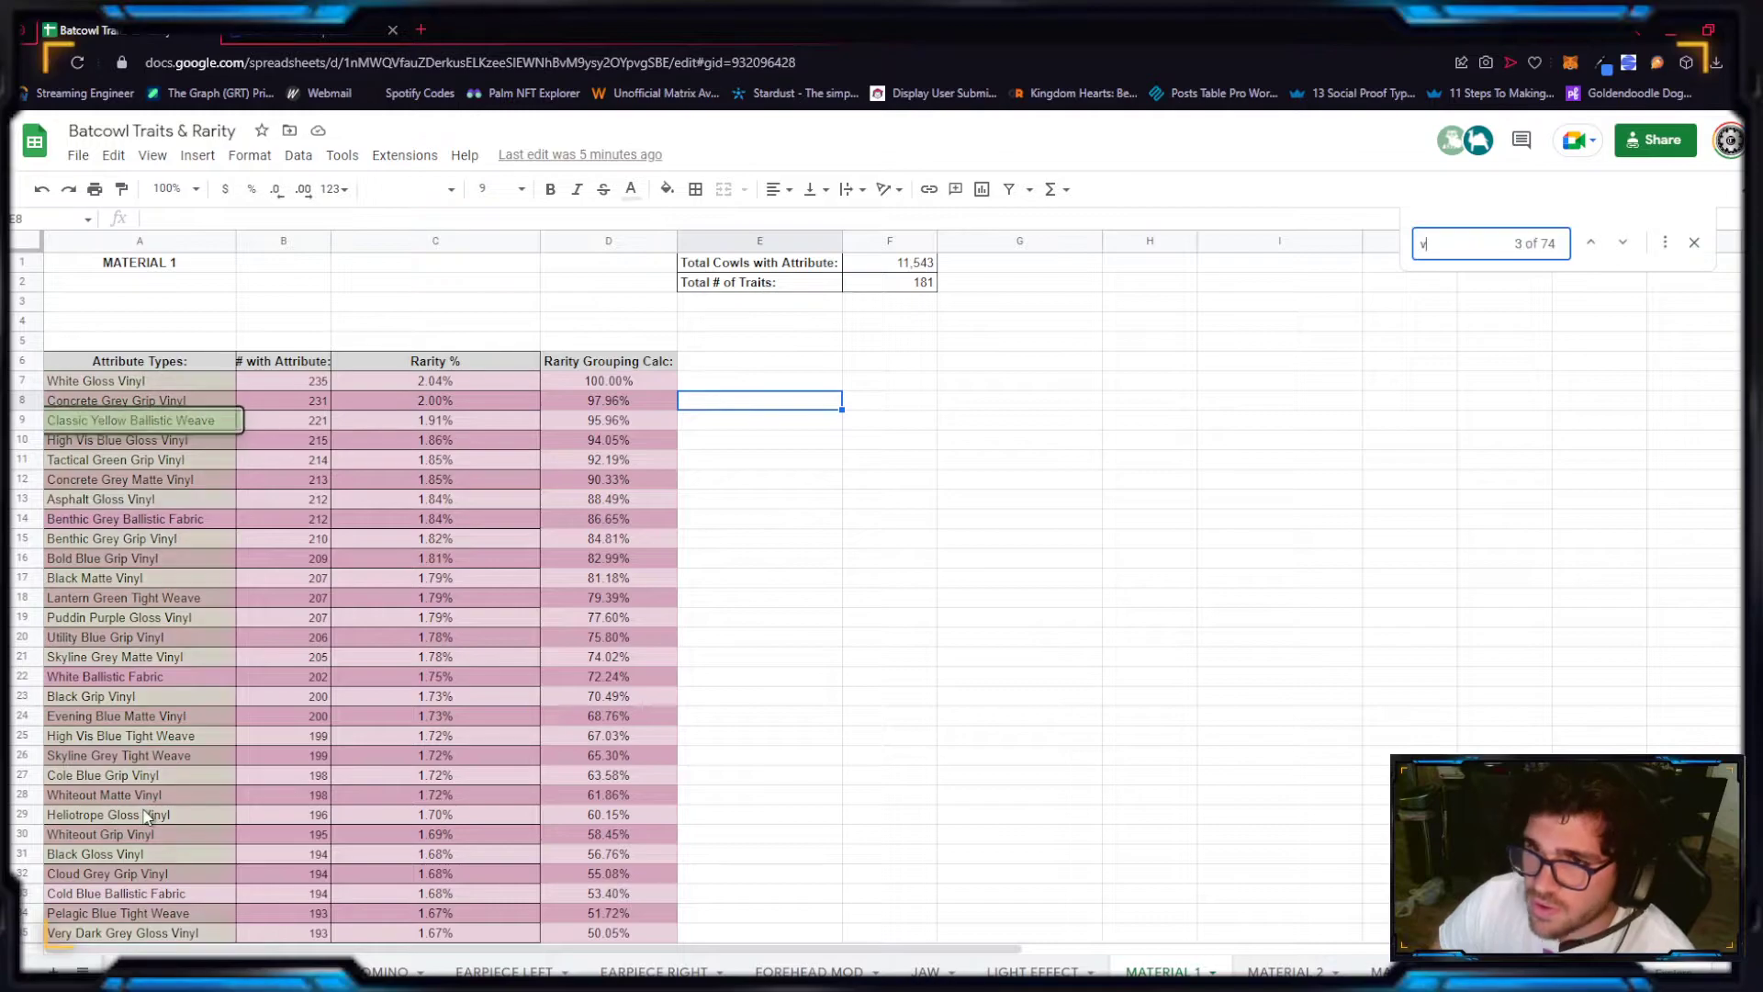
Step: Find Very Dark Grey Ballistic Weave in MATERIAL 1 and check its 23.93% grouping score
type("ery dark grey ba")
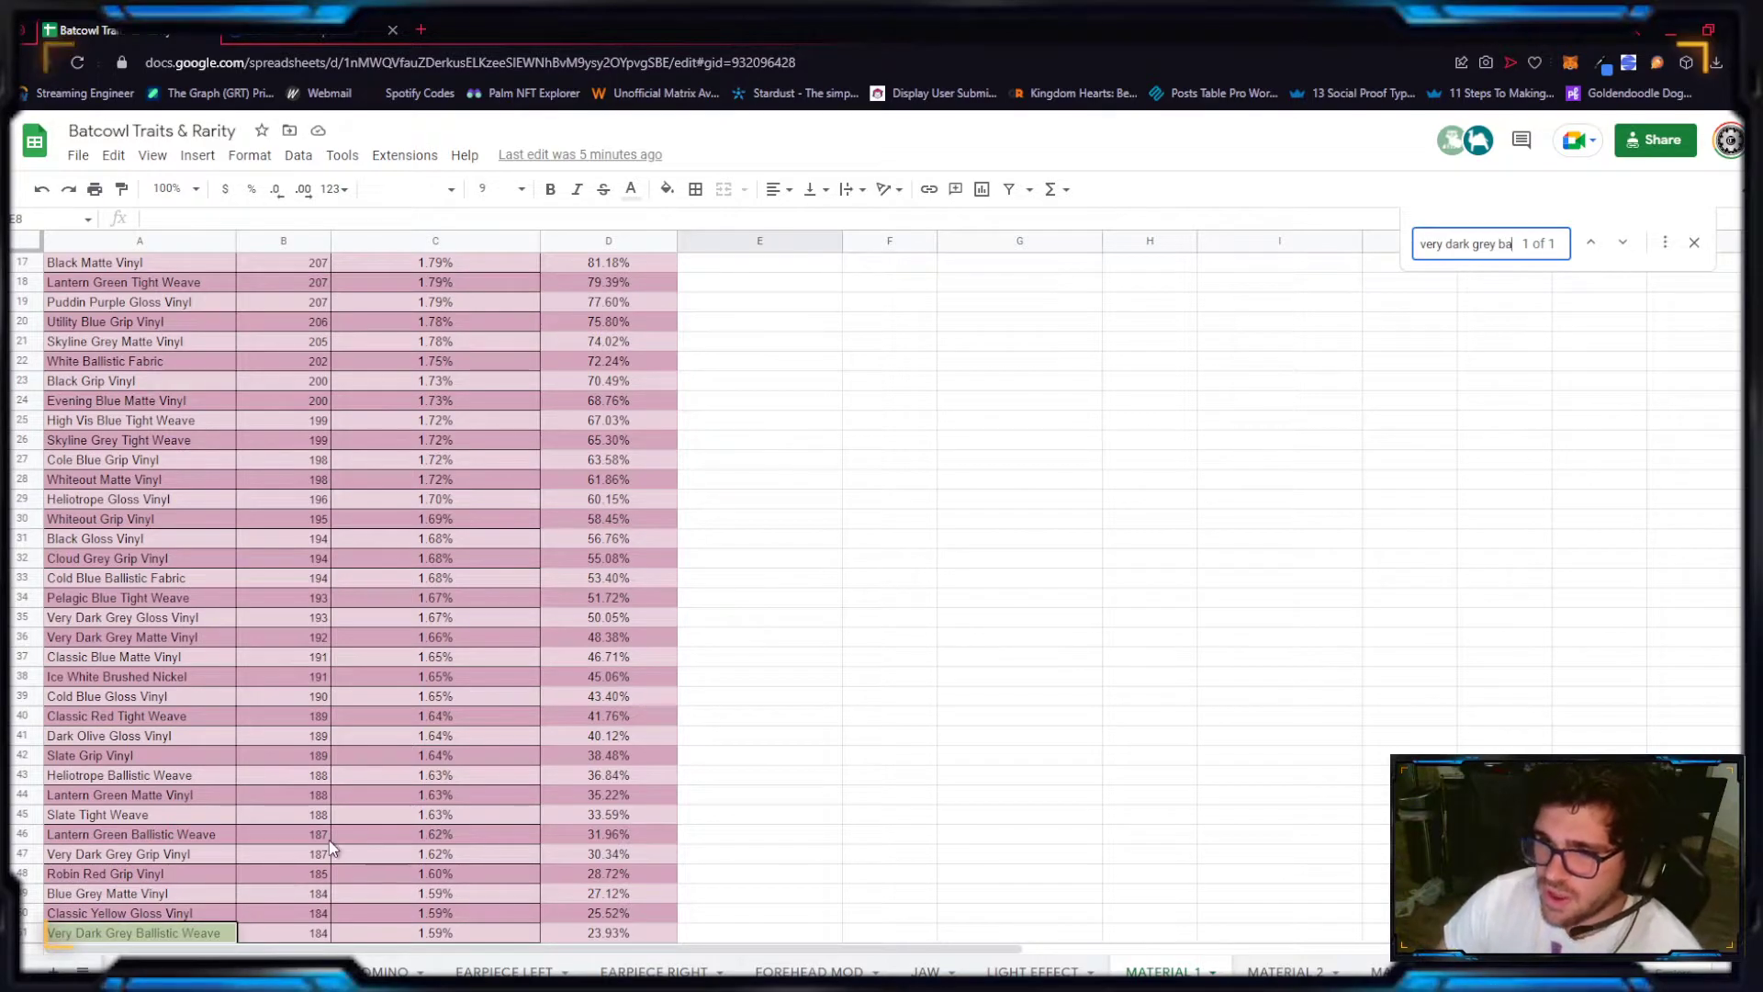
scroll("down", 3)
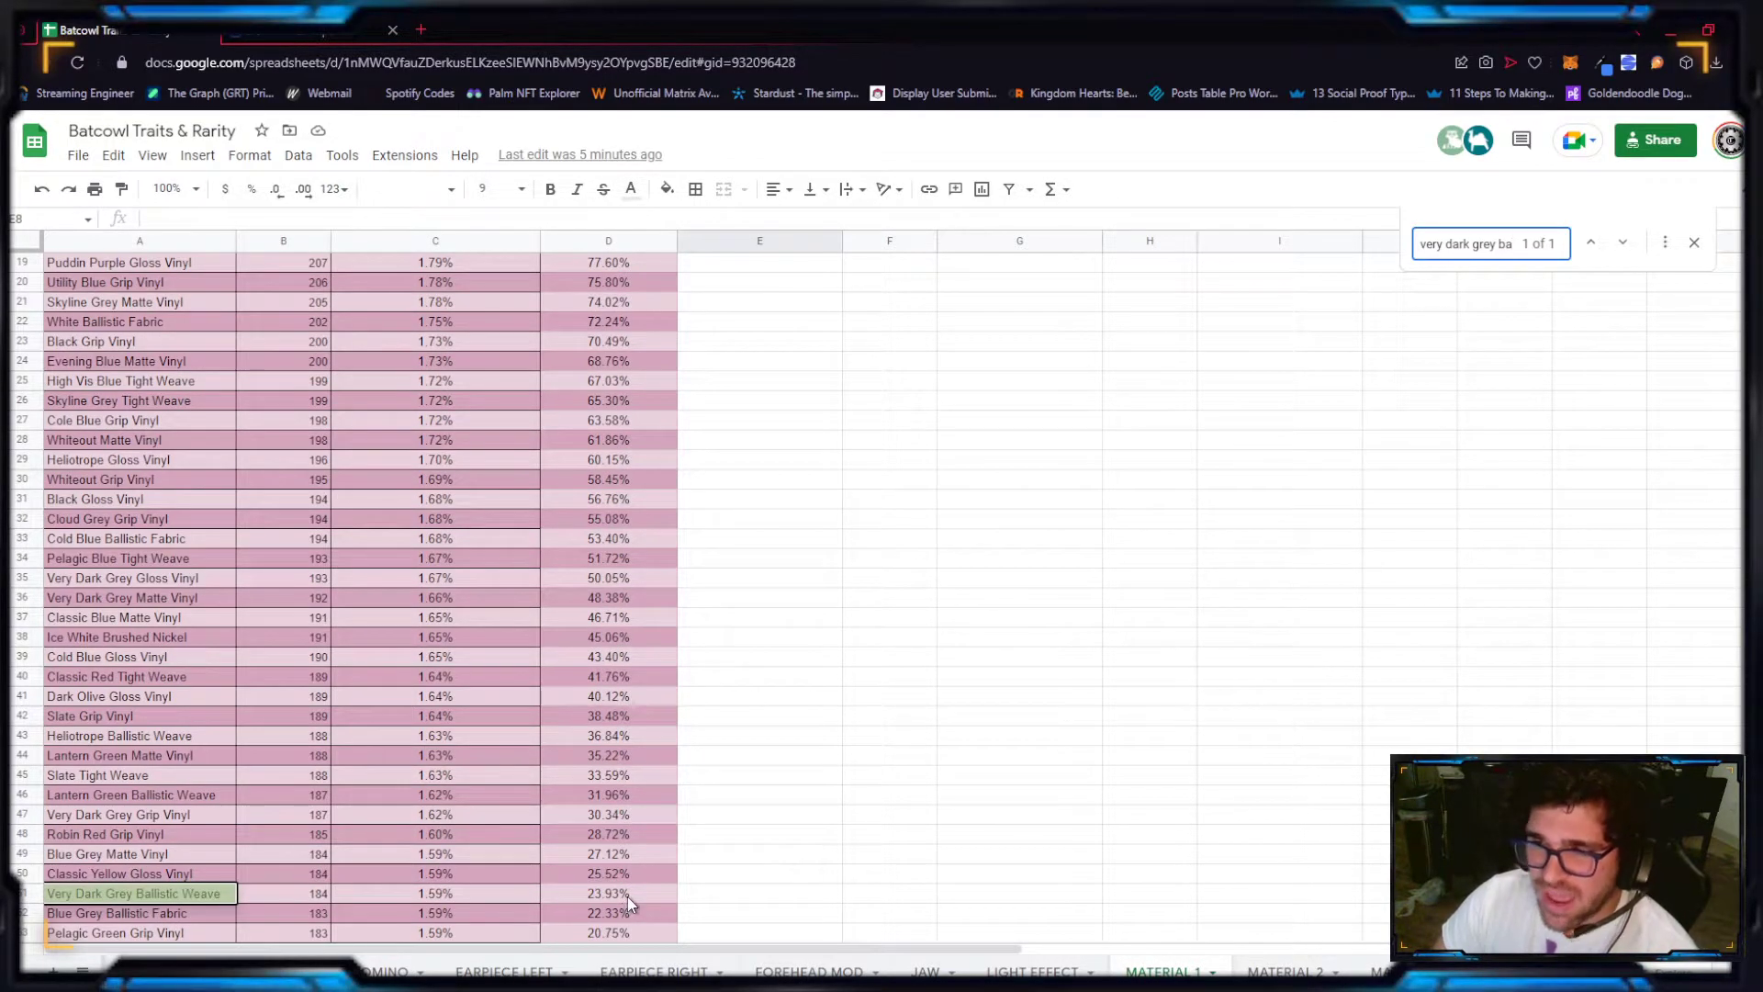
left_click(608, 894)
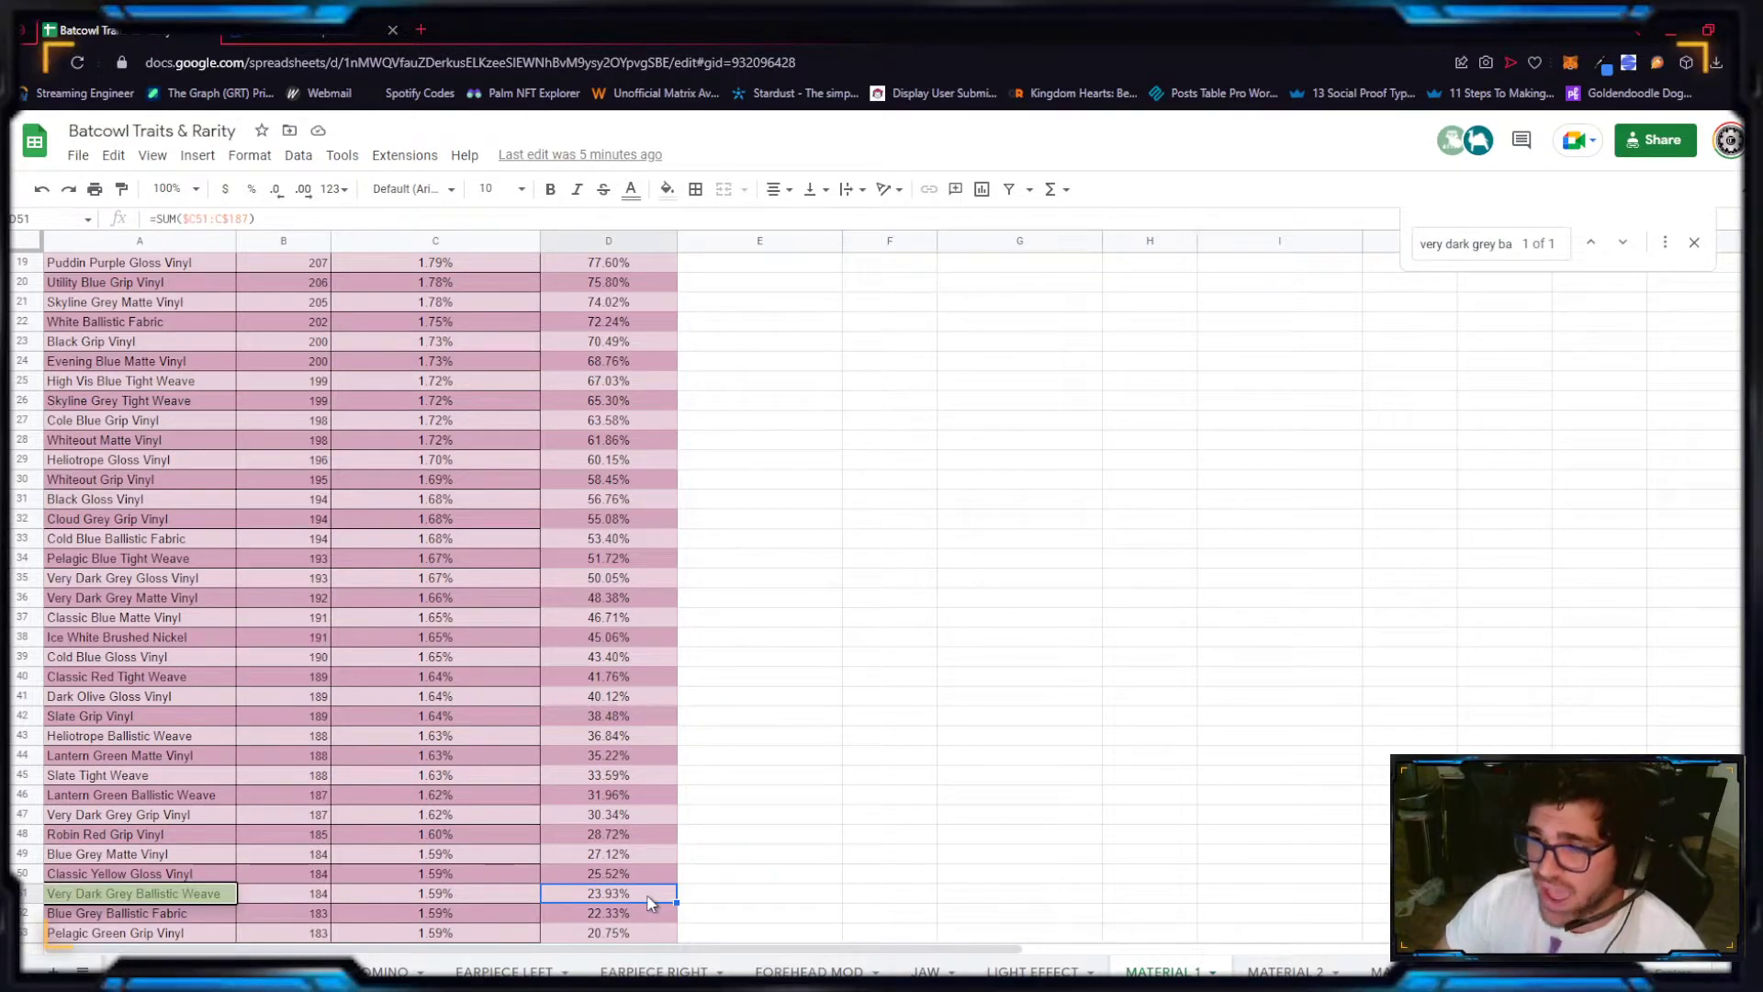
mouse_move(699, 899)
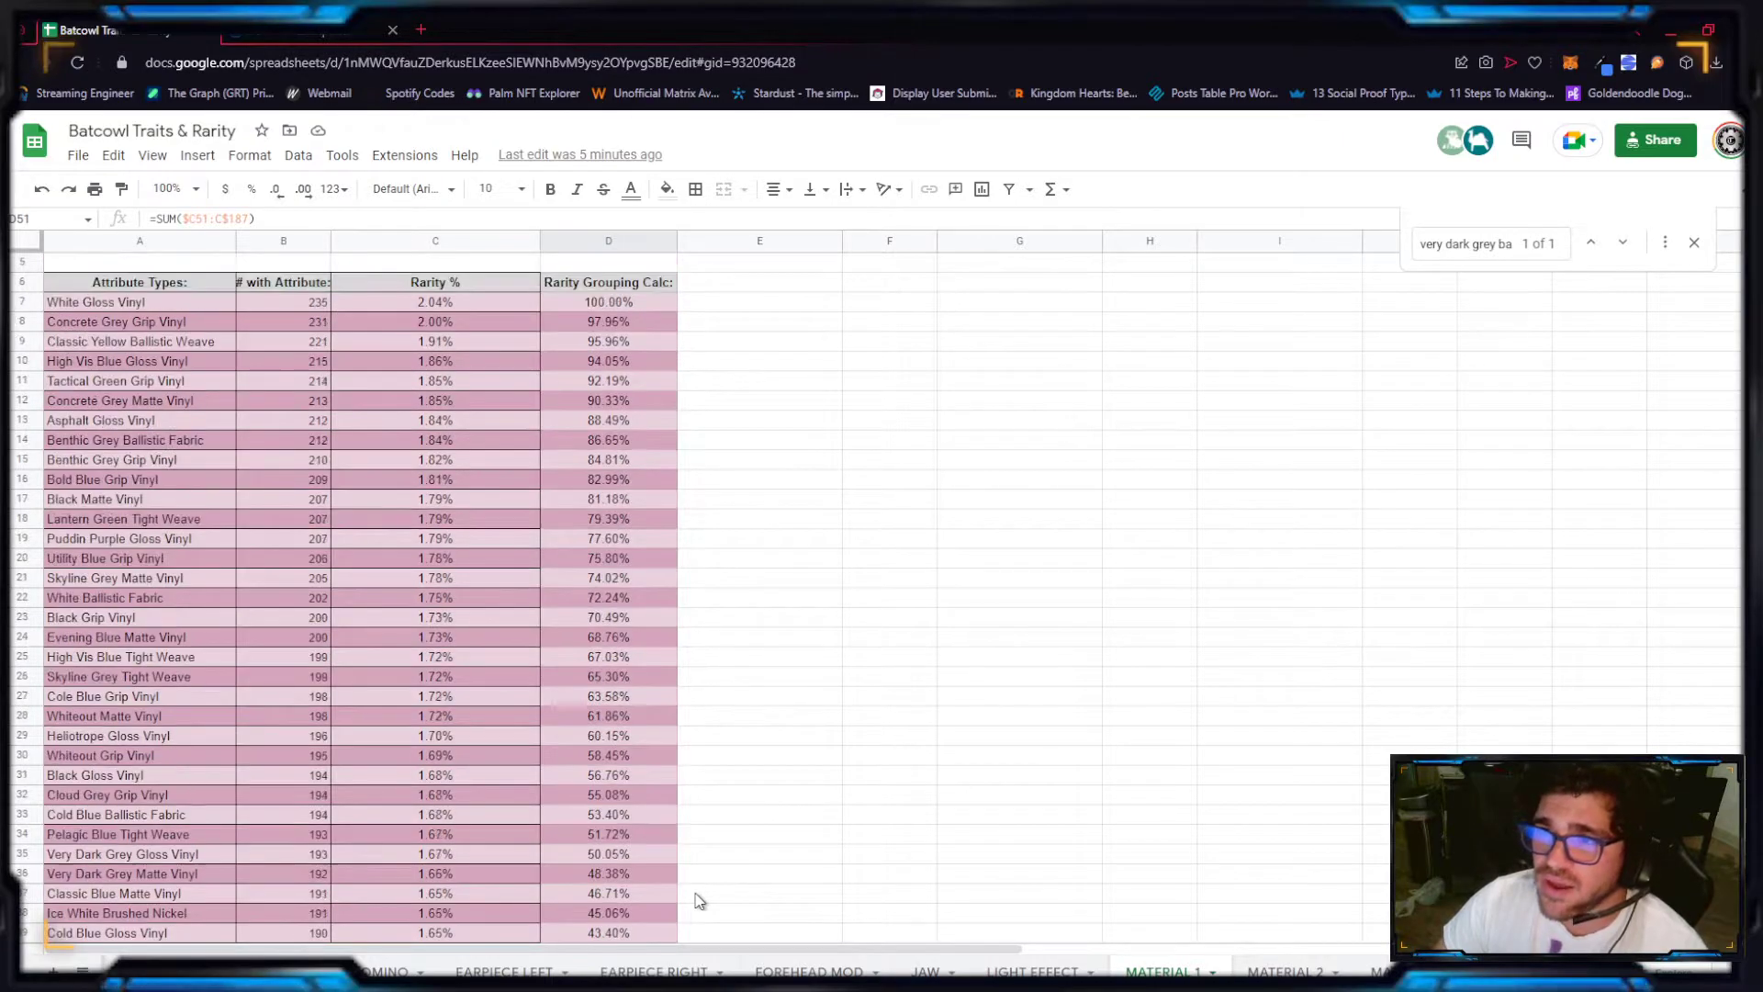
scroll("down", 3)
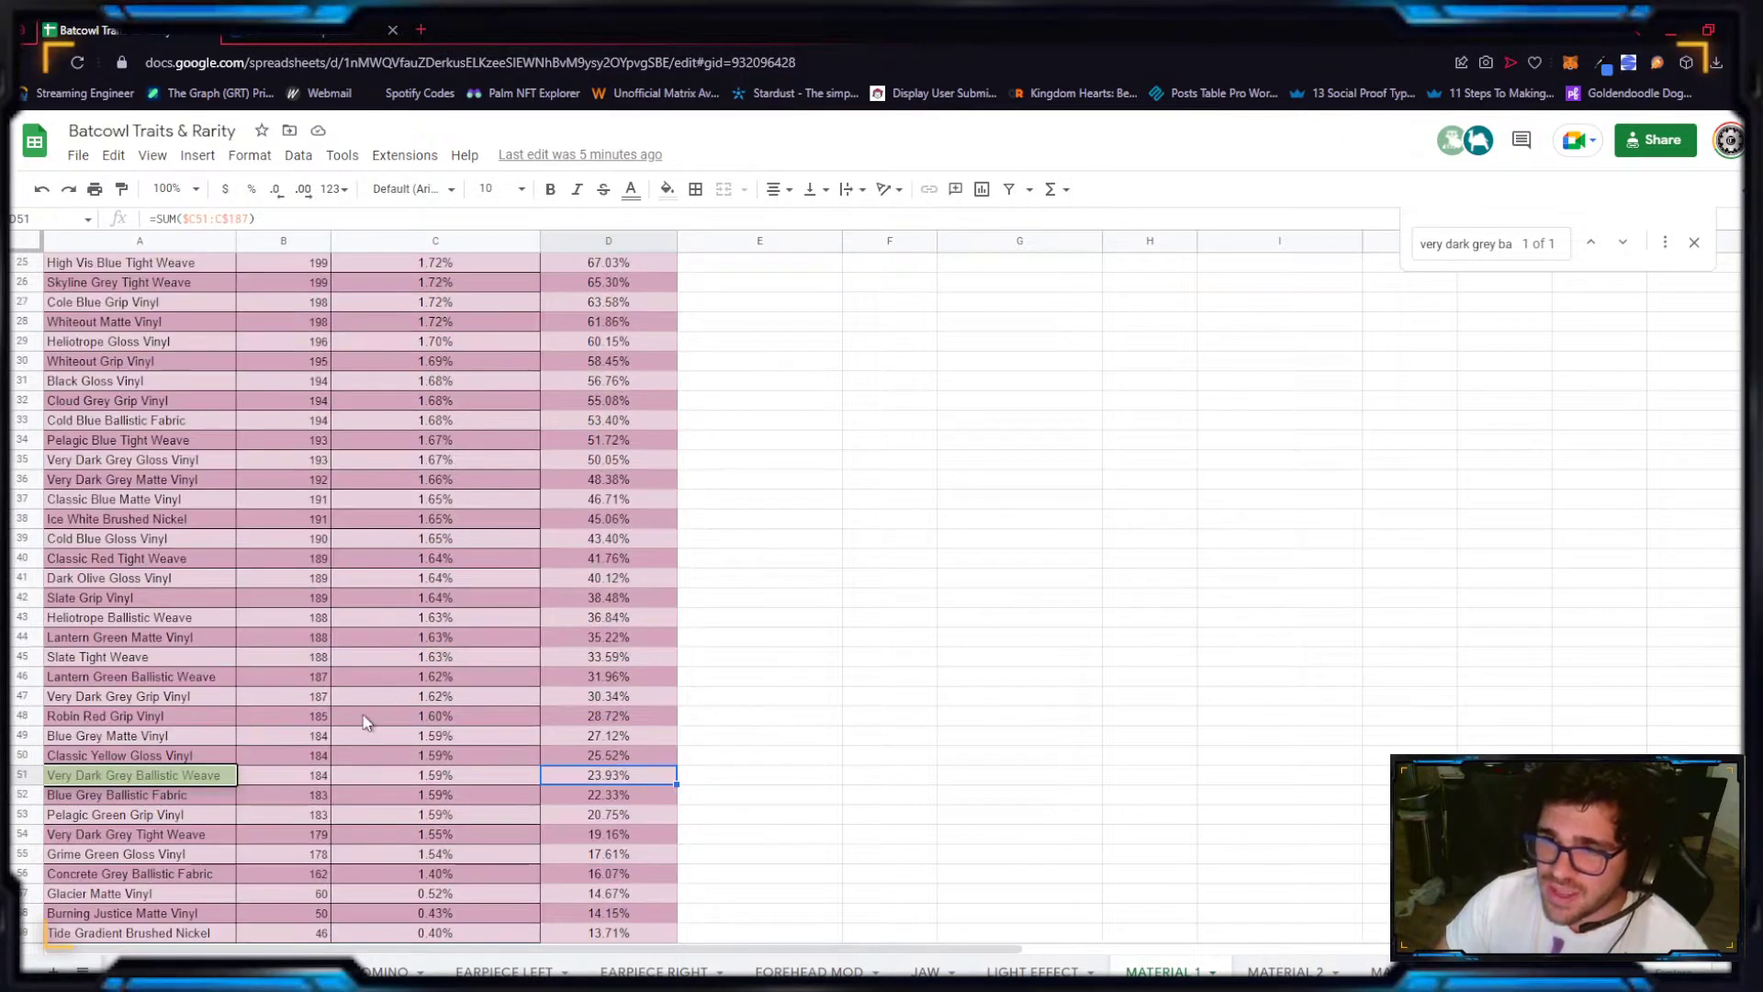
mouse_move(321, 789)
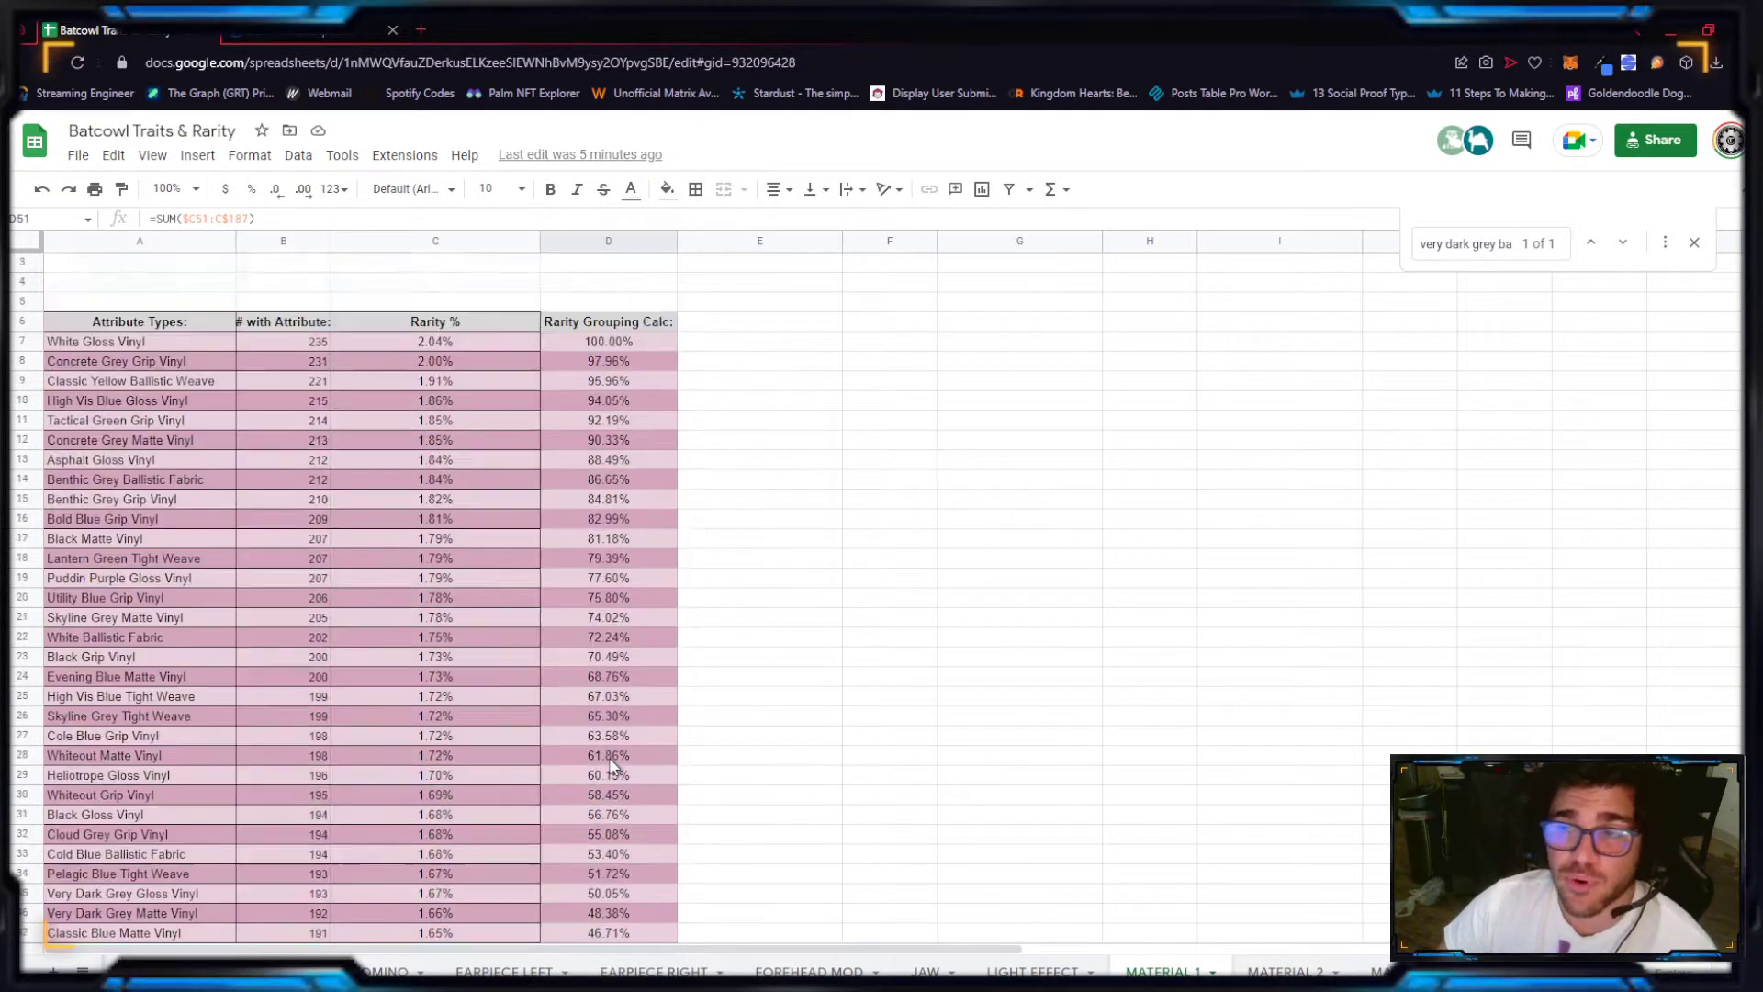
scroll("down", 3)
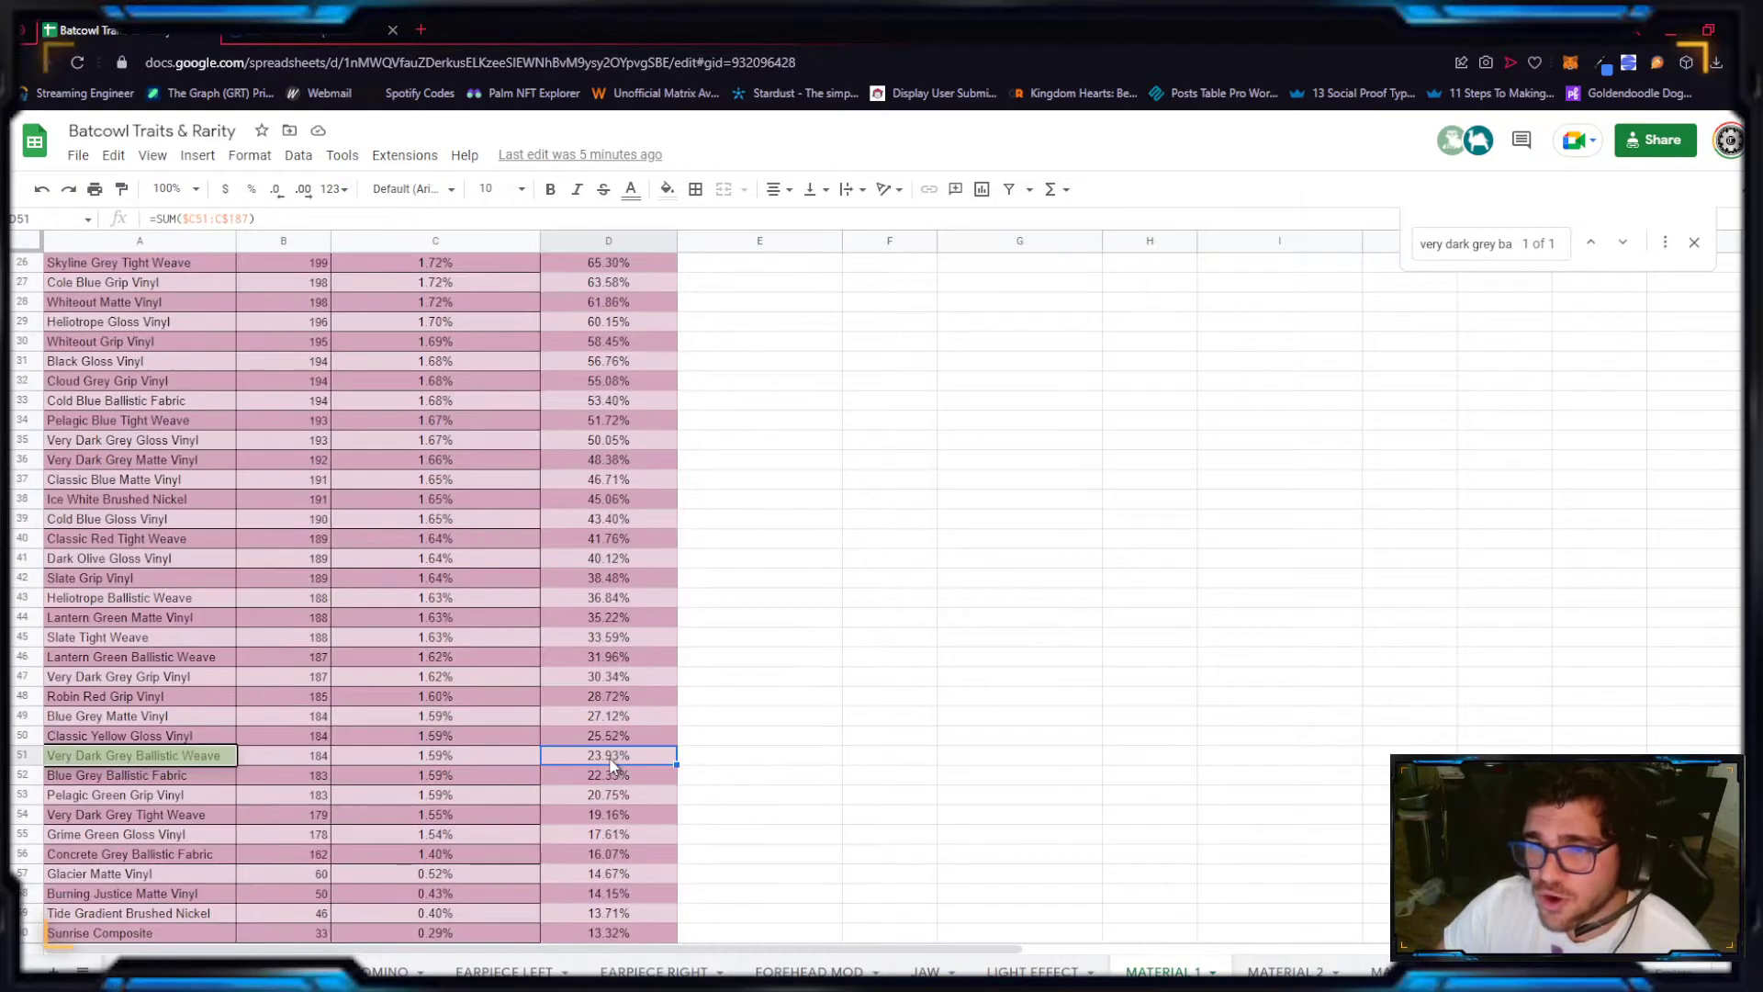
scroll("up", 3)
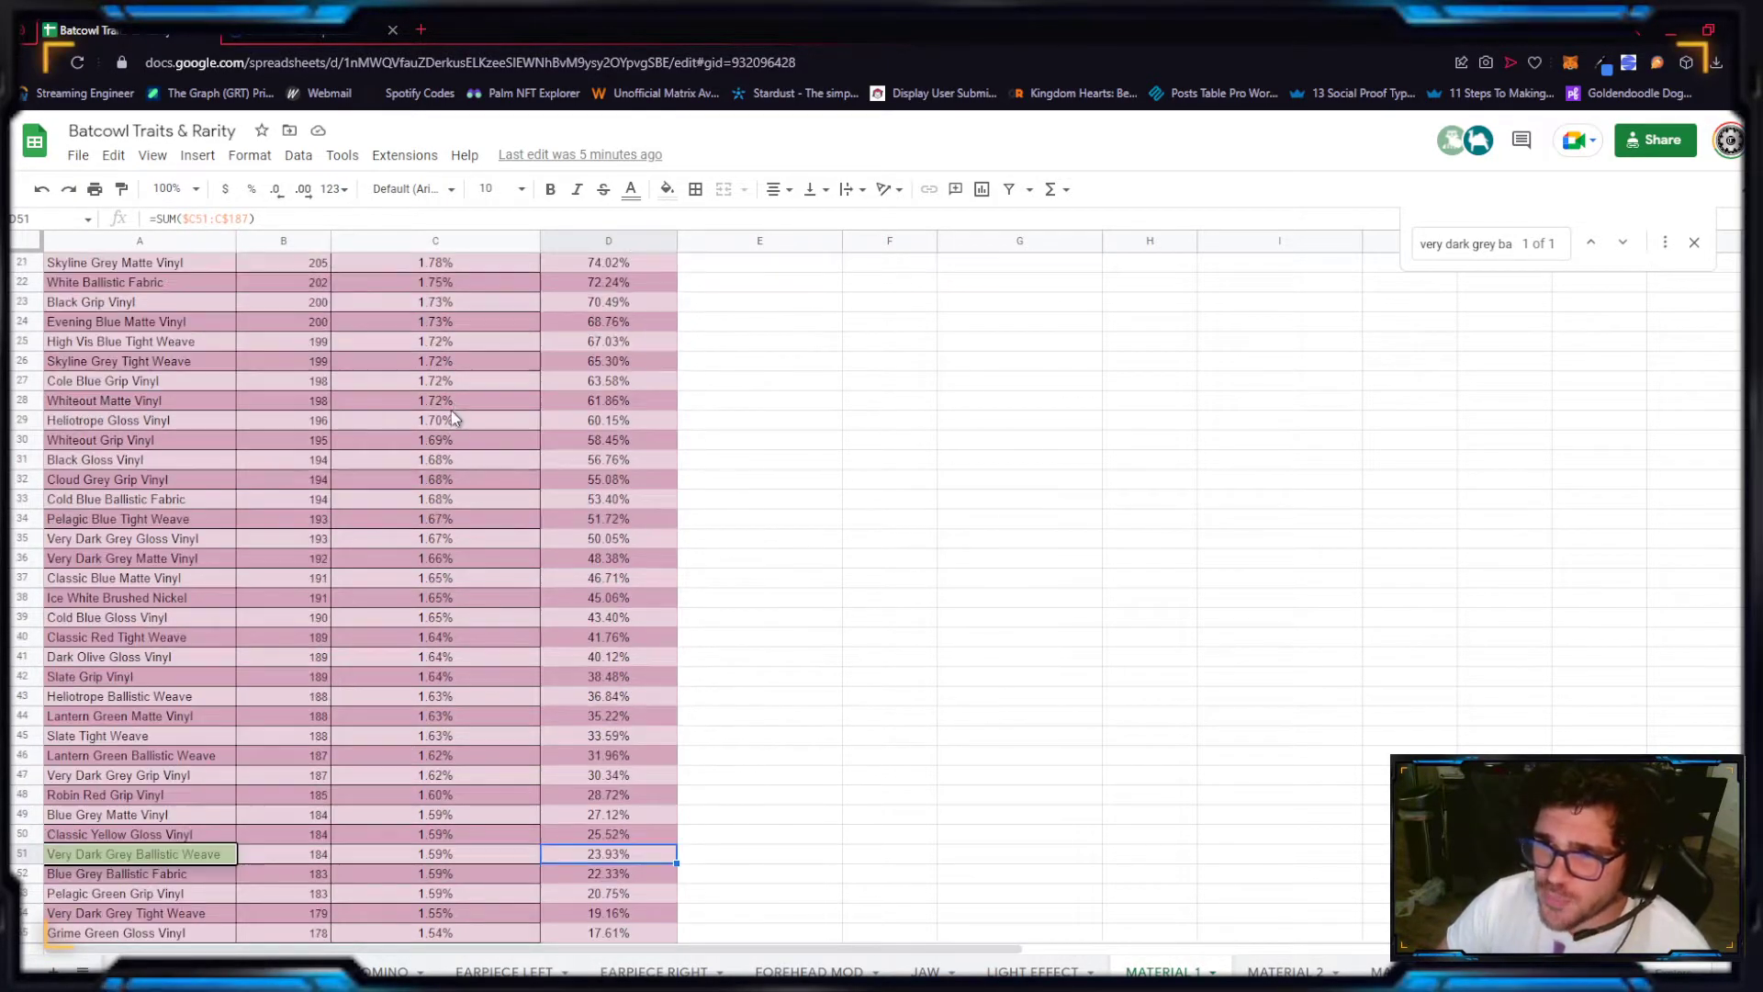
scroll("down", 3)
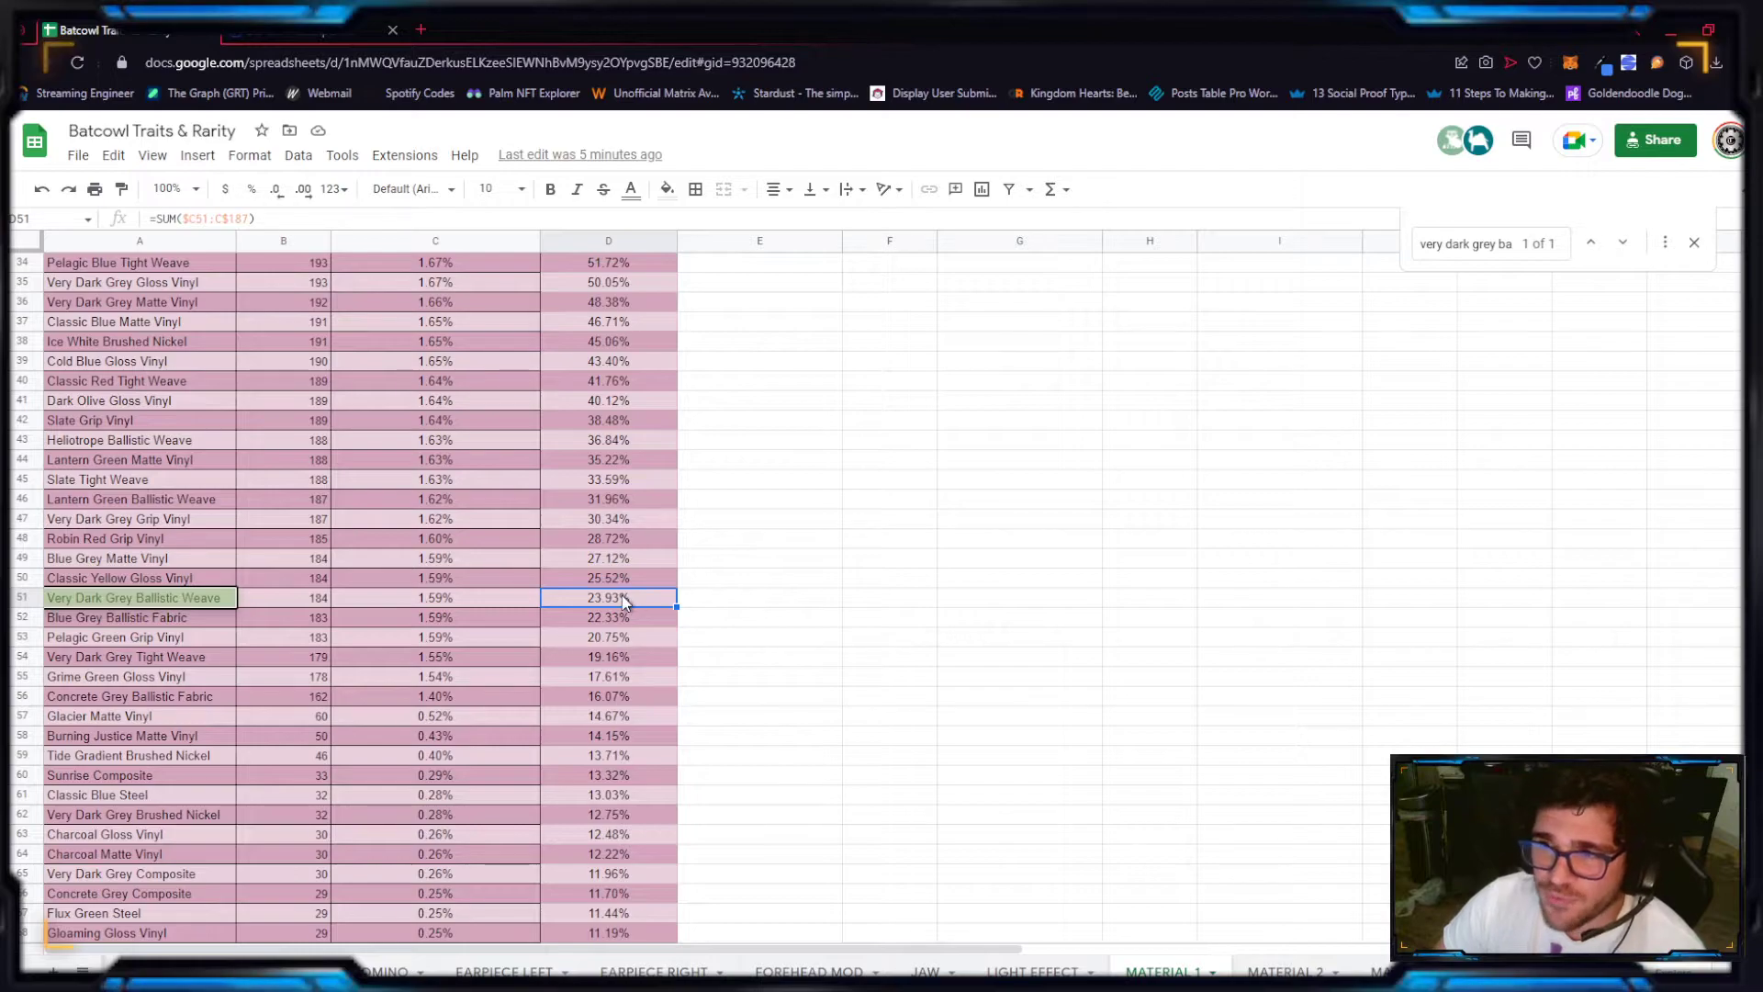
scroll("down", 3)
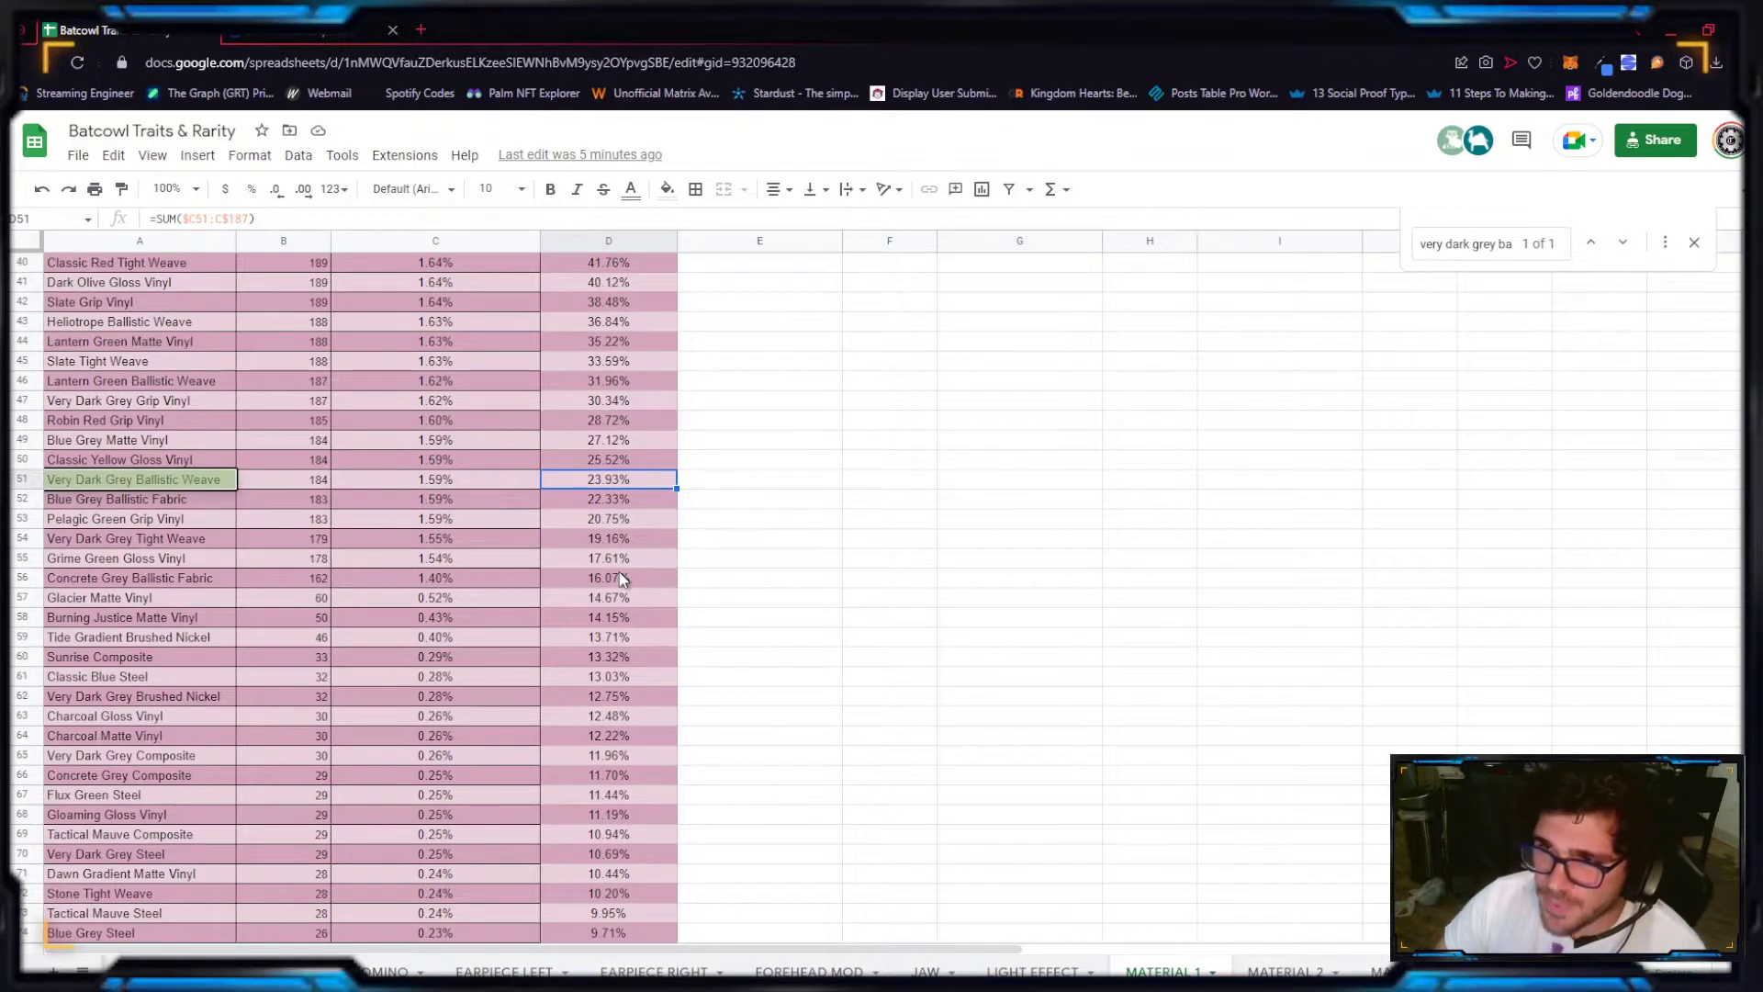
scroll("down", 3)
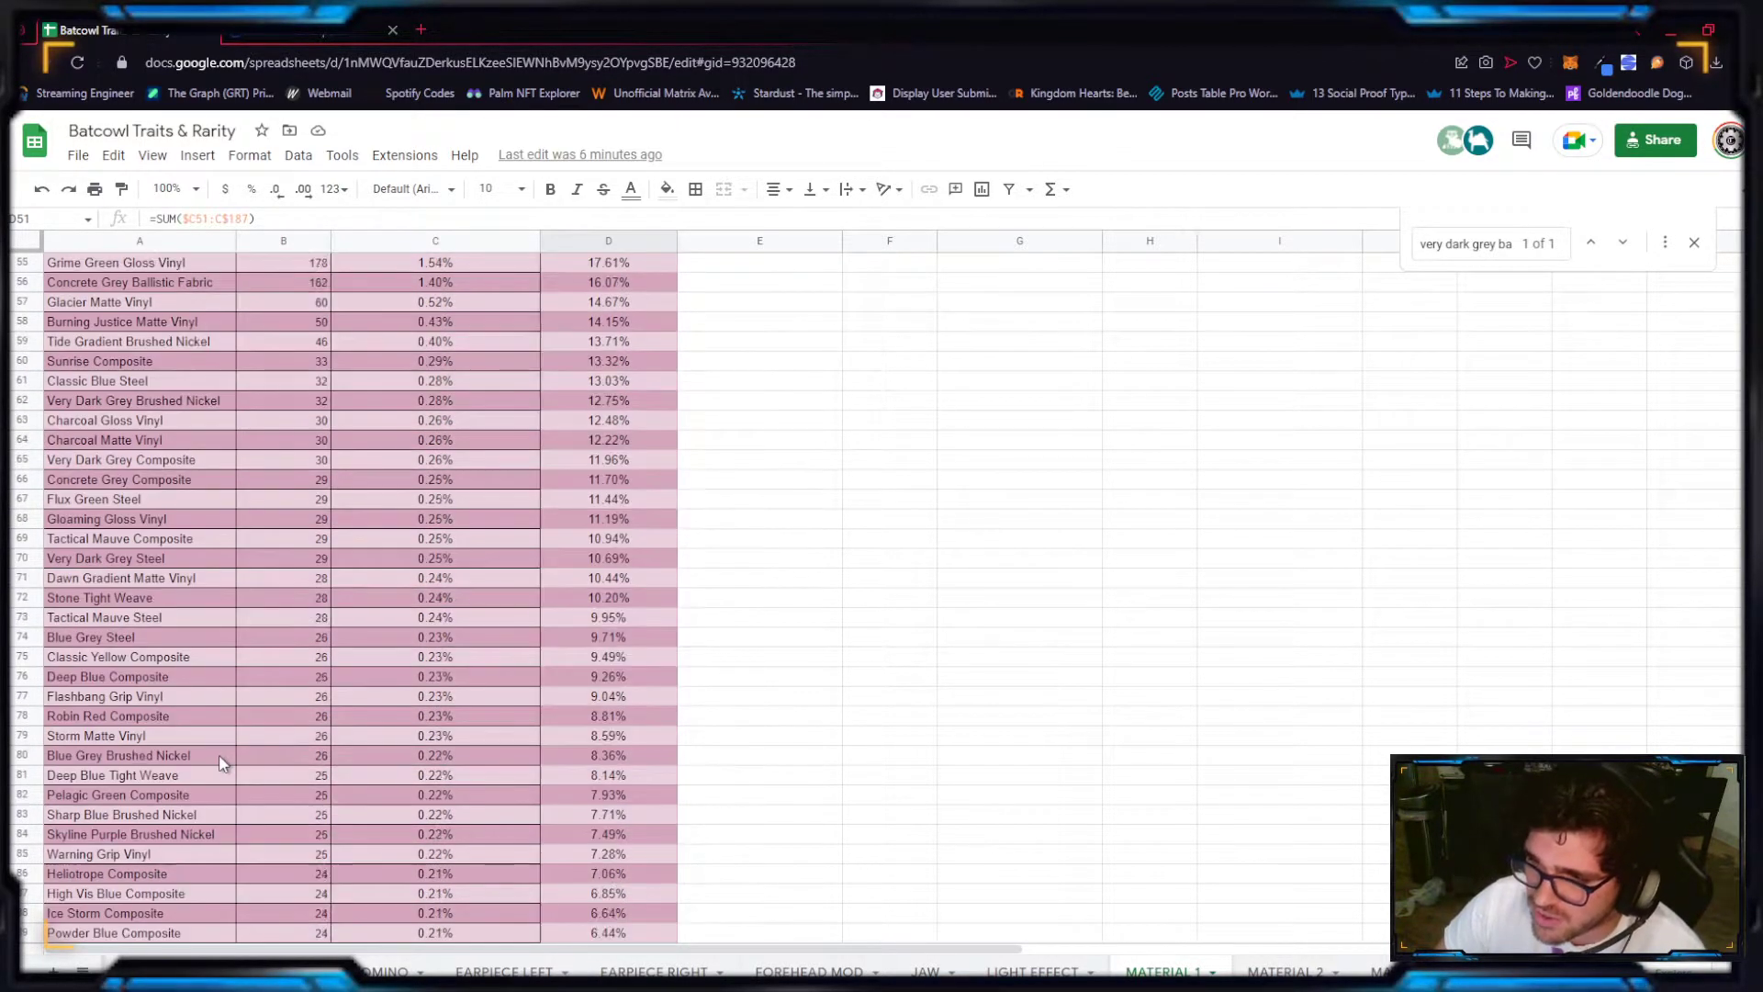
Step: Inspect Deep Blue Tight Weave's formulas and other material counts, then return to White Gloss Vinyl
left_click(120, 794)
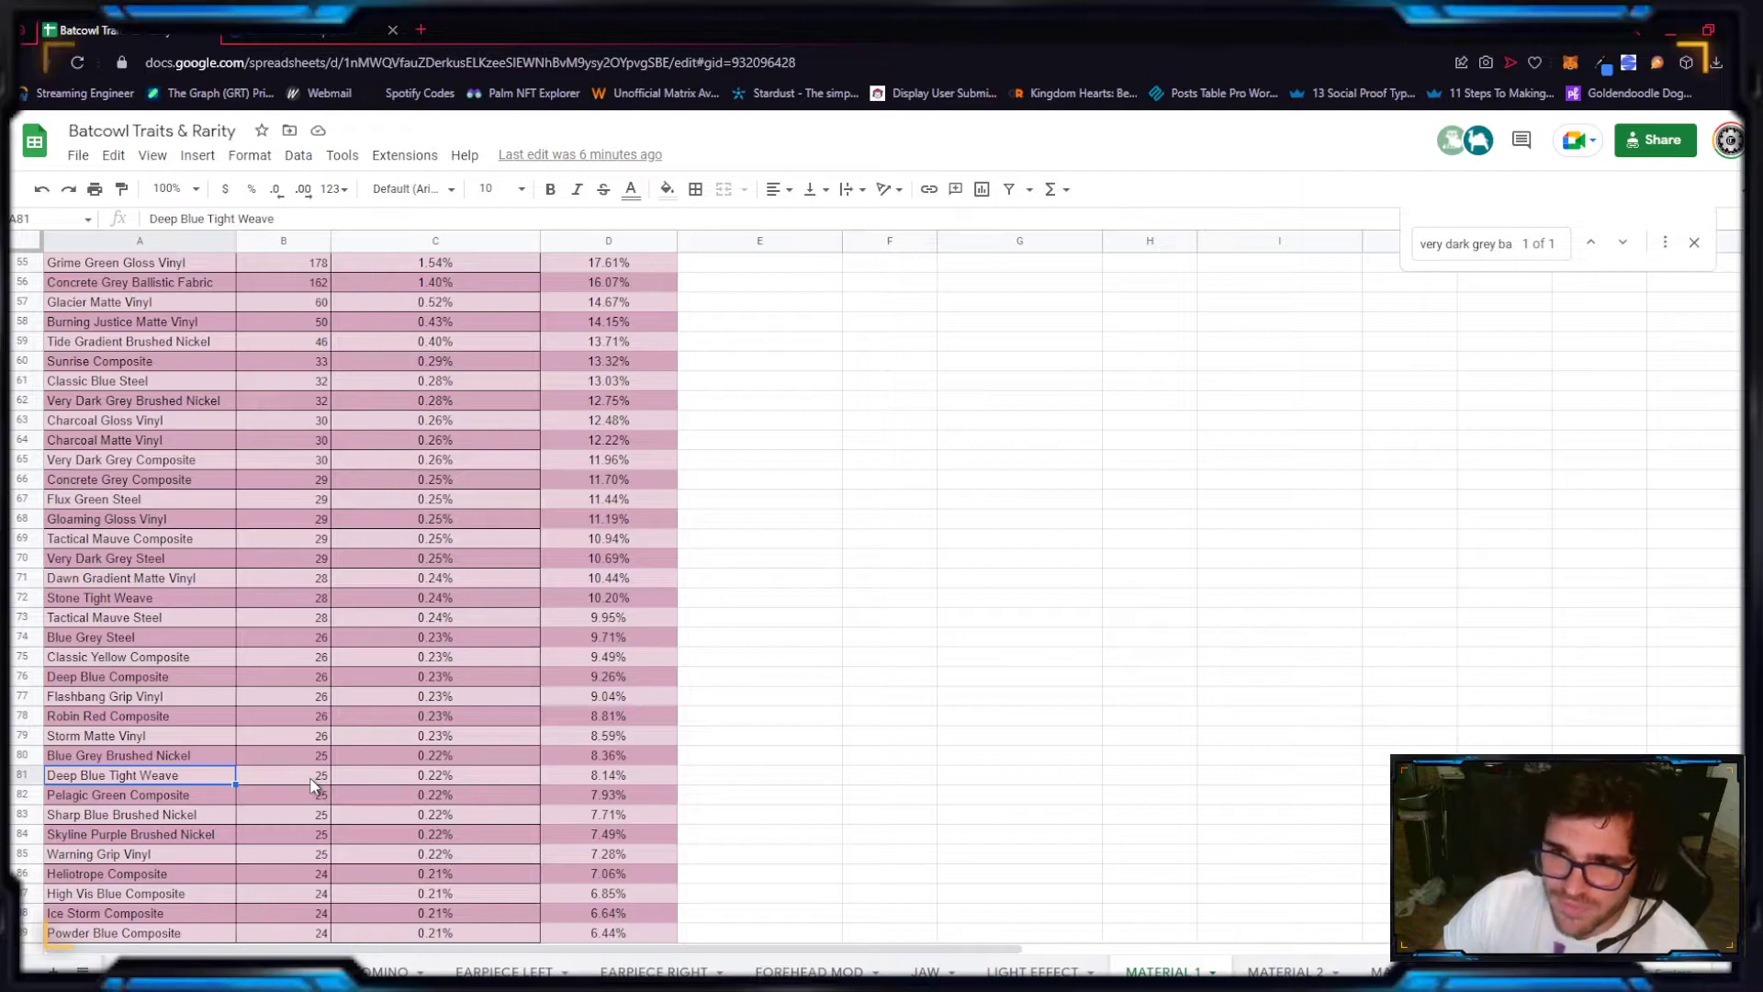
mouse_move(299, 742)
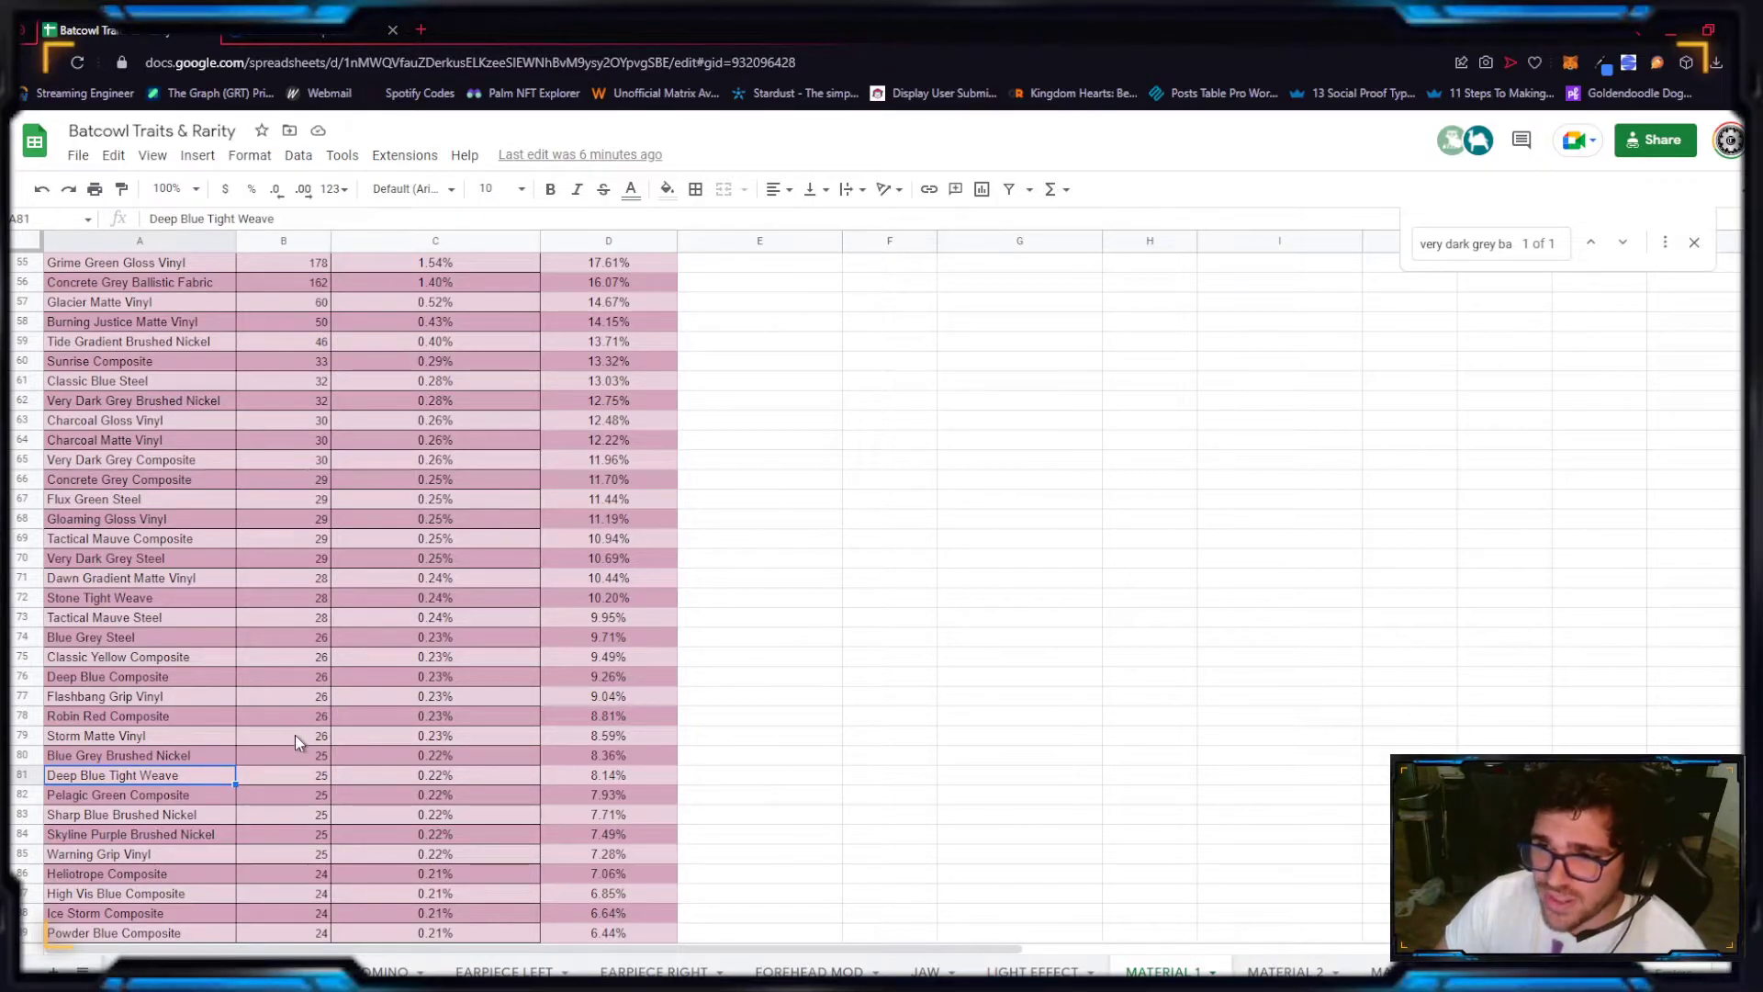
left_click(435, 775)
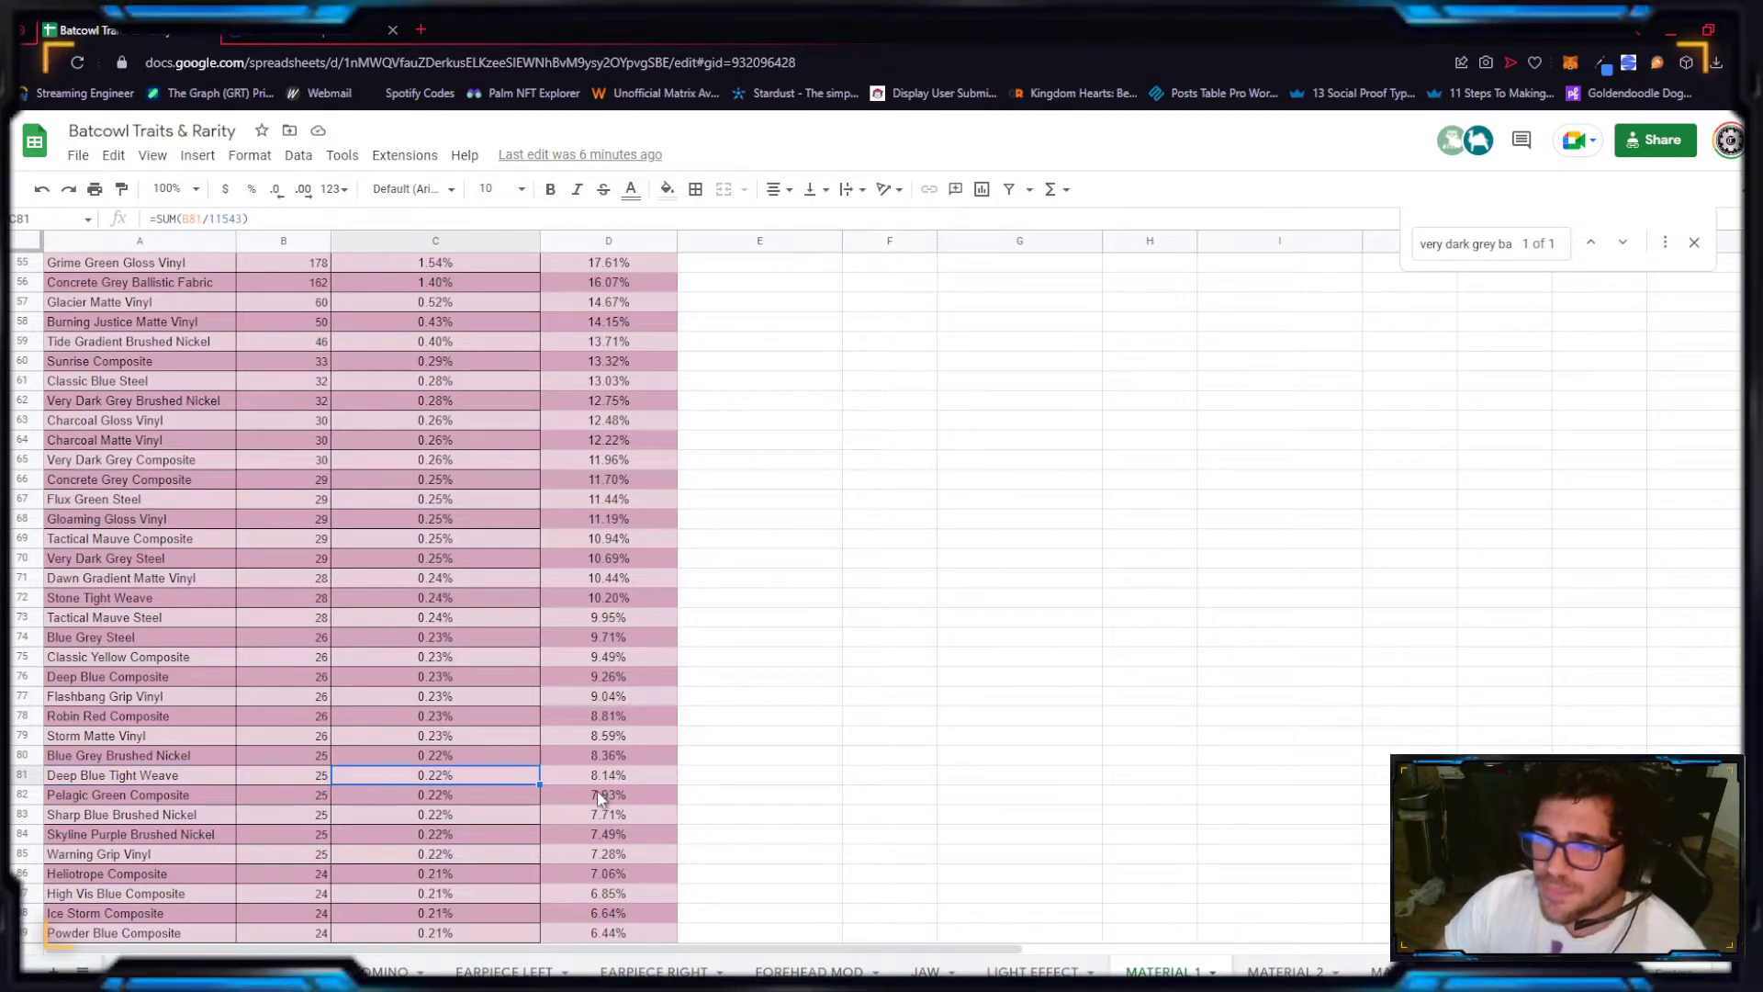
left_click(608, 775)
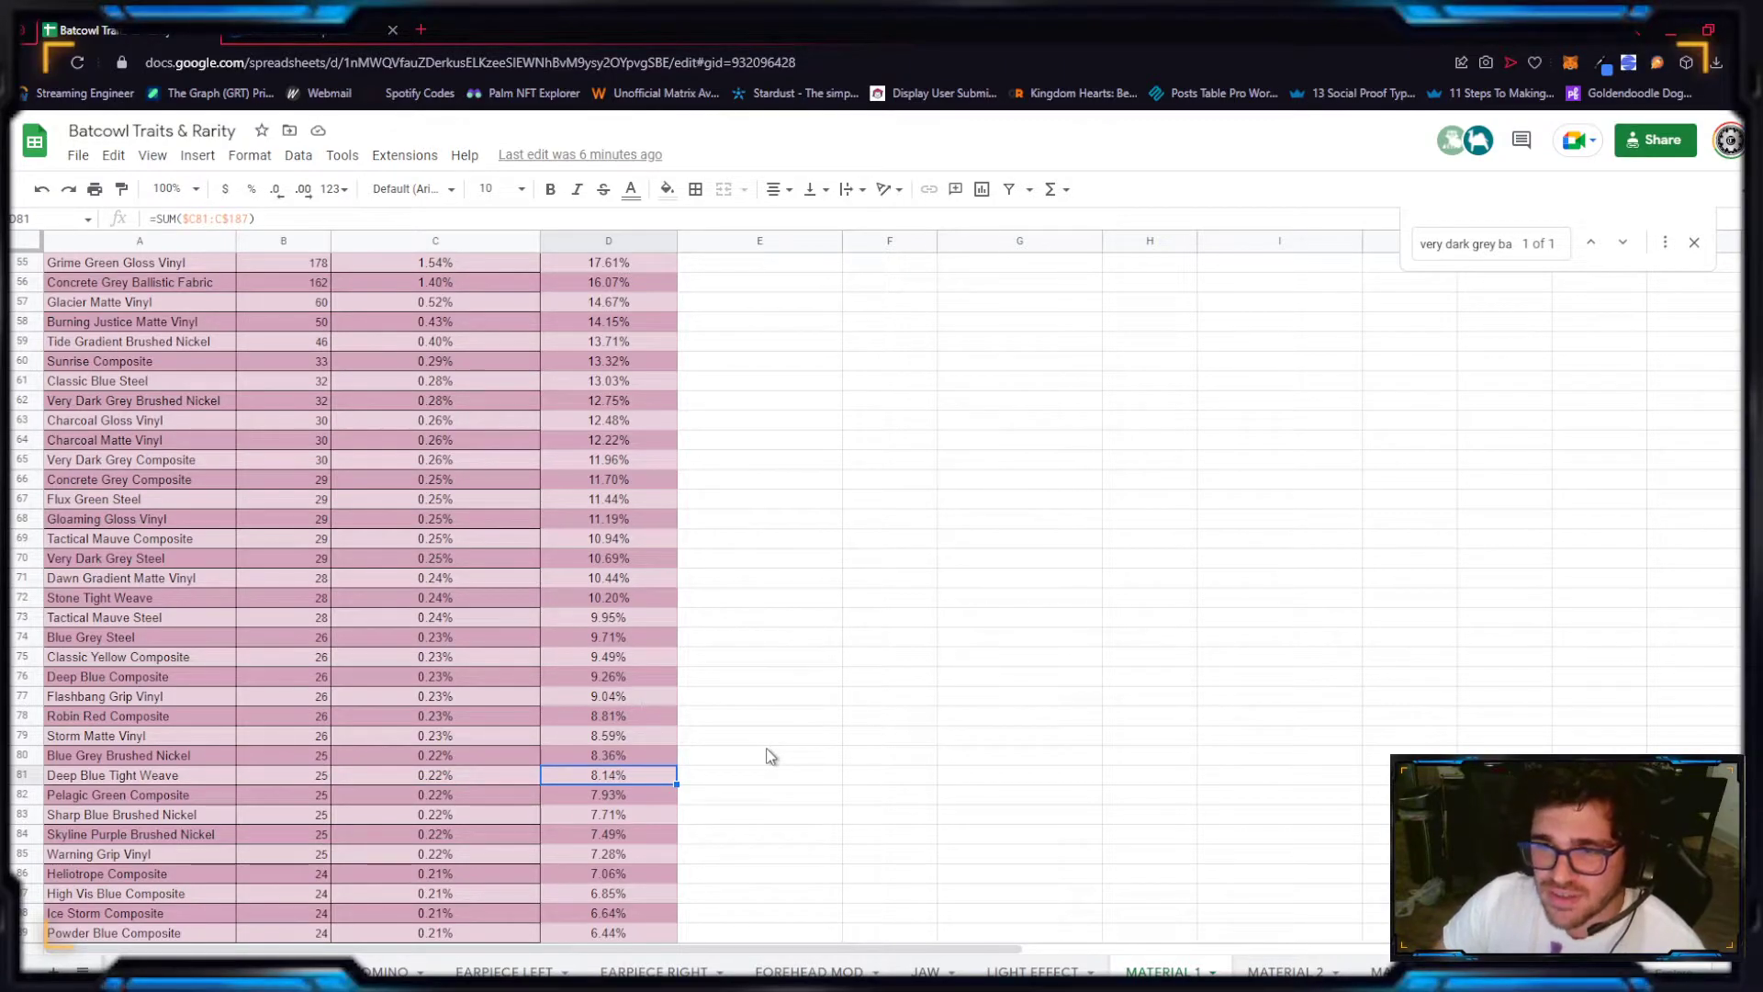
left_click(321, 755)
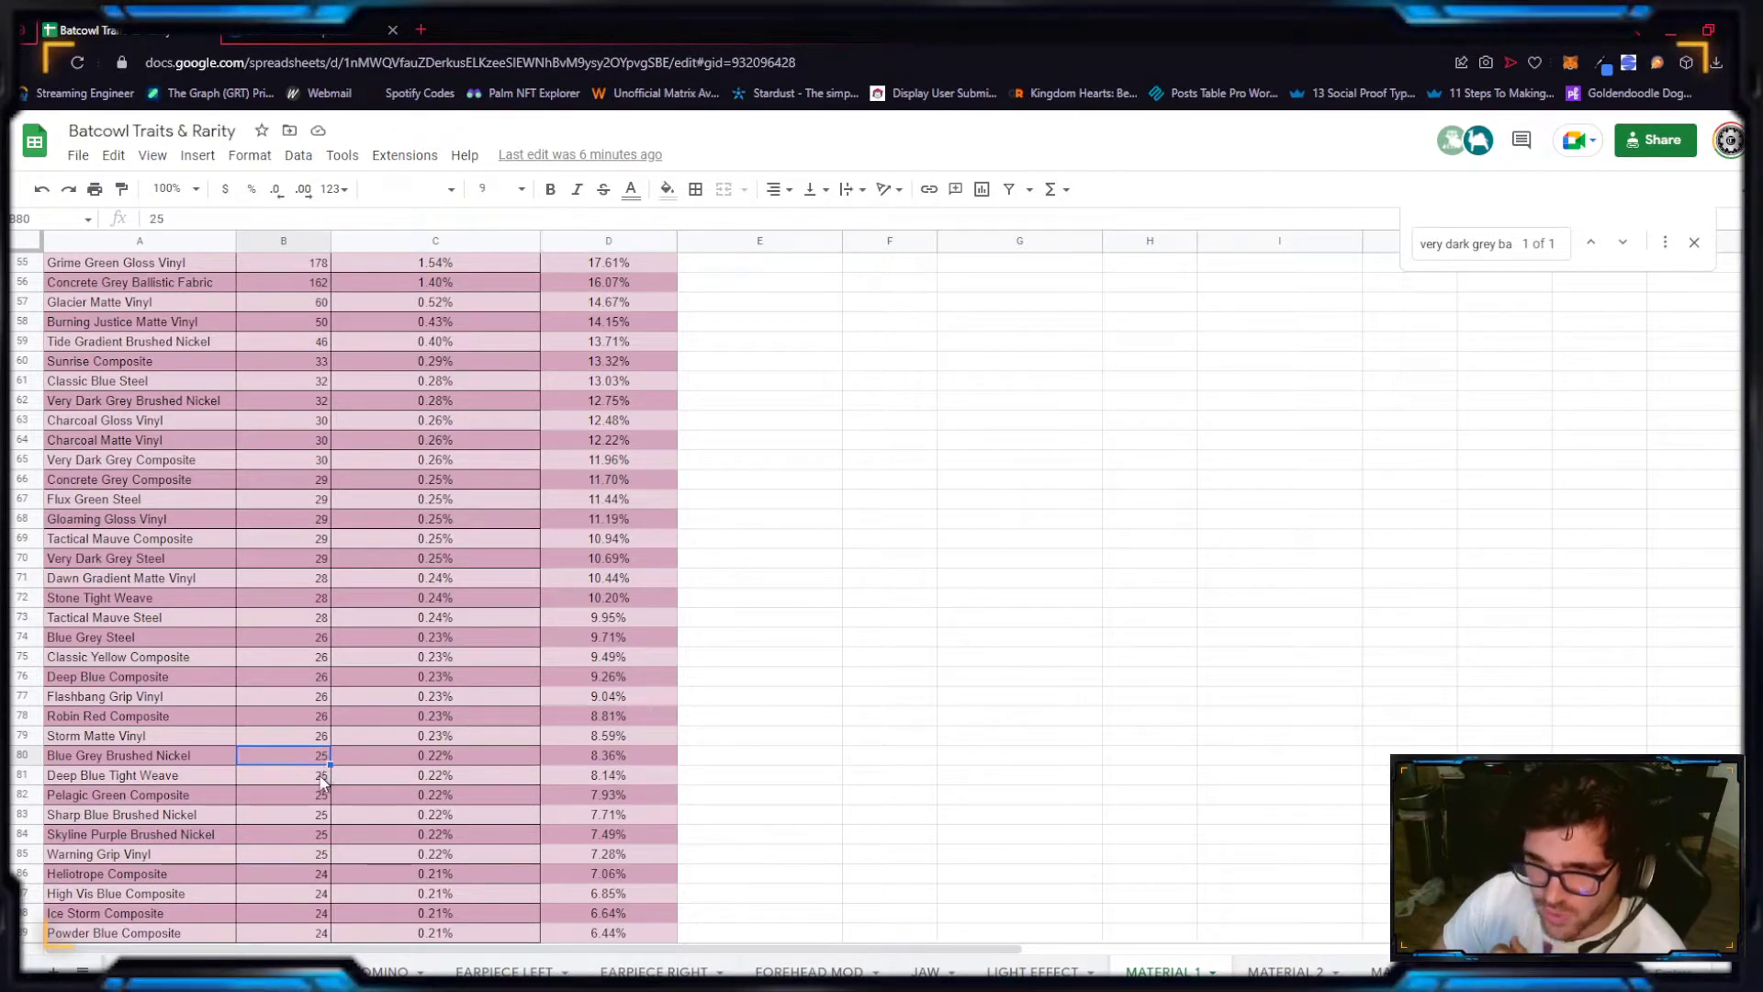
left_click(318, 834)
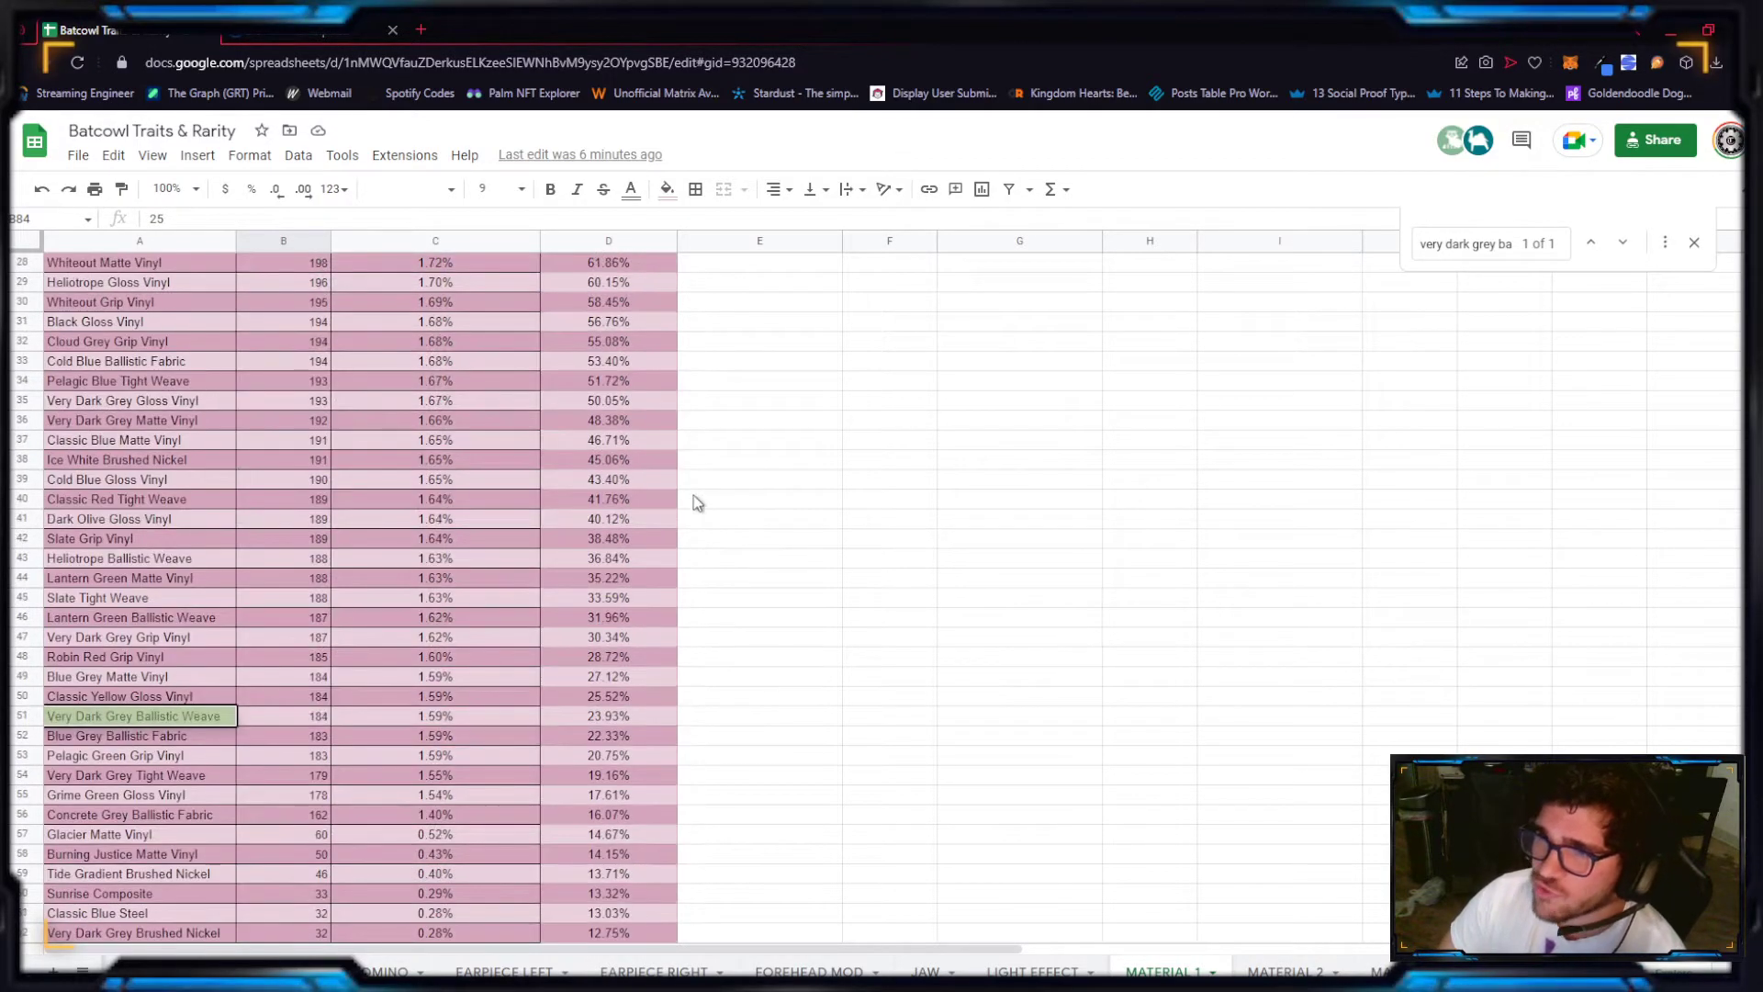
scroll("up", 3)
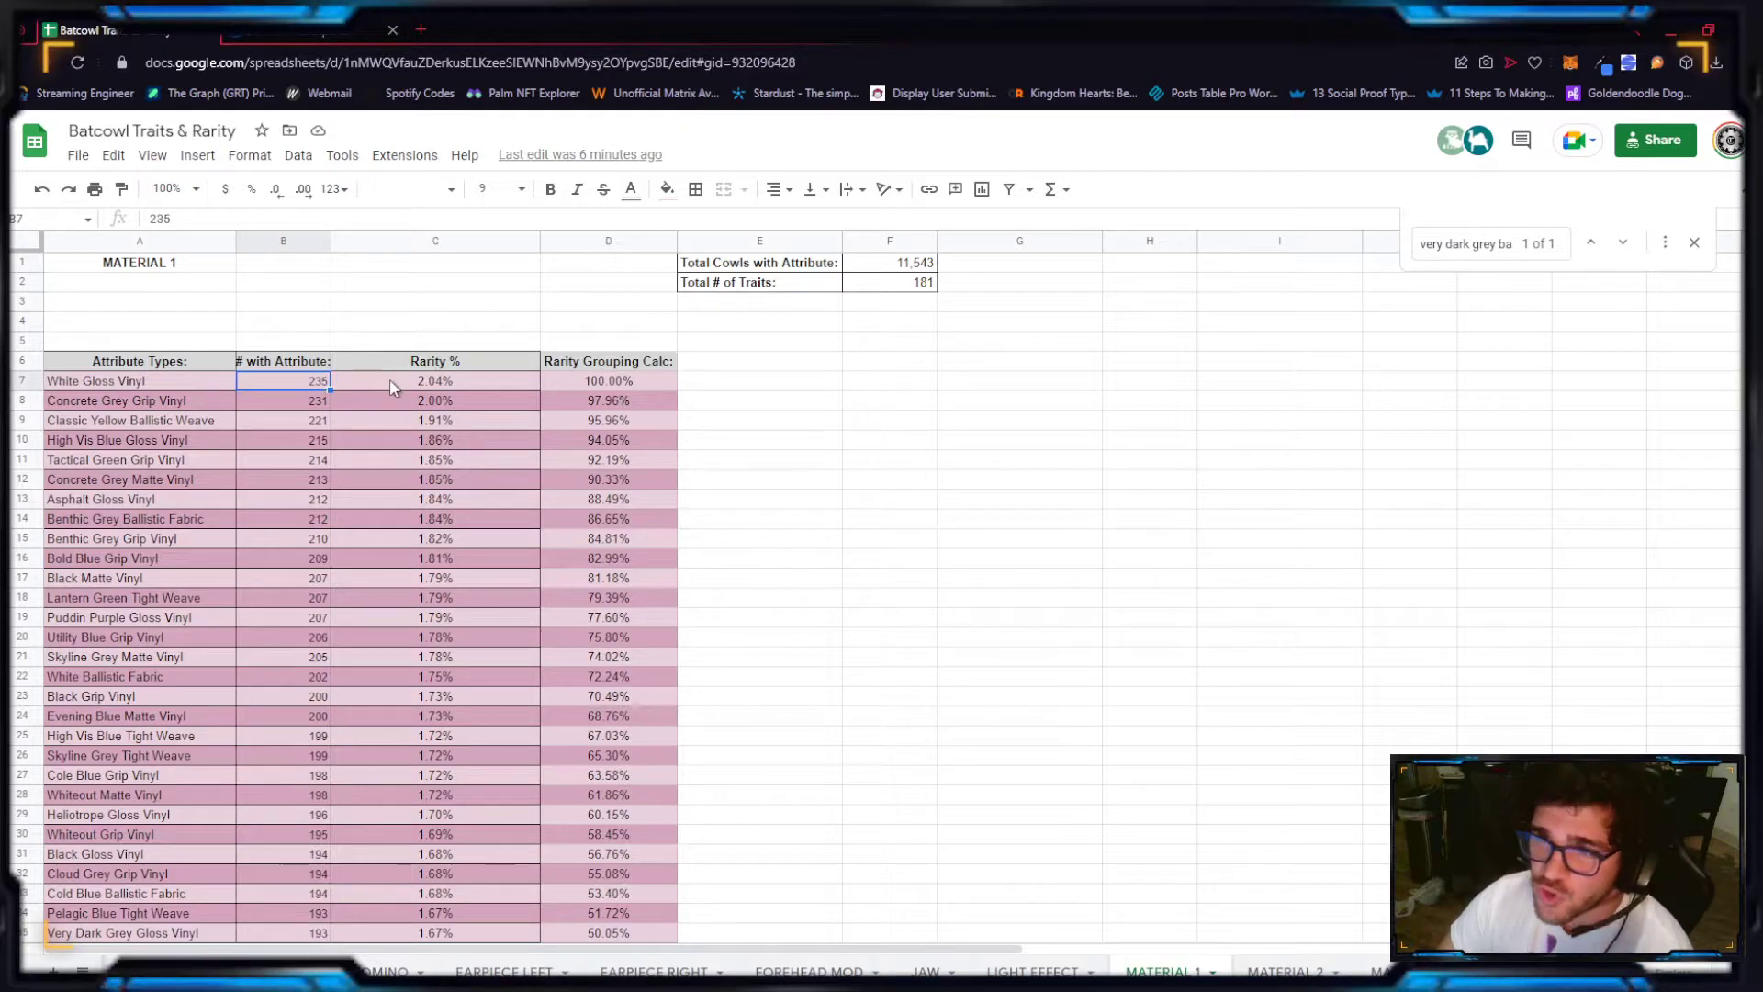
left_click(95, 382)
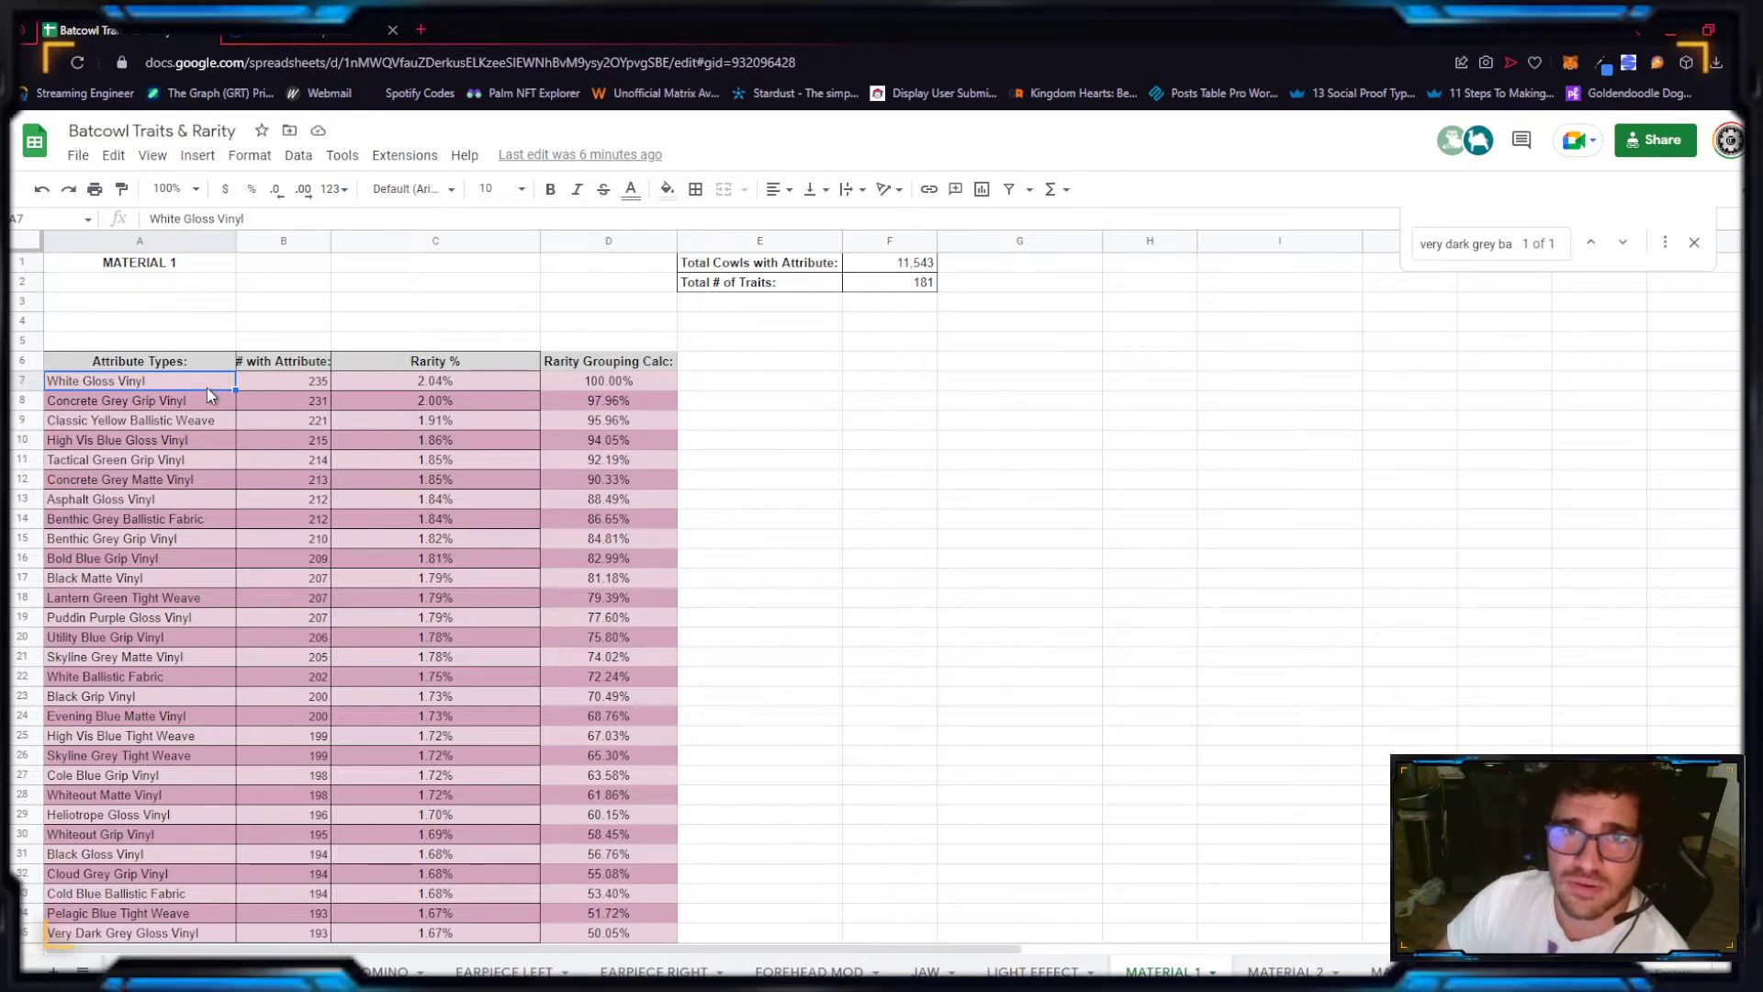
Step: On MATERIAL 2, check the None row formula and locate Evening Blue Matte Vinyl (74.88%)
left_click(1291, 972)
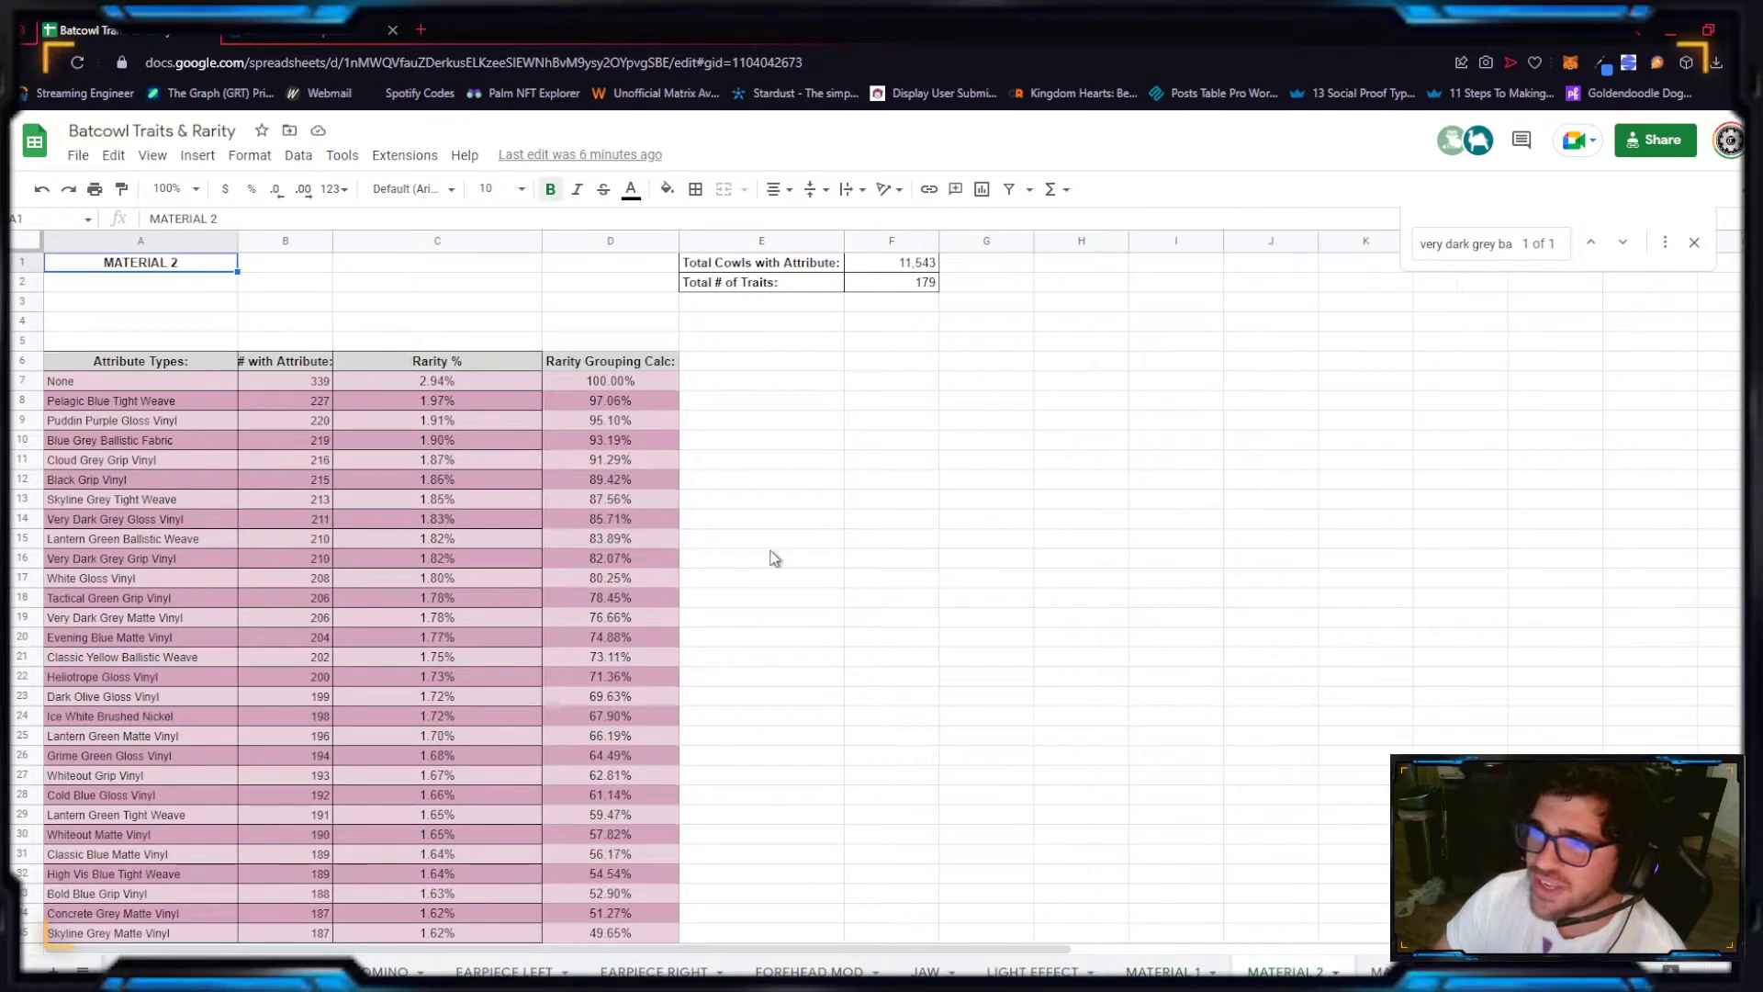
left_click(436, 380)
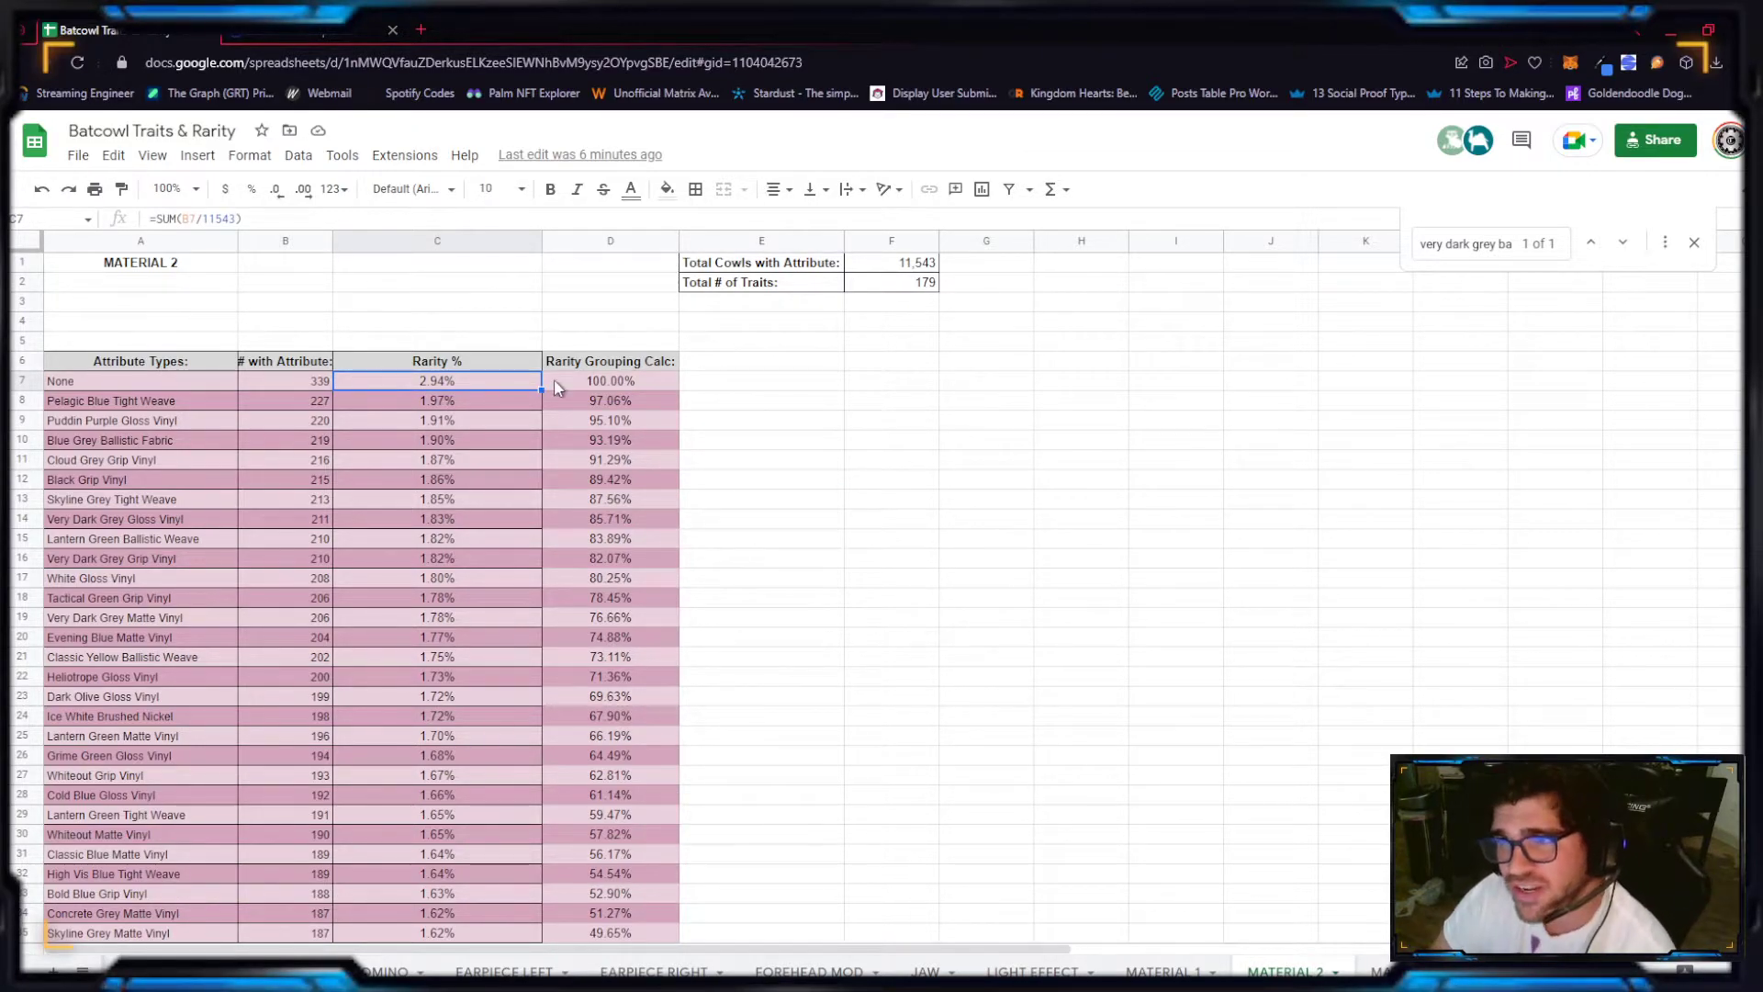
scroll("down", 3)
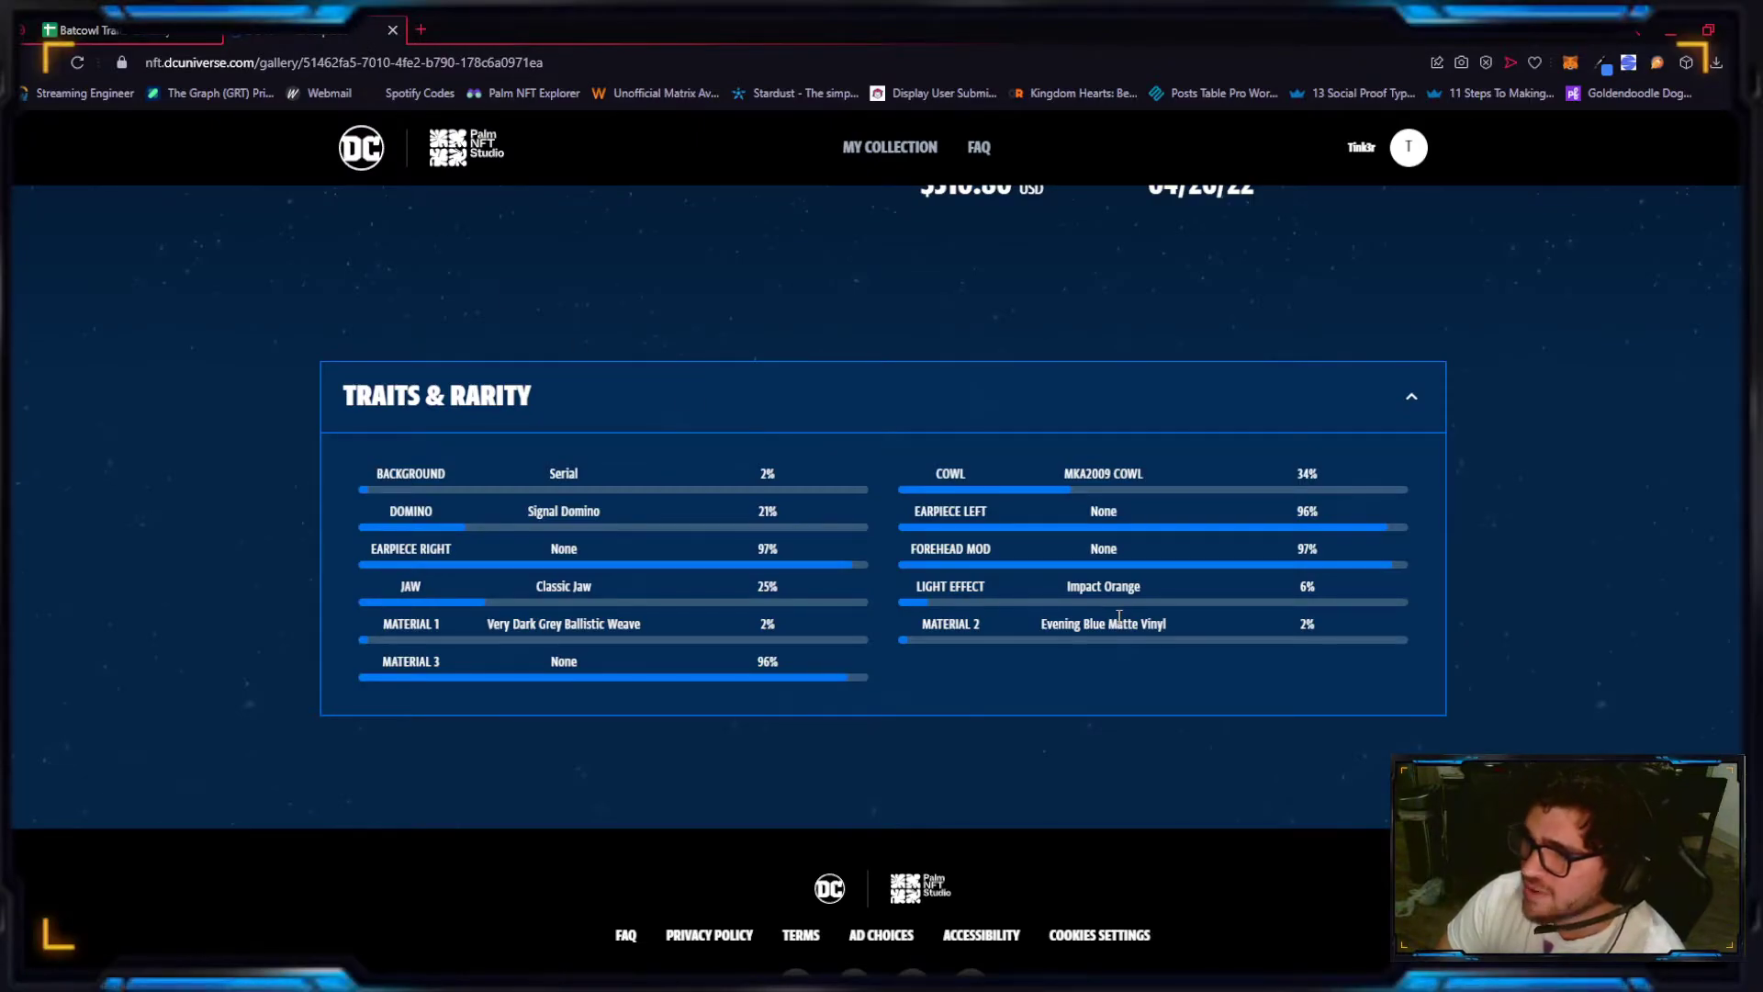
double_click(1062, 623)
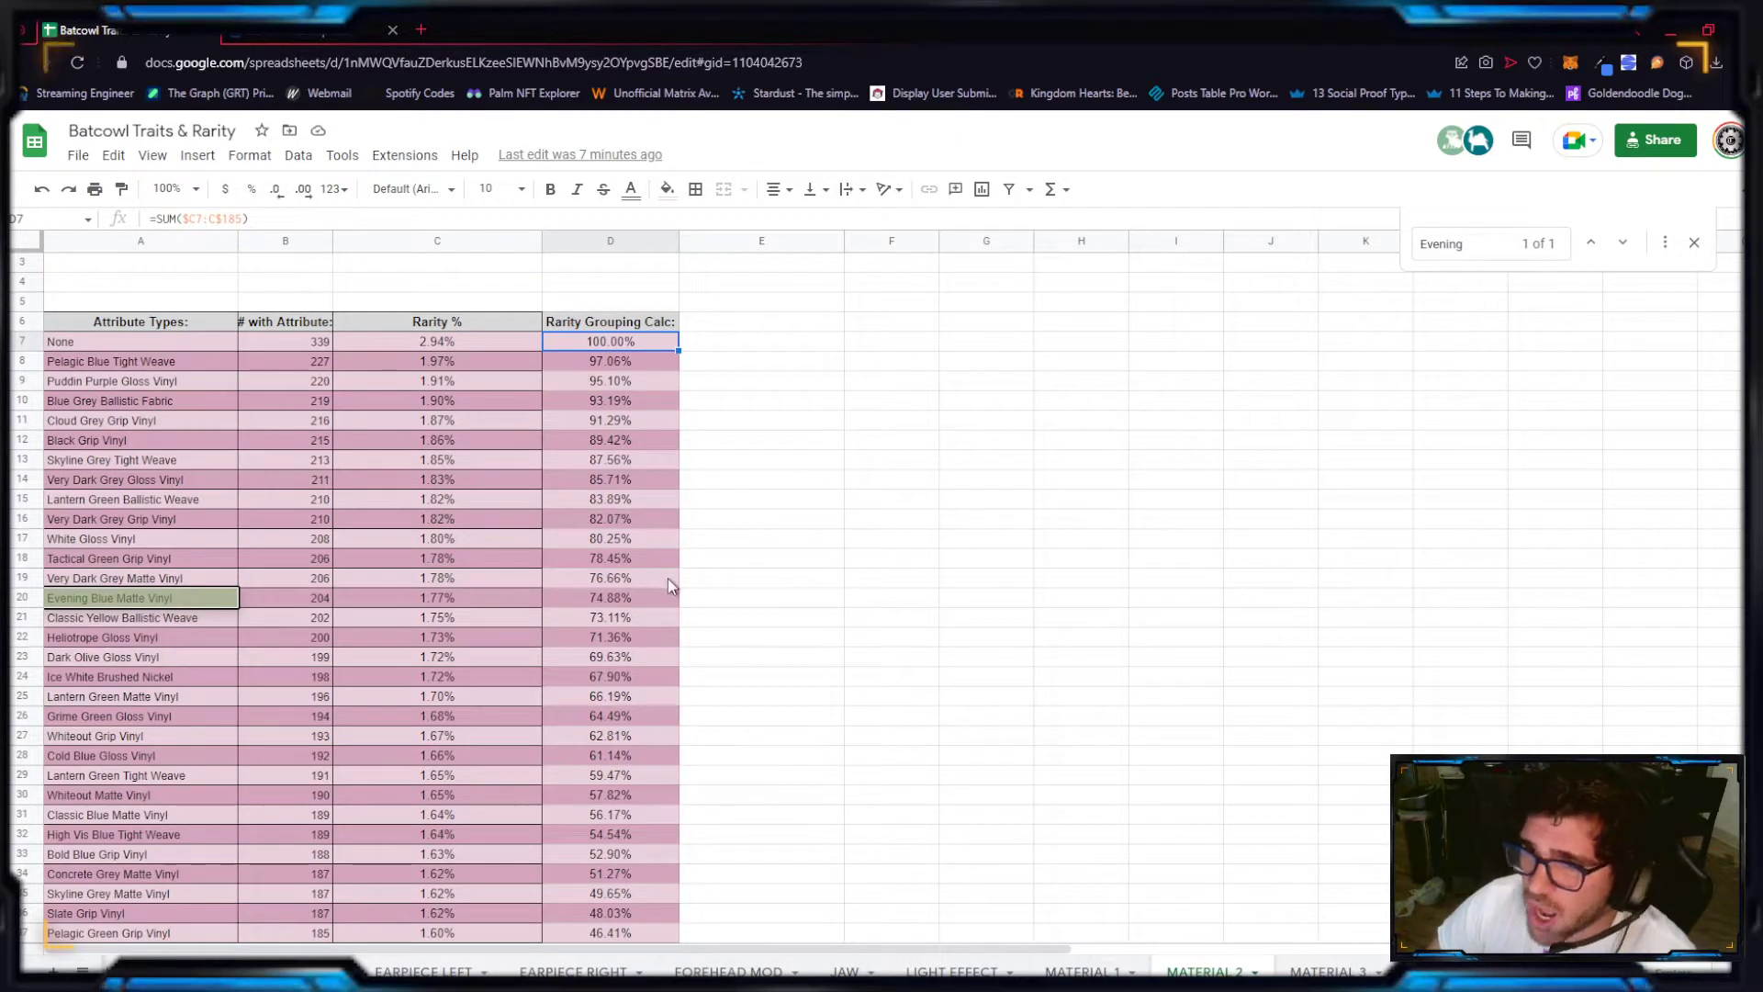
left_click(1340, 973)
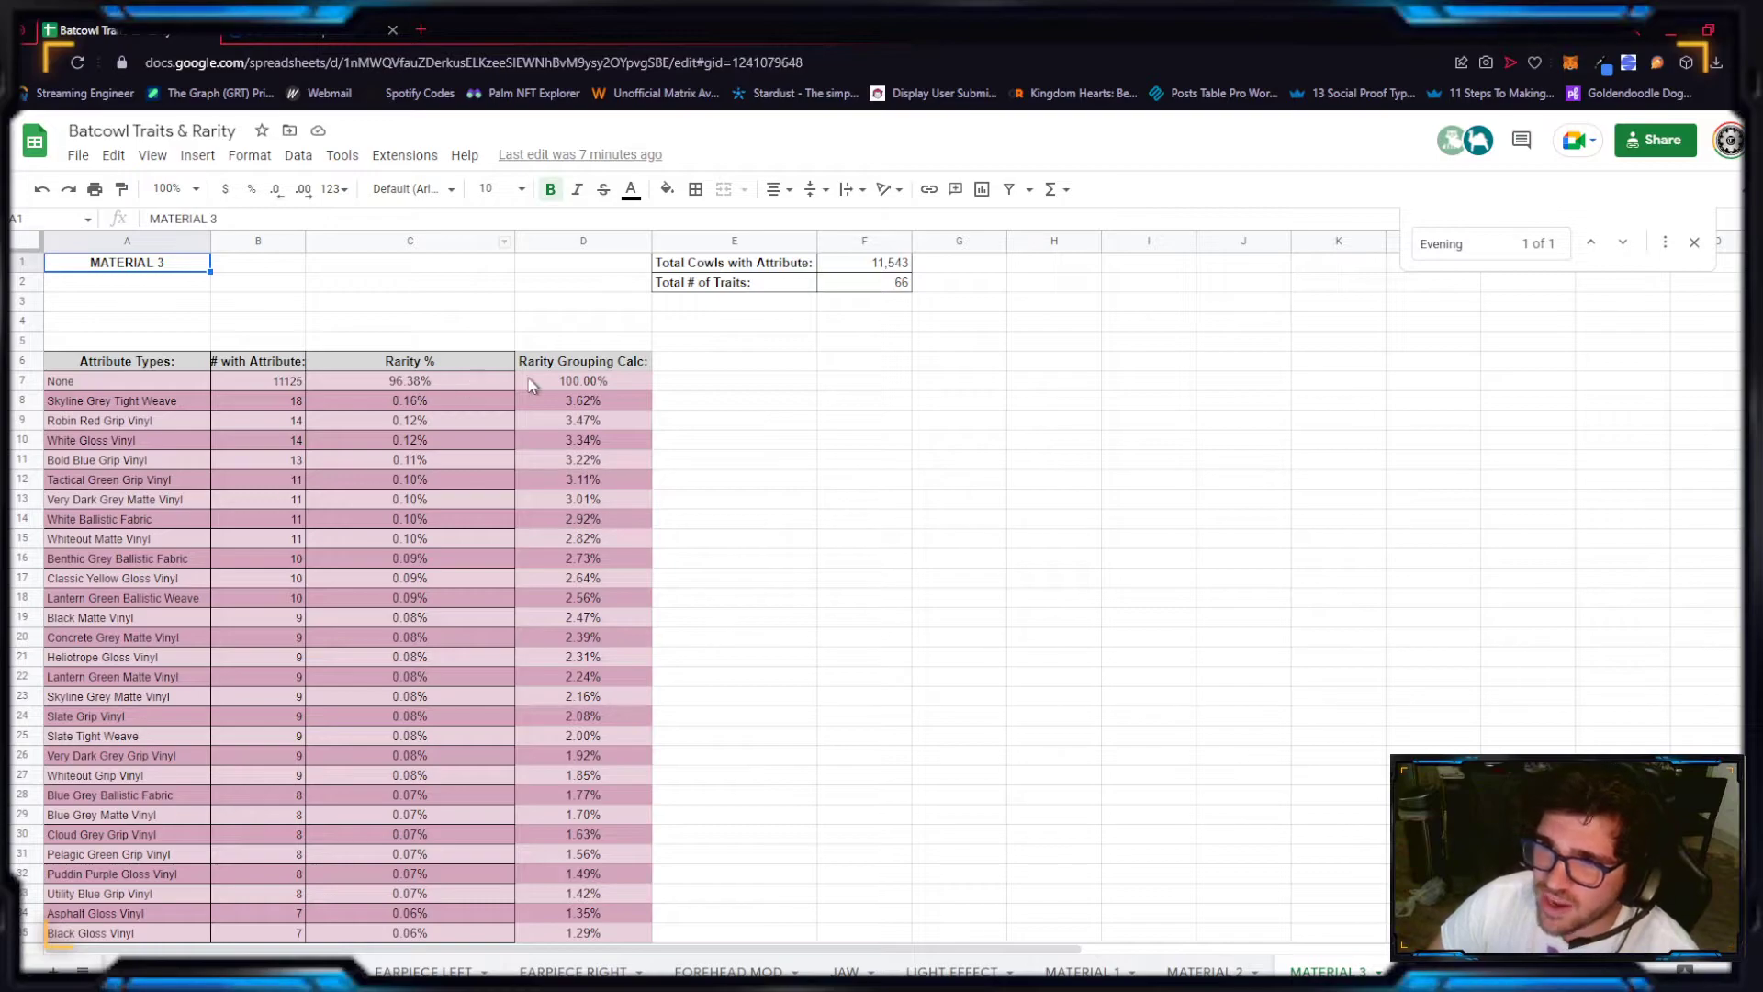
Step: Inspect the MATERIAL 3 None row's rarity and 100% grouping formulas in C7 and D7
left_click(409, 381)
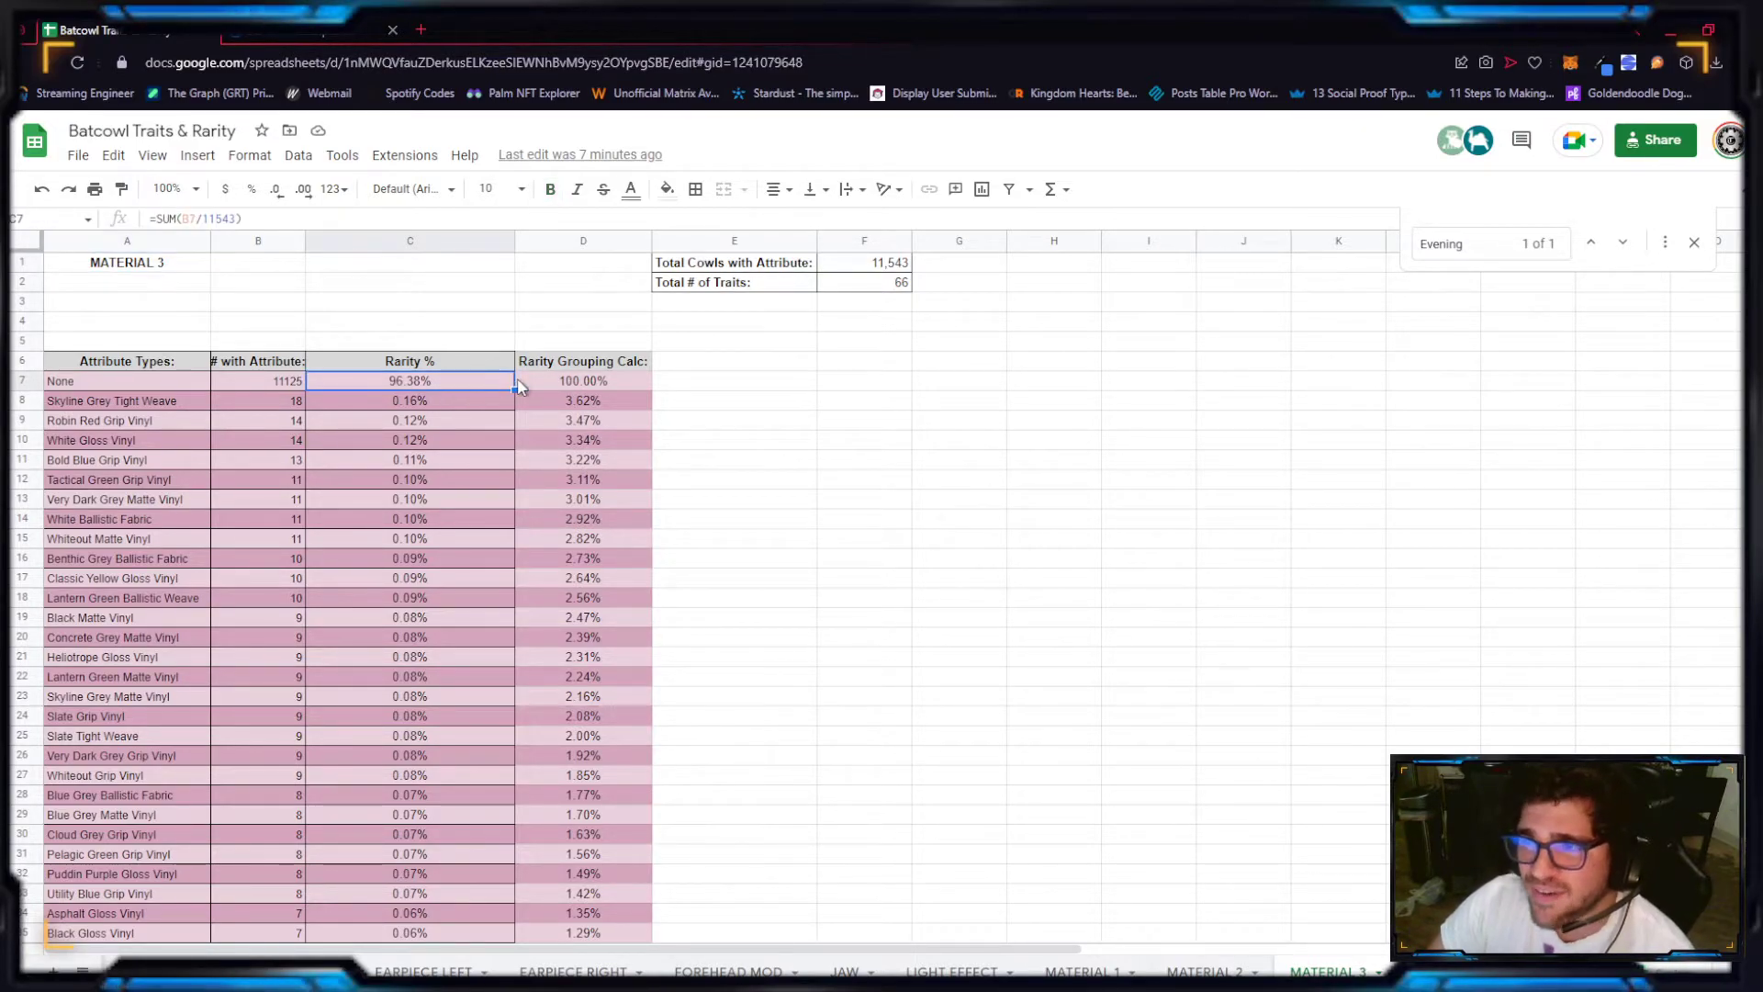
left_click(583, 380)
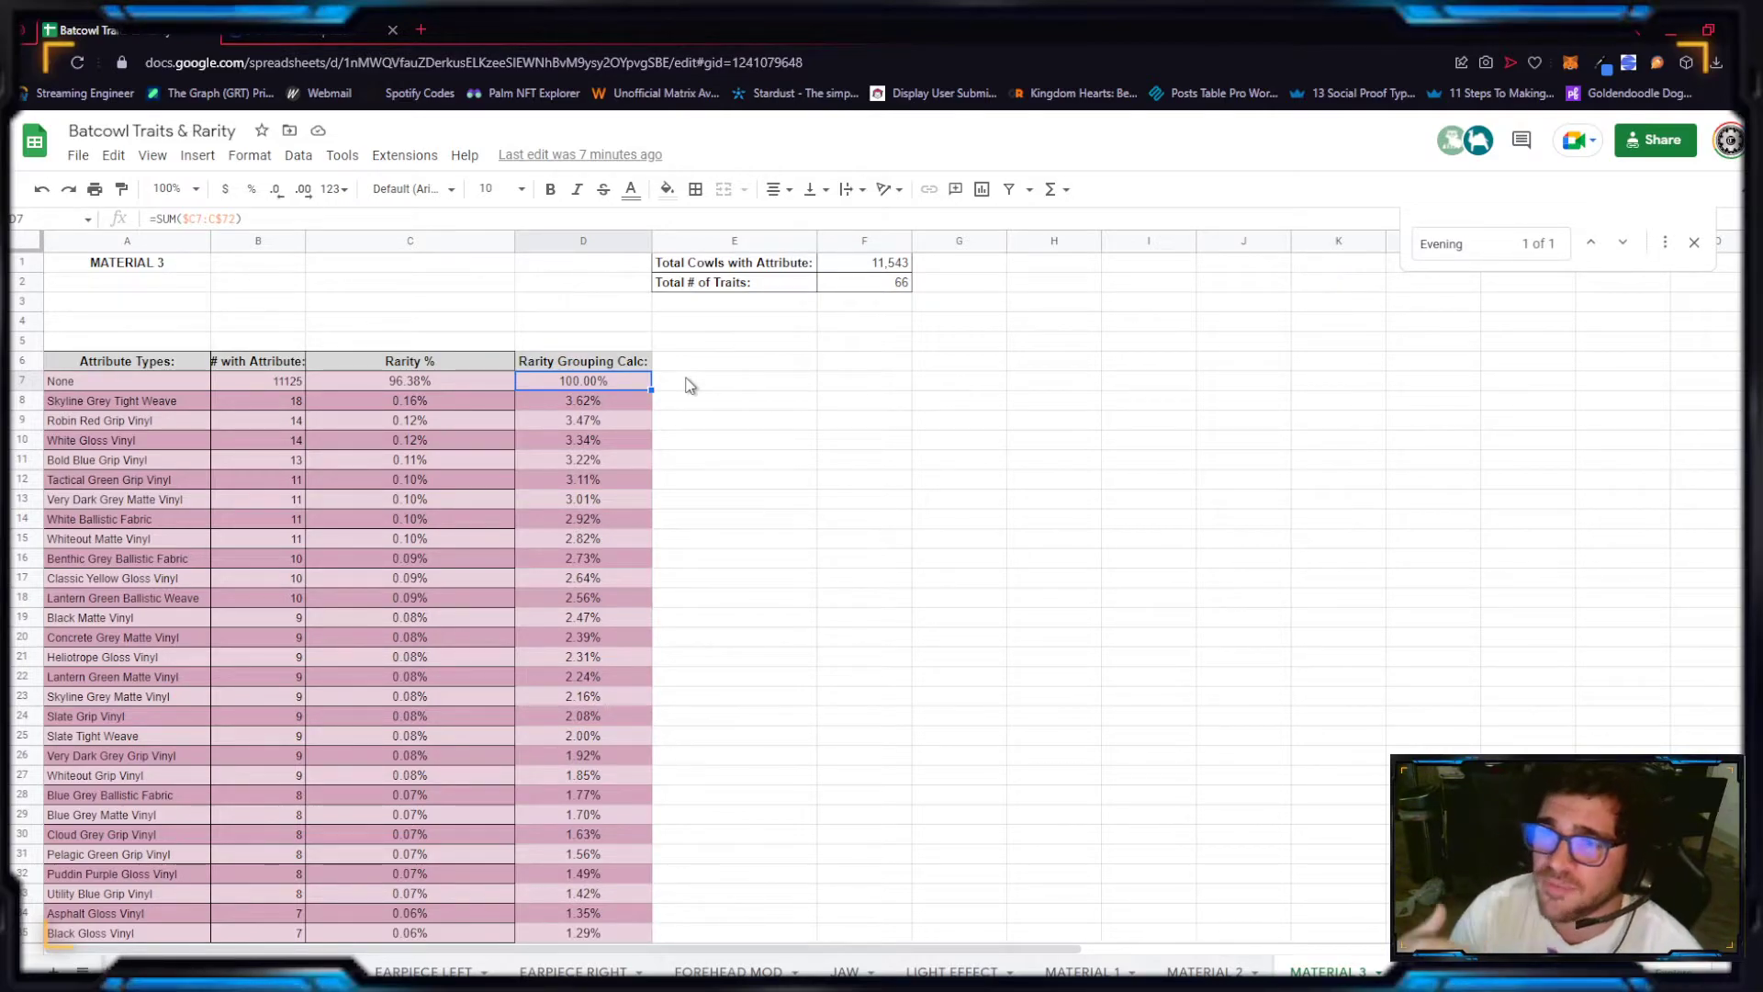
left_click(865, 558)
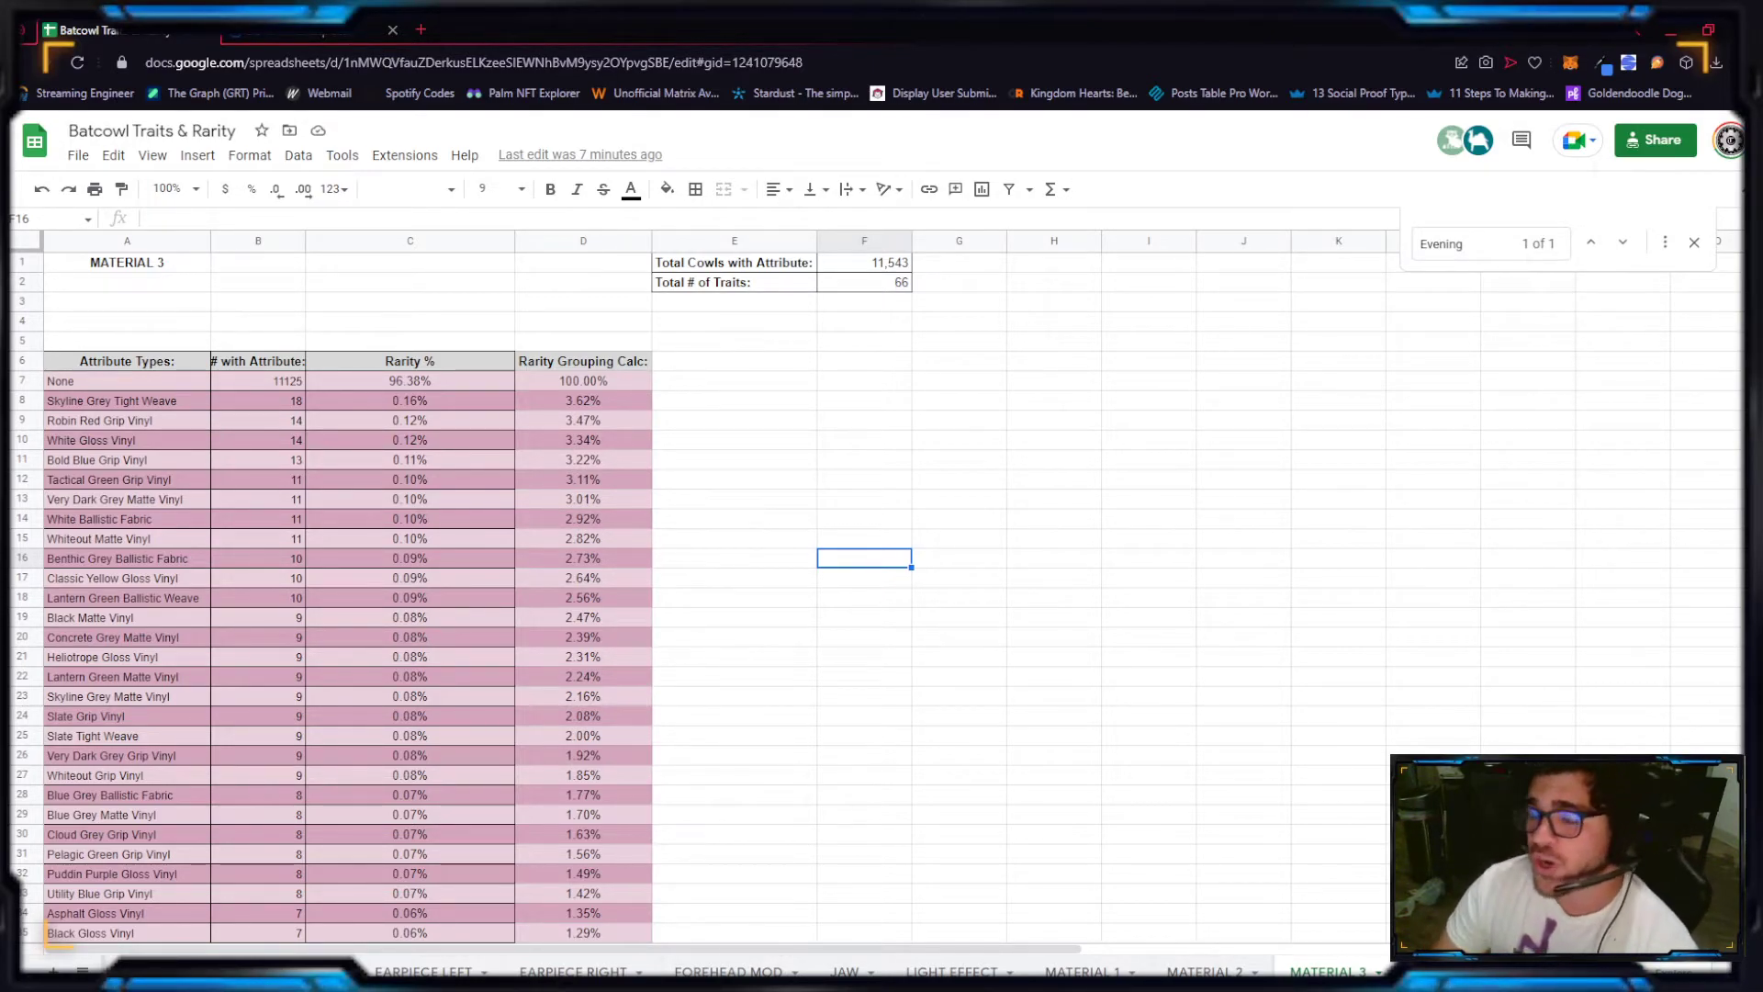
mouse_move(926, 548)
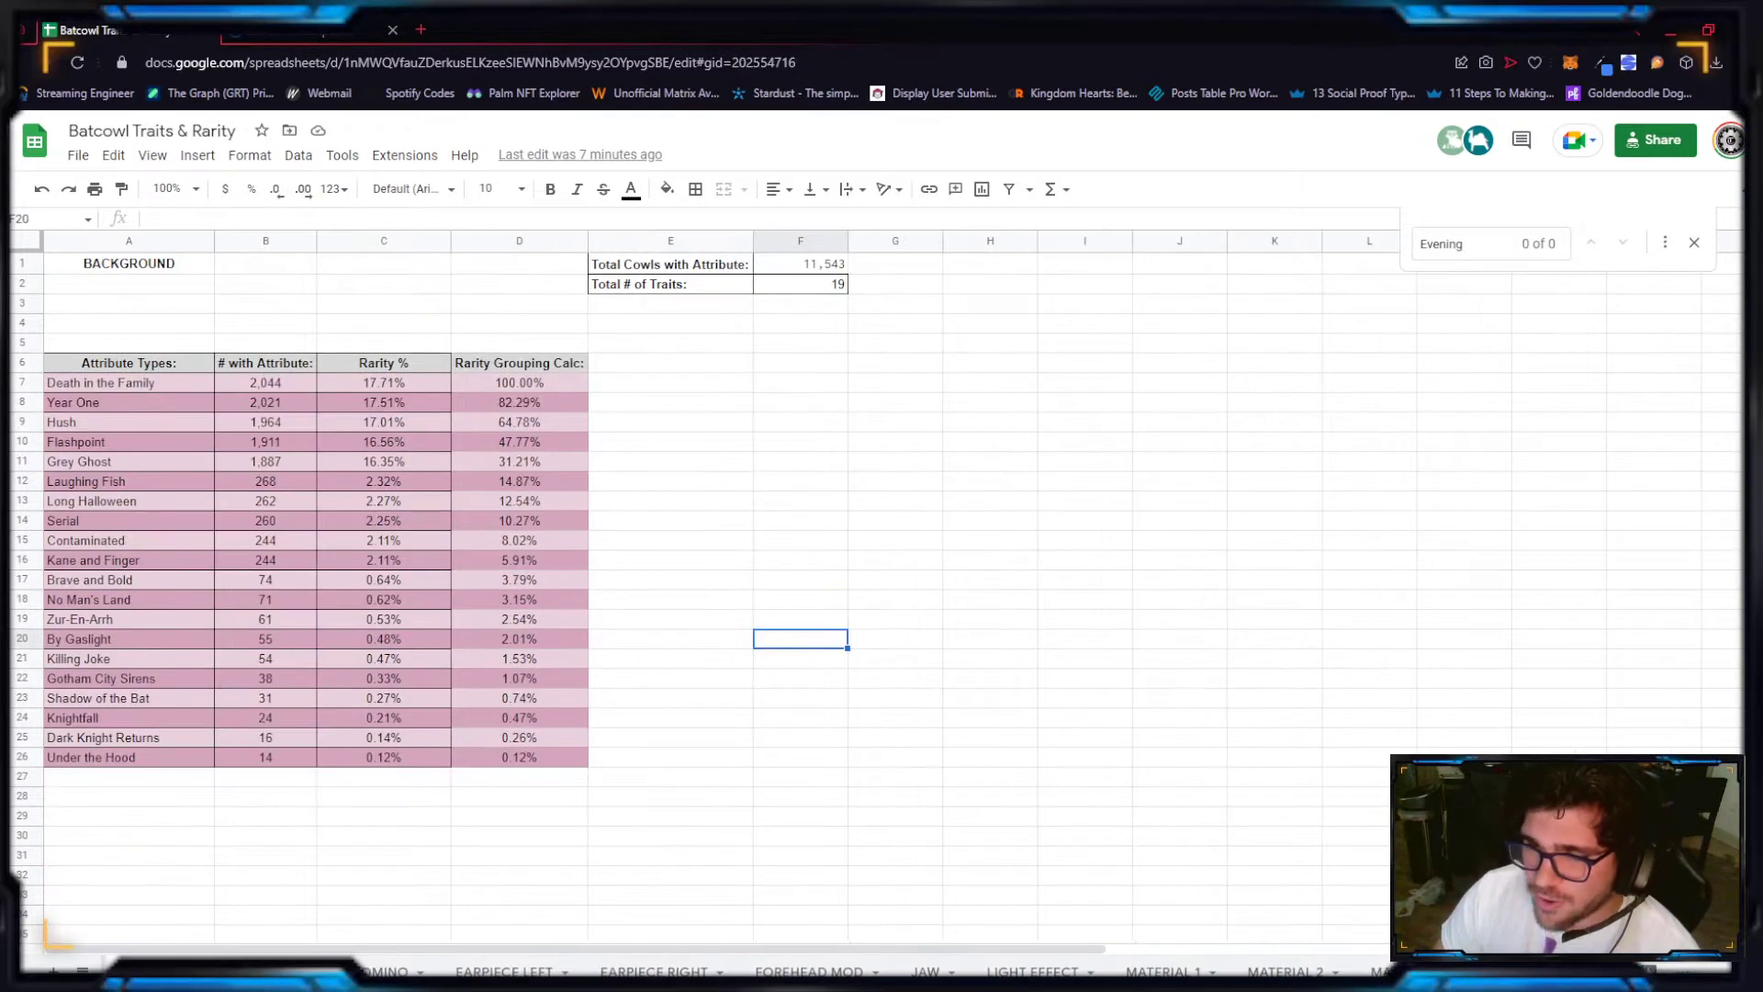
mouse_move(282, 918)
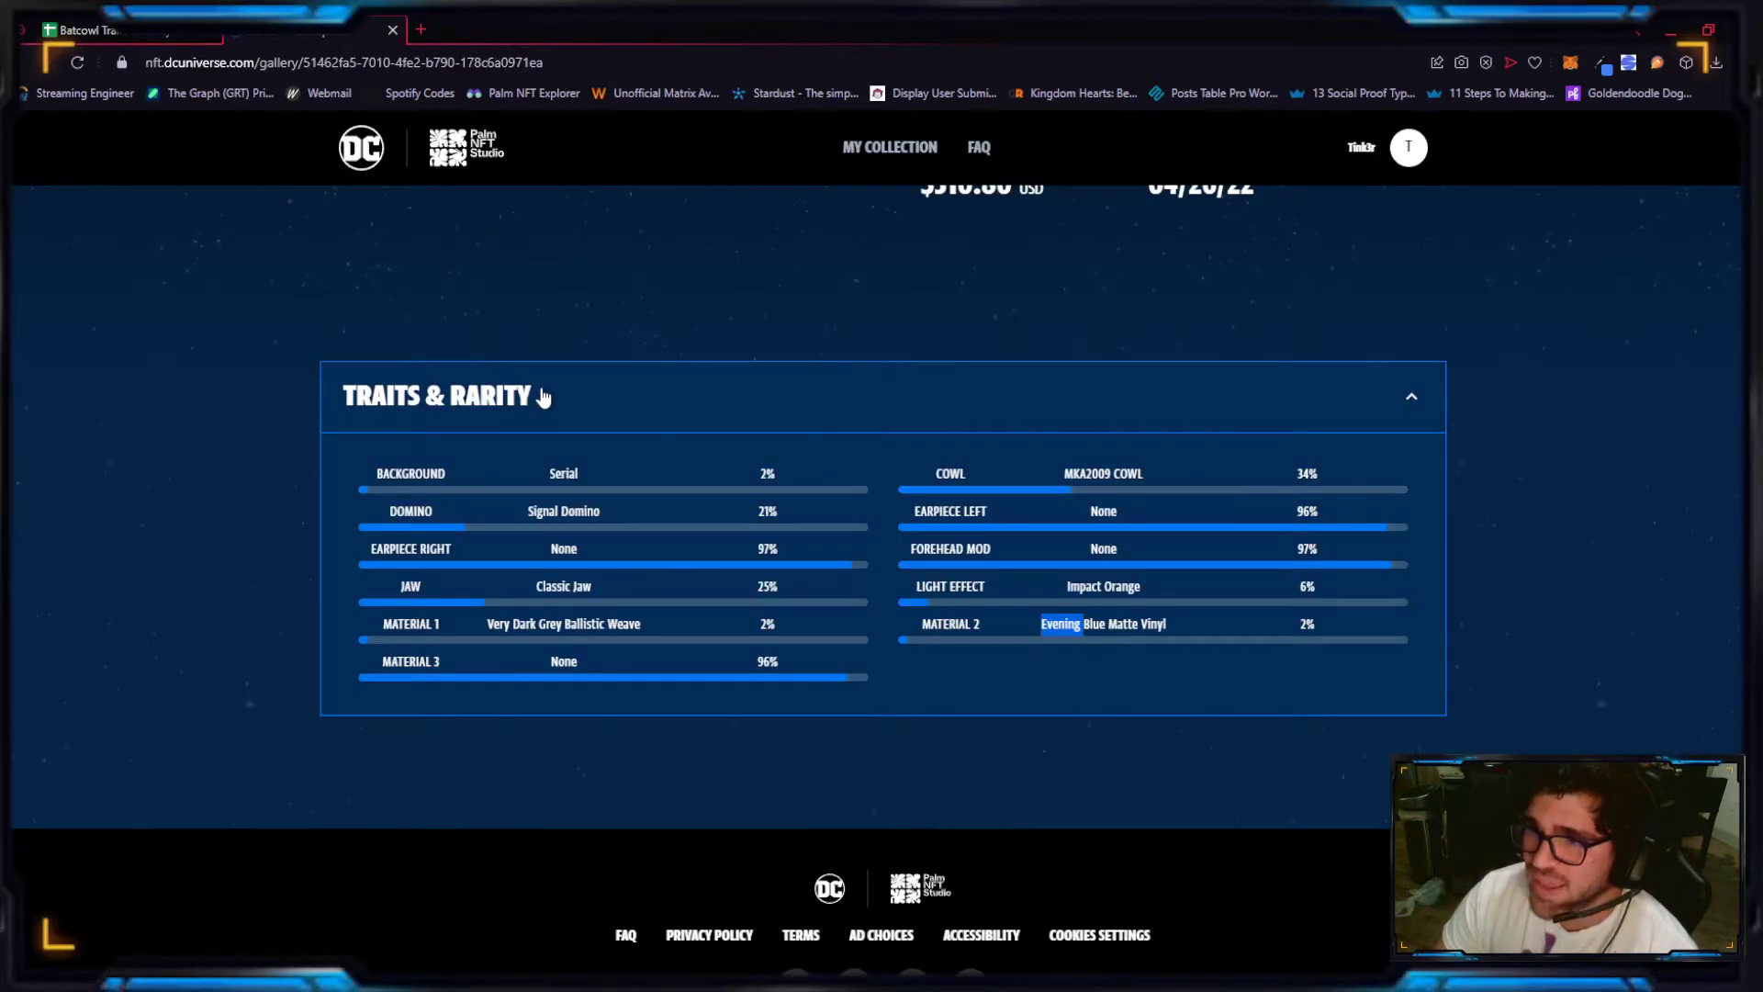
Step: Verify the cowl's Serial background on the NFT page and check Death in the Family's 100% grouping
scroll("up", 3)
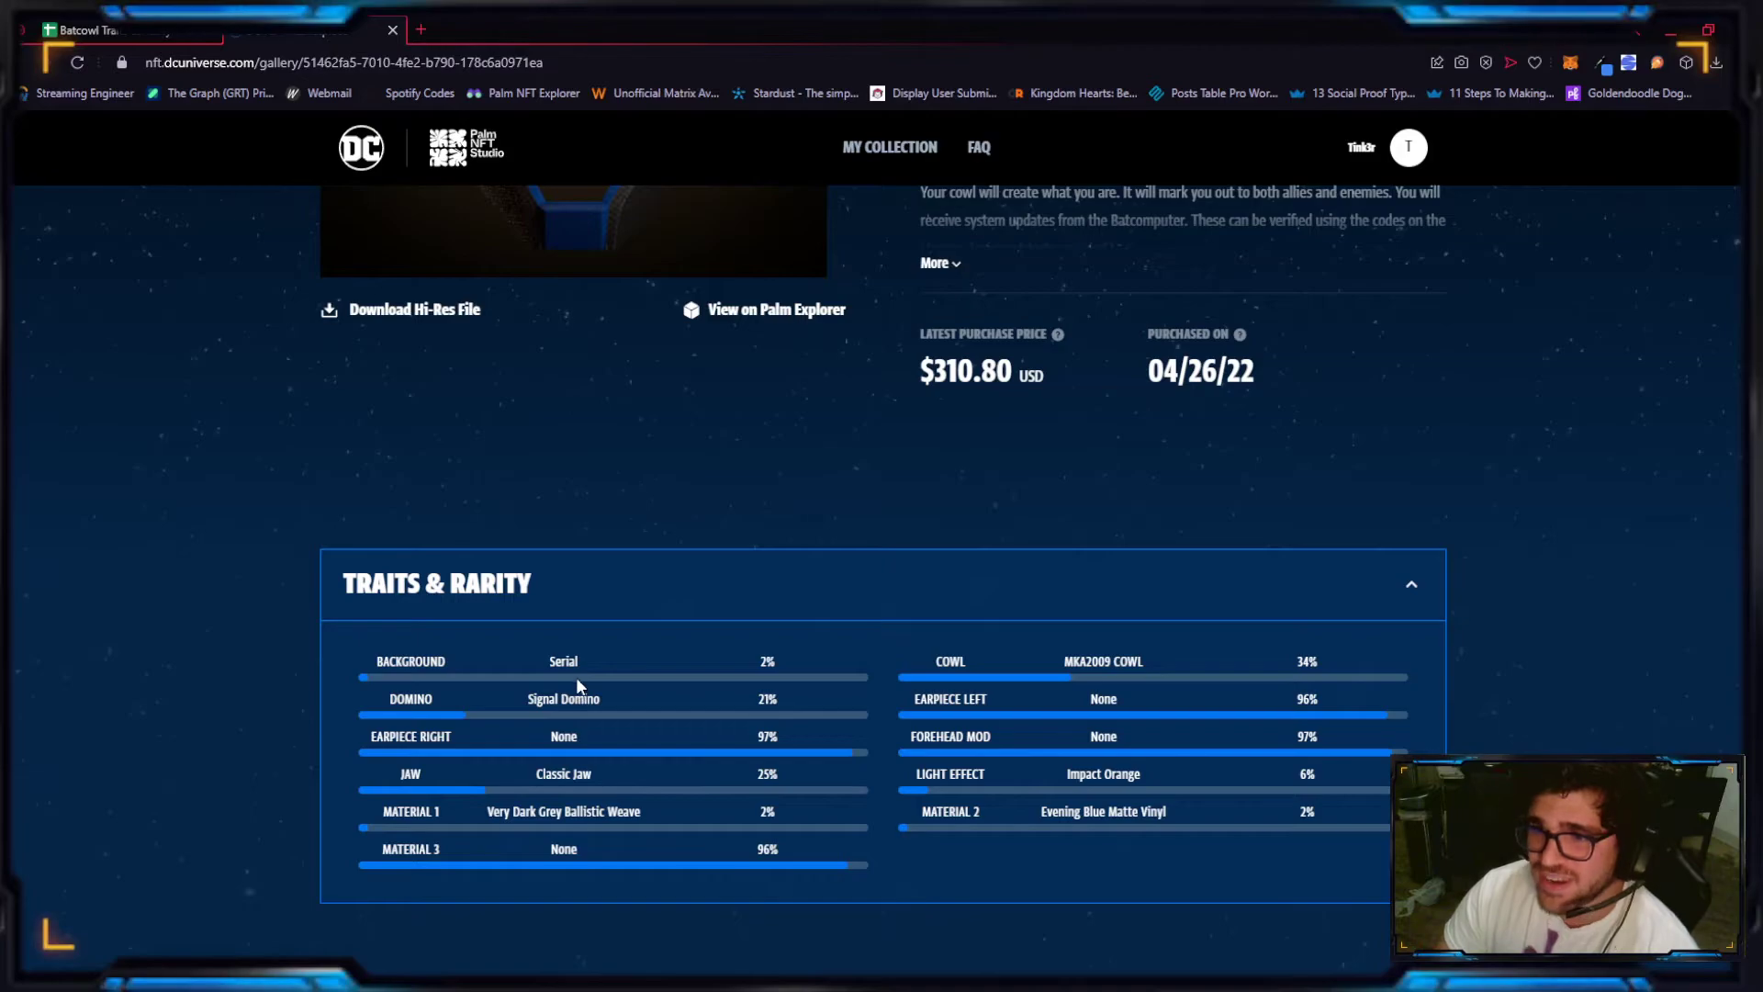
mouse_move(276, 82)
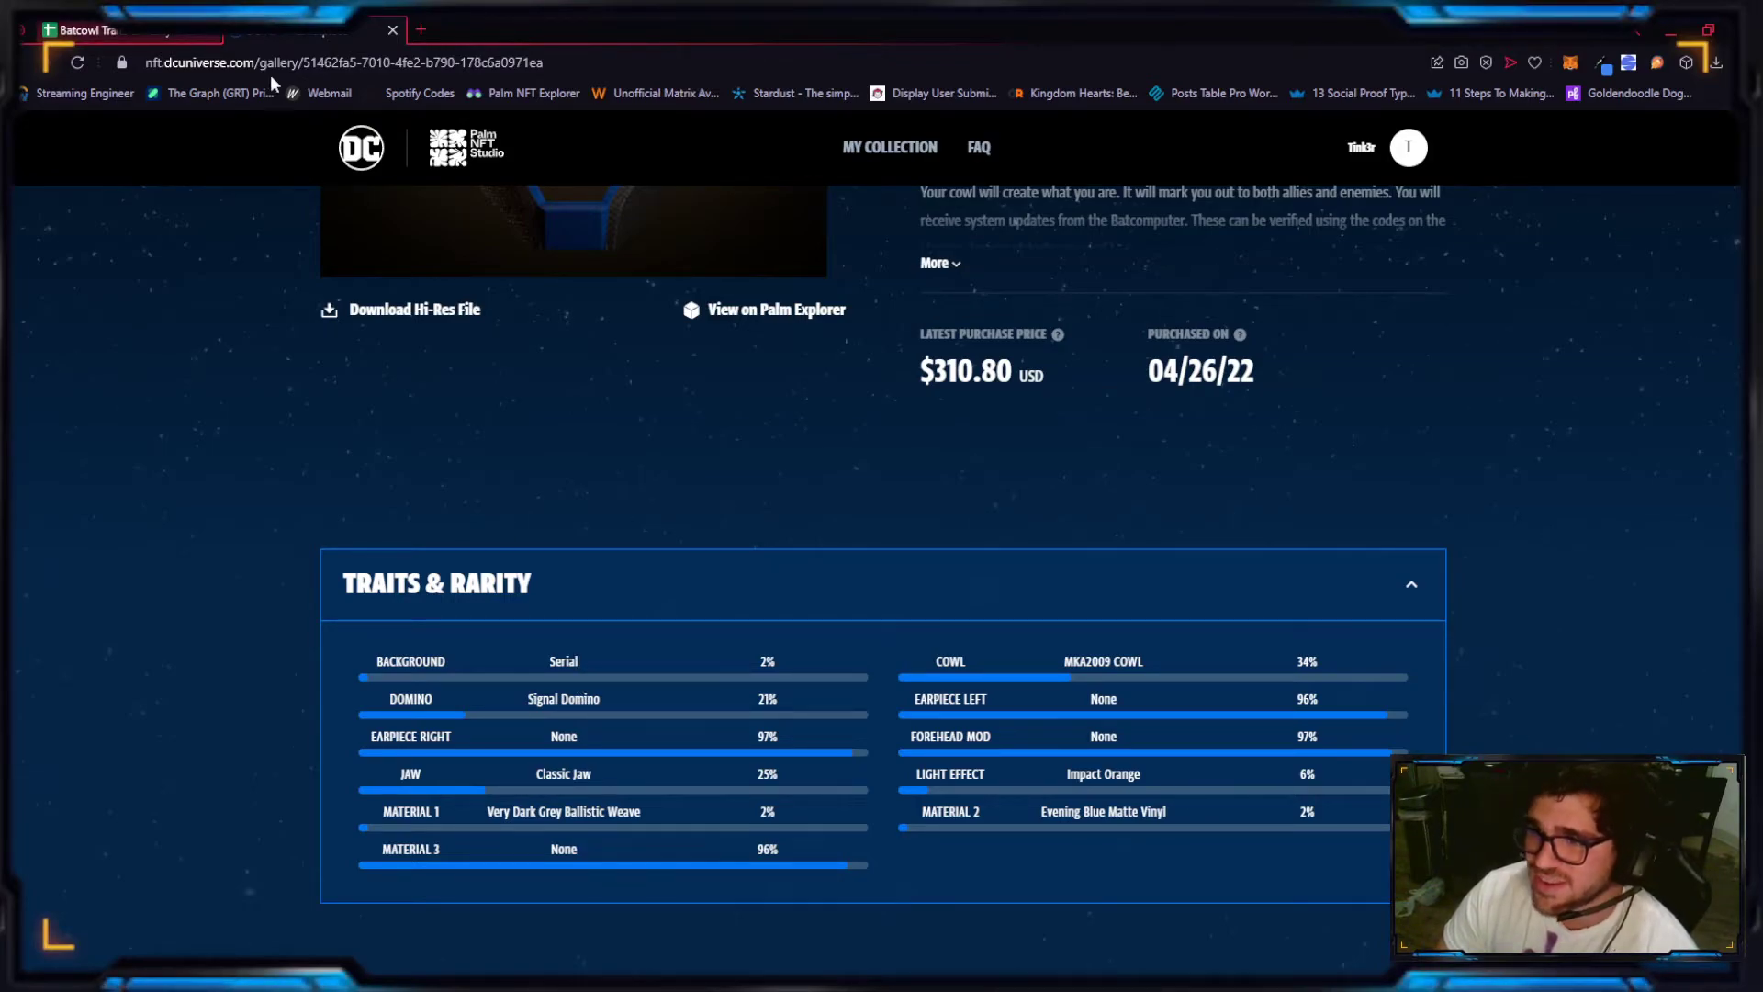
mouse_move(597, 655)
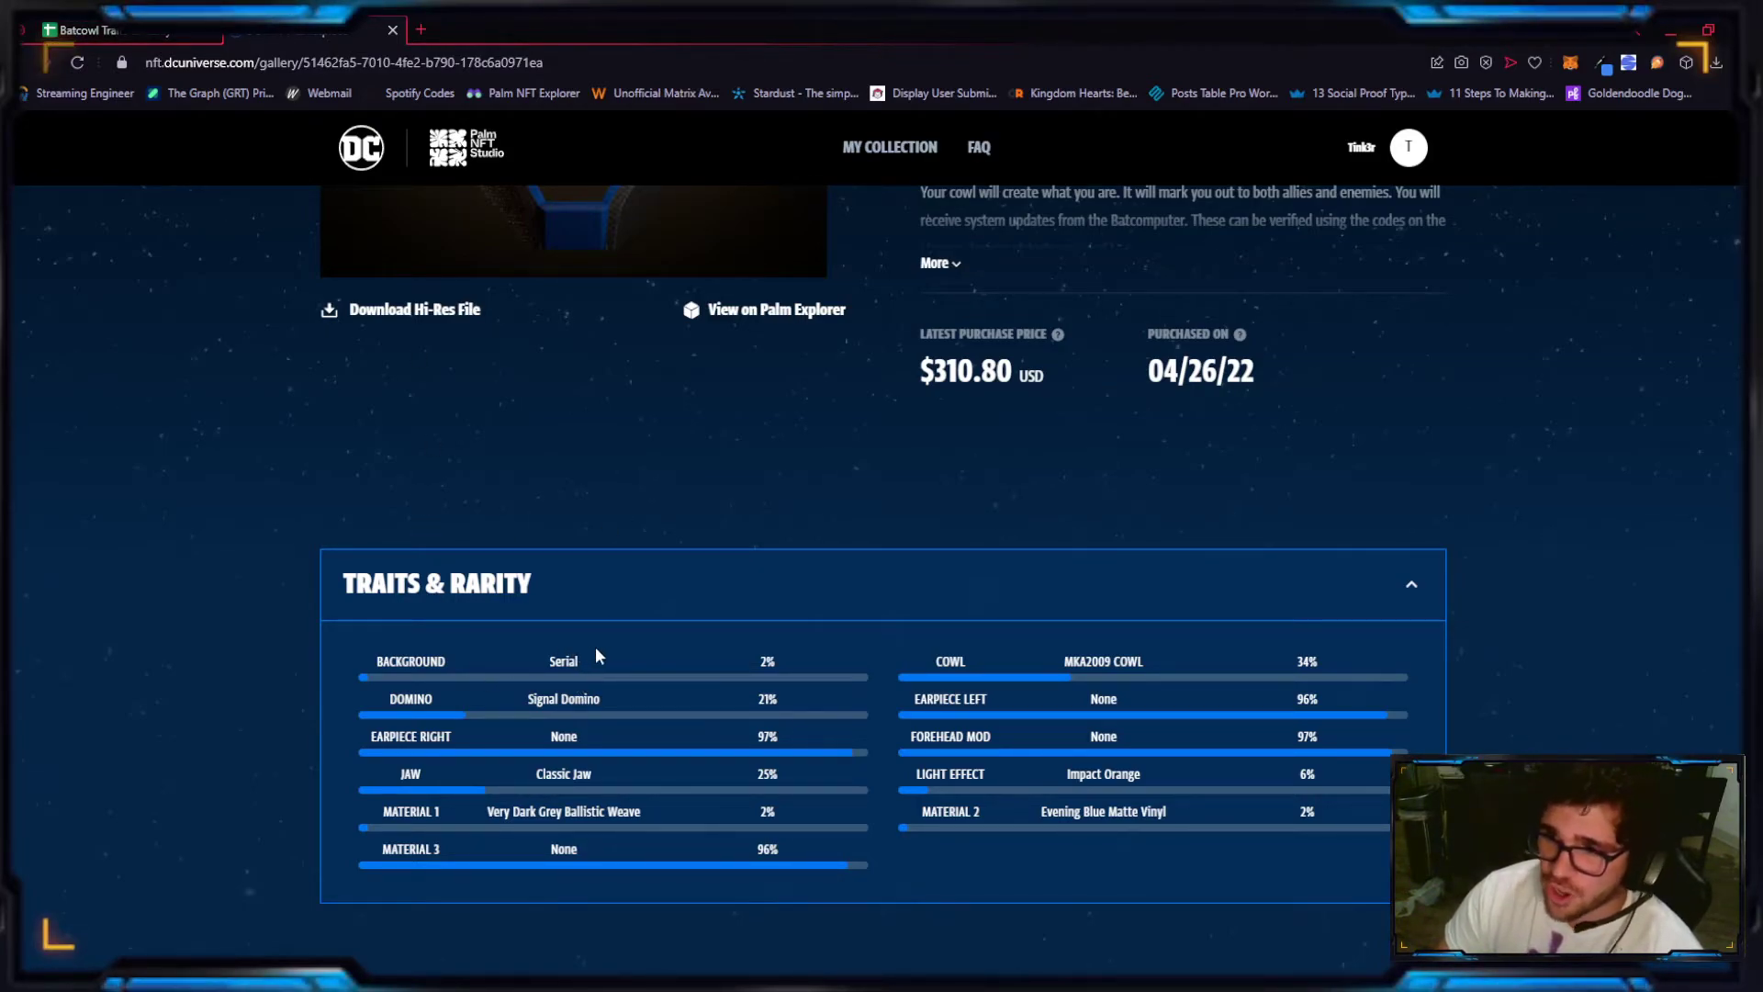
double_click(562, 661)
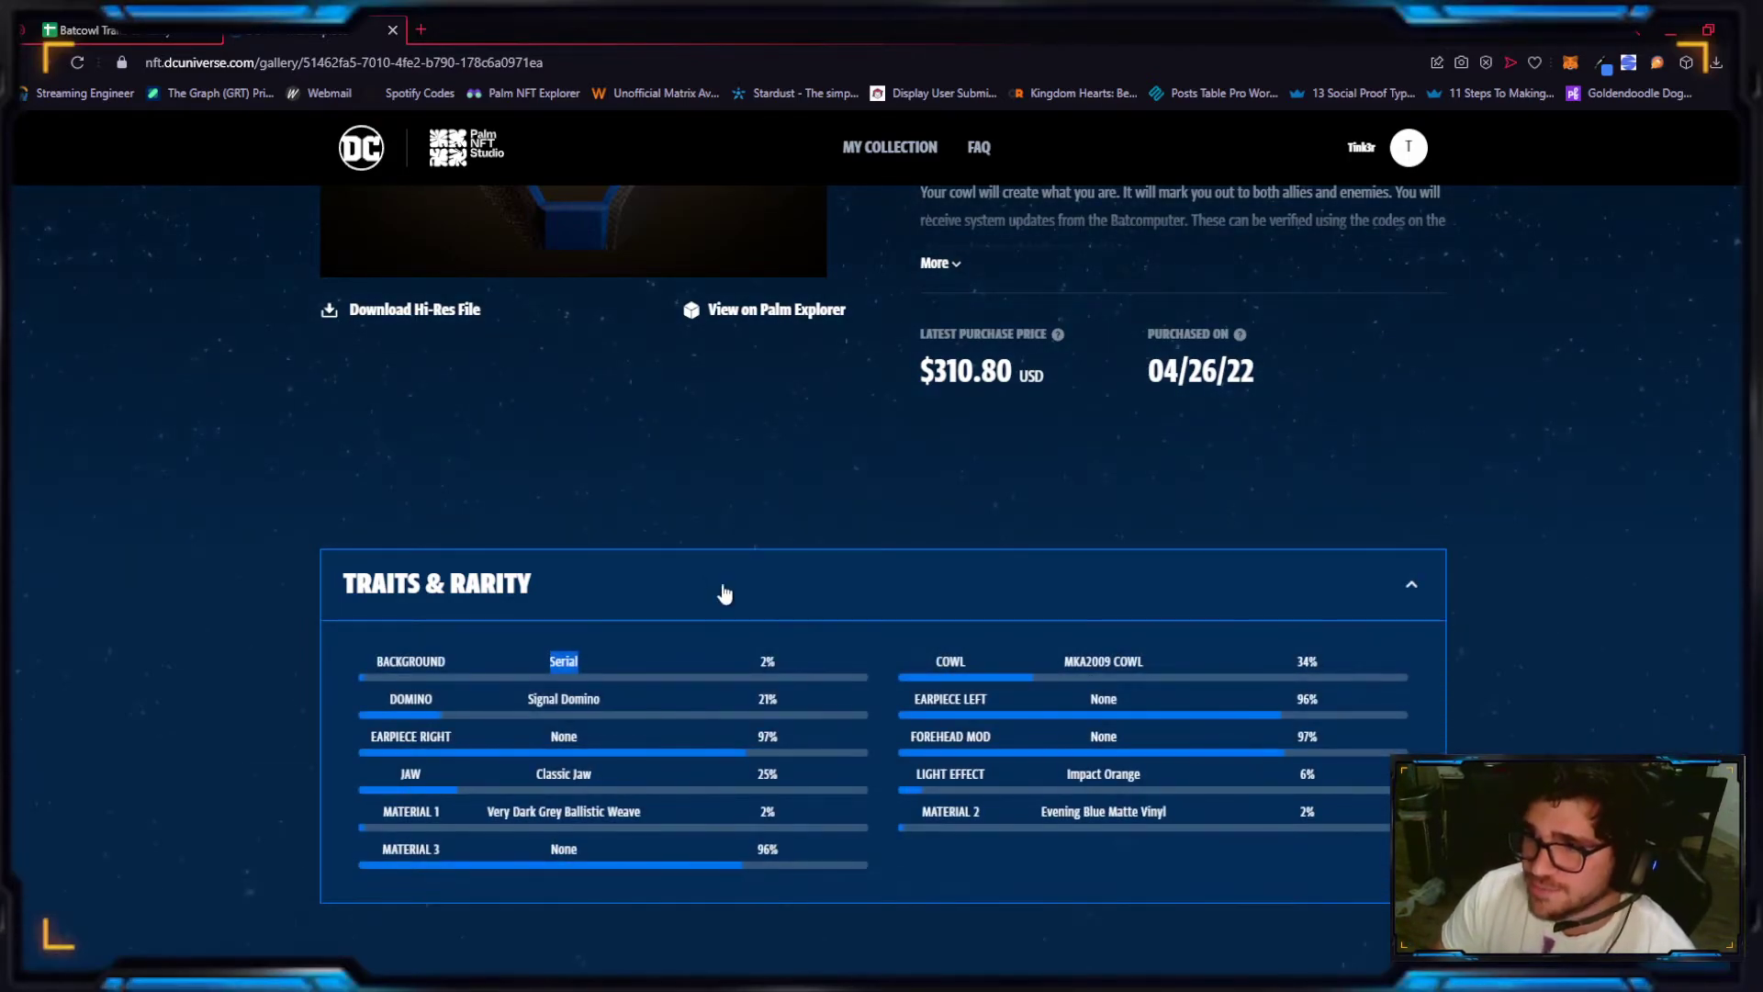
scroll("down", 3)
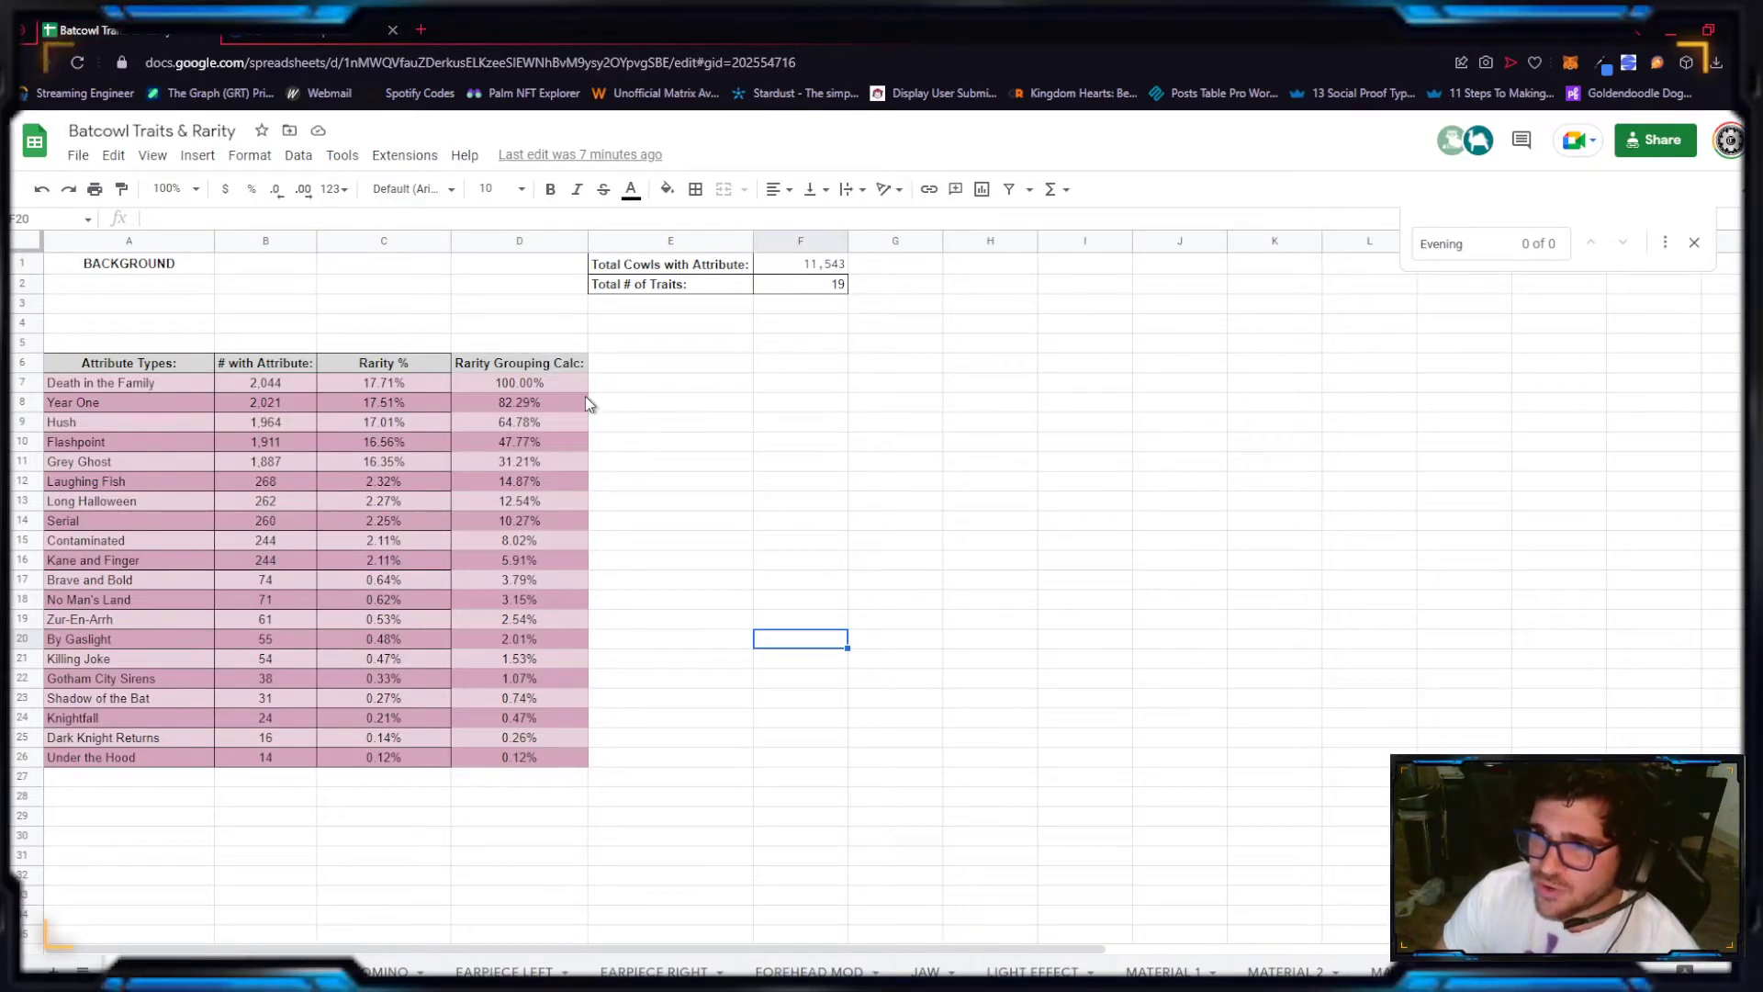
left_click(519, 383)
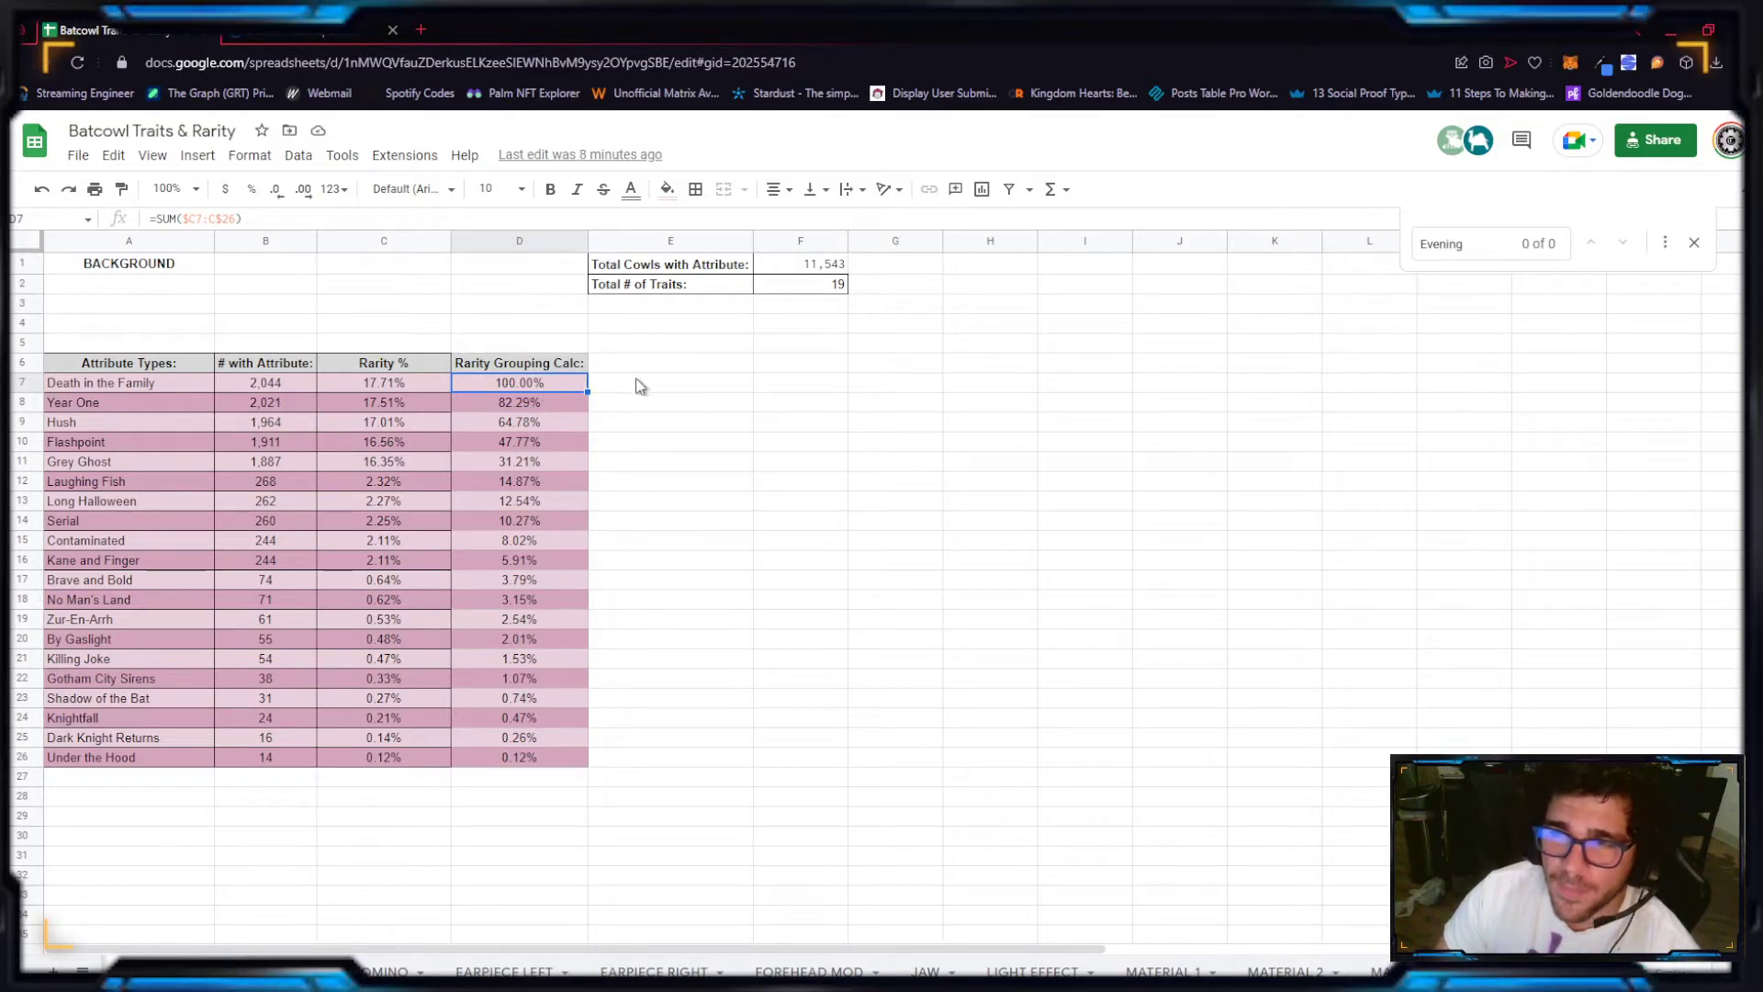
mouse_move(685, 644)
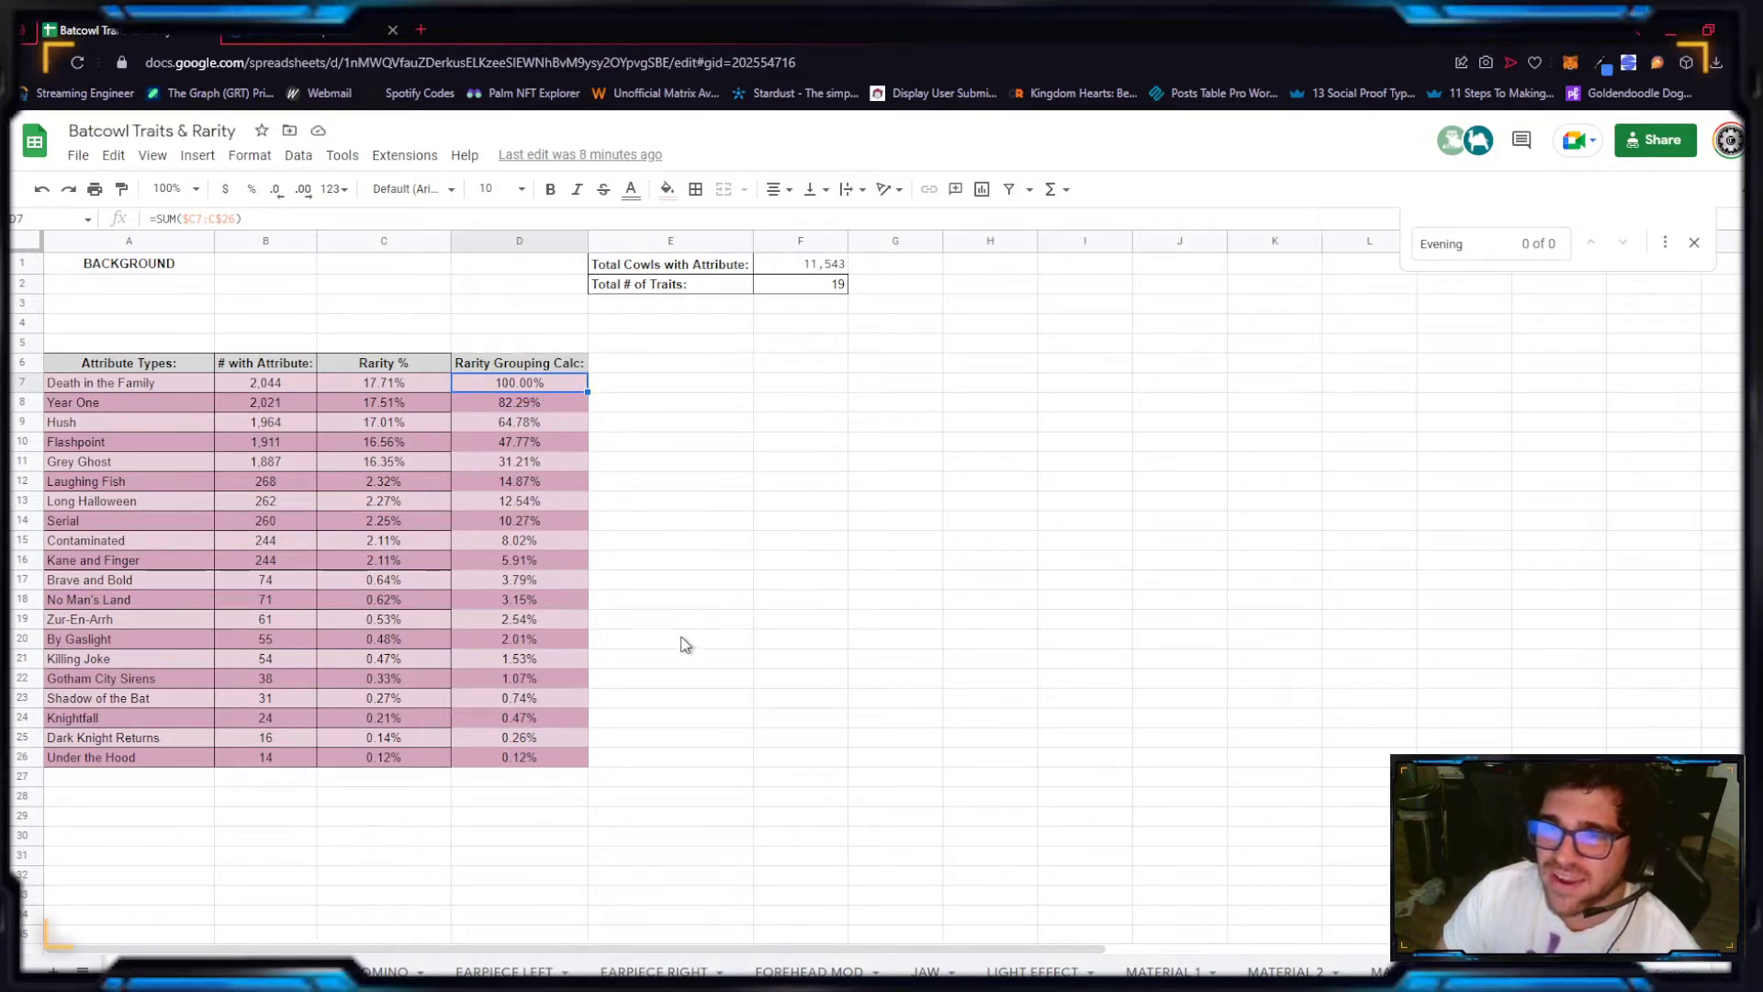
mouse_move(524, 855)
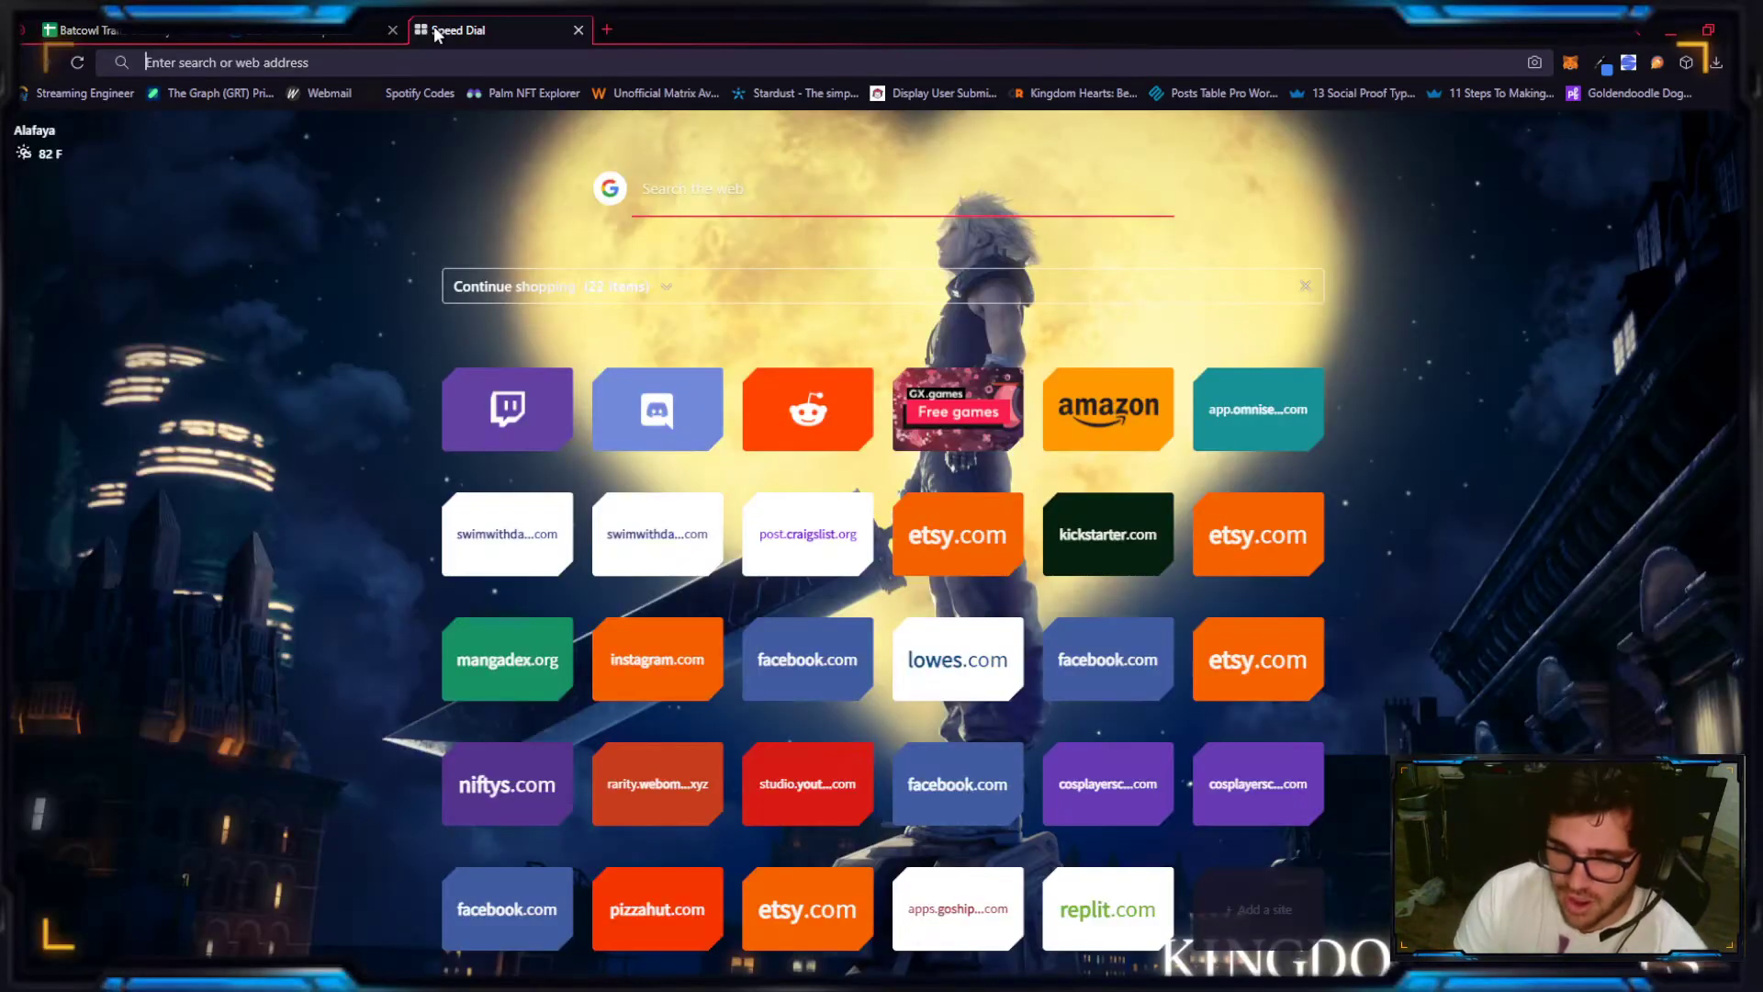
Step: Search 'calculator' in the browser to bring up Google's built-in calculator
type("calculator")
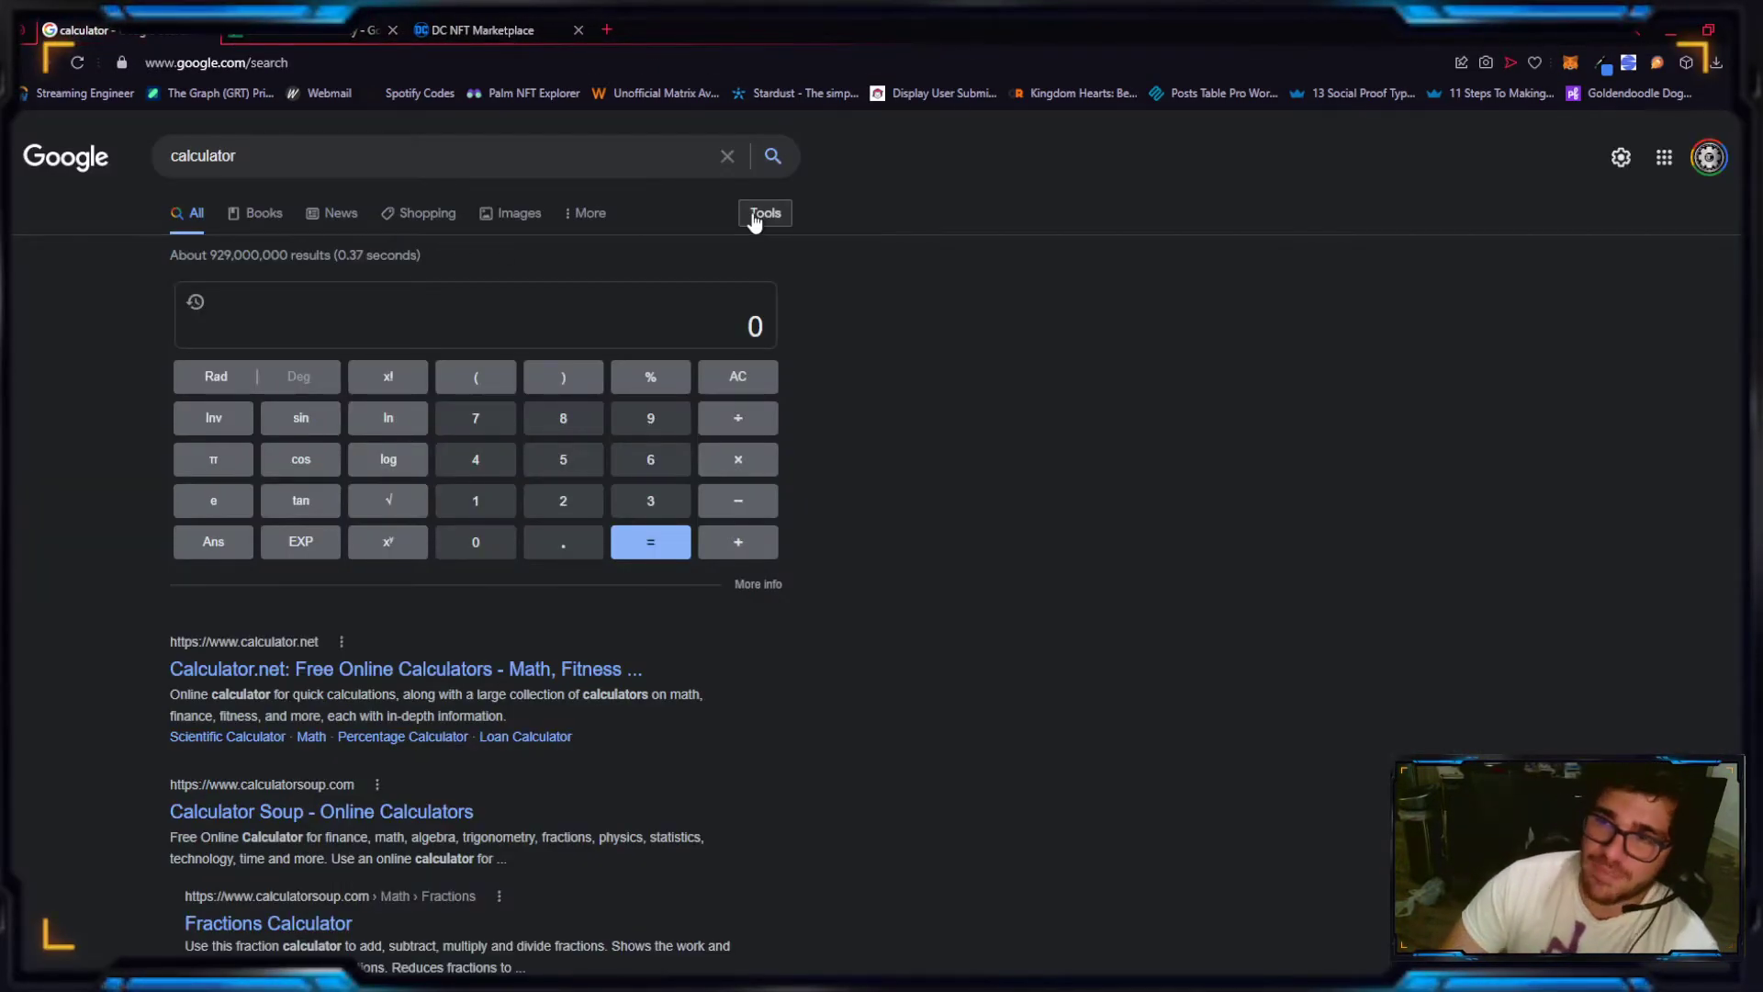
mouse_move(922, 291)
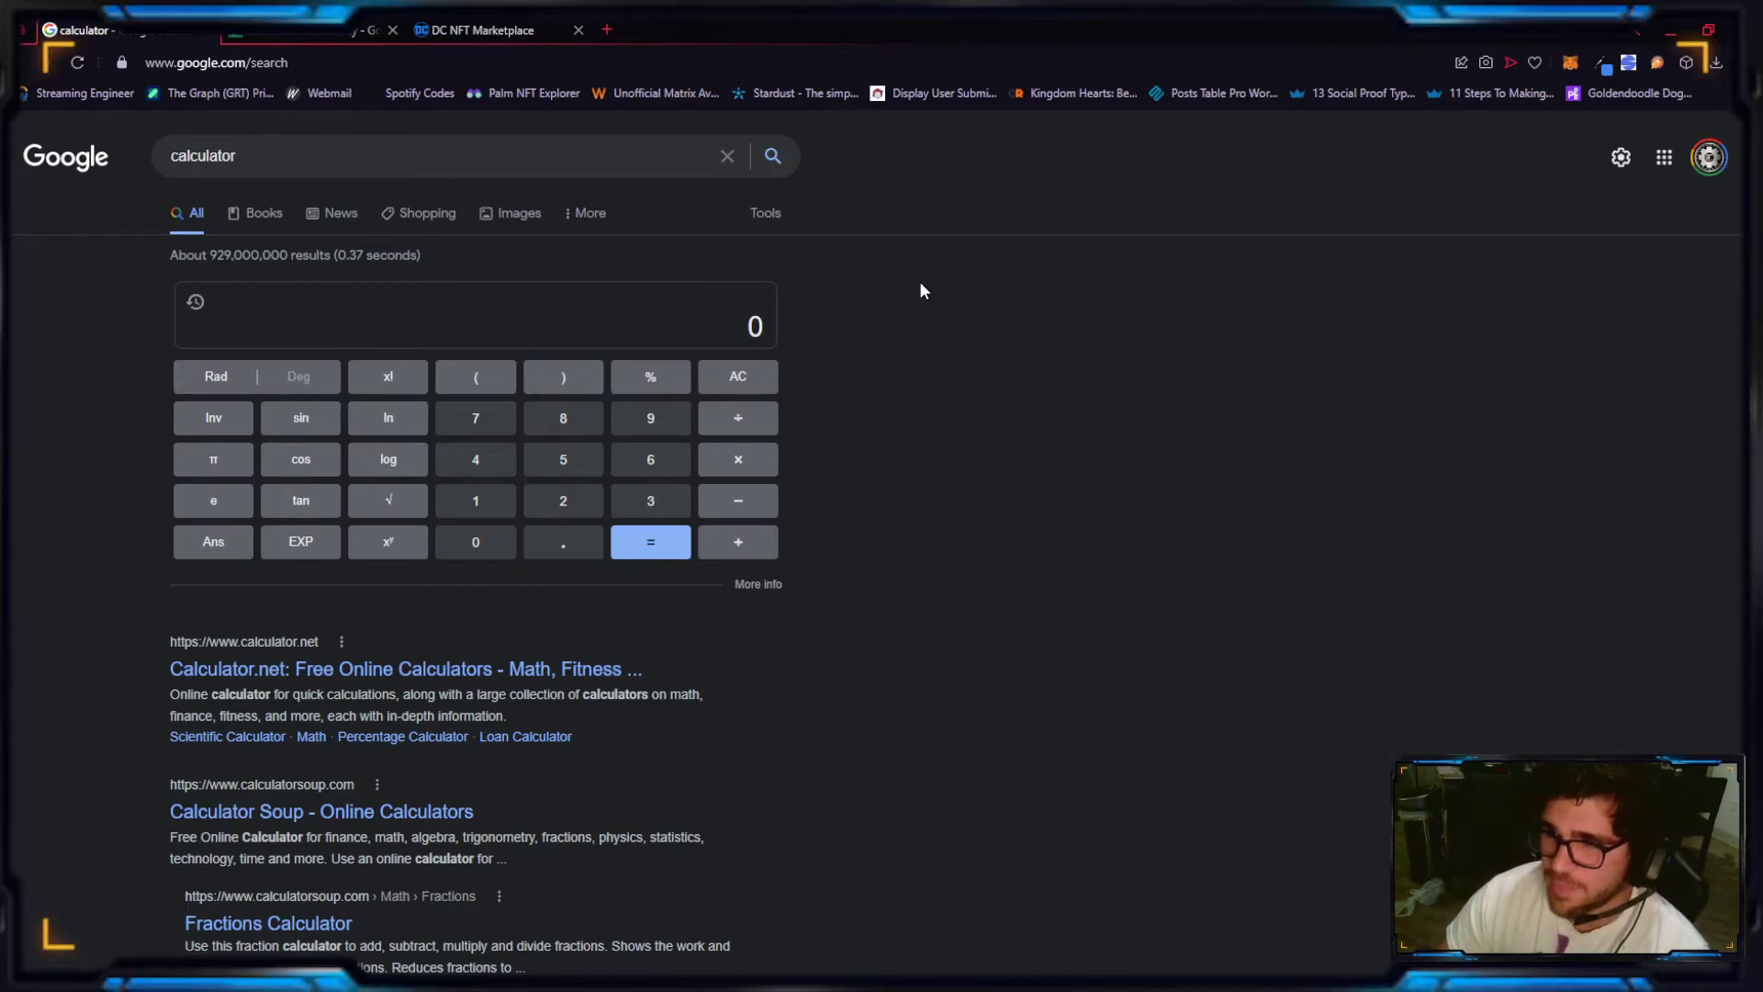
mouse_move(899, 286)
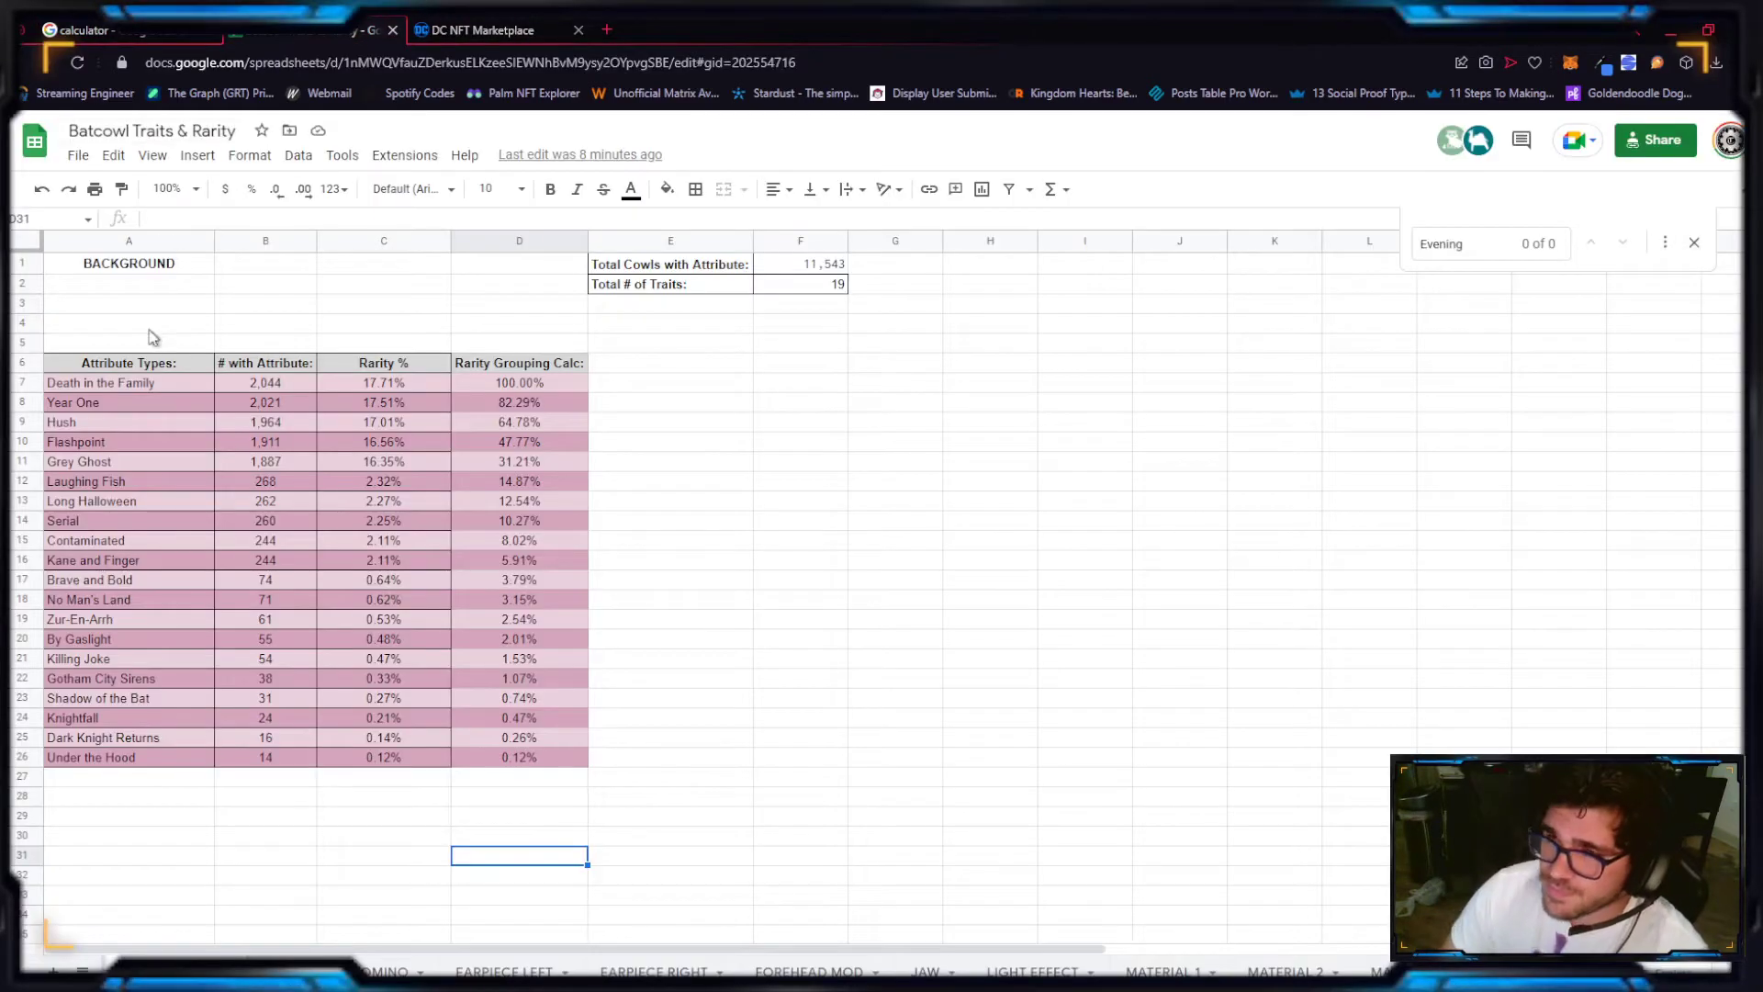
Step: Find the Serial background row (260 cowls, 10.27%) and enter .1027 in the calculator
left_click(477, 30)
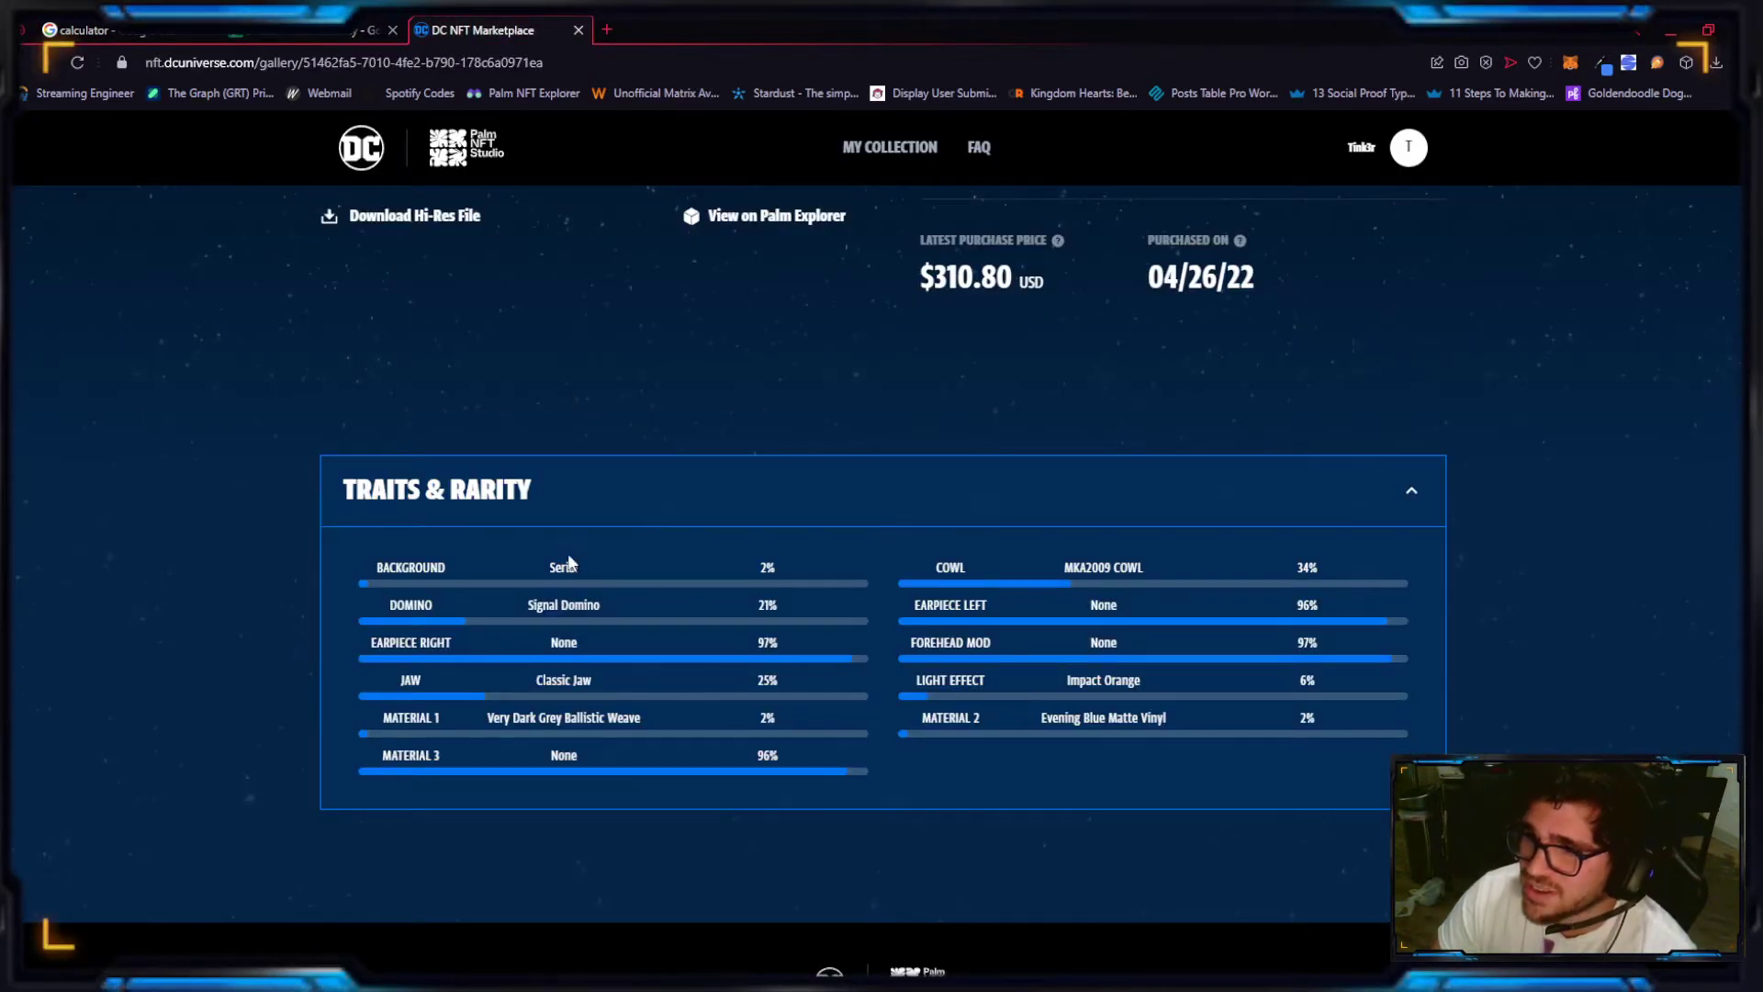
left_click(248, 30)
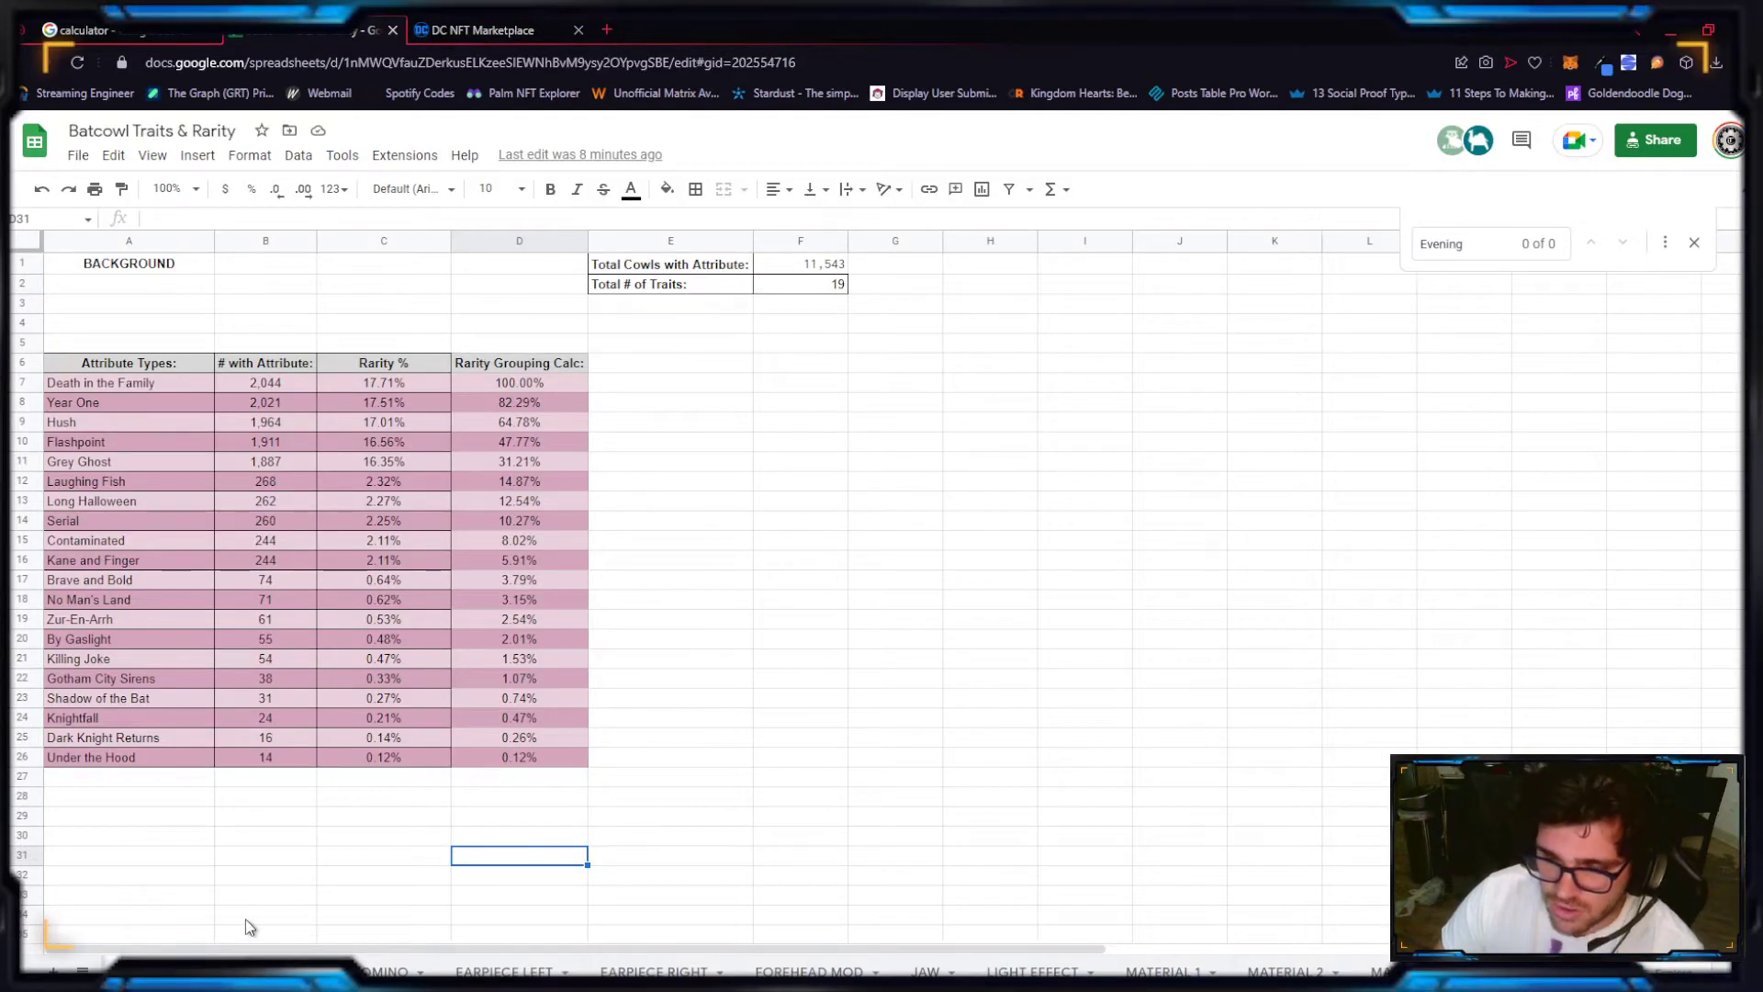
type("serial")
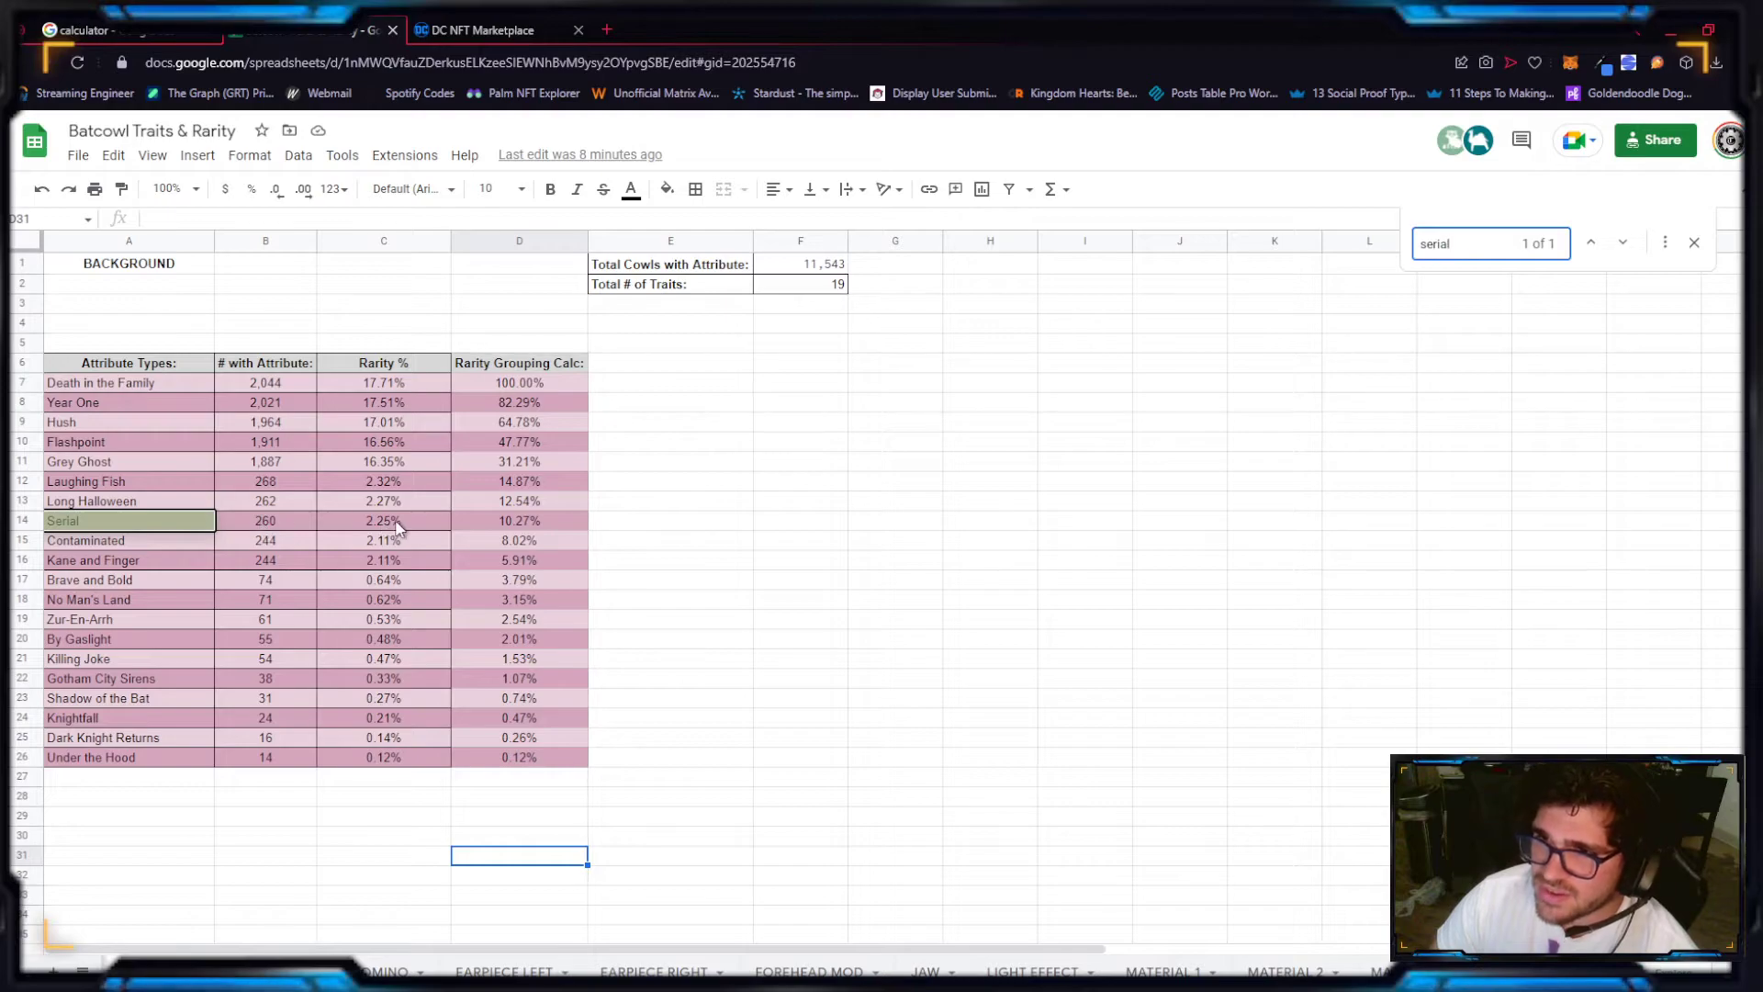
left_click(82, 30)
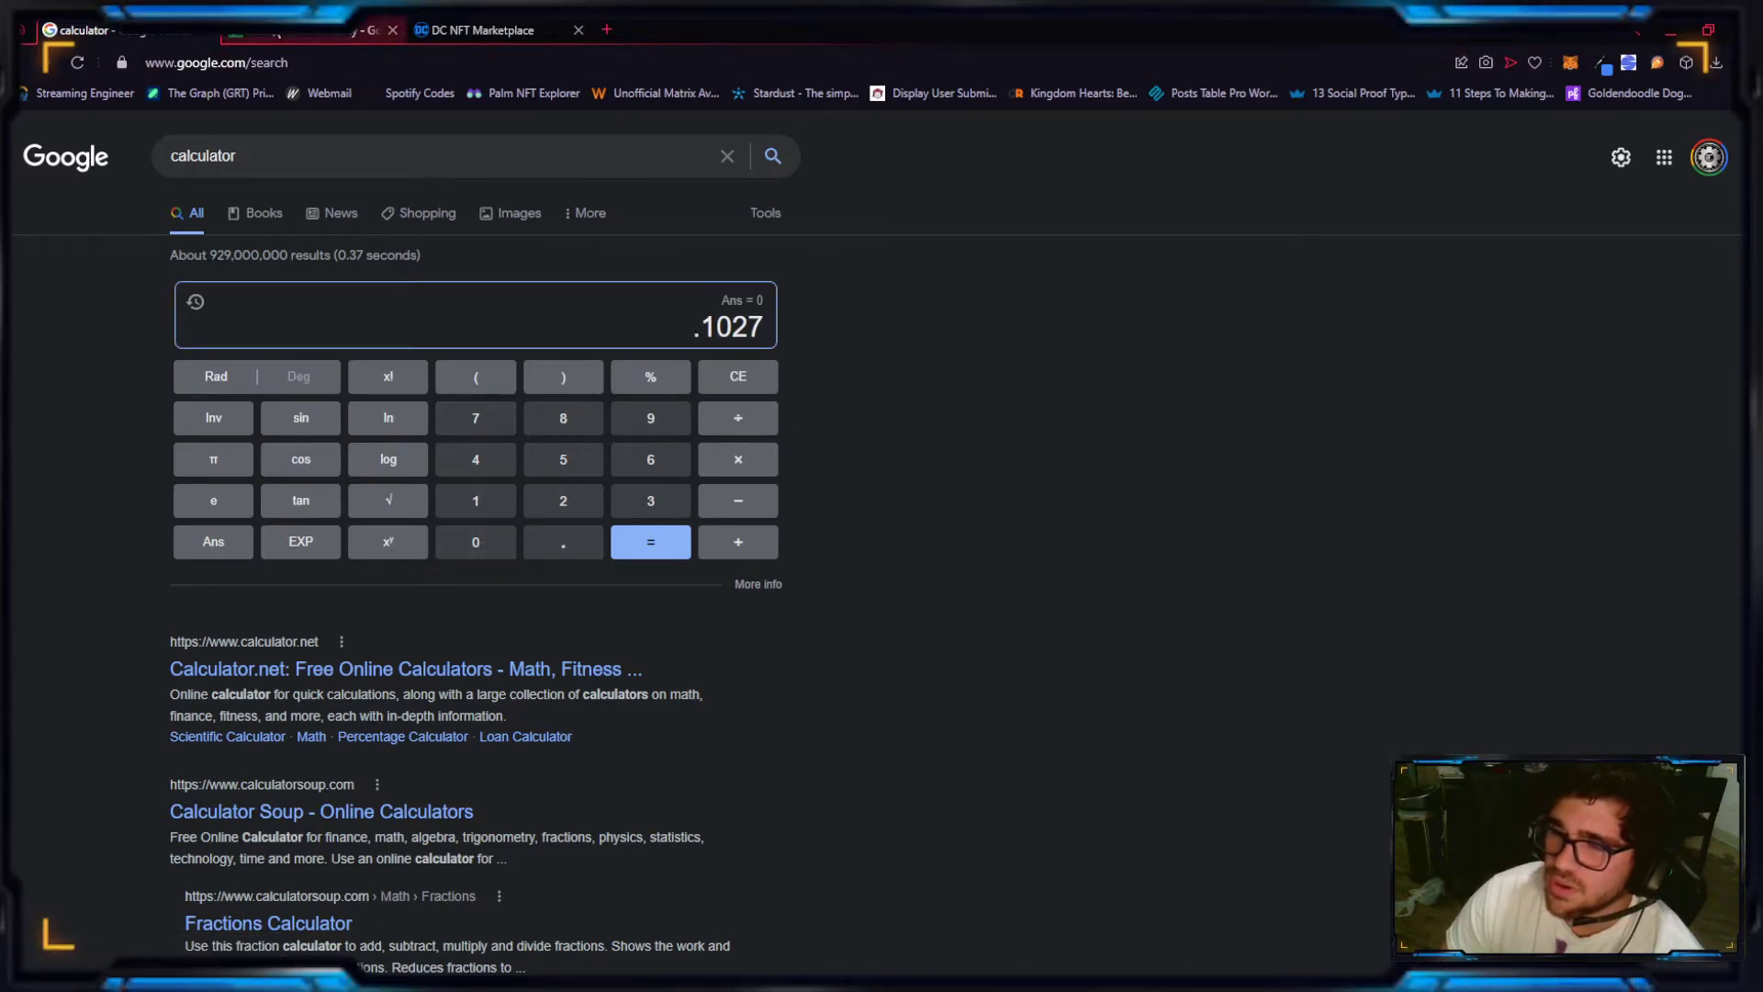
left_click(479, 30)
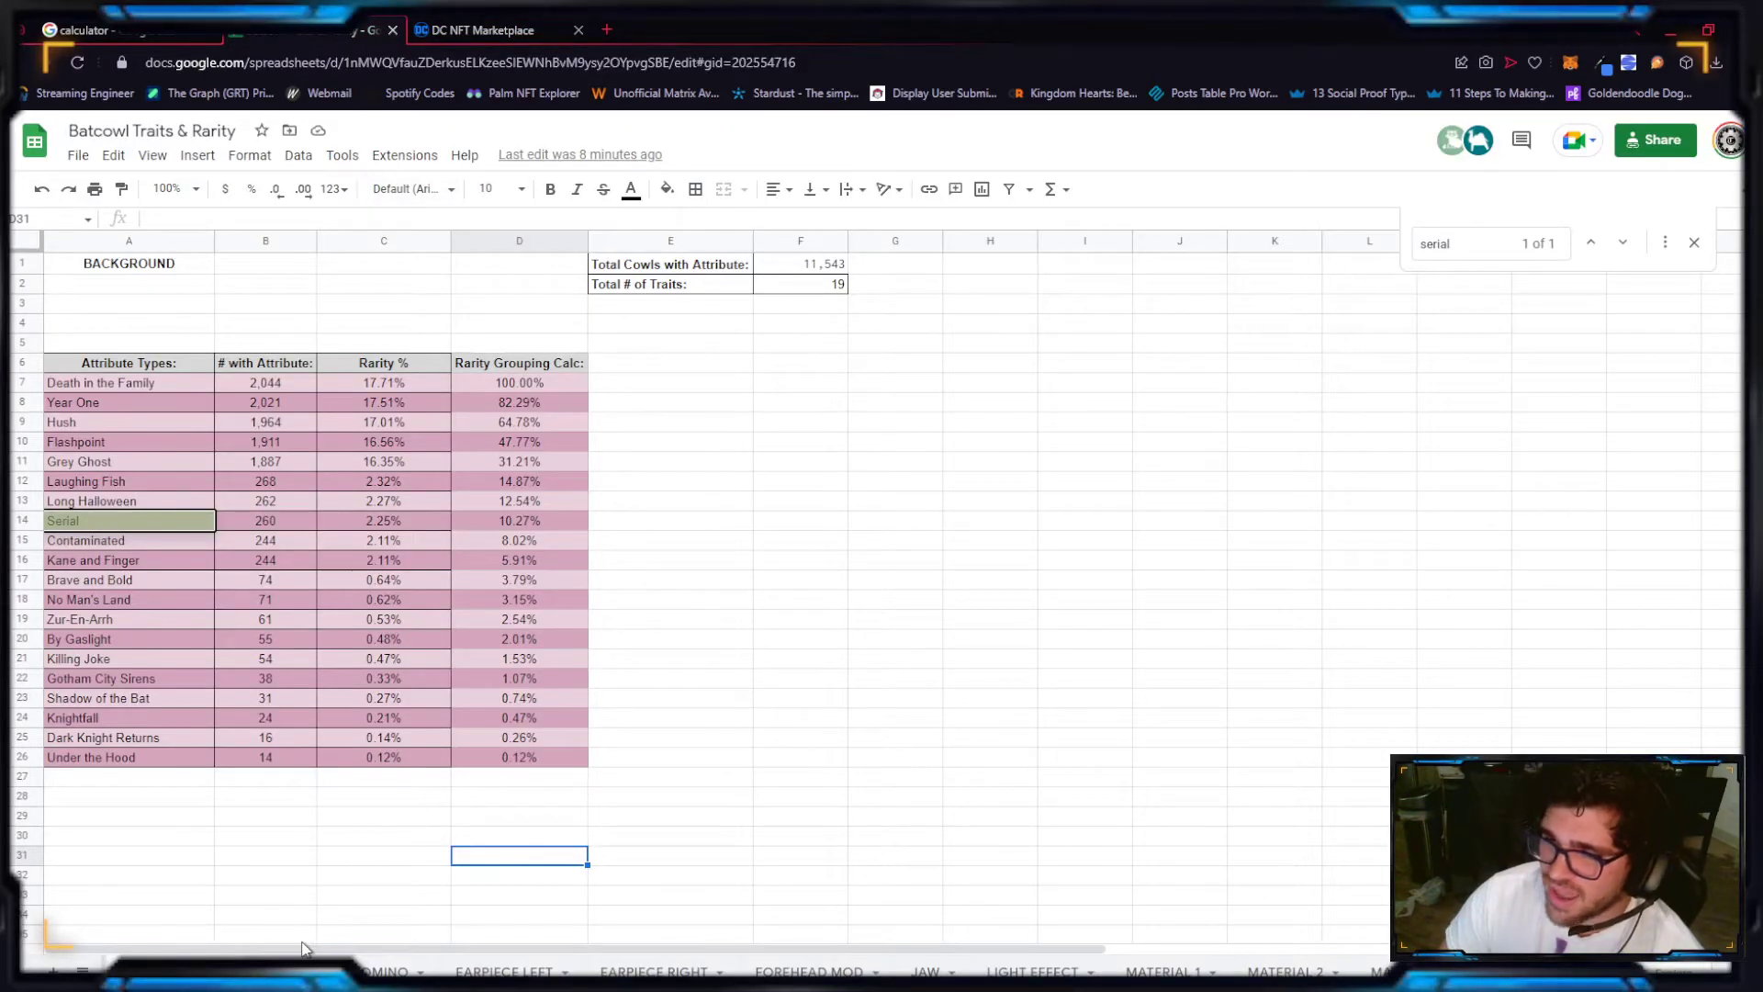
Step: Look up the COWL, DOMINO and EARPIECE LEFT grouping scores and add them to the calculator
left_click(82, 30)
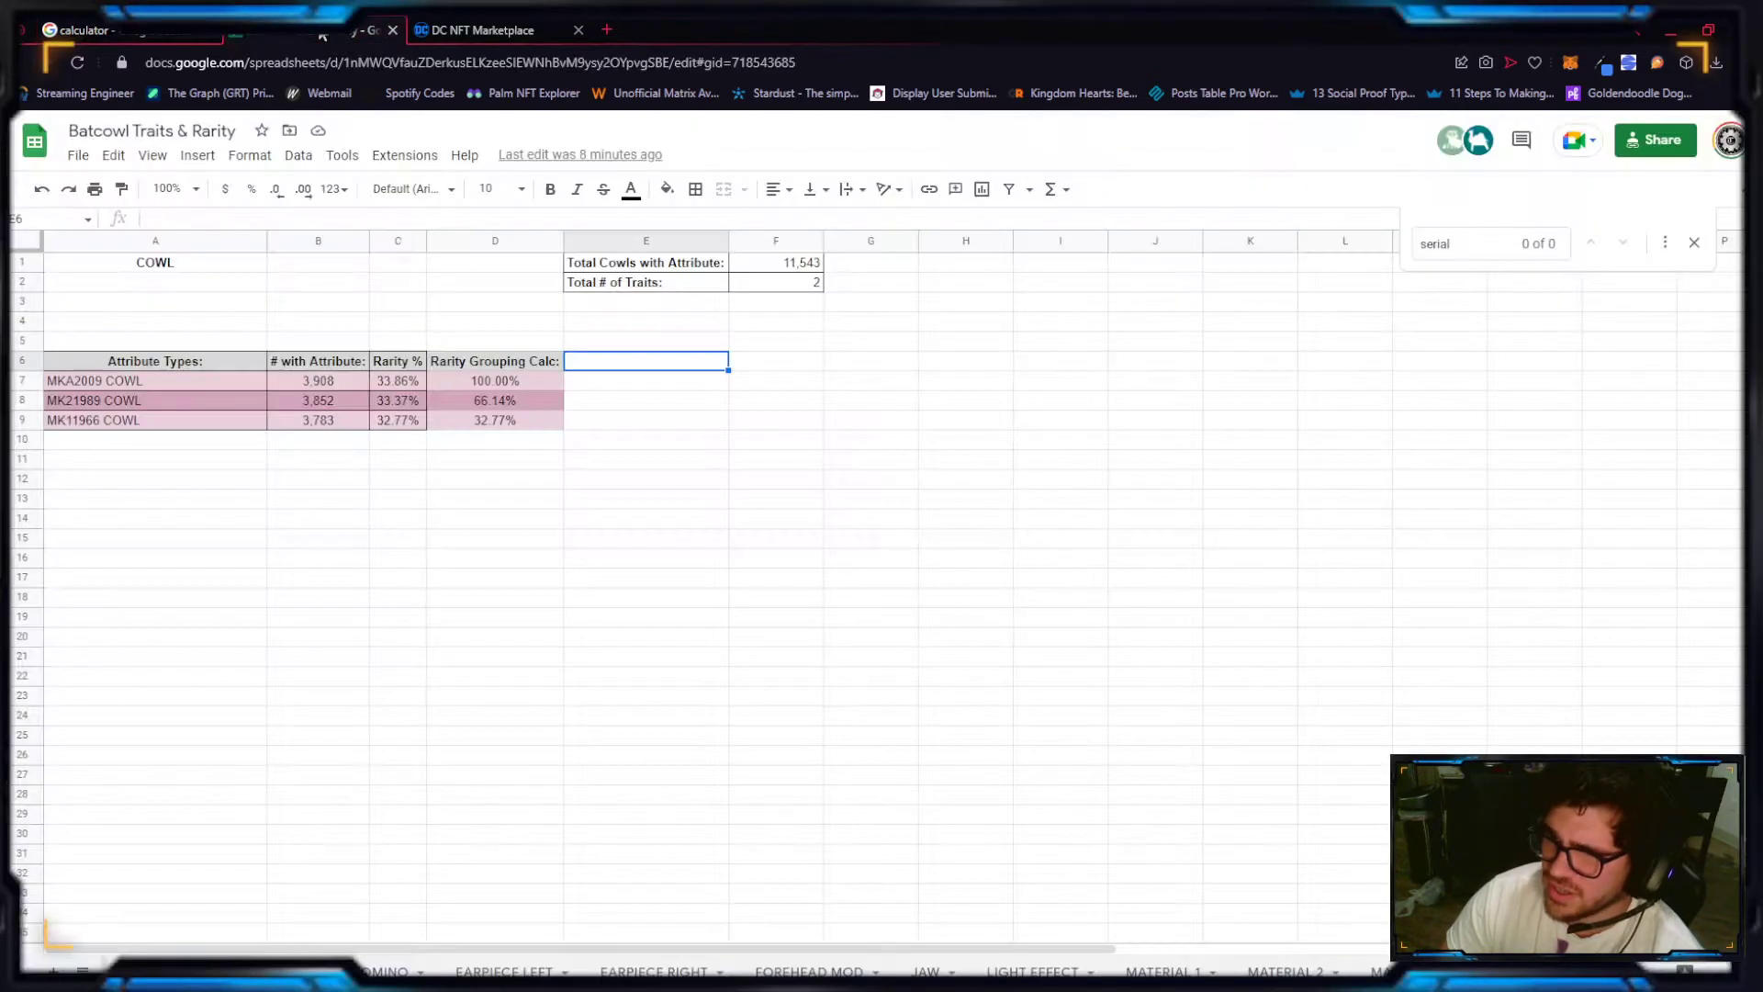
left_click(88, 30)
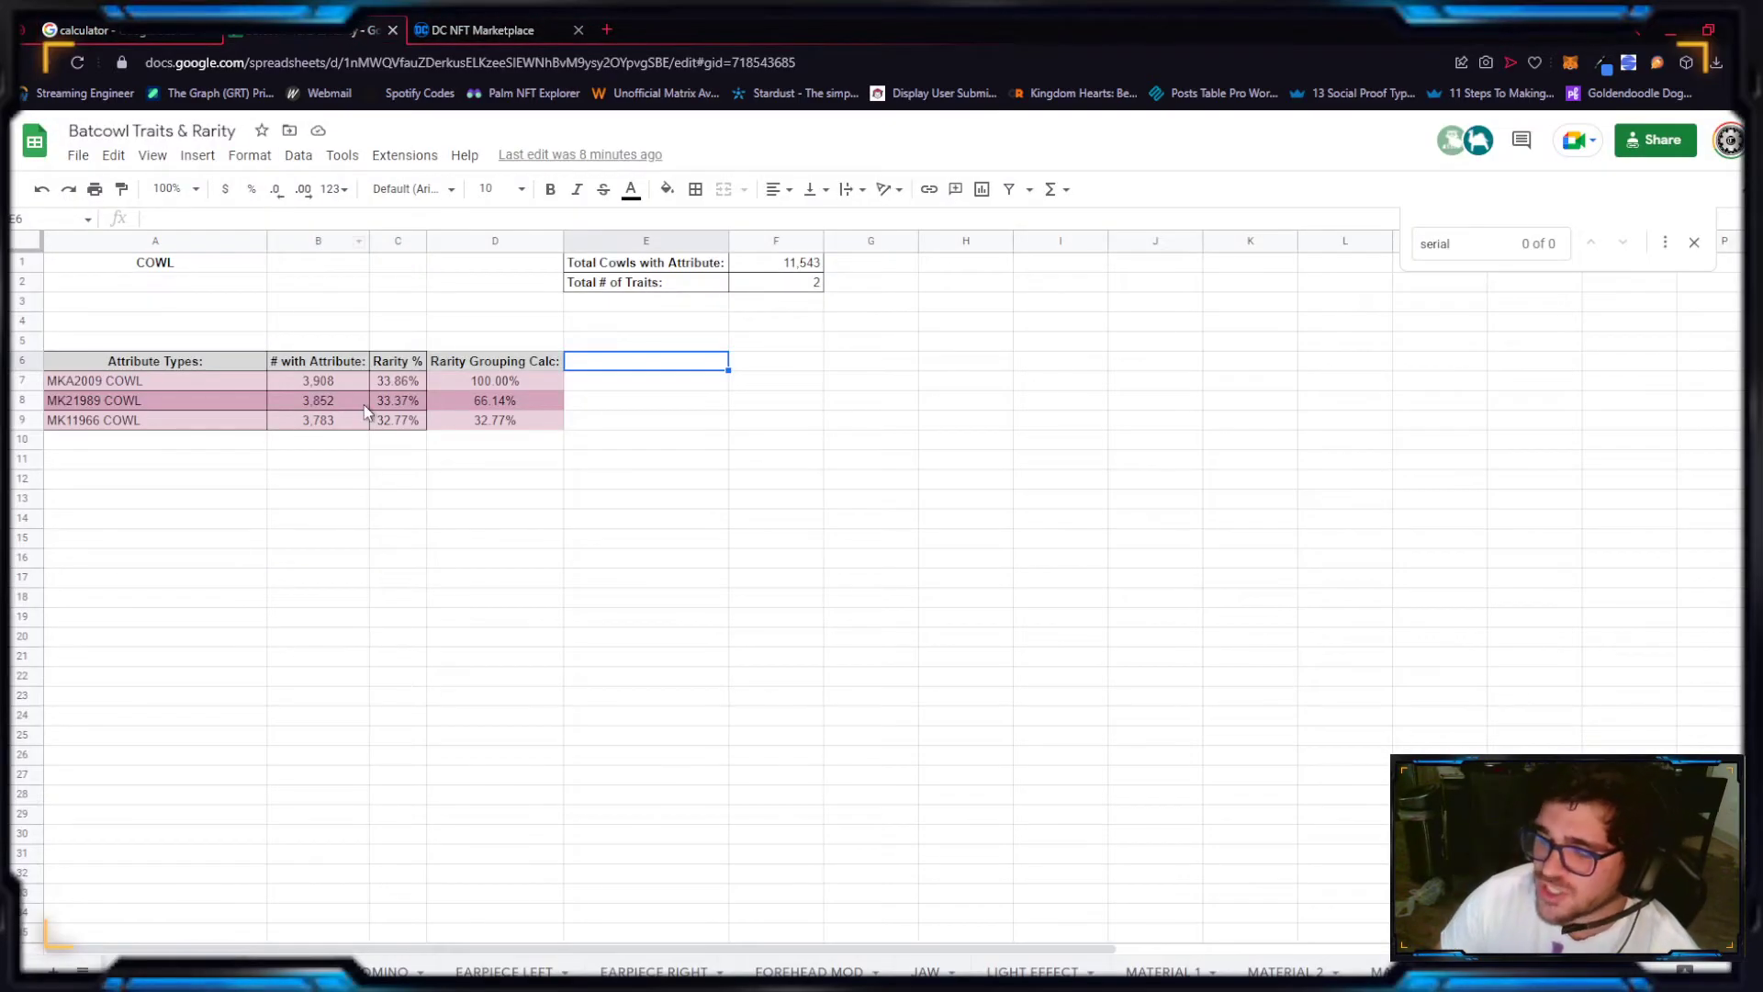
mouse_move(389, 969)
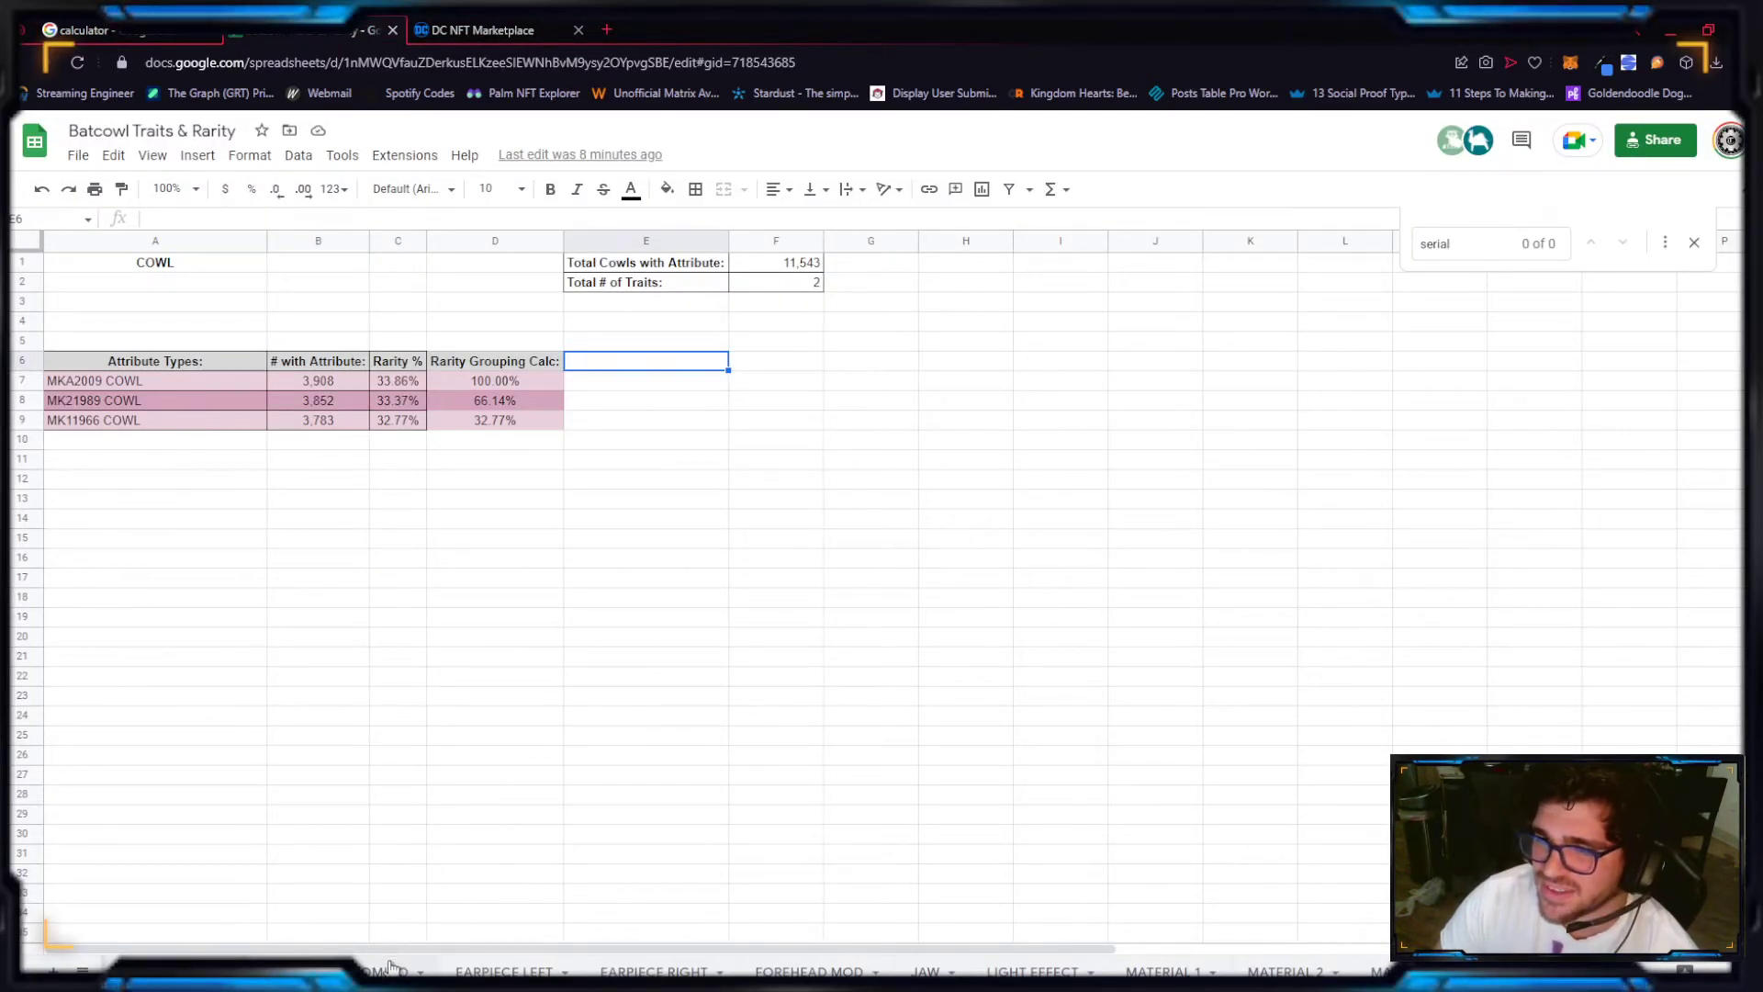
left_click(382, 971)
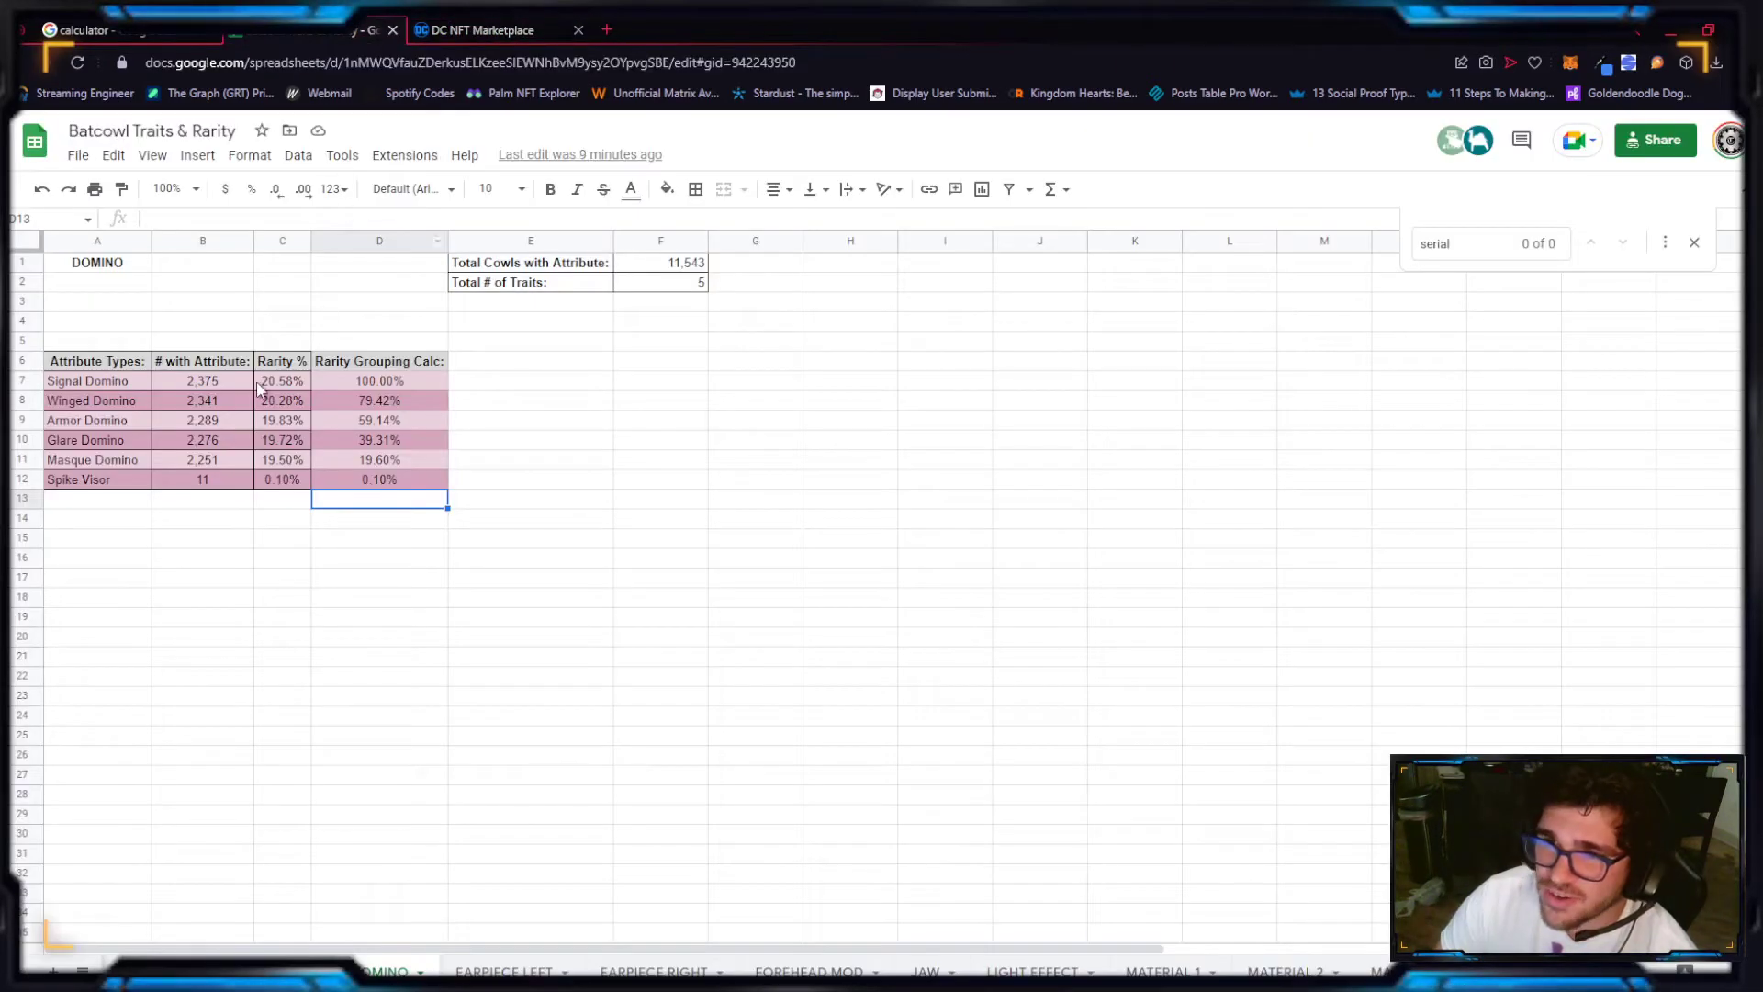
mouse_move(218, 71)
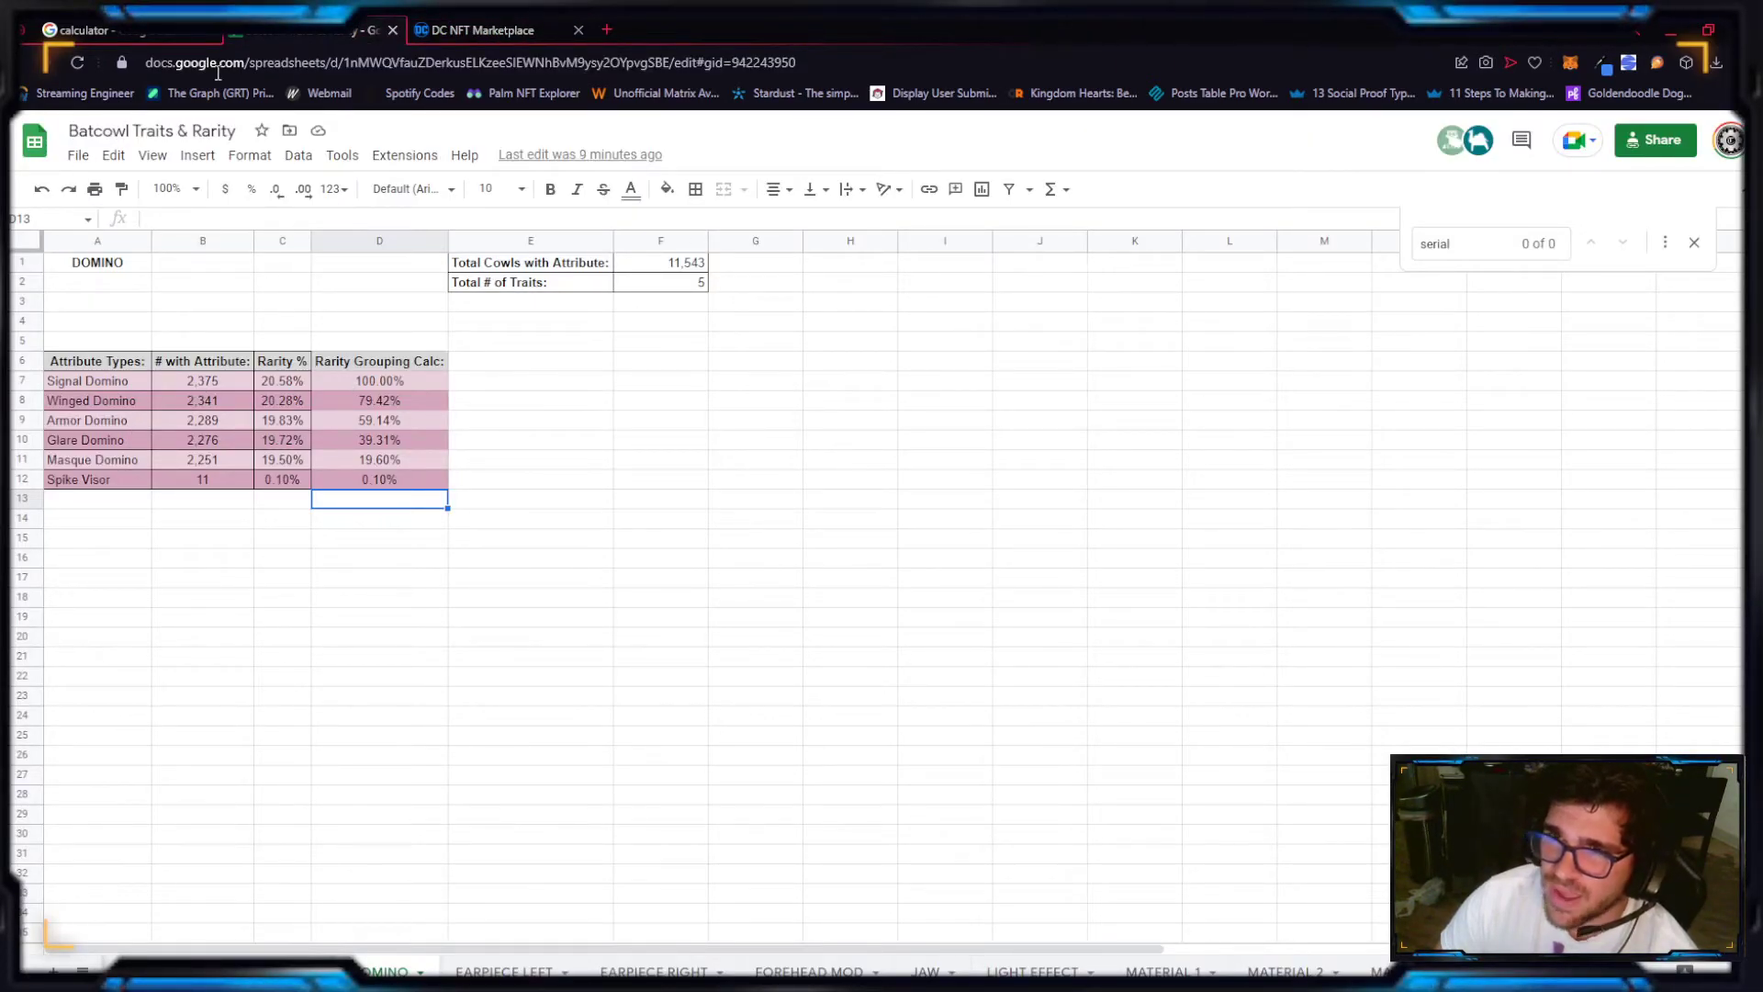
left_click(92, 30)
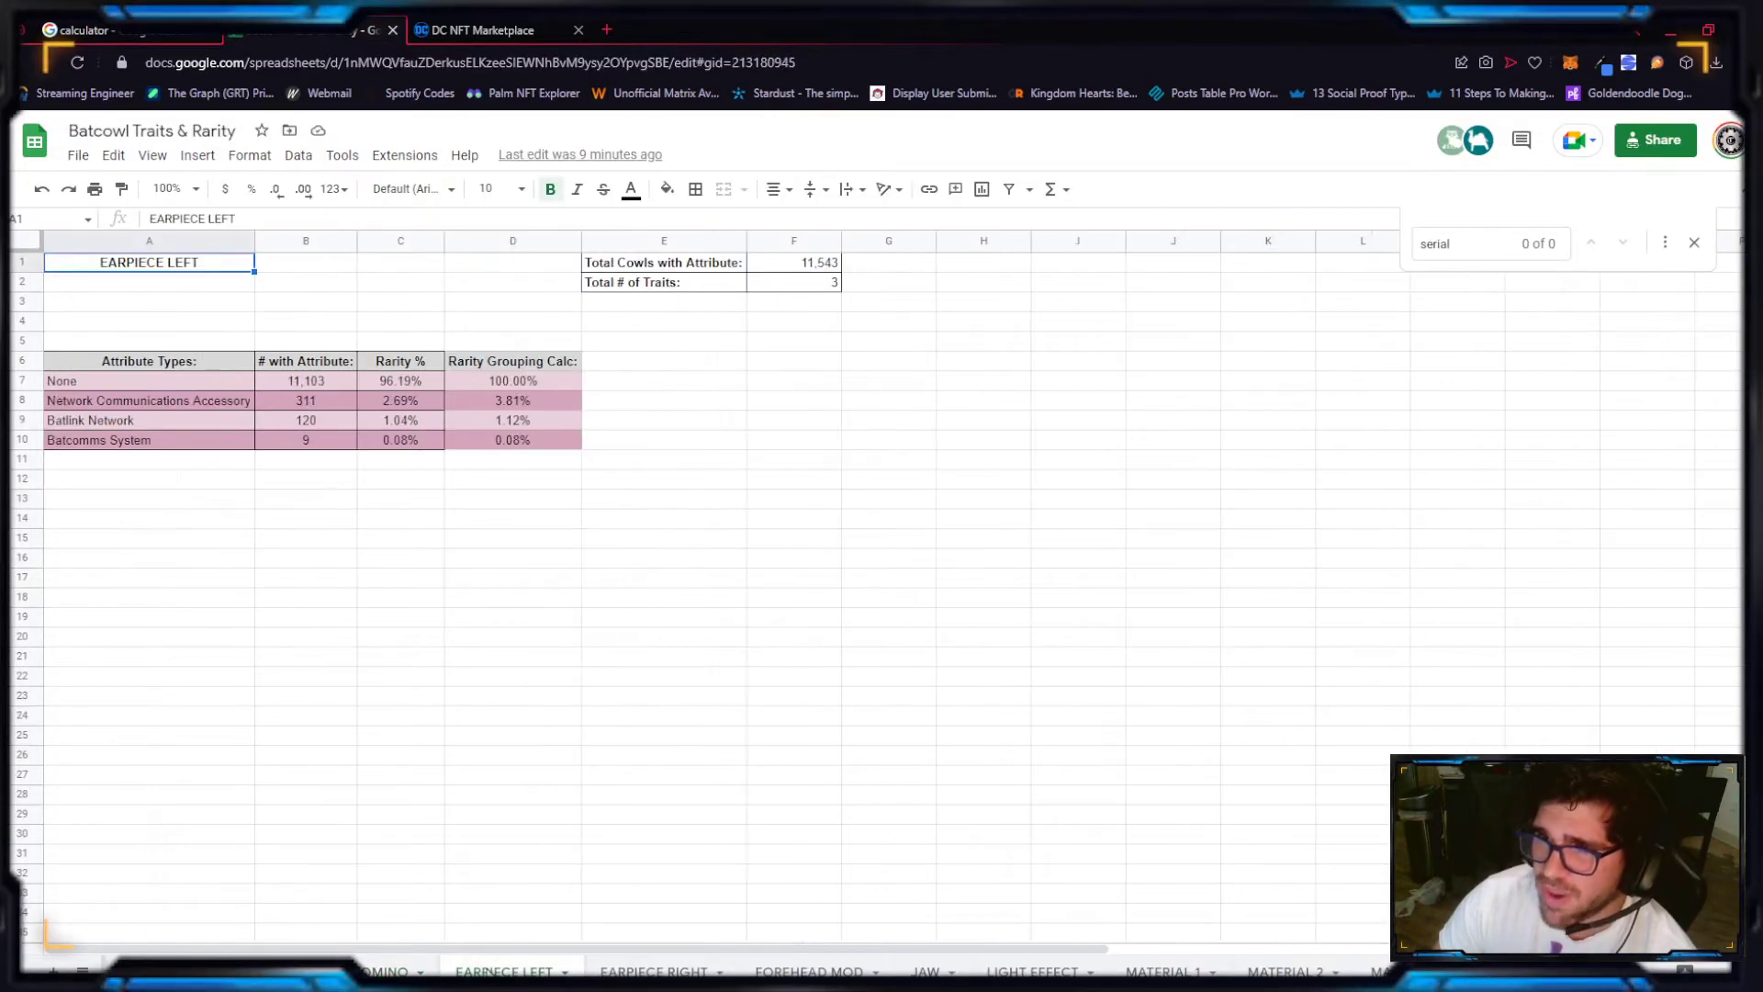
left_click(479, 31)
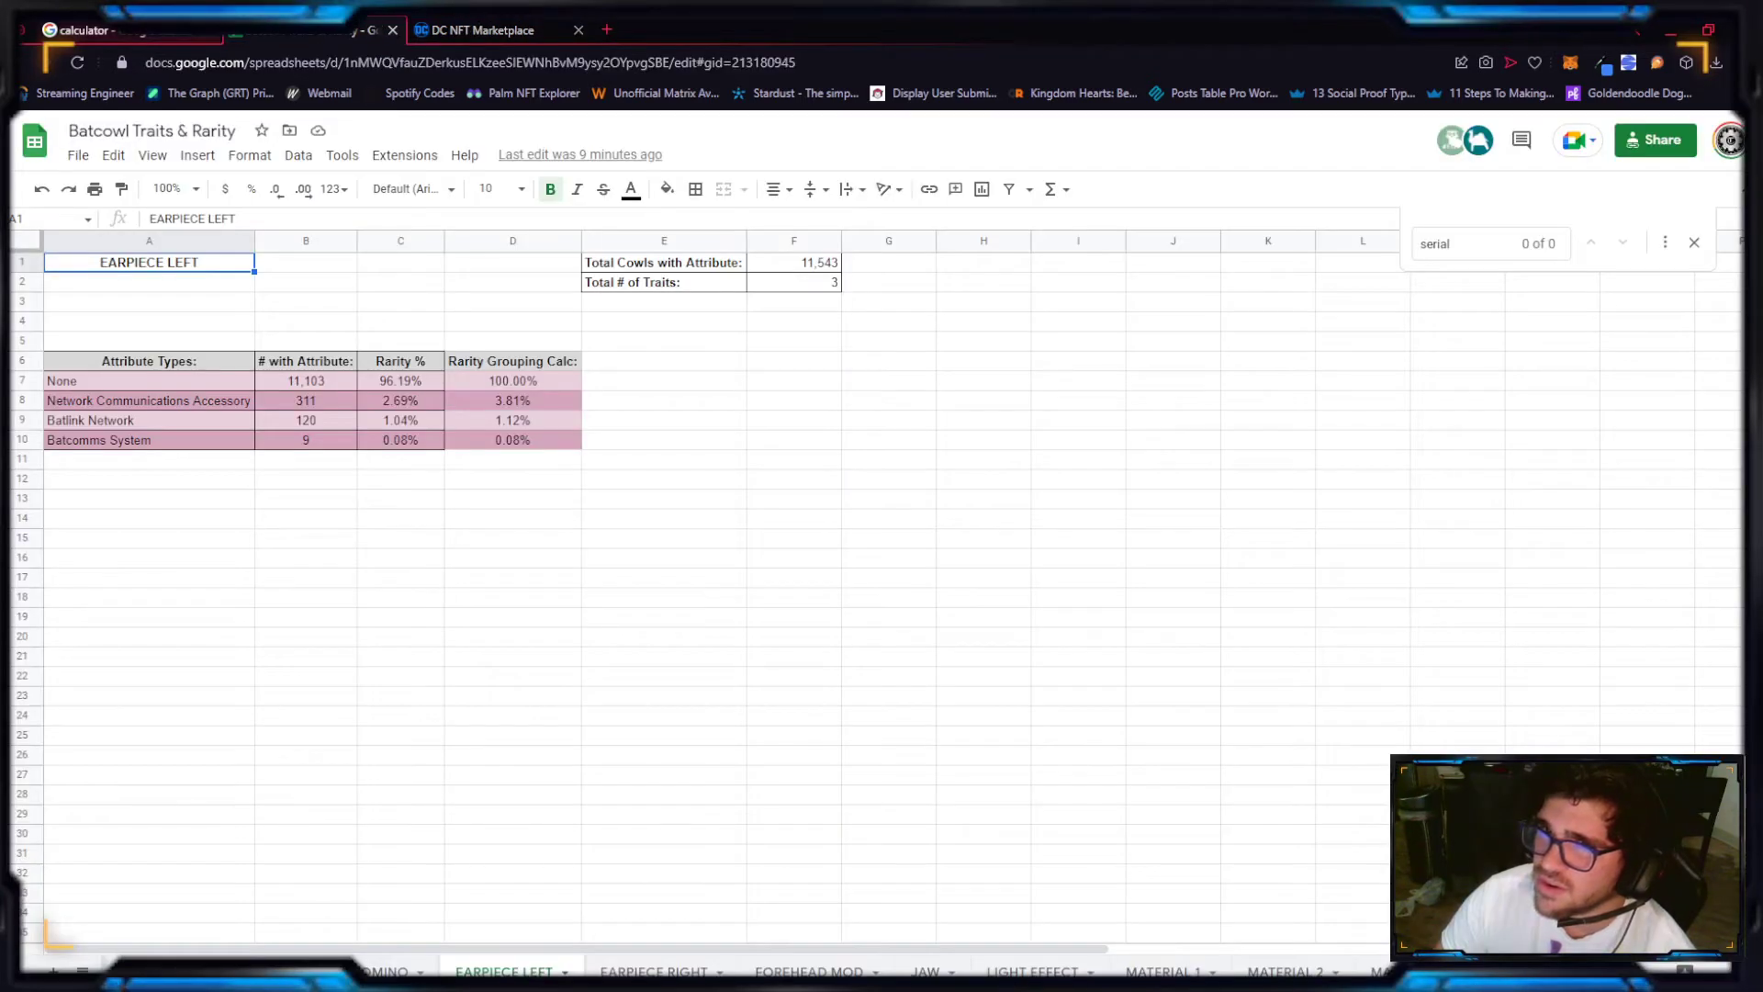
left_click(82, 31)
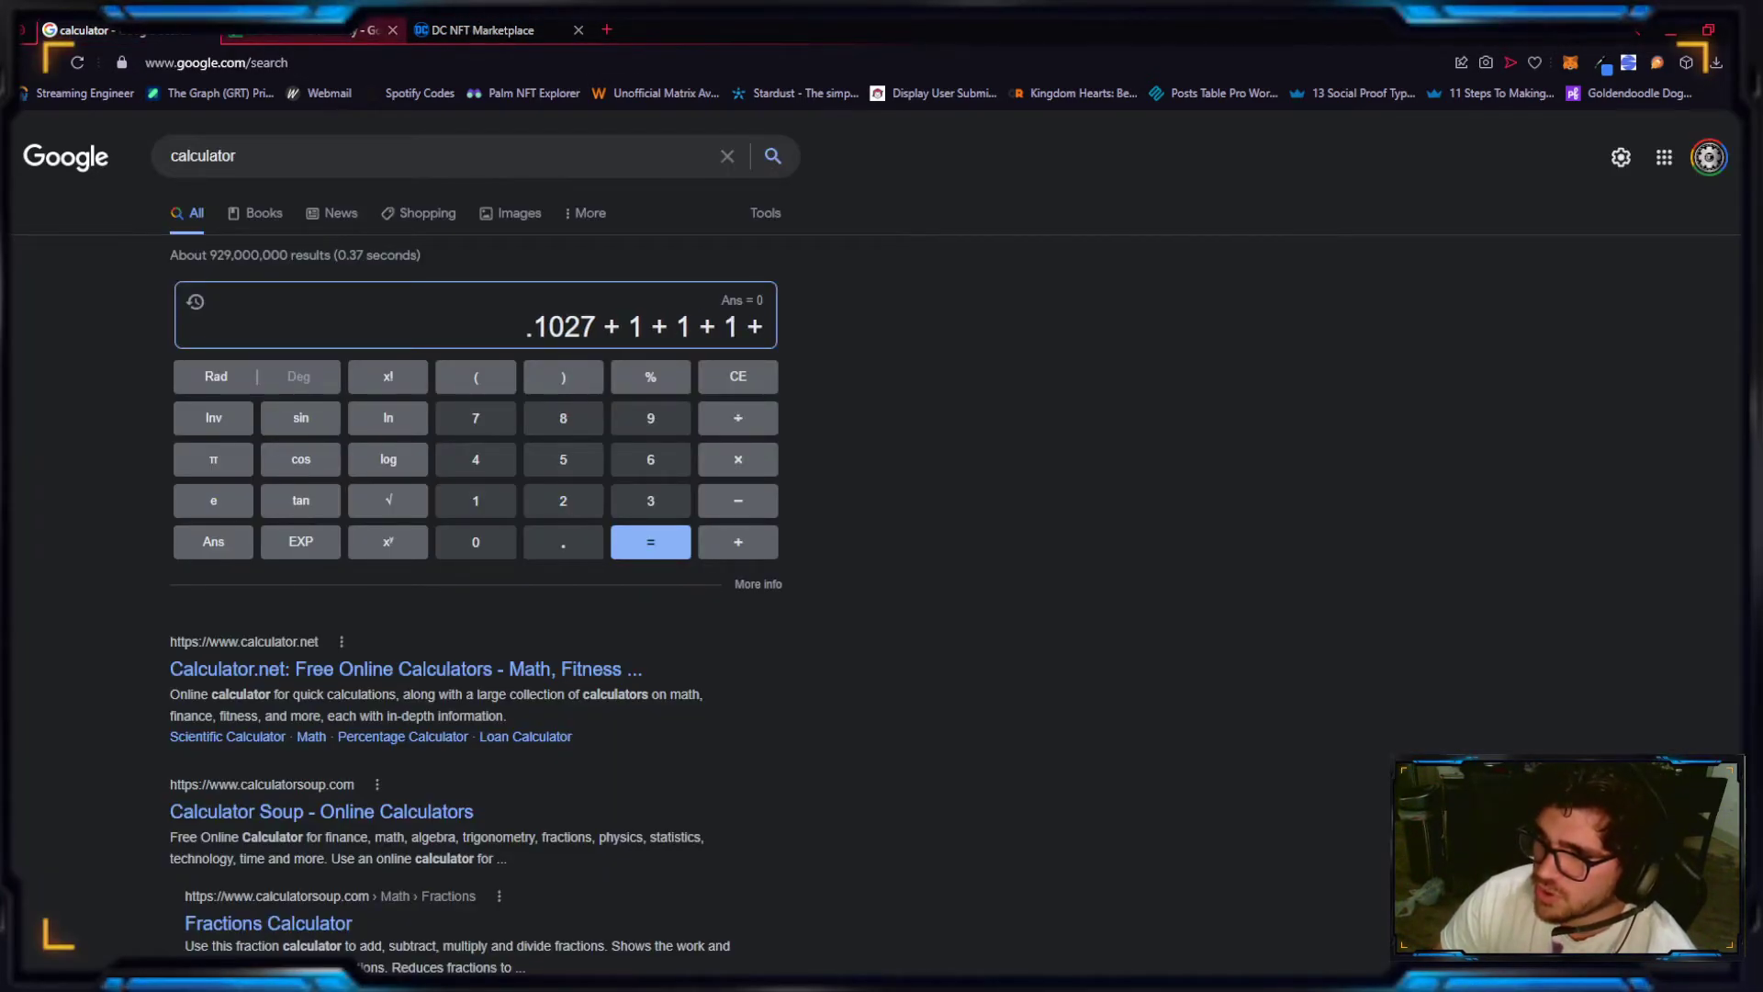
left_click(480, 30)
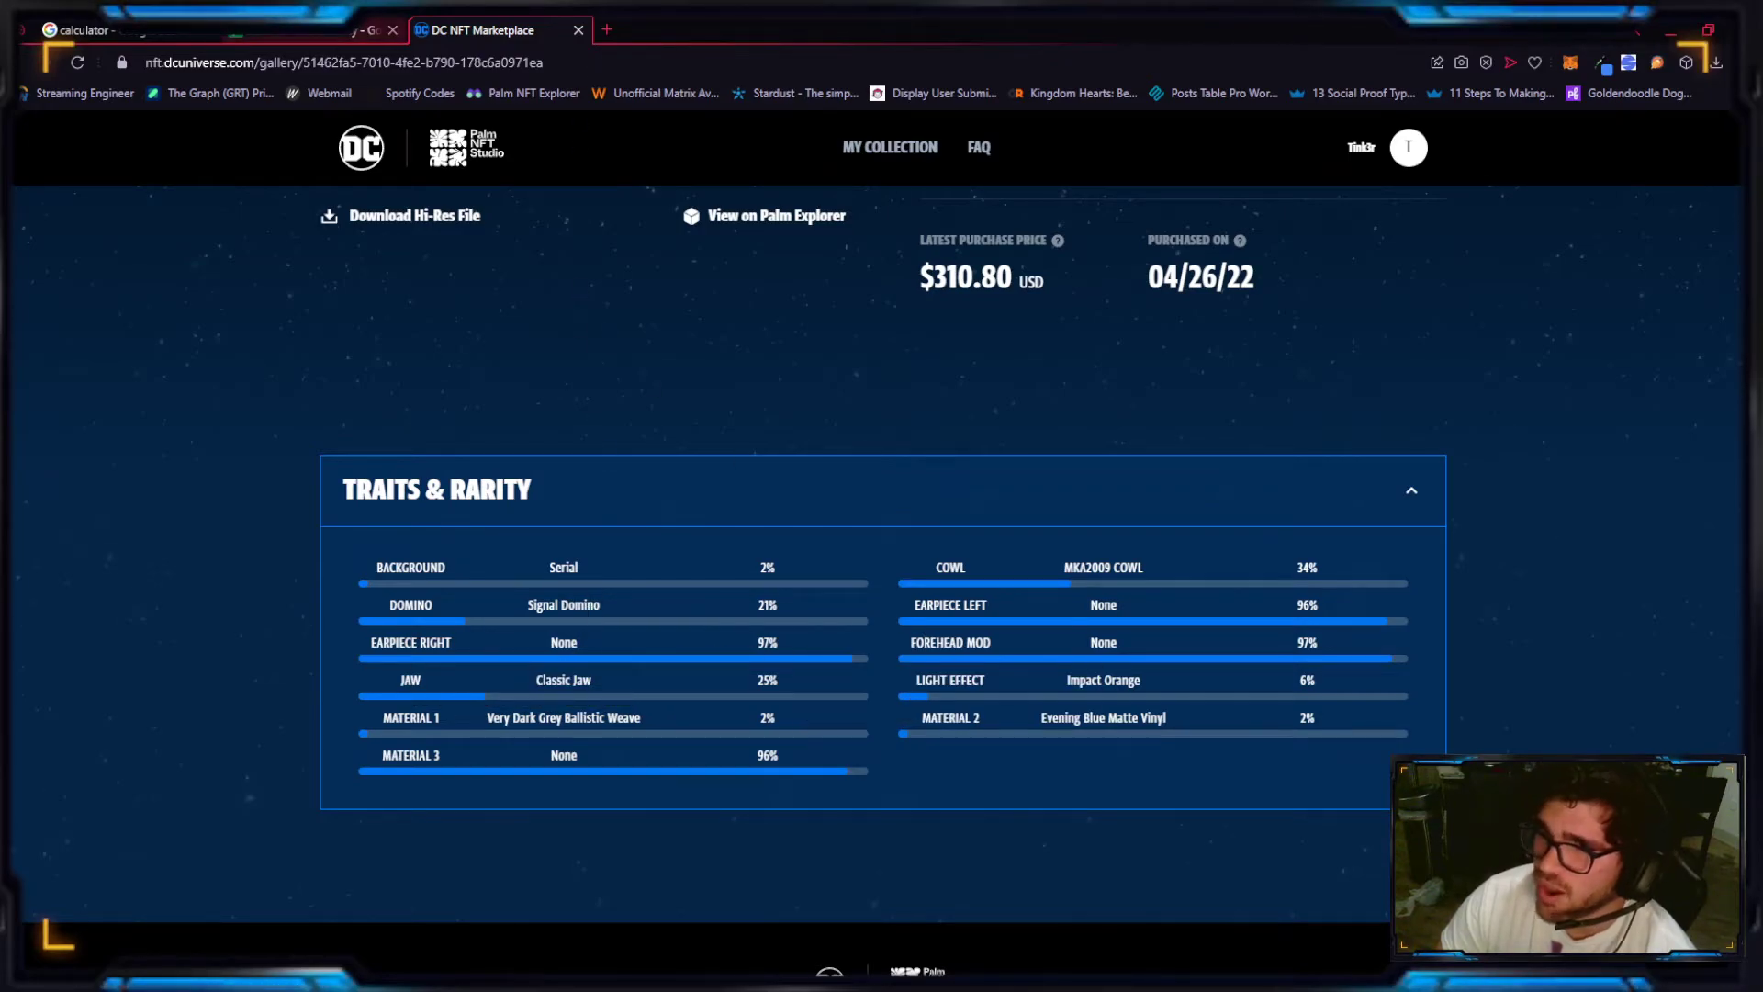
Step: Add the FOREHEAD MOD and JAW (Classic Jaw, 100%) scores to the calculator tally
left_click(331, 31)
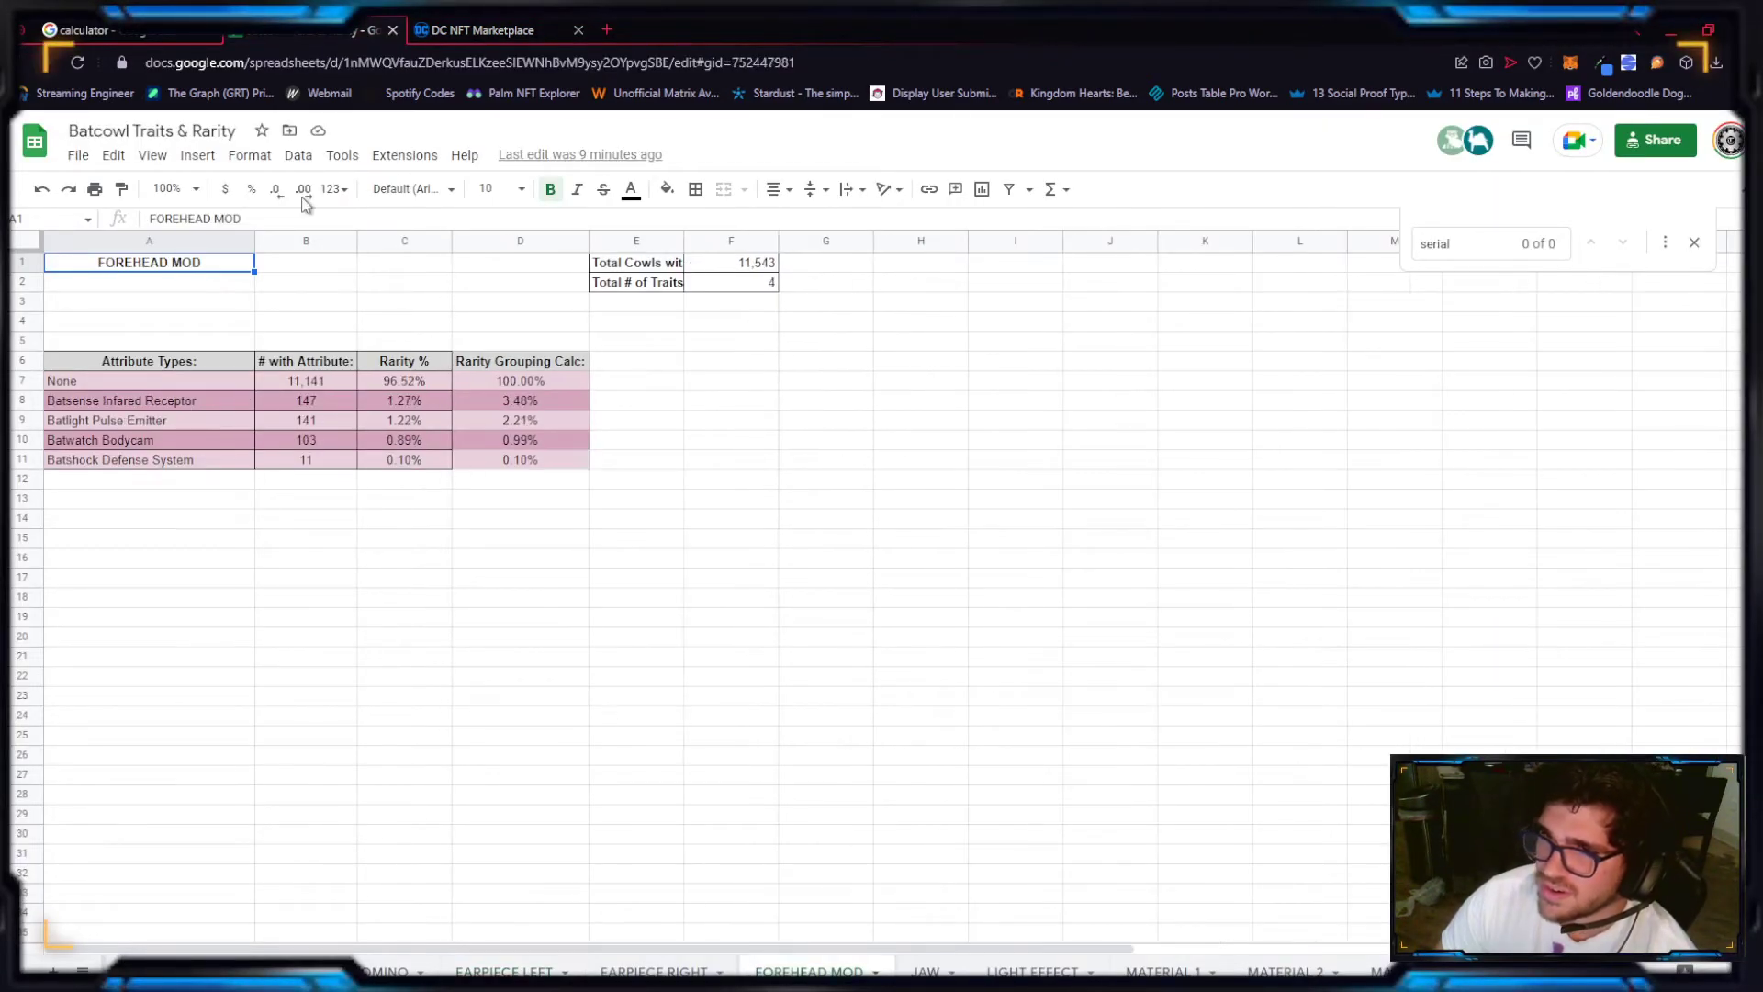
left_click(78, 30)
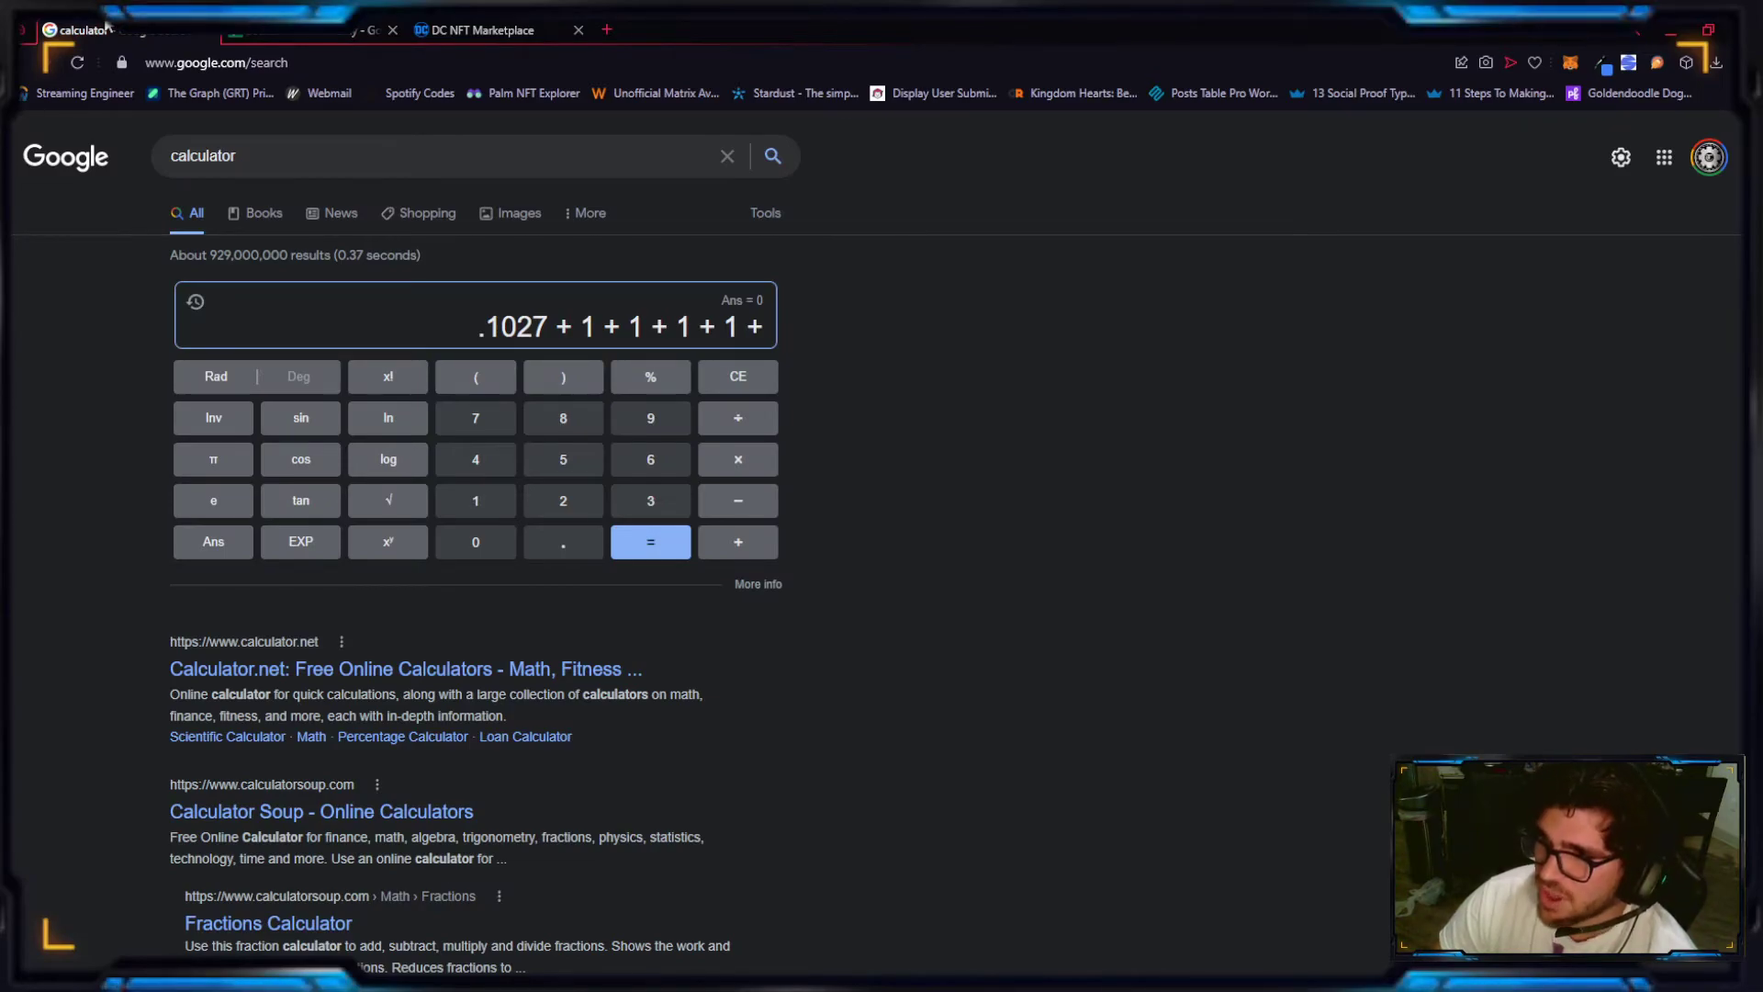
mouse_move(67, 334)
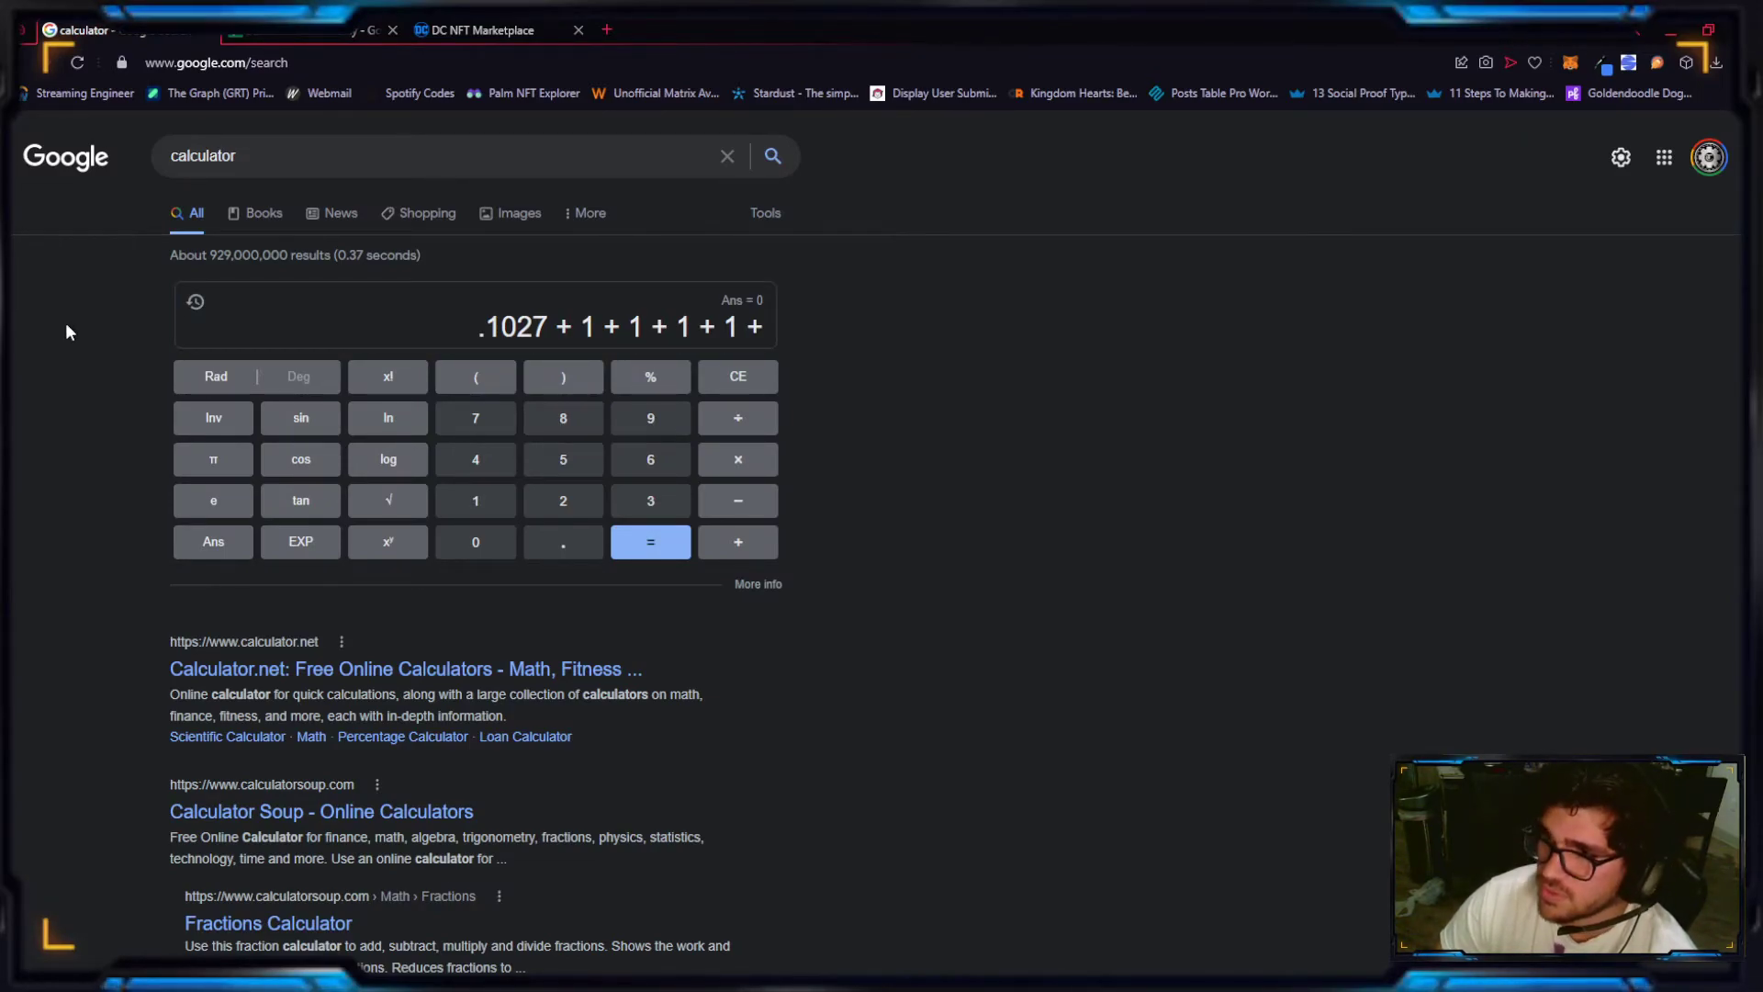
left_click(737, 459)
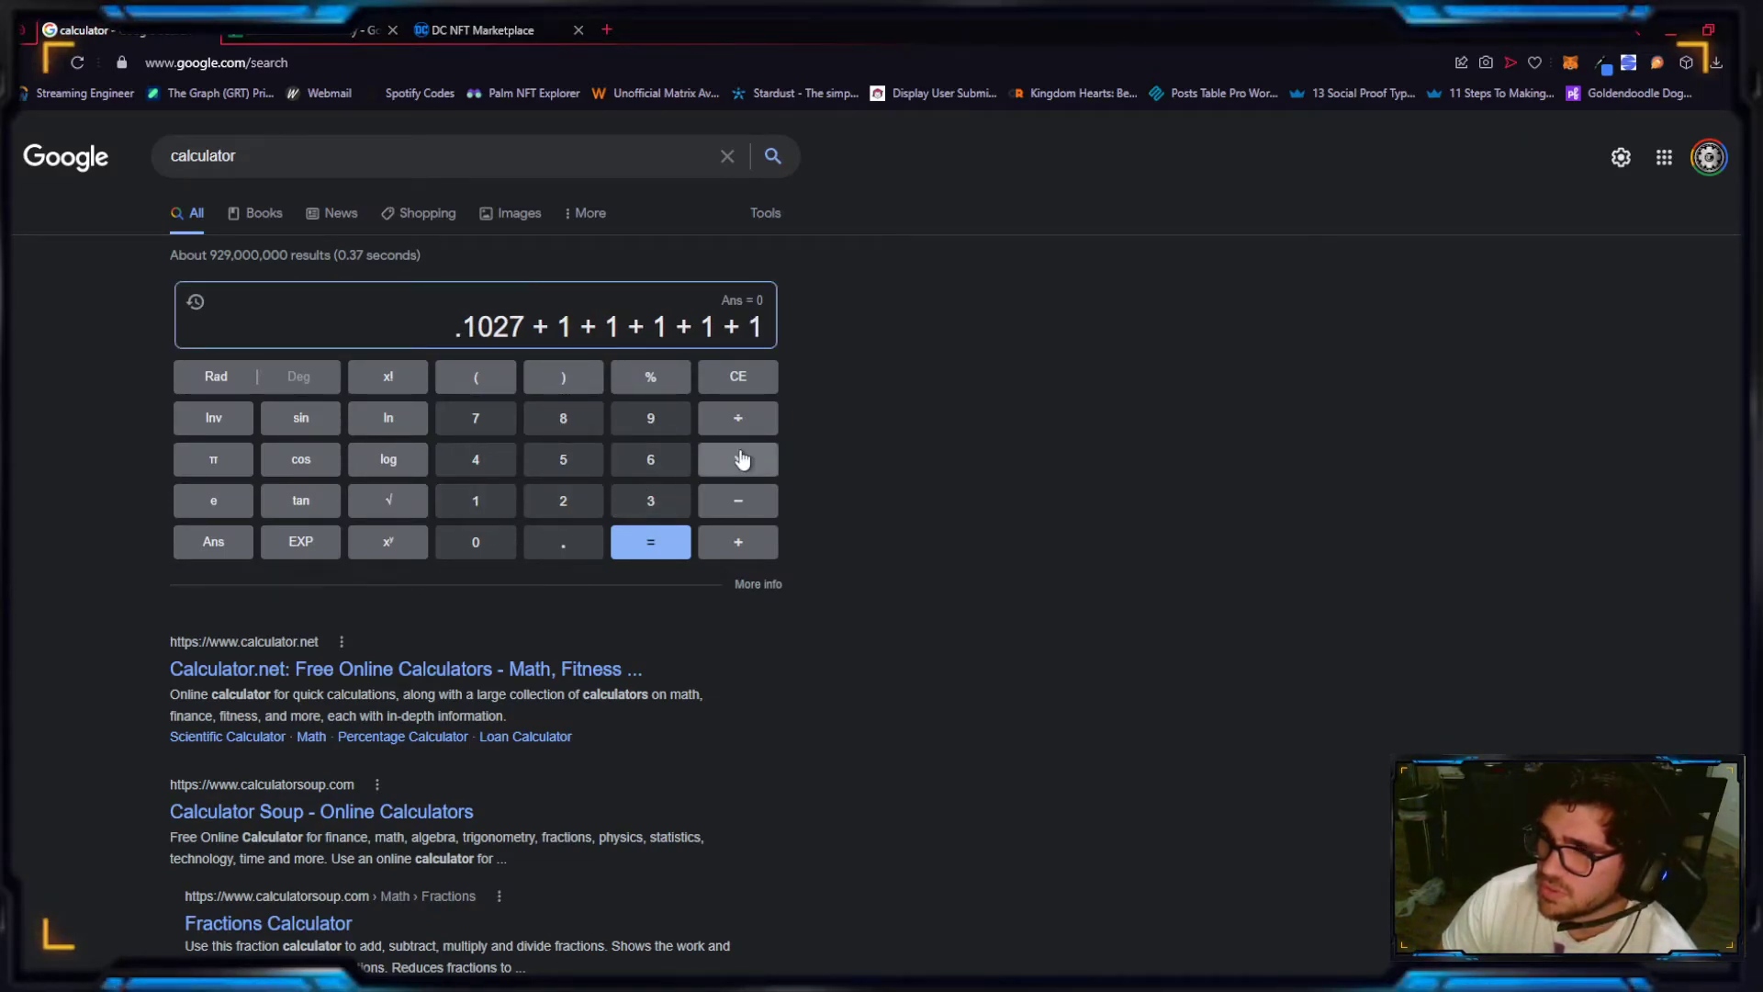
left_click(275, 30)
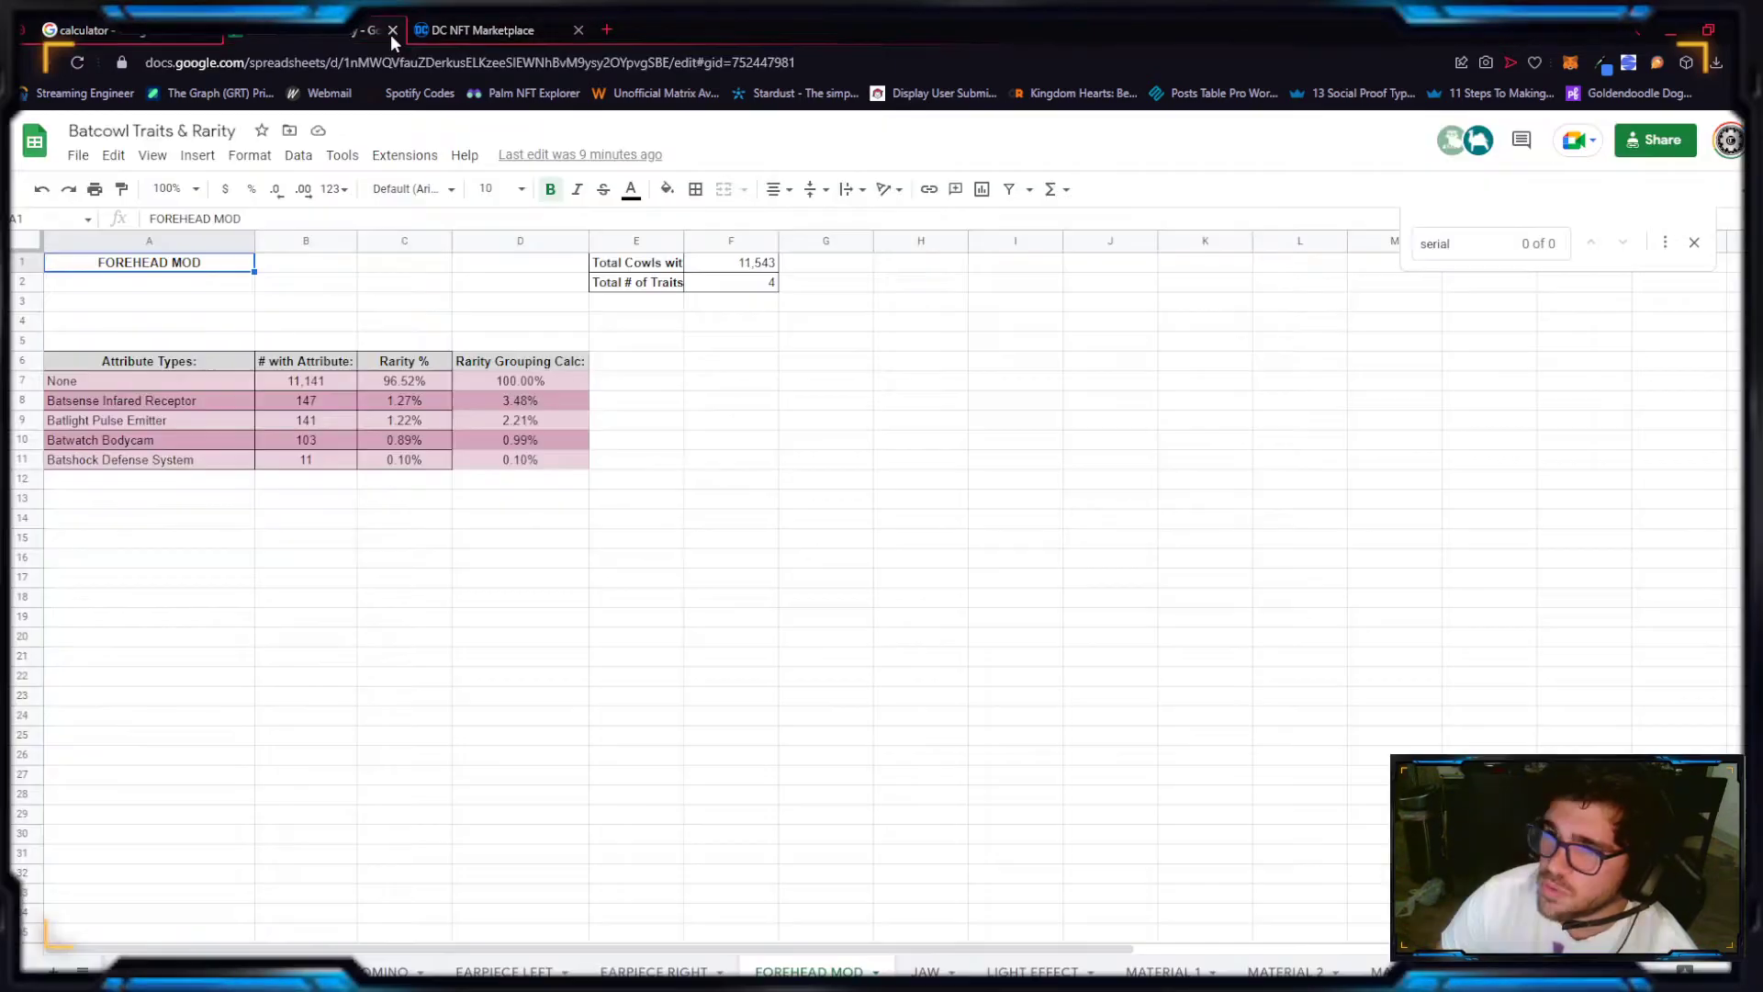
left_click(928, 969)
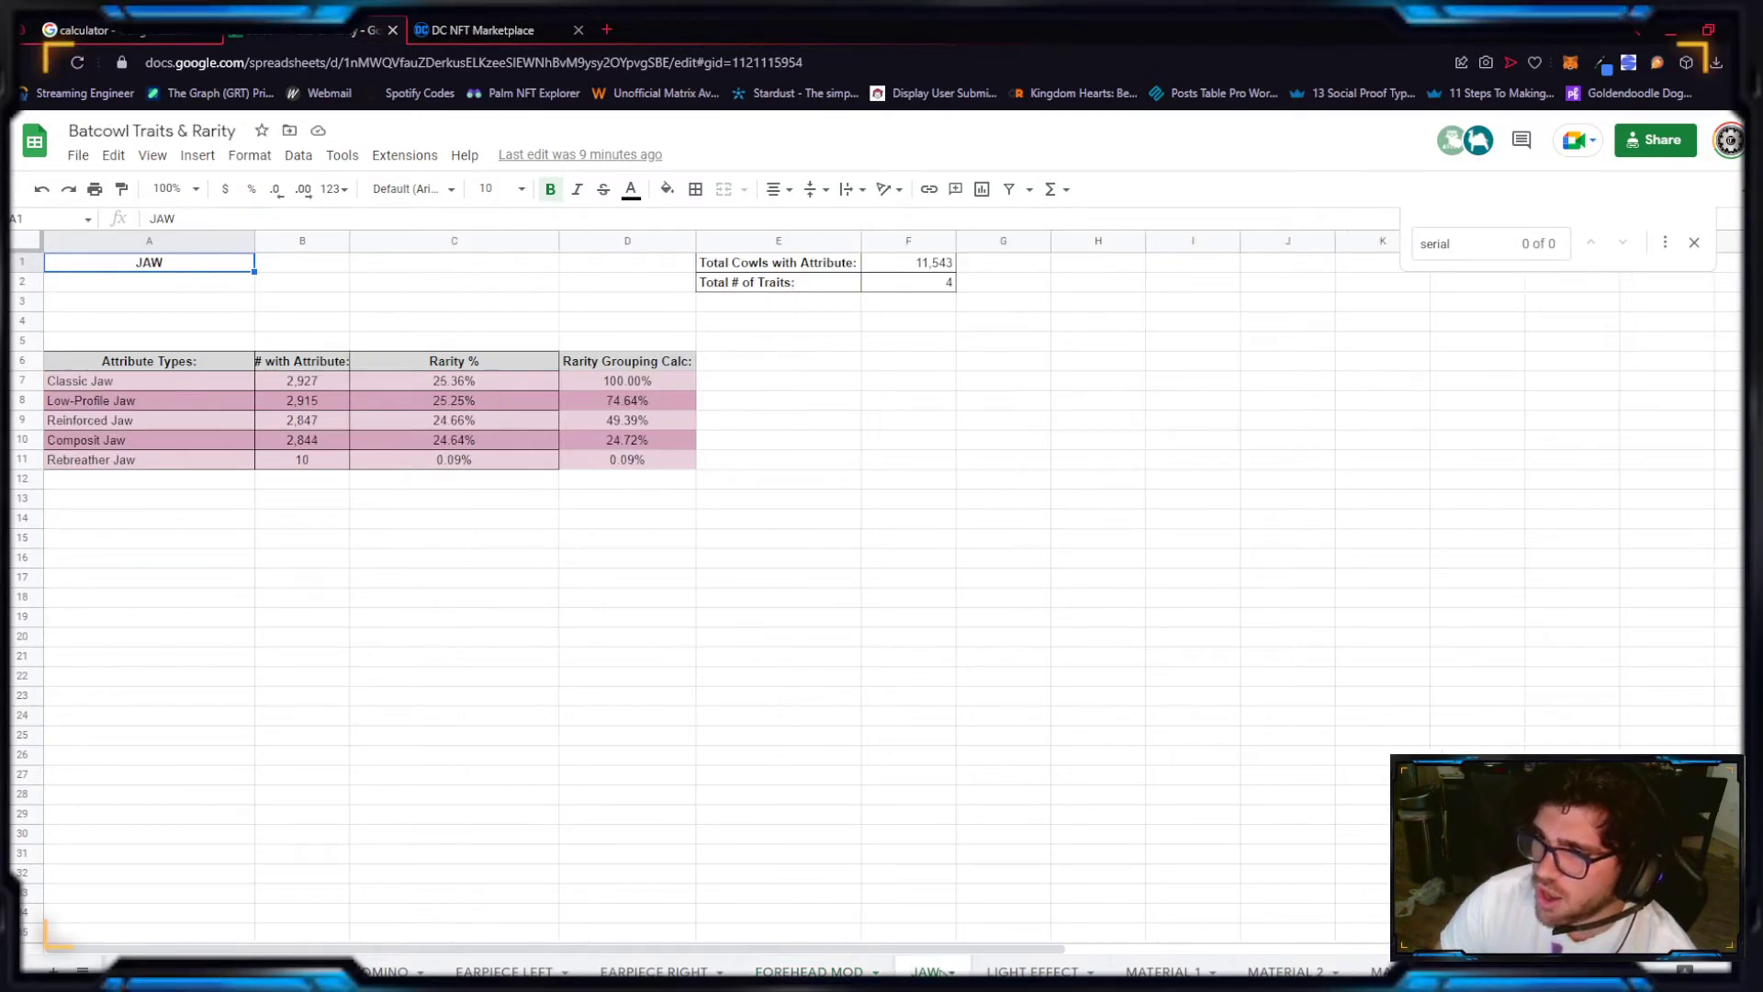
left_click(483, 30)
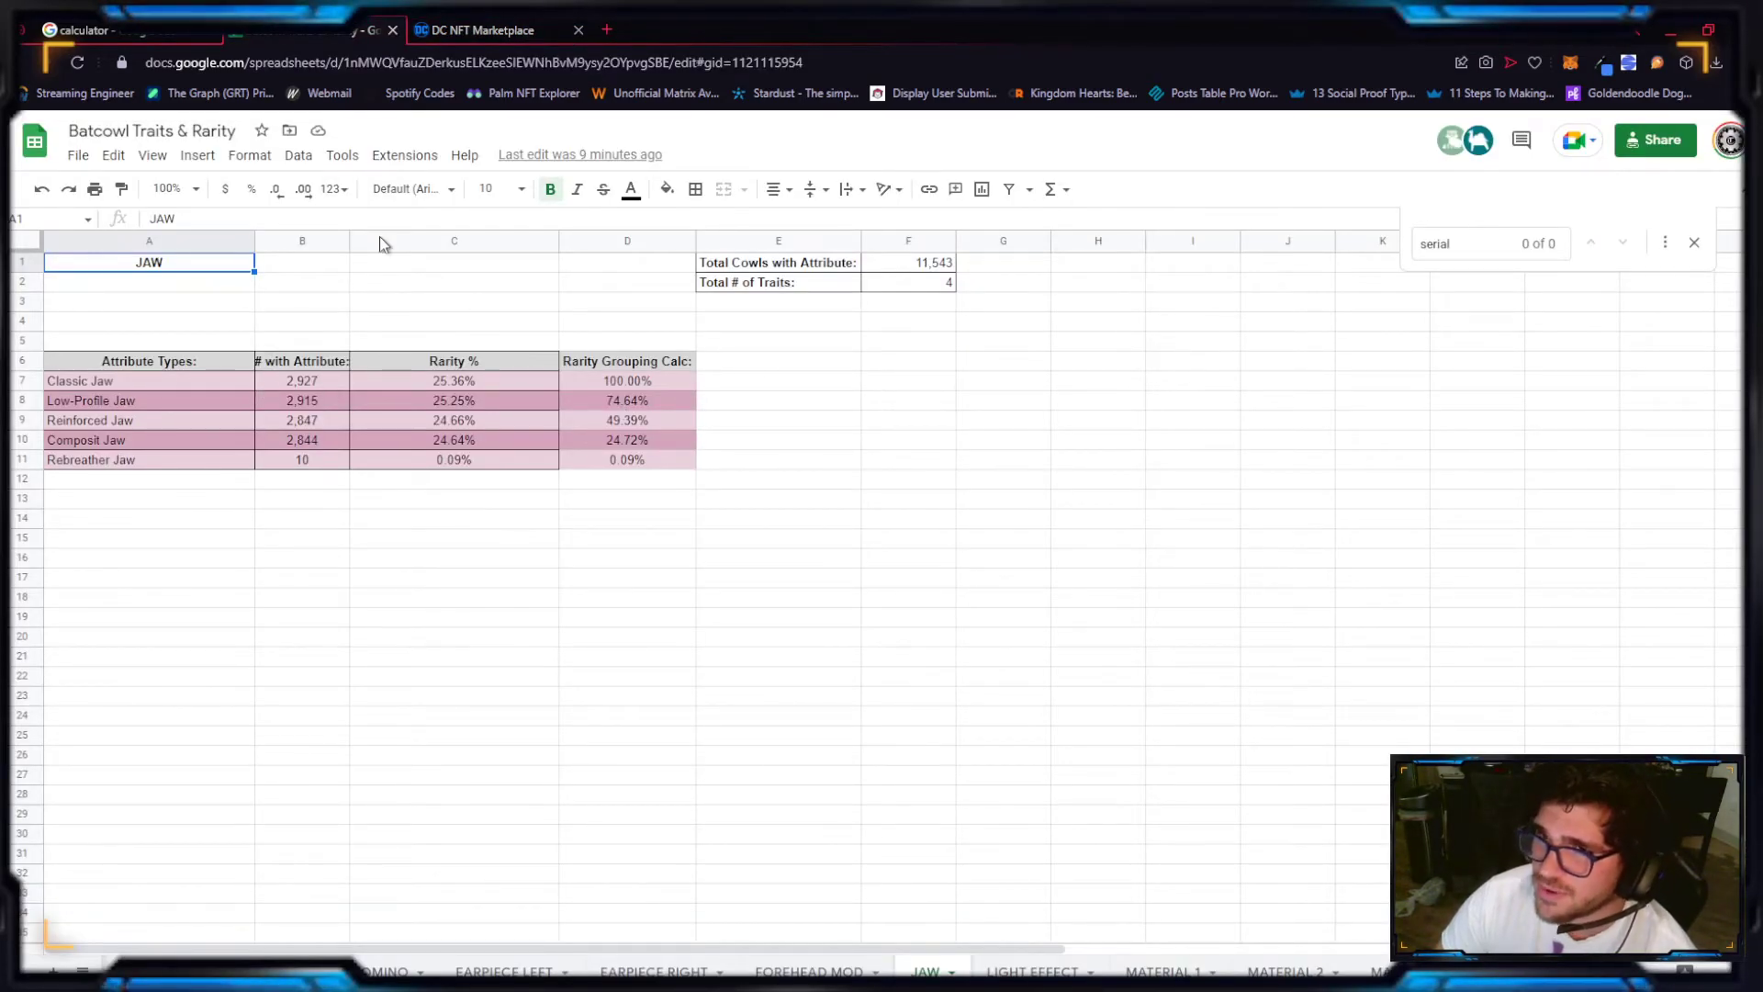
left_click(88, 30)
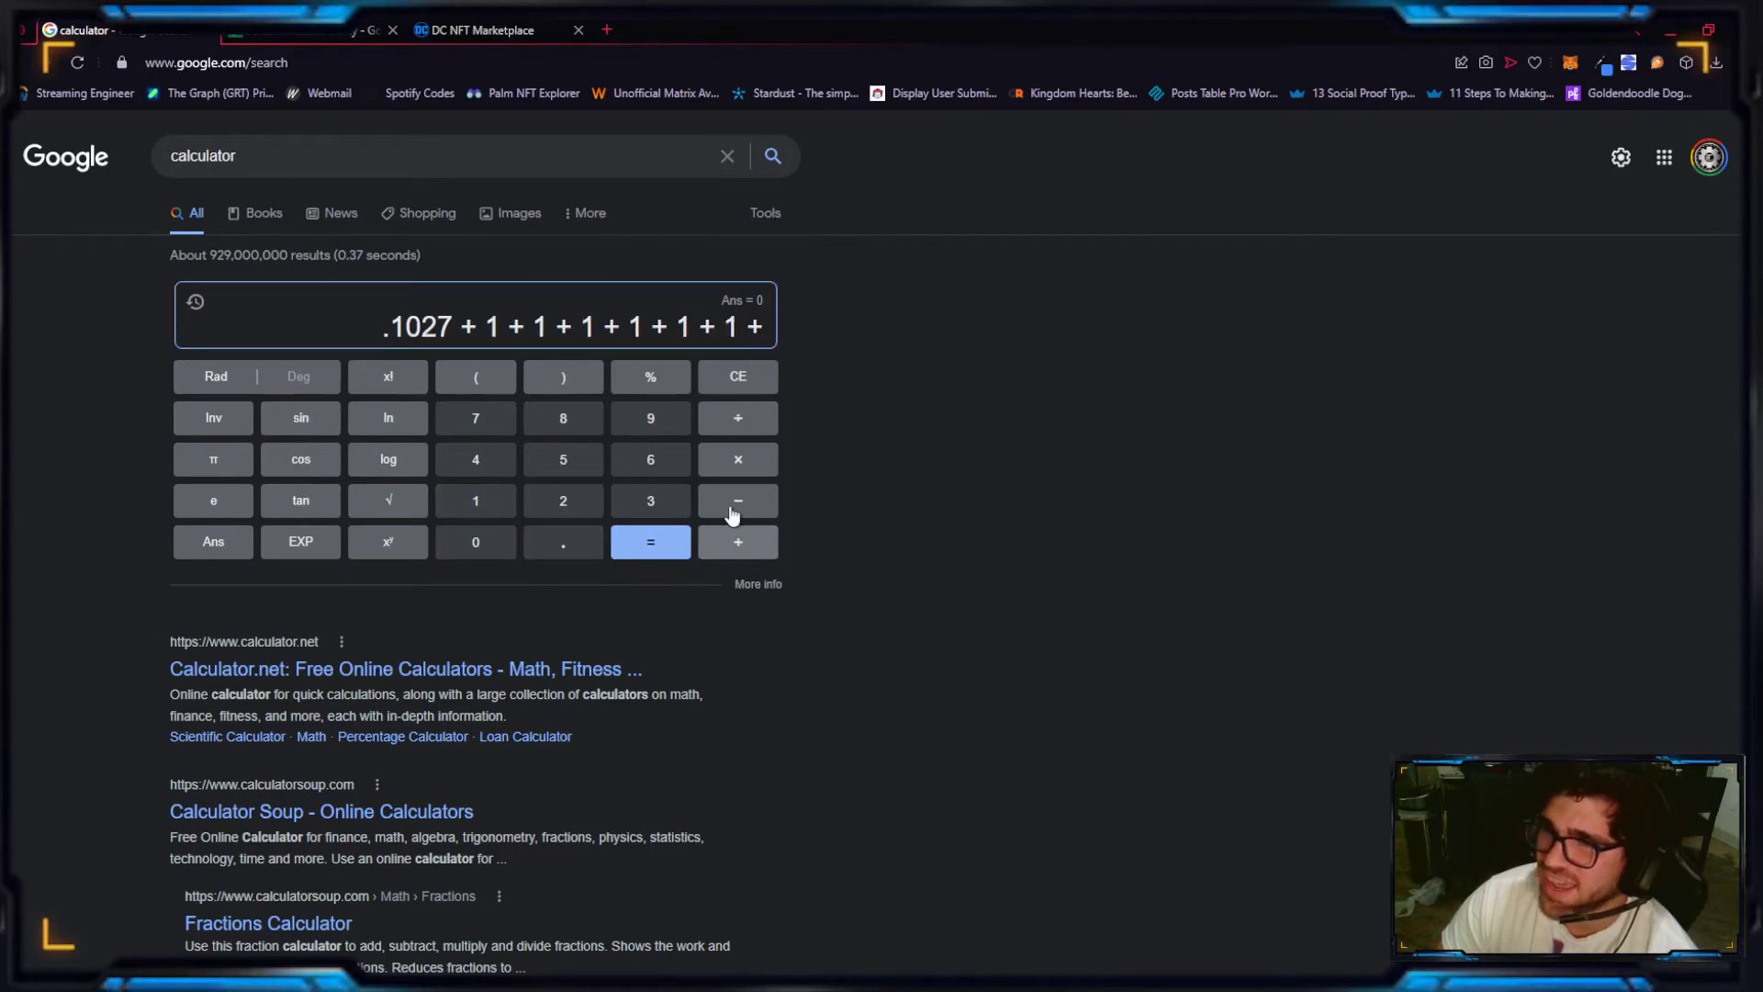
left_click(479, 30)
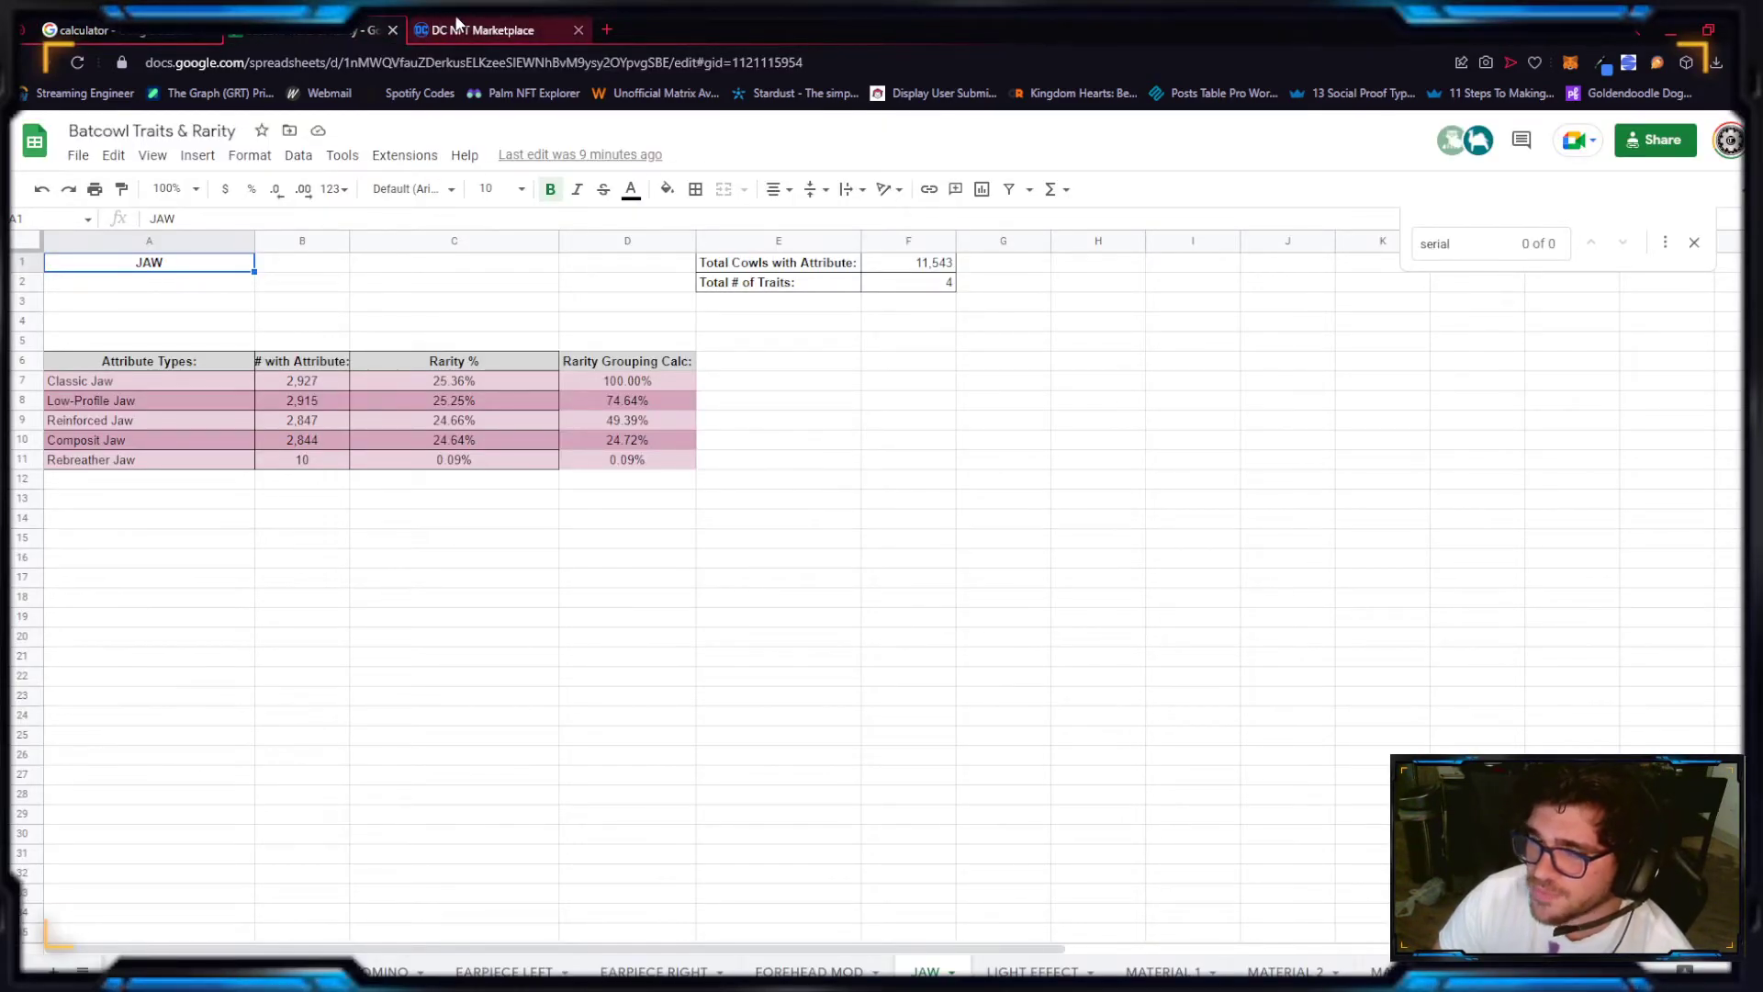
left_click(483, 31)
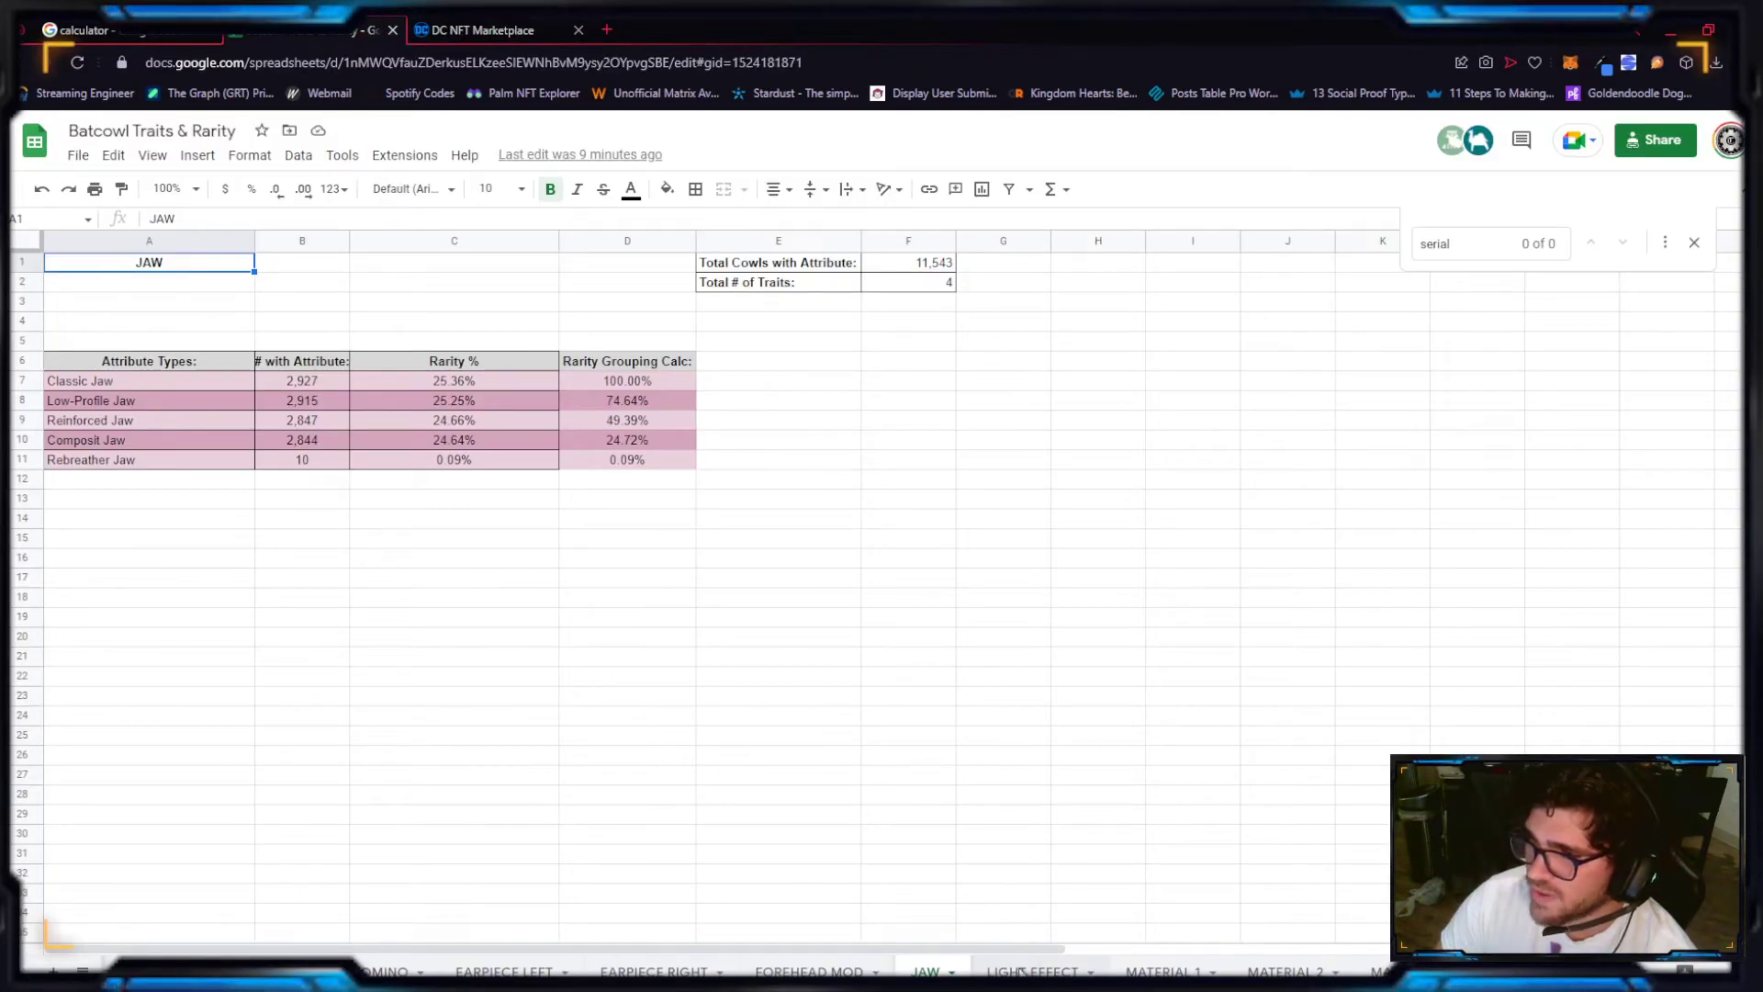
Step: Add the Impact Orange LIGHT EFFECT score (.9) to the tally, then reach MATERIAL 1
left_click(1035, 971)
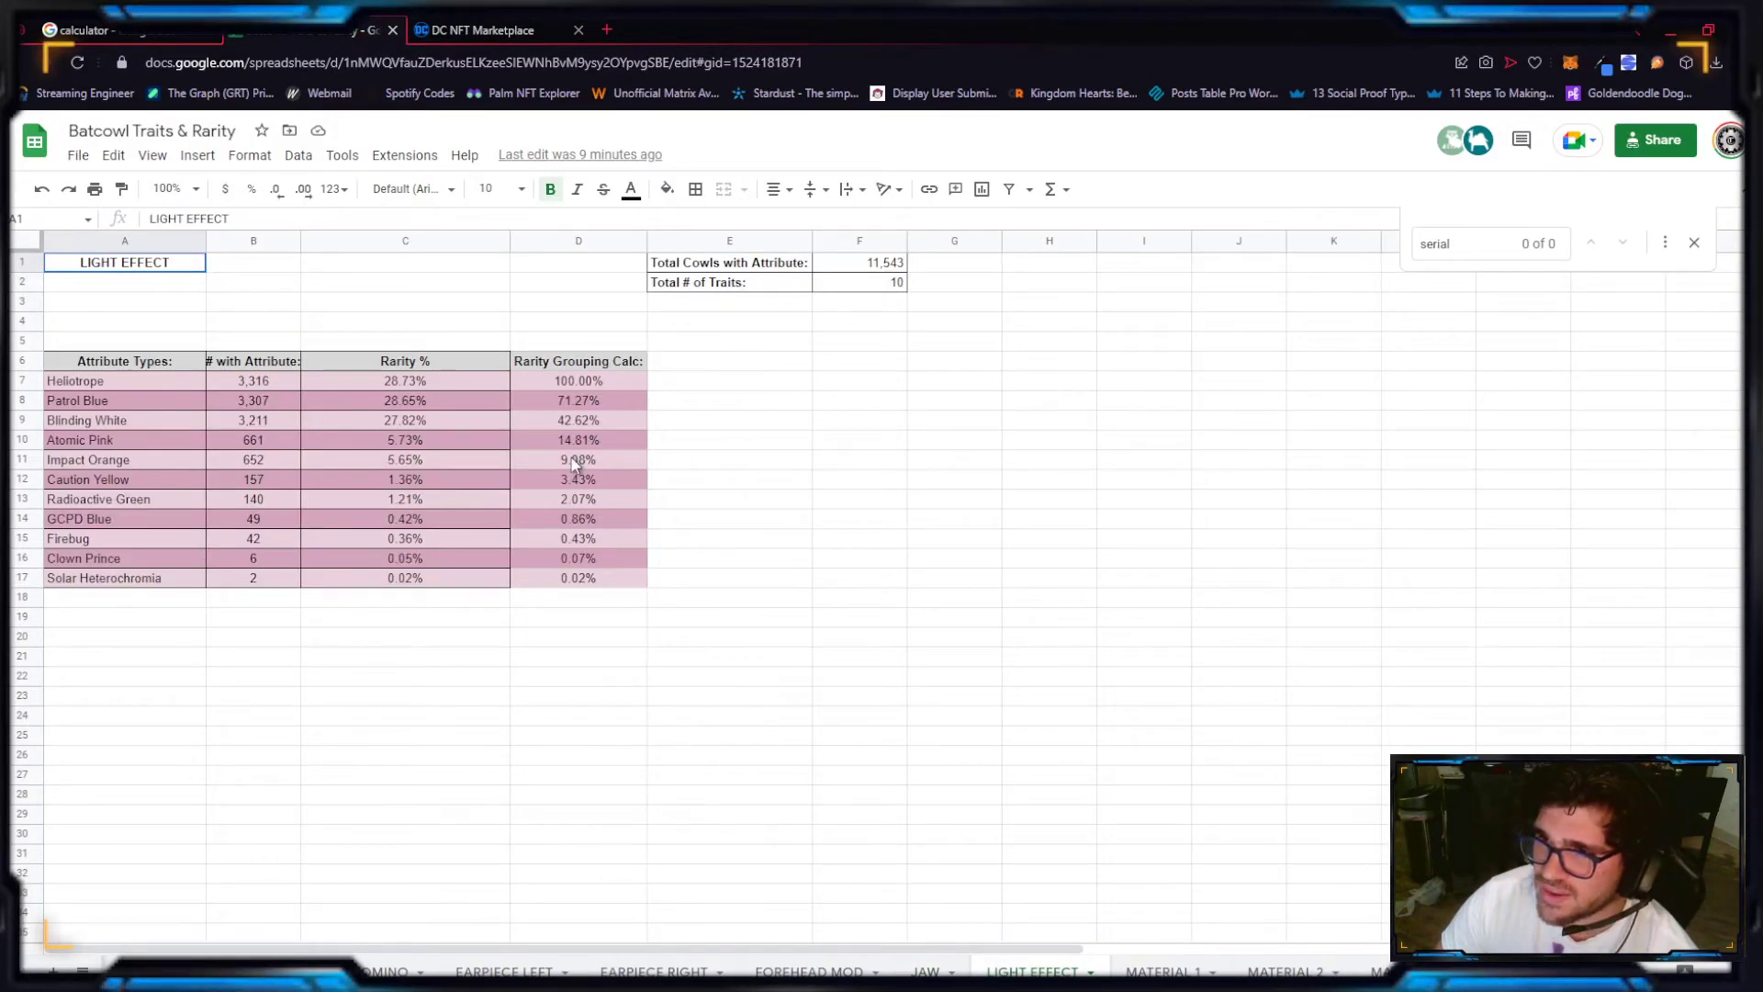
mouse_move(488, 381)
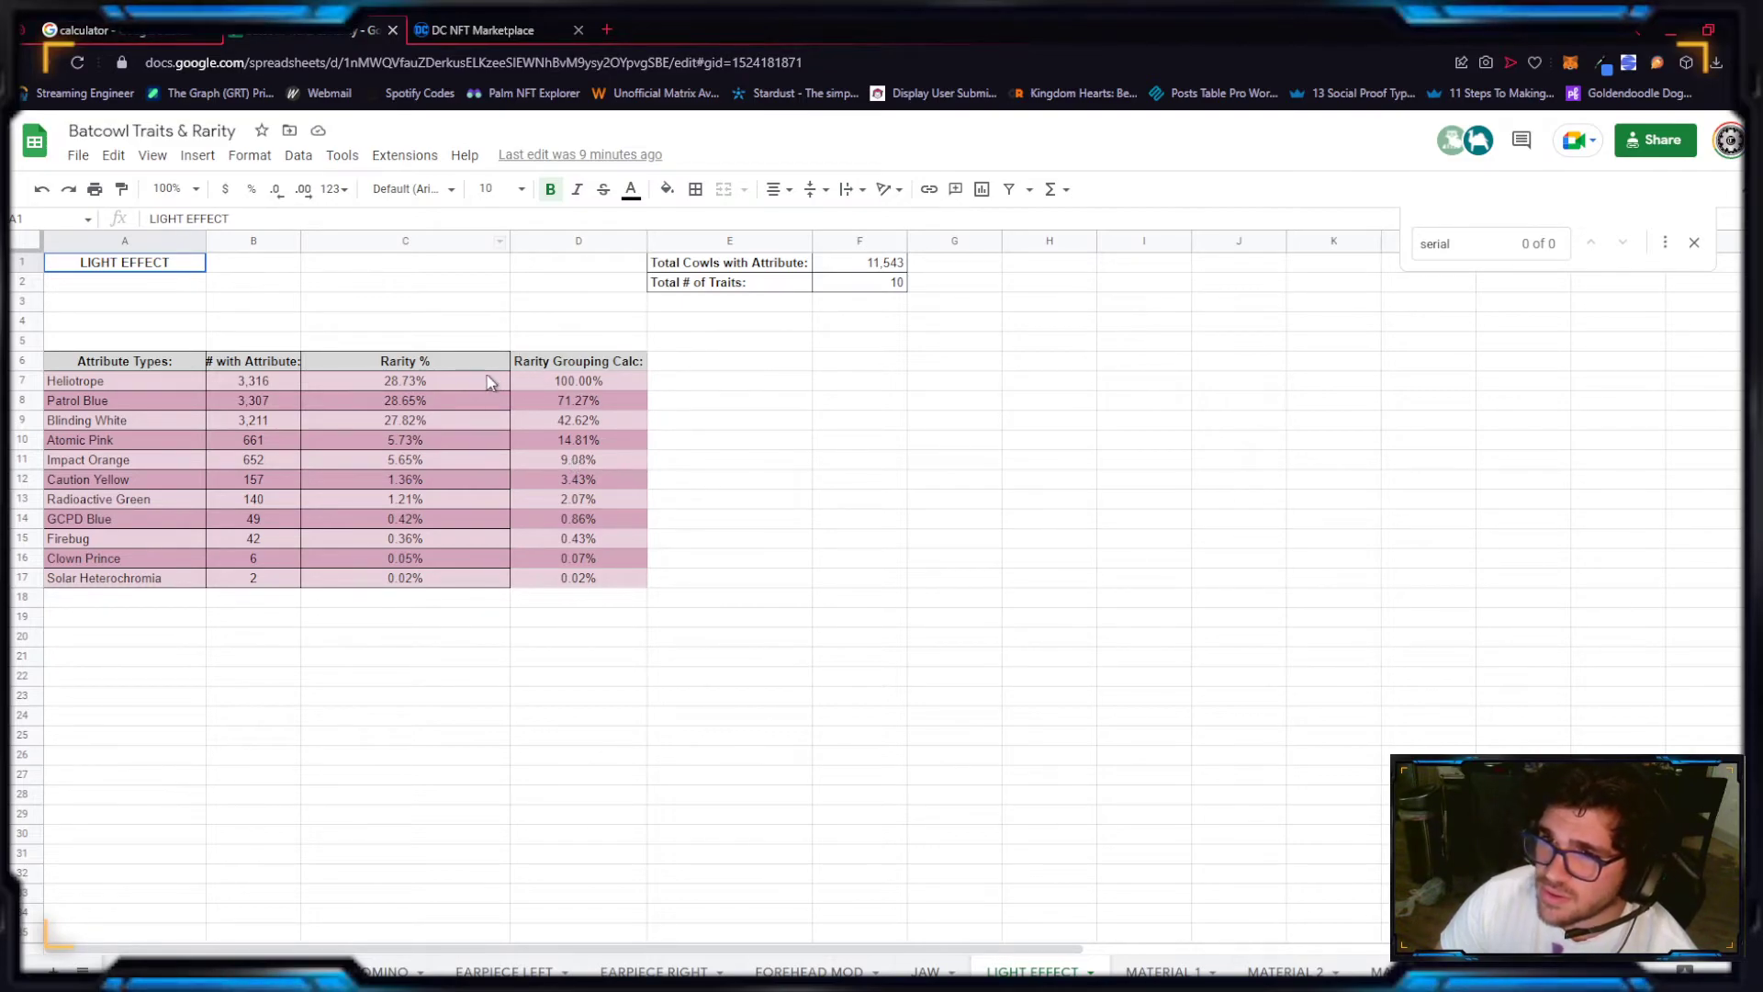
mouse_move(261, 131)
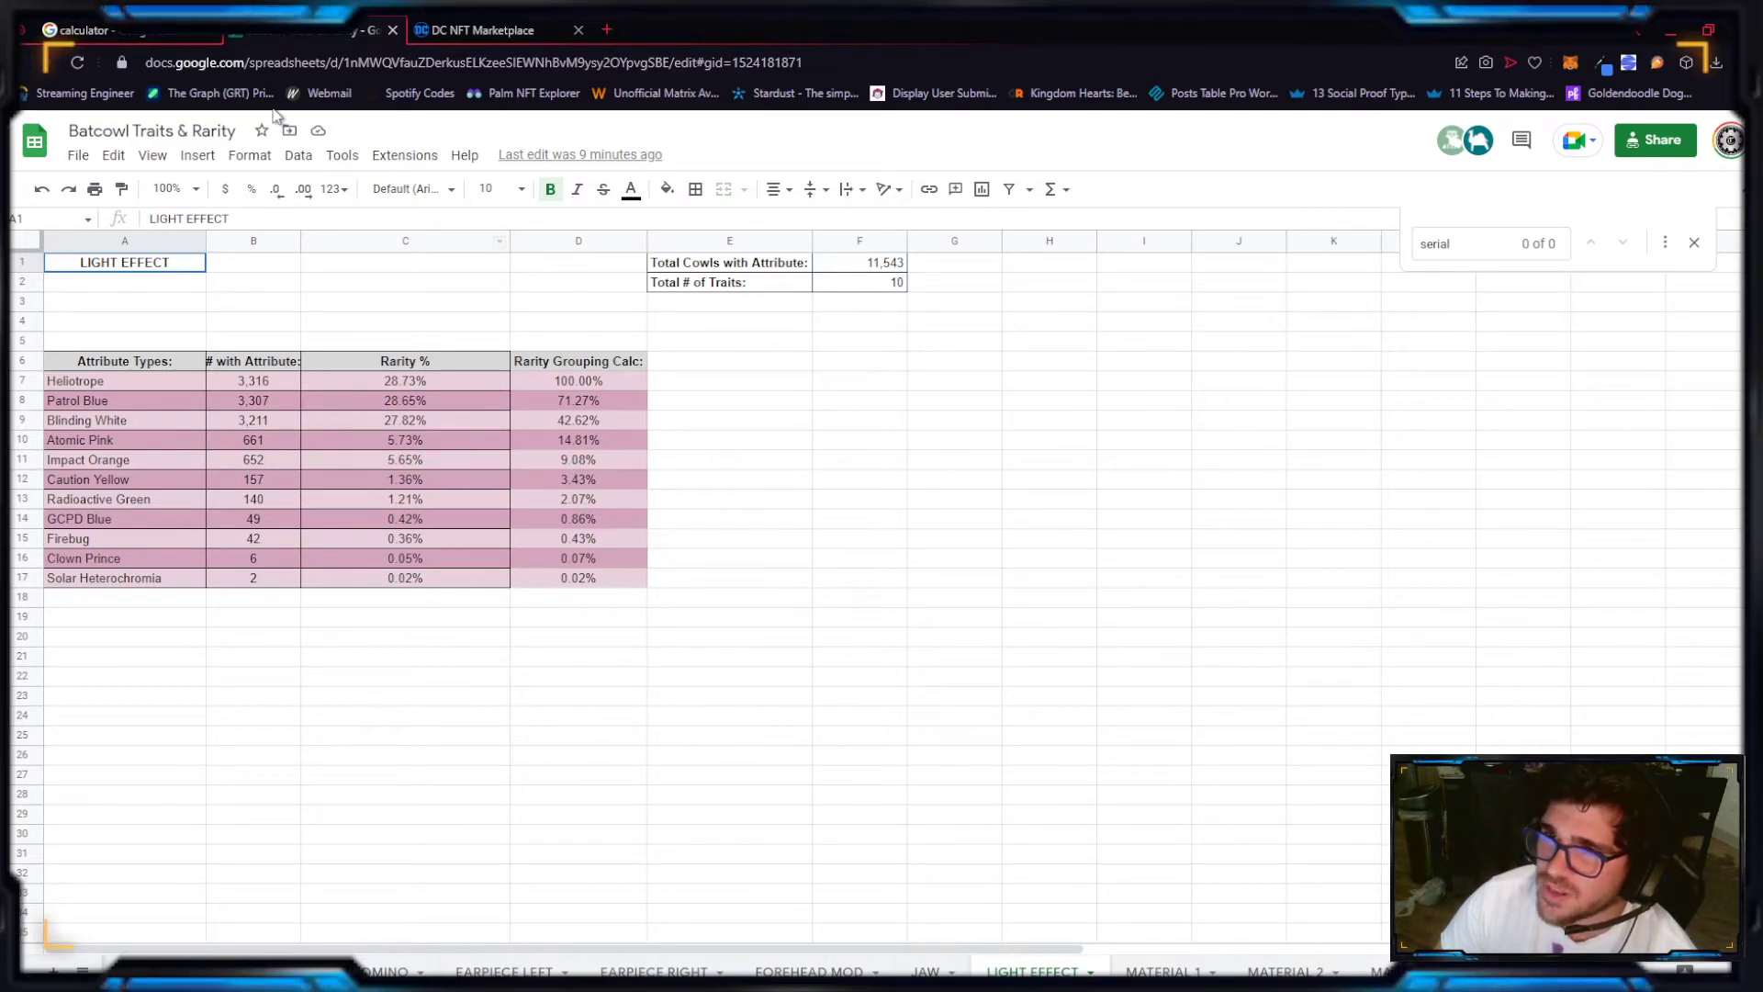
left_click(82, 31)
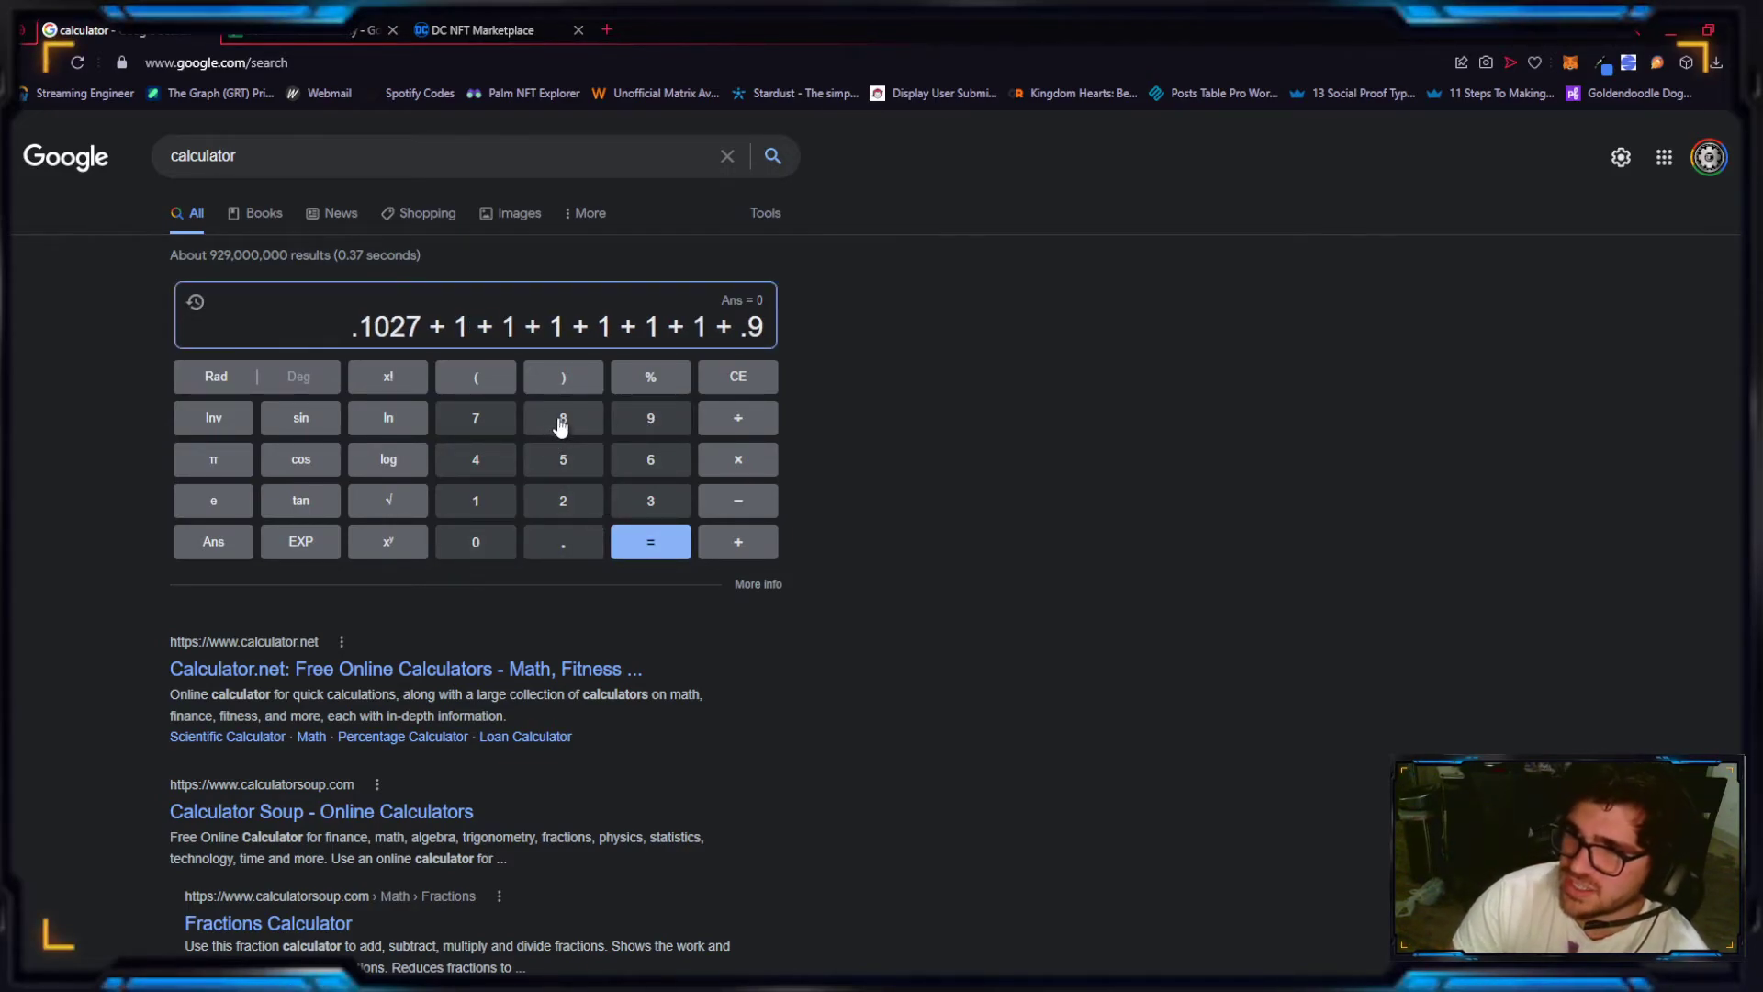
left_click(276, 30)
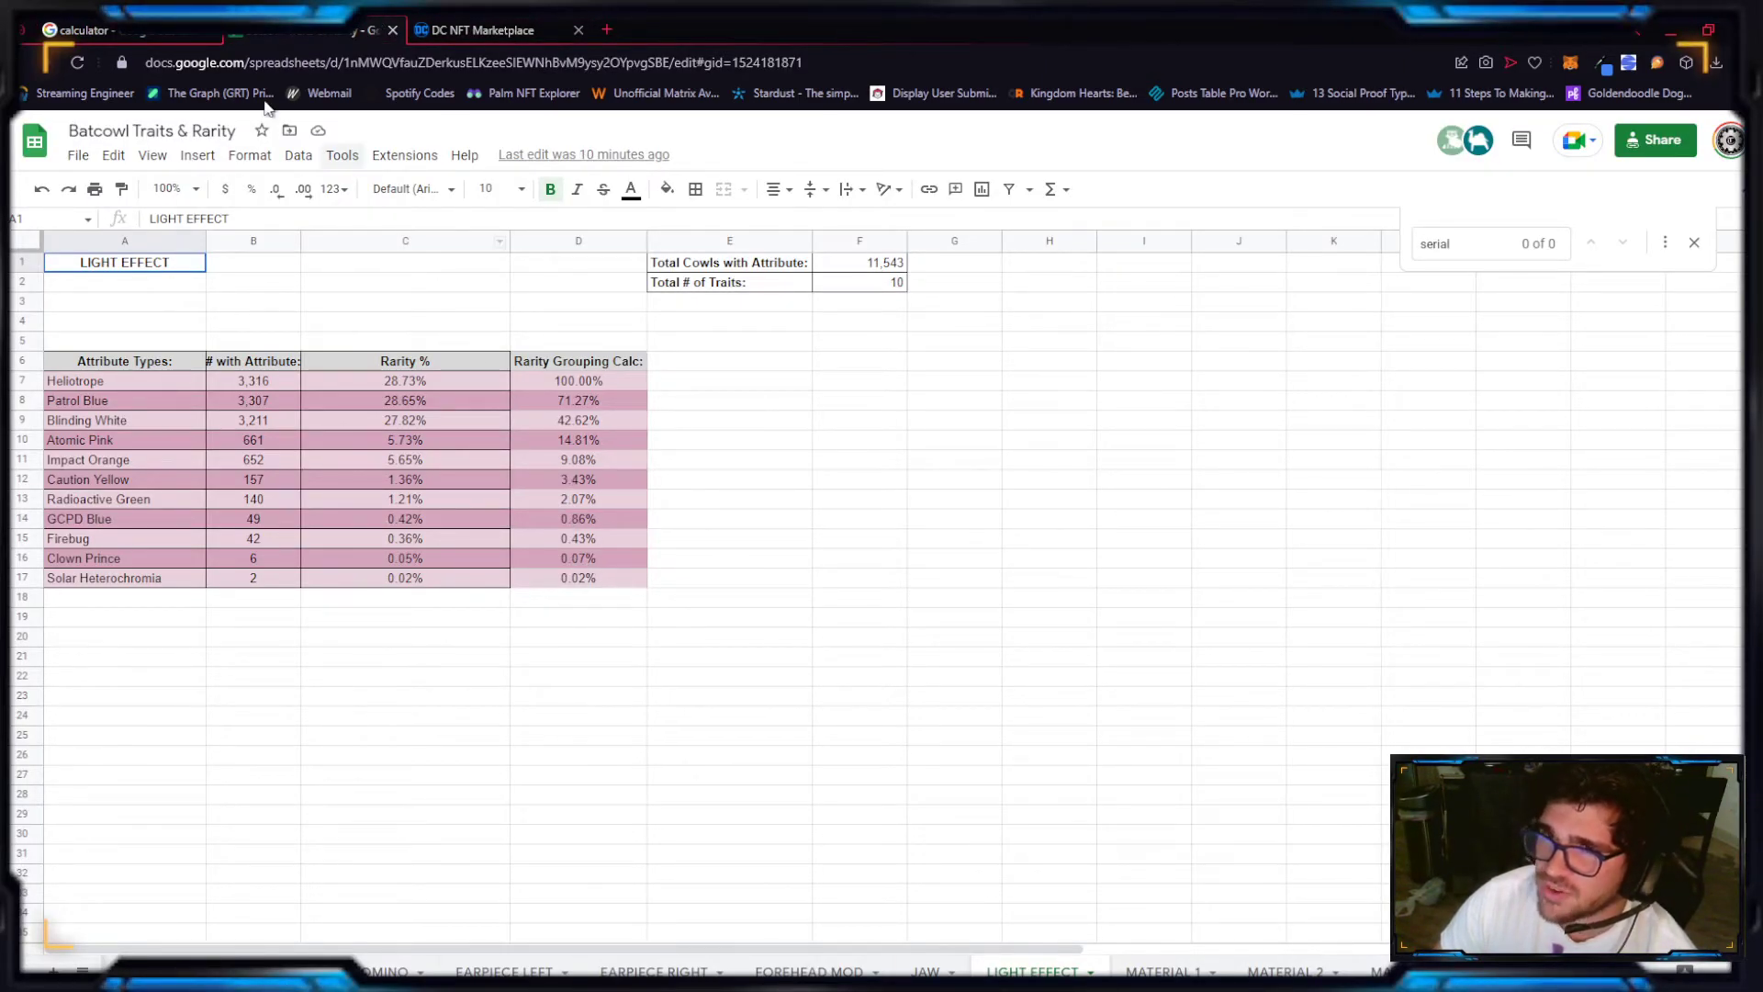
left_click(87, 31)
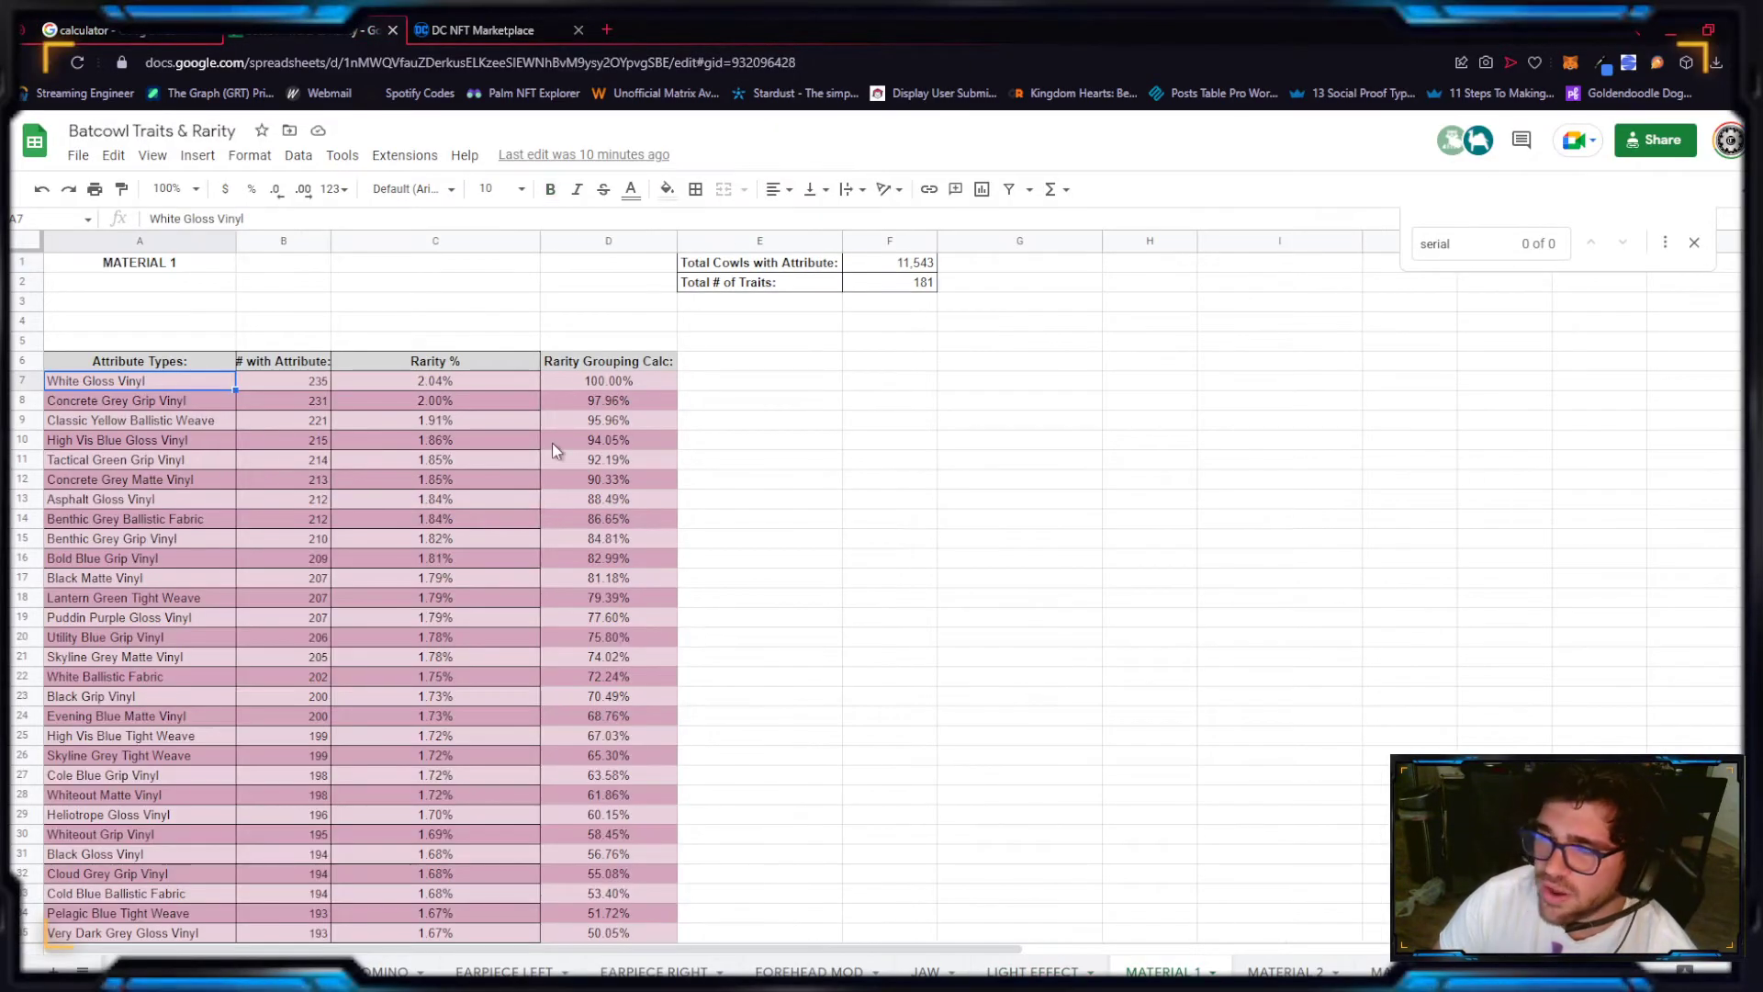
Step: Find Very Dark Grey Ballistic Weave (23.93%) in MATERIAL 1, then locate Evening Blue Matte Vinyl in MATERIAL 2
left_click(479, 30)
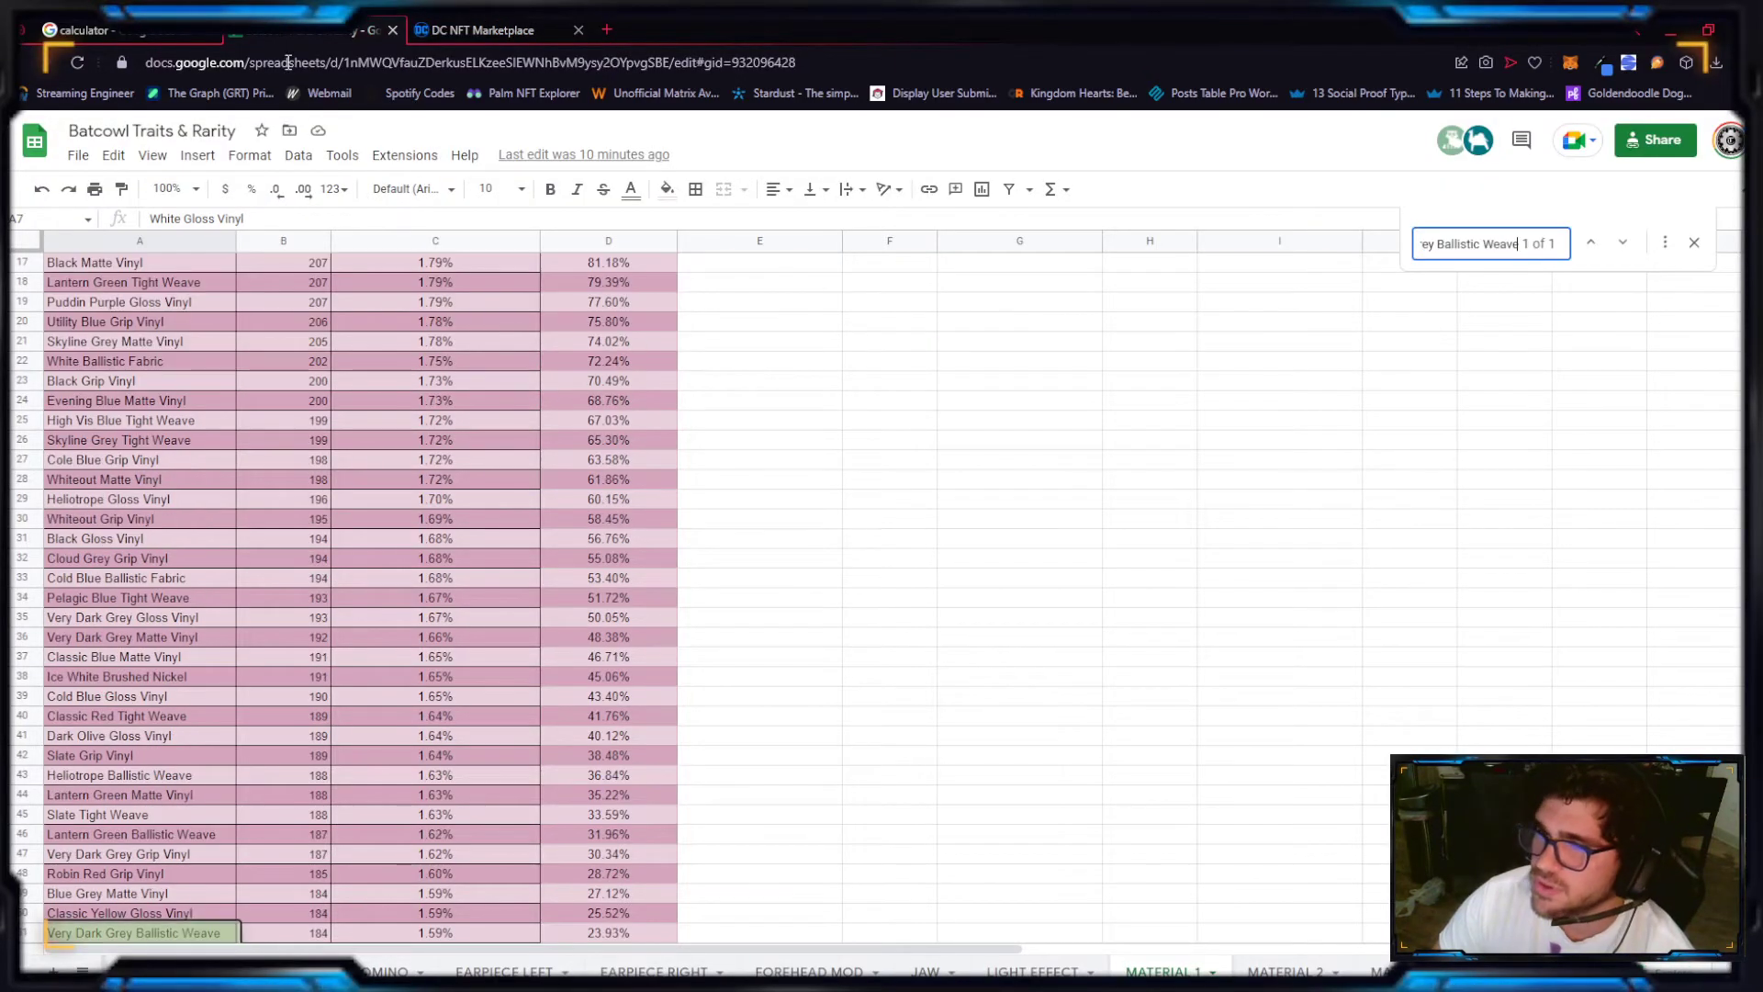
scroll("down", 3)
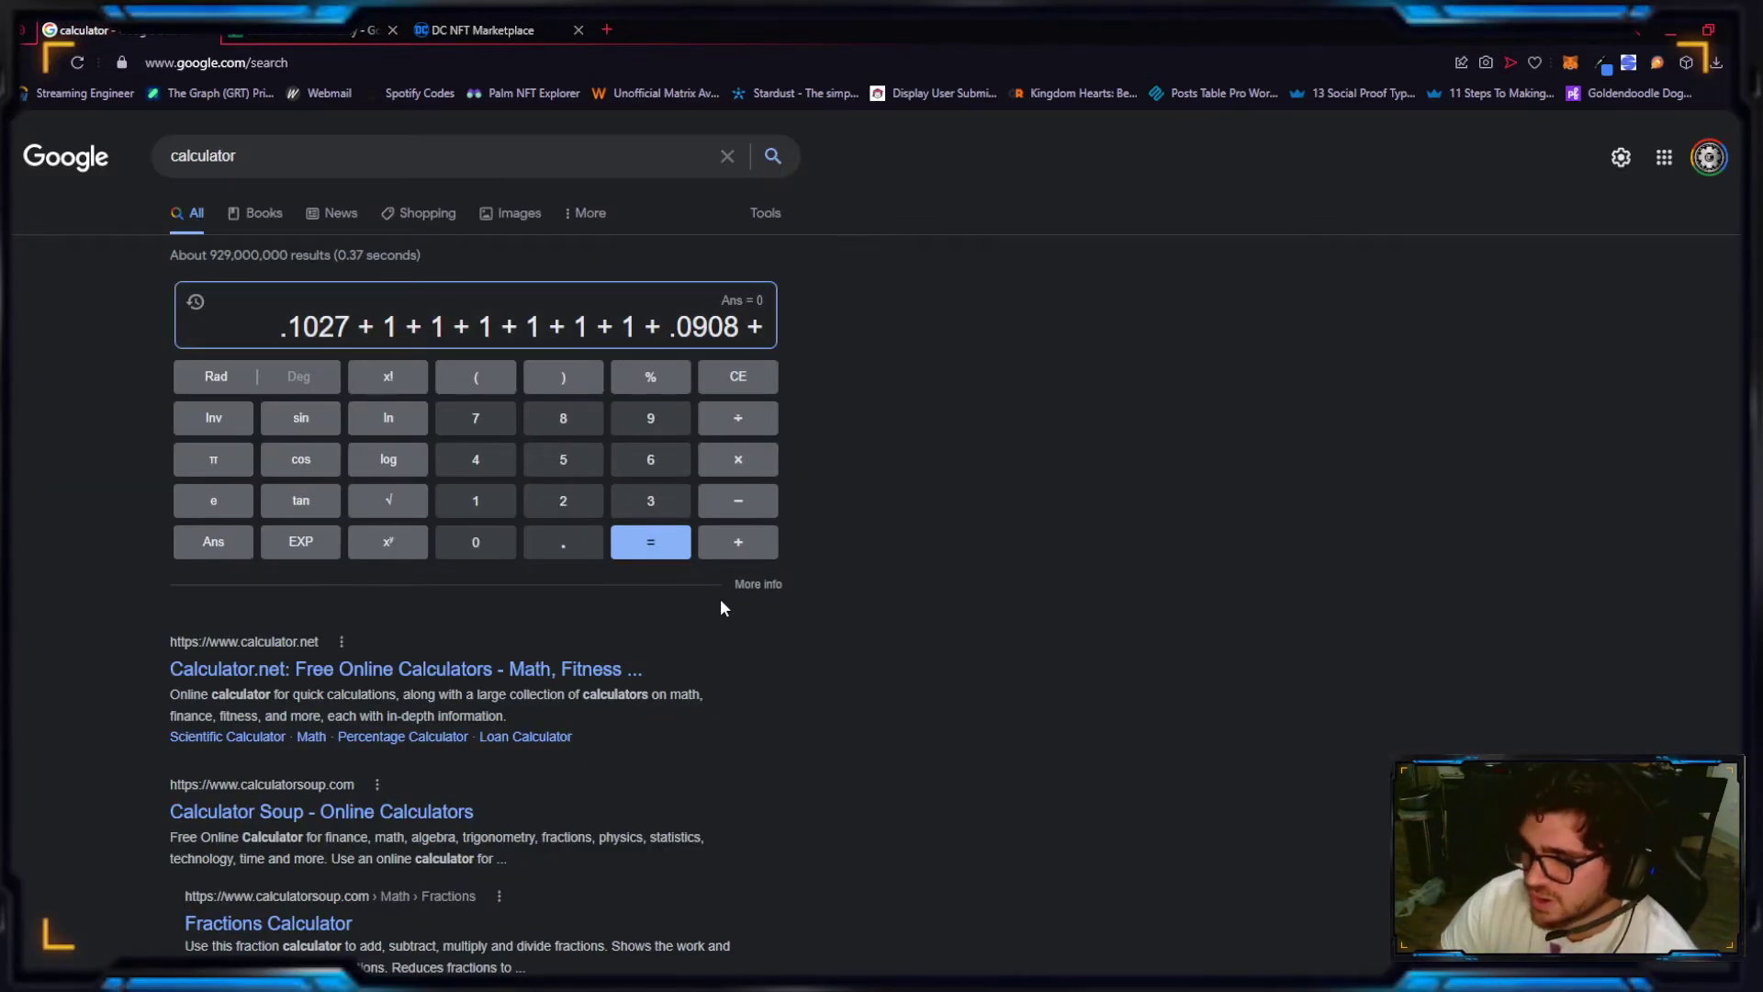
left_click(563, 542)
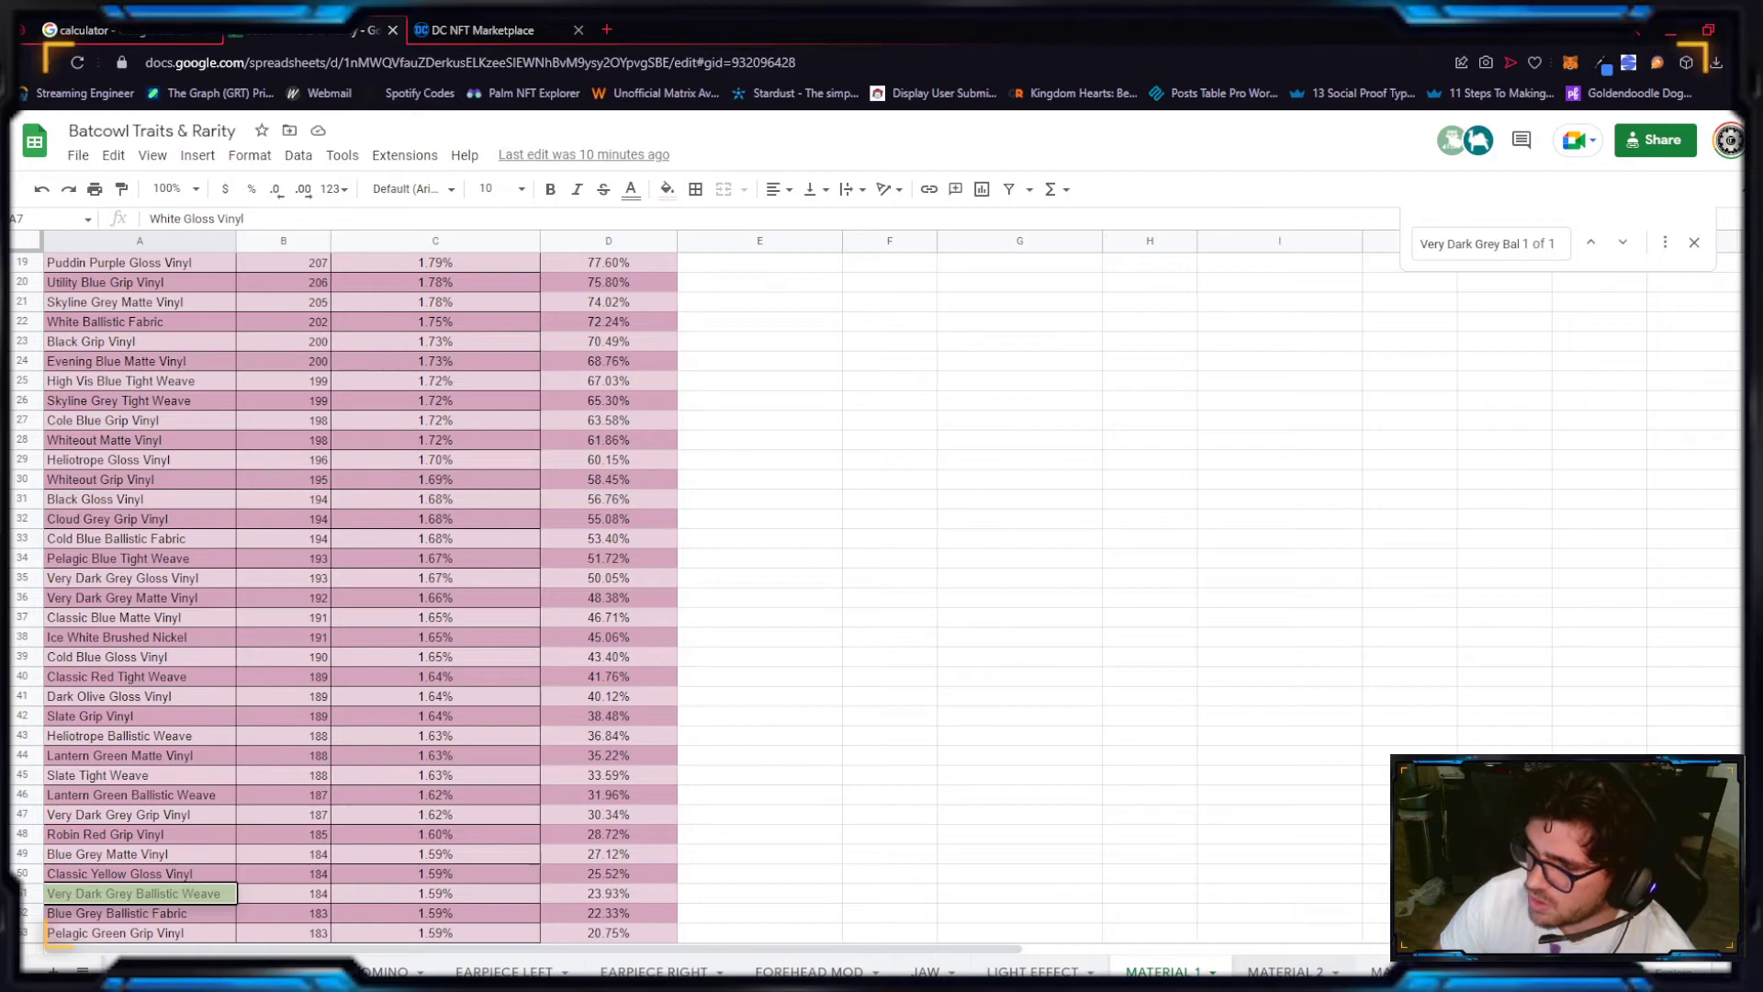
left_click(482, 30)
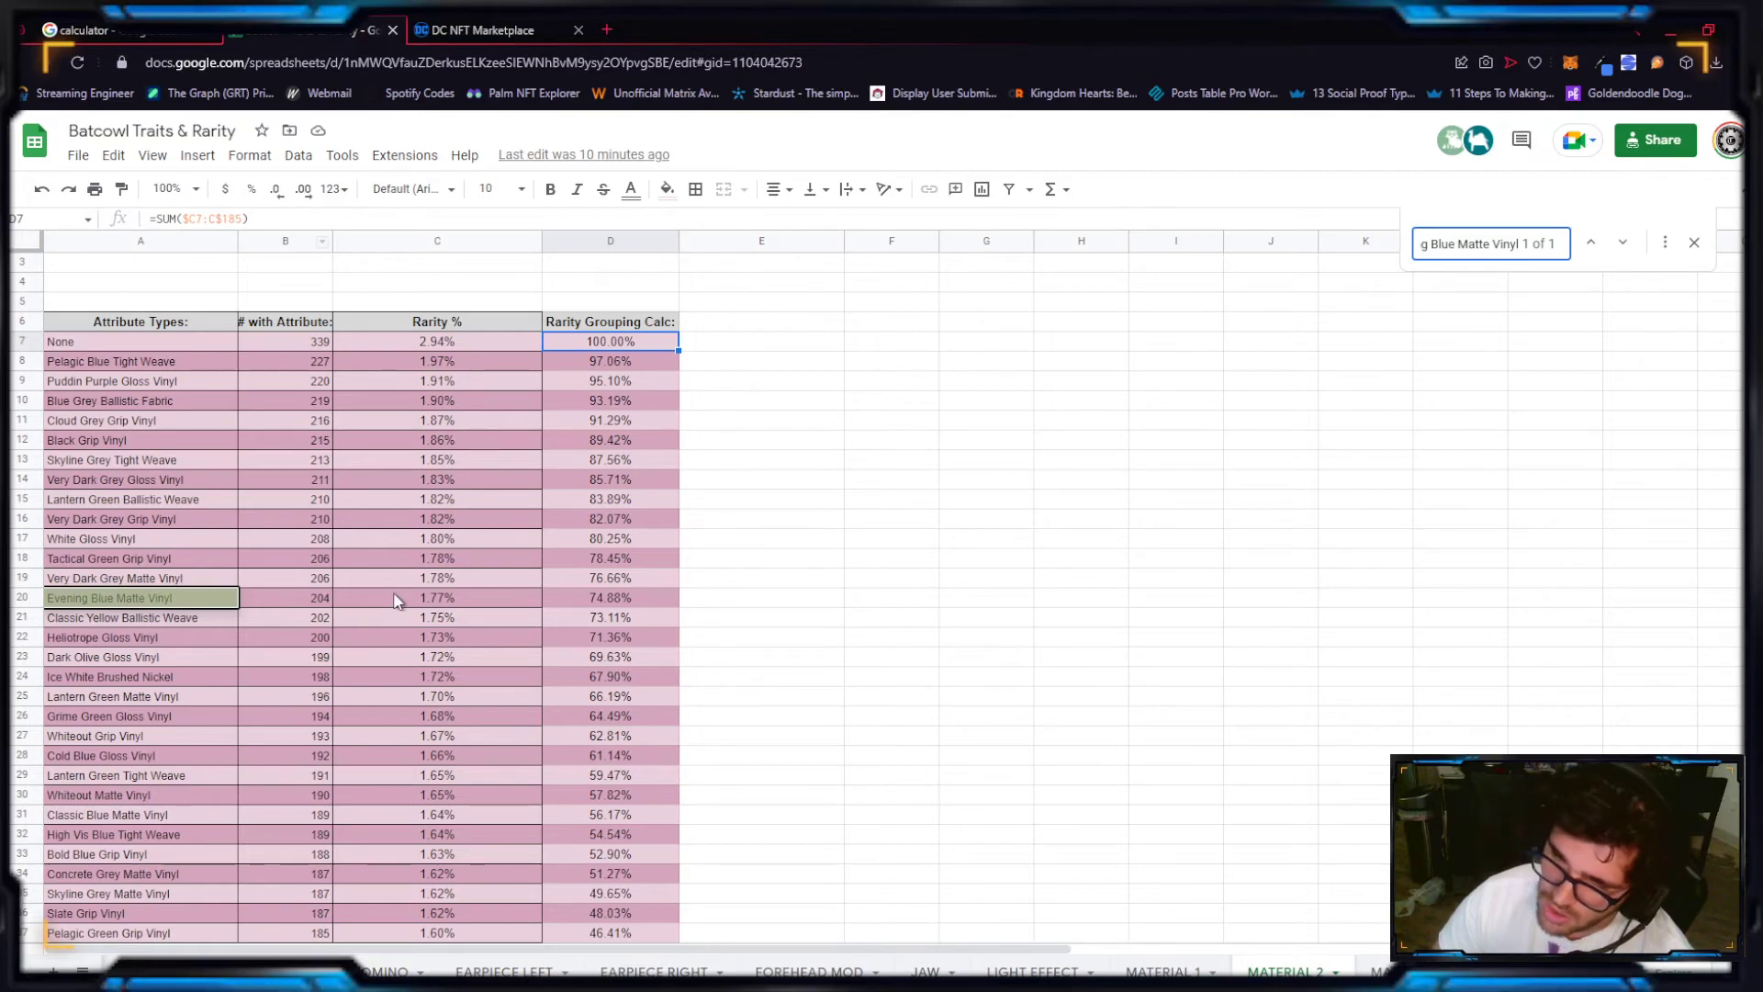
mouse_move(595, 610)
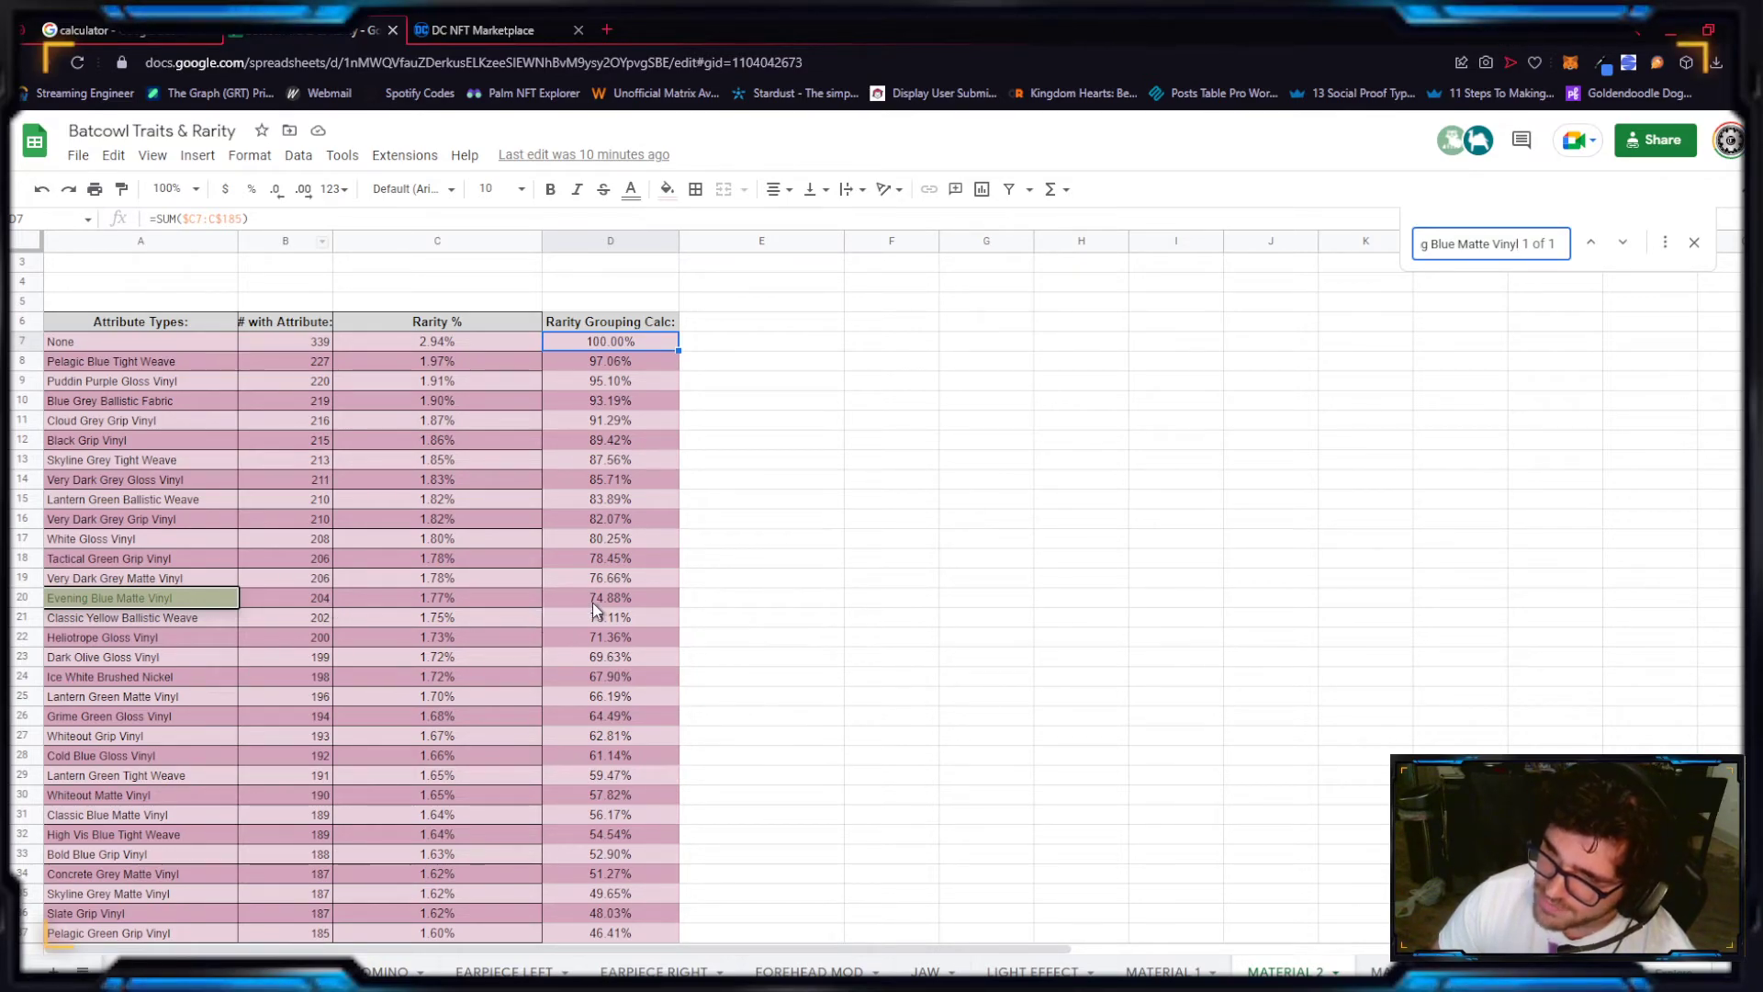
Step: Append .7488 for Evening Blue Matte Vinyl and another 1 to the calculator sum
left_click(101, 30)
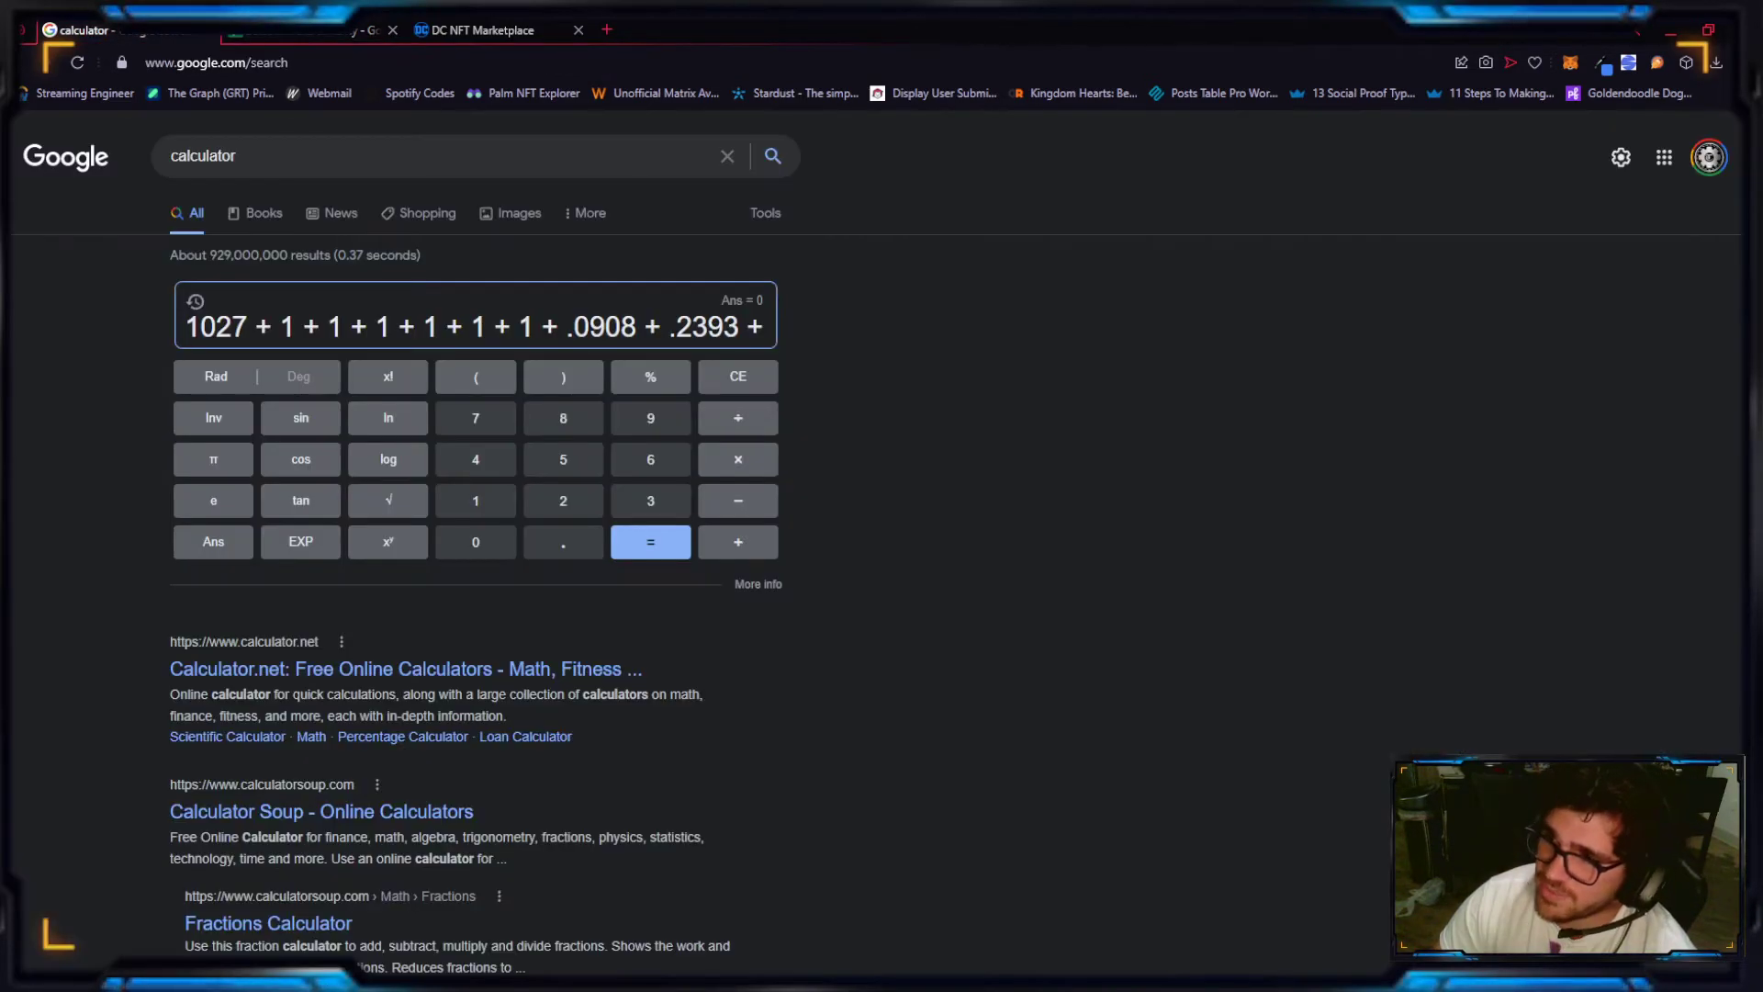
type("74")
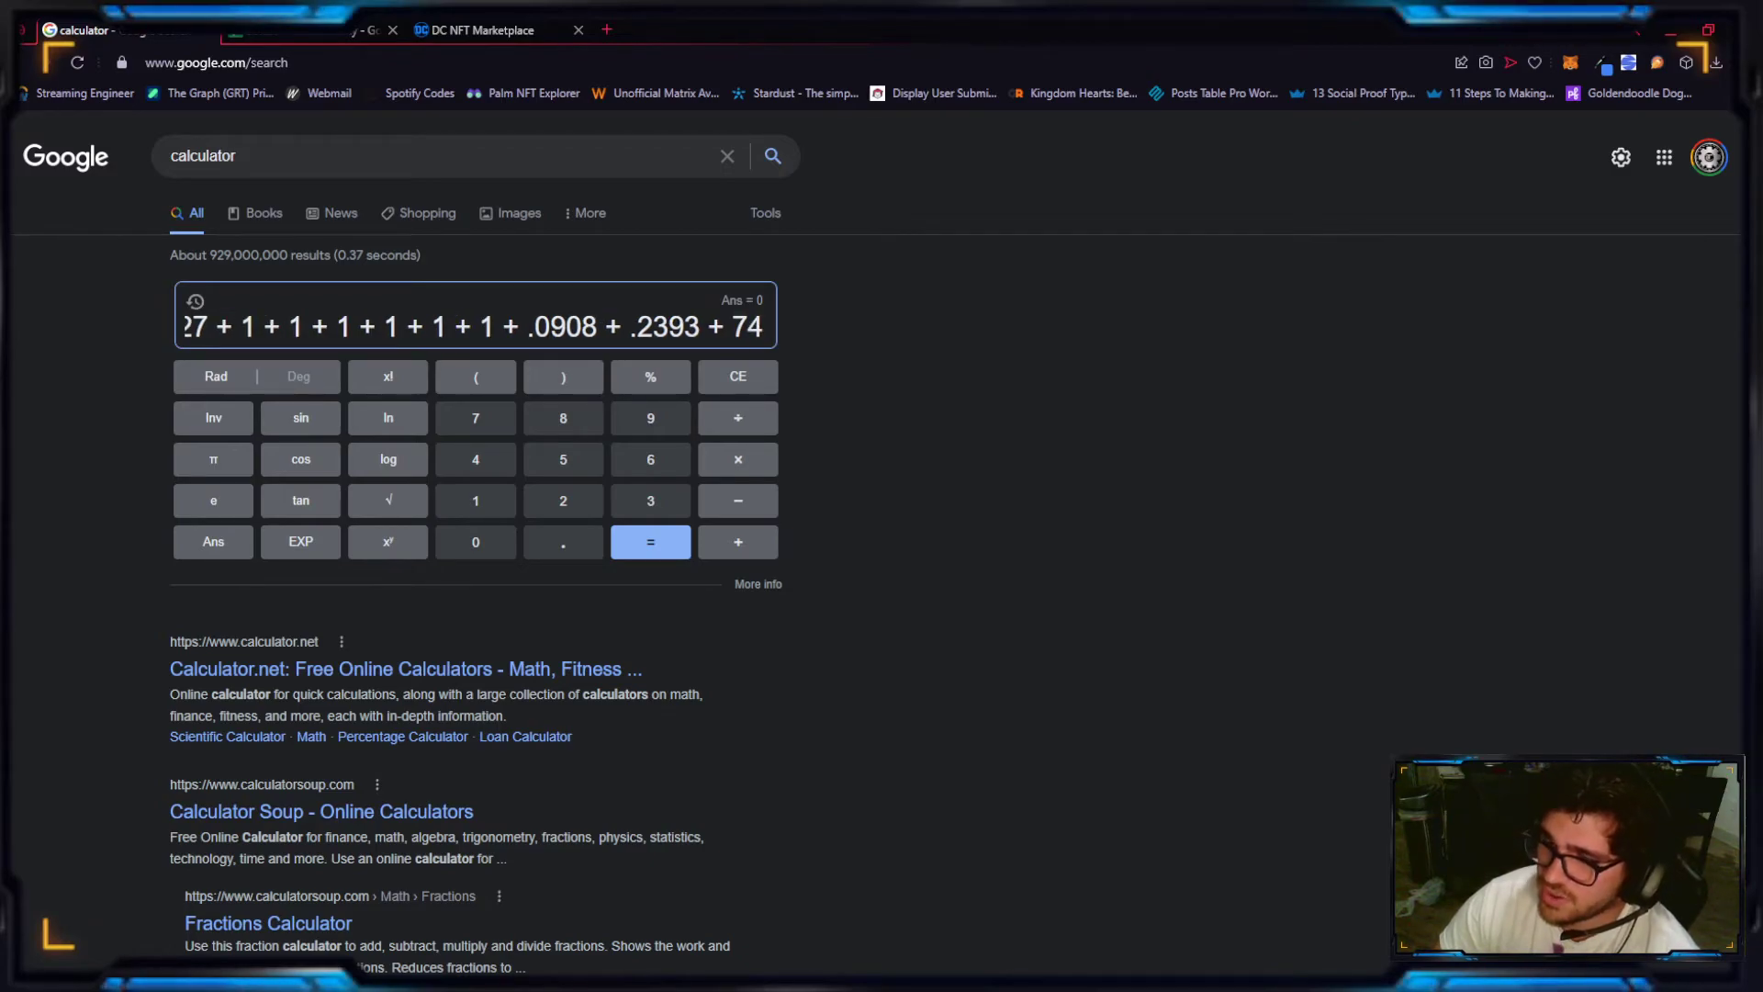
type("88")
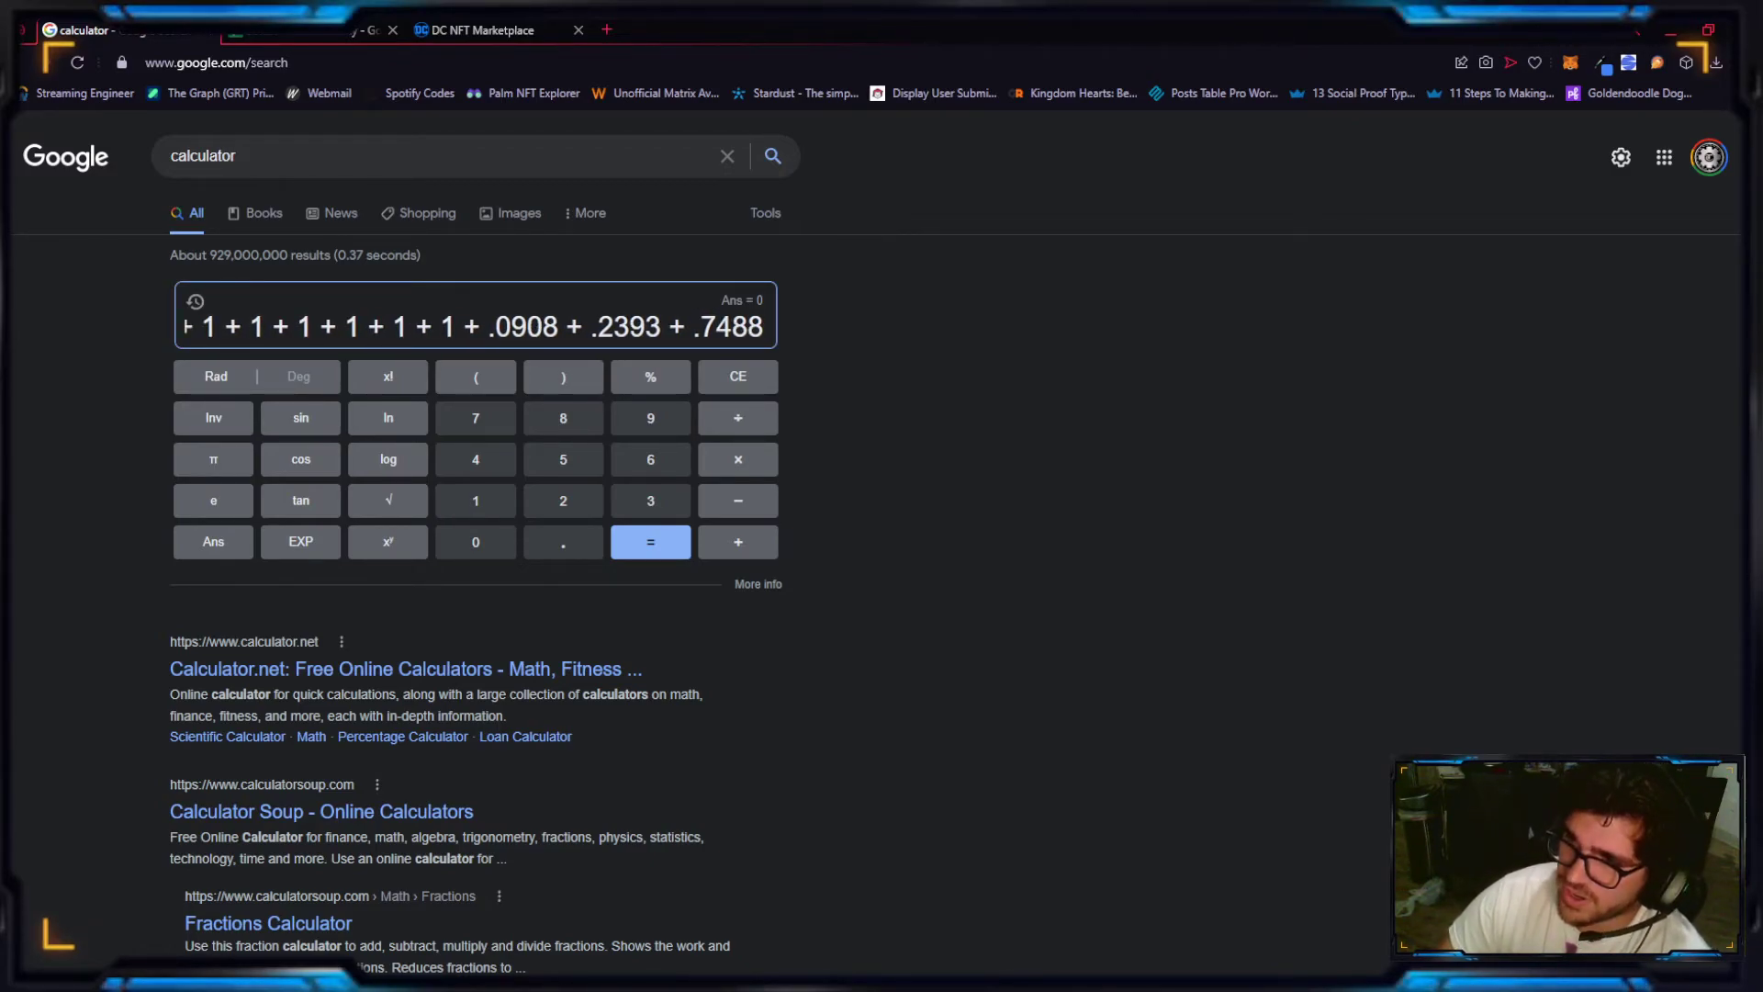
left_click(275, 30)
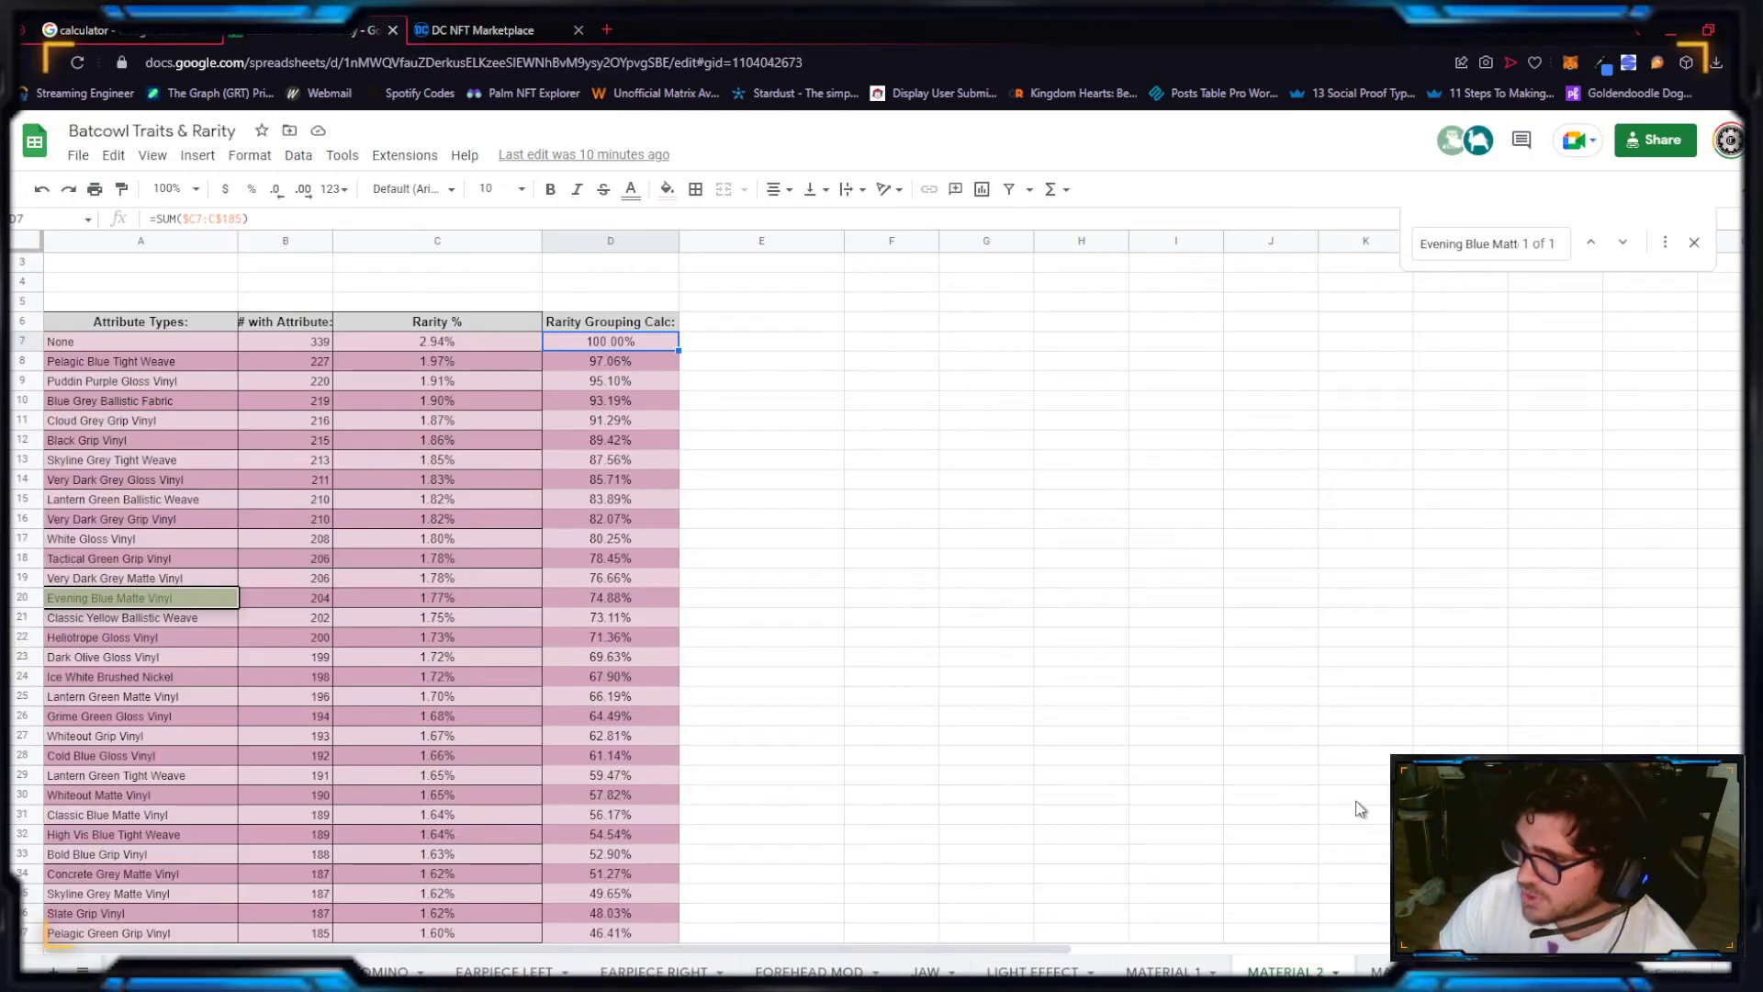
left_click(1330, 971)
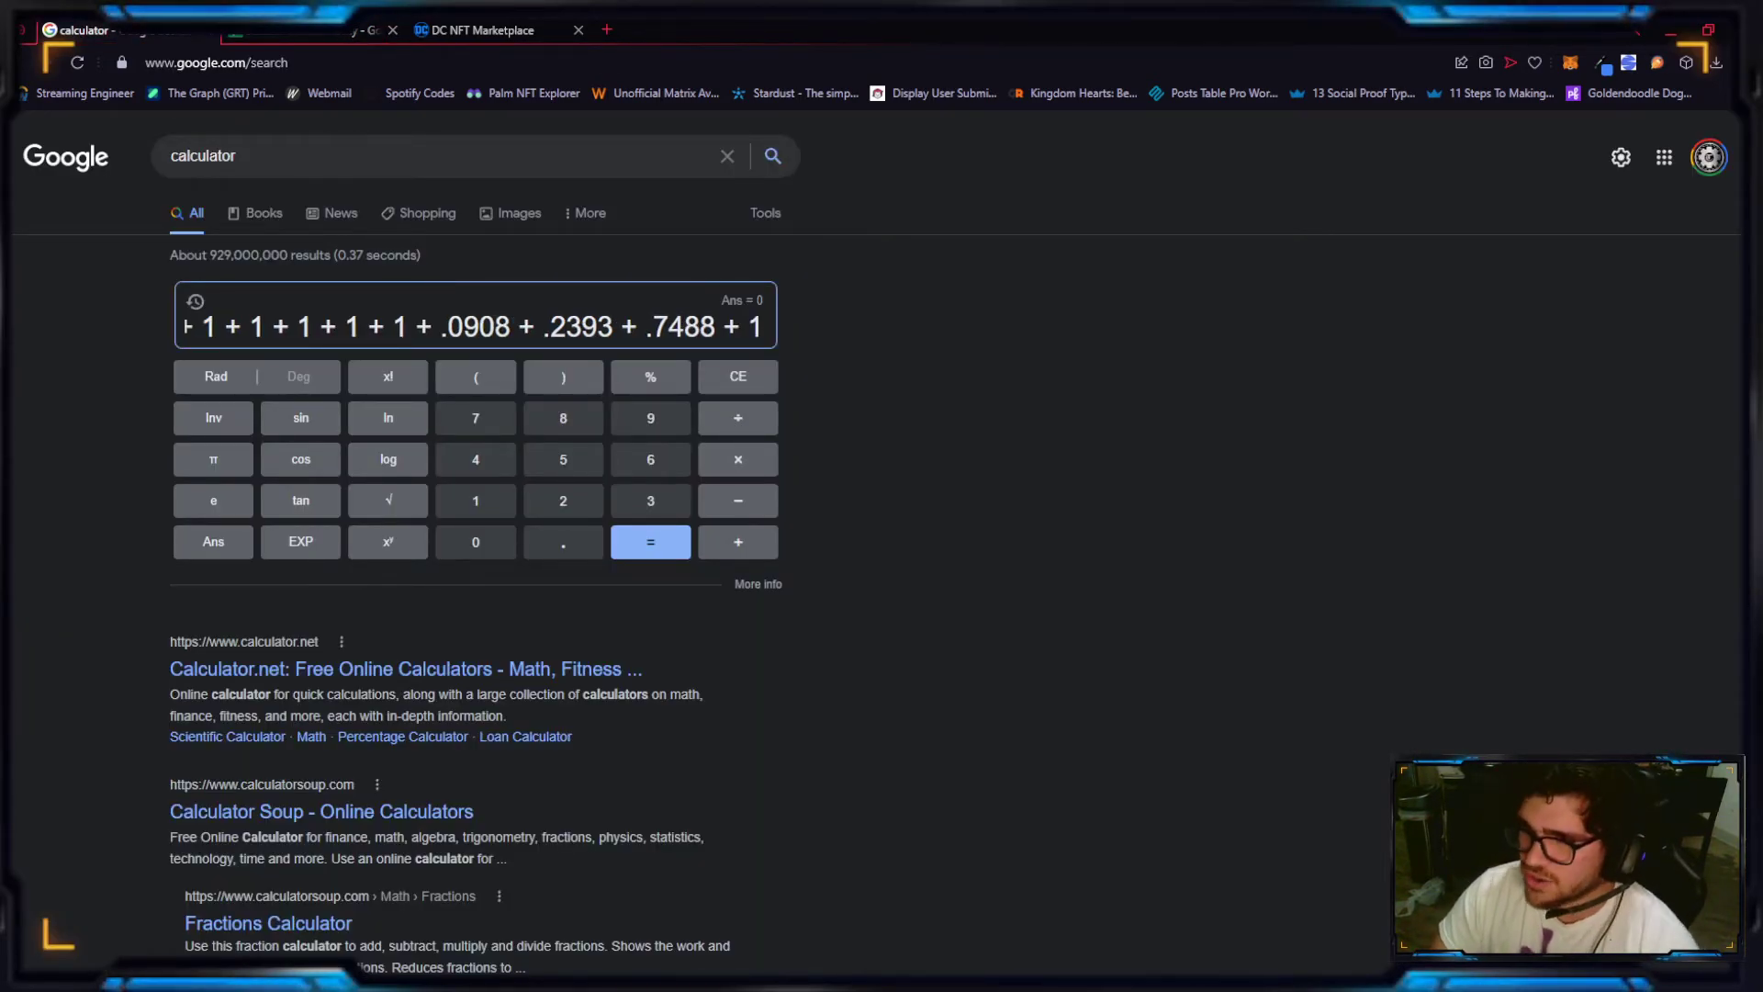
left_click(650, 542)
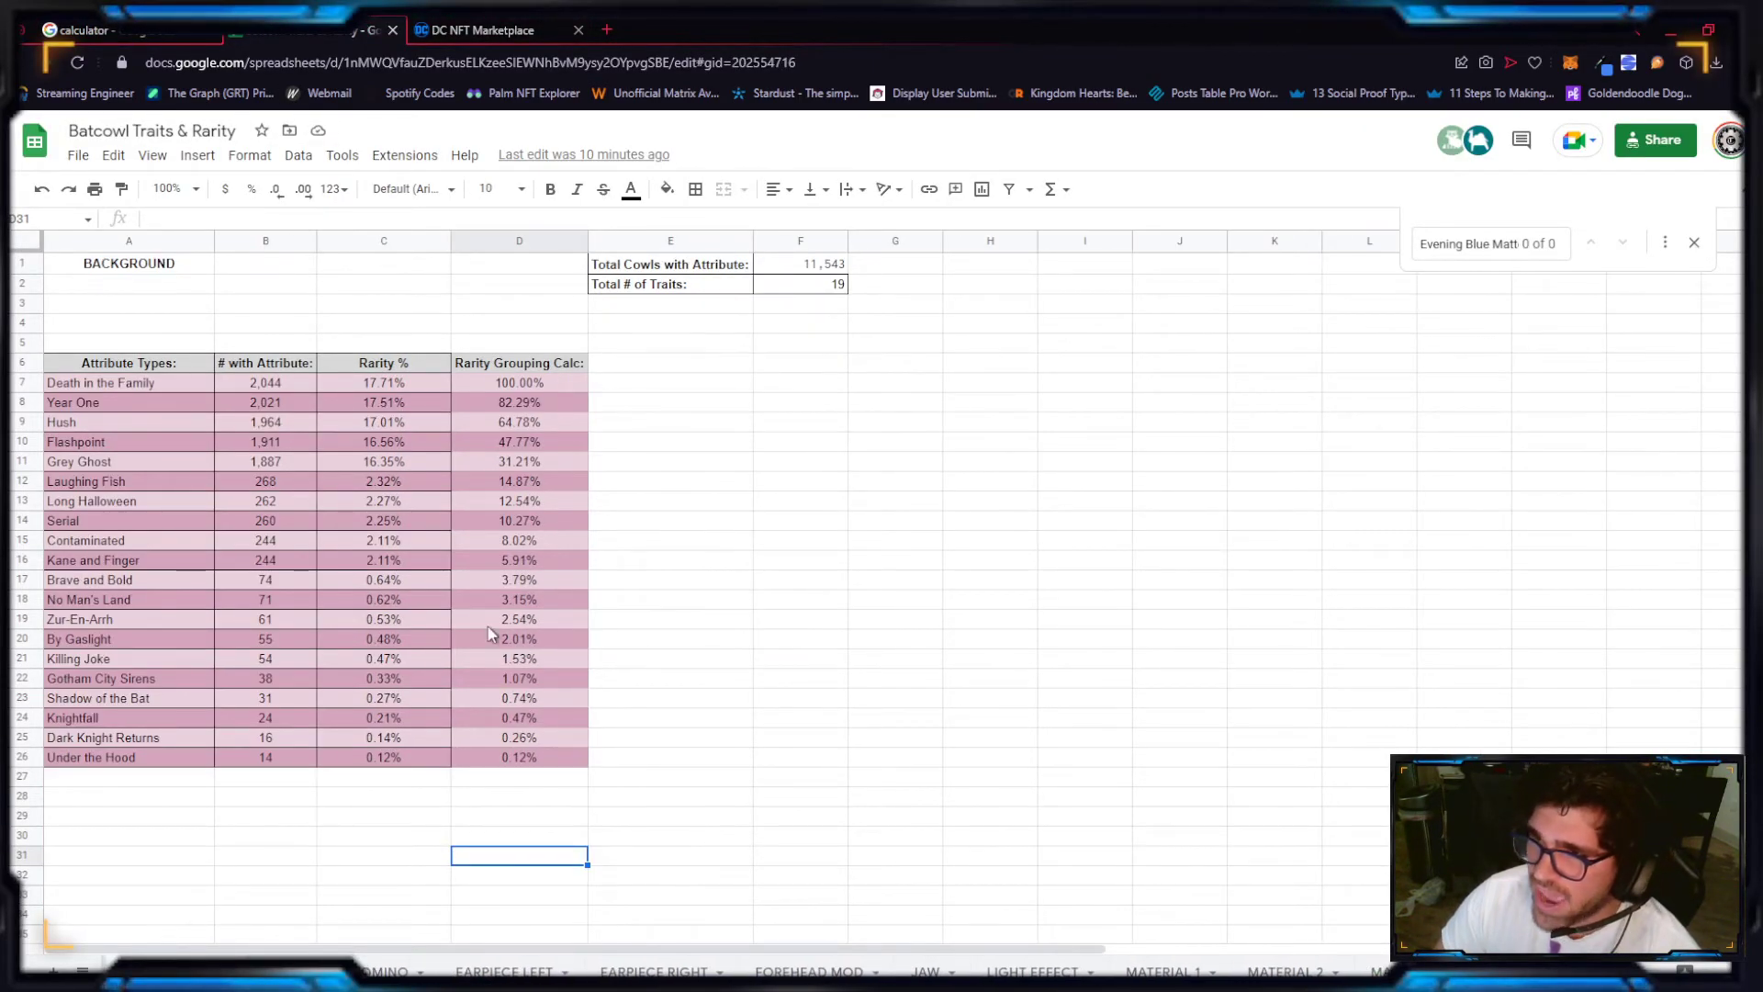
mouse_move(149, 393)
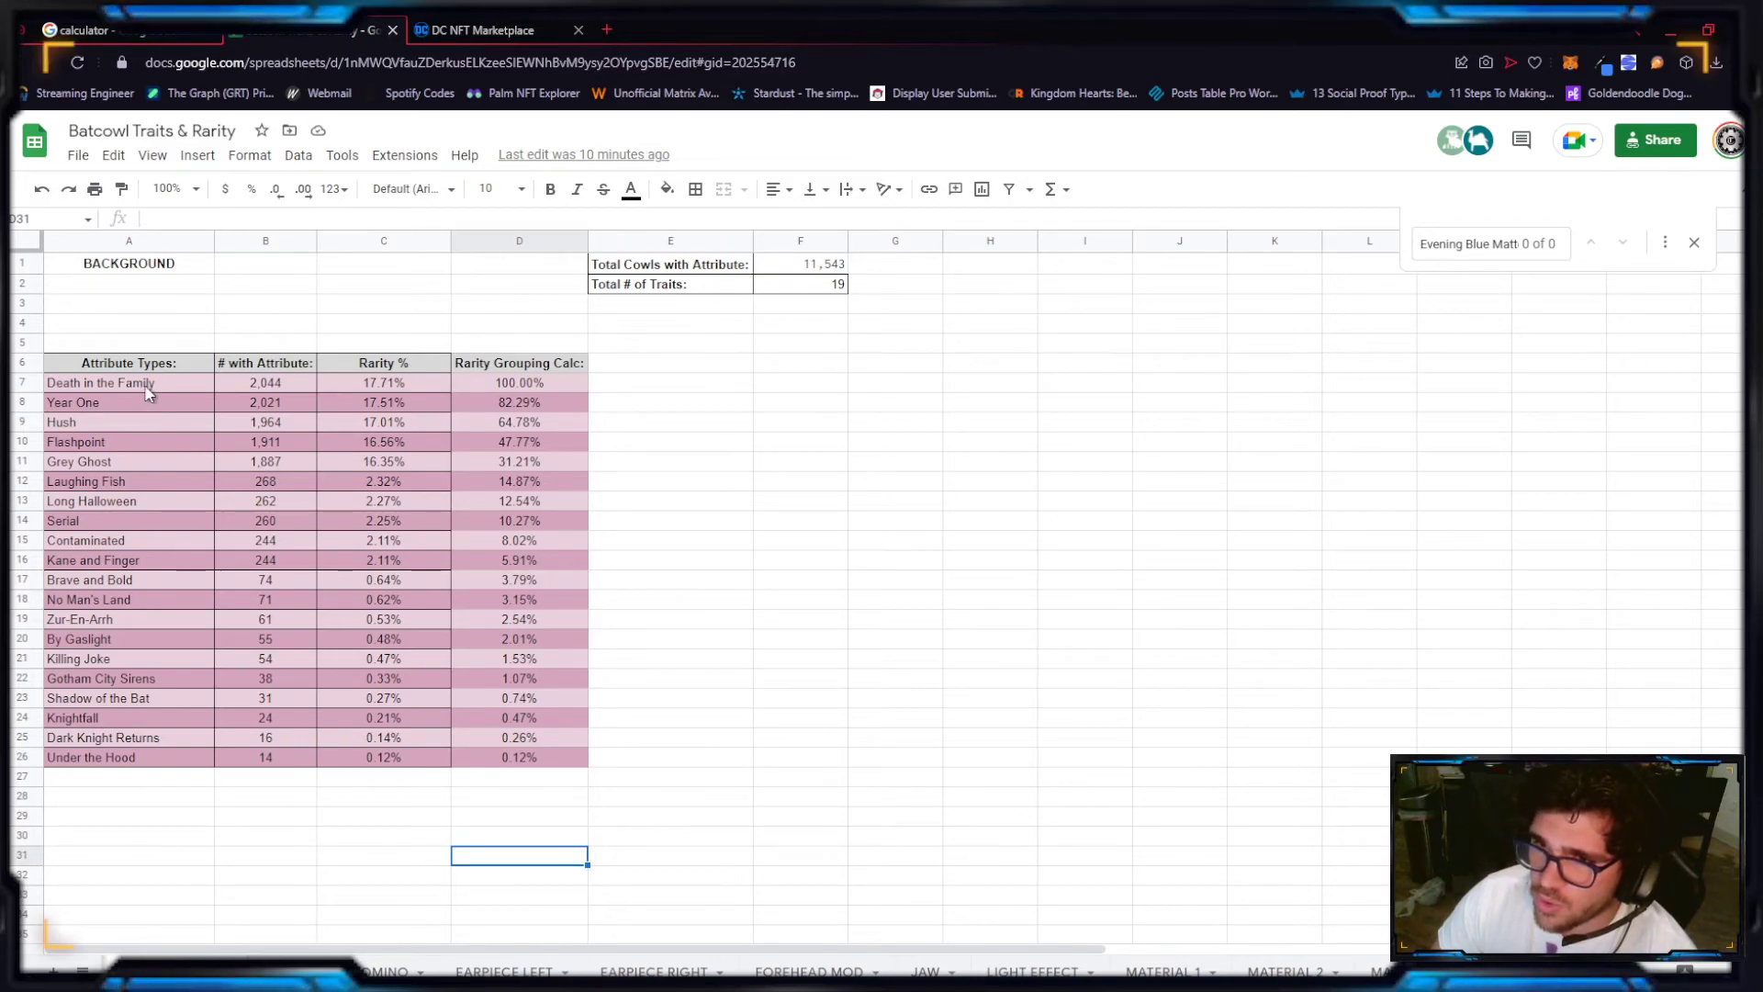
Step: Review trait counts per category on the BATCOWL INFORMATION SHEET and deselect the list
left_click_drag(128, 382, 128, 461)
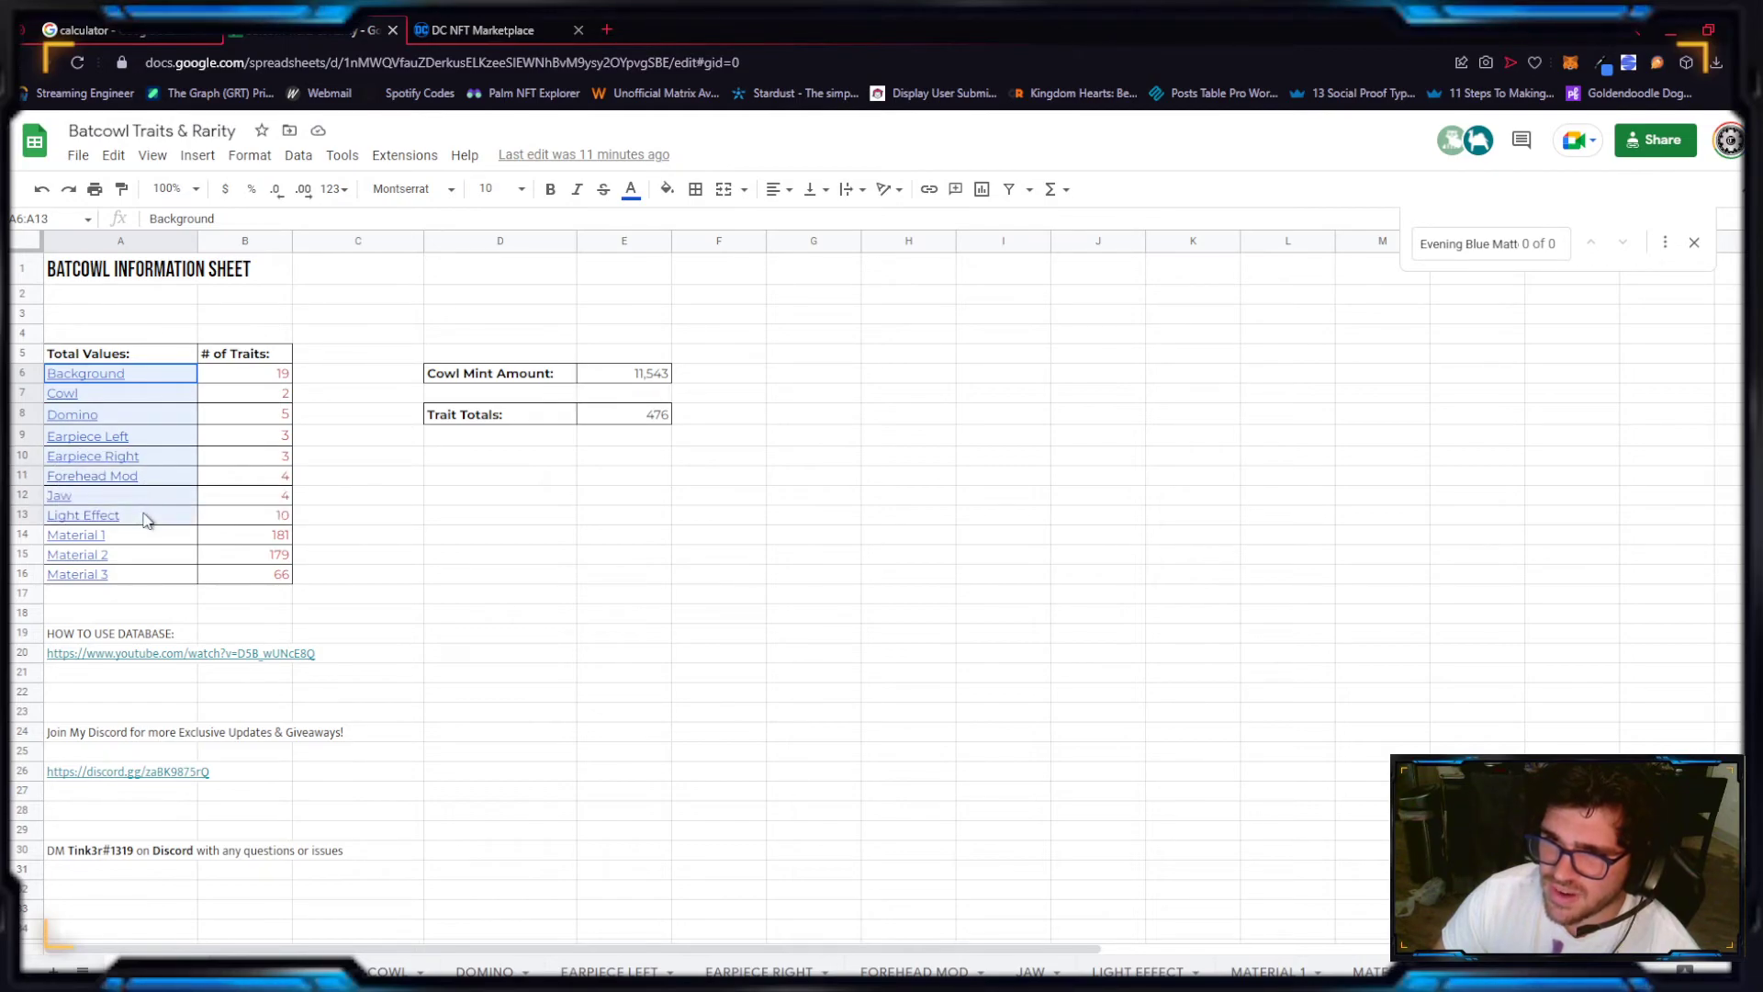
left_click(501, 614)
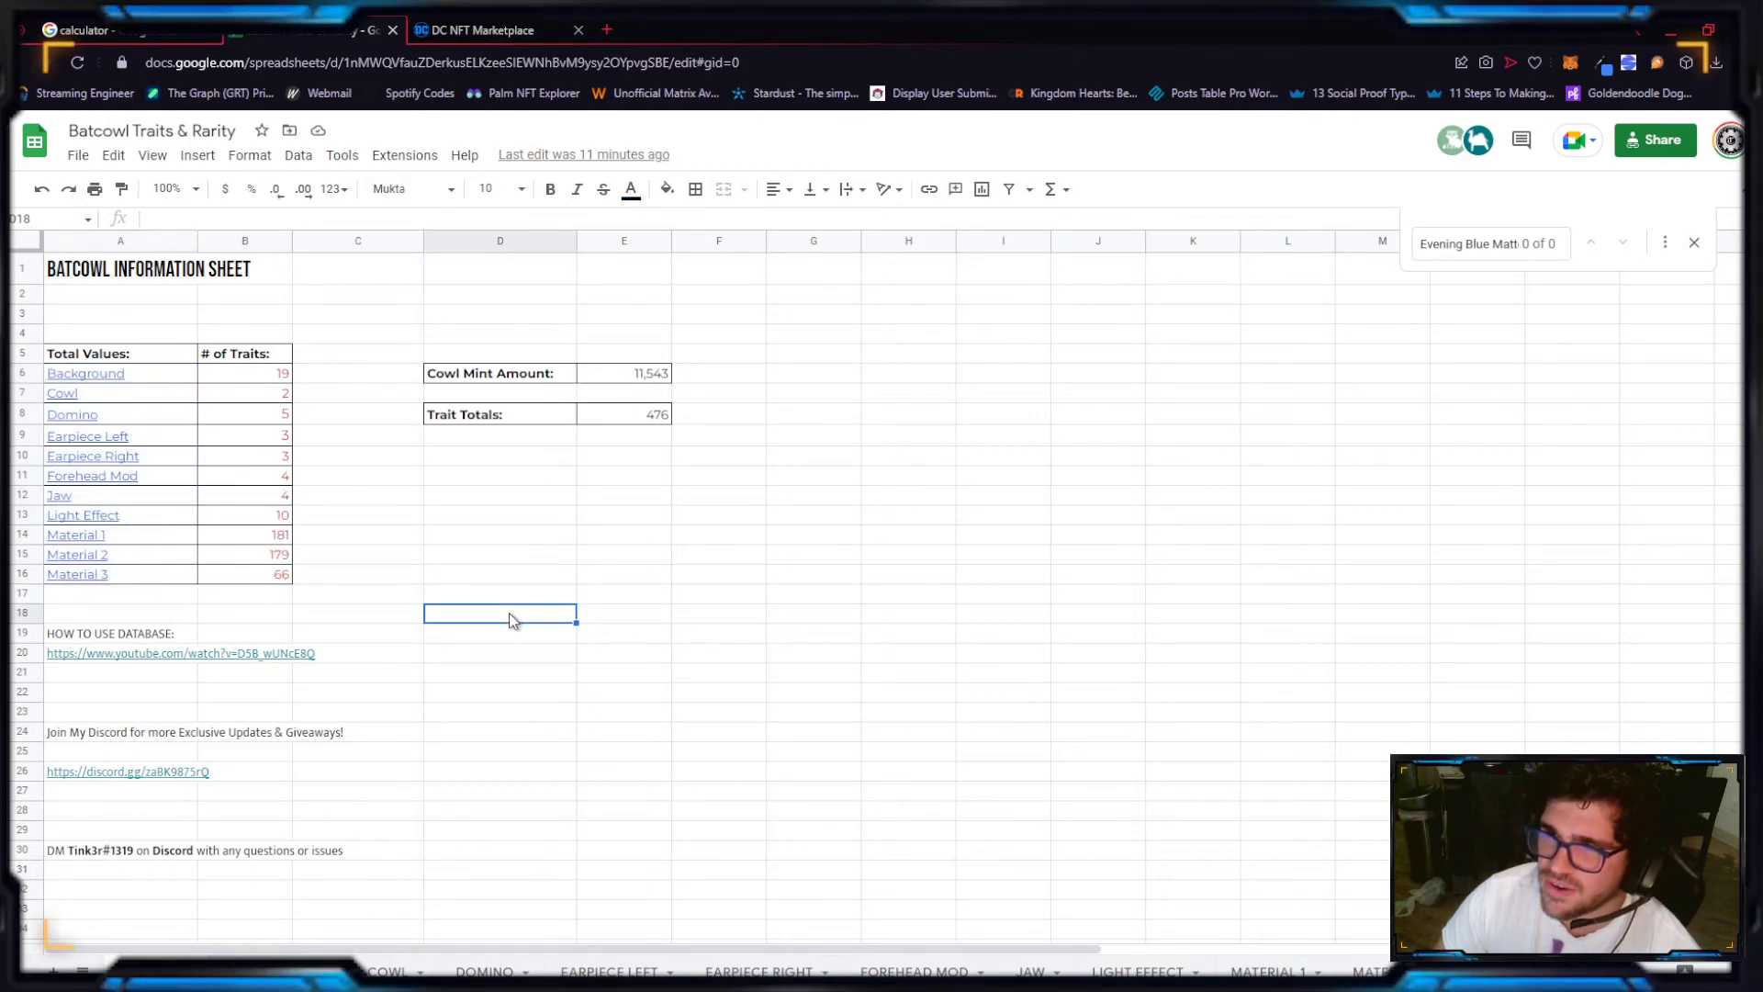
left_click(82, 31)
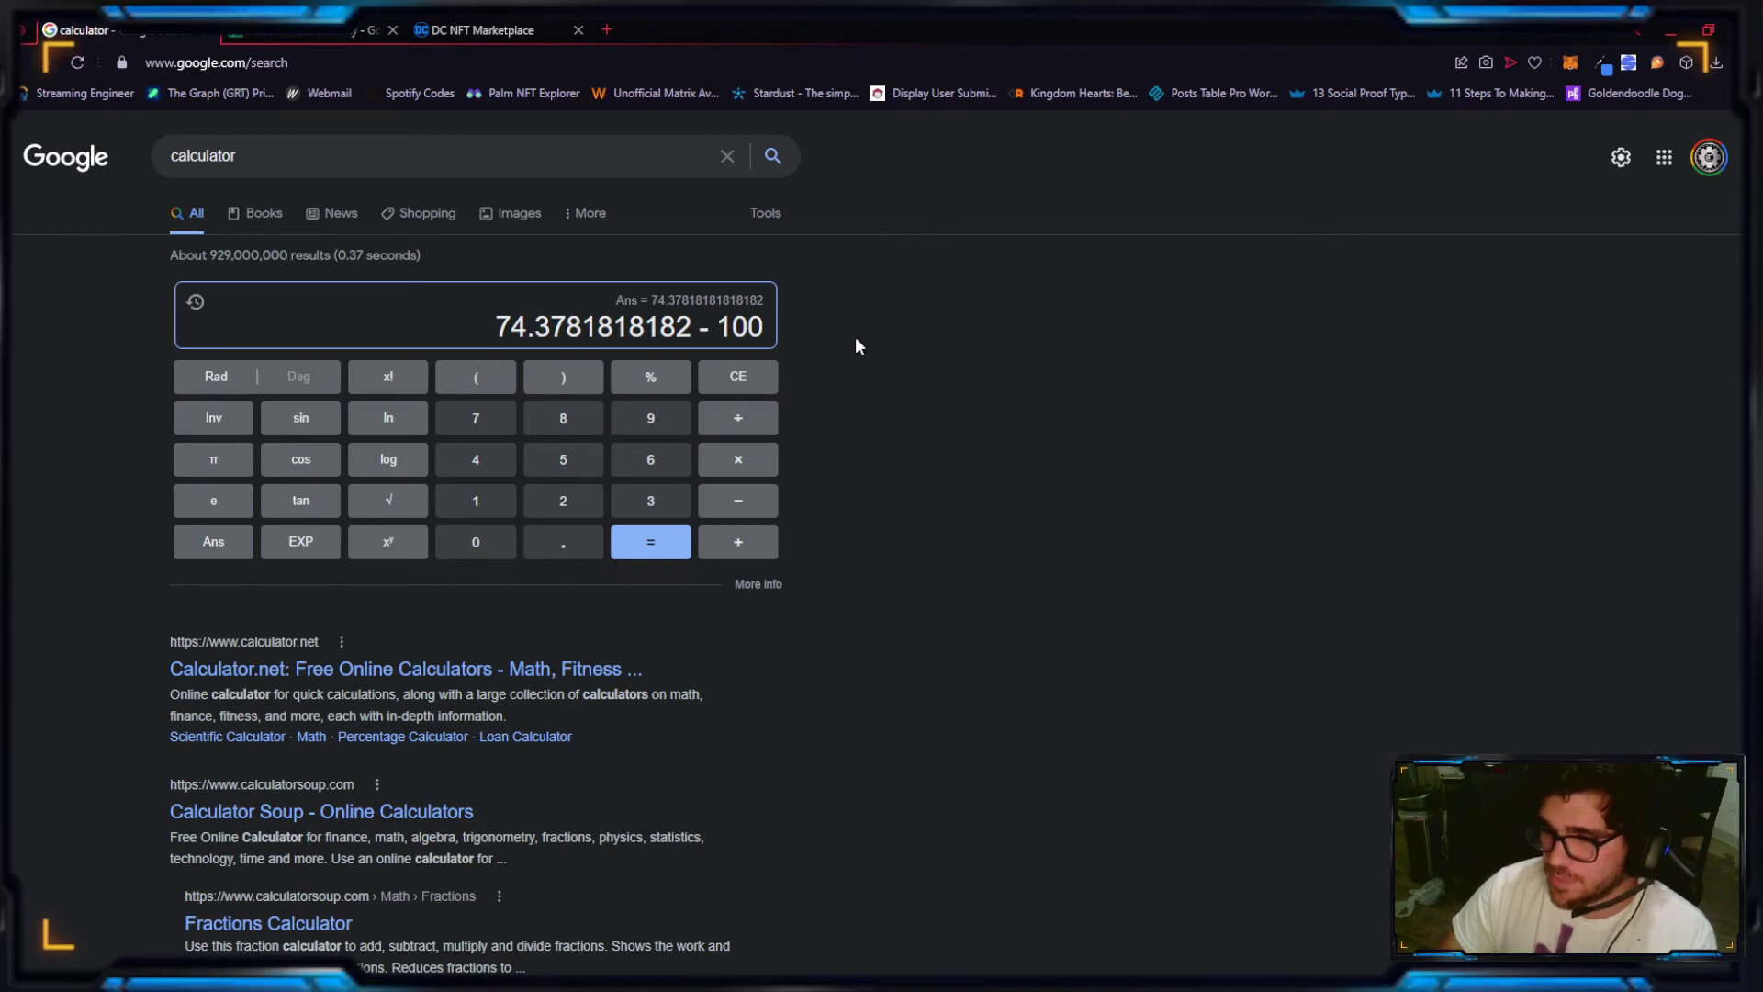
Step: Evaluate 74.3781818182 minus 100 to read the 25.62 rarity score
left_click(650, 542)
type("25.62")
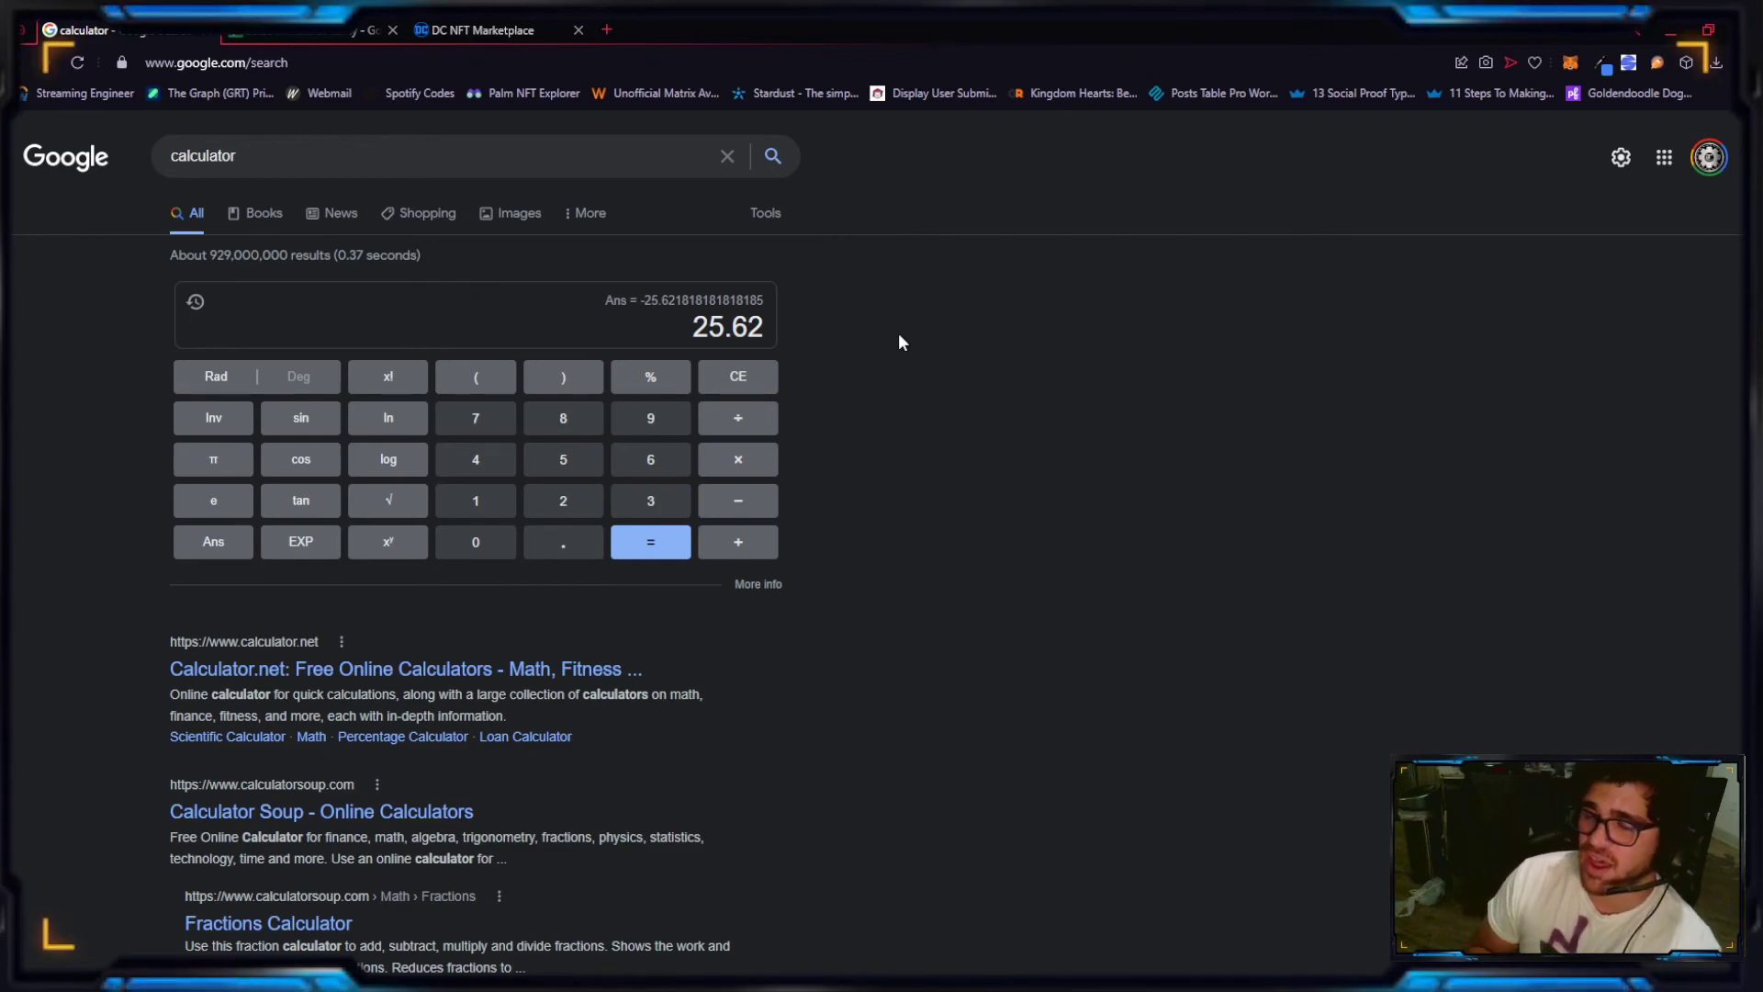
mouse_move(874, 368)
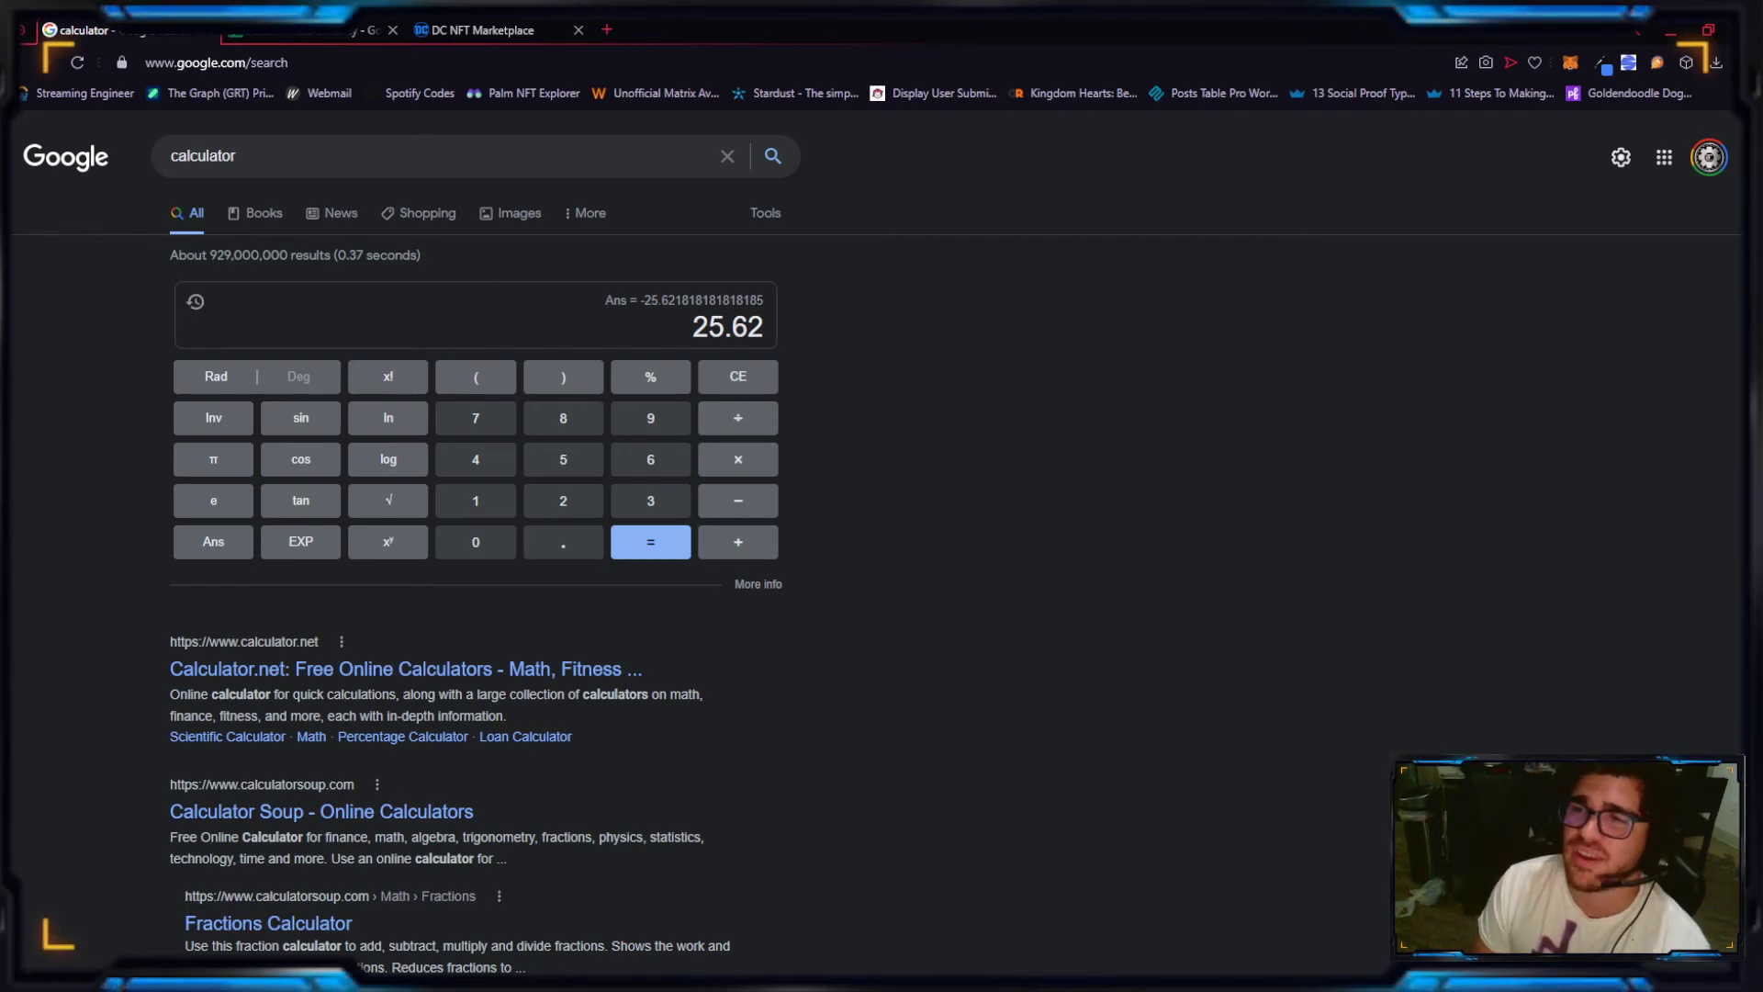
mouse_move(998, 414)
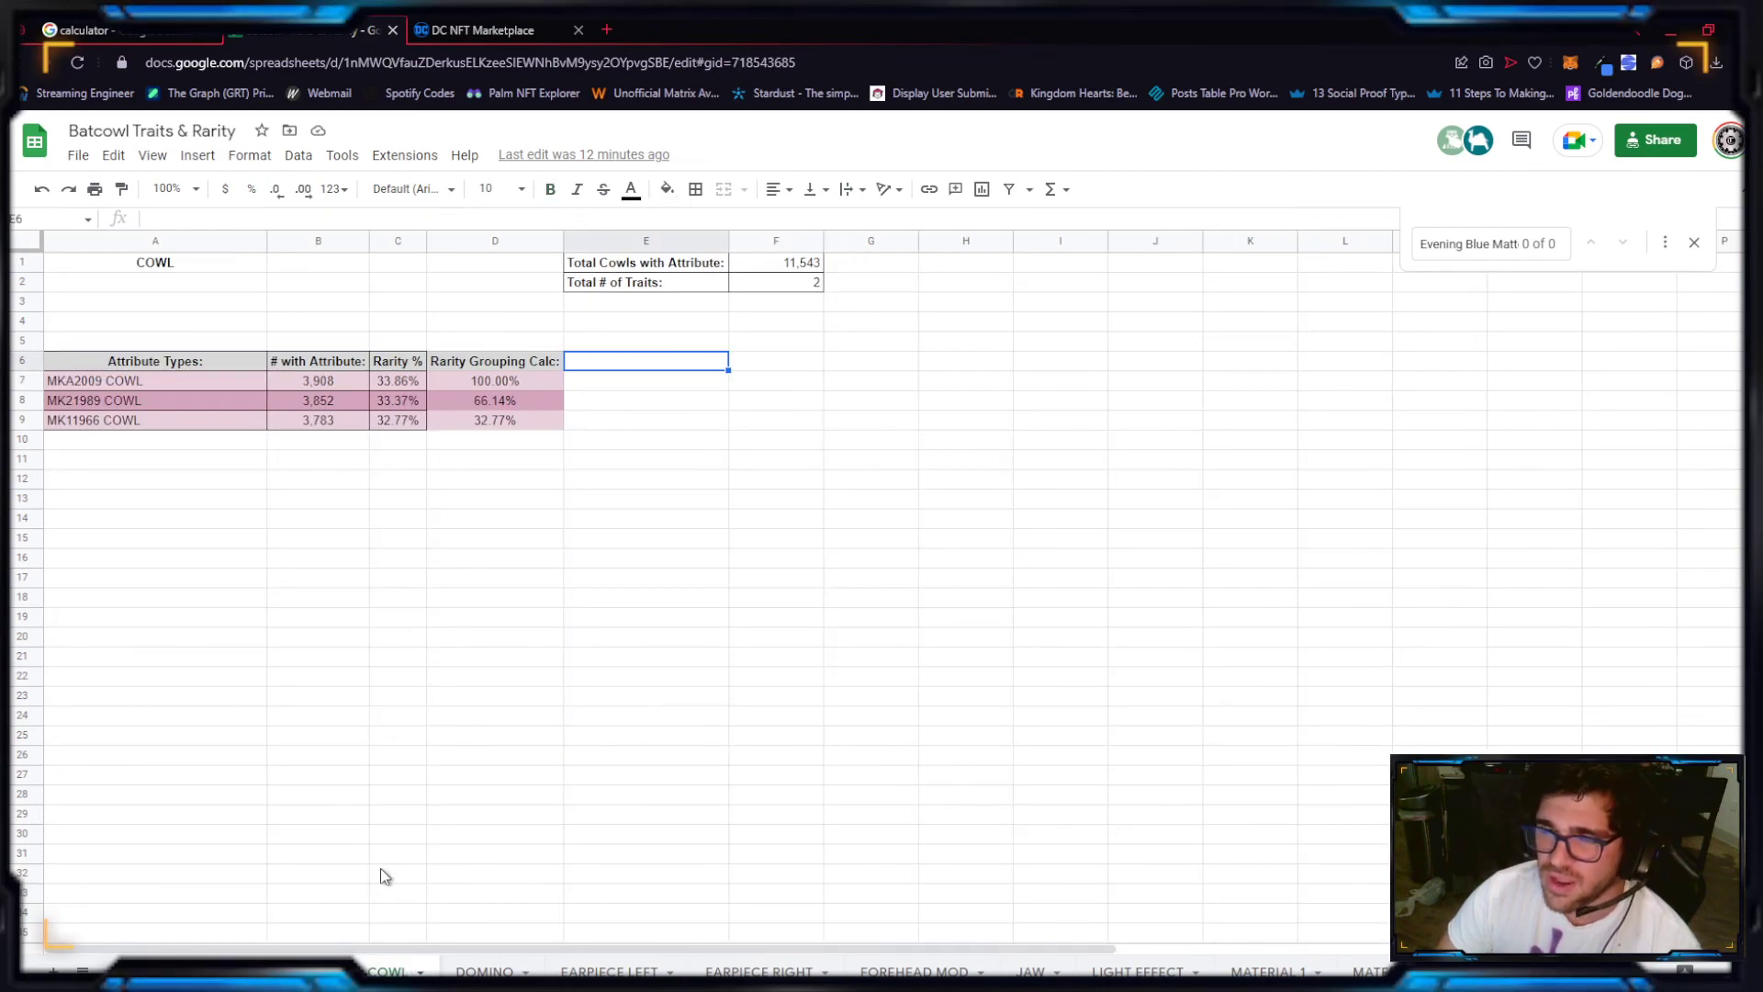
Step: Revisit the EARPIECE LEFT and BACKGROUND sheets and reset the calculator to 0
left_click(607, 971)
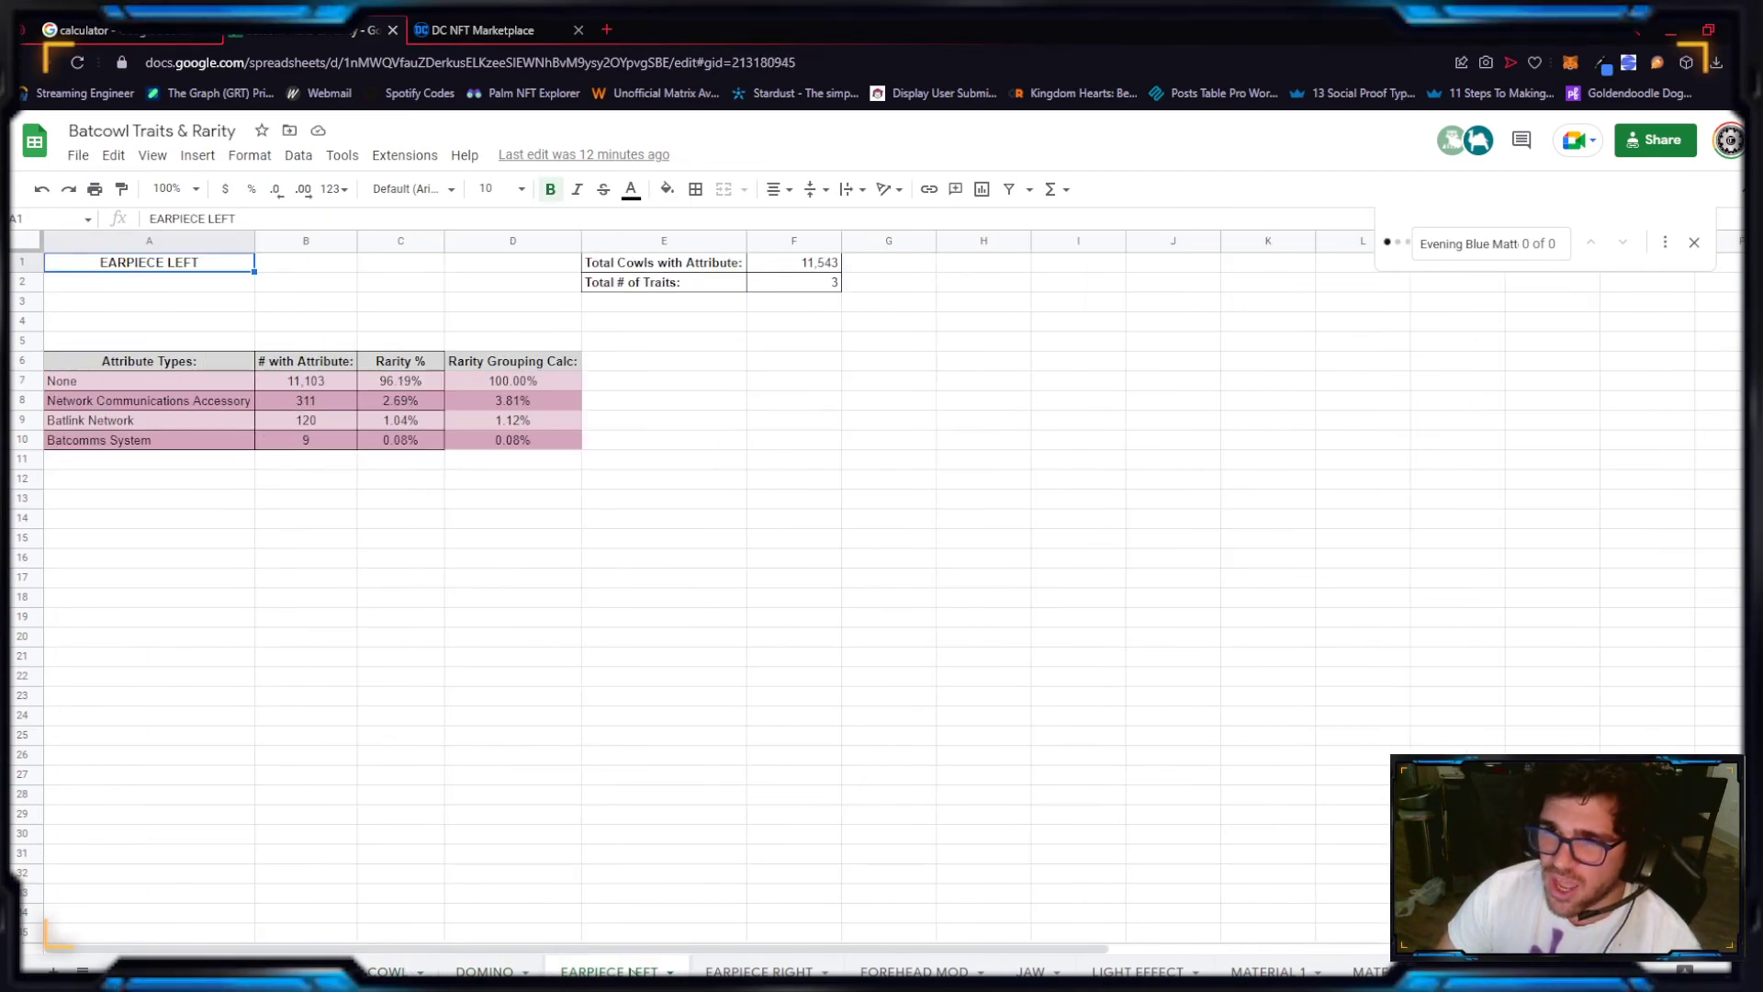
left_click(82, 30)
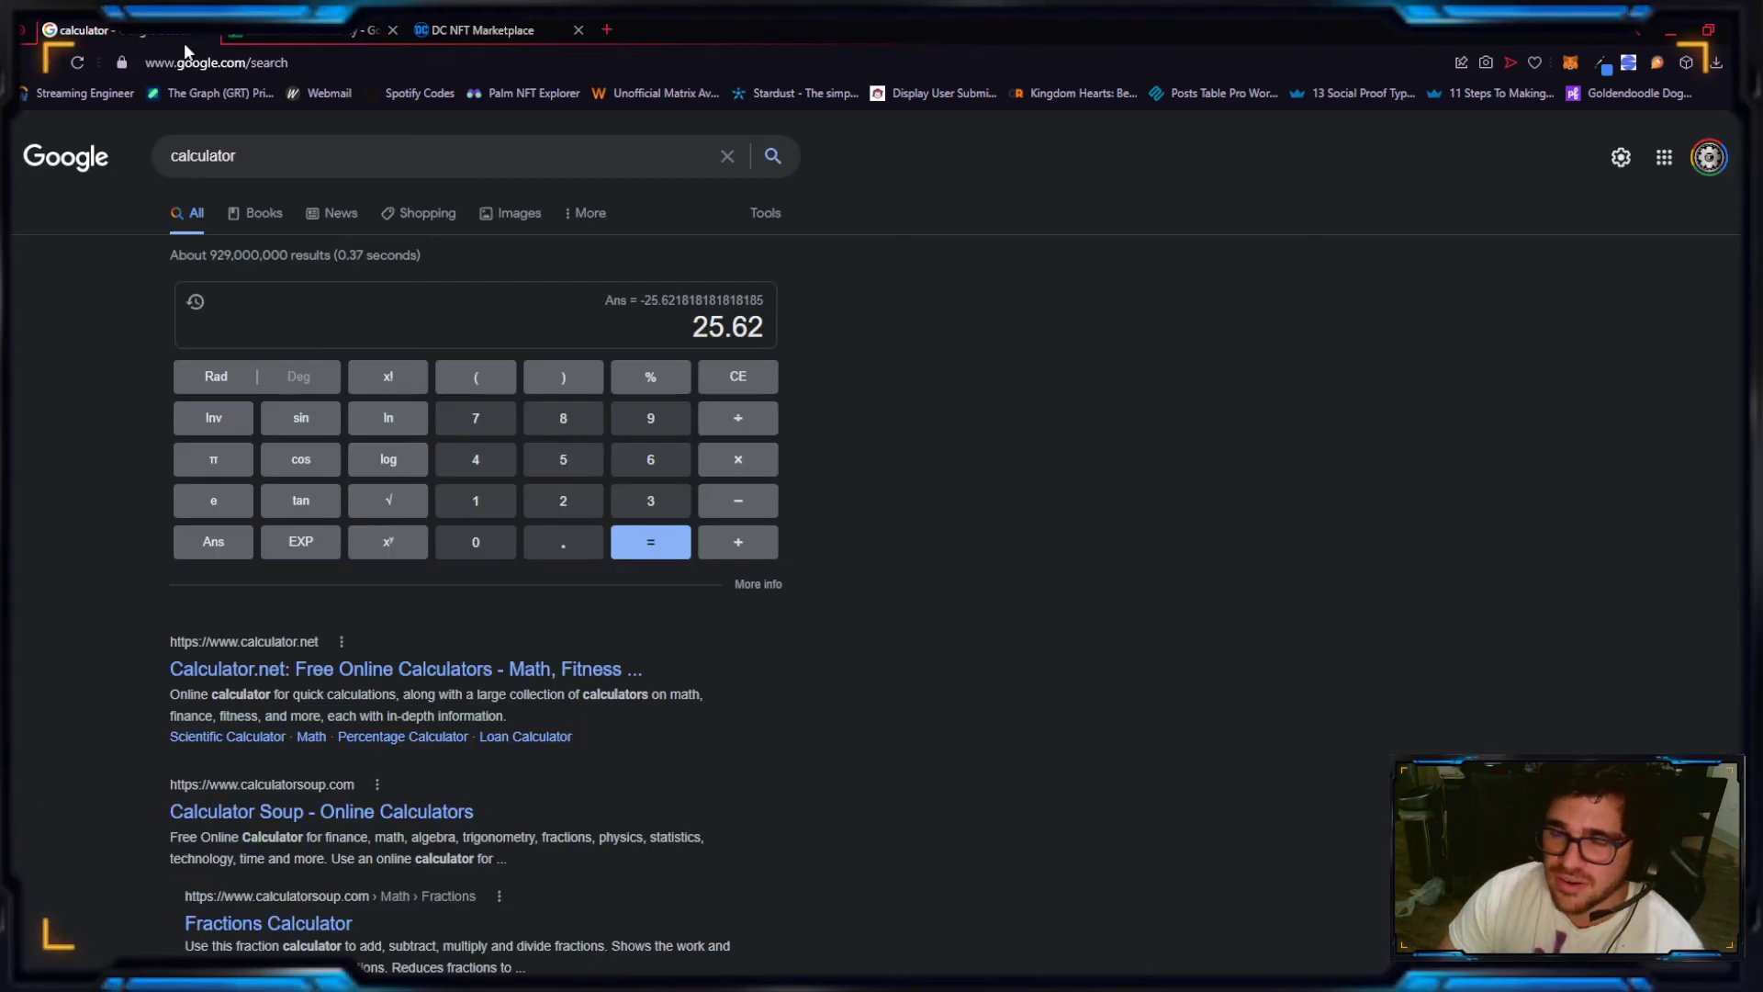
mouse_move(1043, 432)
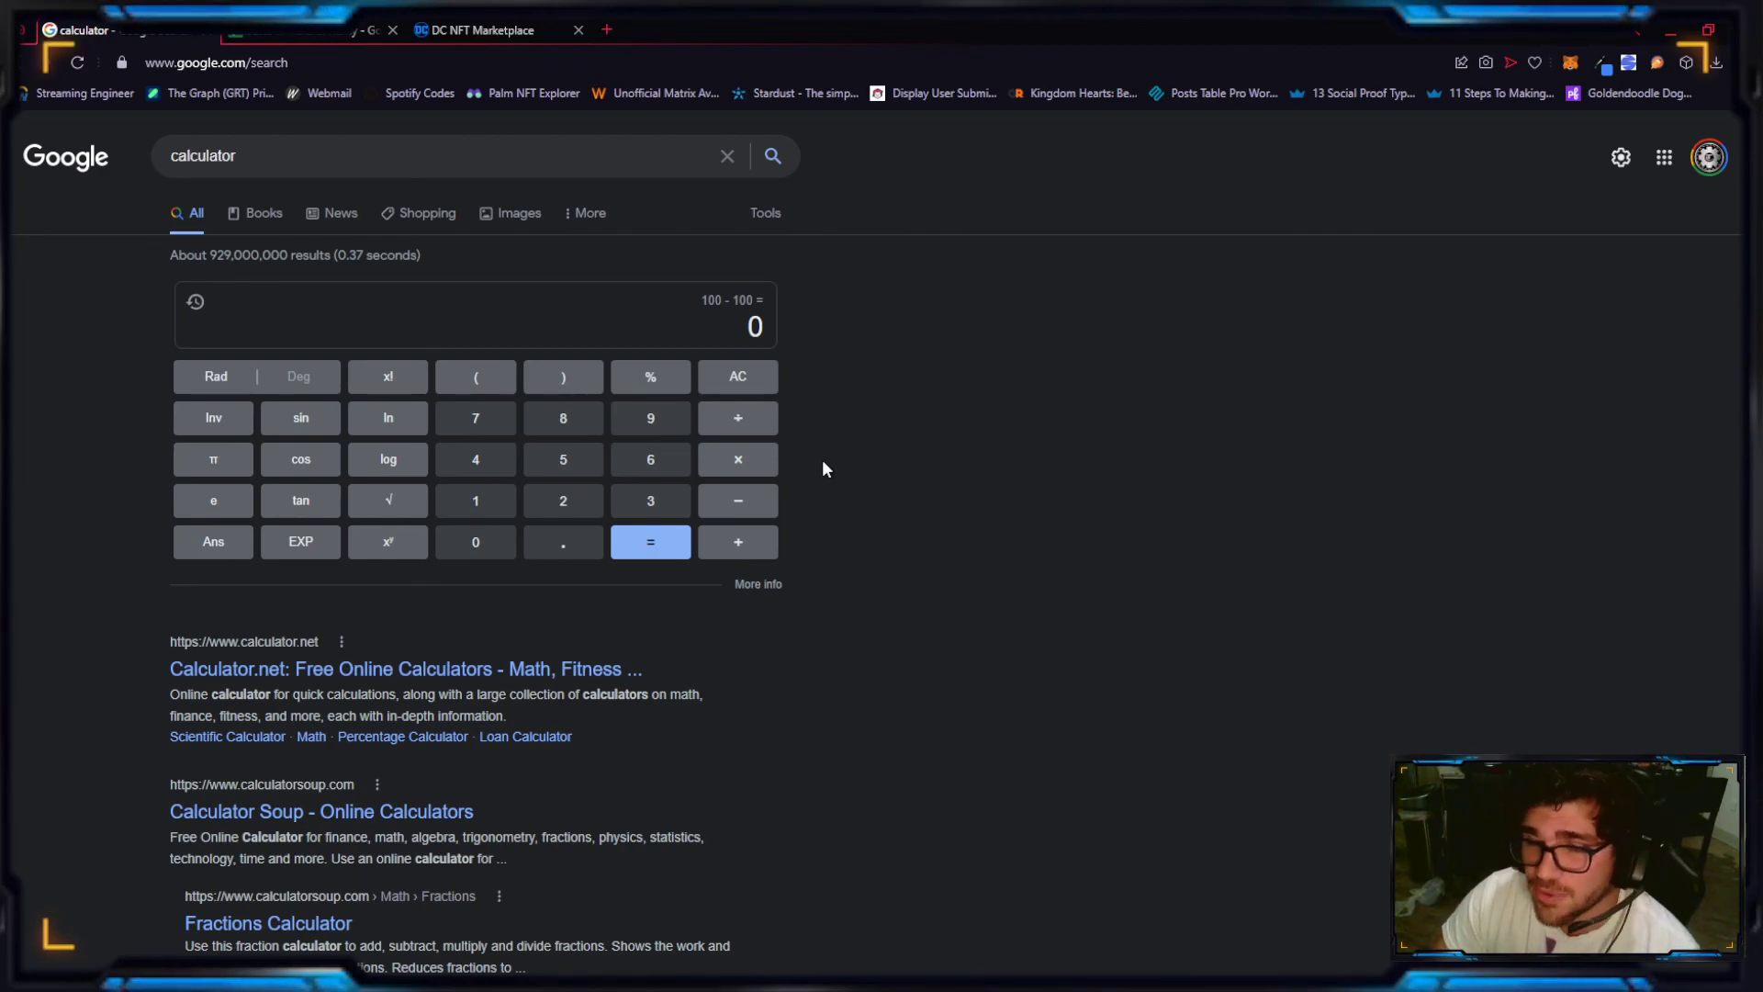
left_click(275, 31)
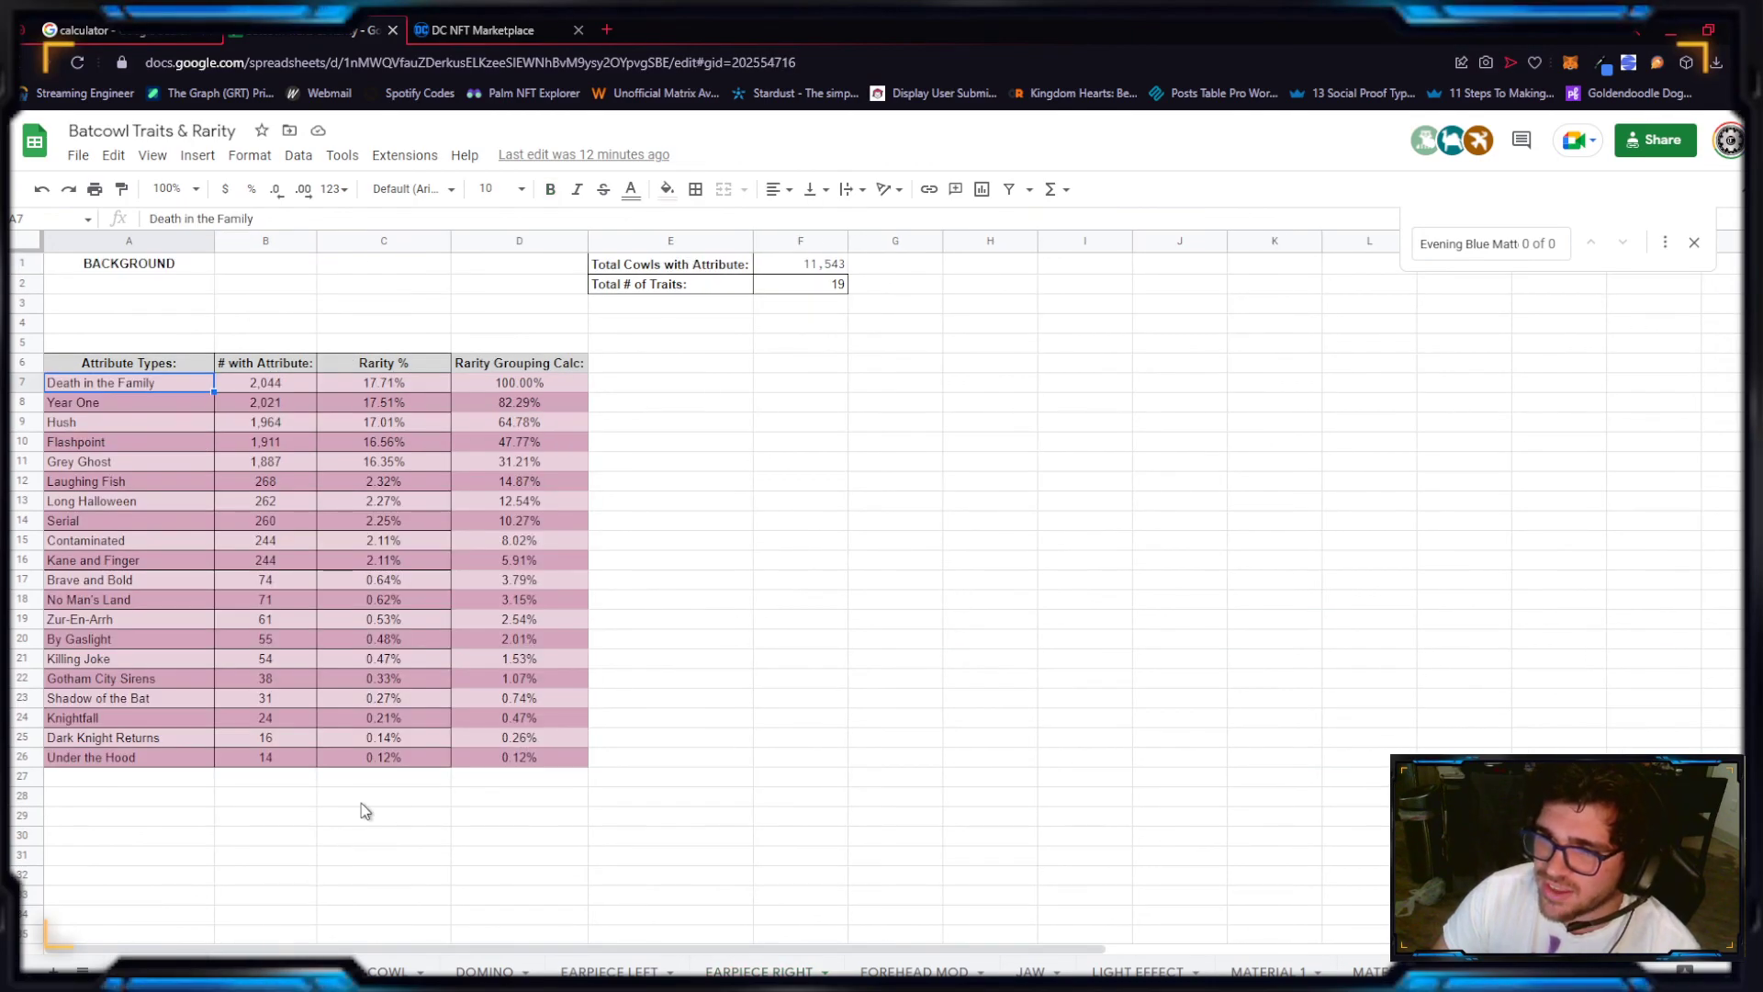
left_click(386, 971)
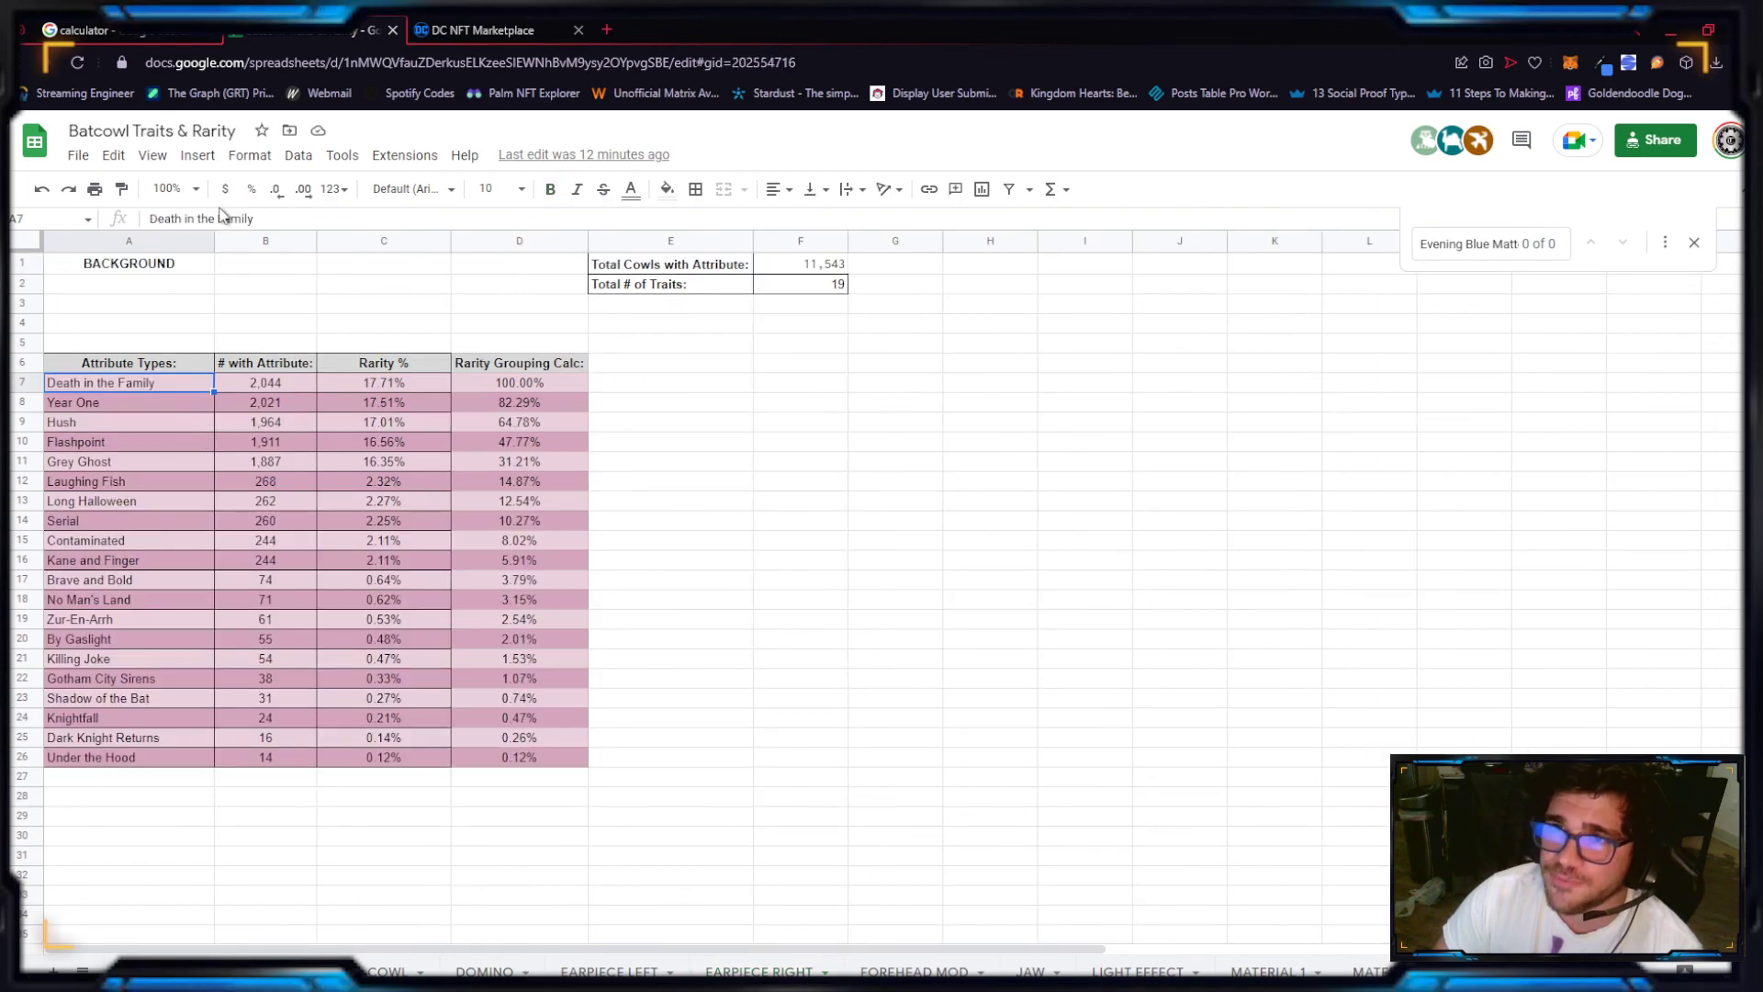
left_click(83, 31)
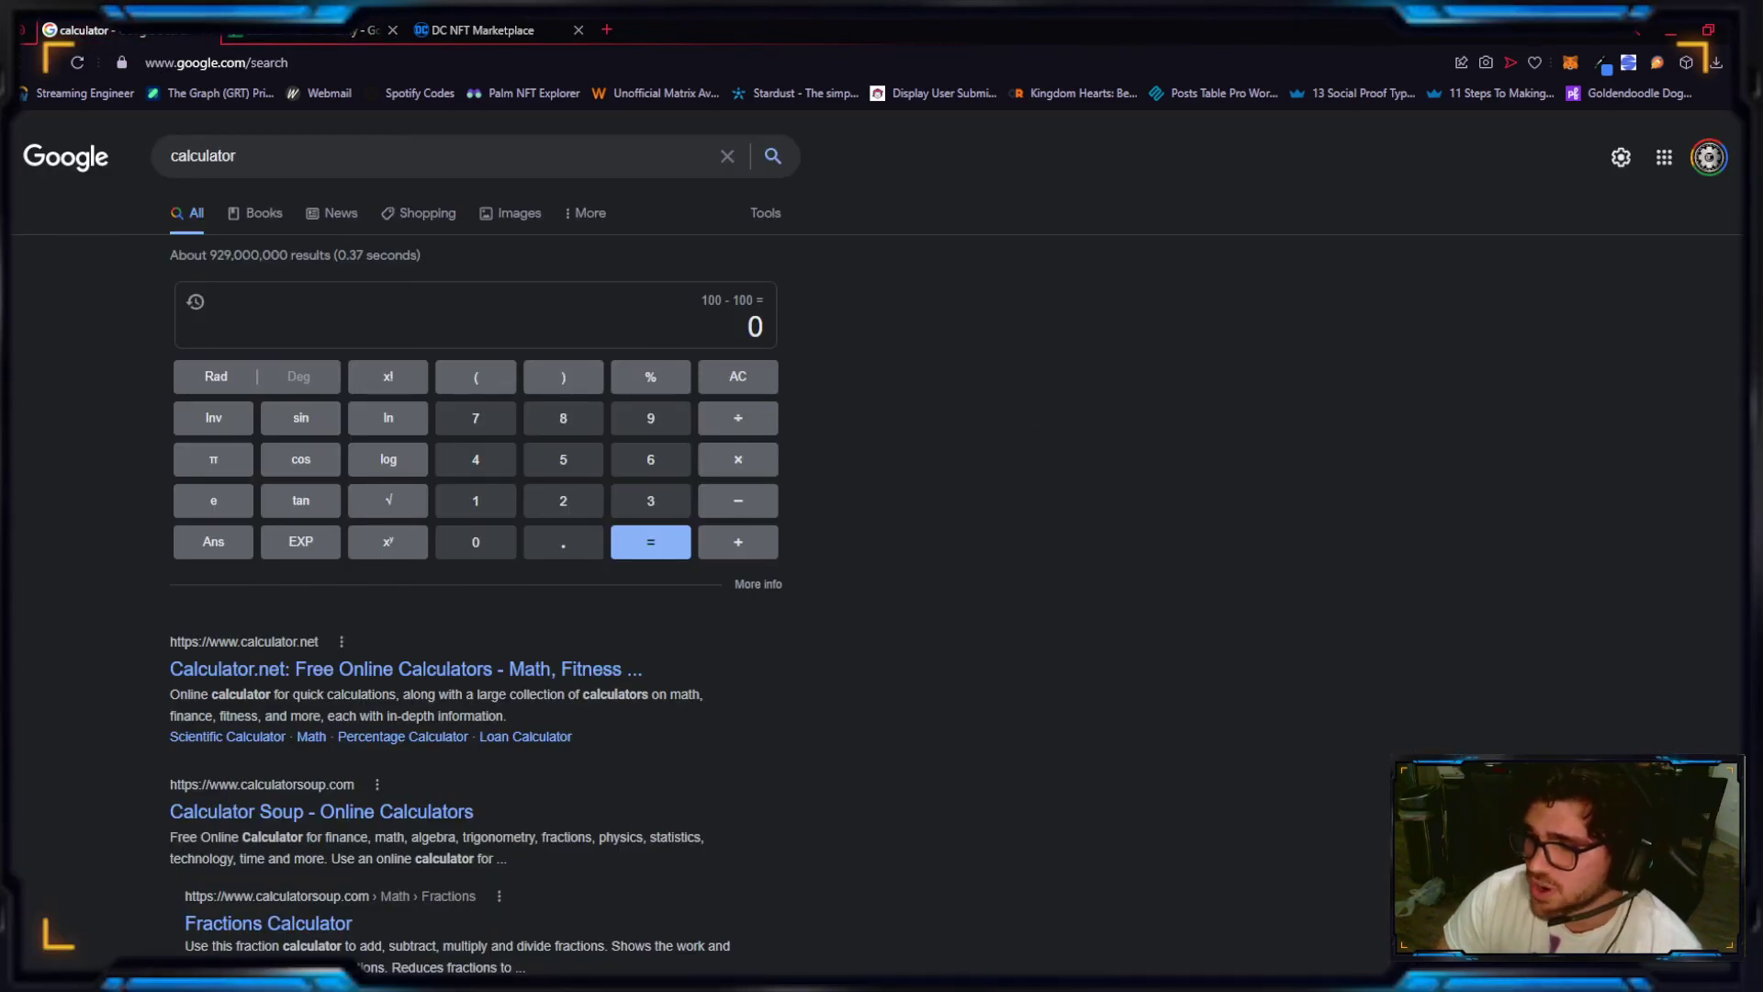